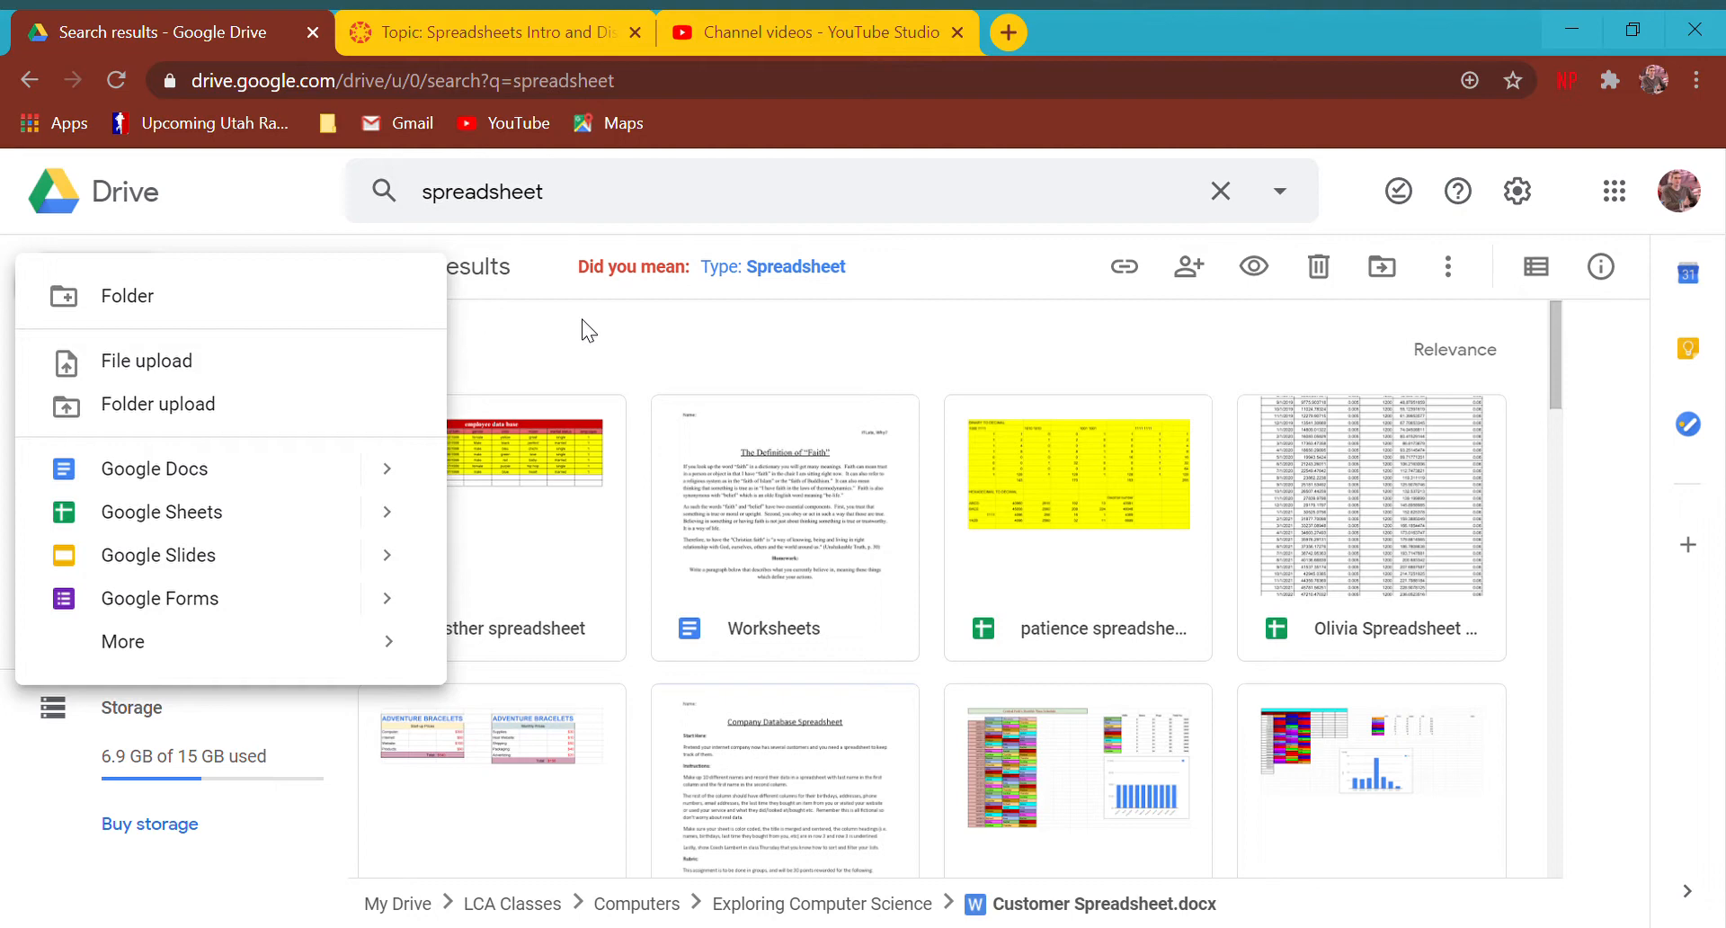
{"action": "mouse_move", "coordinate": [132, 251]}
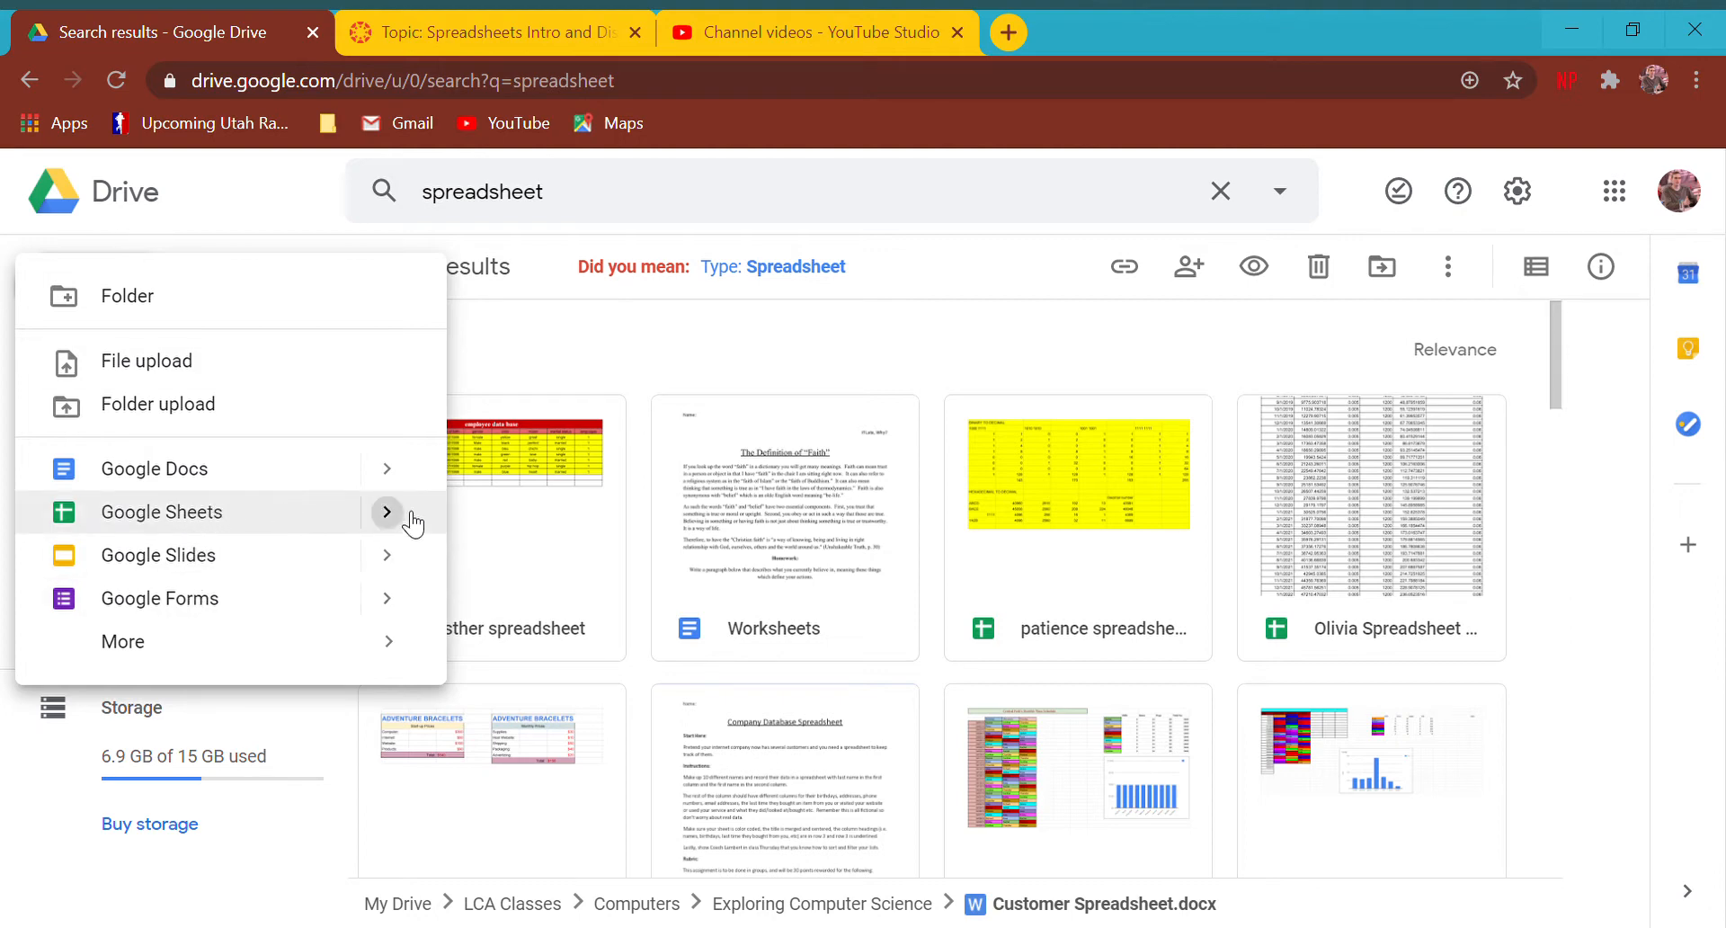
- Create a blank Google Sheets spreadsheet from Drive, then switch to the Spreadsheets Intro discussion tab
{"action": "left_click", "coordinate": [161, 512]}
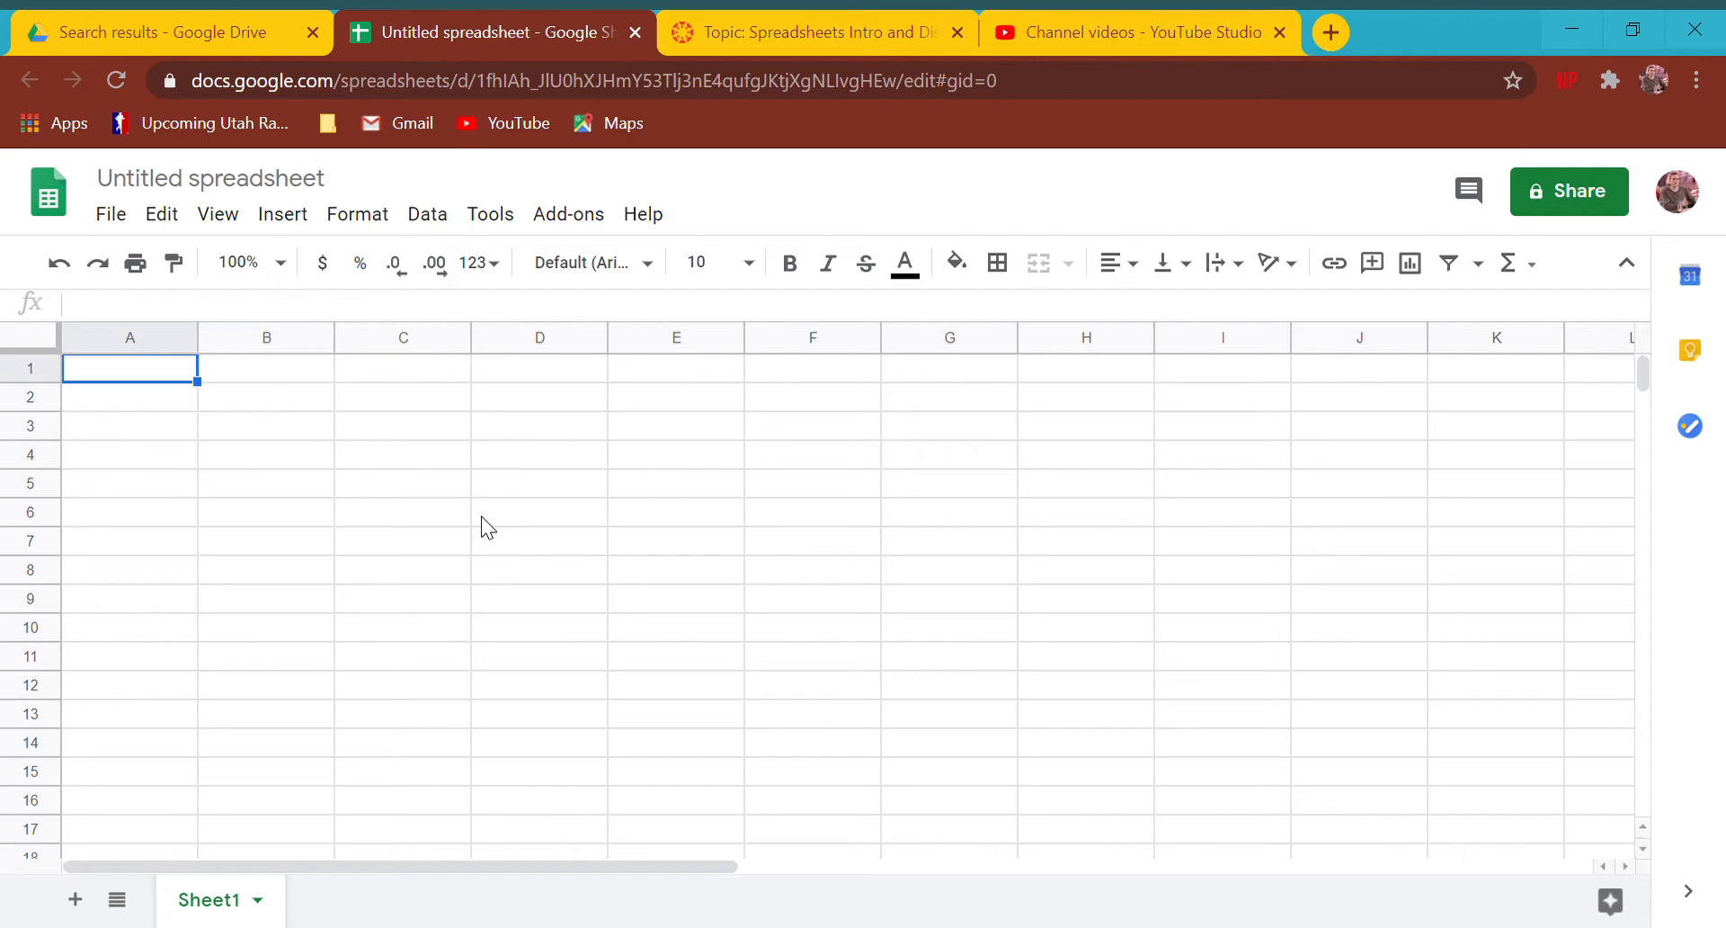
{"action": "left_click", "coordinate": [815, 32]}
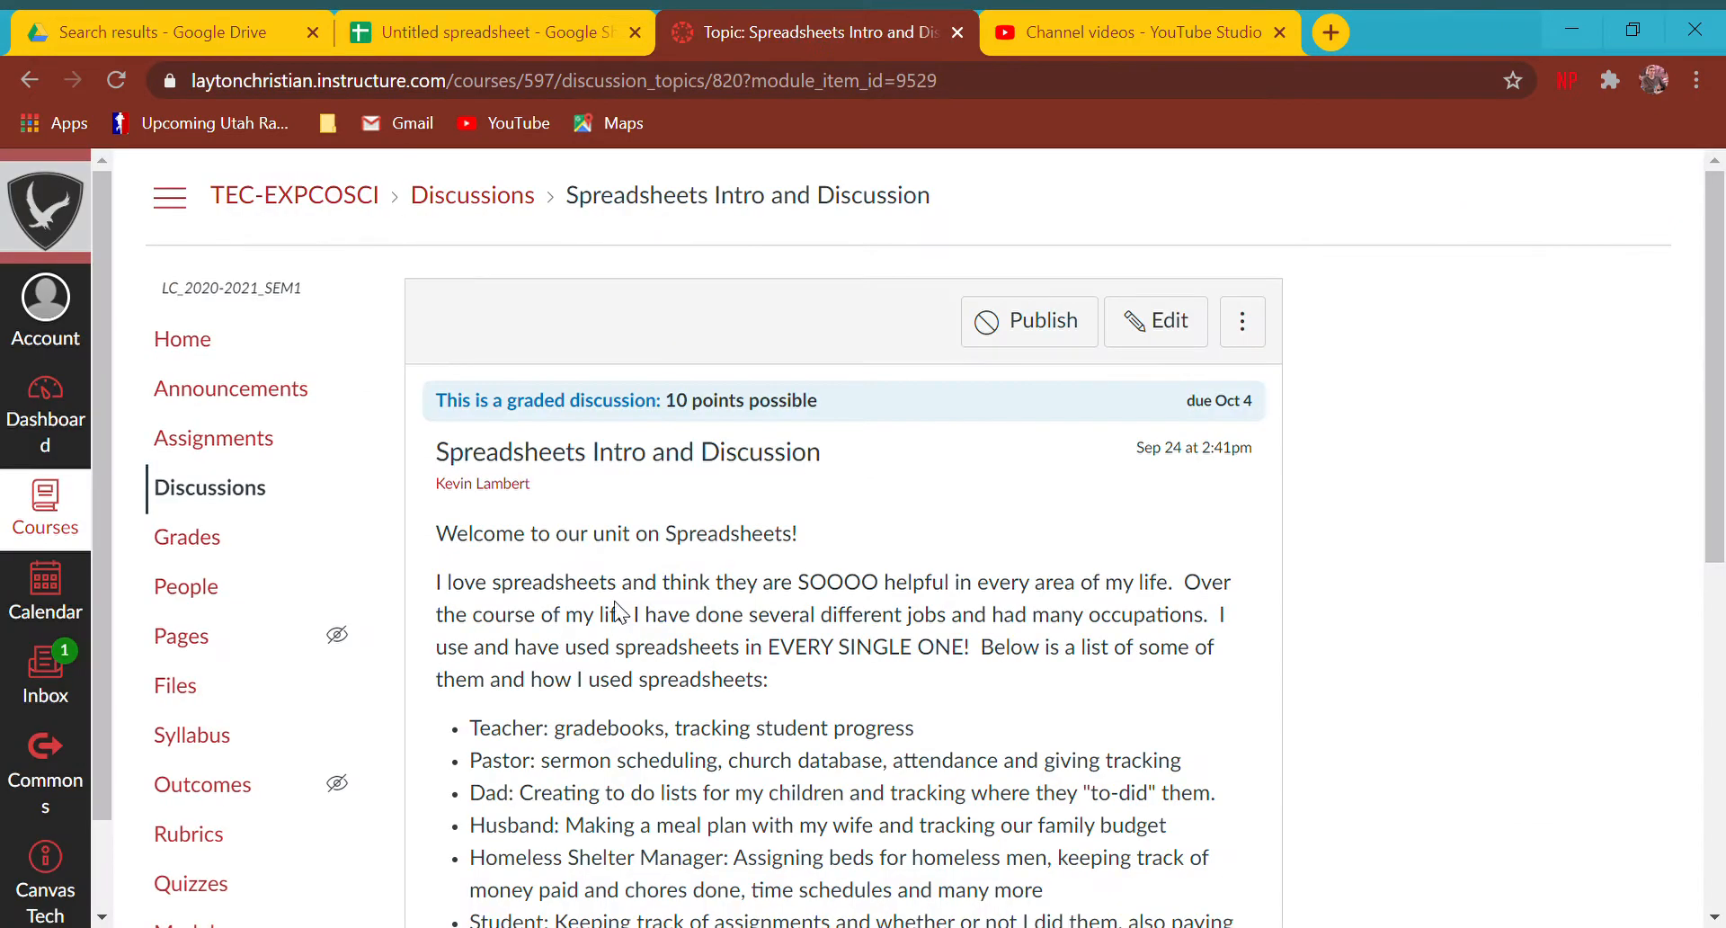
- Read the spreadsheets discussion, highlighting 'So they are important!', then return to the Untitled spreadsheet
{"action": "scroll", "scroll_direction": "down", "scroll_amount": 3}
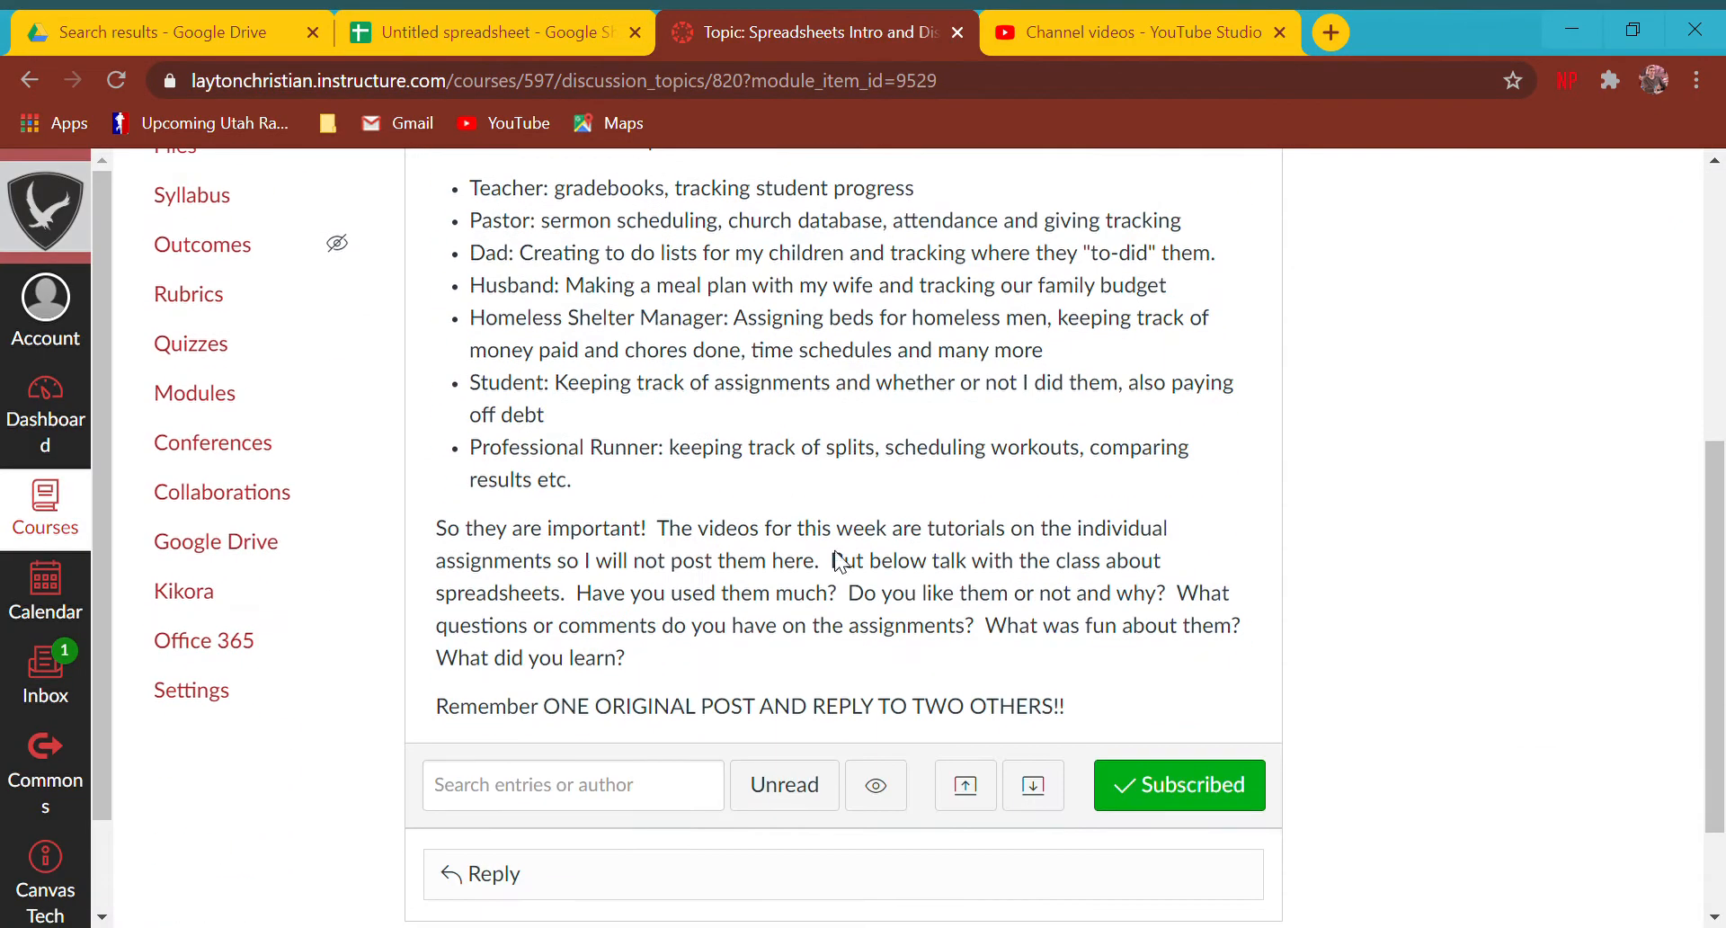
{"action": "left_click_drag", "start_coordinate": [518, 706], "coordinate": [1064, 705]}
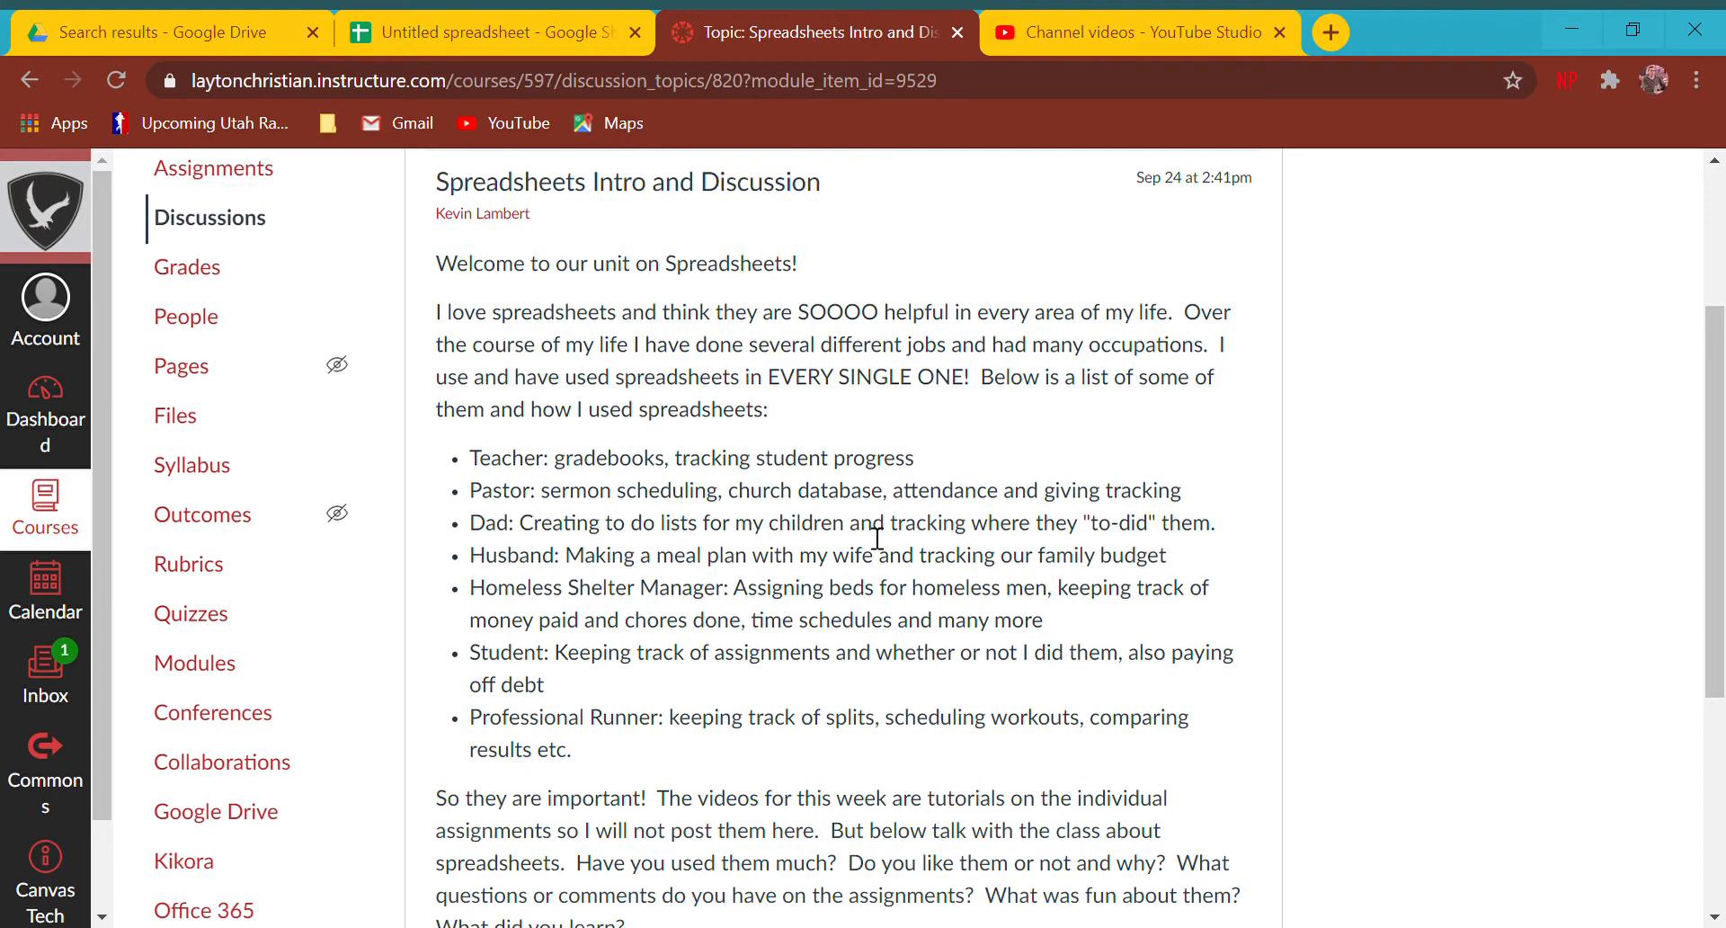
{"action": "mouse_move", "coordinate": [1205, 549]}
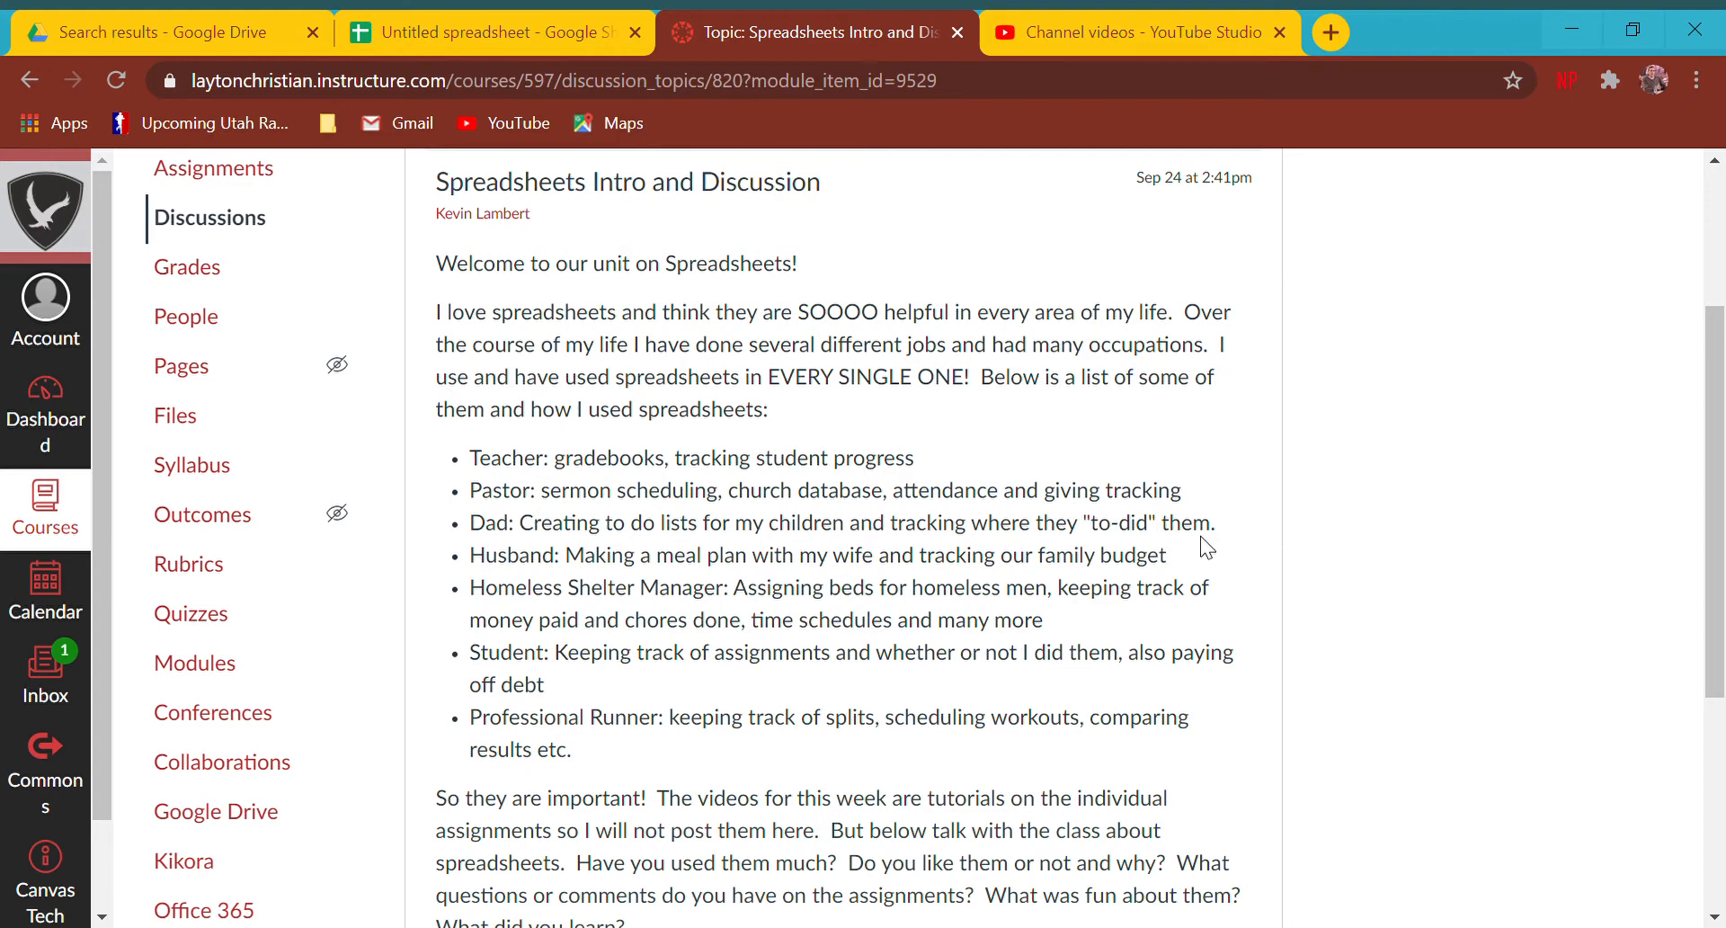
{"action": "mouse_move", "coordinate": [1202, 548]}
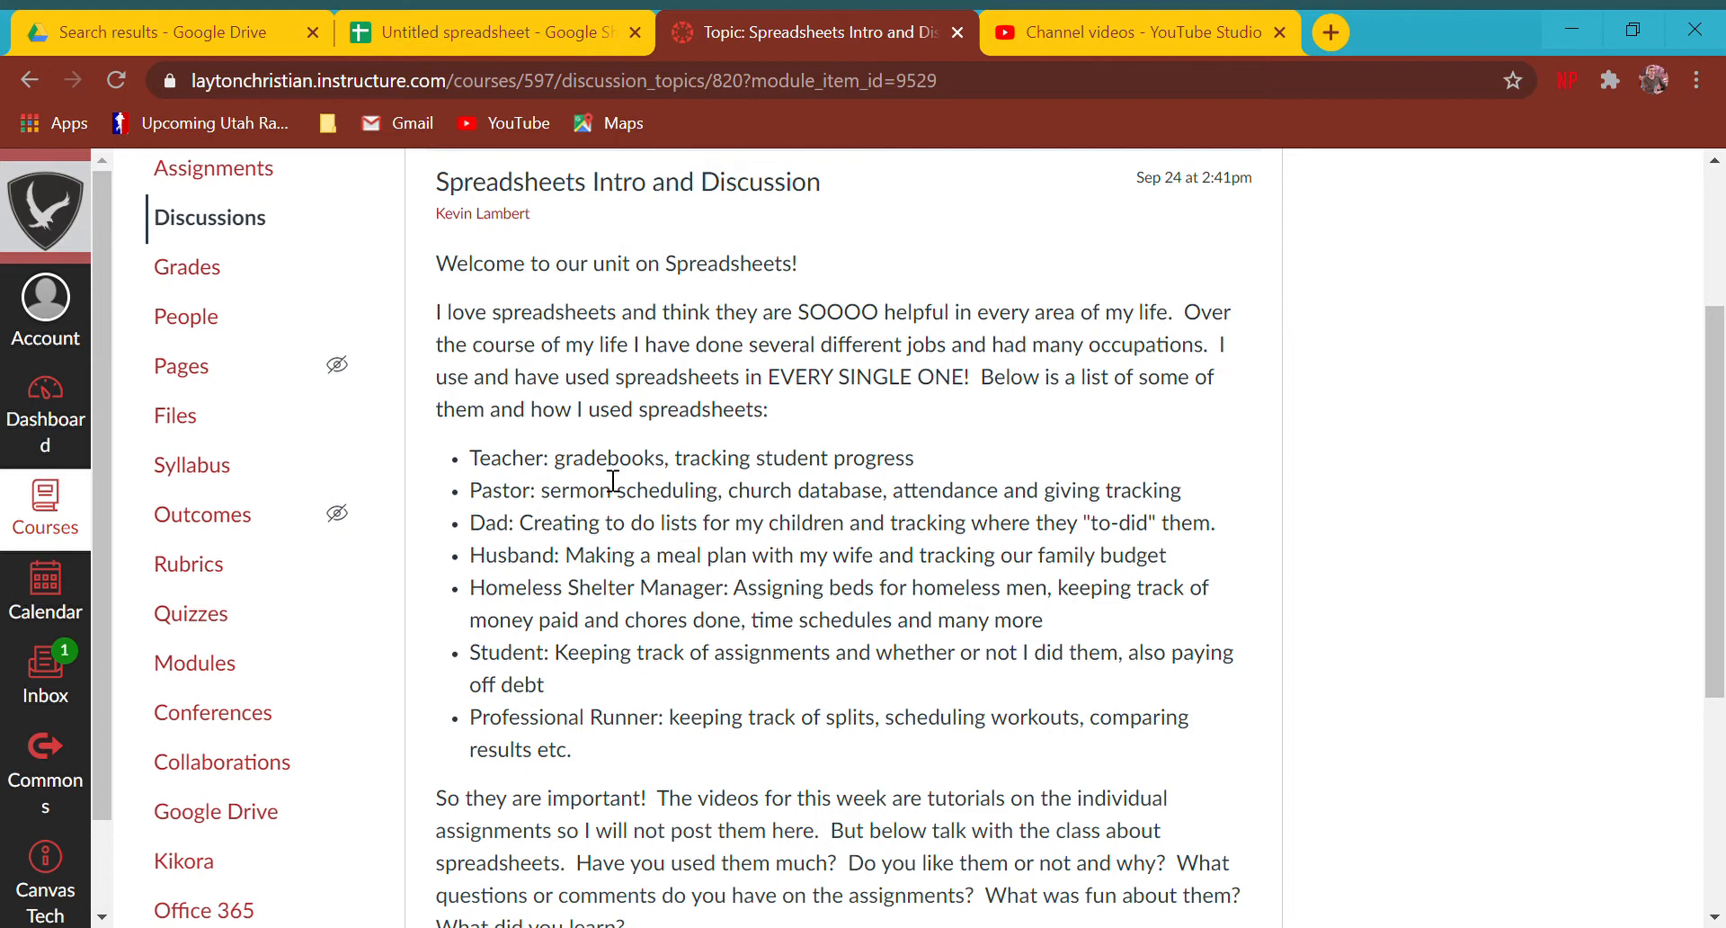
{"action": "left_click_drag", "start_coordinate": [436, 797], "coordinate": [648, 797]}
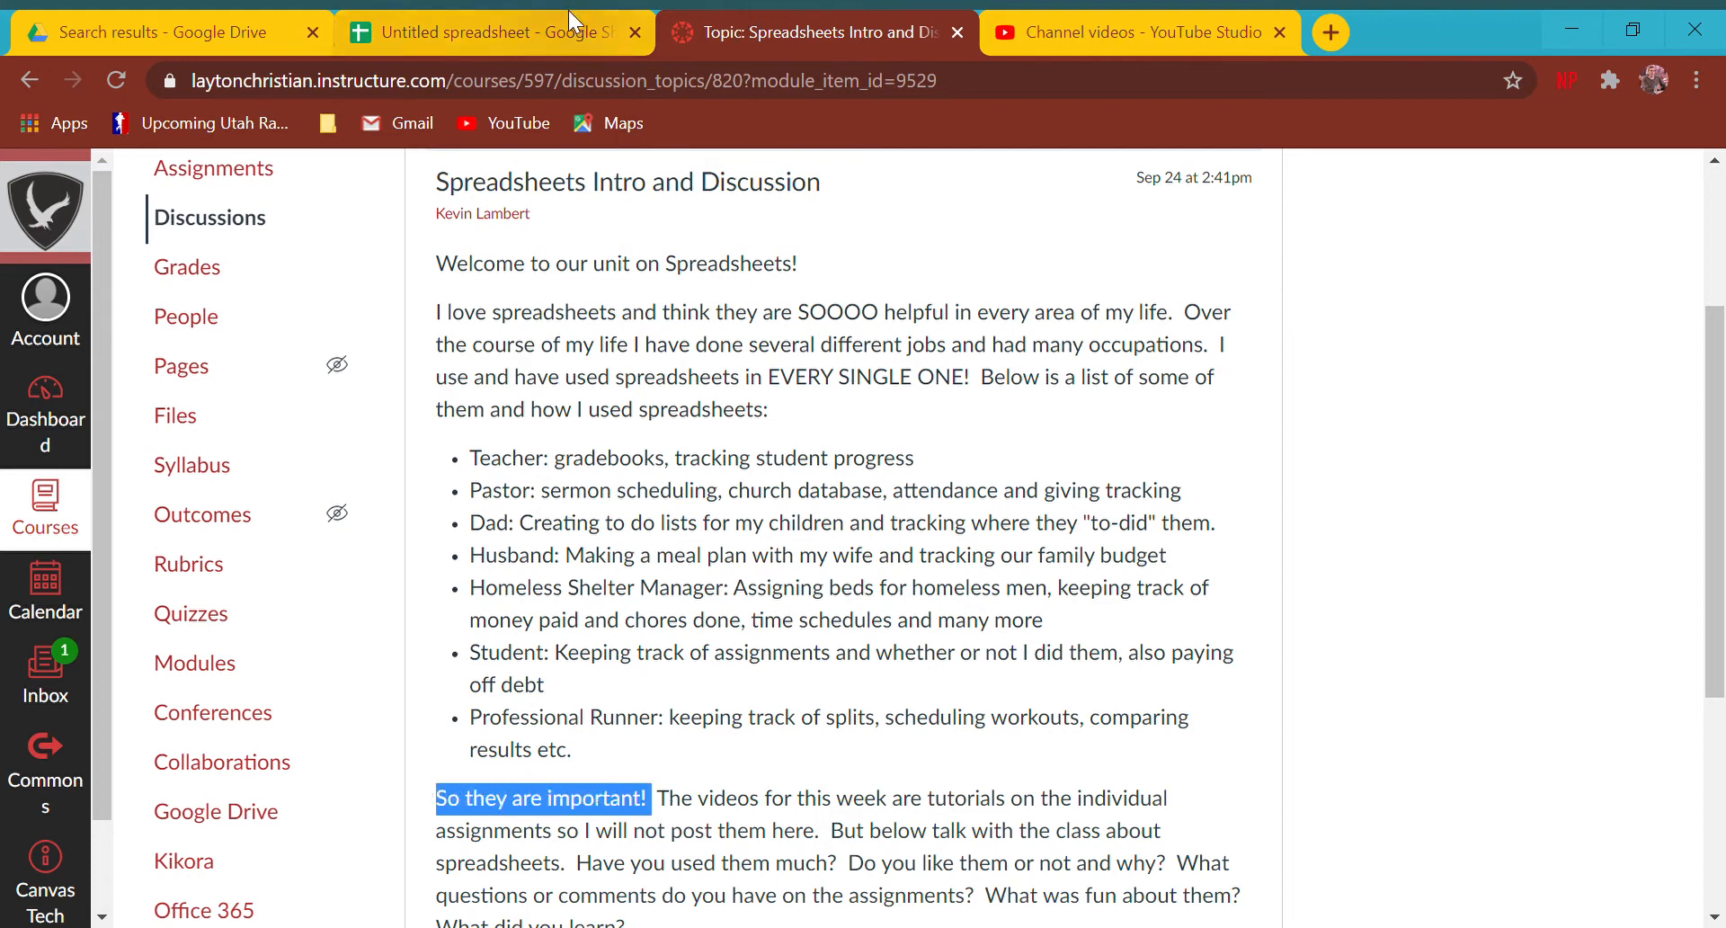
{"action": "left_click", "coordinate": [485, 33]}
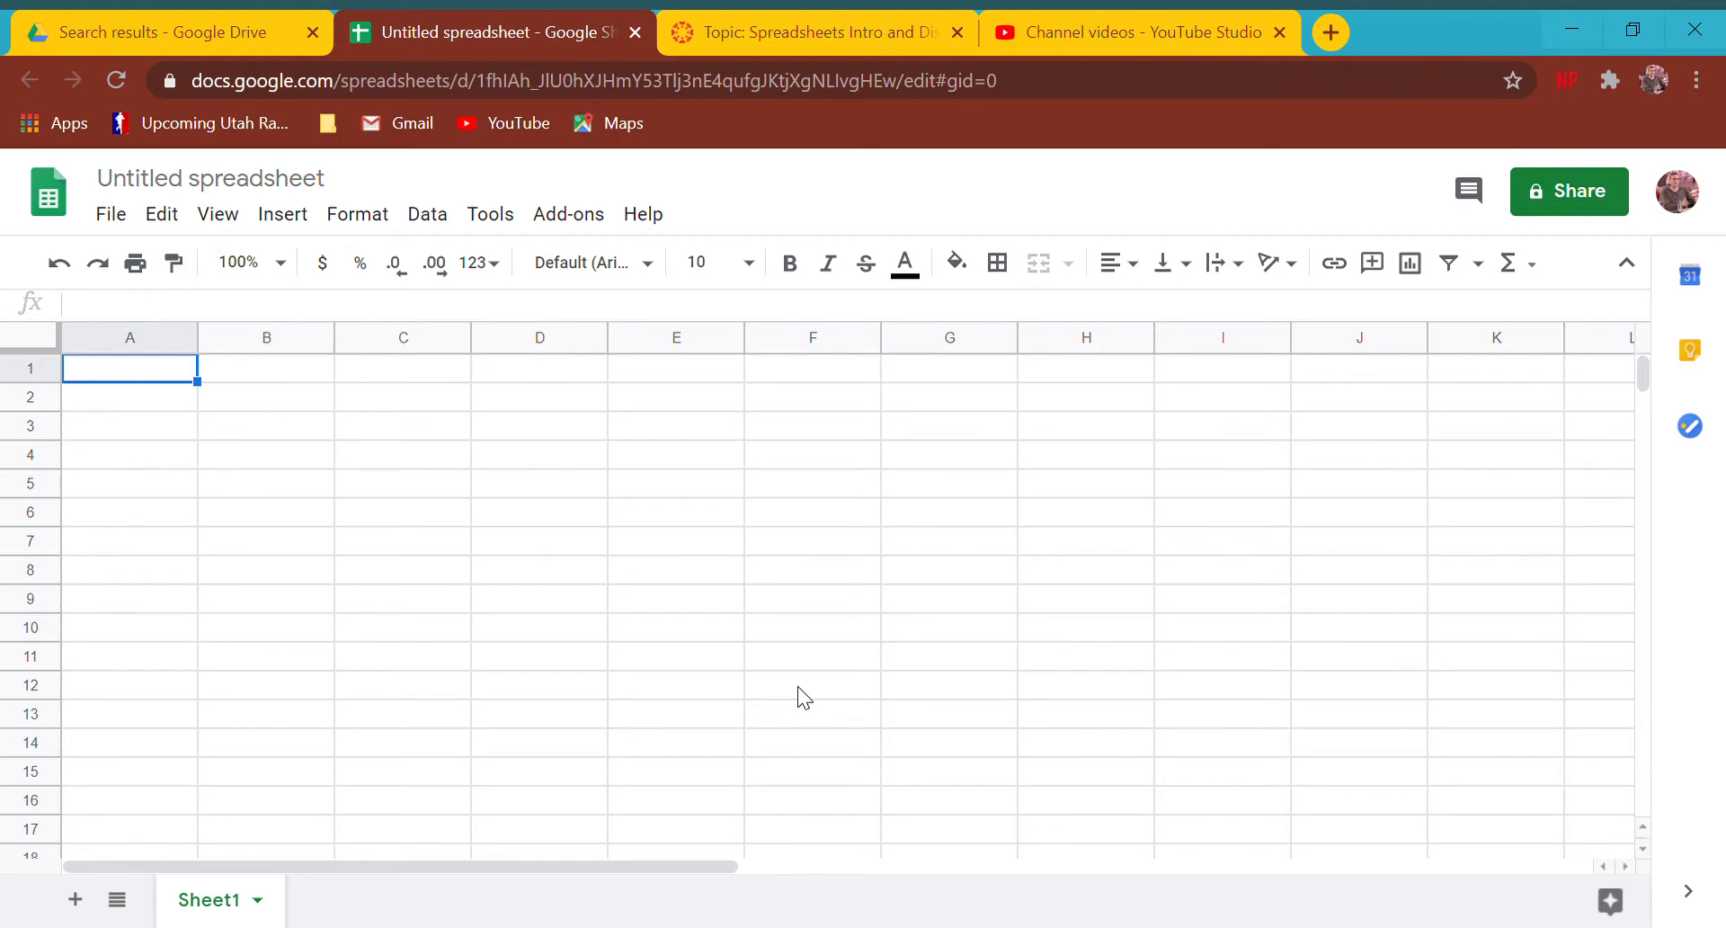
{"action": "mouse_move", "coordinate": [33, 644]}
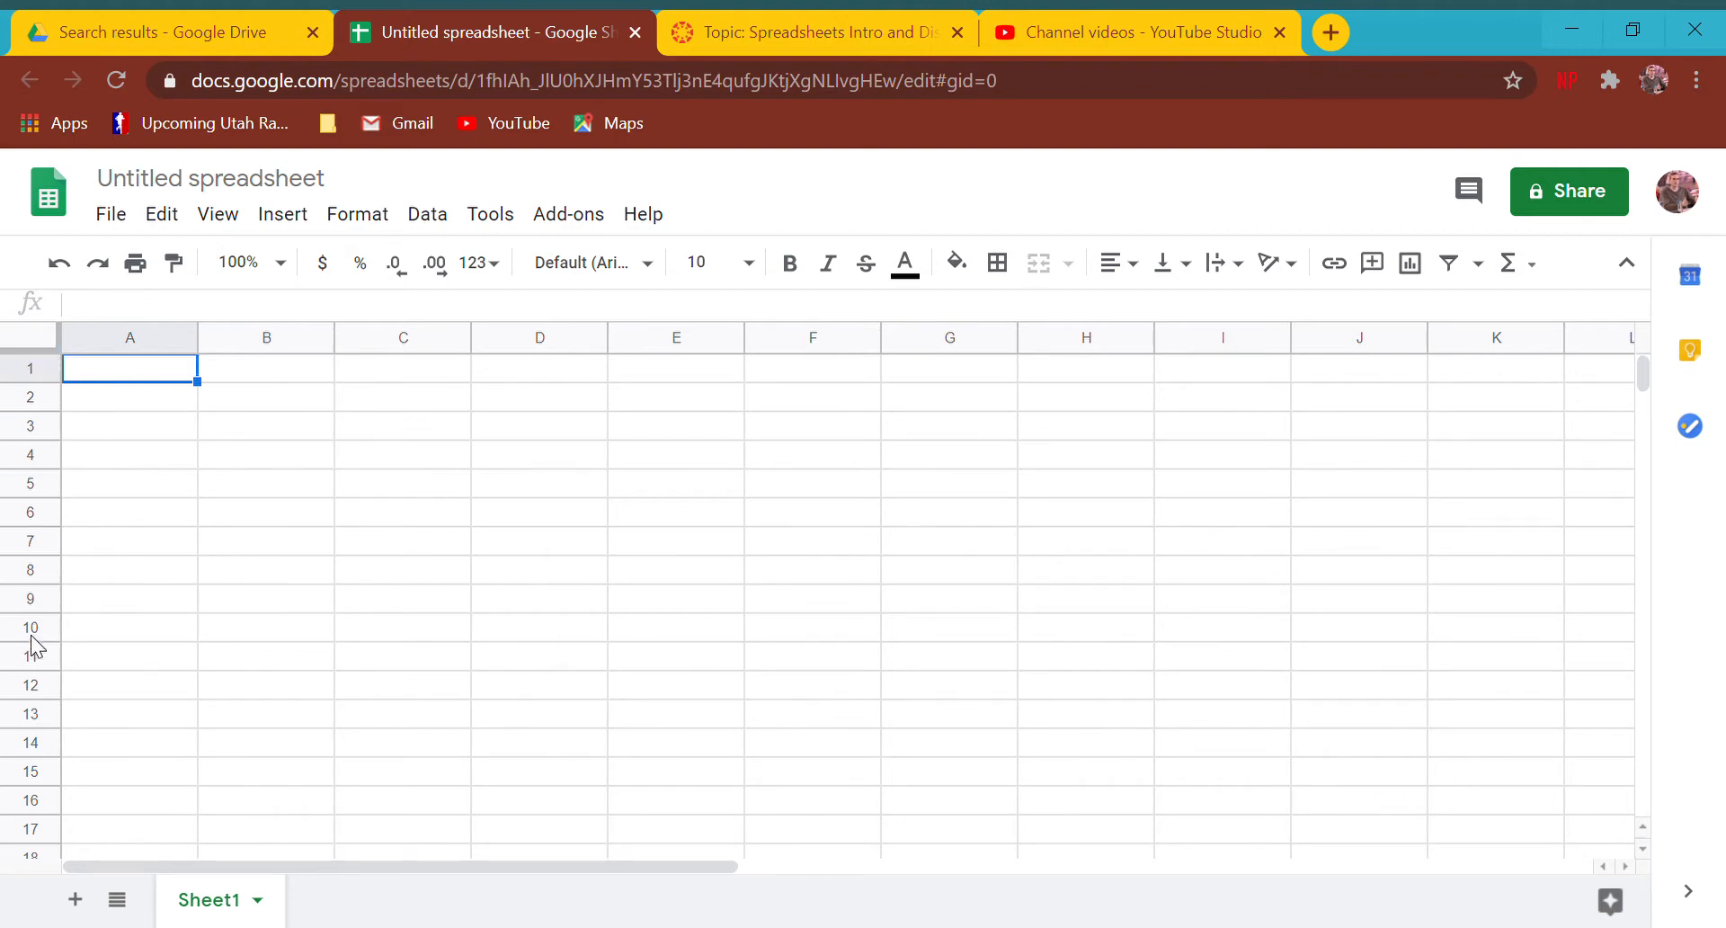
{"action": "mouse_move", "coordinate": [192, 812]}
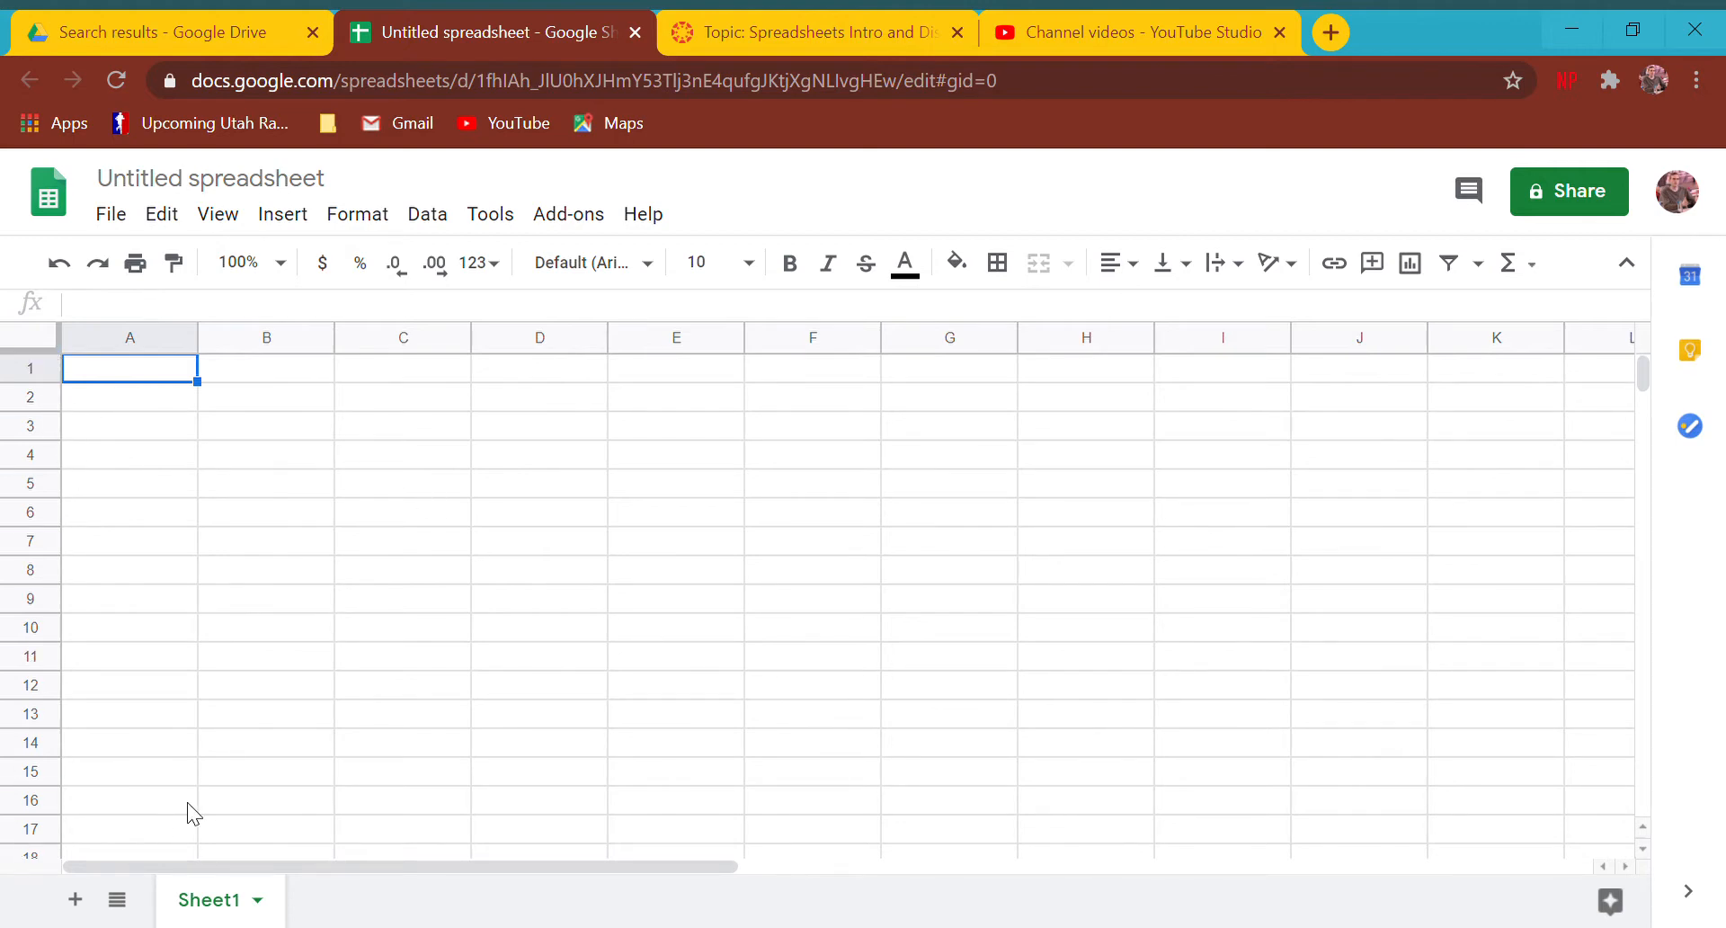
{"action": "mouse_move", "coordinate": [1502, 835]}
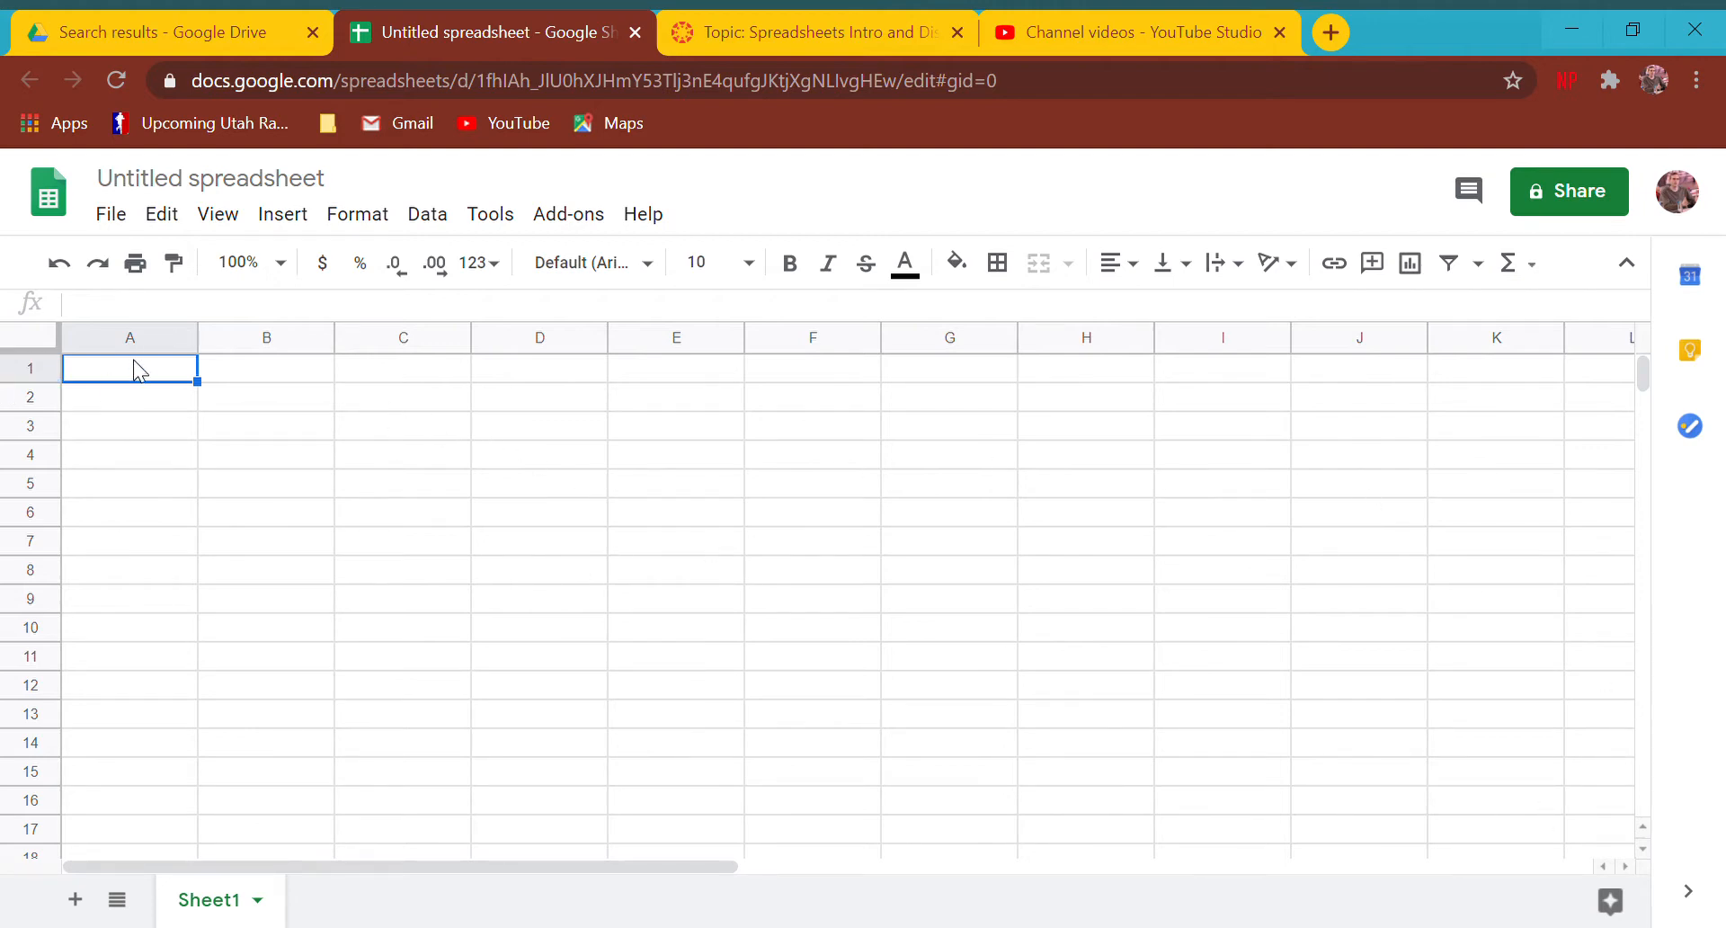
{"action": "mouse_move", "coordinate": [148, 388]}
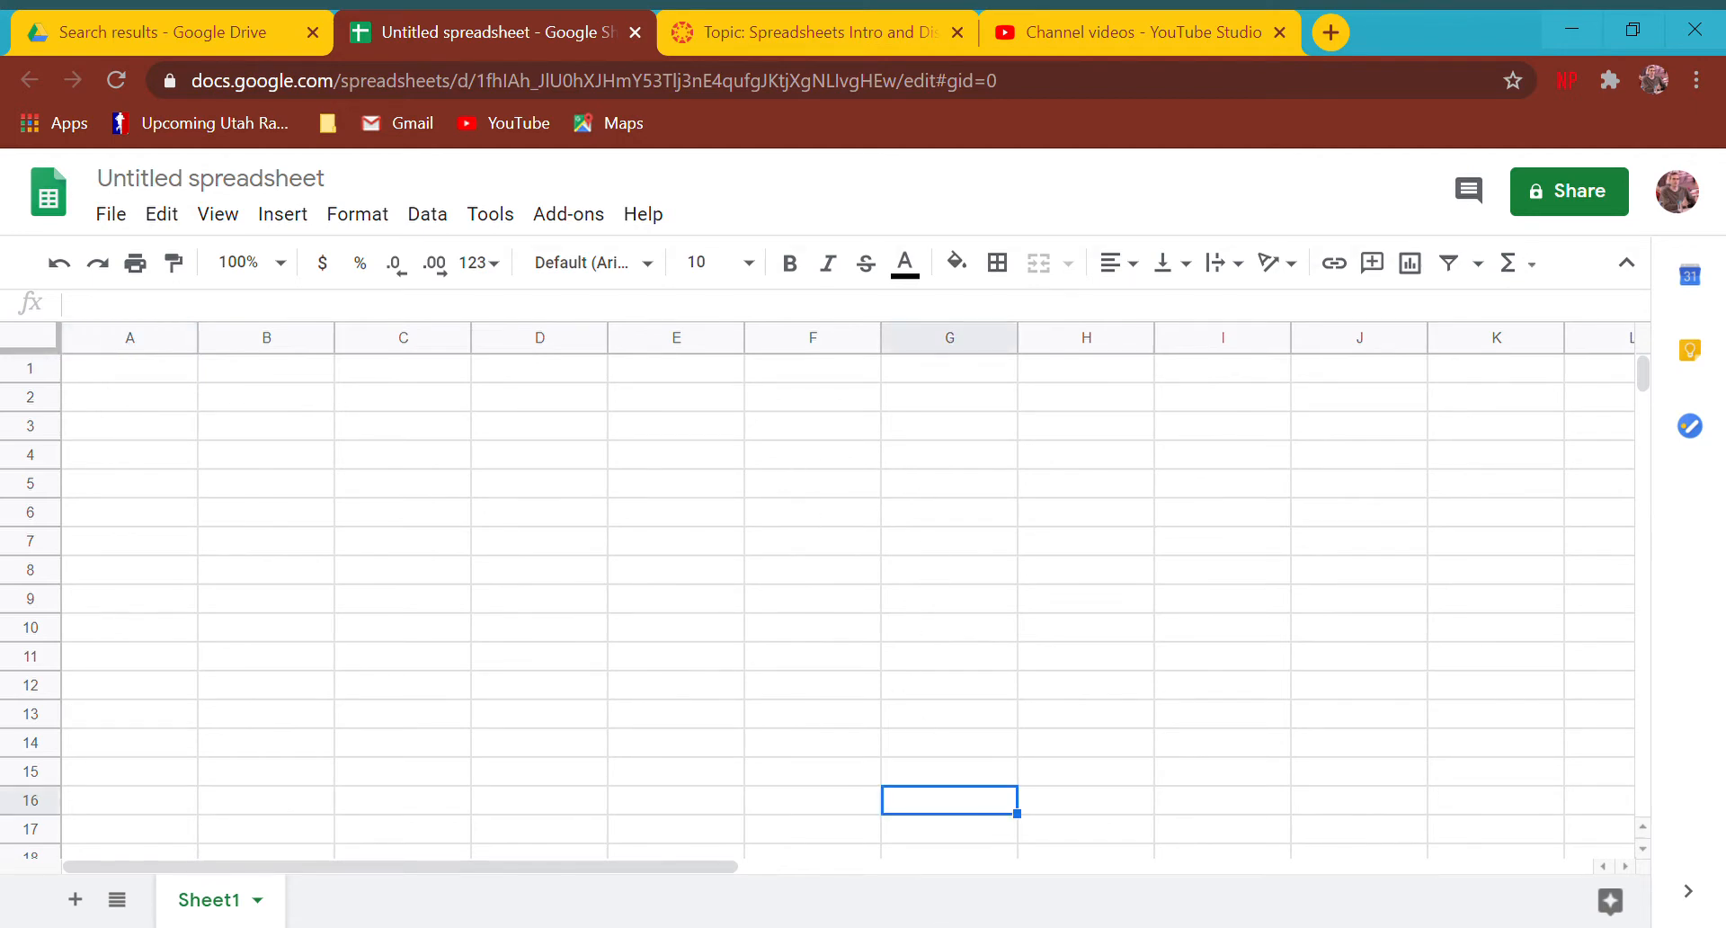
{"action": "left_click", "coordinate": [539, 569]}
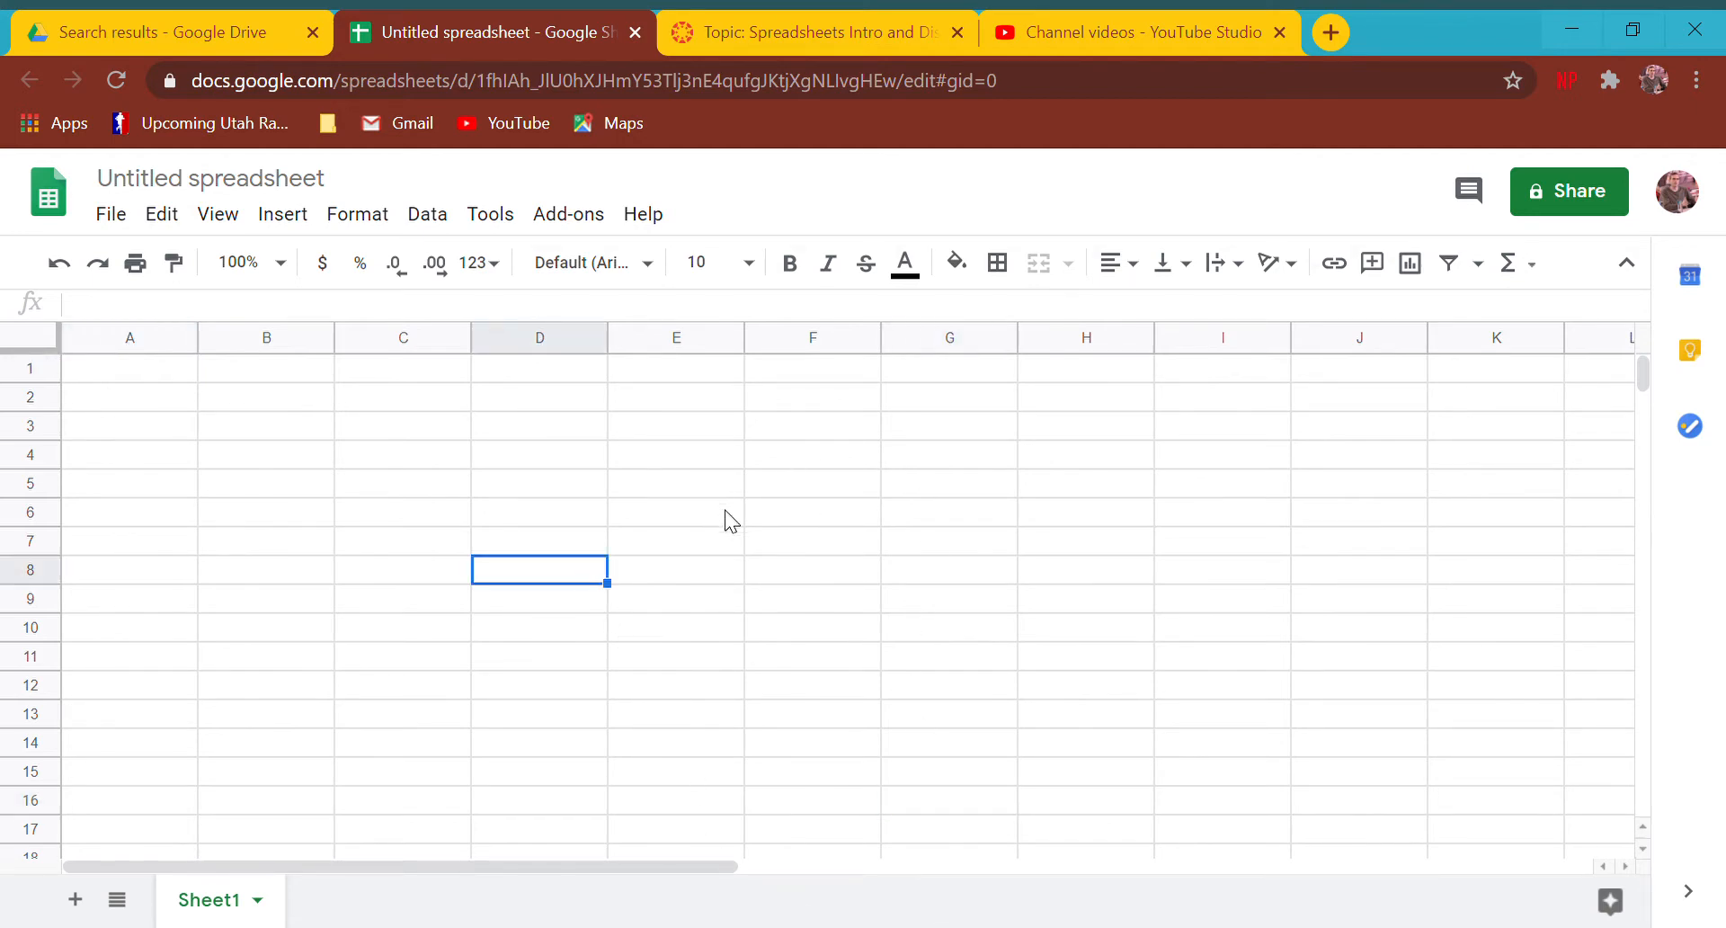
{"action": "mouse_move", "coordinate": [713, 658]}
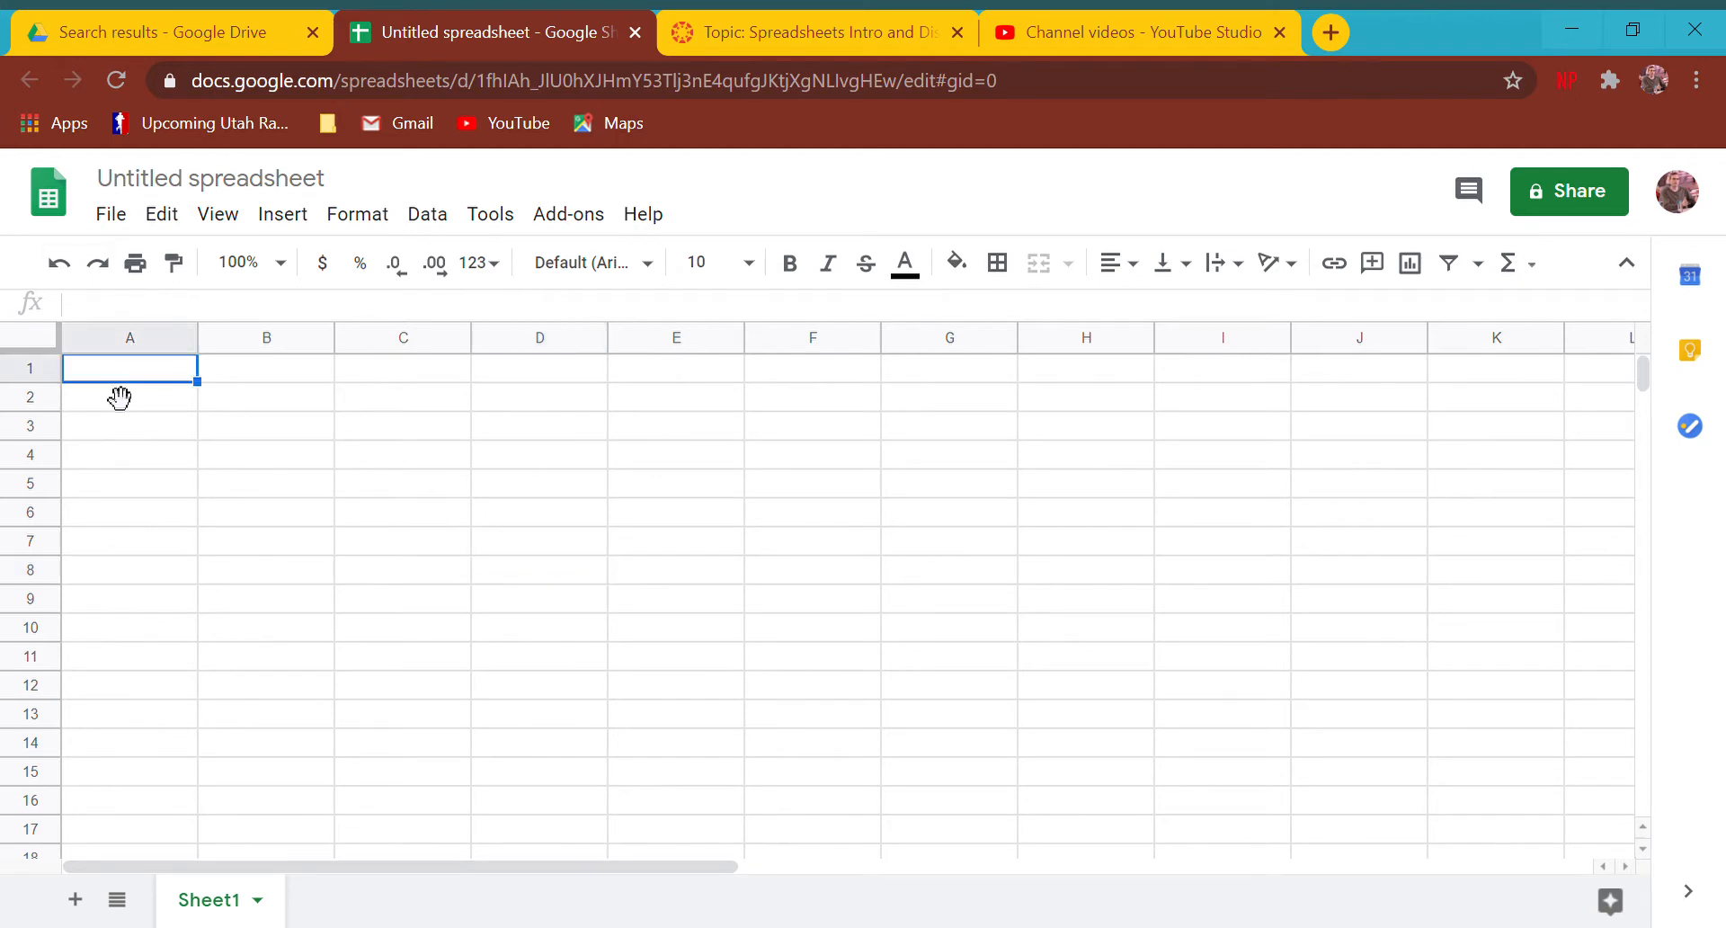
- Enter 'Kevin' in A1 and 'ECS' in A2, then inspect A2 and A5
{"action": "type", "text": "Kevin"}
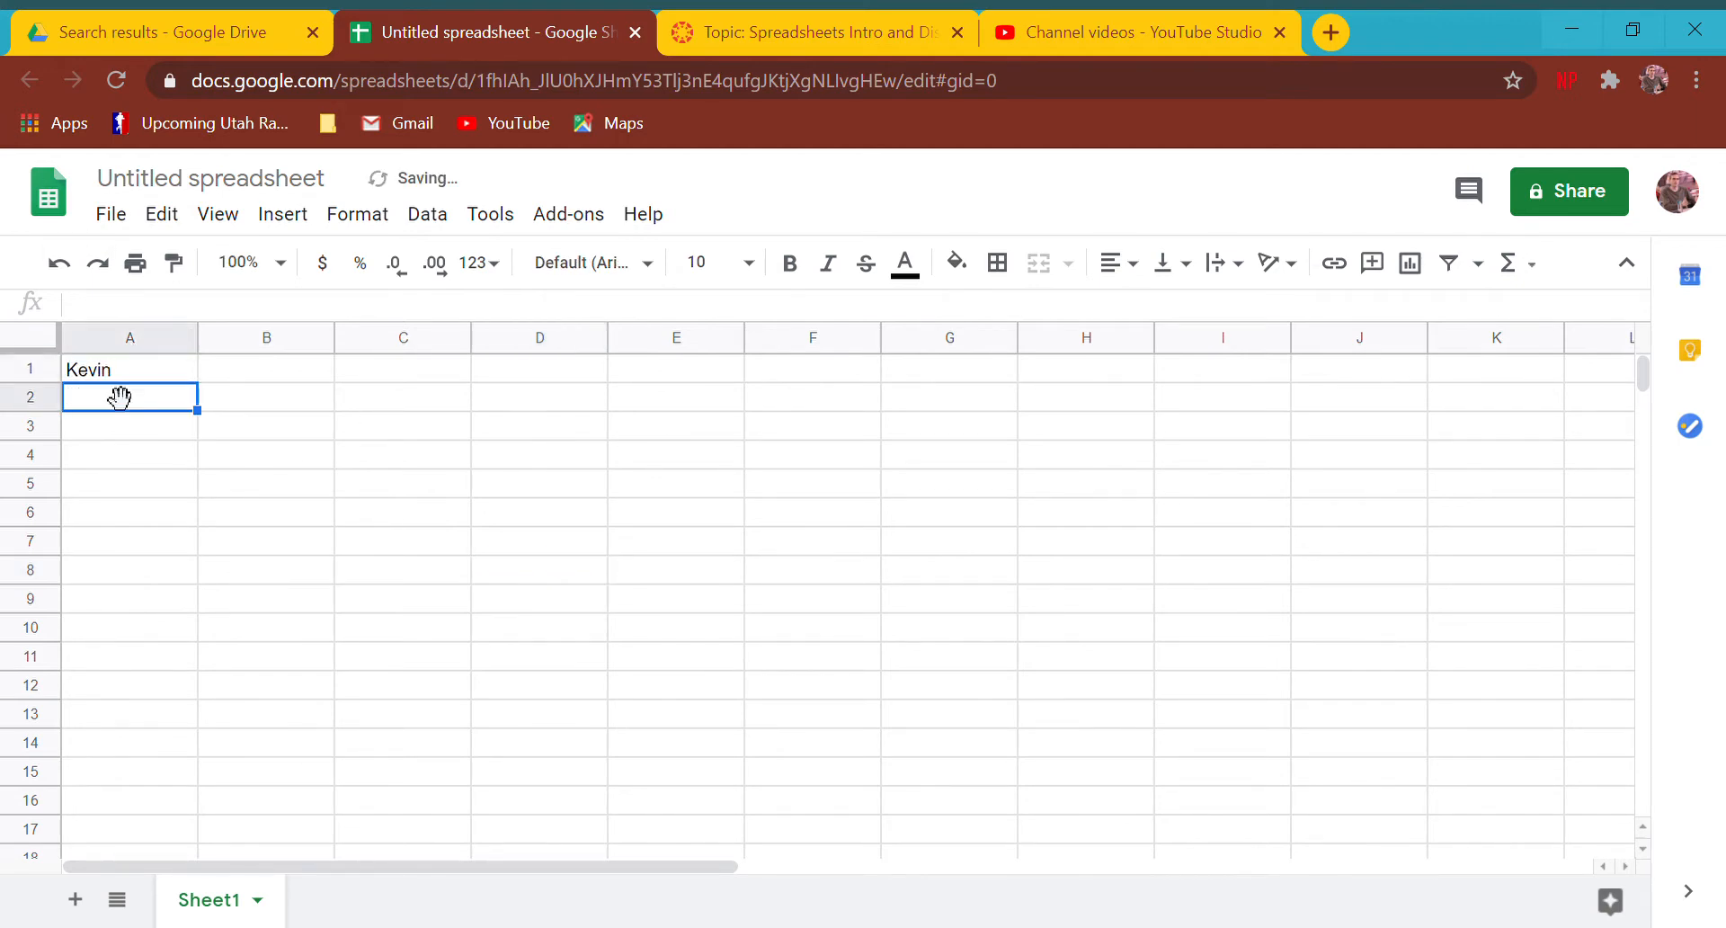
{"action": "type", "text": "ECS"}
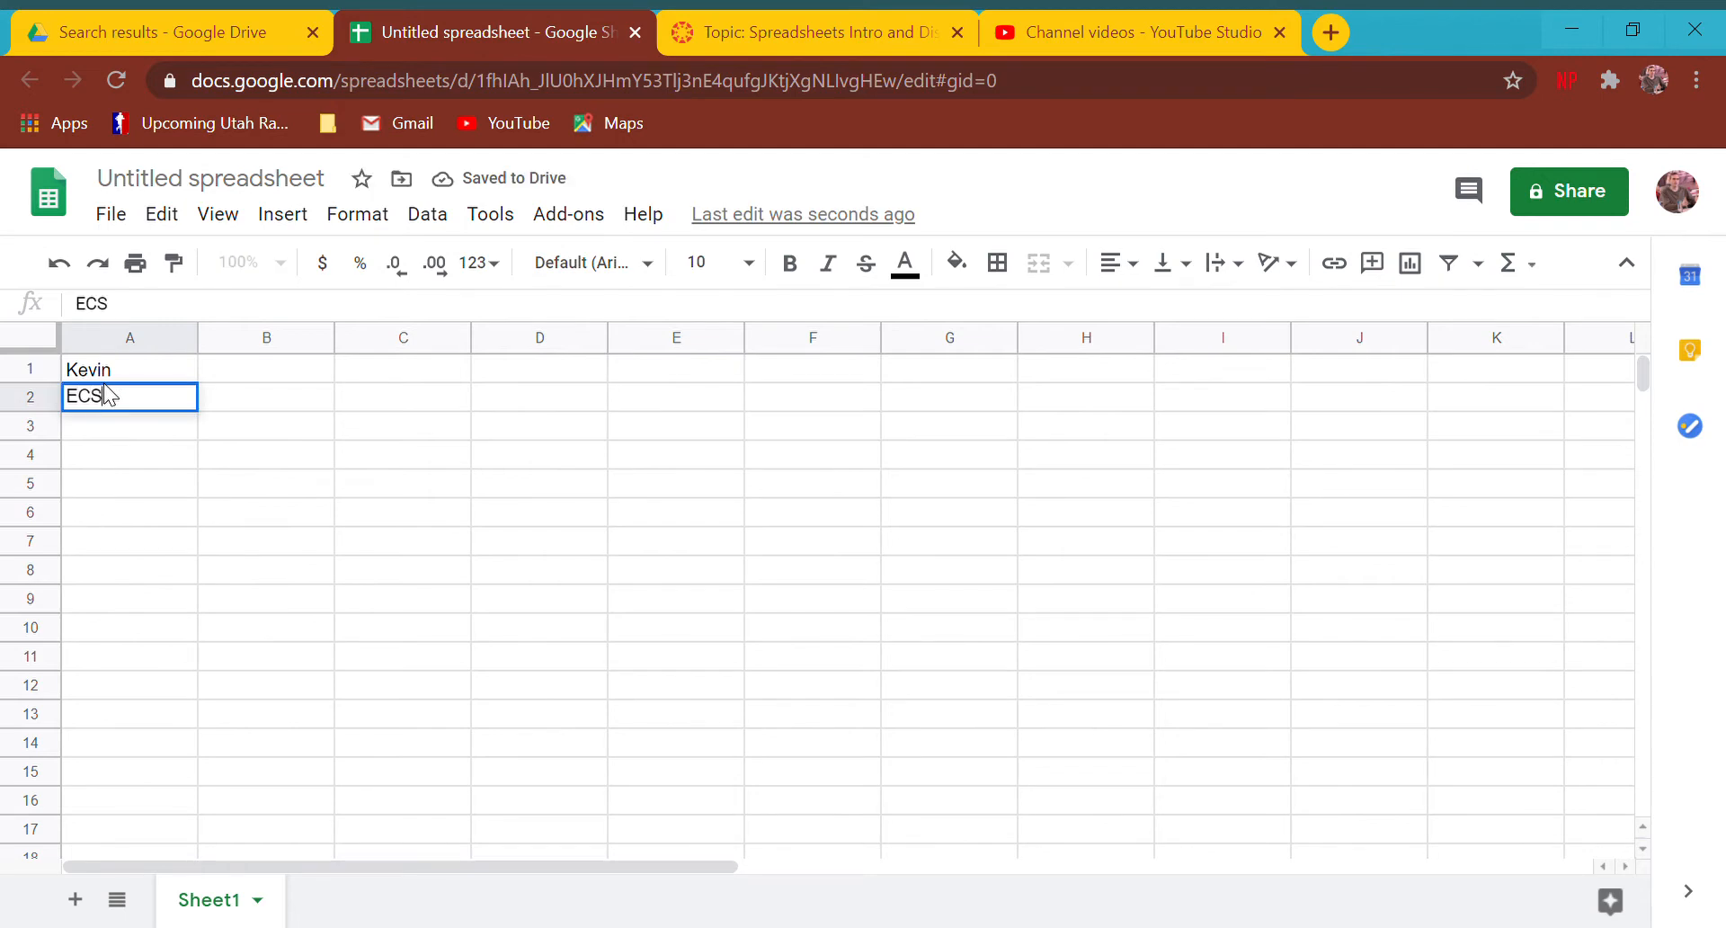
{"action": "key", "text": "enter"}
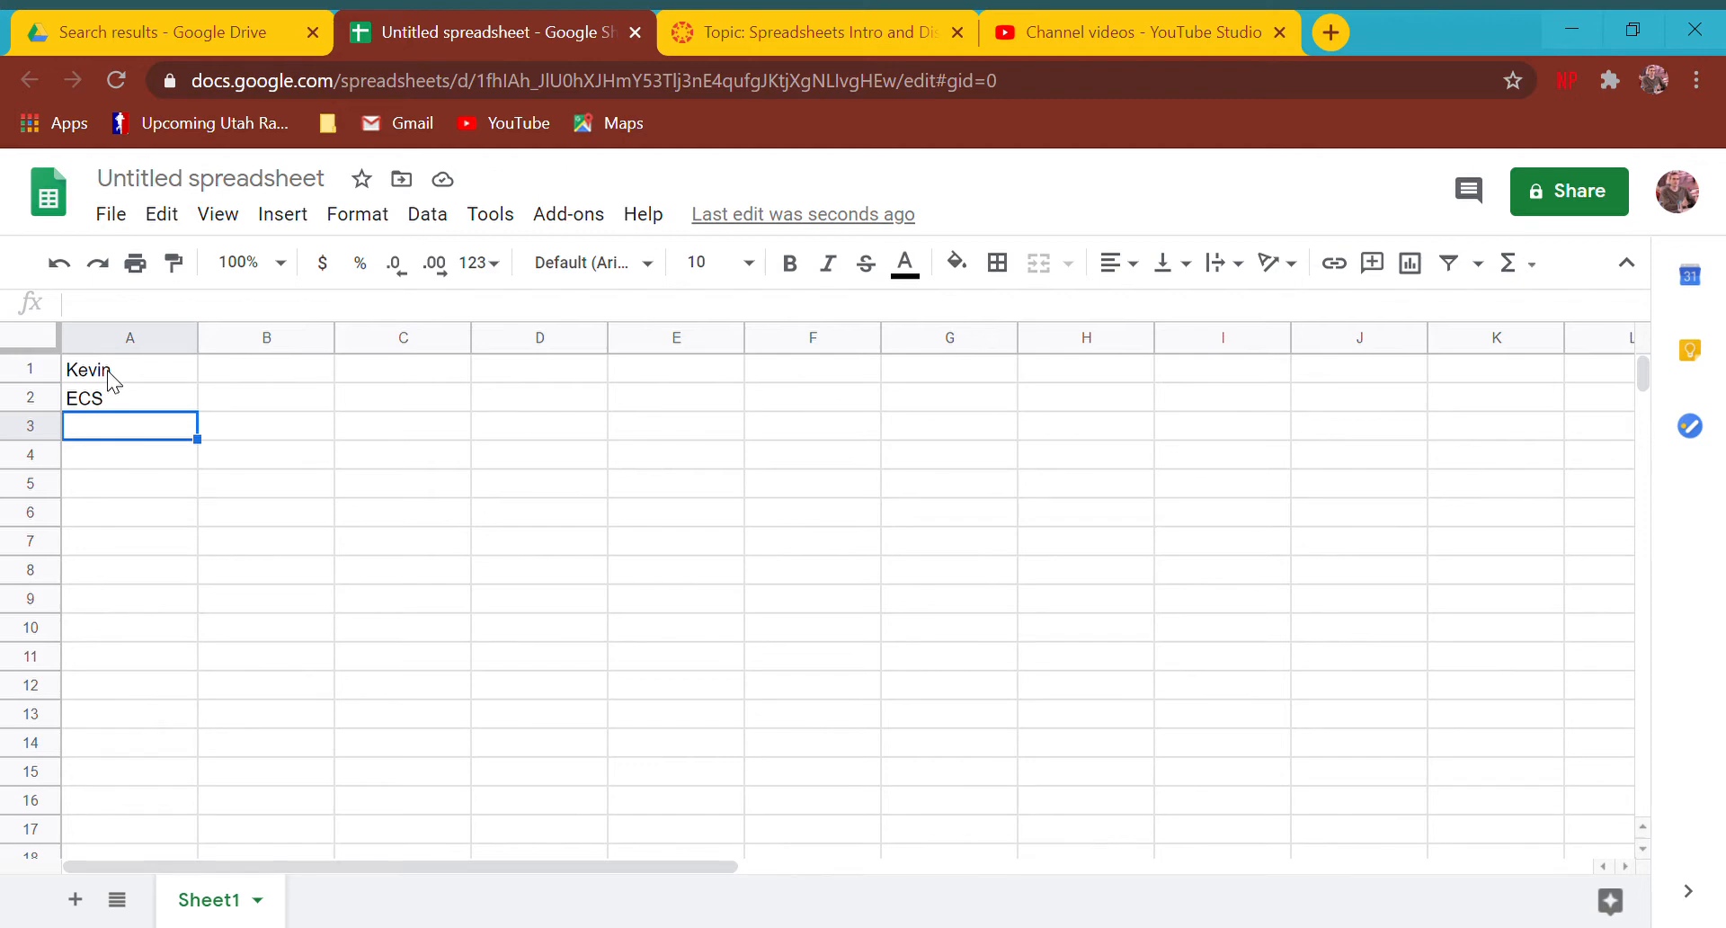
{"action": "left_click", "coordinate": [128, 368]}
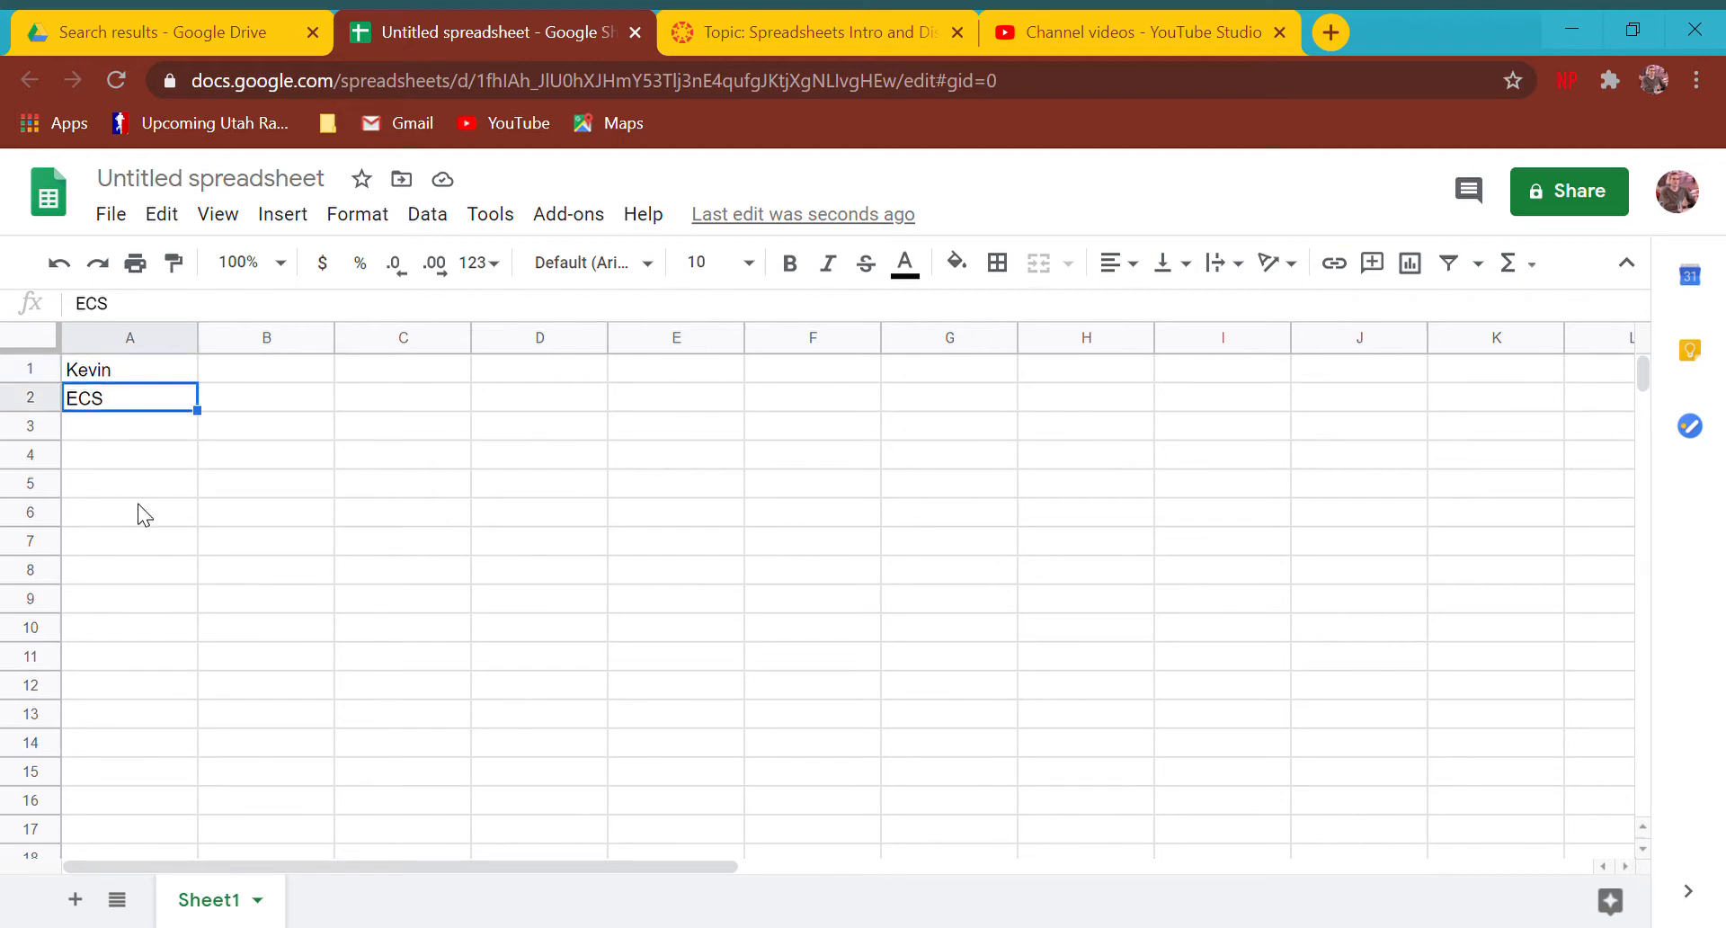
{"action": "left_click", "coordinate": [129, 482]}
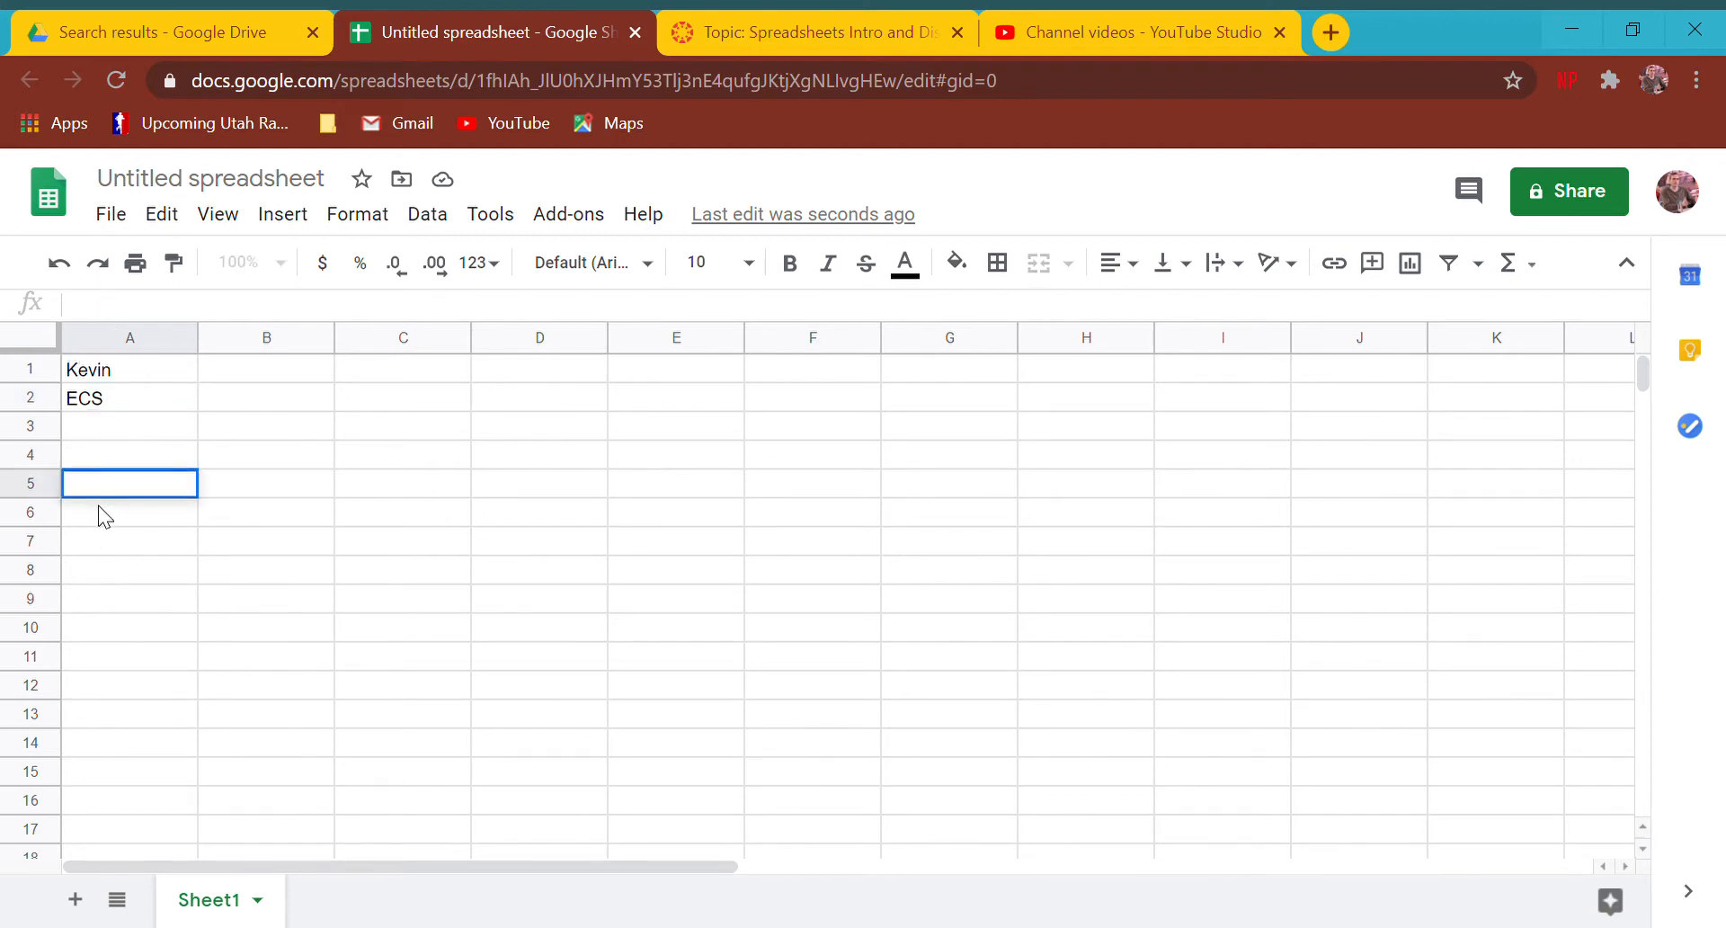
{"action": "mouse_move", "coordinate": [49, 320]}
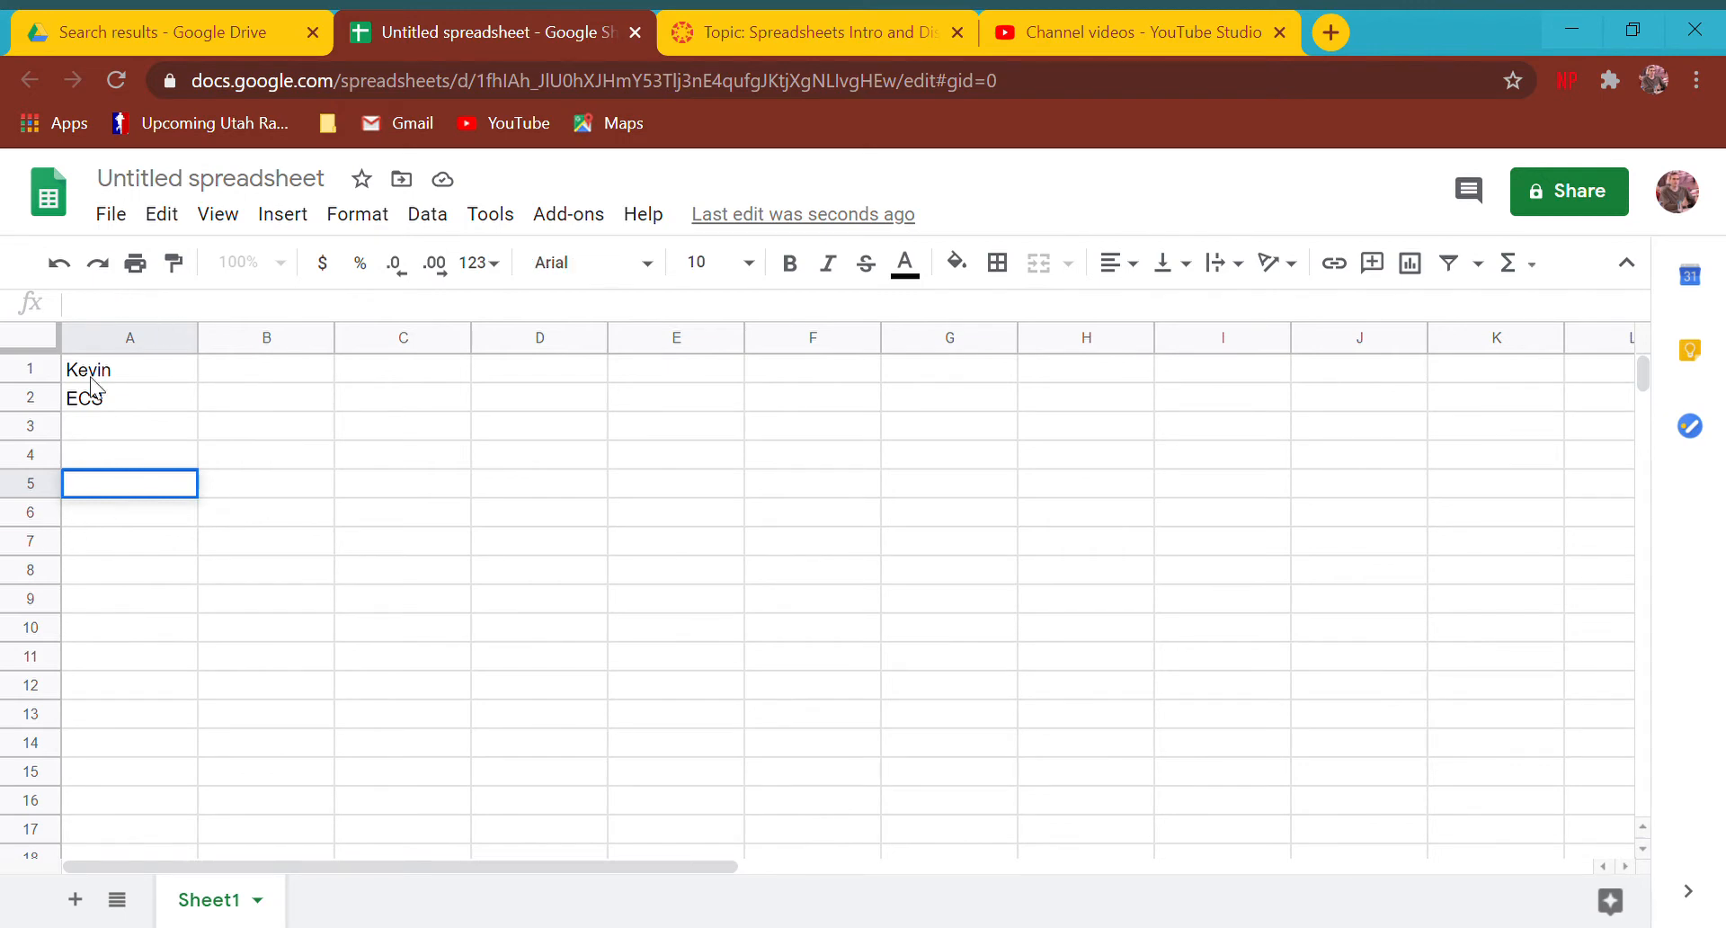
{"action": "left_click", "coordinate": [129, 397]}
{"action": "type", "text": "4"}
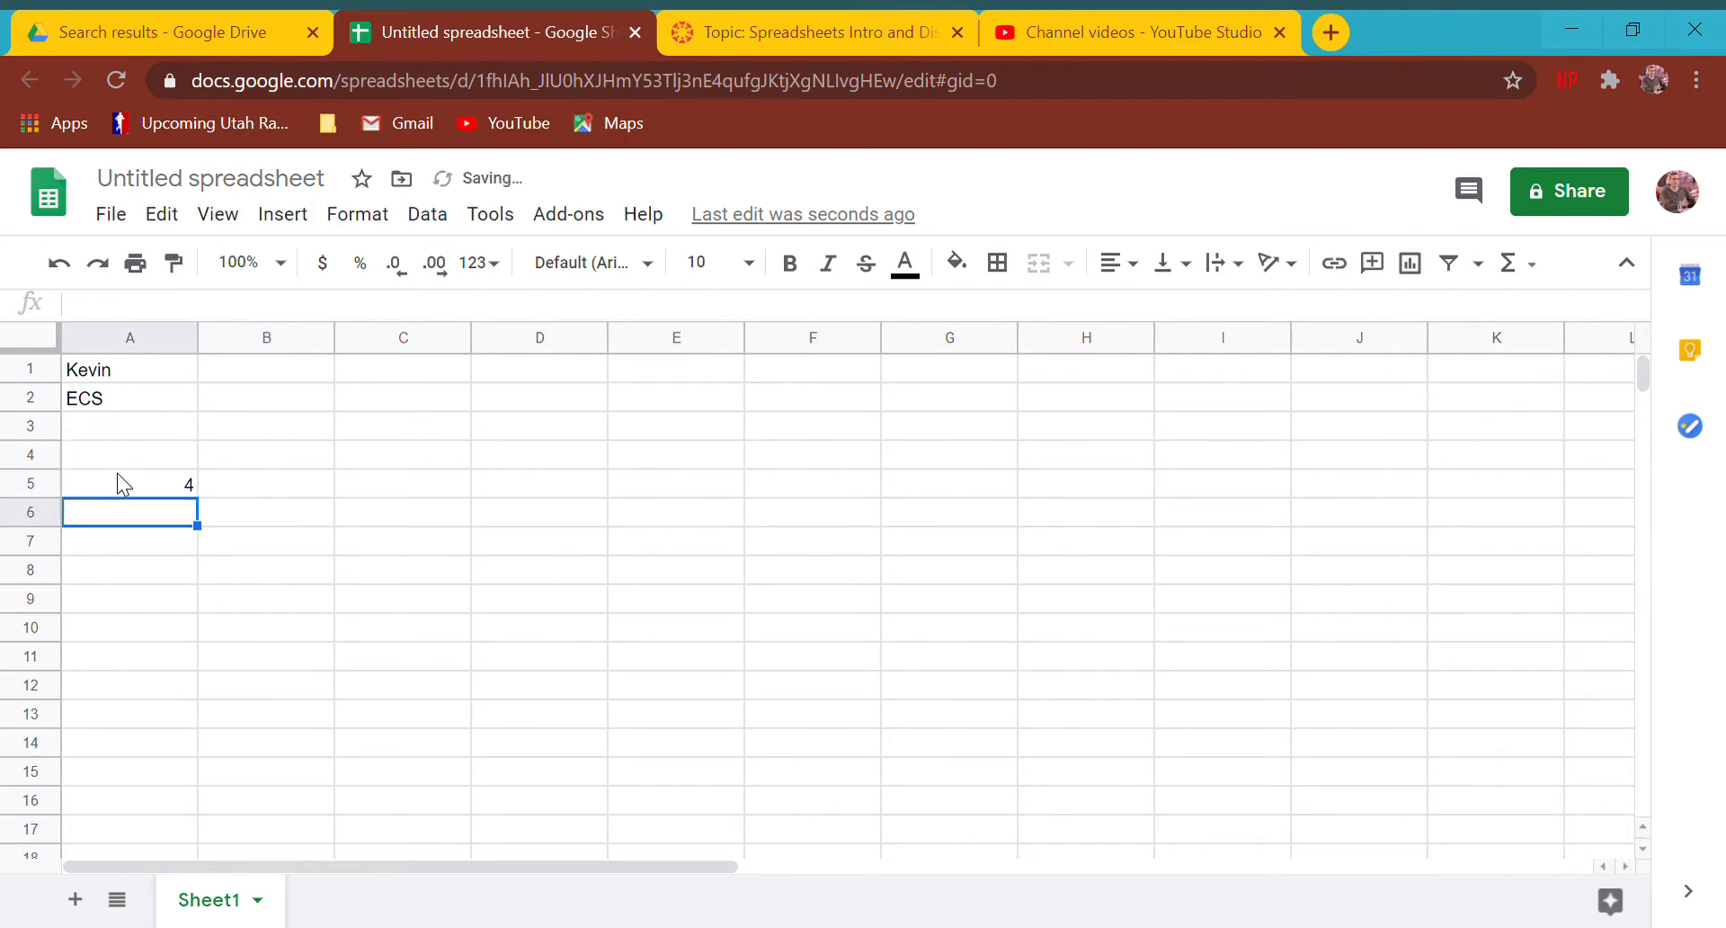
- Check A5's =2+2 formula, then enter =A5 in A6 so it shows 4
{"action": "left_click", "coordinate": [129, 485]}
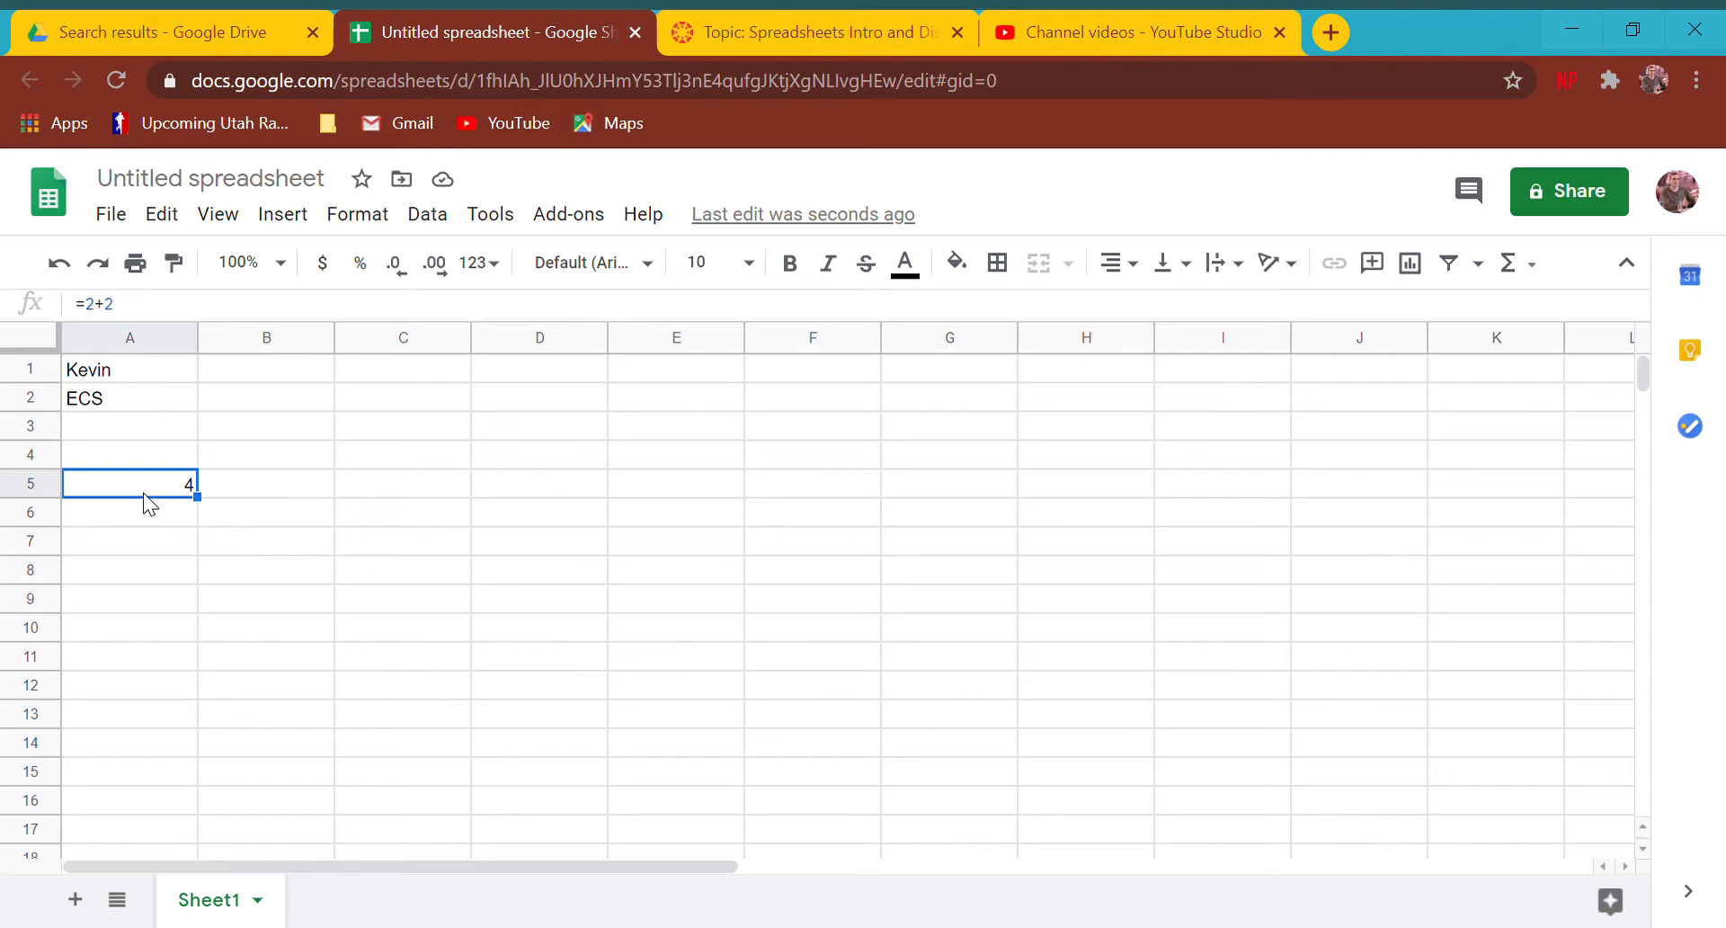
{"action": "mouse_move", "coordinate": [154, 525]}
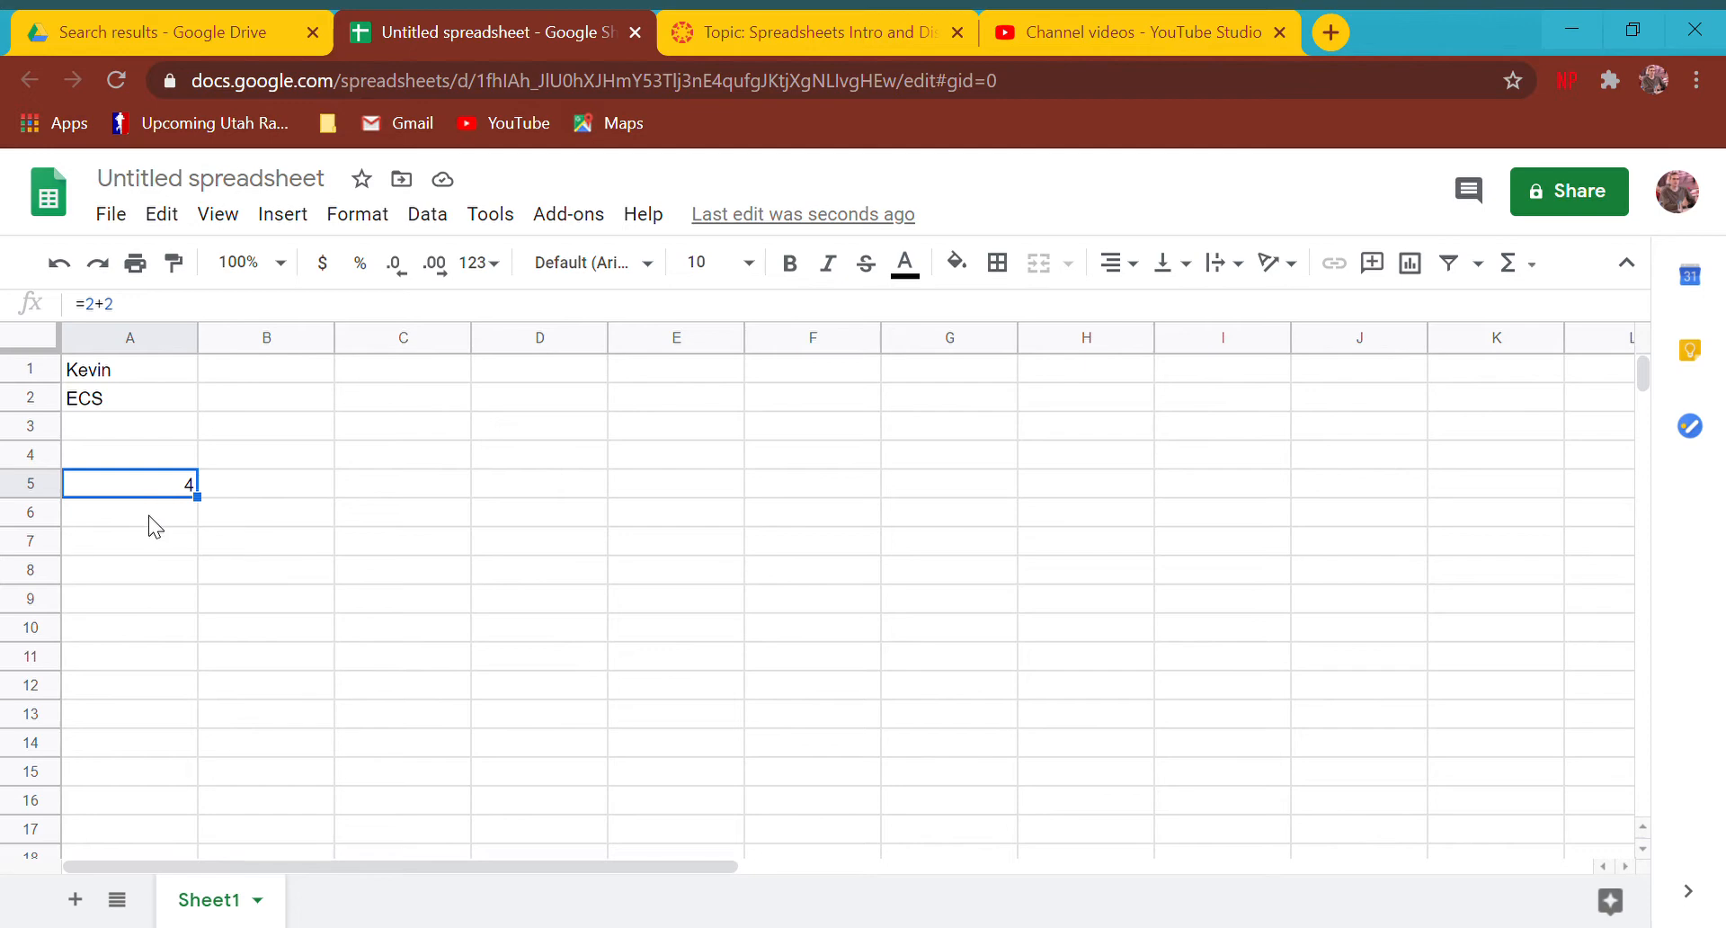
{"action": "type", "text": "=A"}
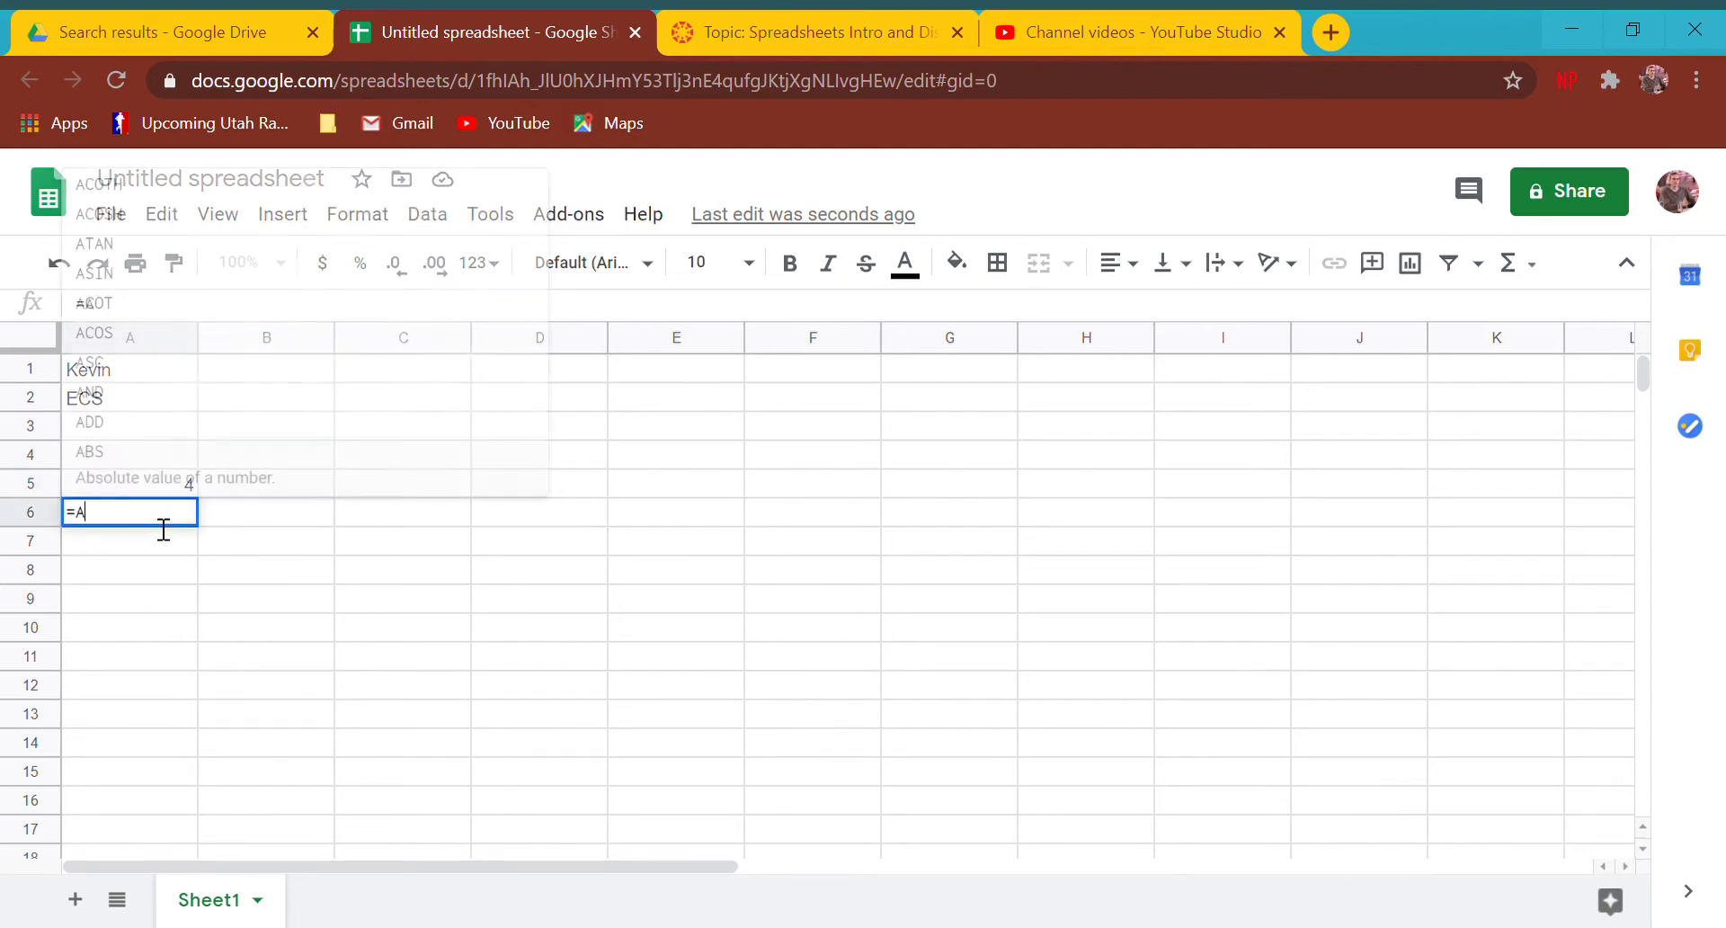
{"action": "type", "text": "5"}
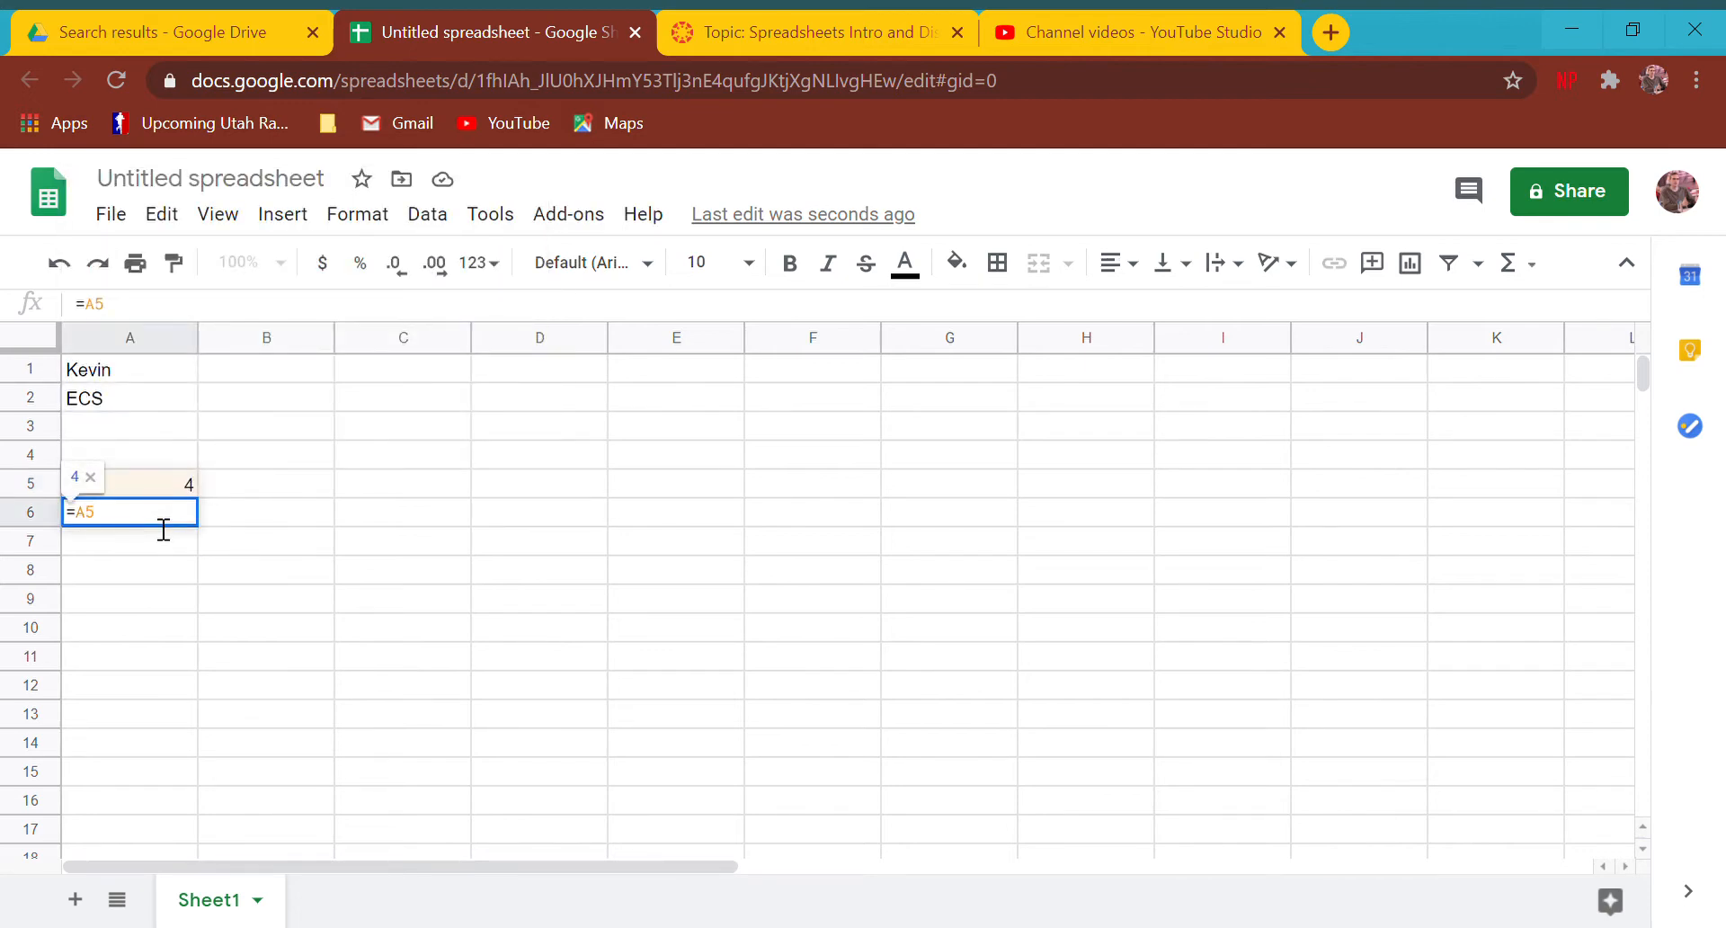
{"action": "key", "text": "enter"}
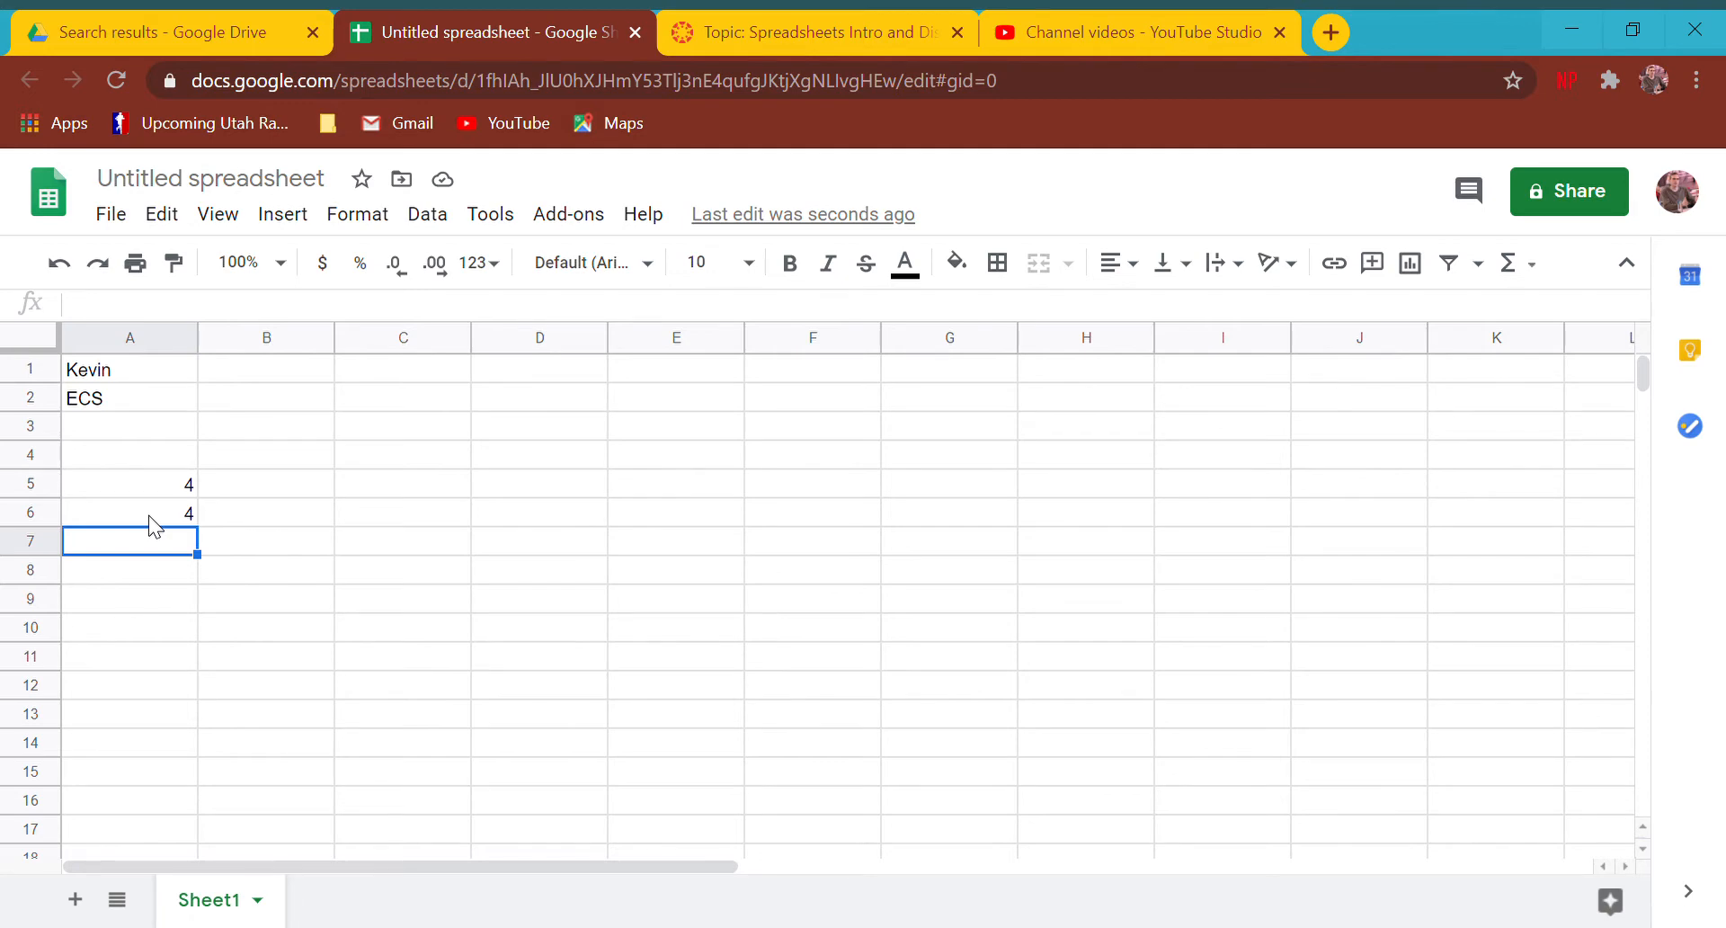
- Enter =sum(a5:a6) in A7 and select it to inspect the total
{"action": "type", "text": "=sum"}
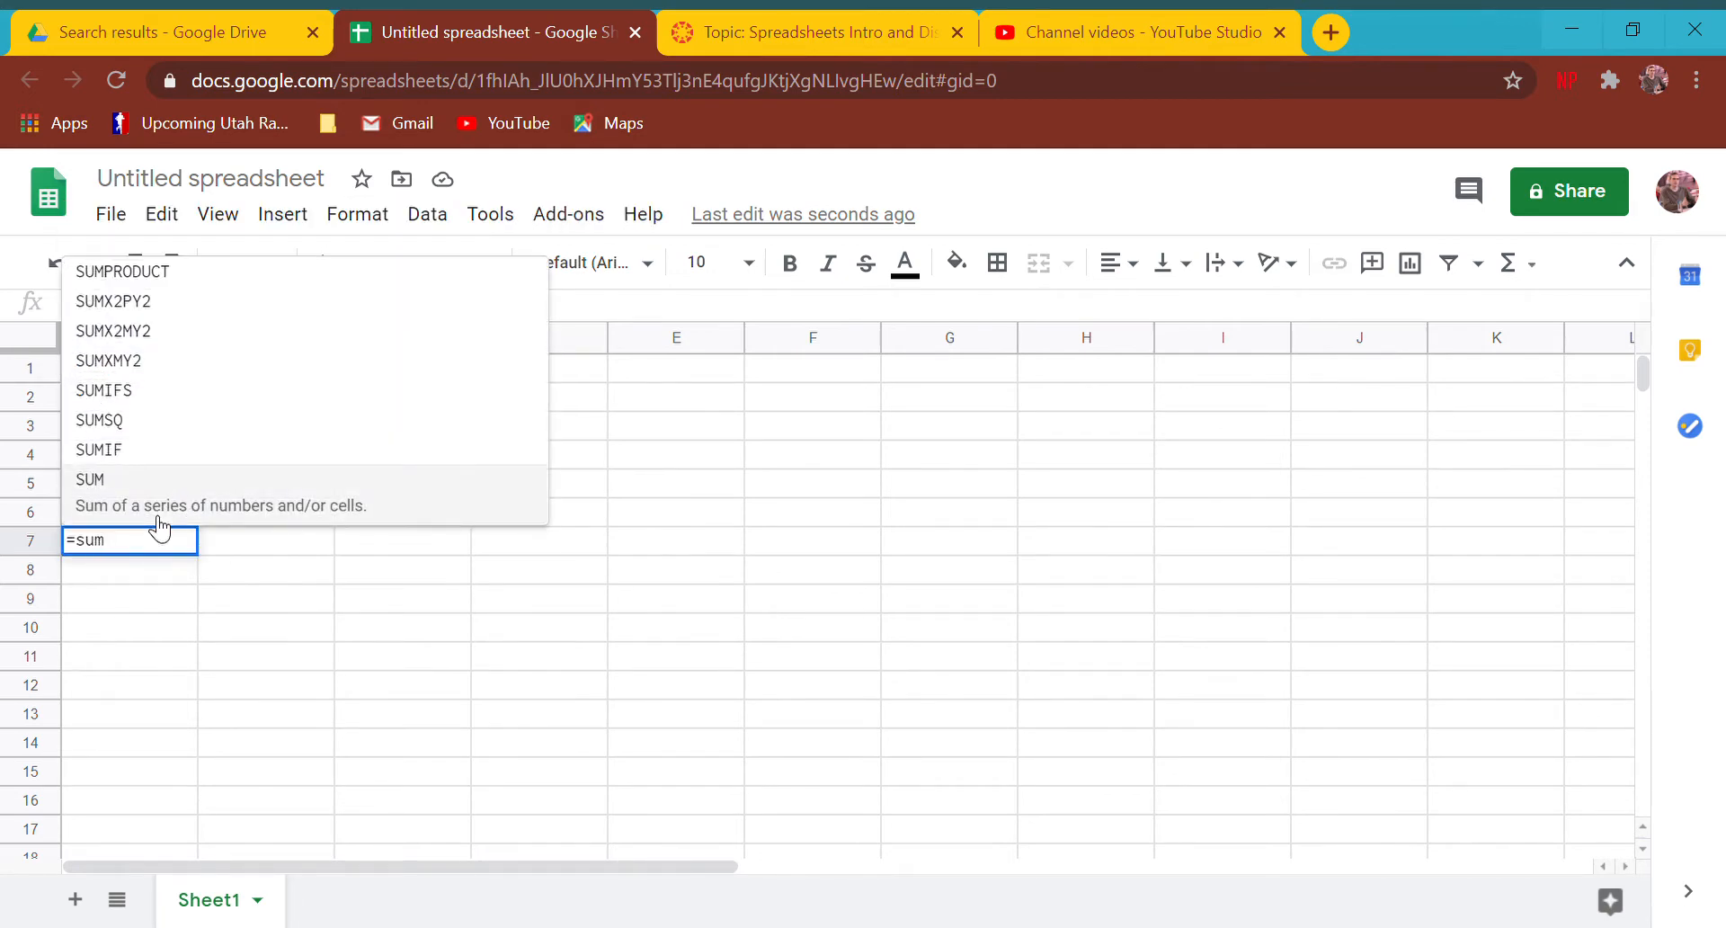
{"action": "type", "text": "("}
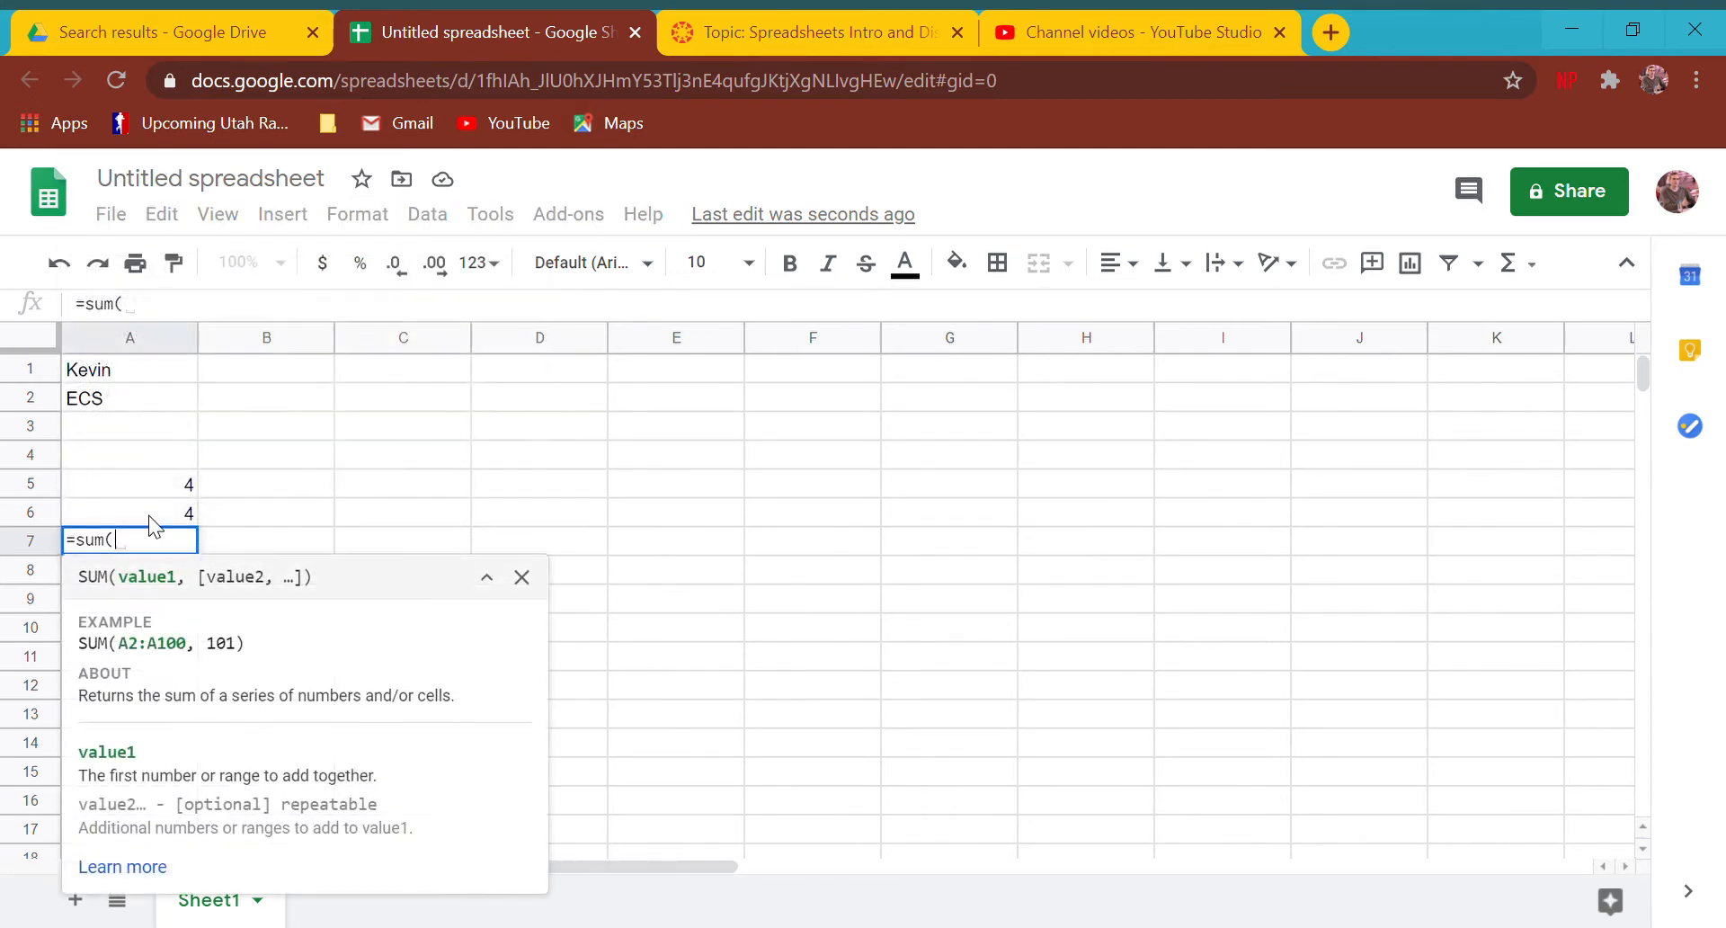
{"action": "type", "text": "a5:a"}
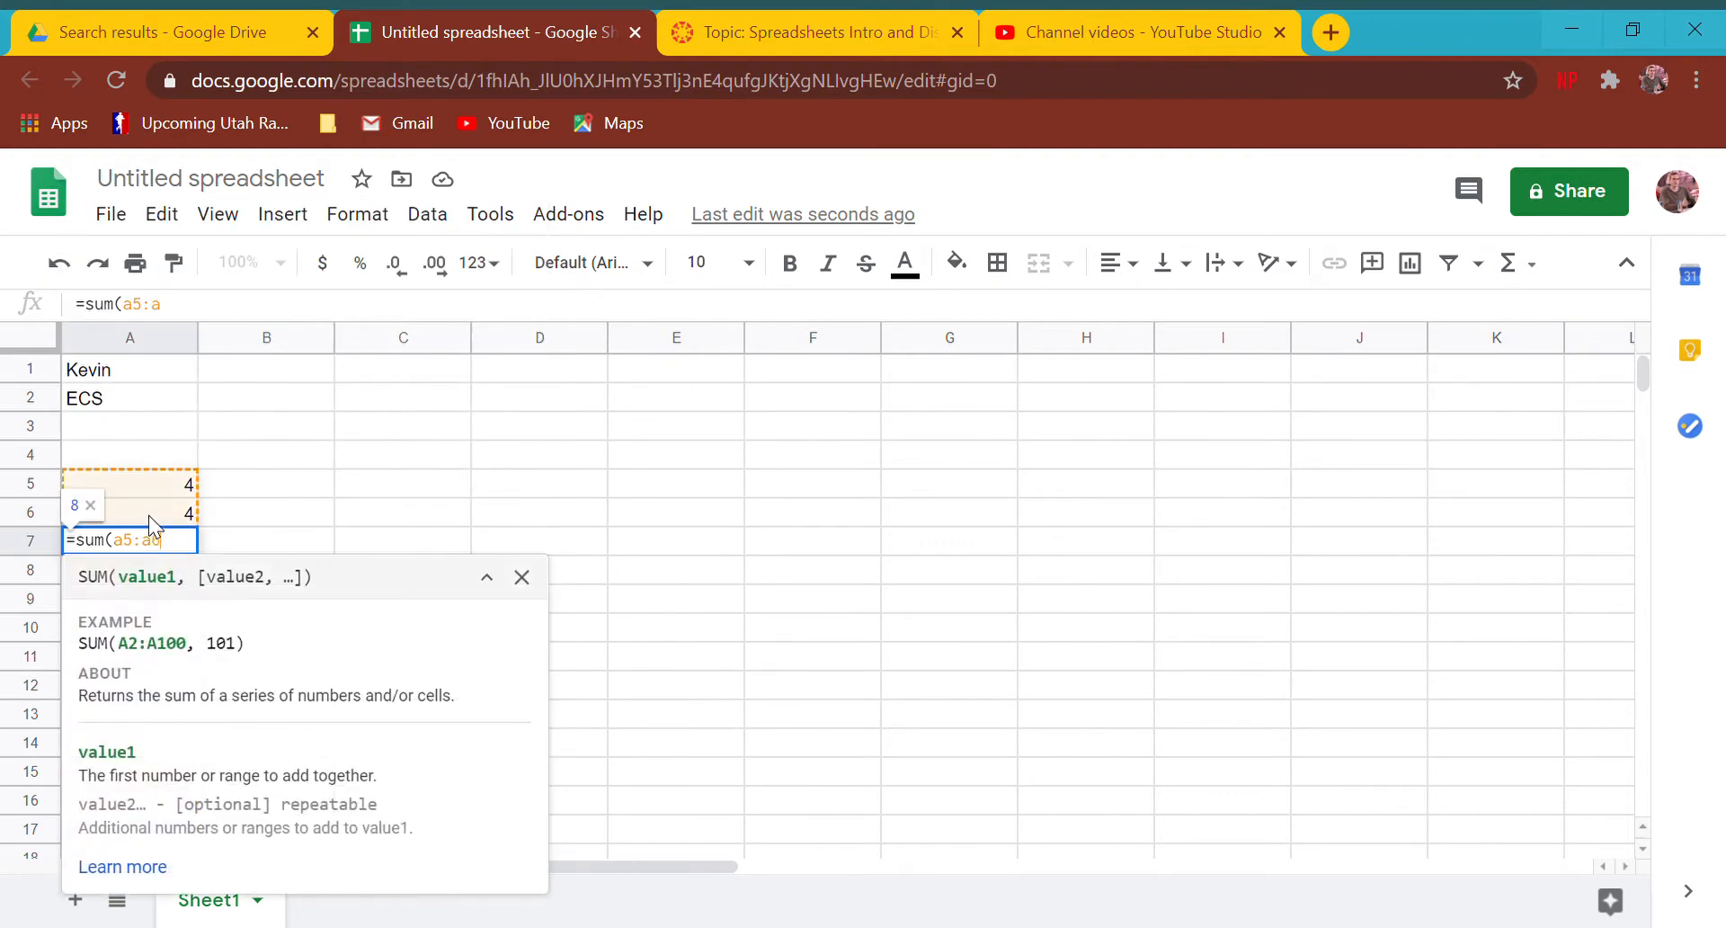
{"action": "type", "text": "6)"}
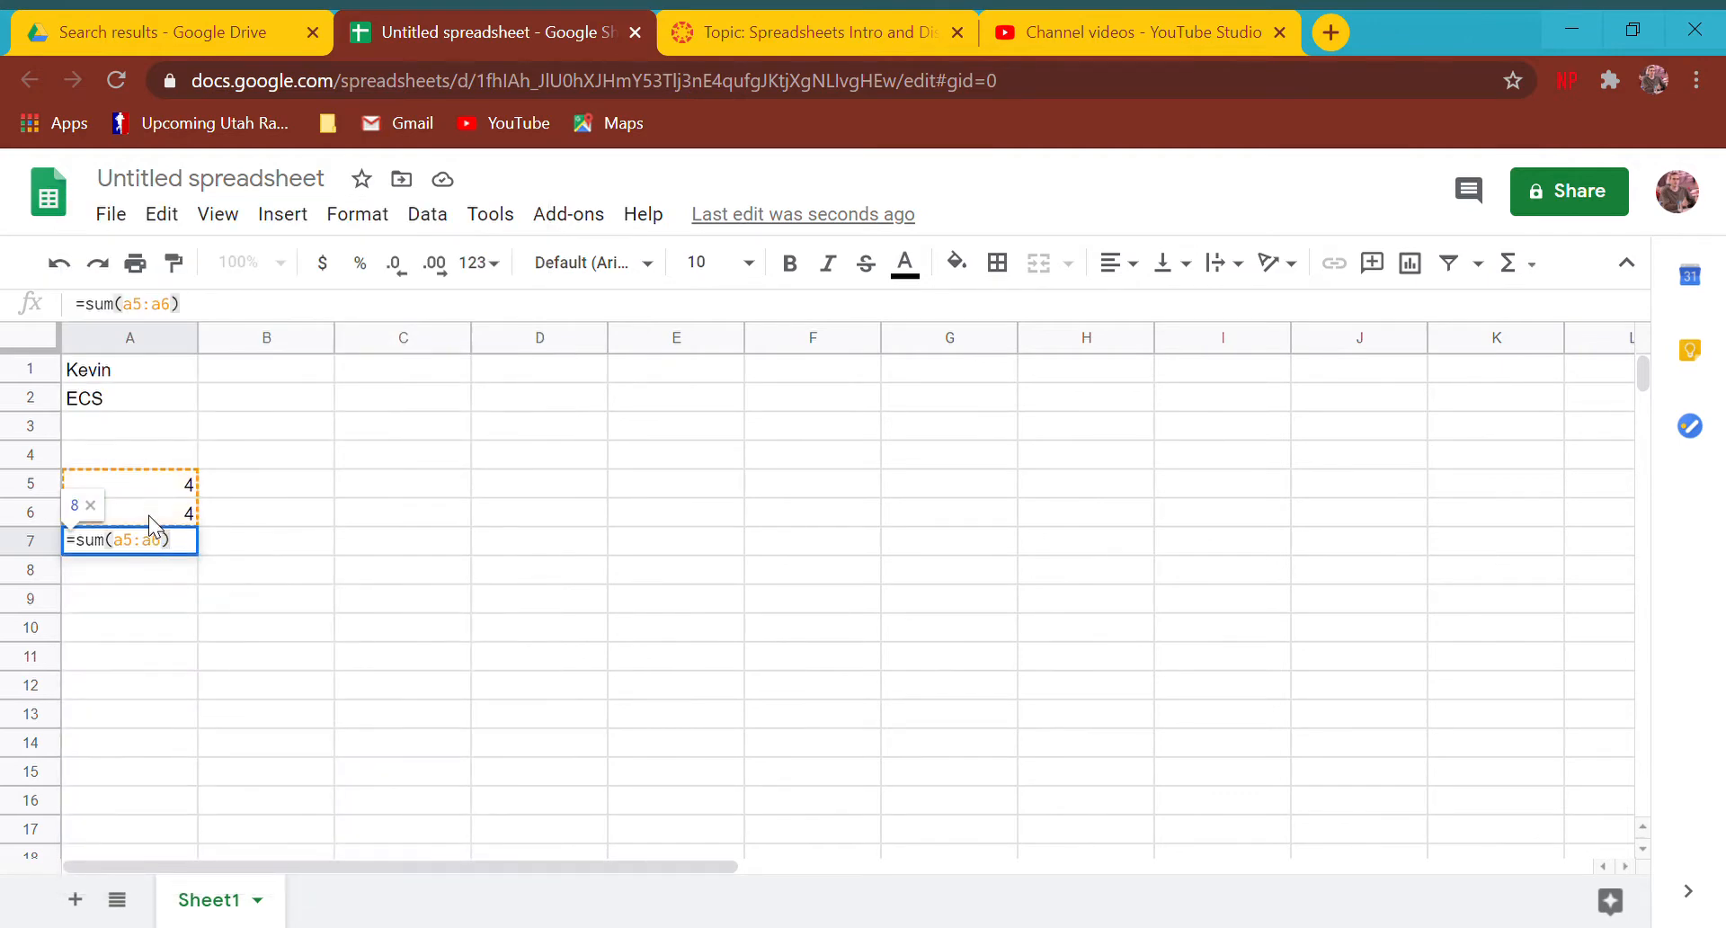
{"action": "key", "text": "enter"}
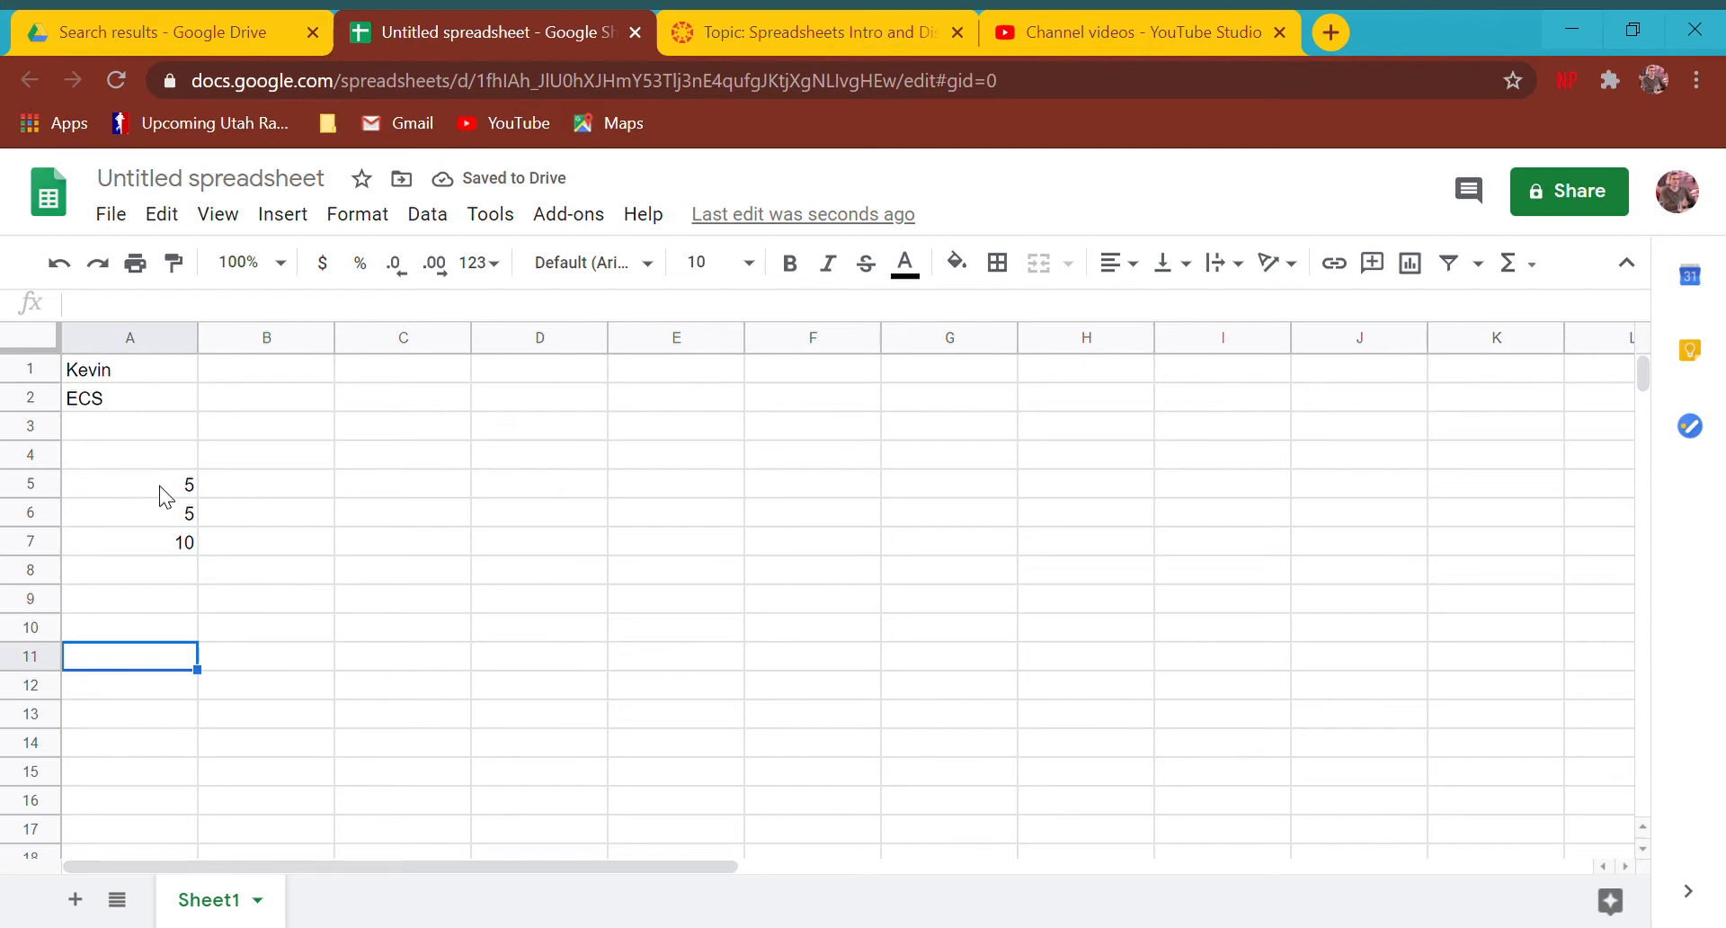
{"action": "left_click", "coordinate": [128, 512]}
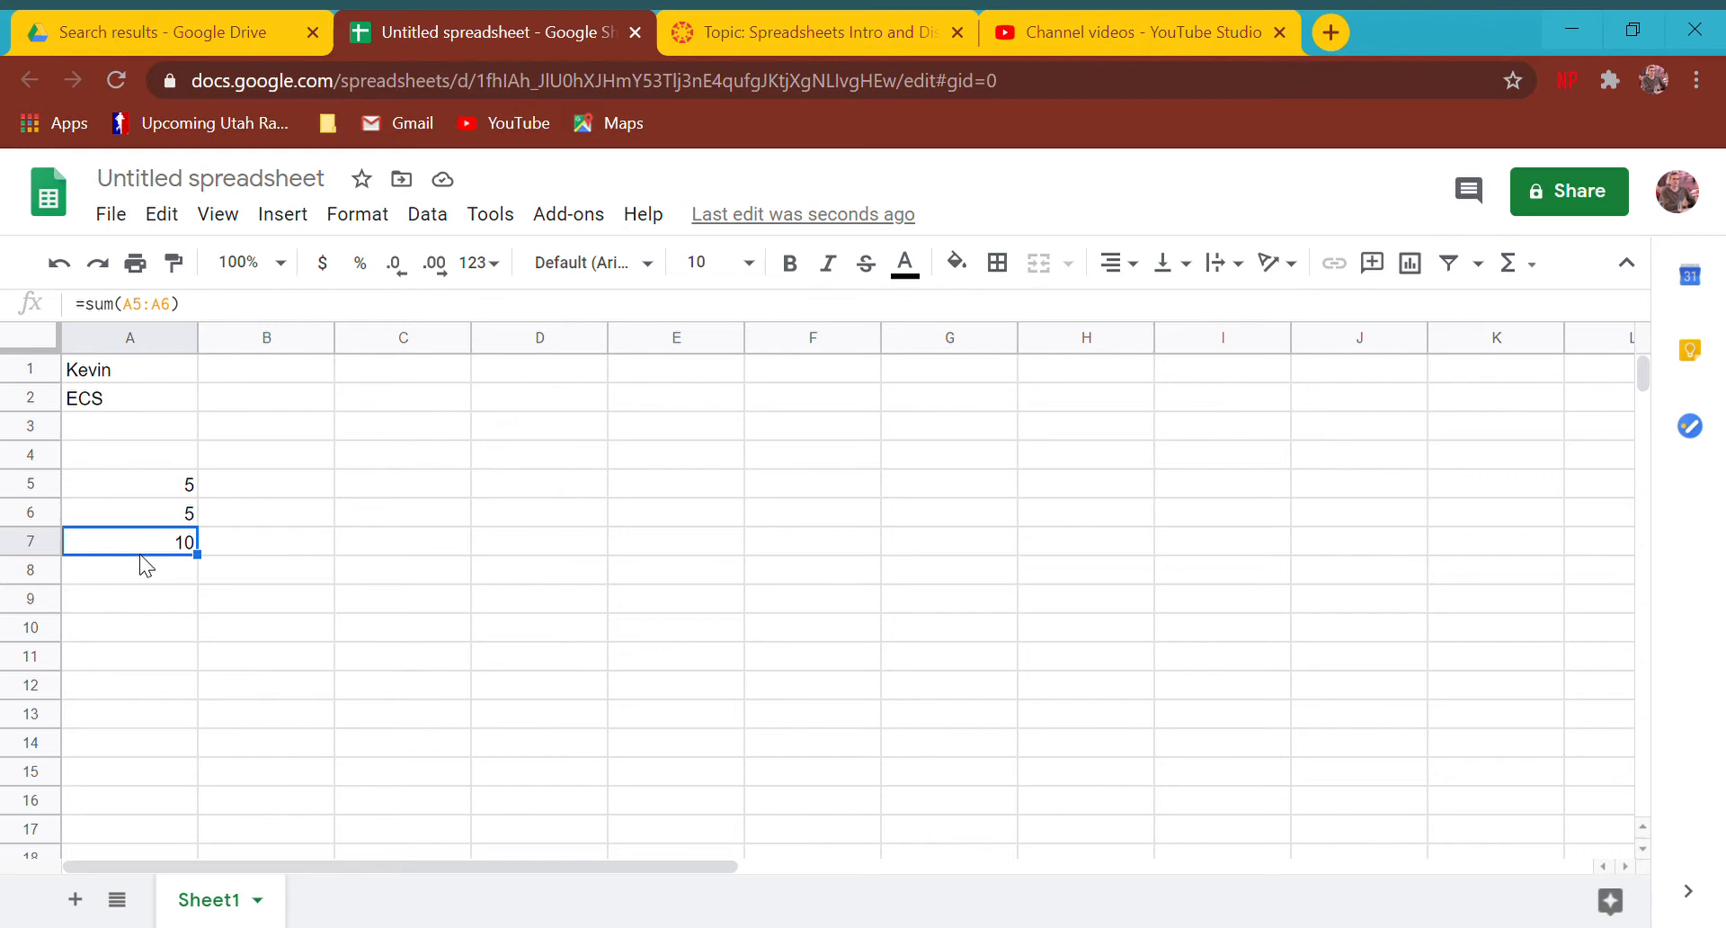
- Clear A5:A7, try =A1+A2 in A7, then delete the #VALUE! formula
{"action": "key", "text": "Delete"}
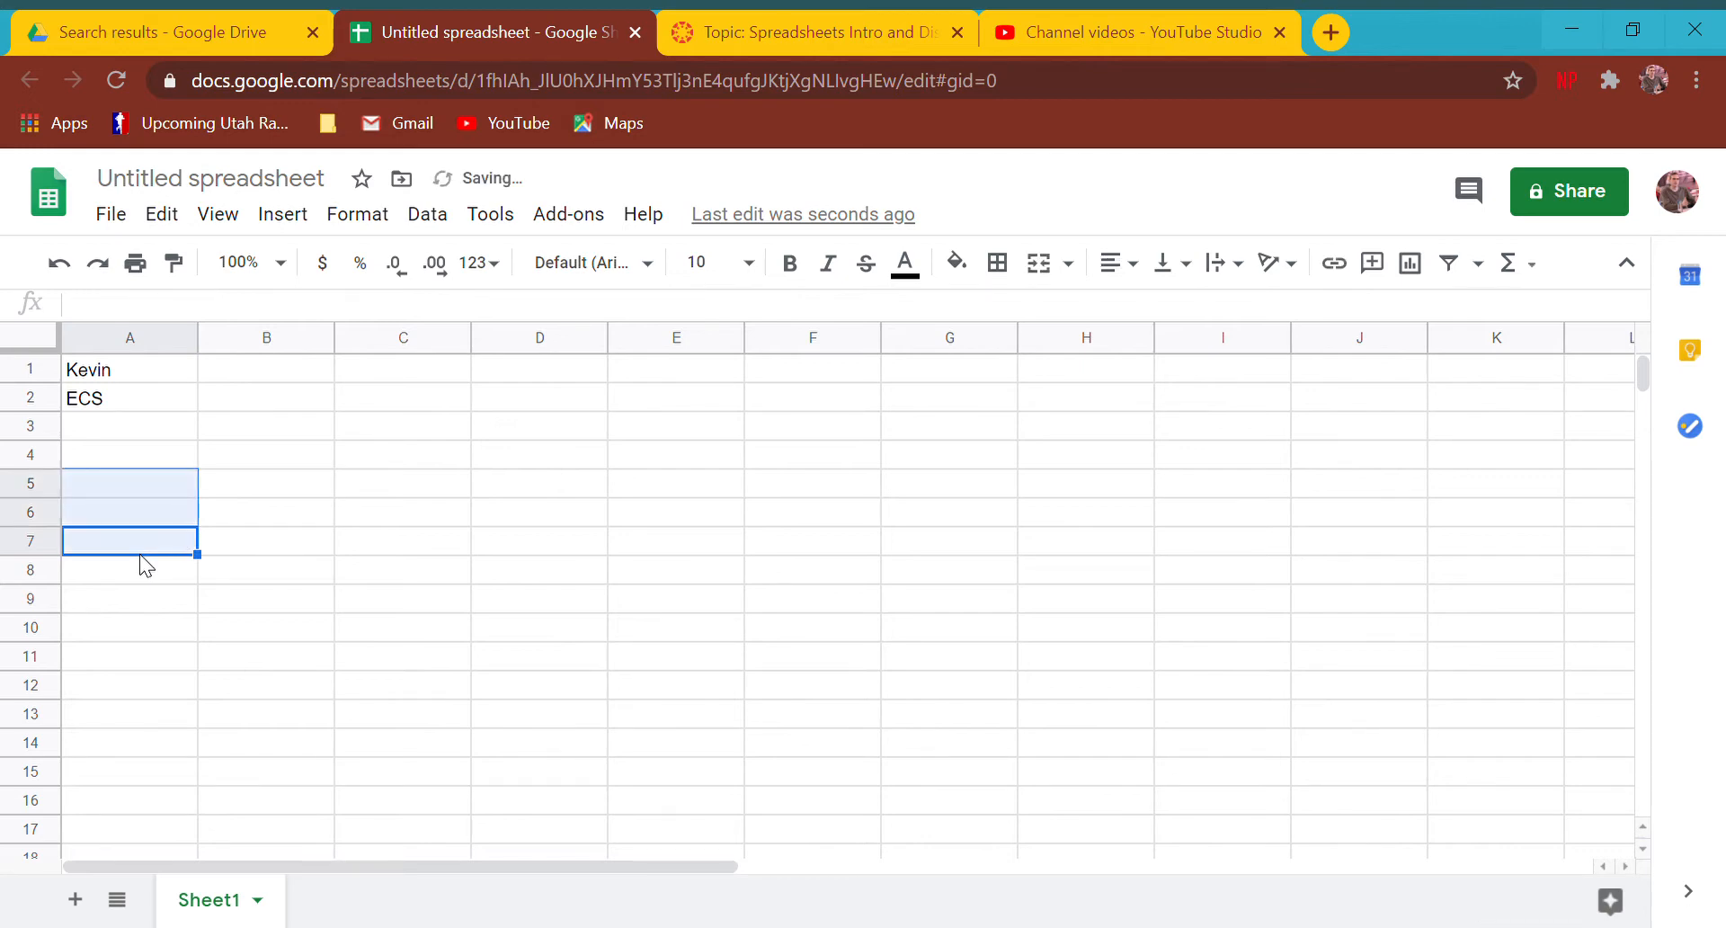
{"action": "type", "text": "=a"}
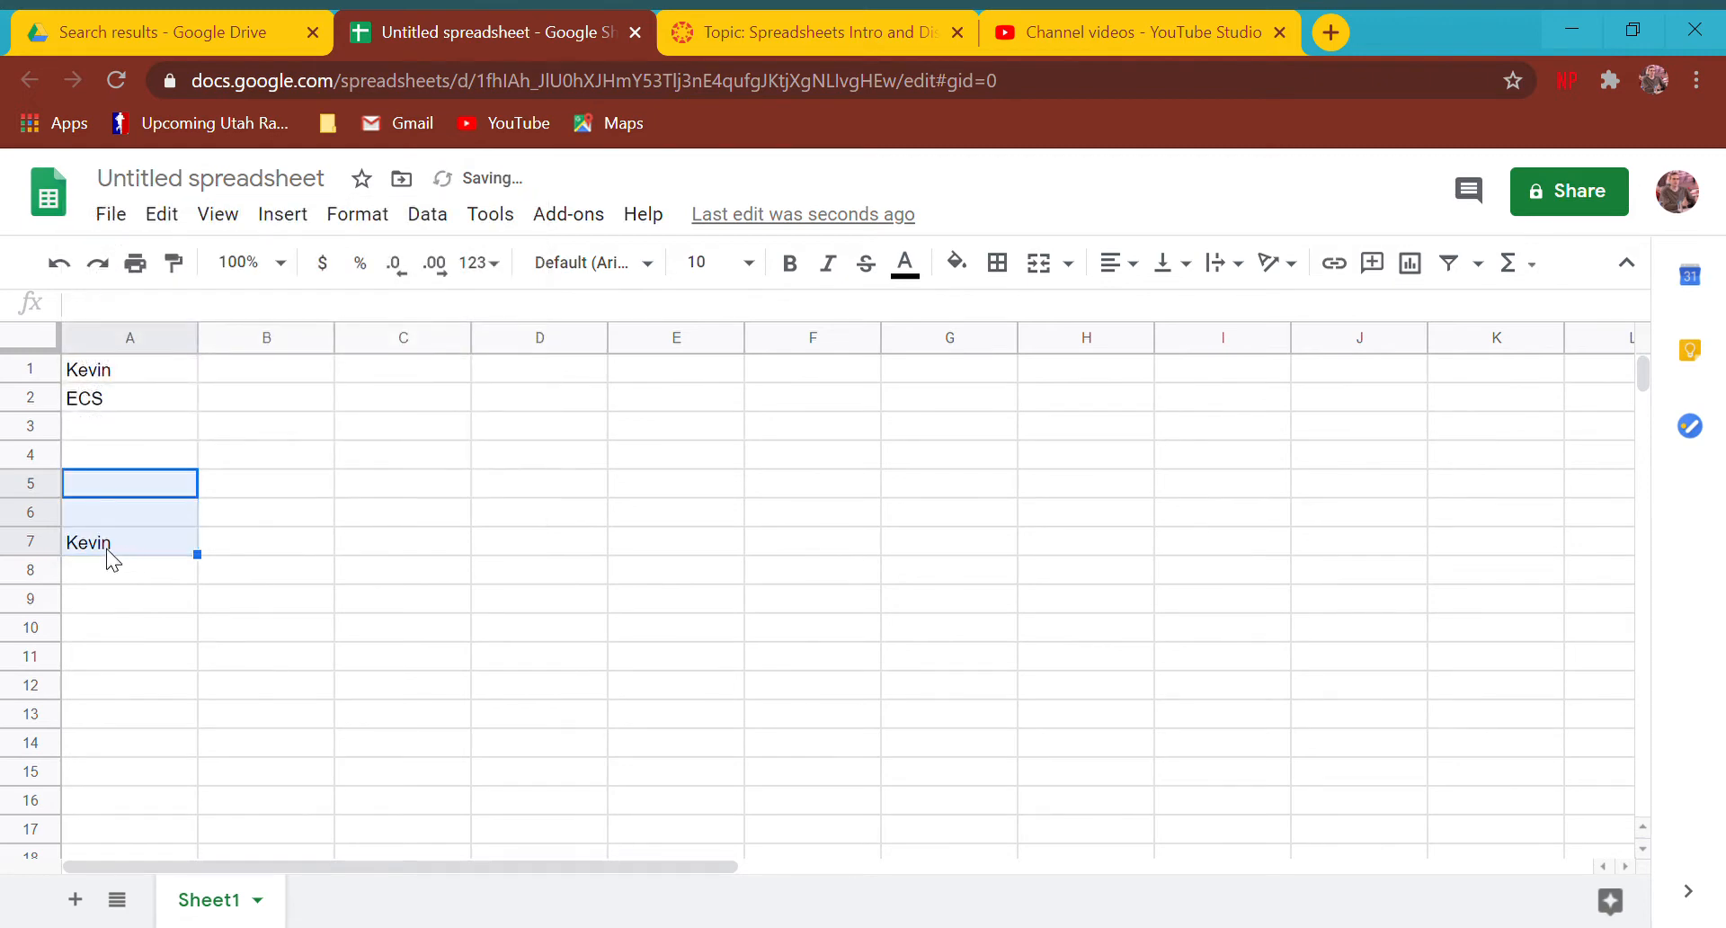
{"action": "left_click", "coordinate": [129, 541]}
{"action": "type", "text": "=A1+"}
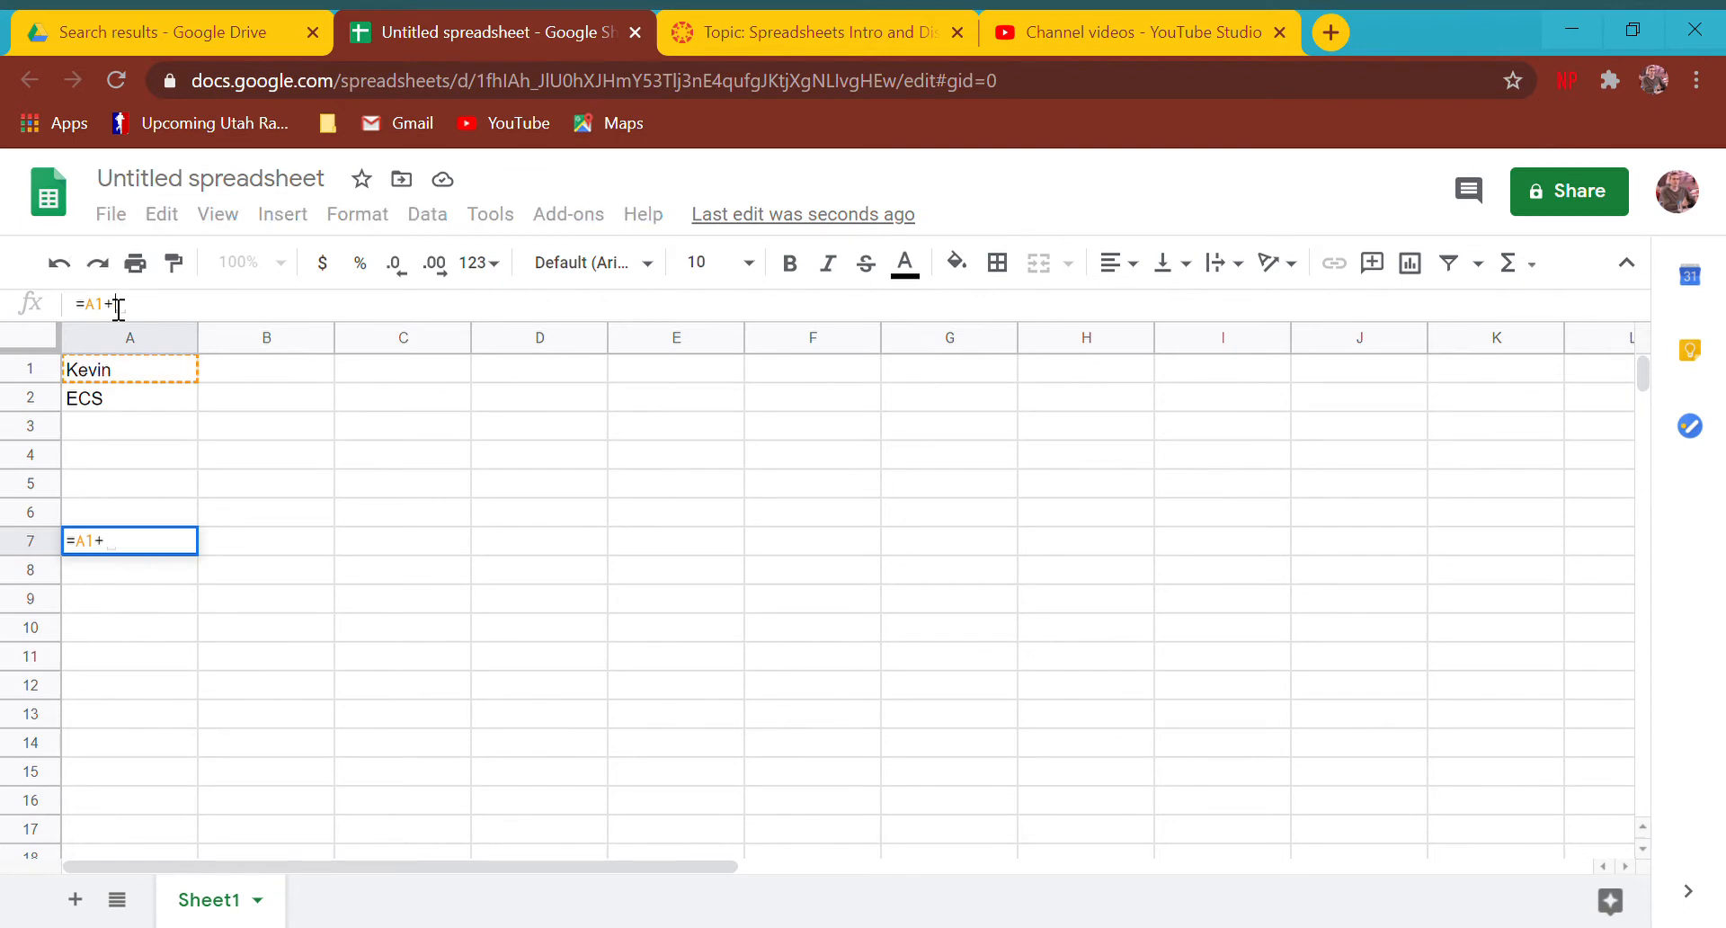
{"action": "type", "text": "a2"}
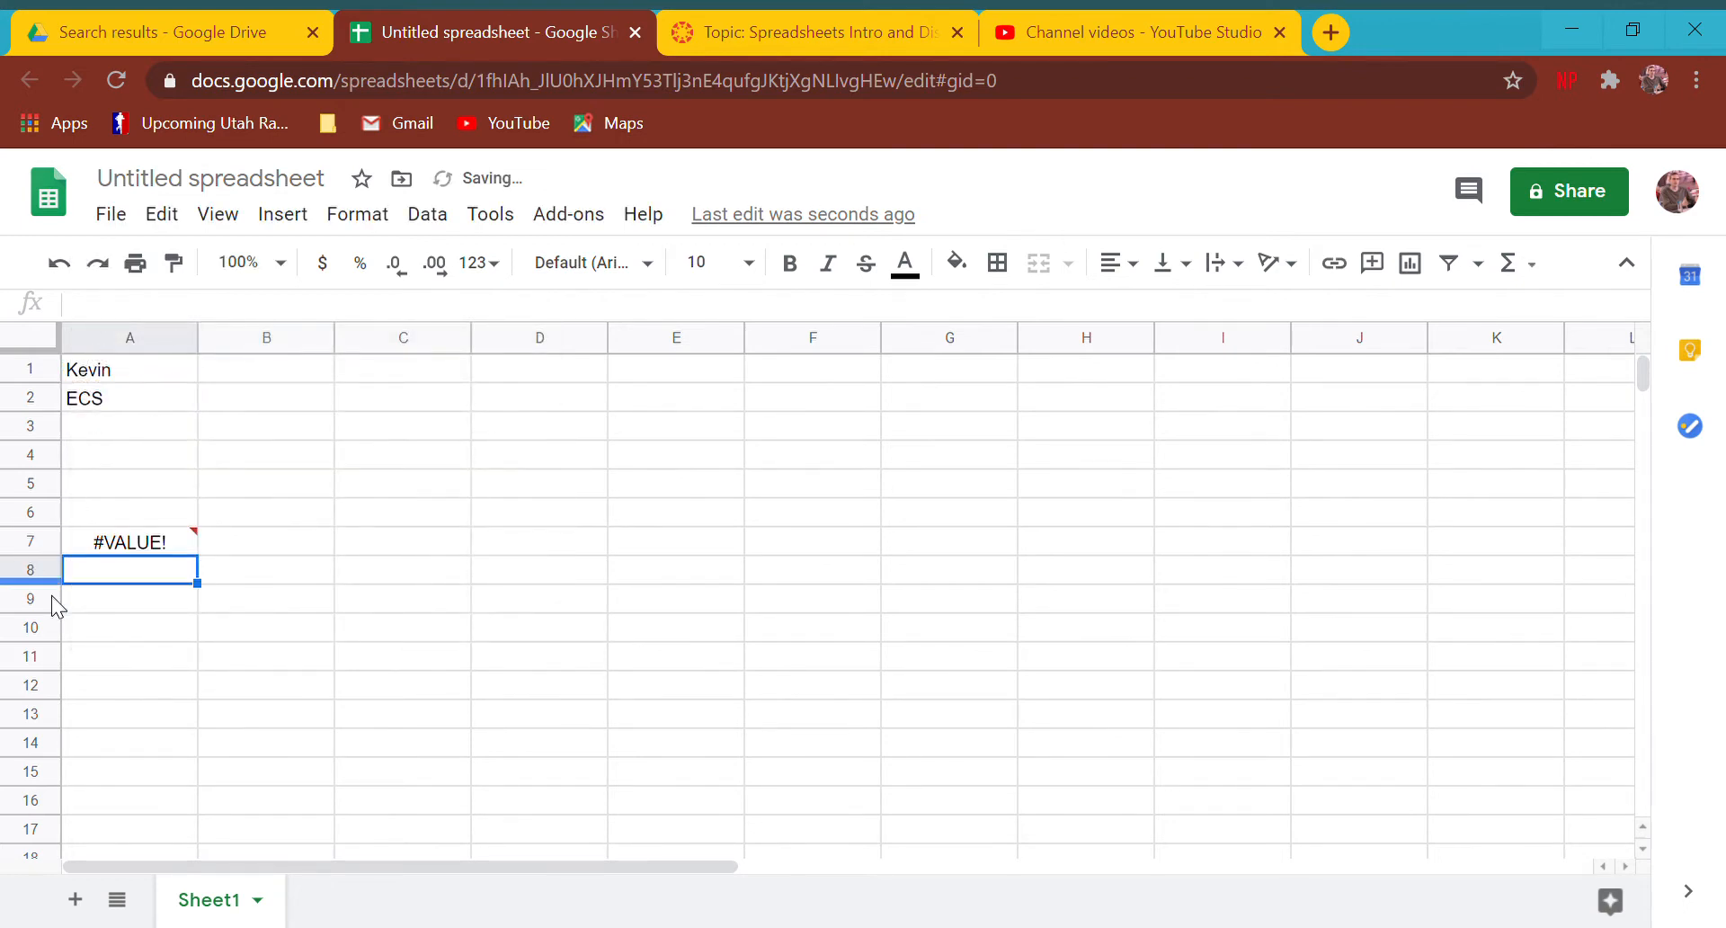
{"action": "left_click", "coordinate": [128, 541]}
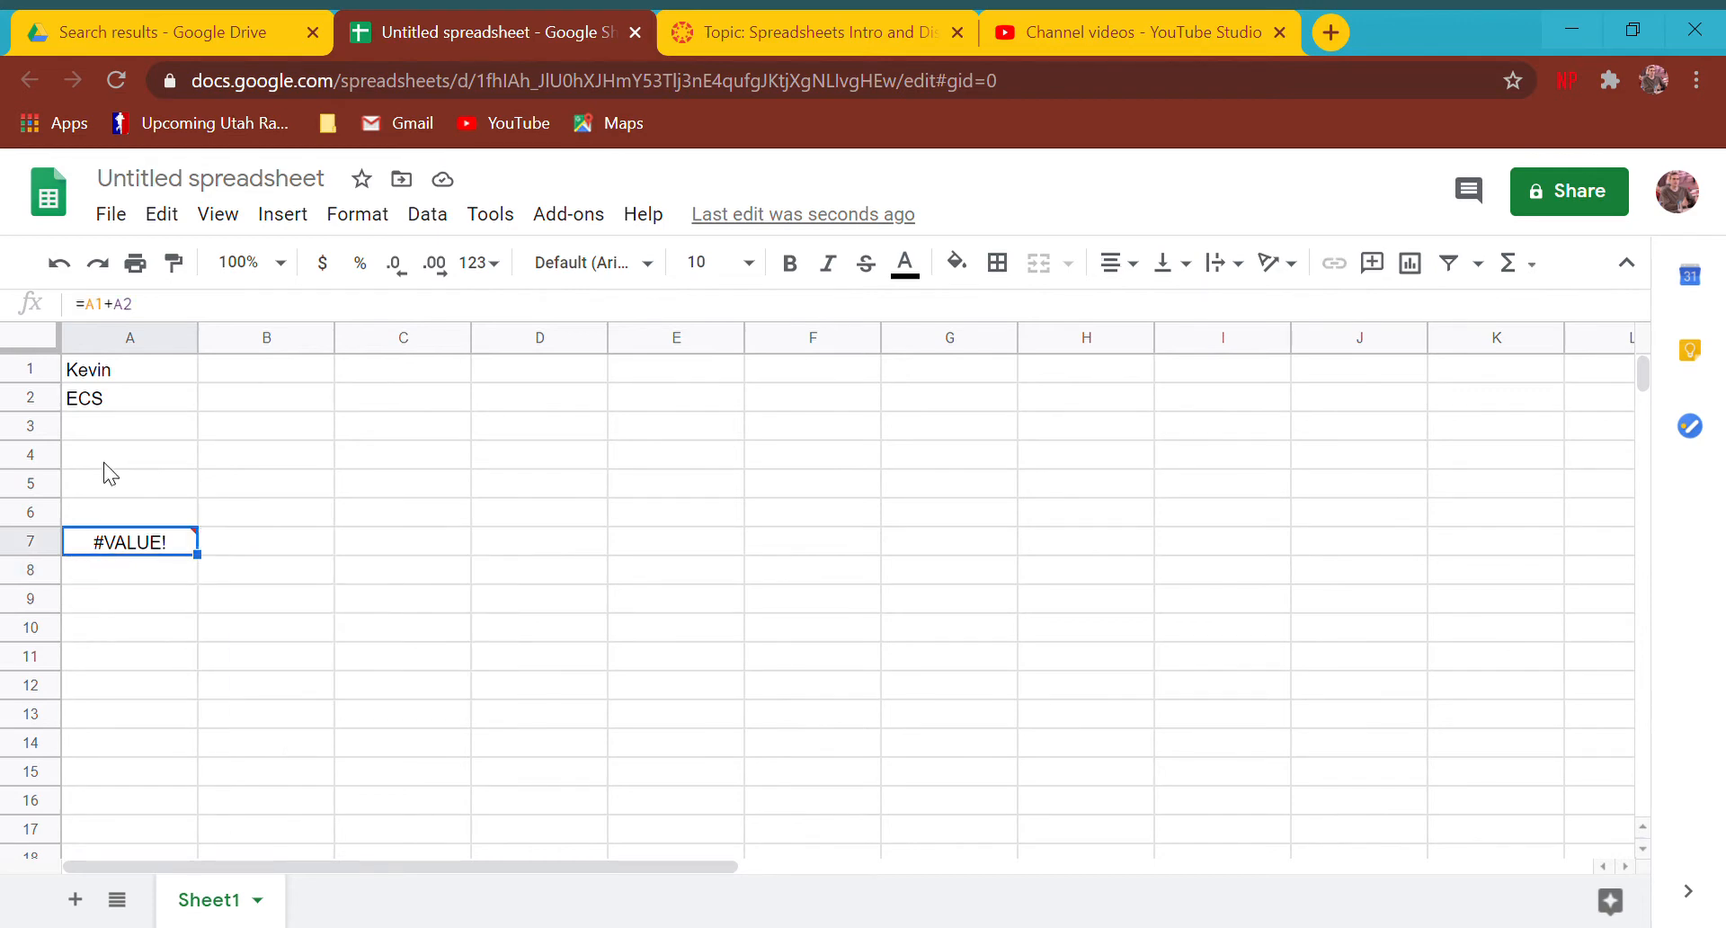
{"action": "key", "text": "Delete"}
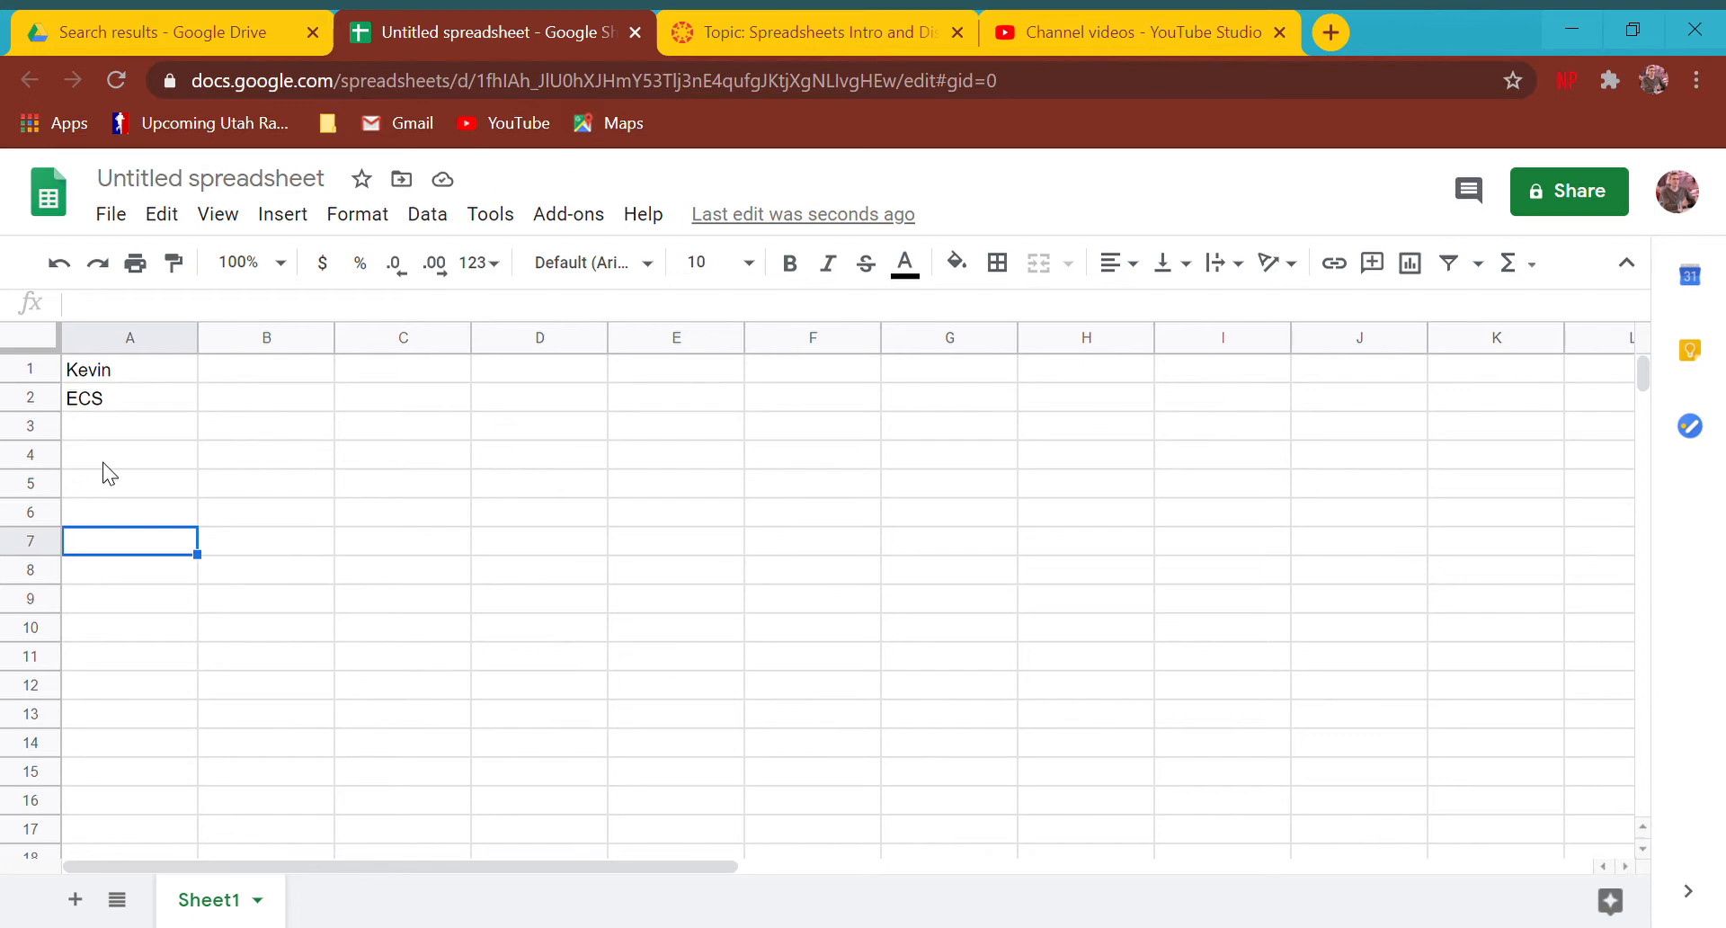
- Select and clear the 'Kevin' and 'ECS' cells, returning to A1
{"action": "left_click", "coordinate": [128, 369]}
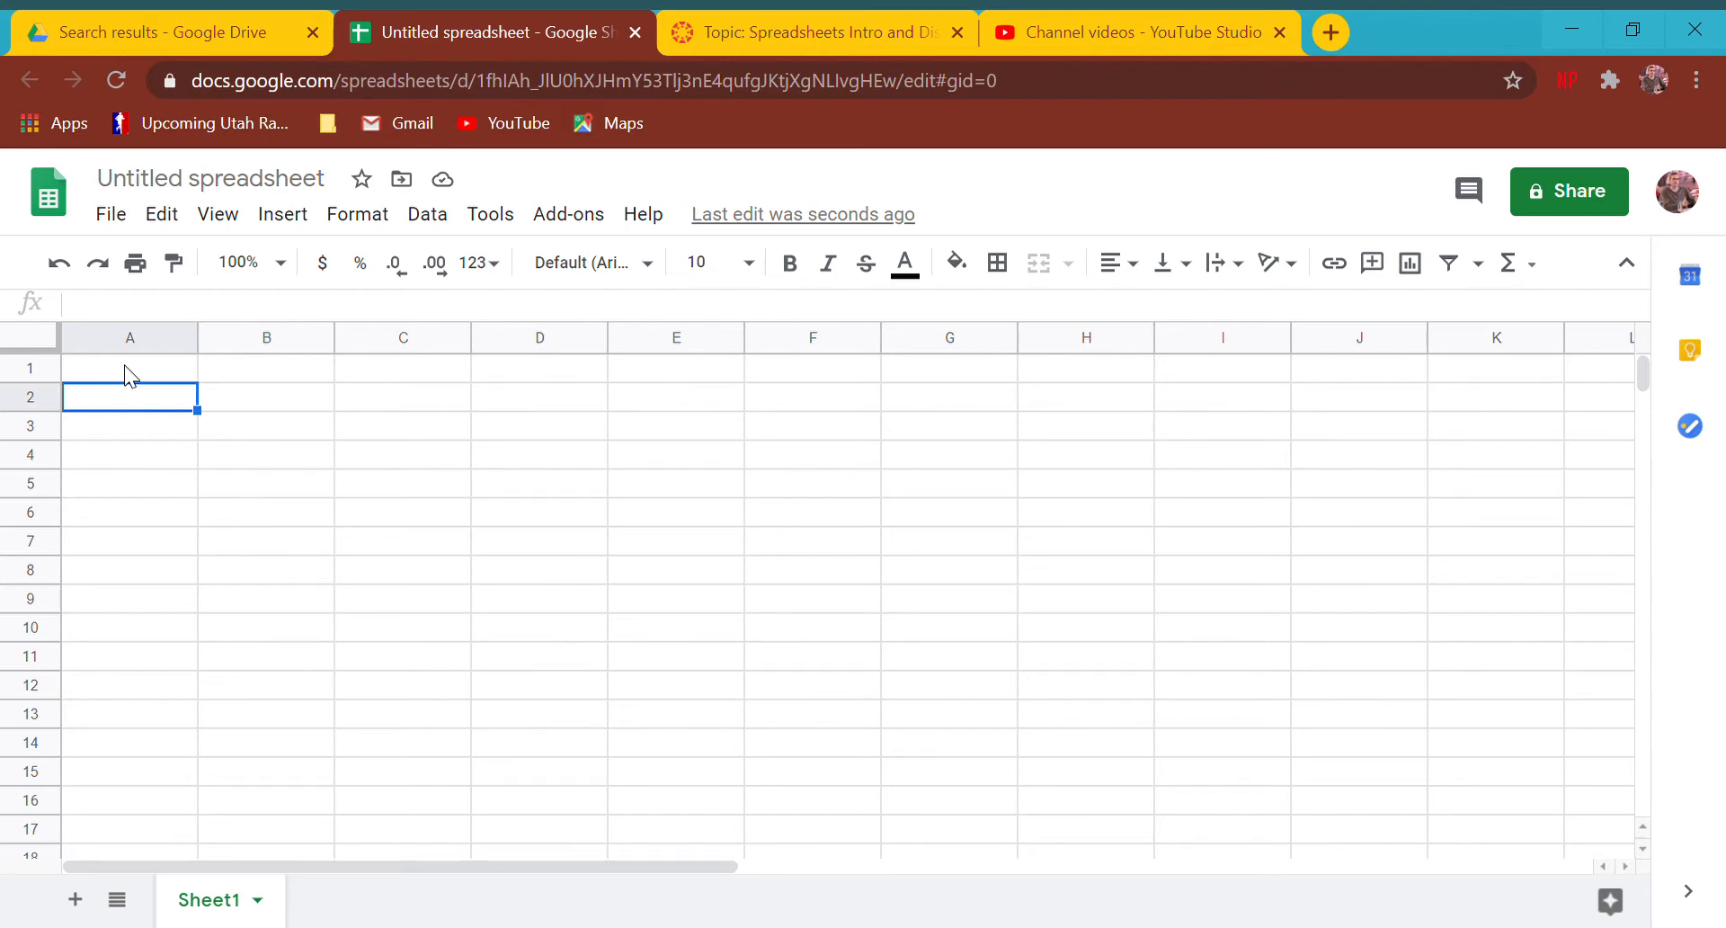
{"action": "left_click", "coordinate": [129, 368]}
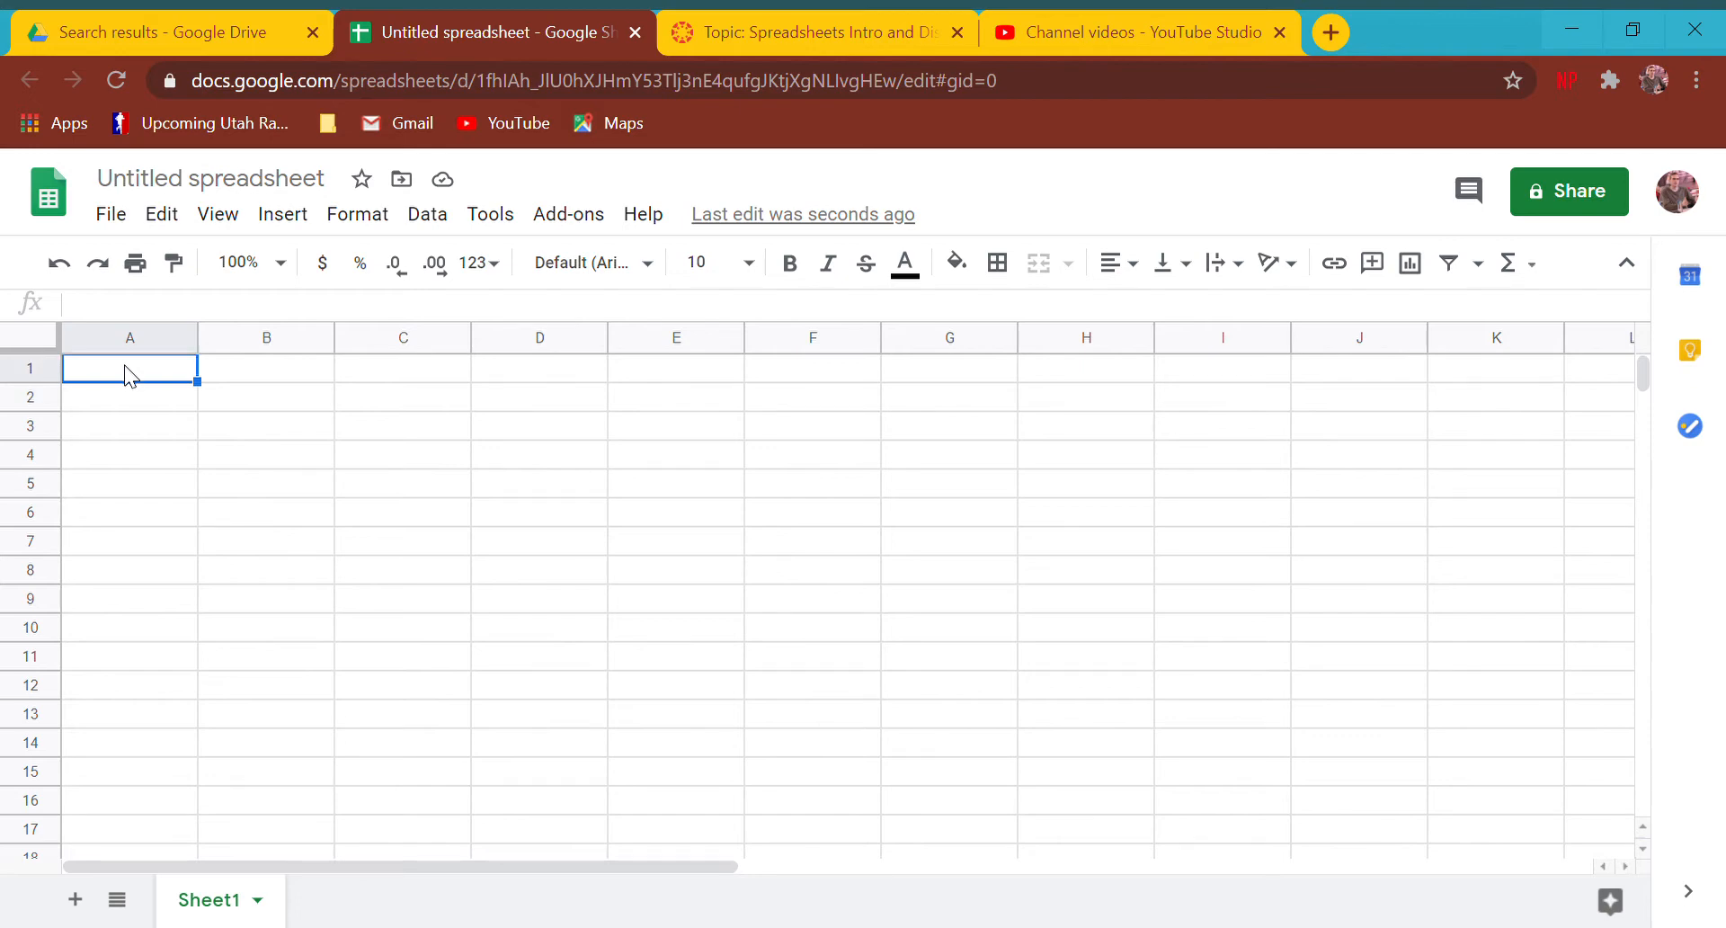
{"action": "left_click", "coordinate": [210, 178]}
{"action": "type", "text": "Time She"}
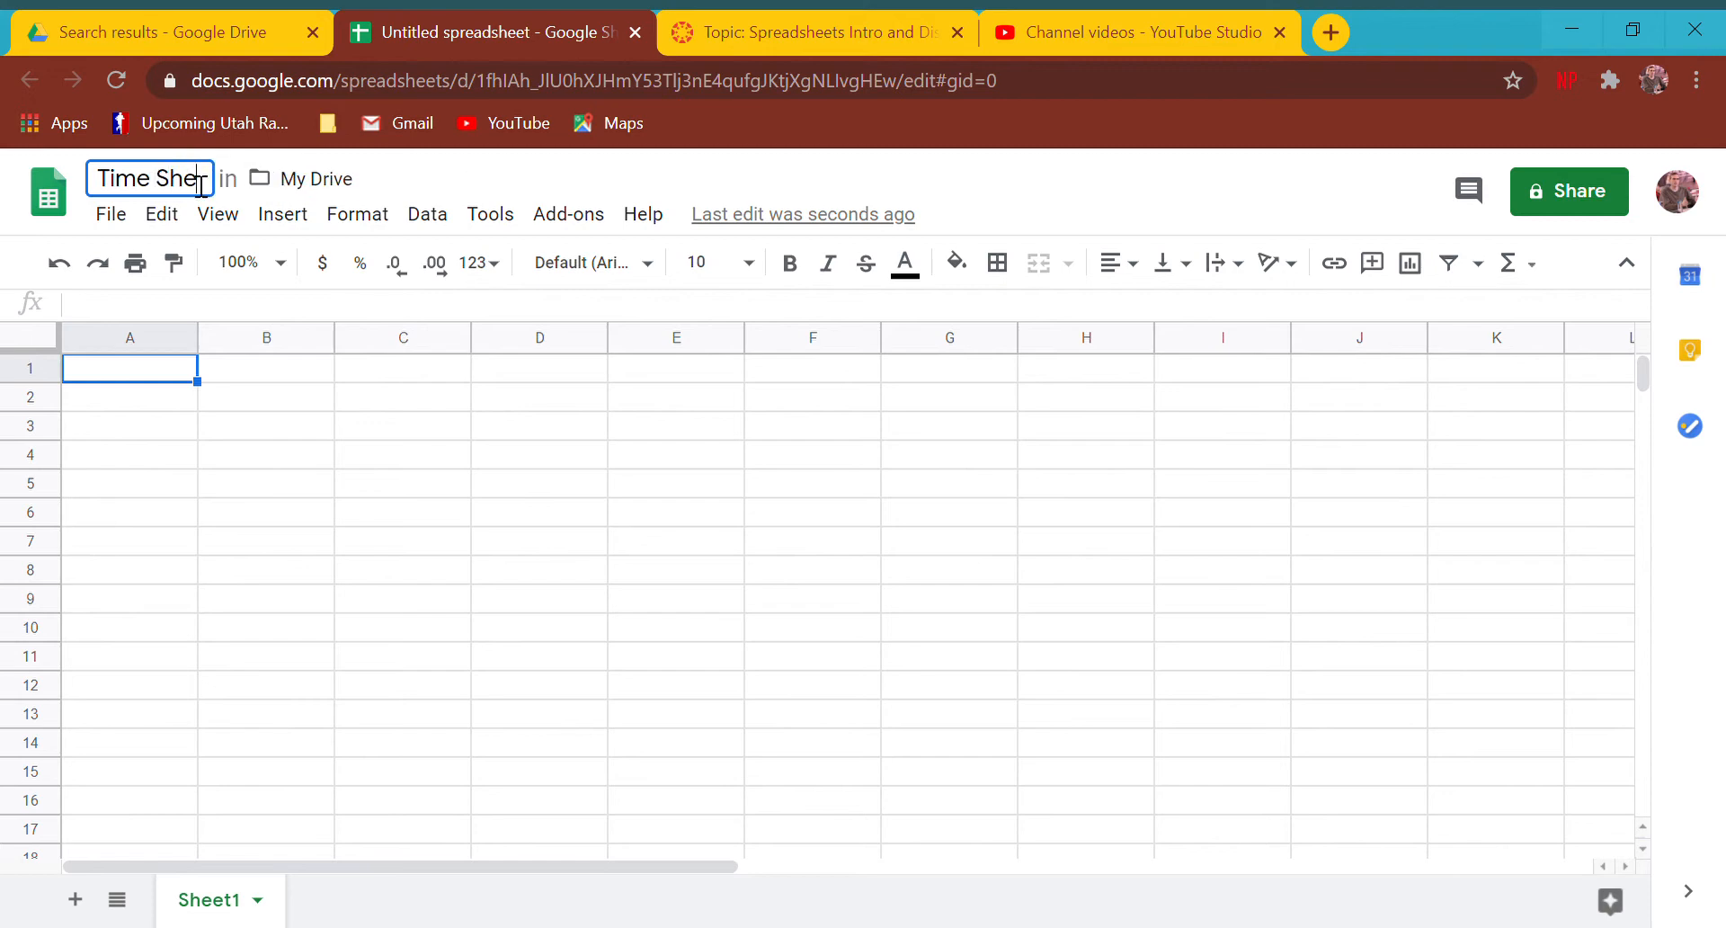
- Title the spreadsheet 'Time Sheet' and start typing the heading in A1
{"action": "left_click", "coordinate": [128, 455]}
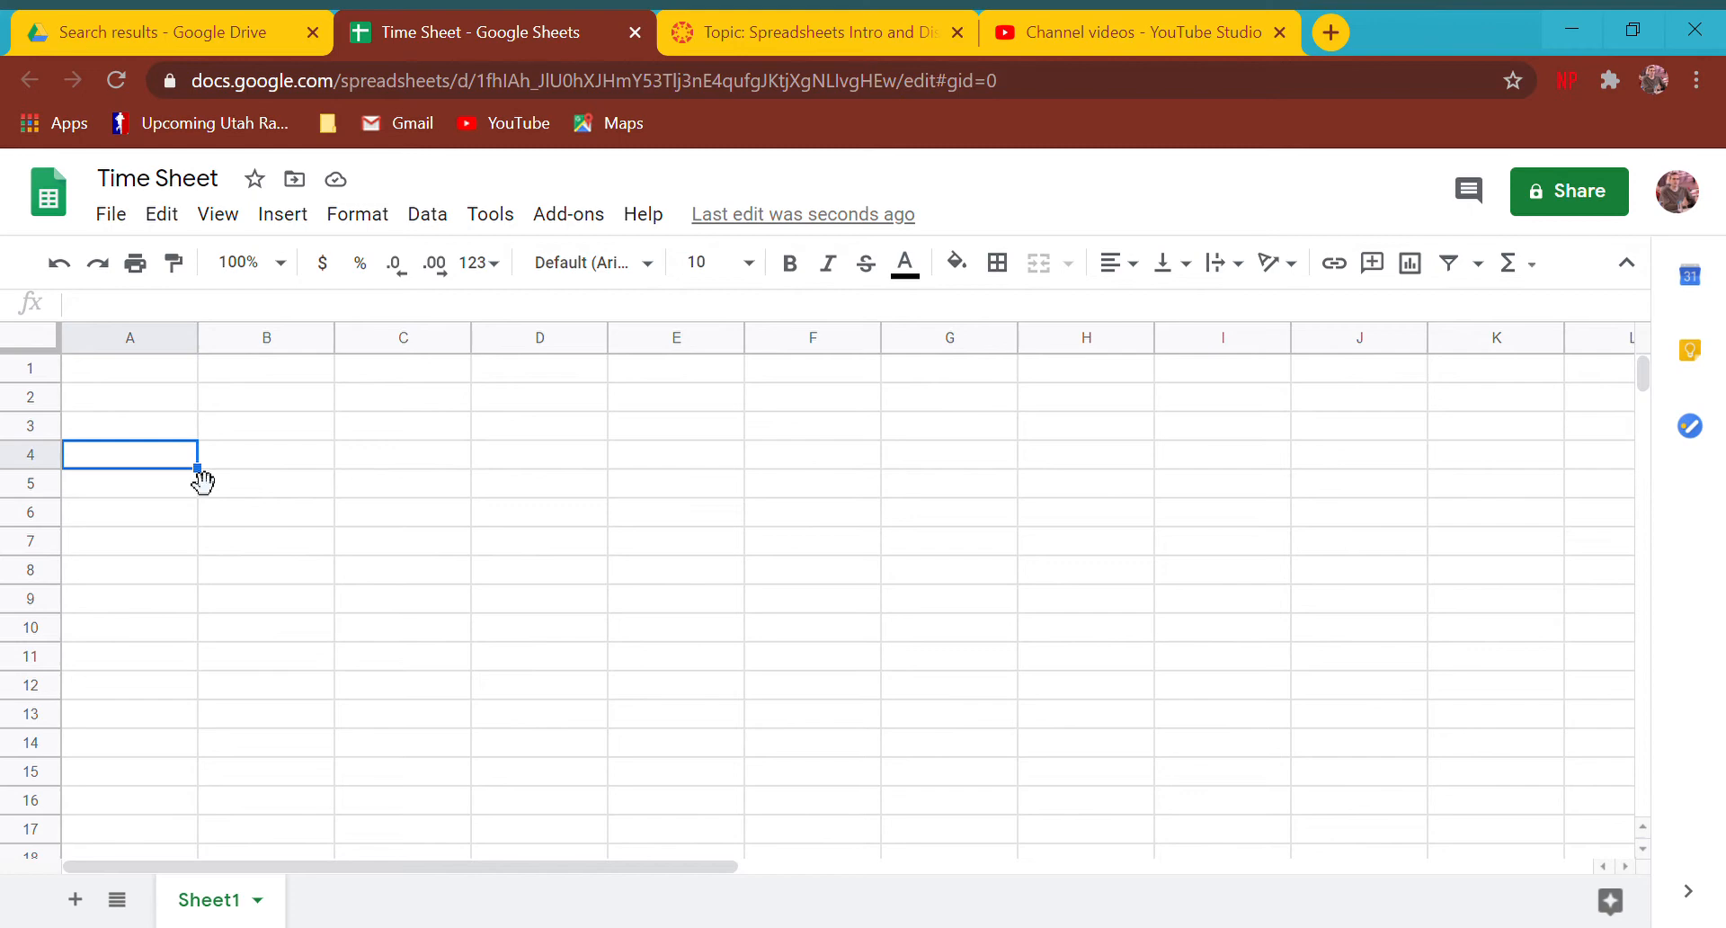
{"action": "left_click", "coordinate": [129, 368]}
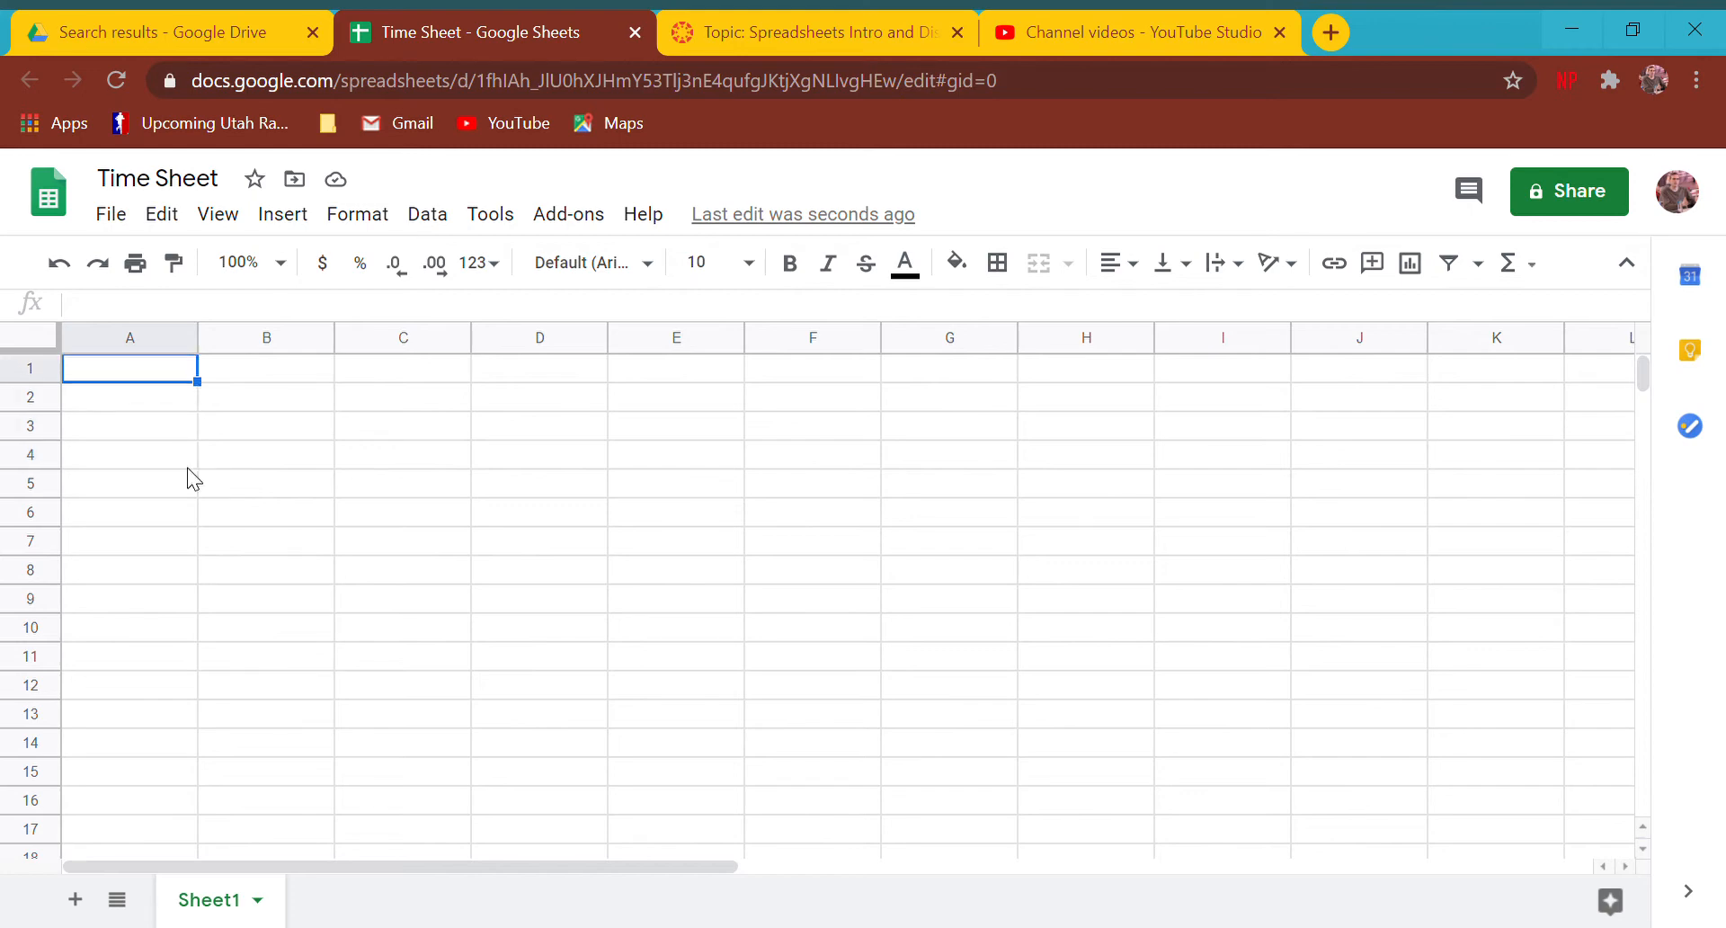
{"action": "type", "text": "Time Sheet"}
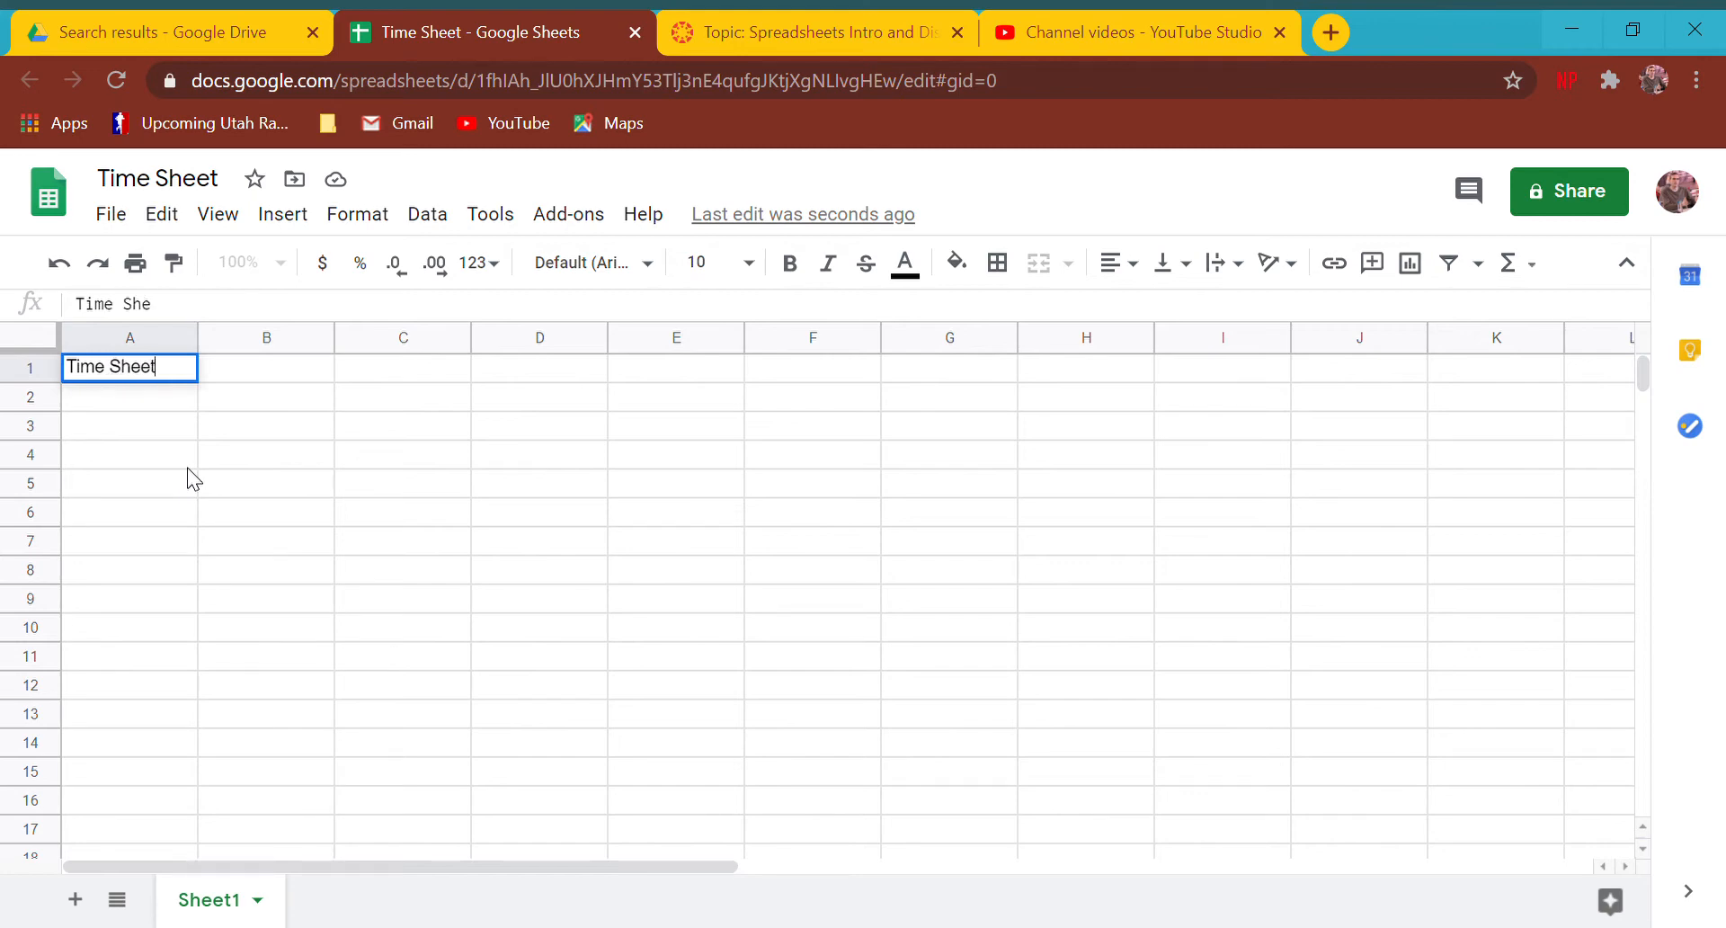
- Type the heading 'K.Lamb's Pizza Co Time Sheet' into cell A1
{"action": "type", "text": "K"}
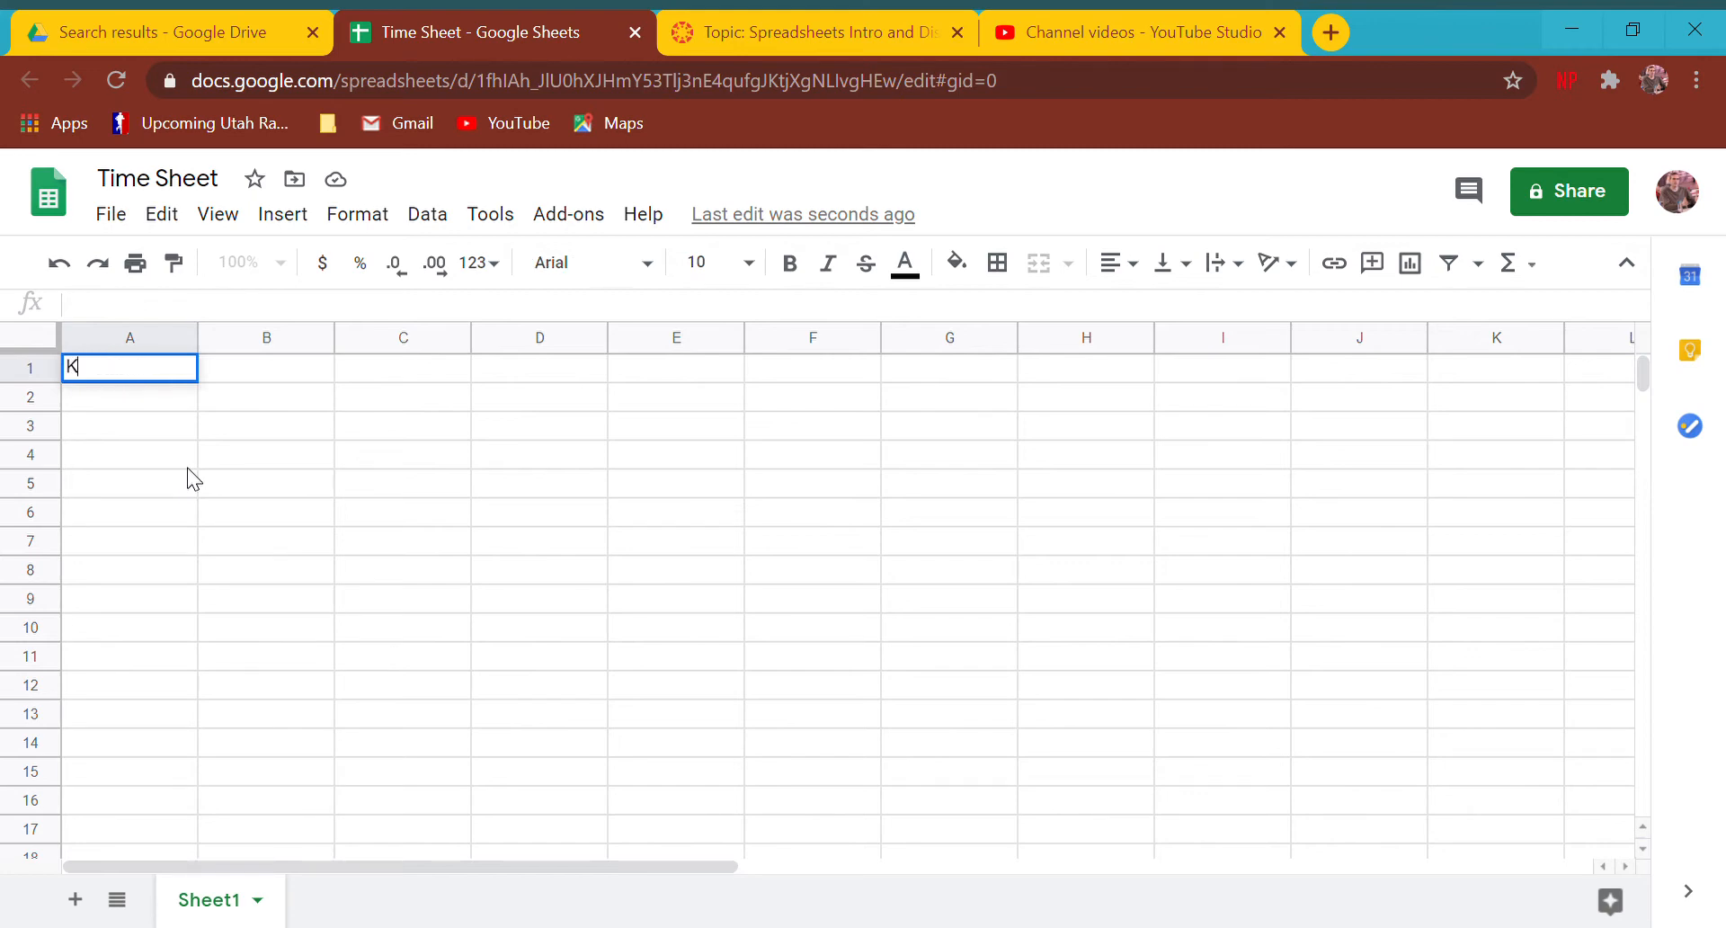
{"action": "type", "text": ".Lamb's Pizza Co Time Sheet"}
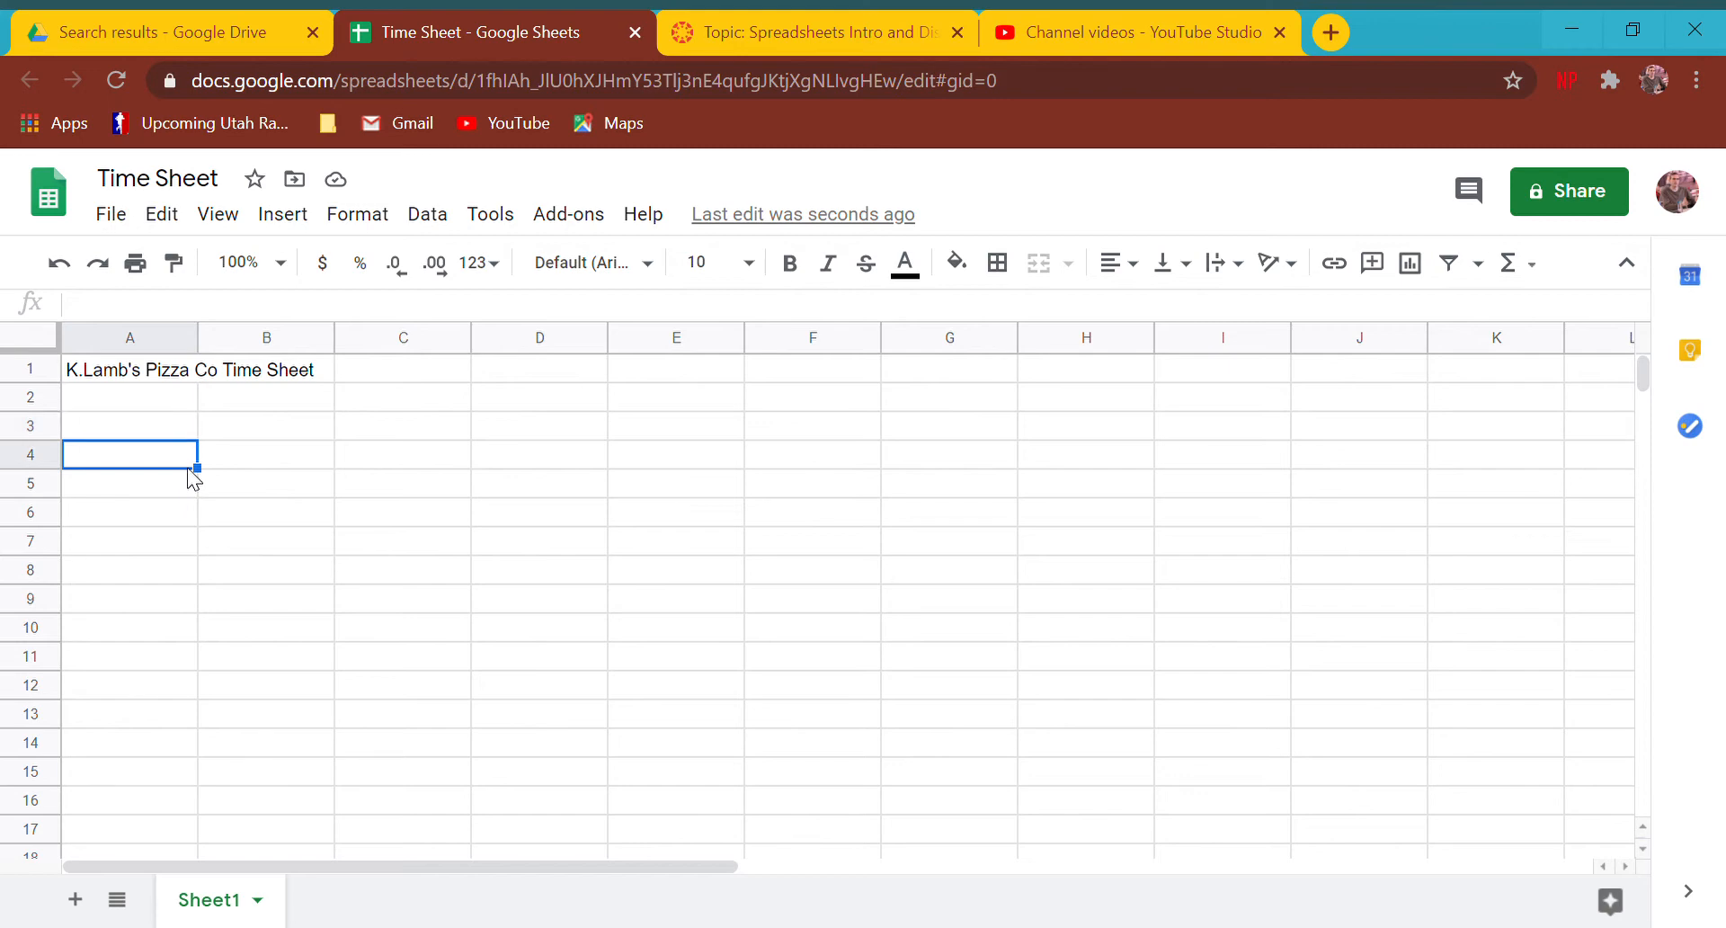
- Enter Morning, Afternoon, Evening and Overnight across cells B3 to E3
{"action": "type", "text": "Morning"}
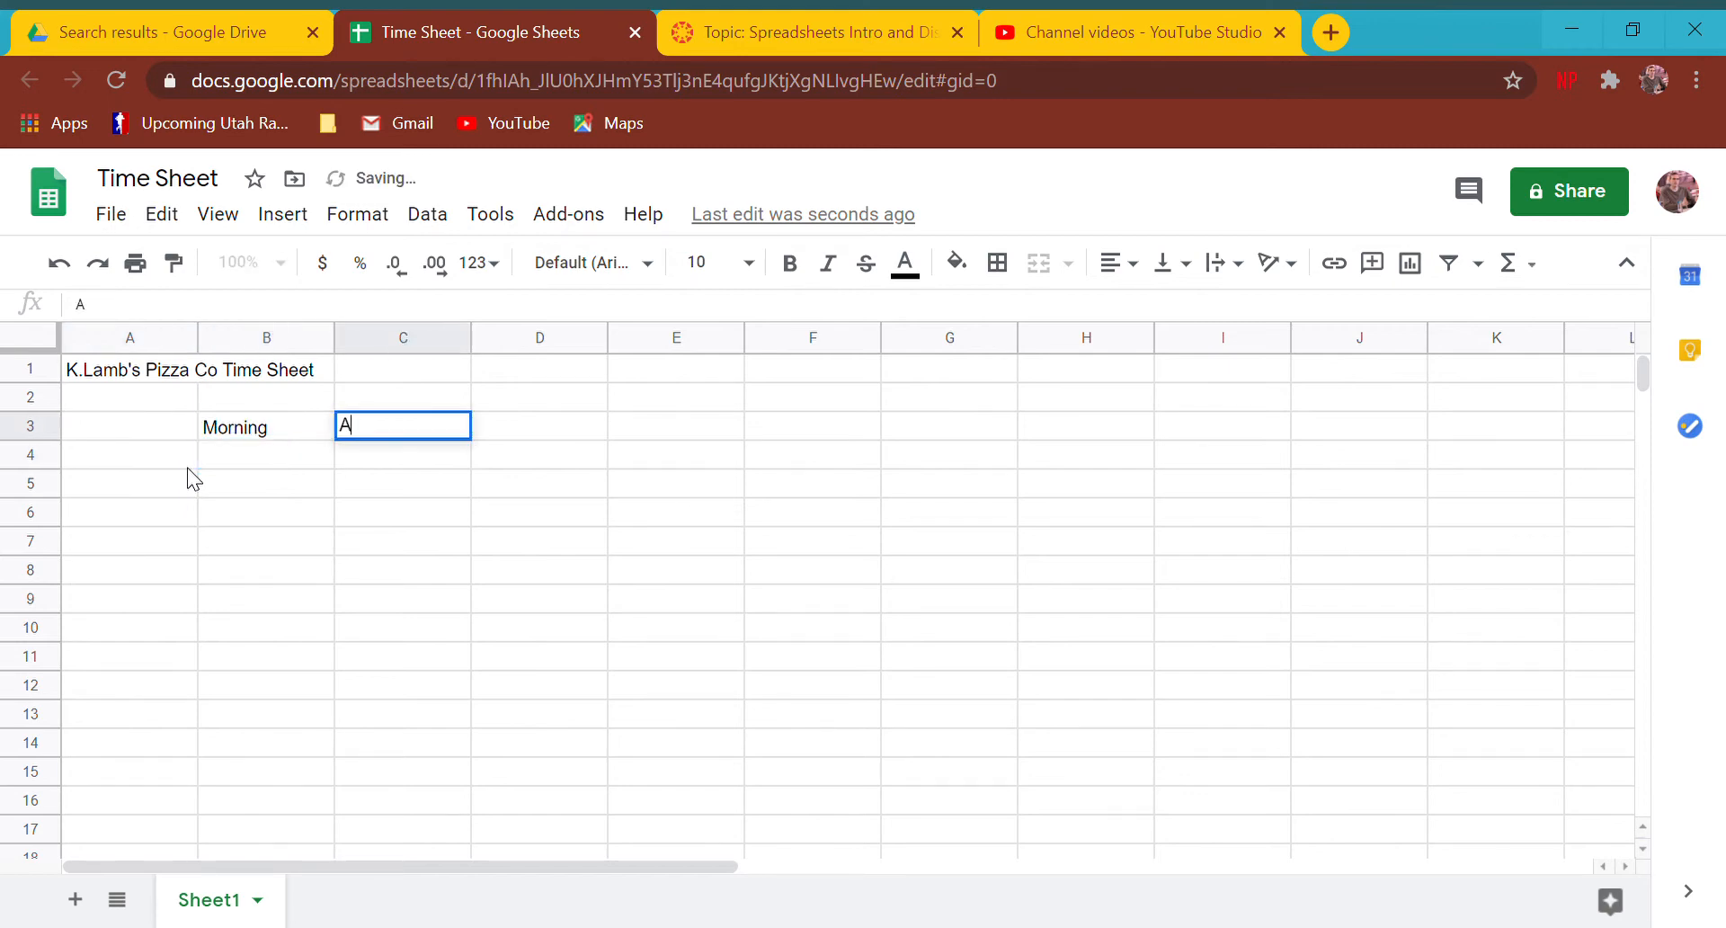
{"action": "type", "text": "Afternoon"}
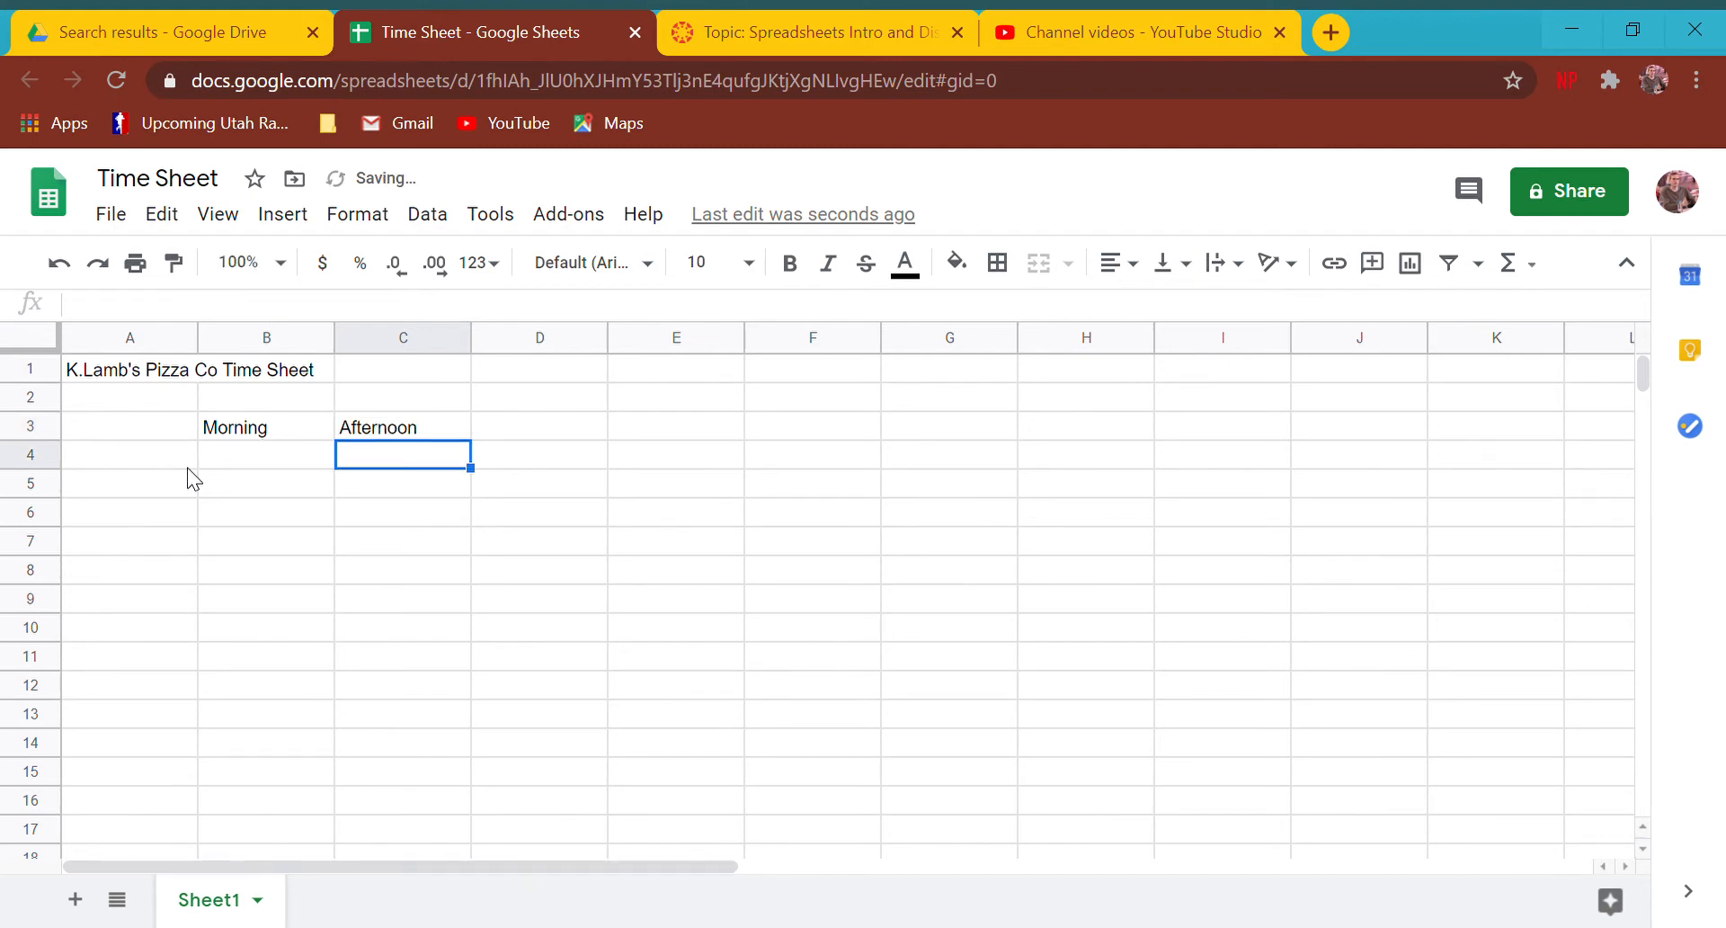
{"action": "type", "text": "Evening"}
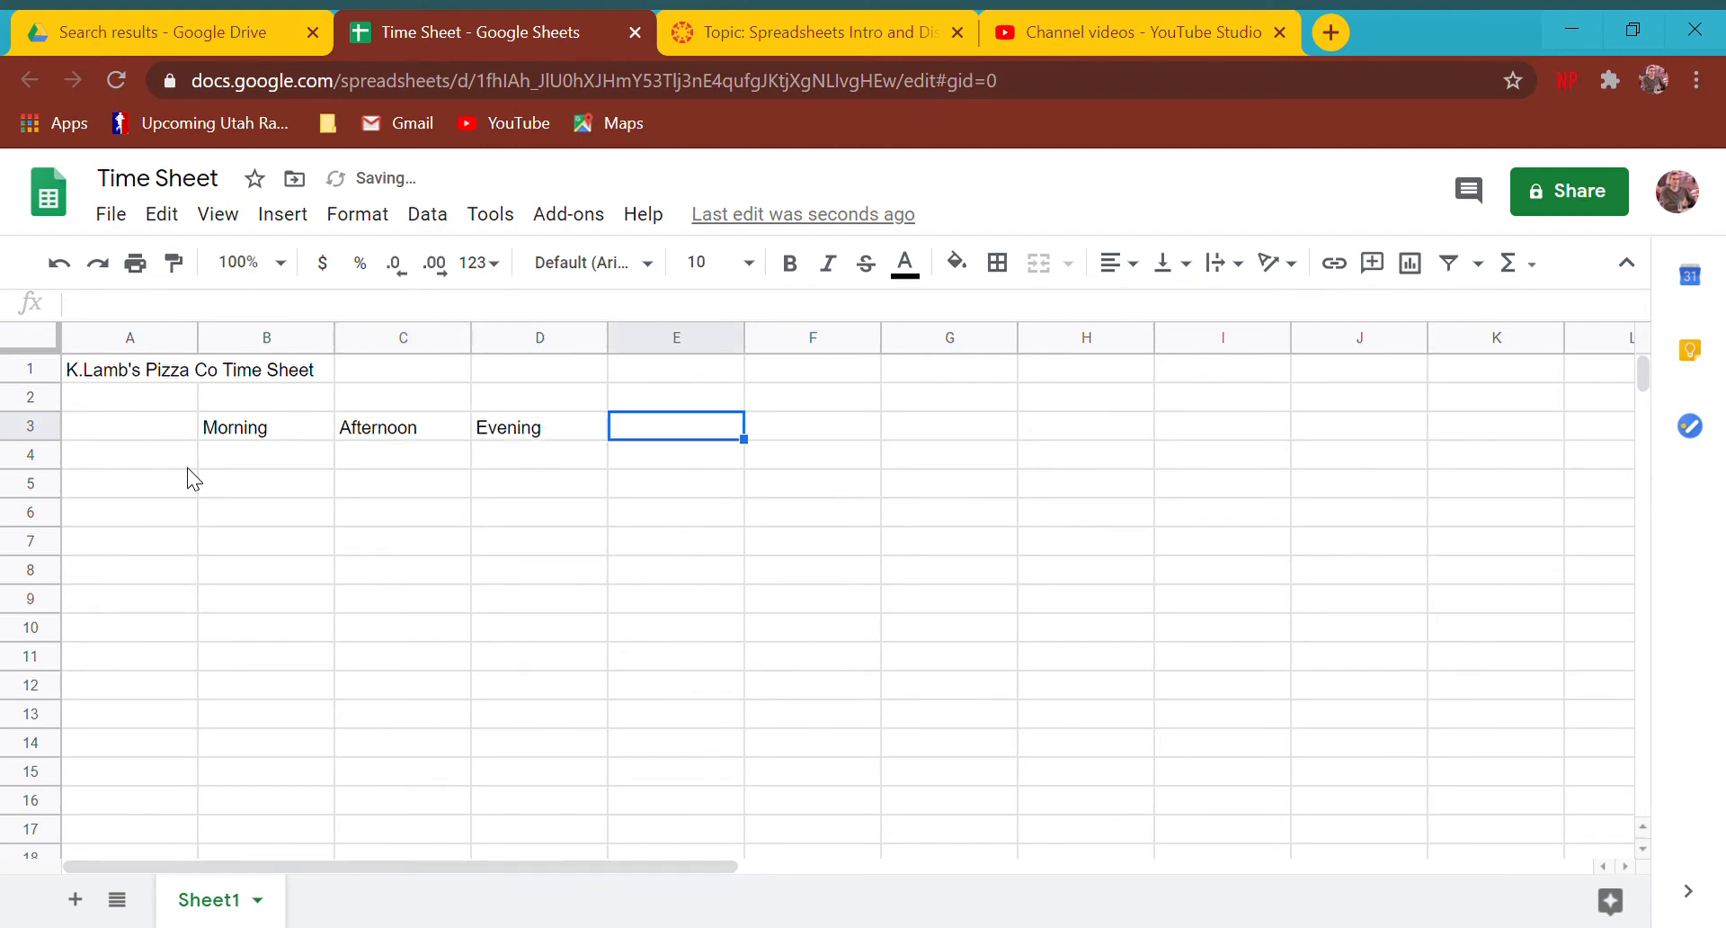
{"action": "type", "text": "Overnight"}
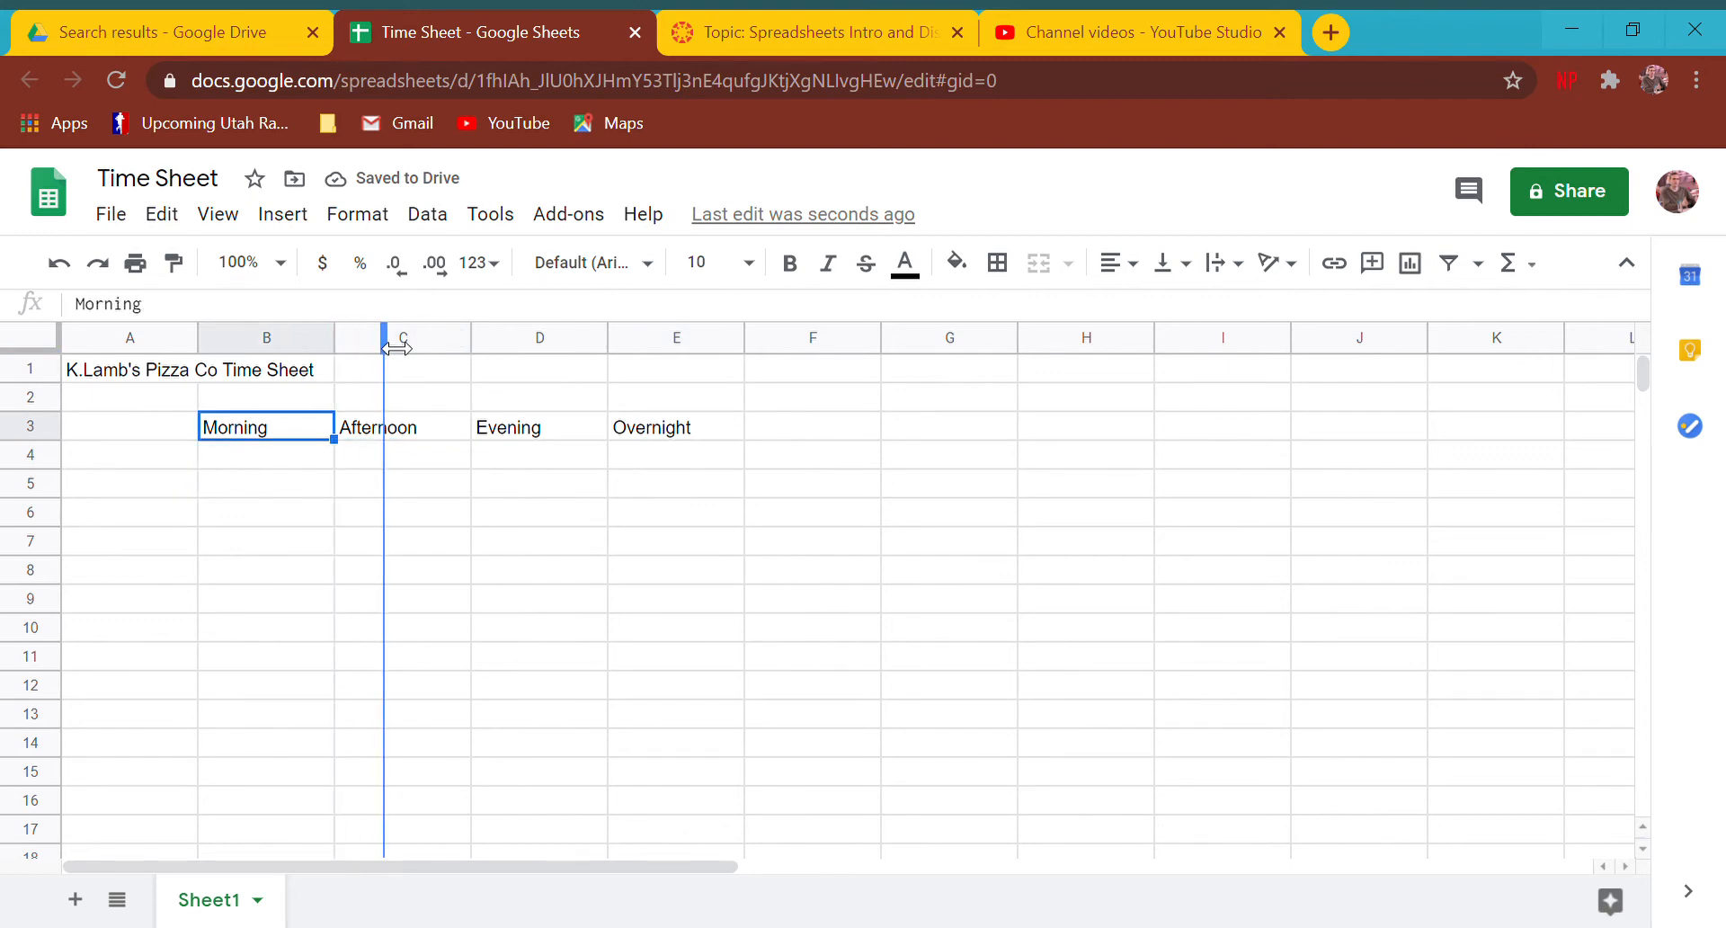
{"action": "left_click_drag", "start_coordinate": [386, 337], "coordinate": [417, 337]}
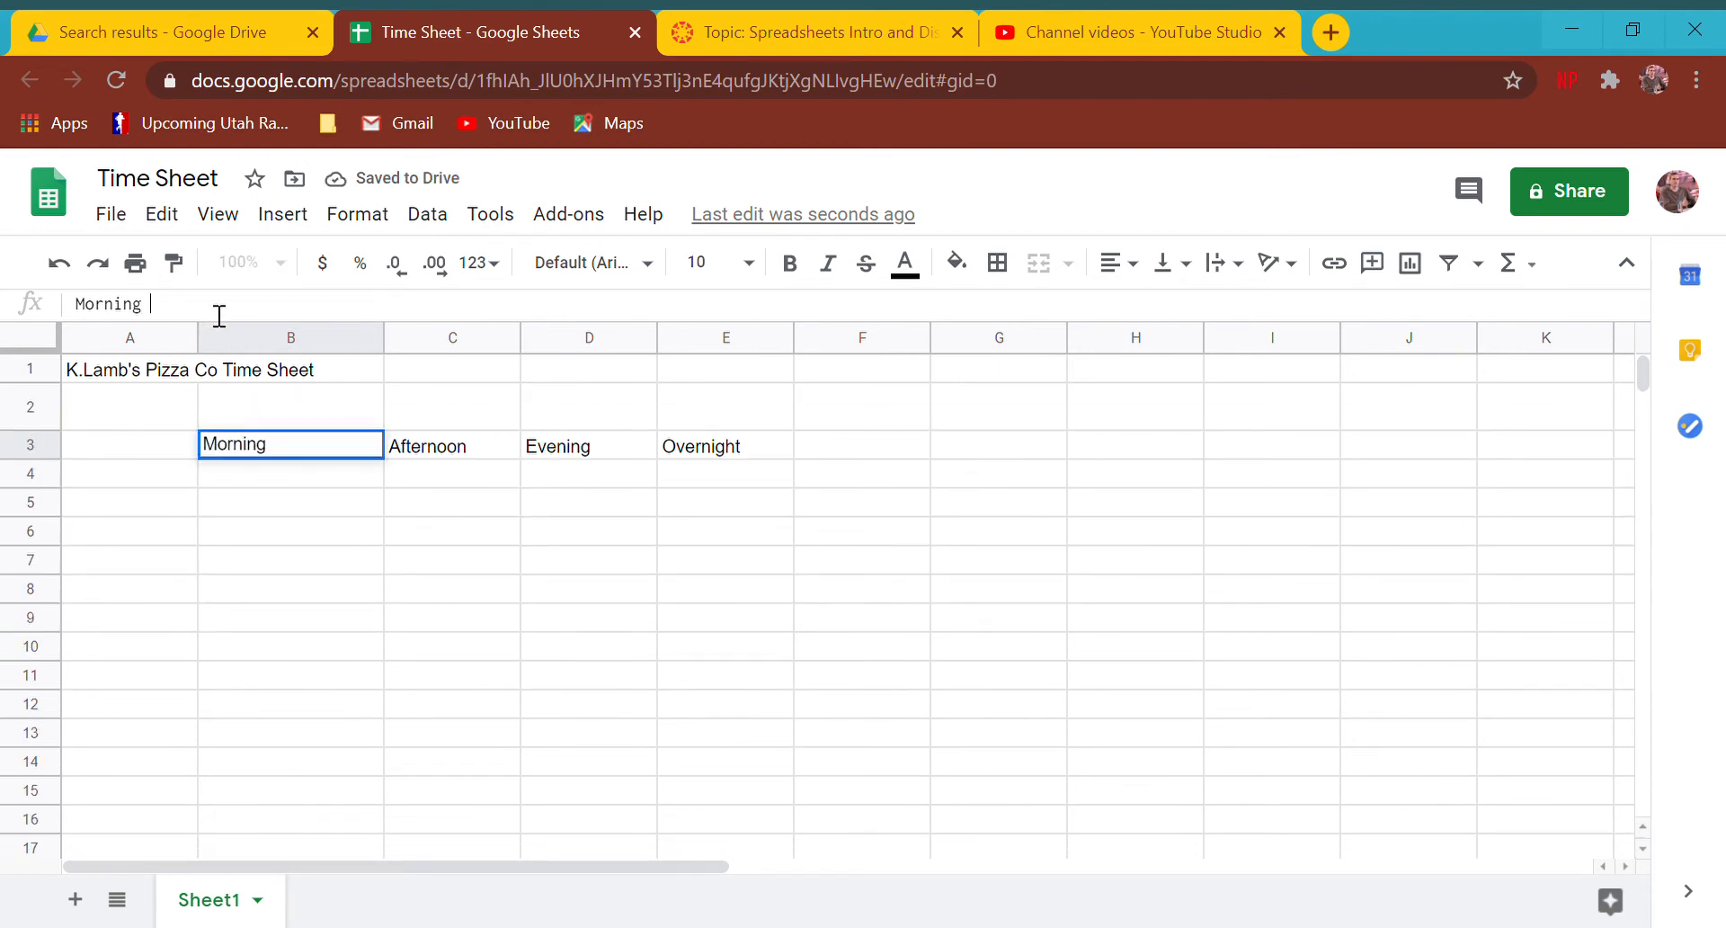
- Append hours to the shift headings: Morning 8-Noon, Noon - 4, Evening 4- 8, Overnight 8 - Midnight
{"action": "type", "text": "--"}
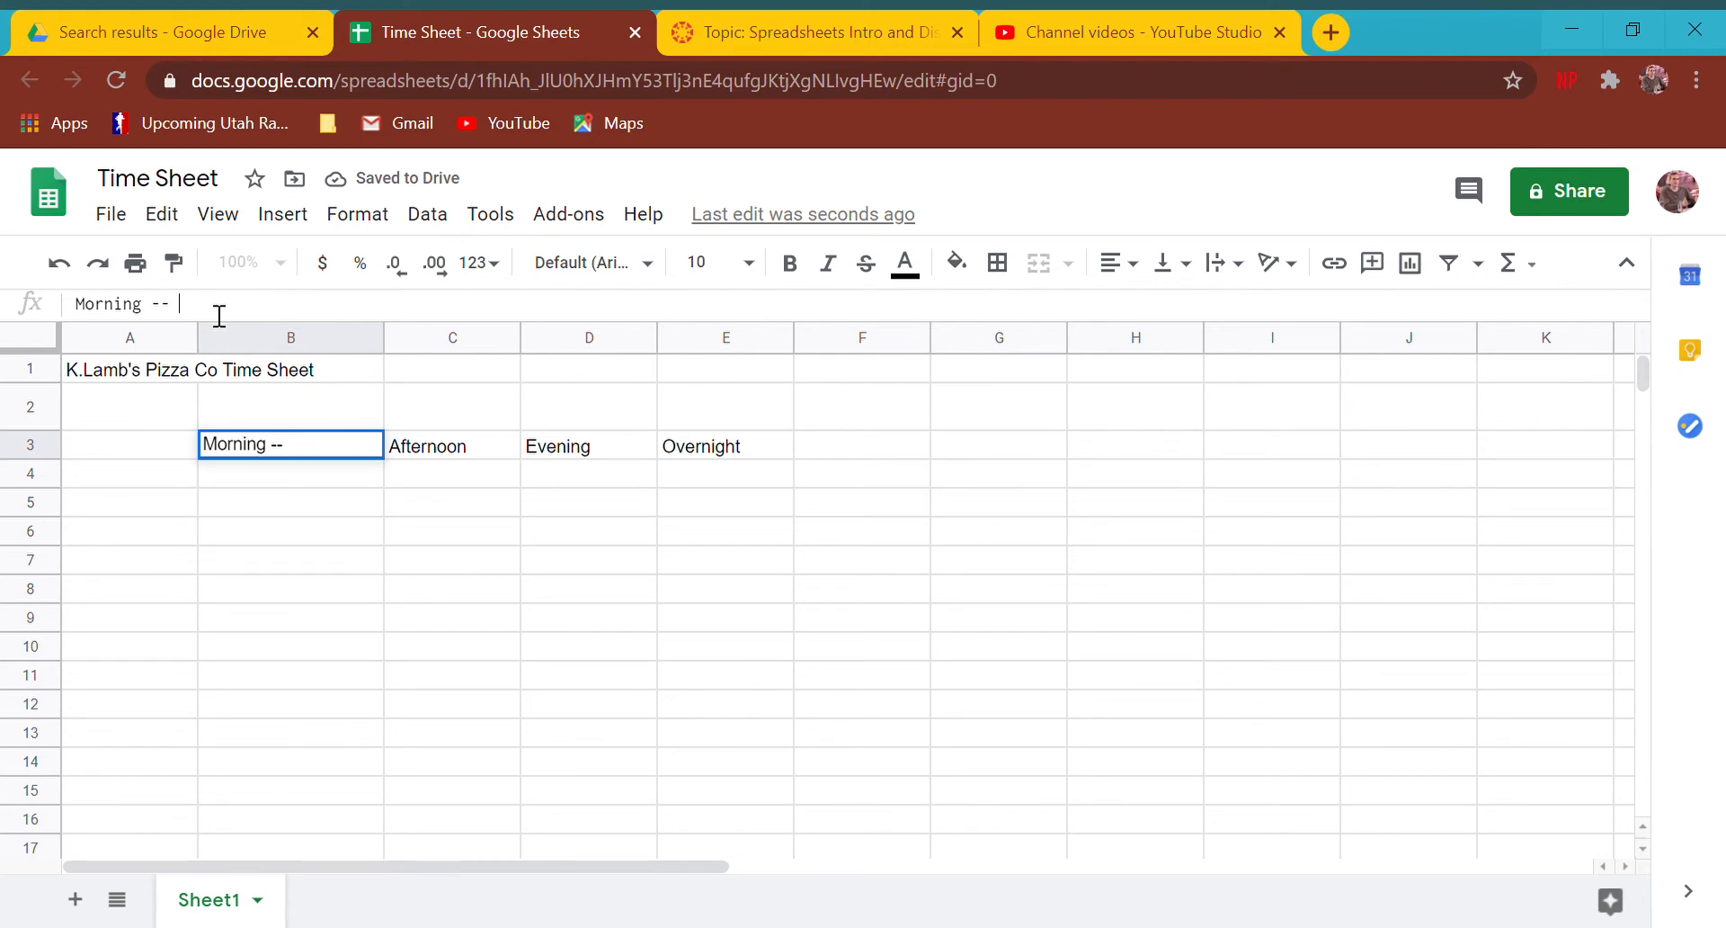
{"action": "type", "text": "8-Noon"}
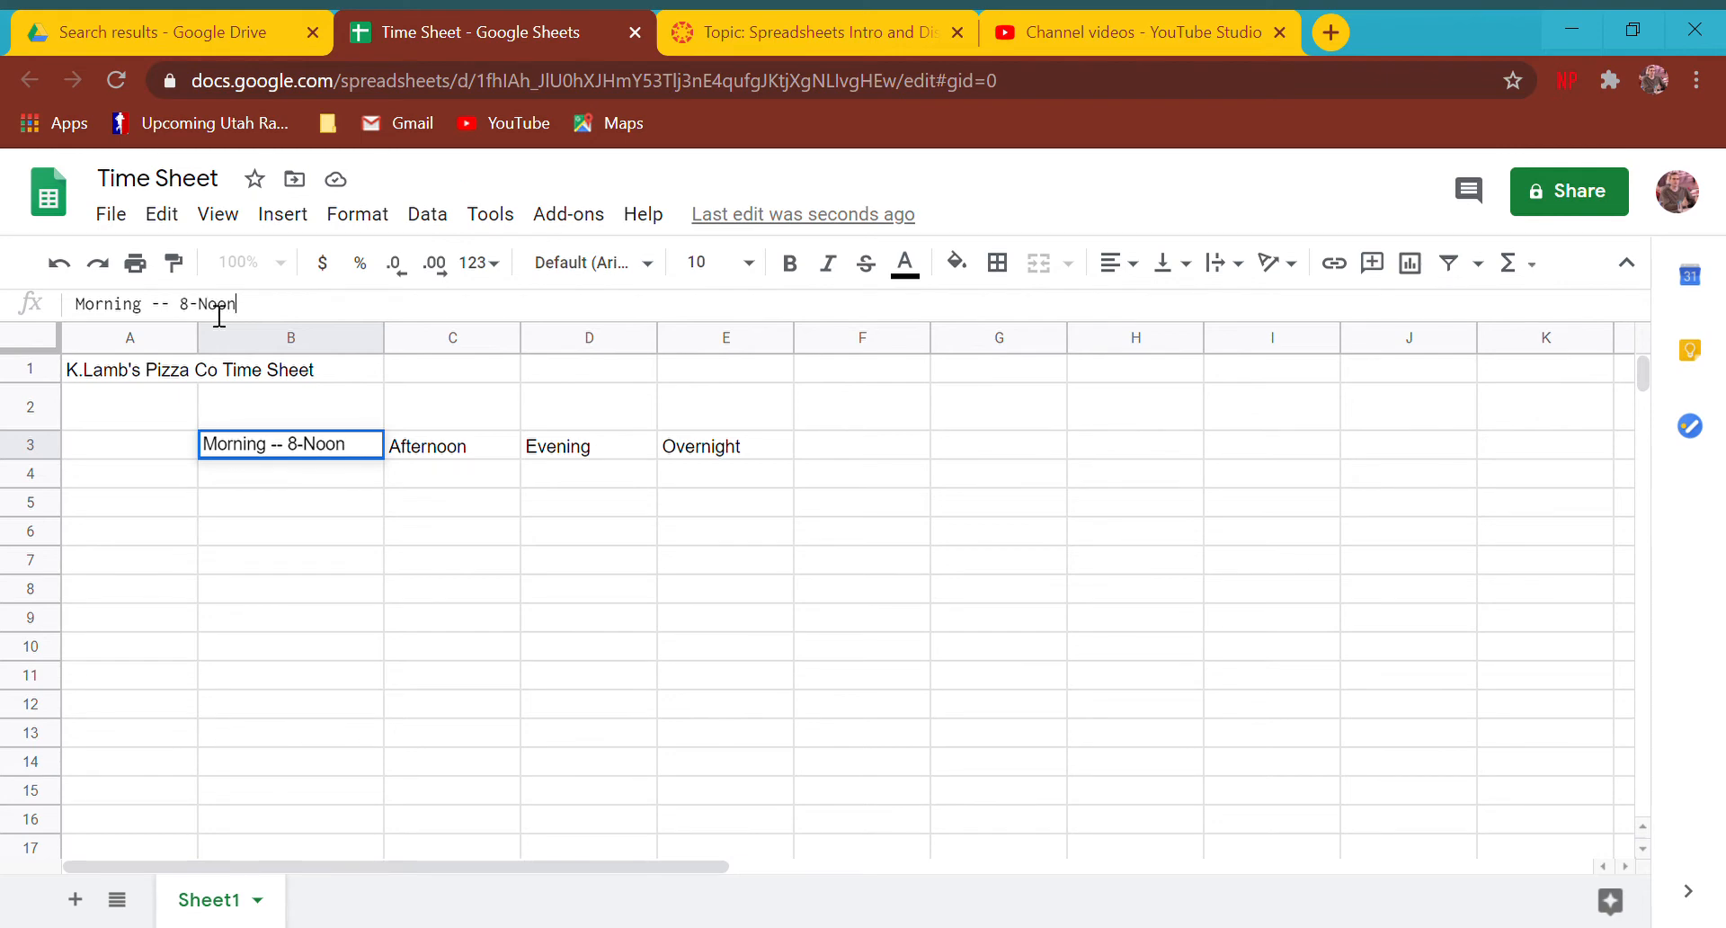
{"action": "key", "text": "enter"}
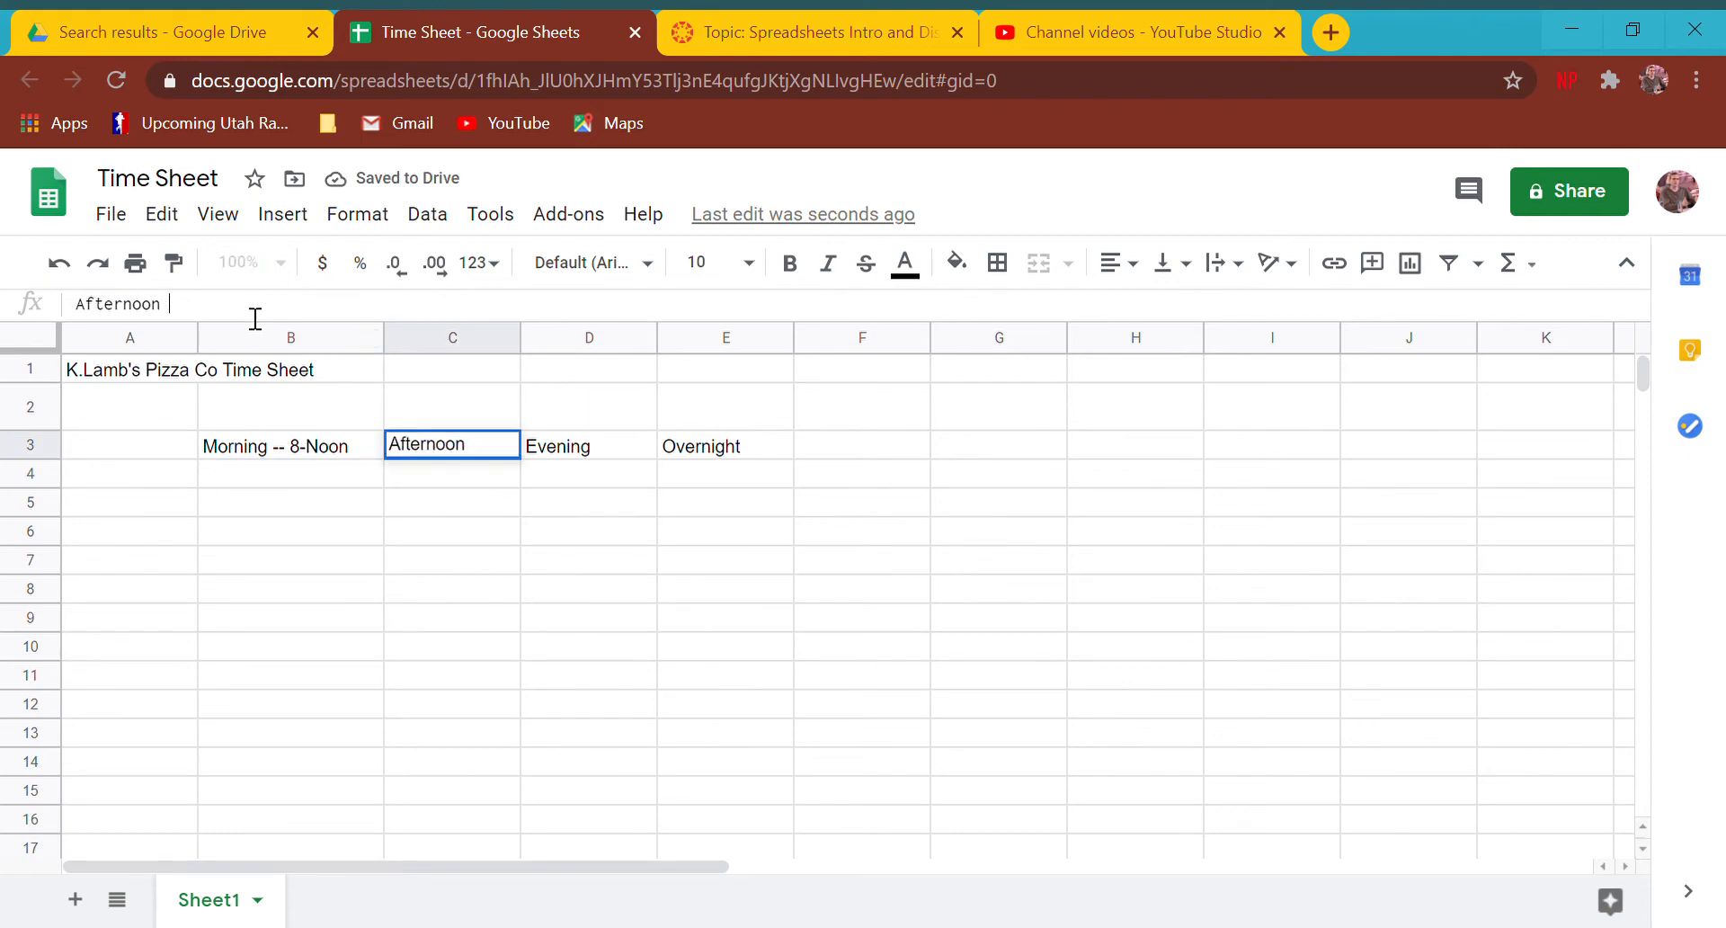
{"action": "type", "text": "Noon"}
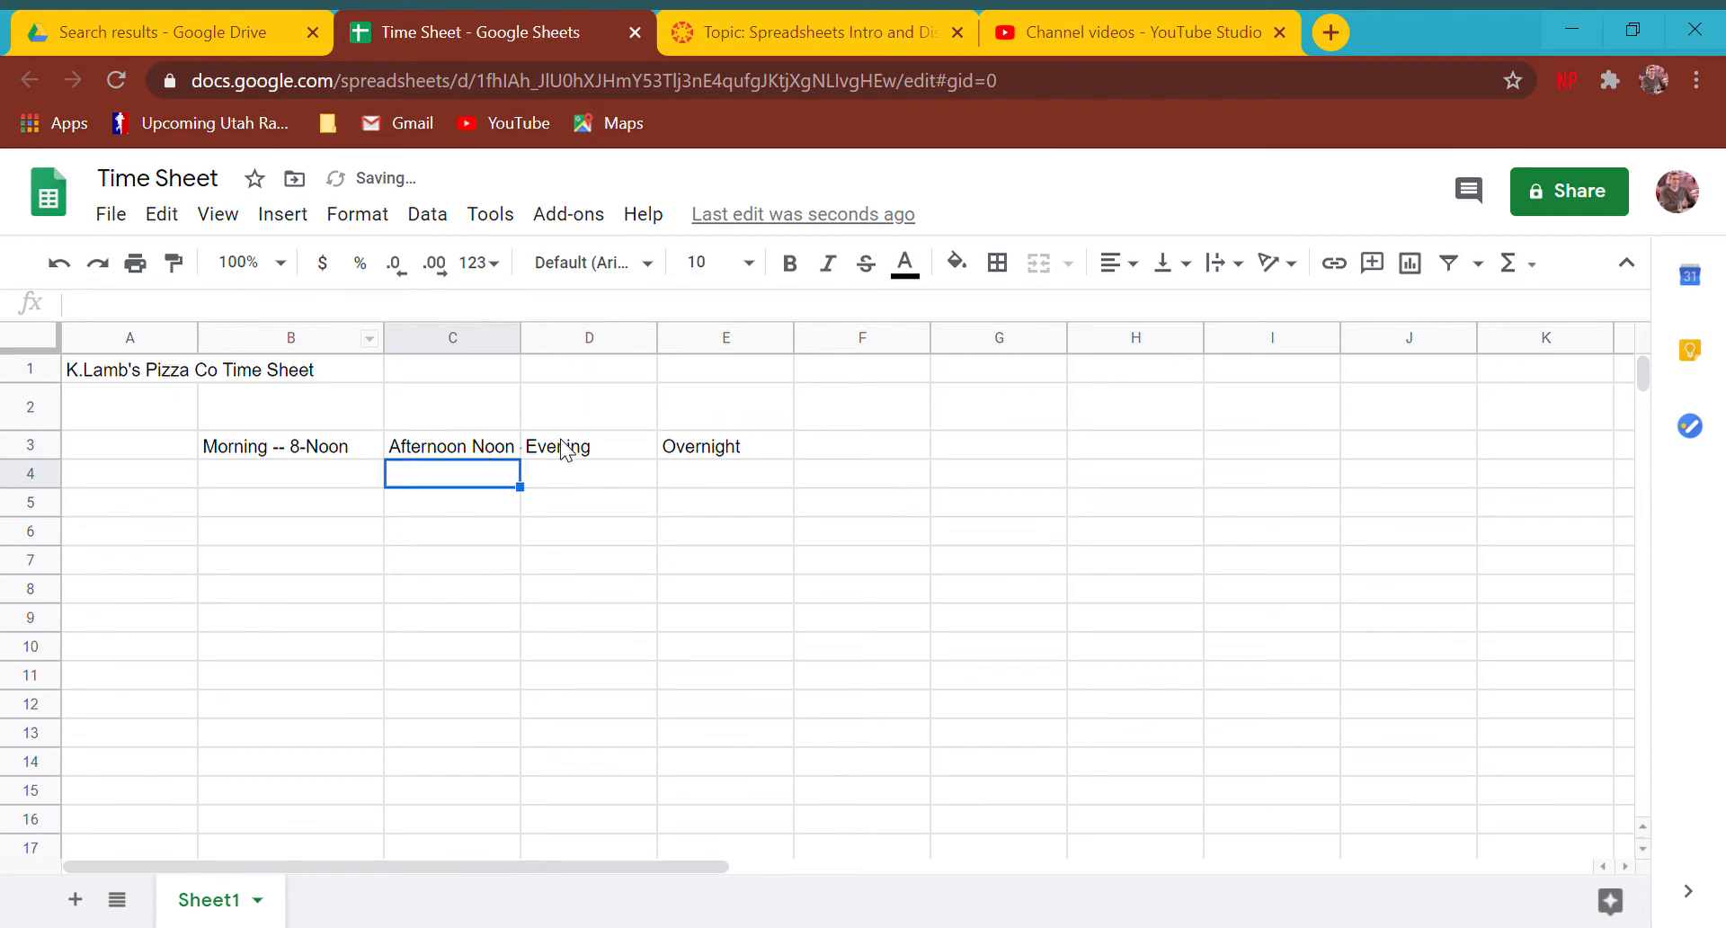
{"action": "type", "text": "Evening 4- 8"}
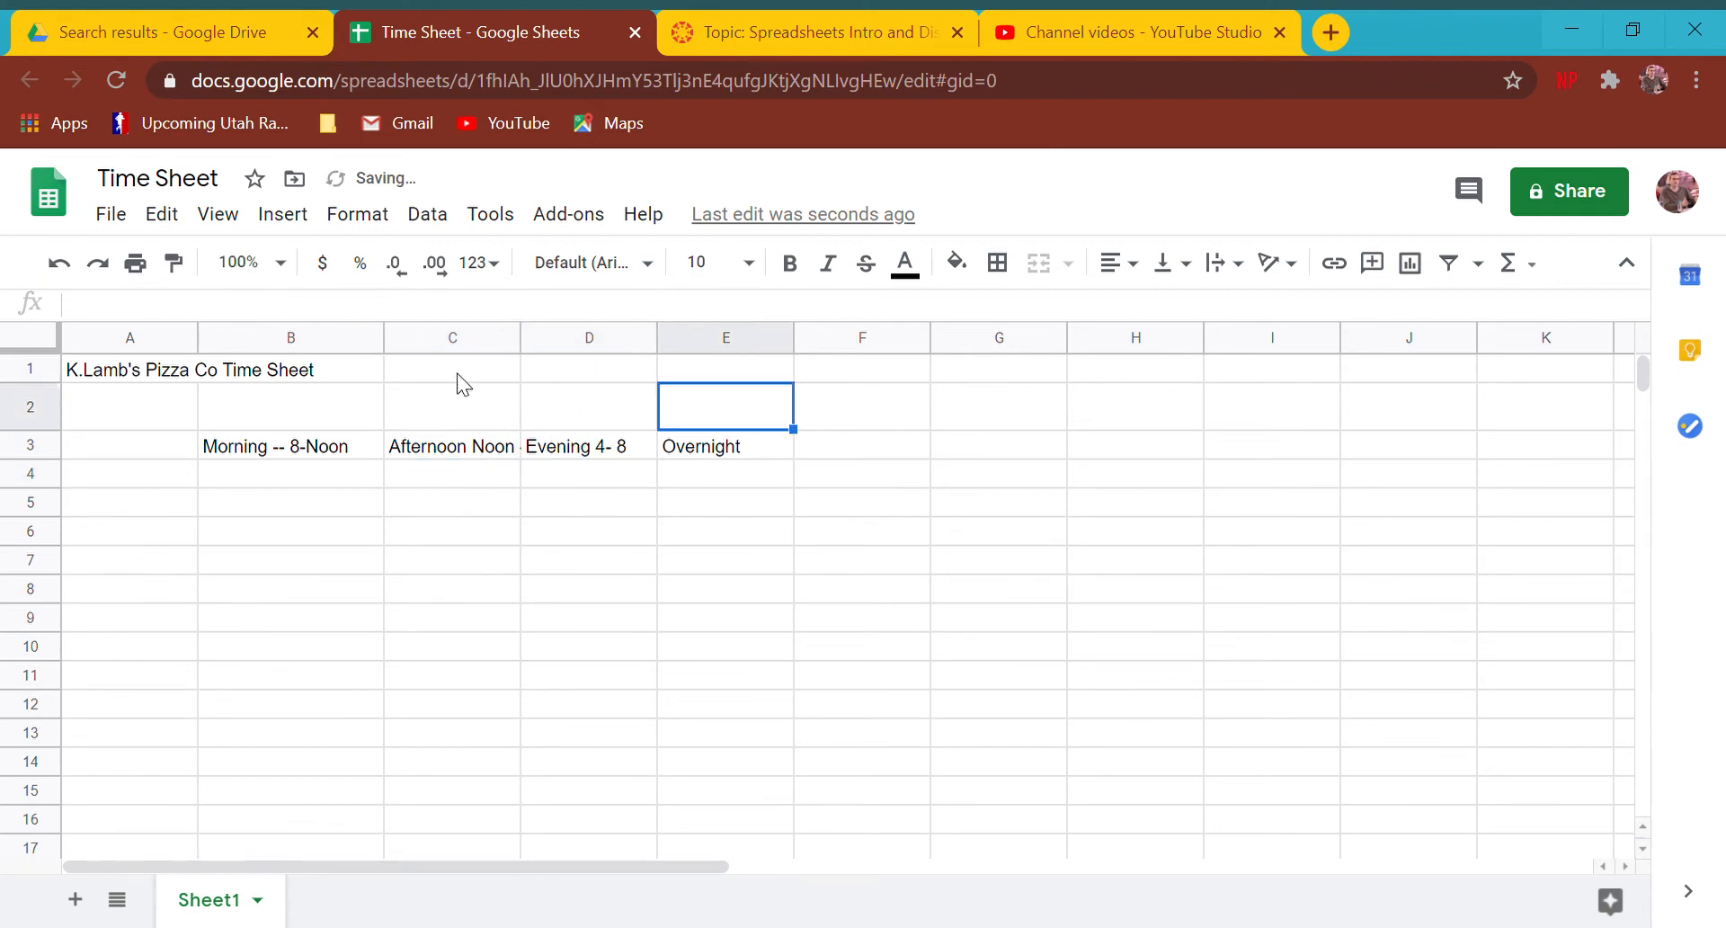
{"action": "double_click", "coordinate": [725, 445]}
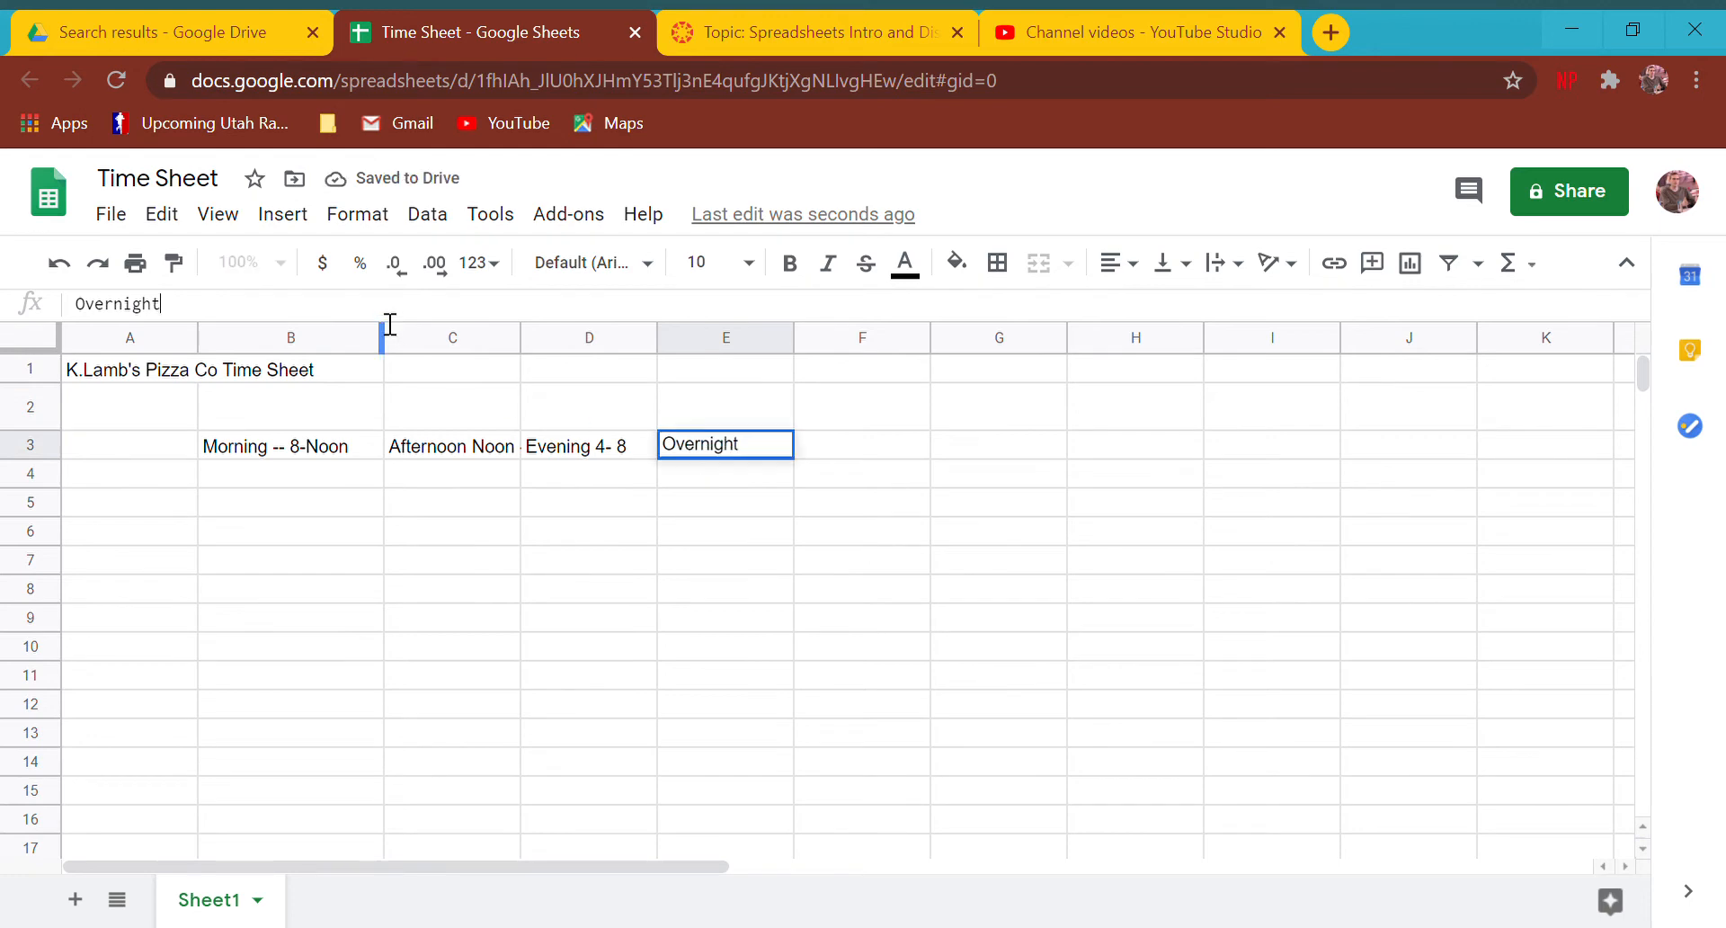
{"action": "type", "text": "8 - Midnight"}
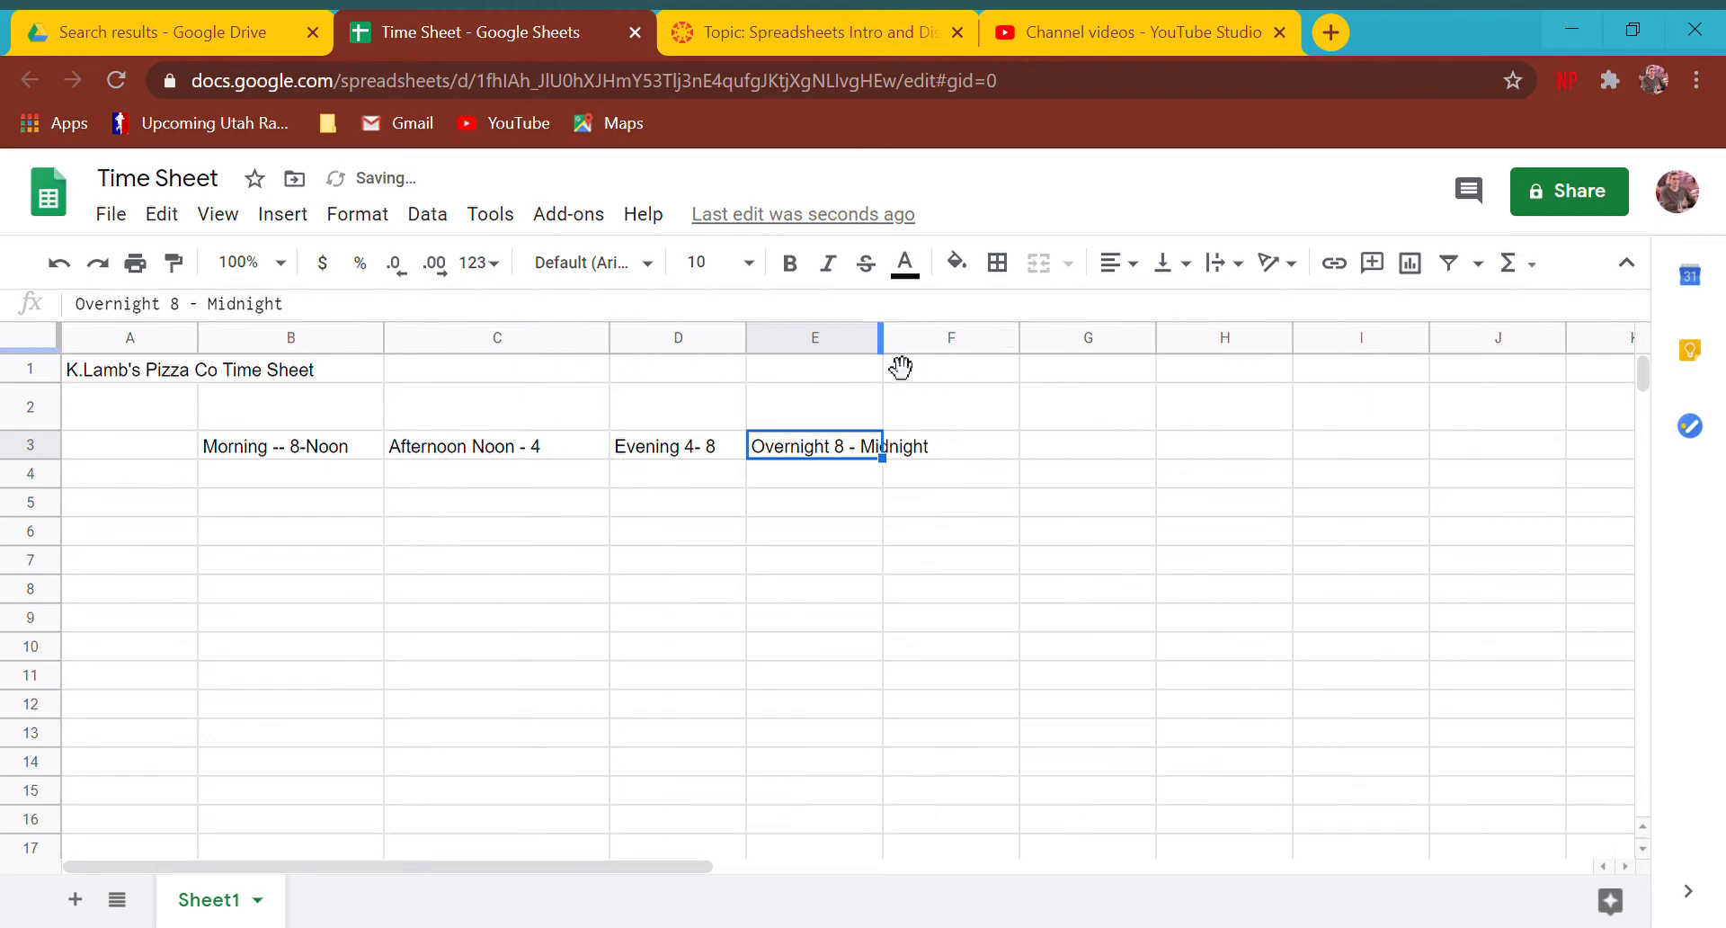
- Drag column E's border wider so 'Overnight 8 - Midnight' fits
{"action": "right_click", "coordinate": [815, 338]}
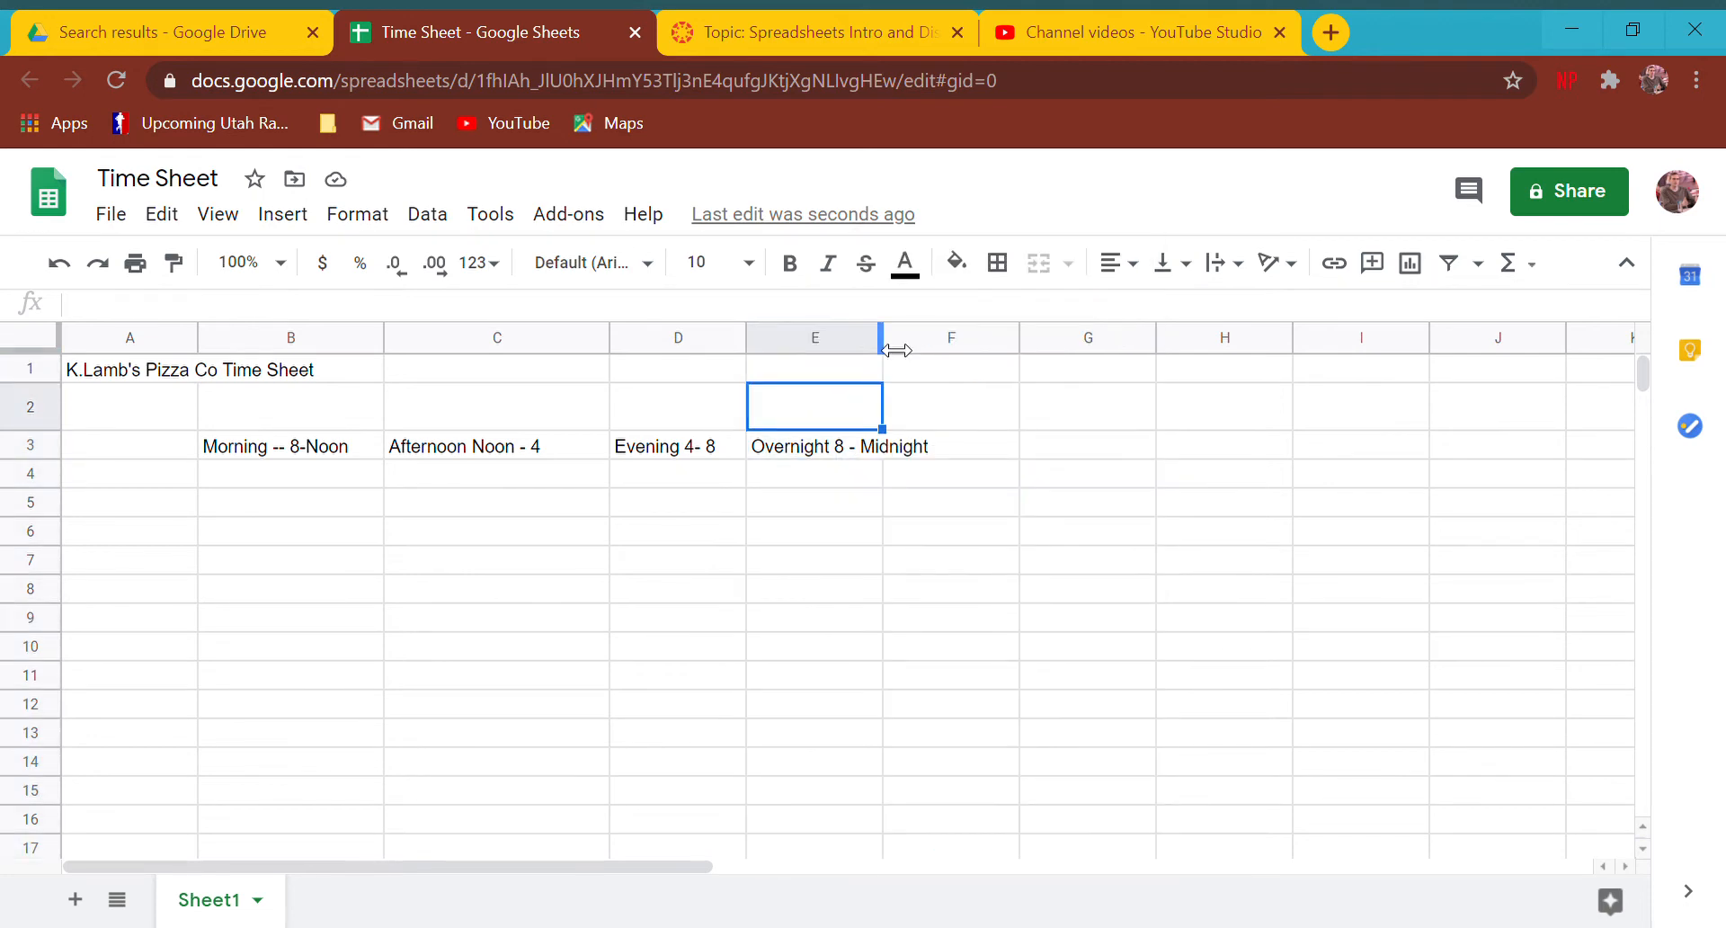
{"action": "left_click_drag", "start_coordinate": [881, 337], "coordinate": [945, 337]}
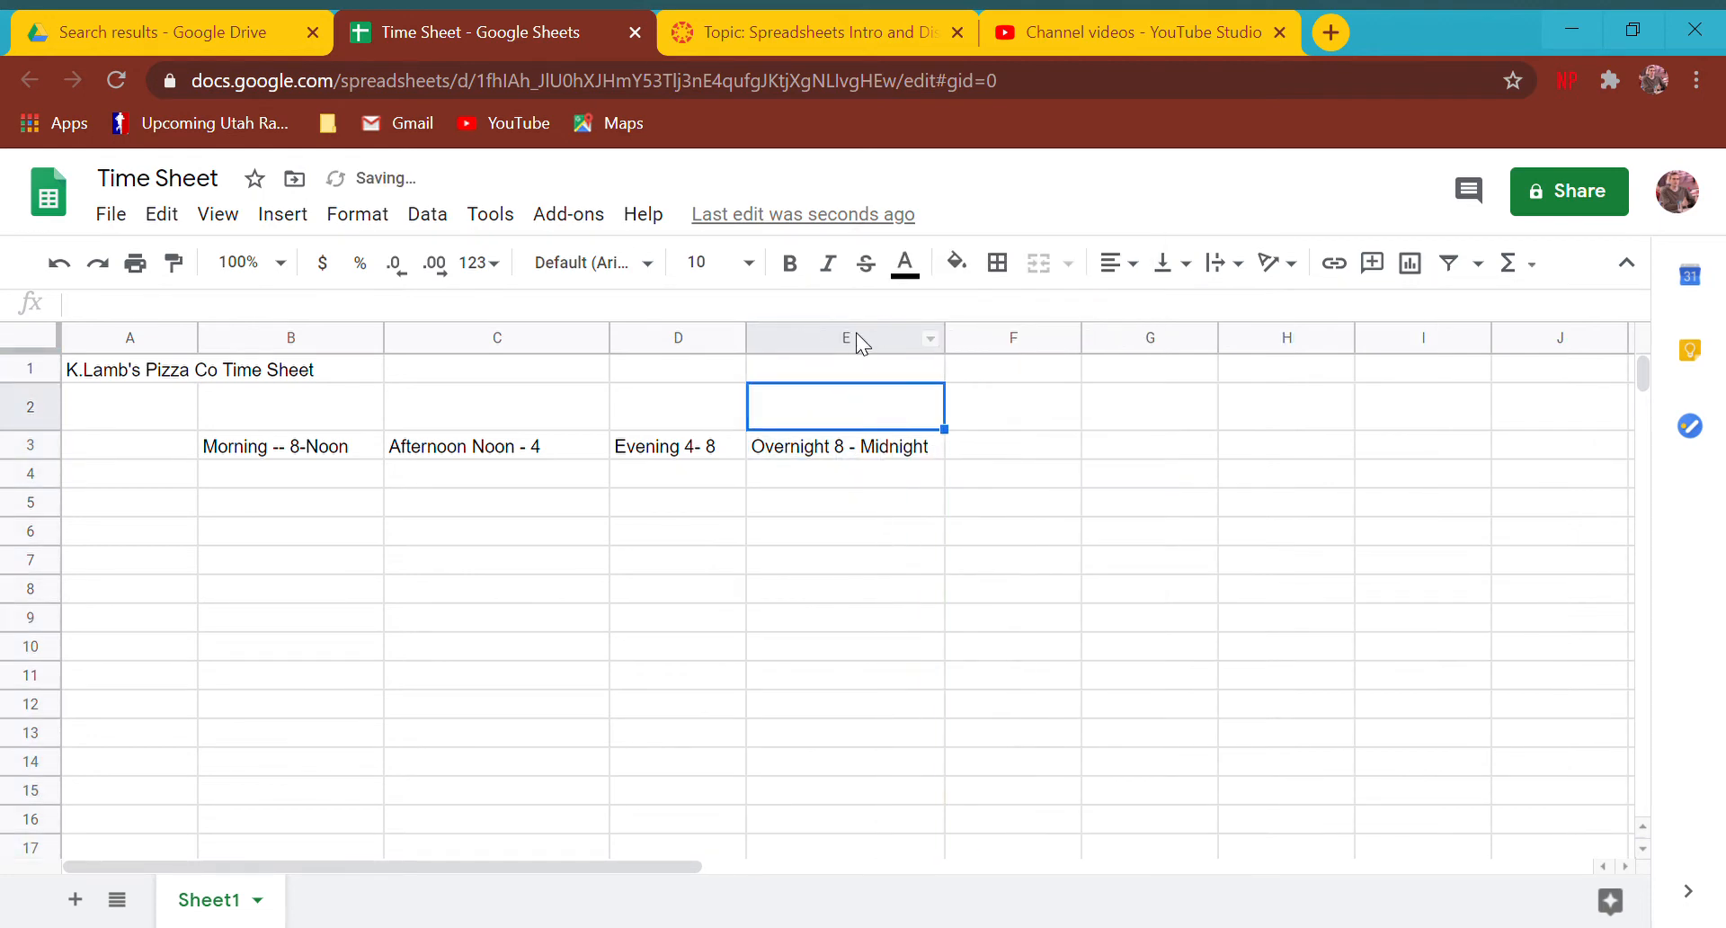
{"action": "left_click", "coordinate": [845, 337]}
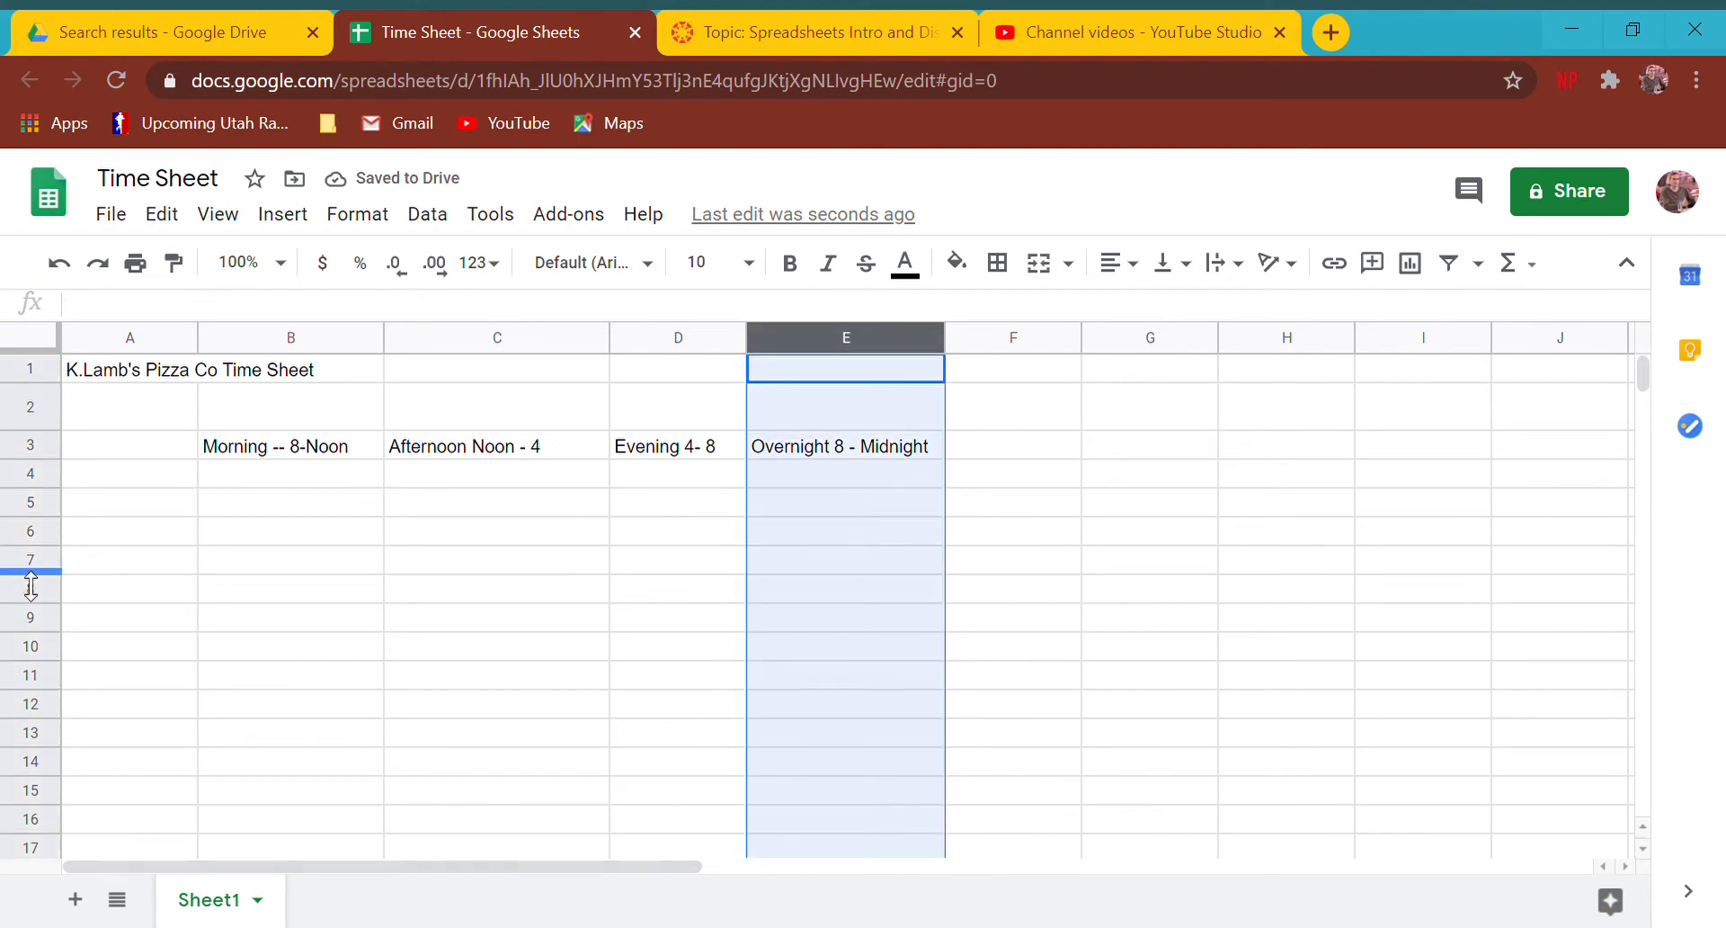
{"action": "mouse_move", "coordinate": [845, 352]}
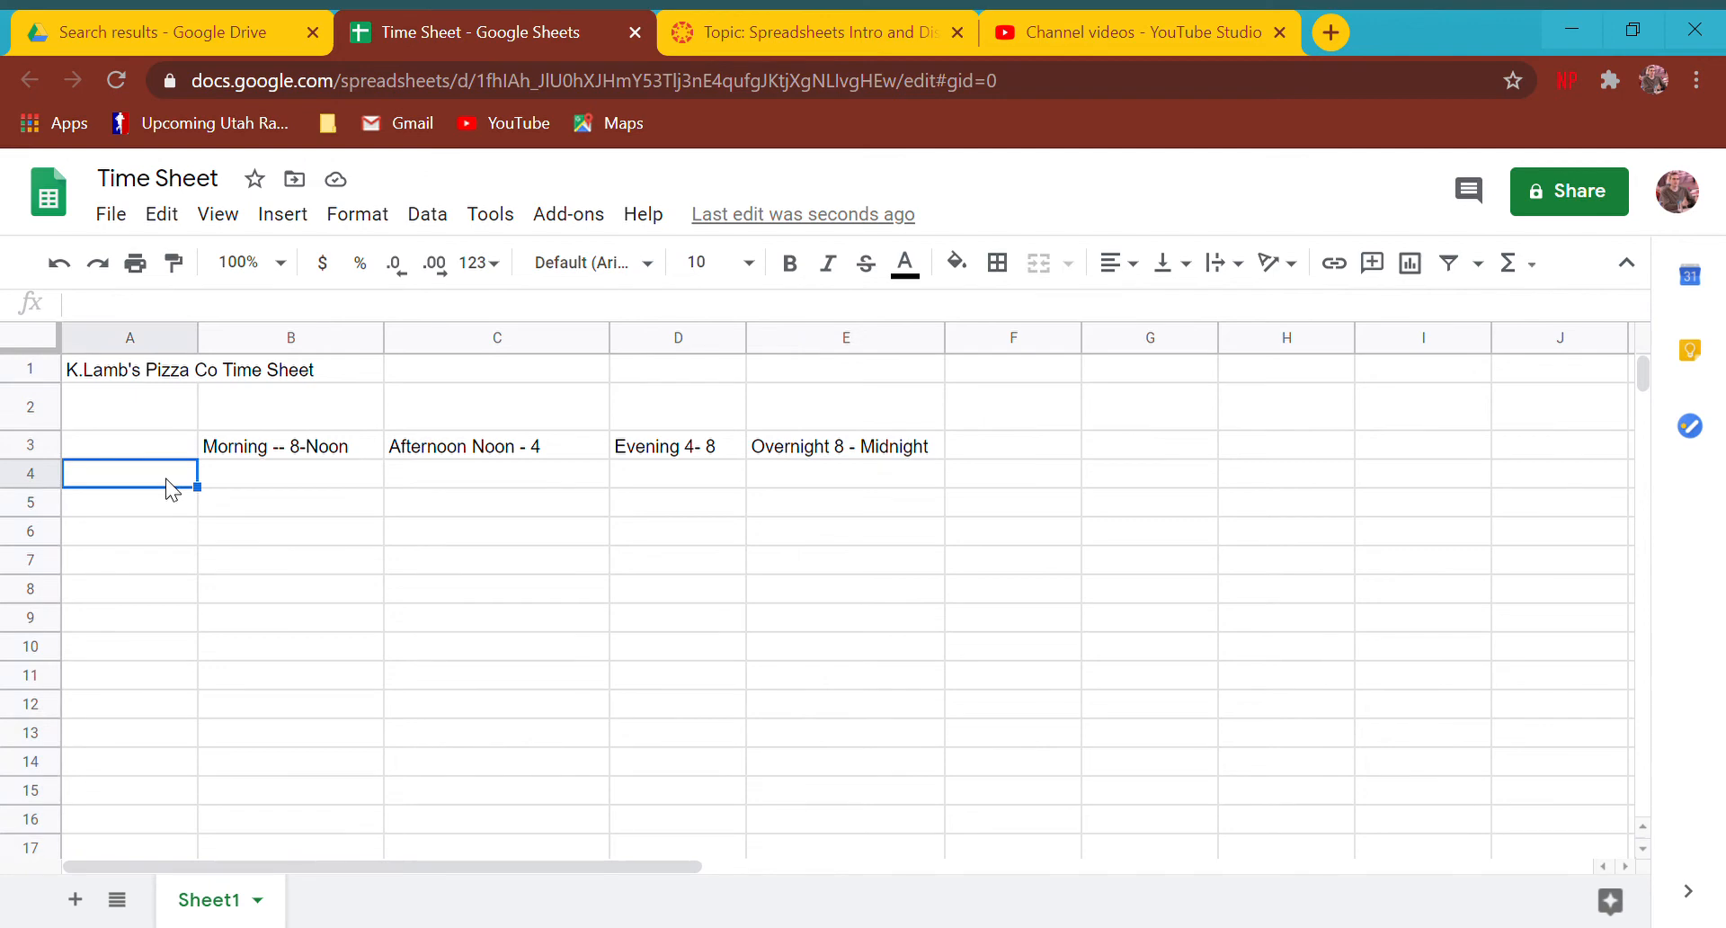
{"action": "mouse_move", "coordinate": [151, 604]}
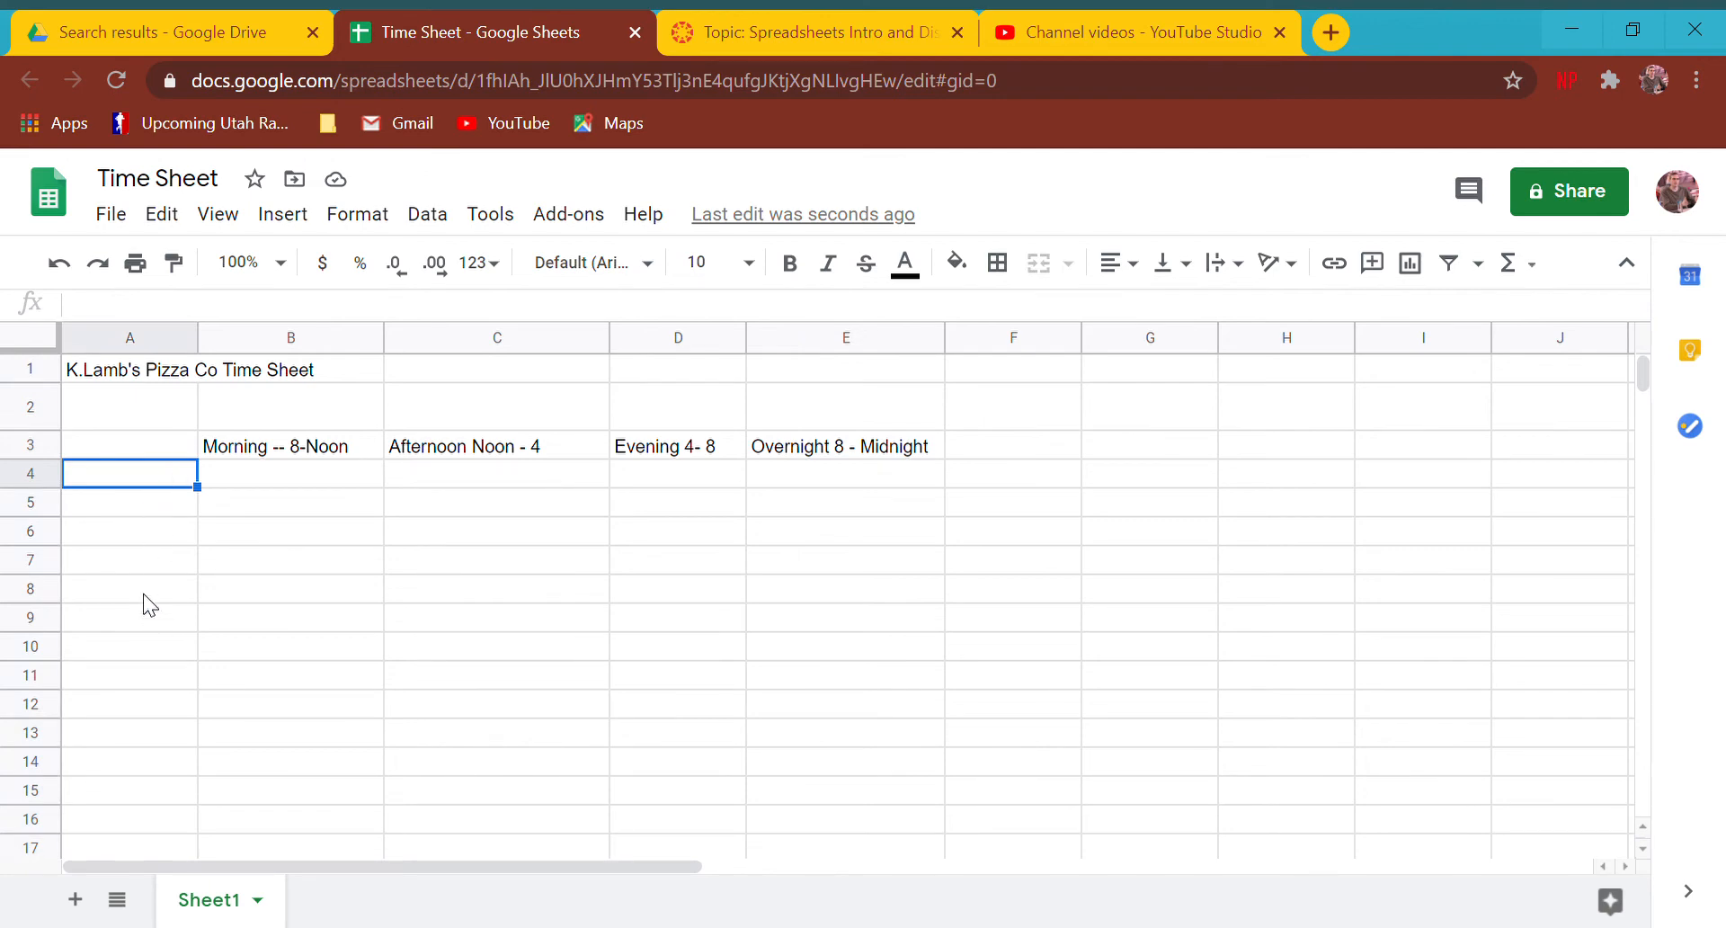
- Enter Sunday in A4, autofill through Saturday, and delete the extra Sunday in A11
{"action": "type", "text": "Sunday"}
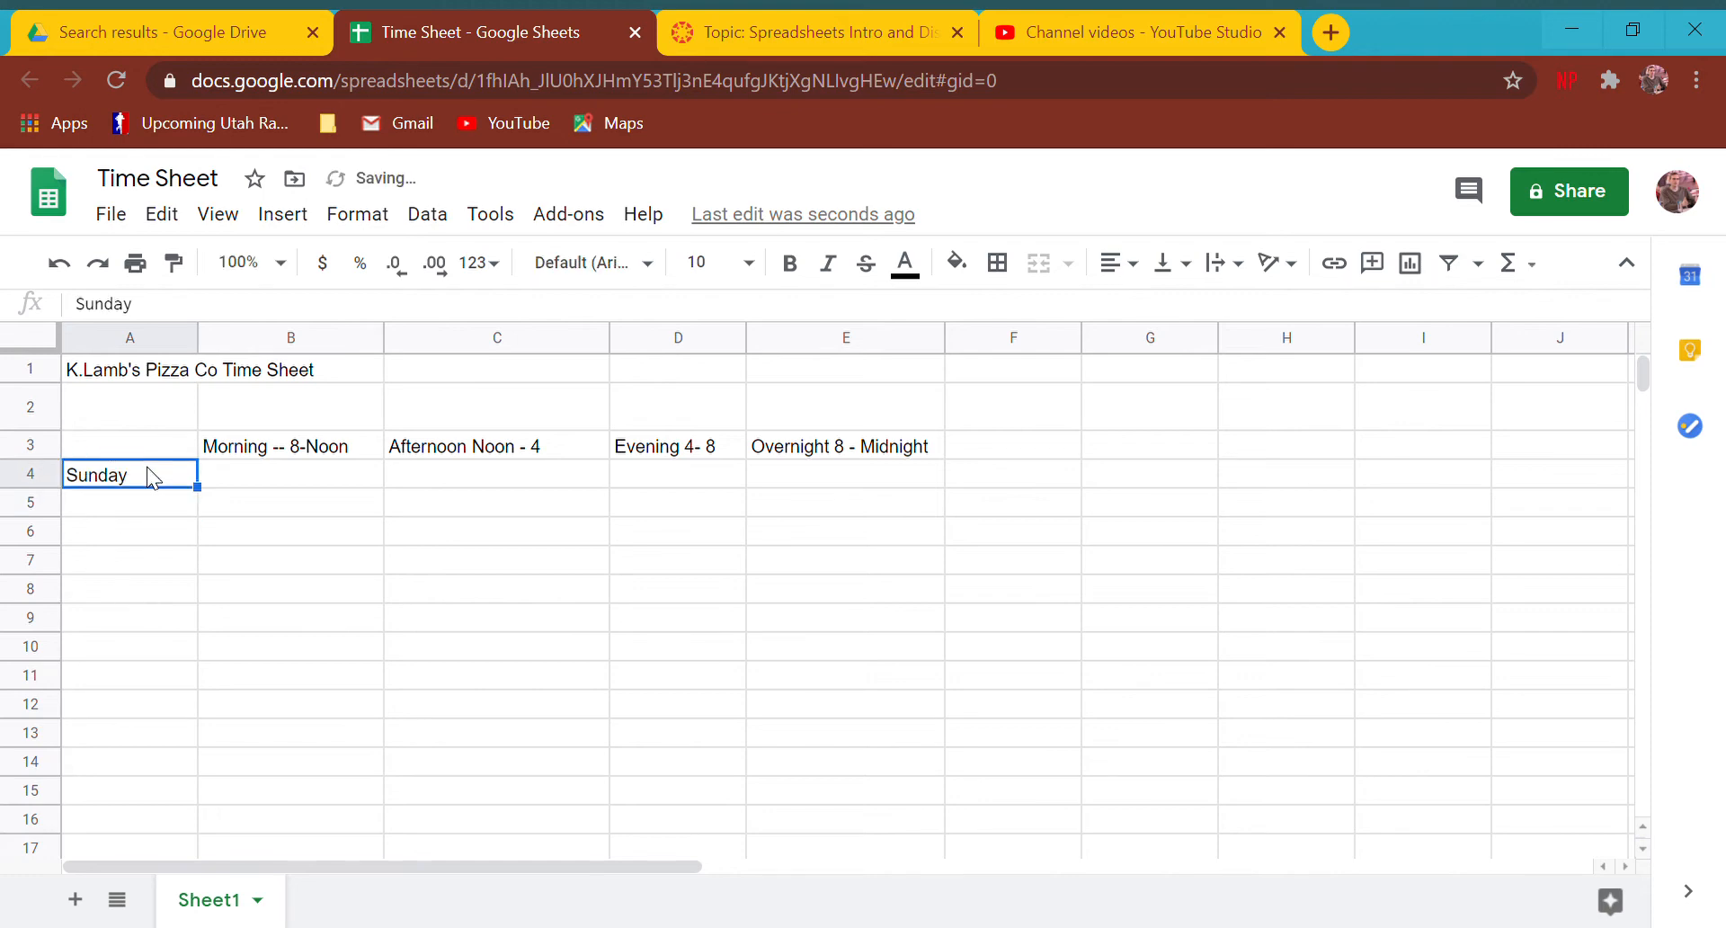
{"action": "key", "text": "enter"}
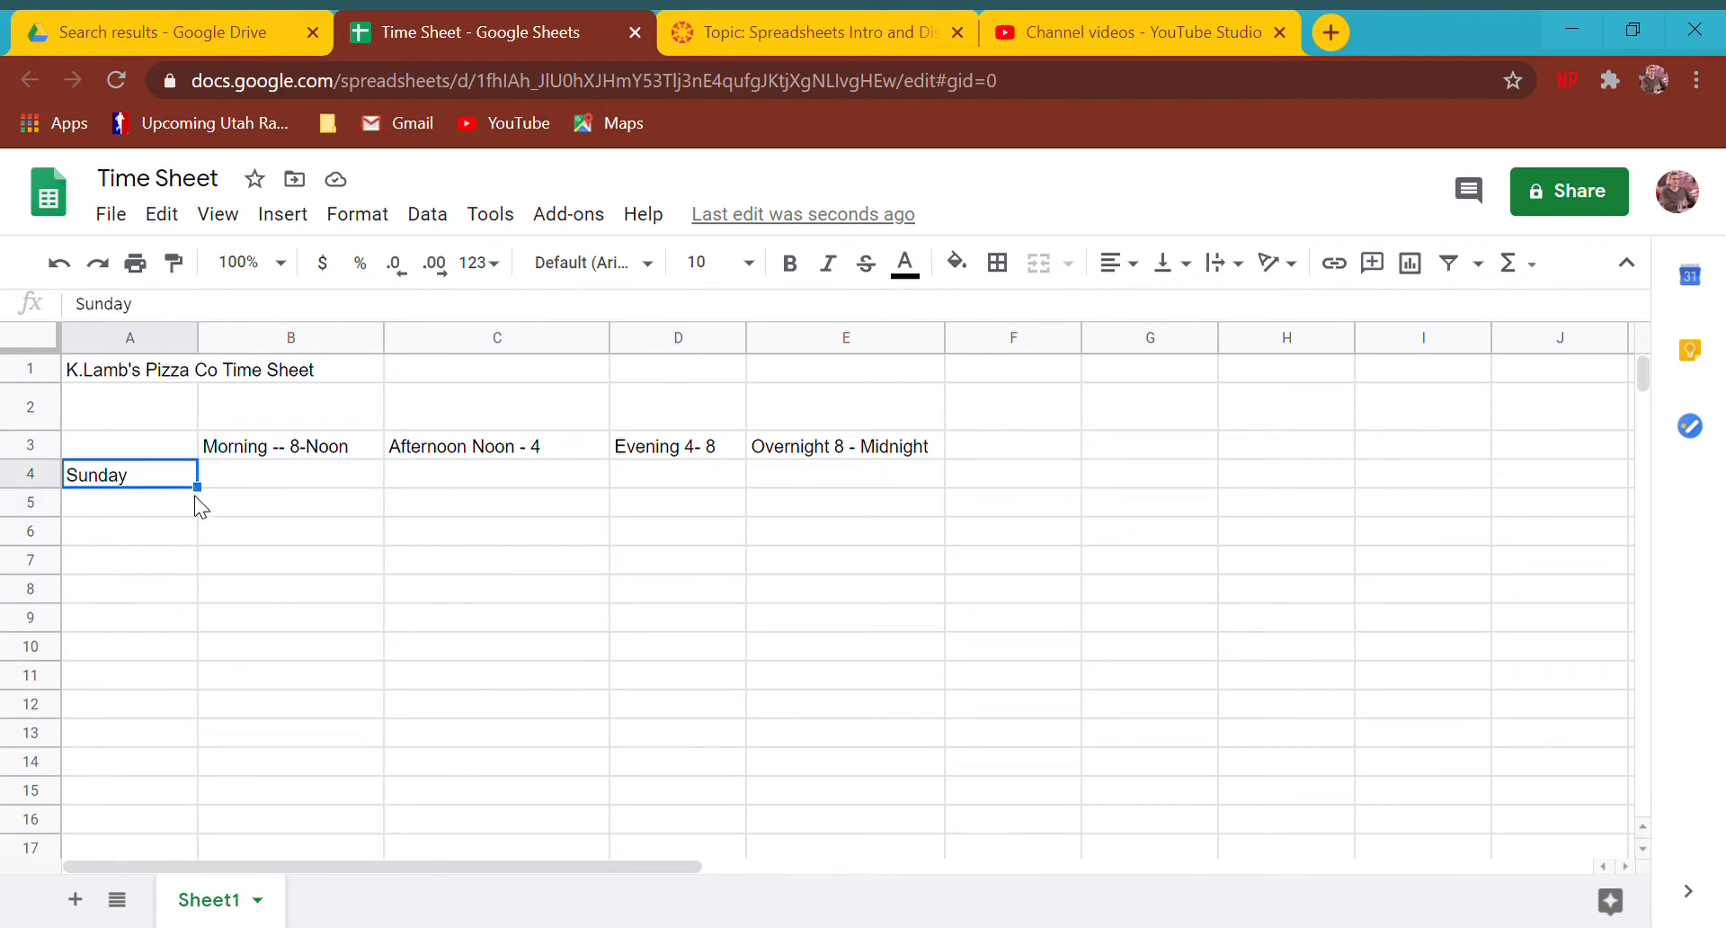
{"action": "mouse_move", "coordinate": [217, 509]}
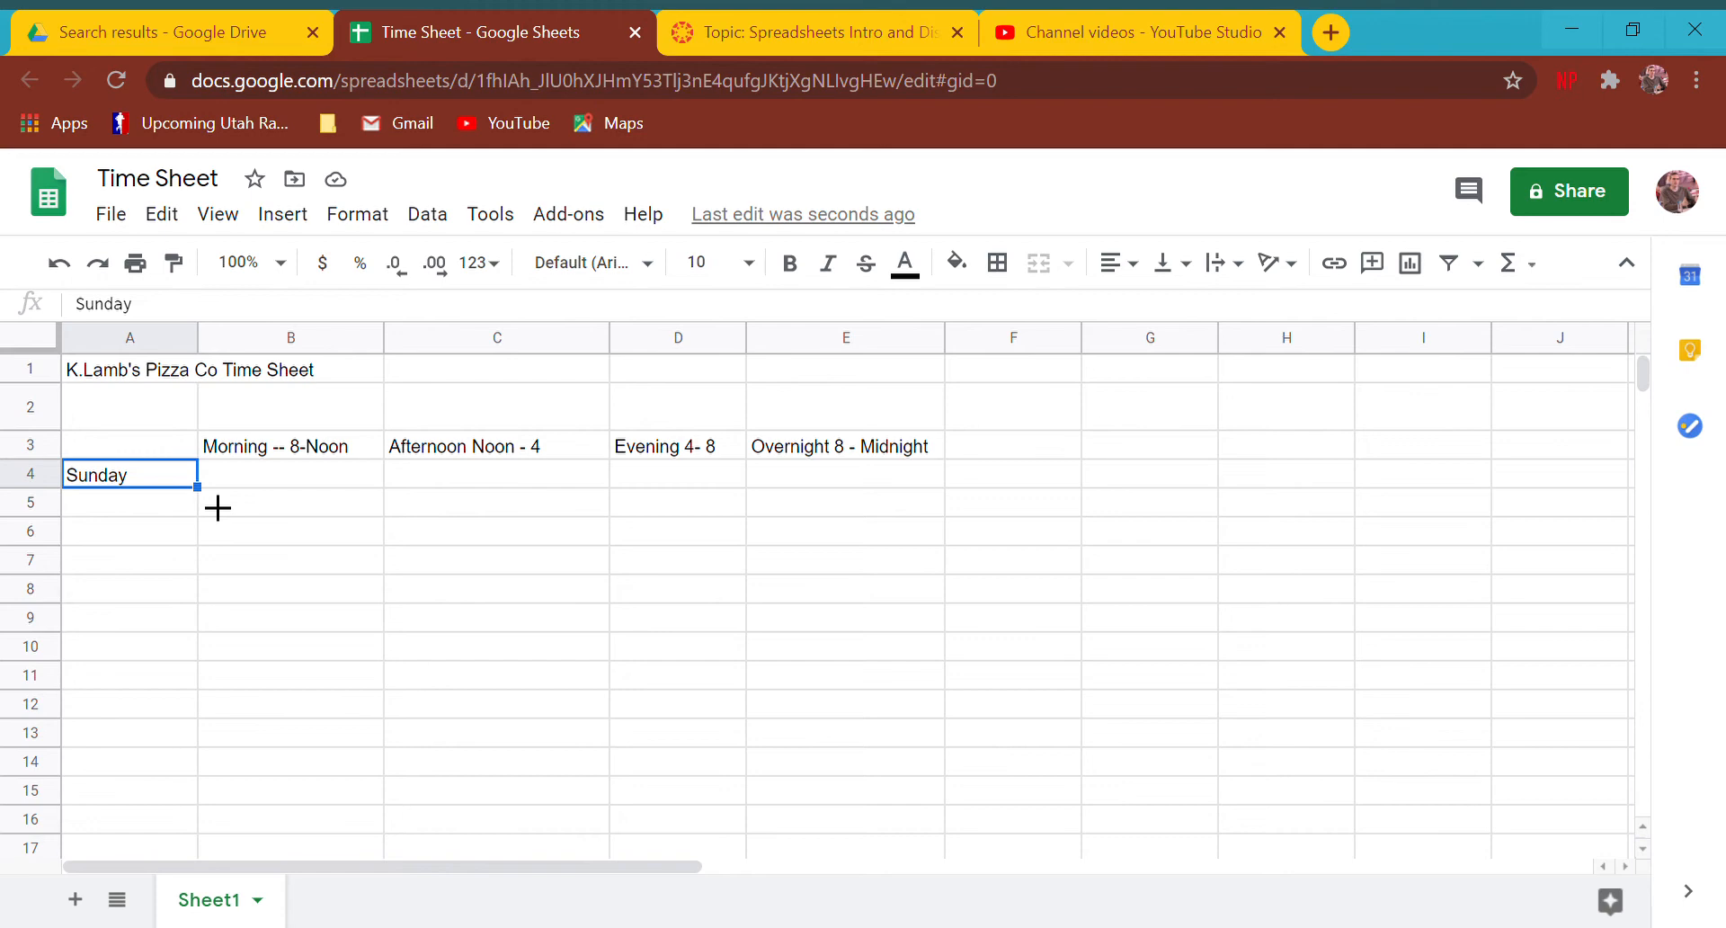
{"action": "left_click_drag", "start_coordinate": [216, 509], "coordinate": [166, 682]}
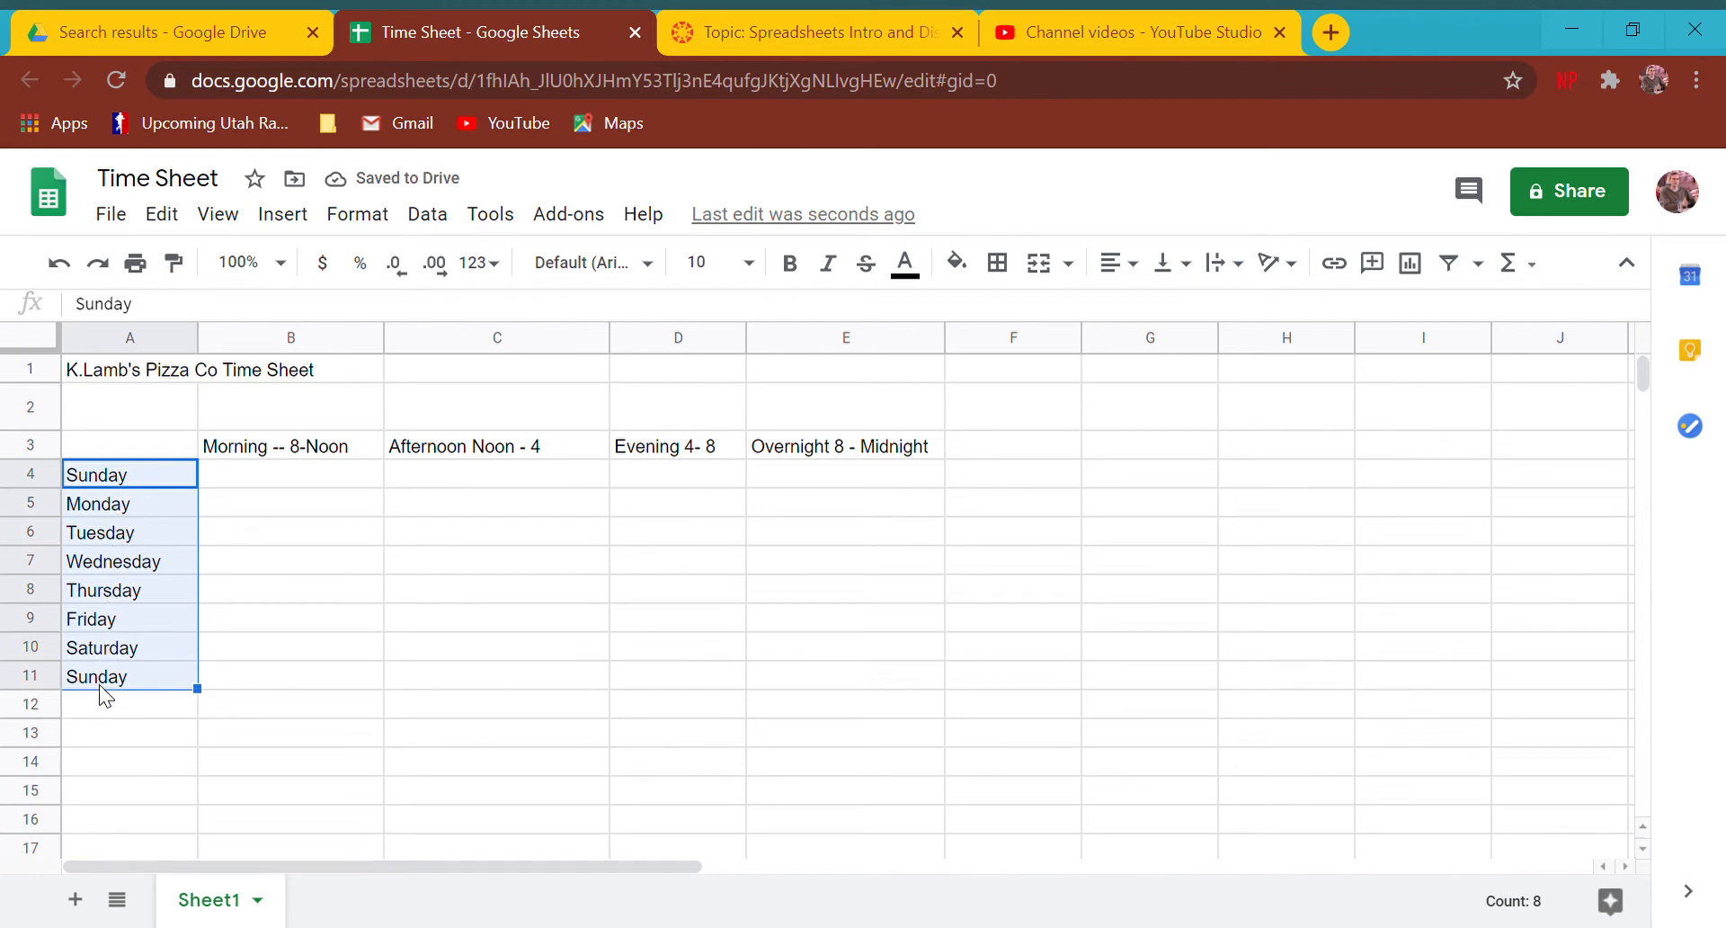
{"action": "left_click", "coordinate": [129, 676]}
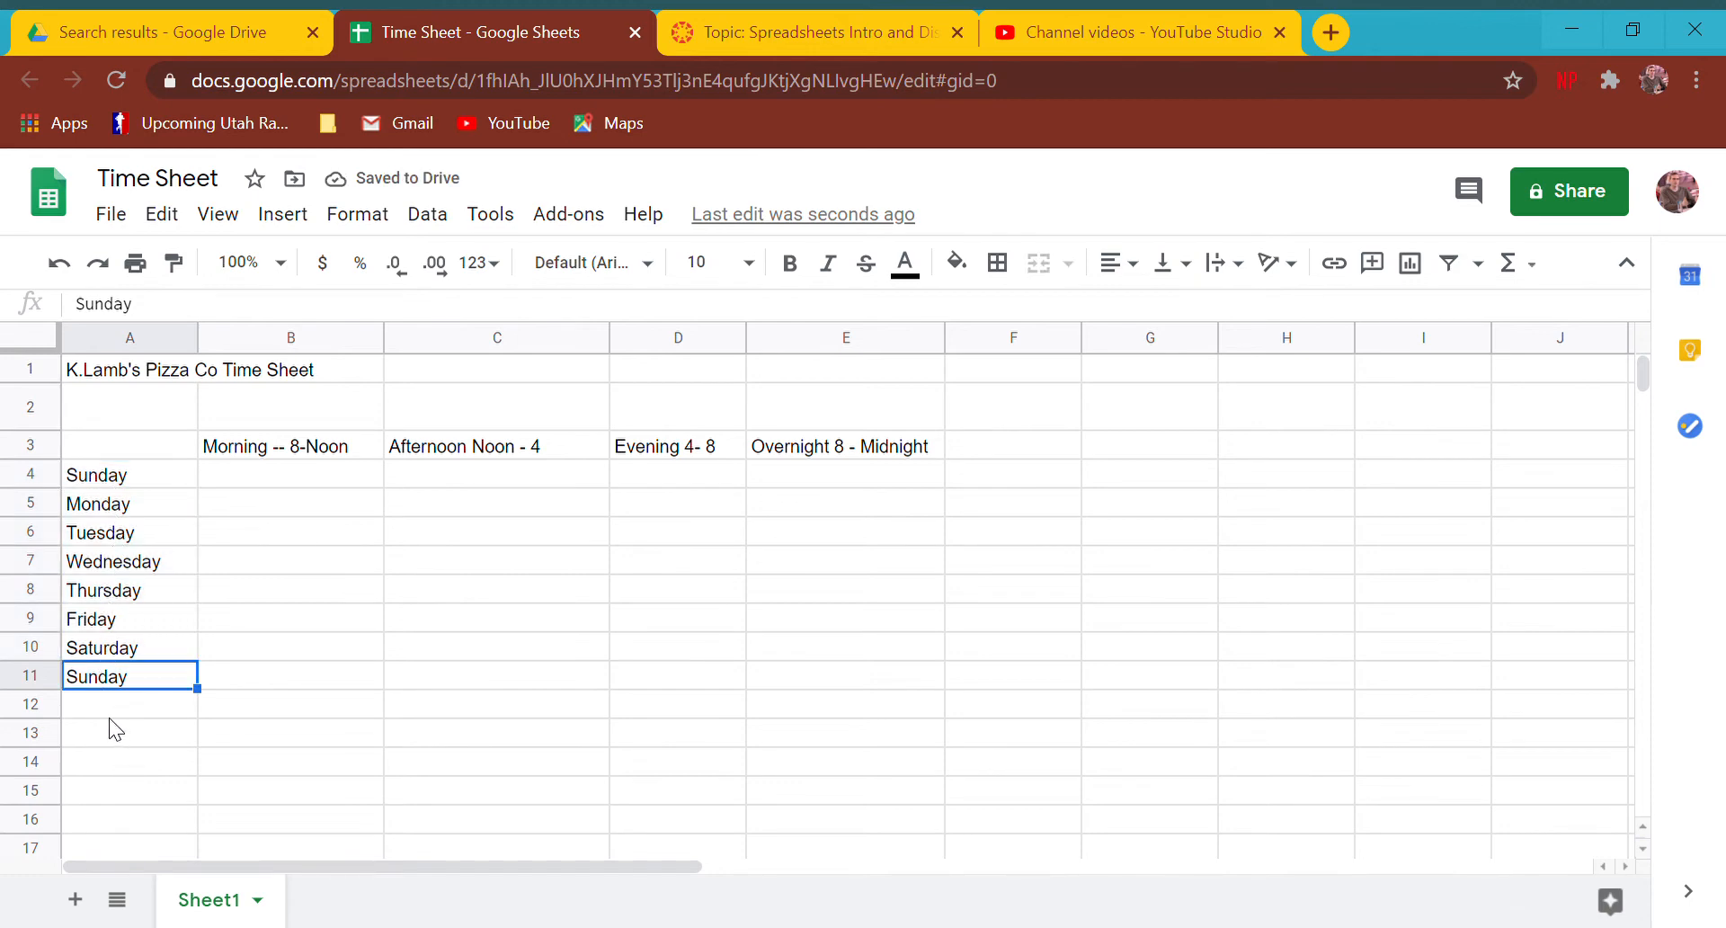
{"action": "key", "text": "Delete"}
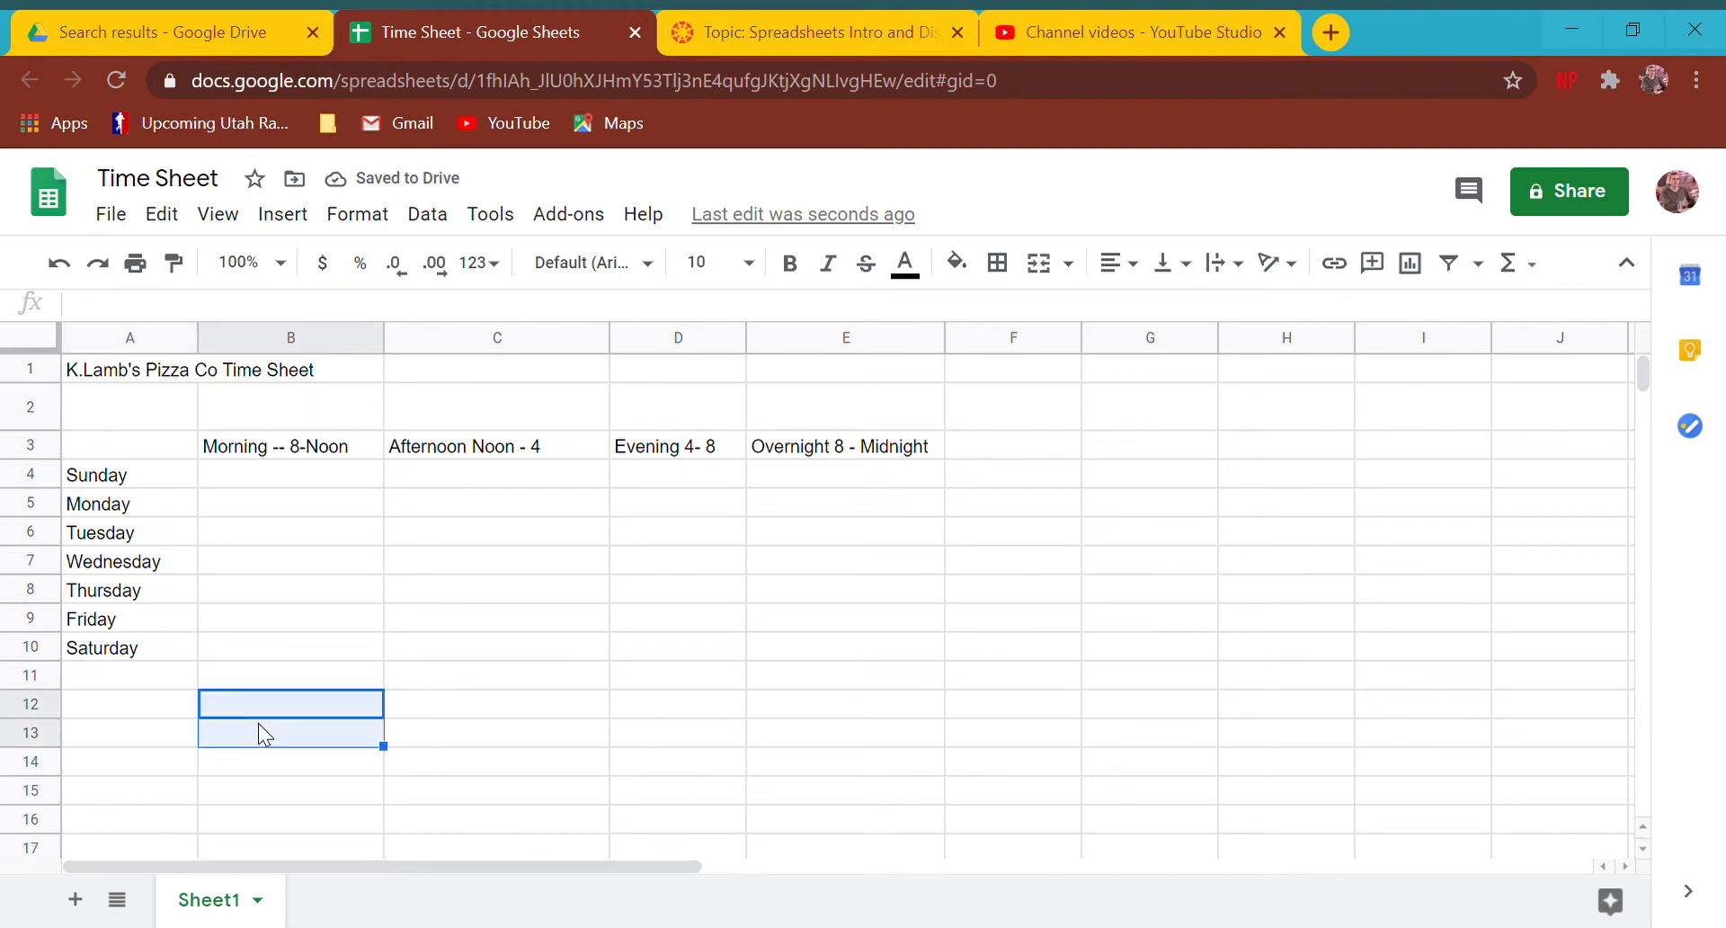
{"action": "type", "text": "1"}
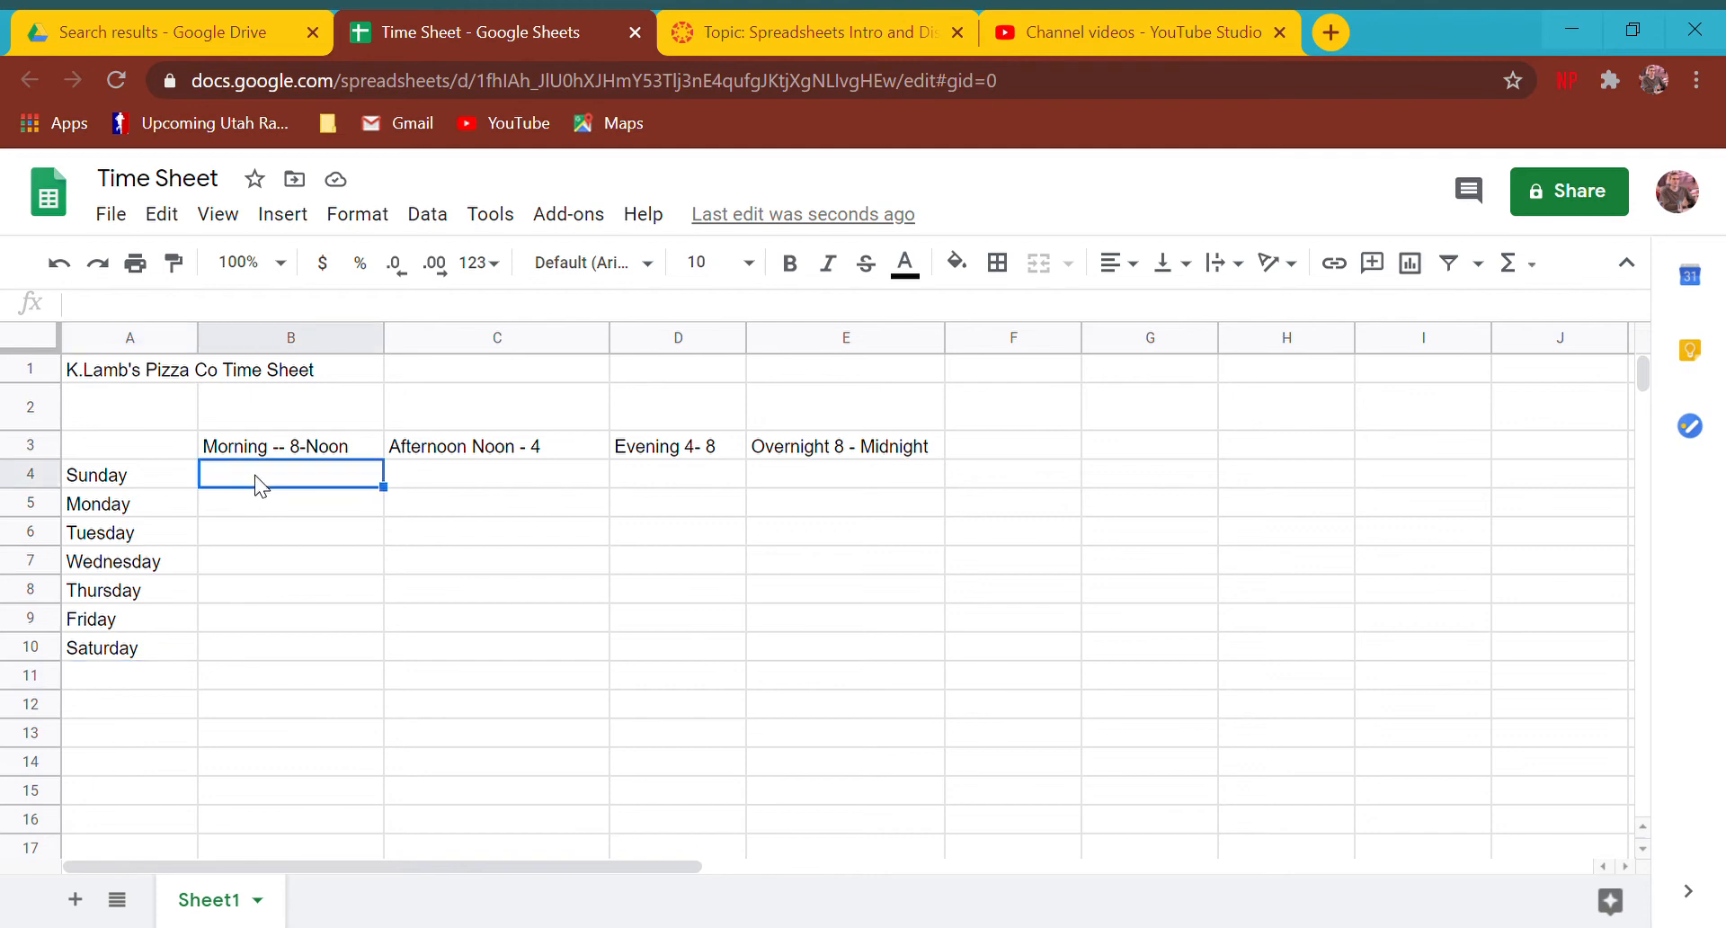
{"action": "mouse_move", "coordinate": [1147, 433]}
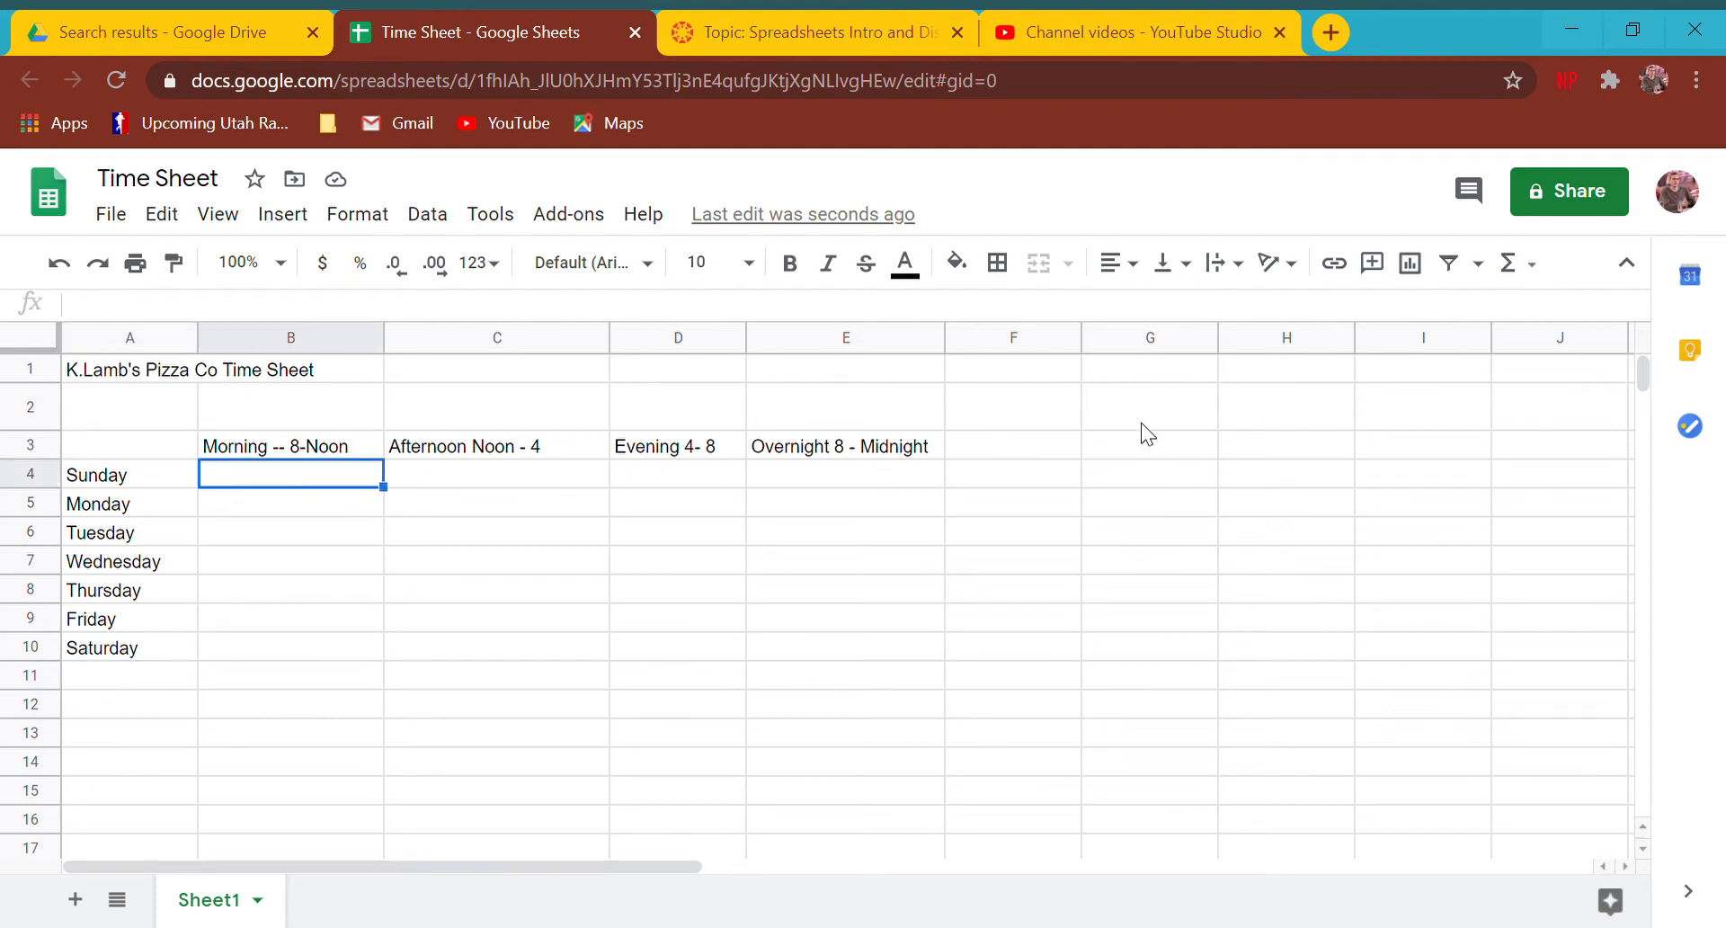
{"action": "mouse_move", "coordinate": [565, 614]}
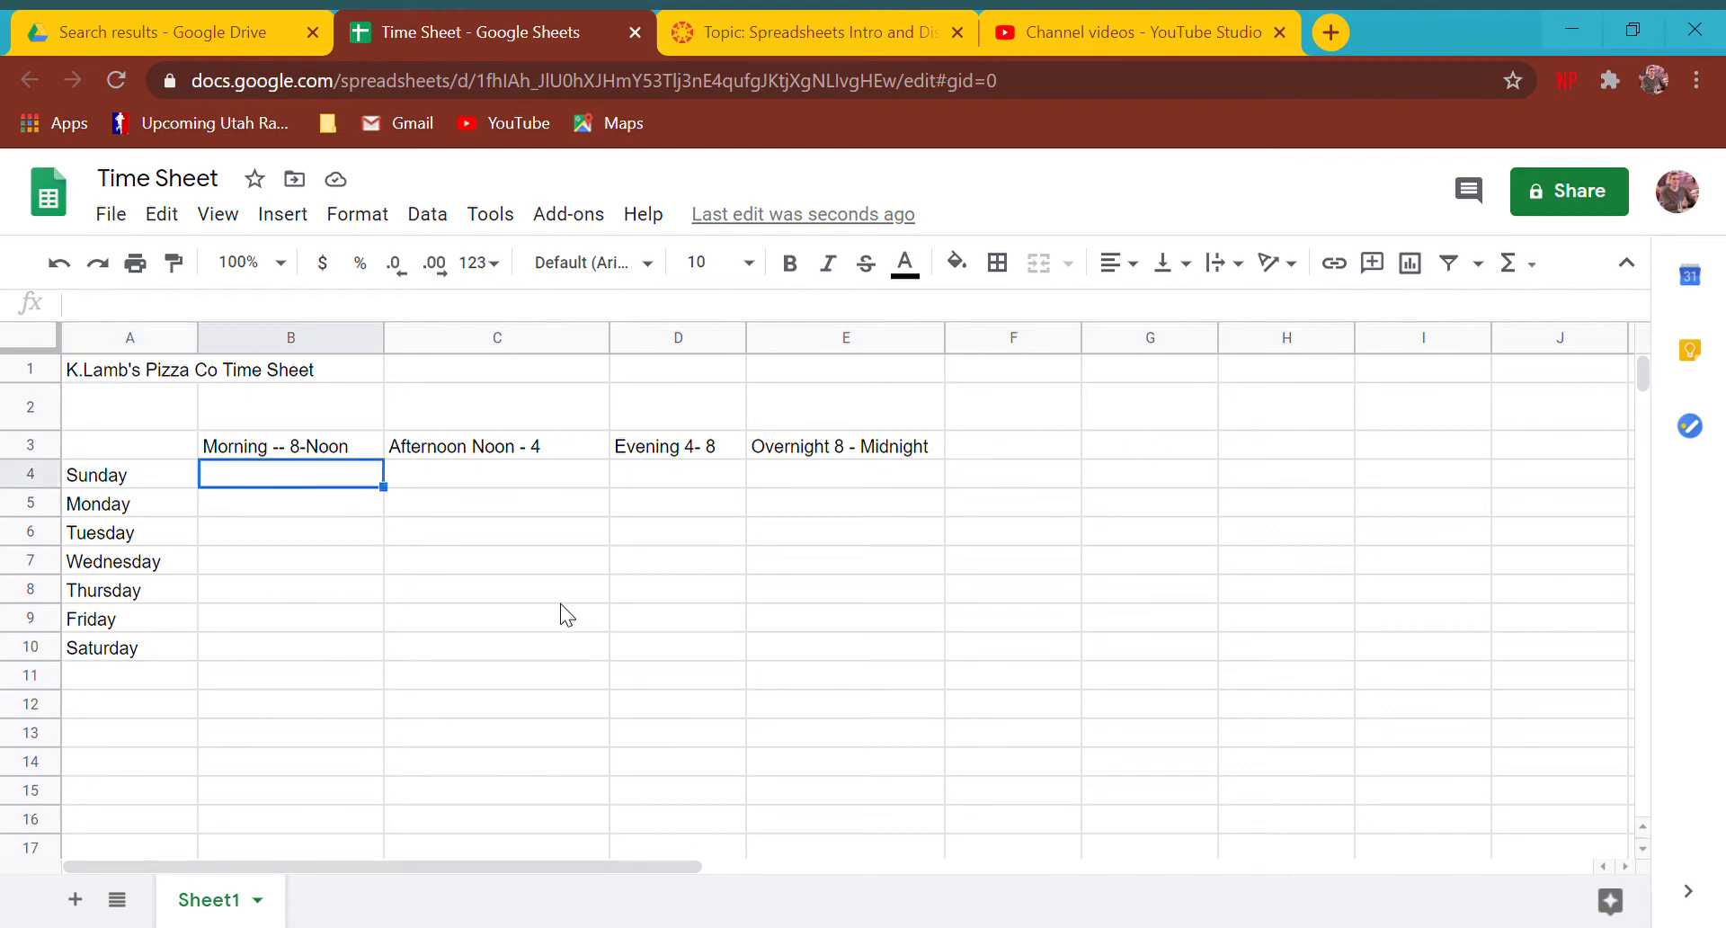
{"action": "type", "text": "Geo"}
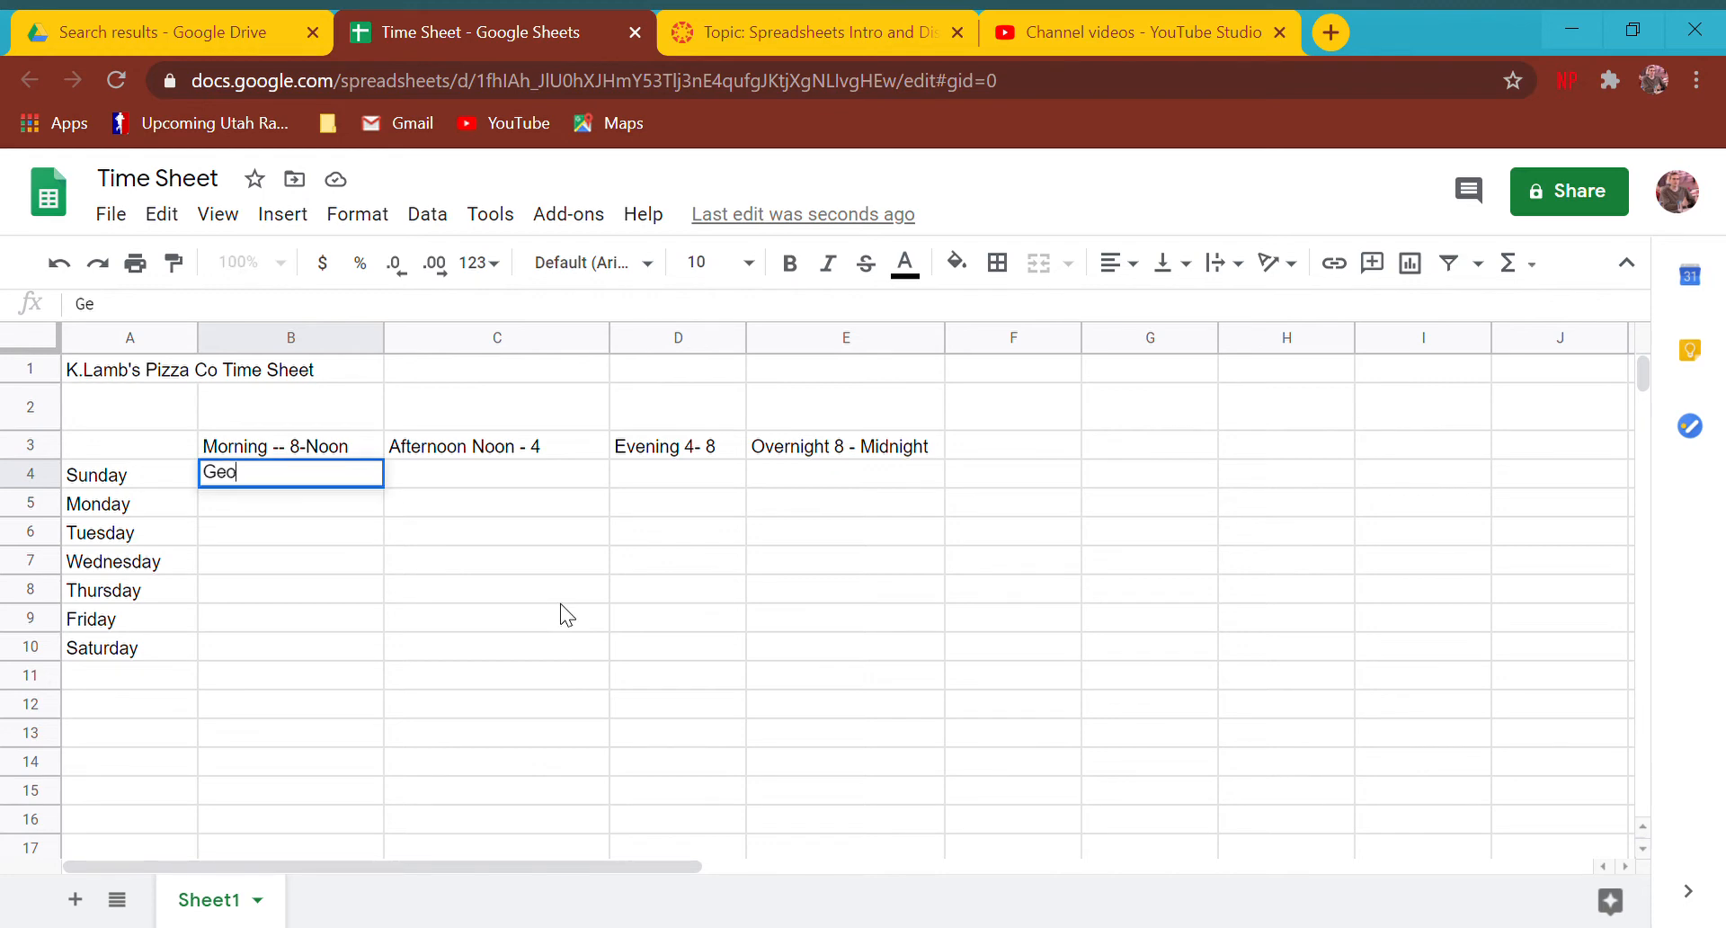
{"action": "left_click", "coordinate": [495, 530]}
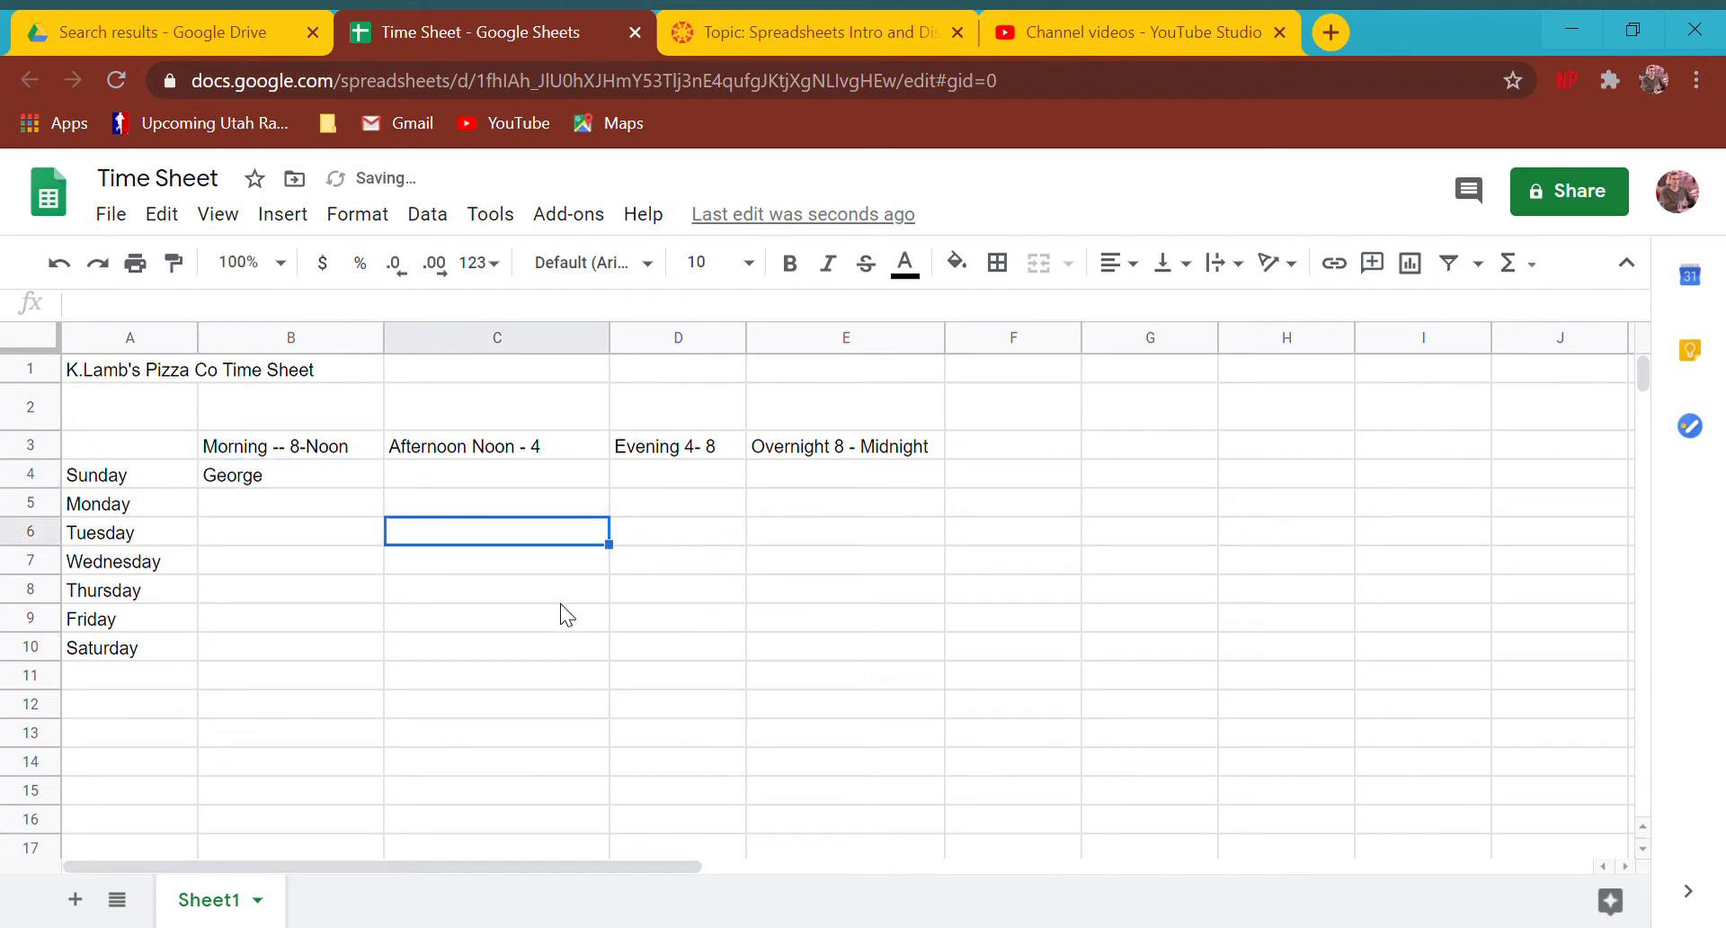
{"action": "type", "text": "George"}
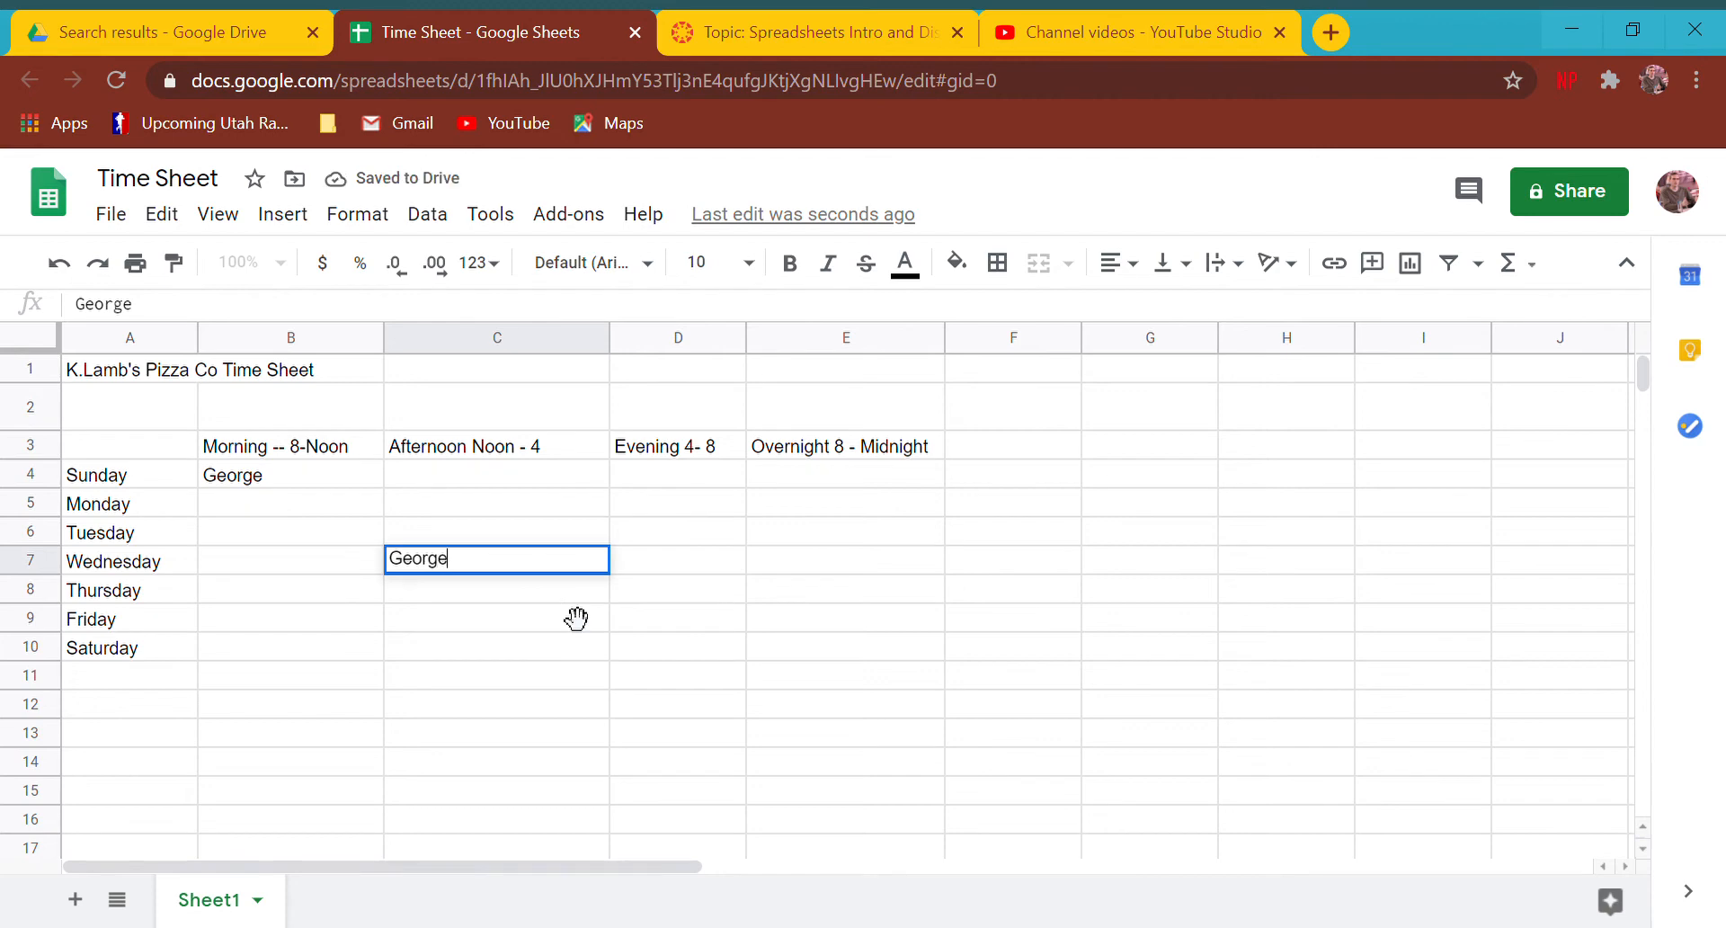
{"action": "type", "text": "Anika"}
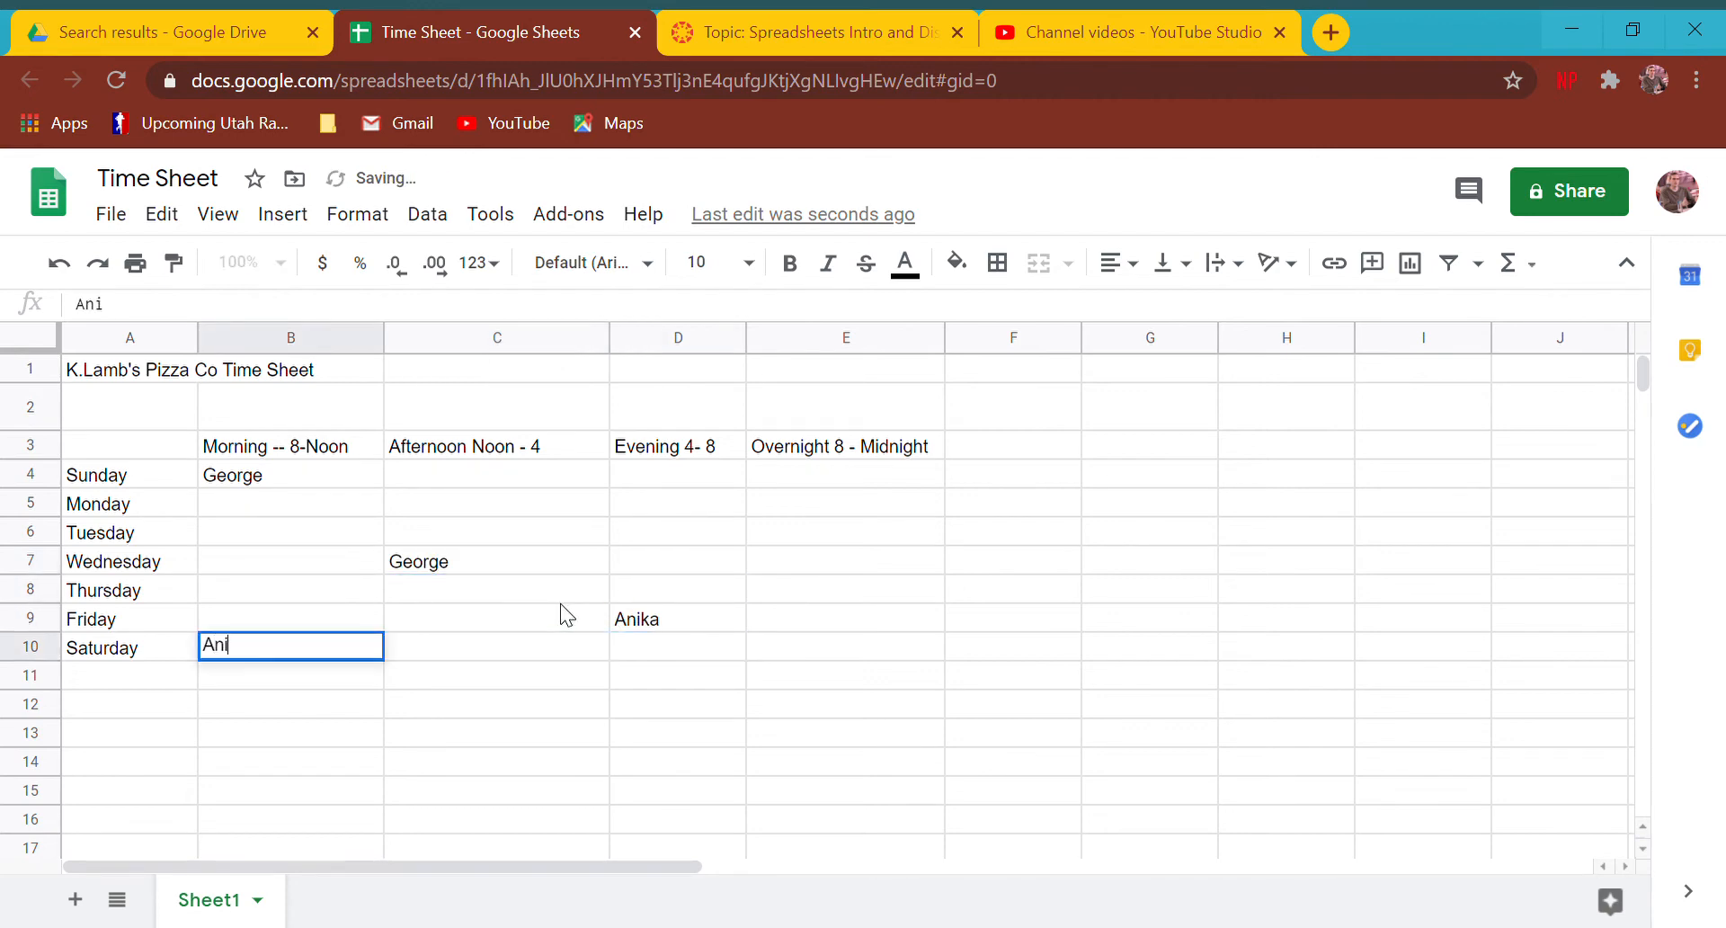
{"action": "type", "text": "Peter"}
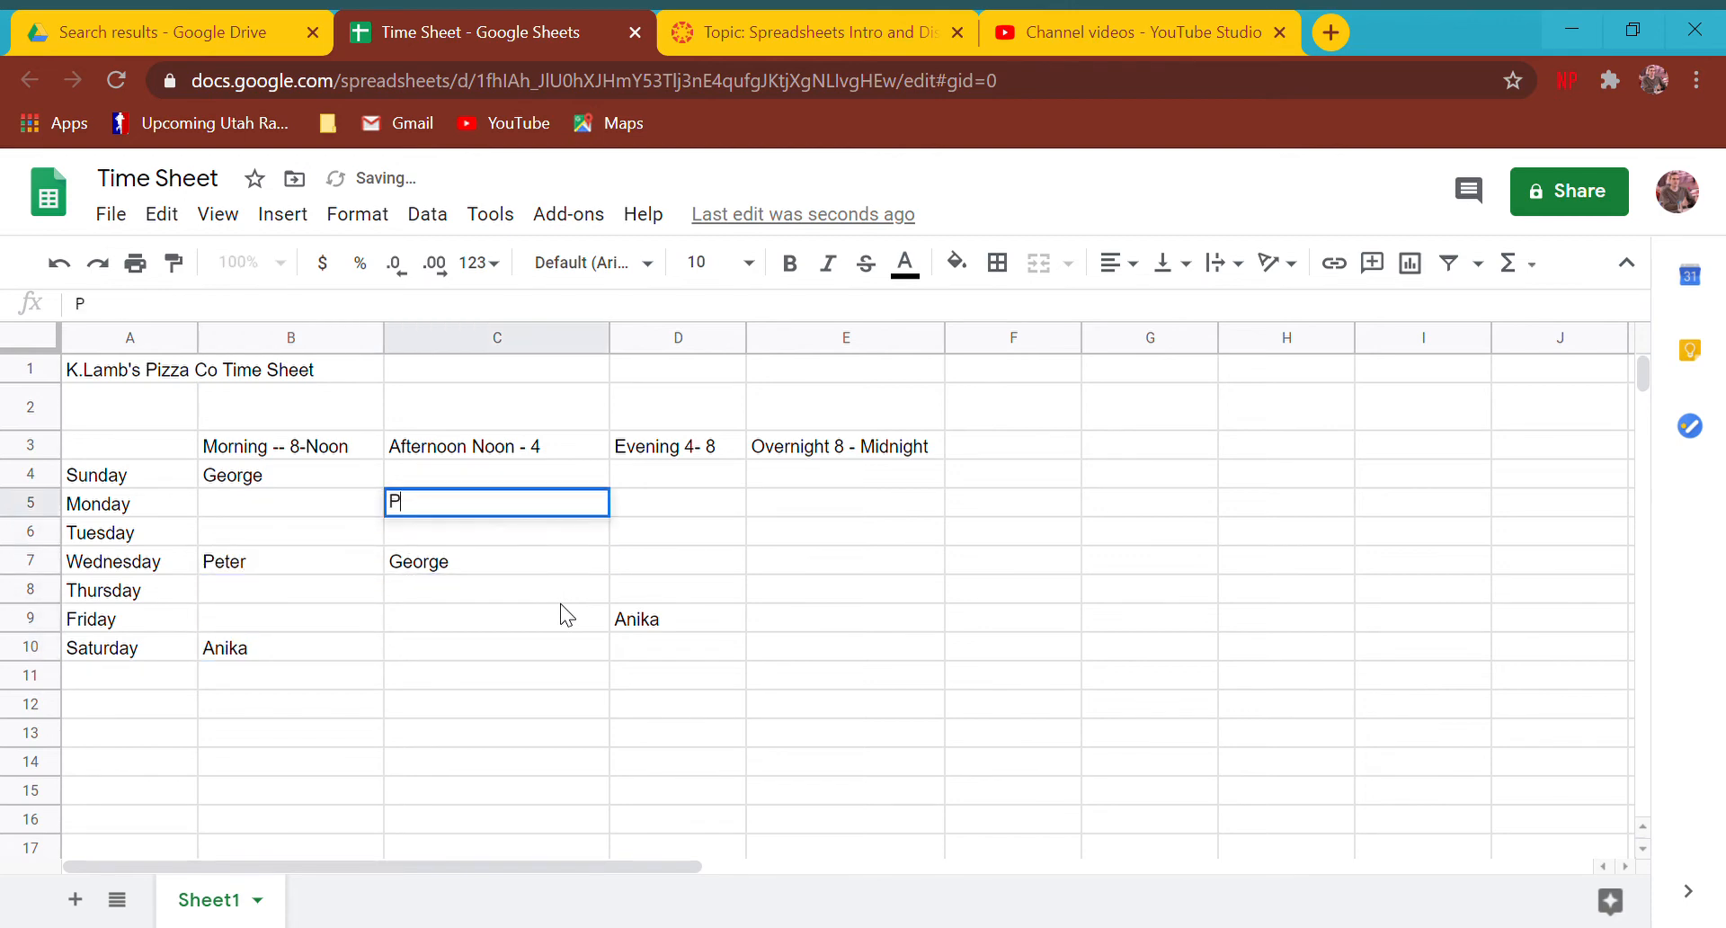
{"action": "type", "text": "eter"}
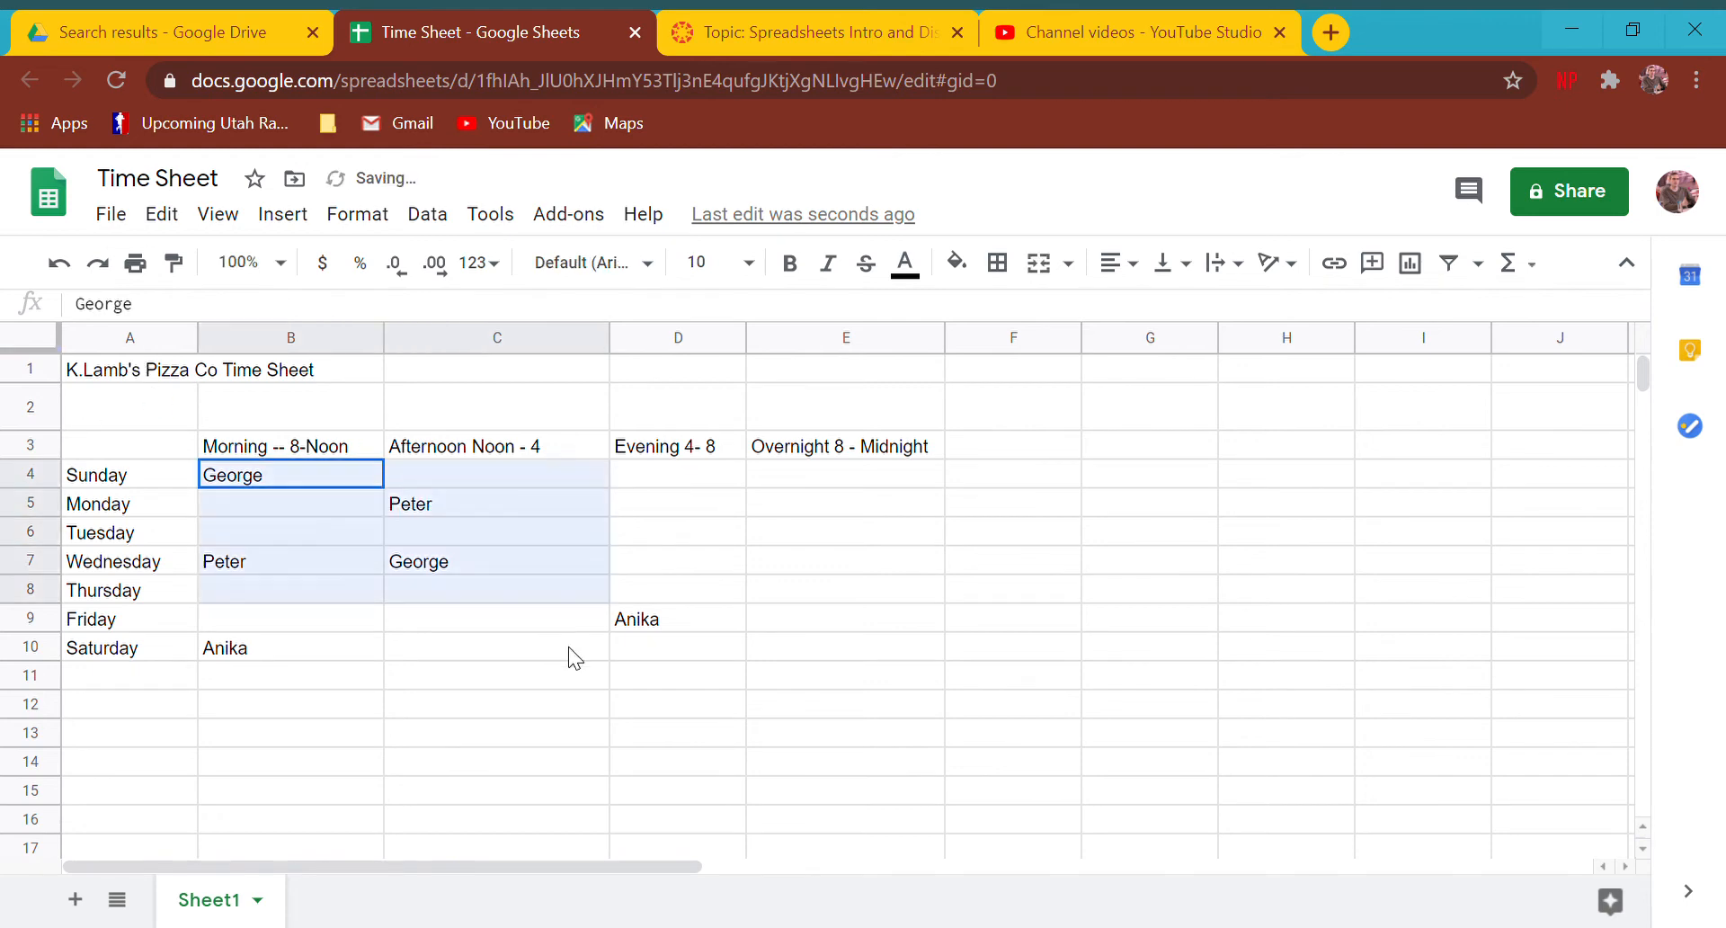
{"action": "left_click", "coordinate": [128, 473]}
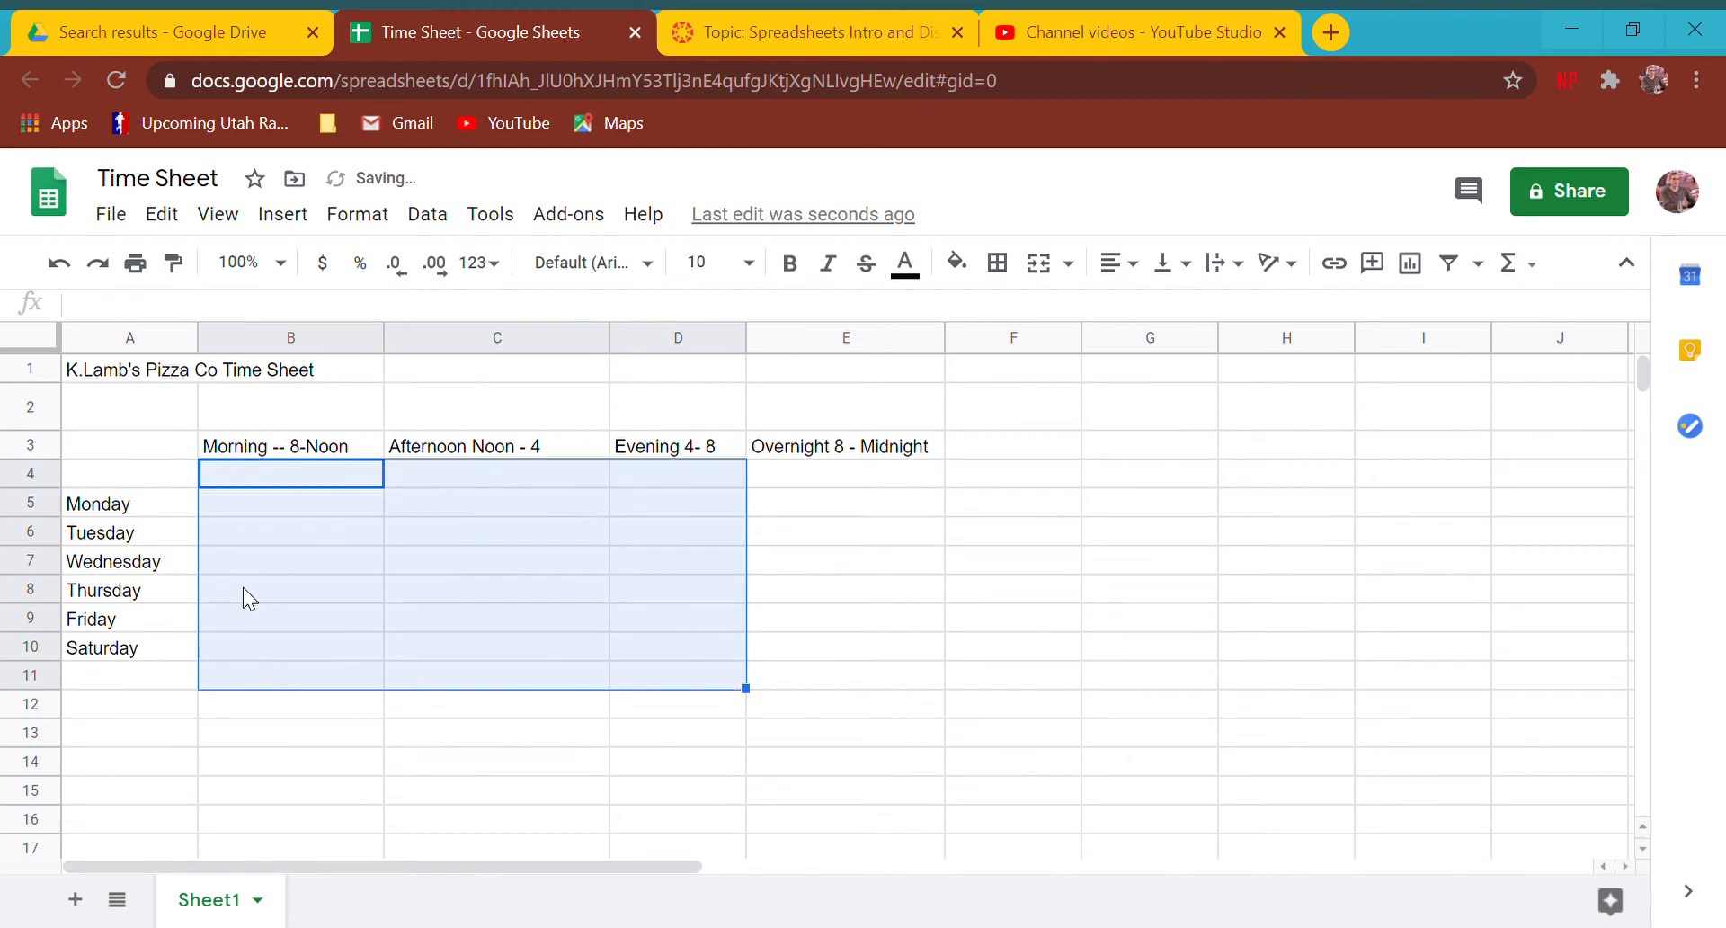
{"action": "type", "text": "Sunday"}
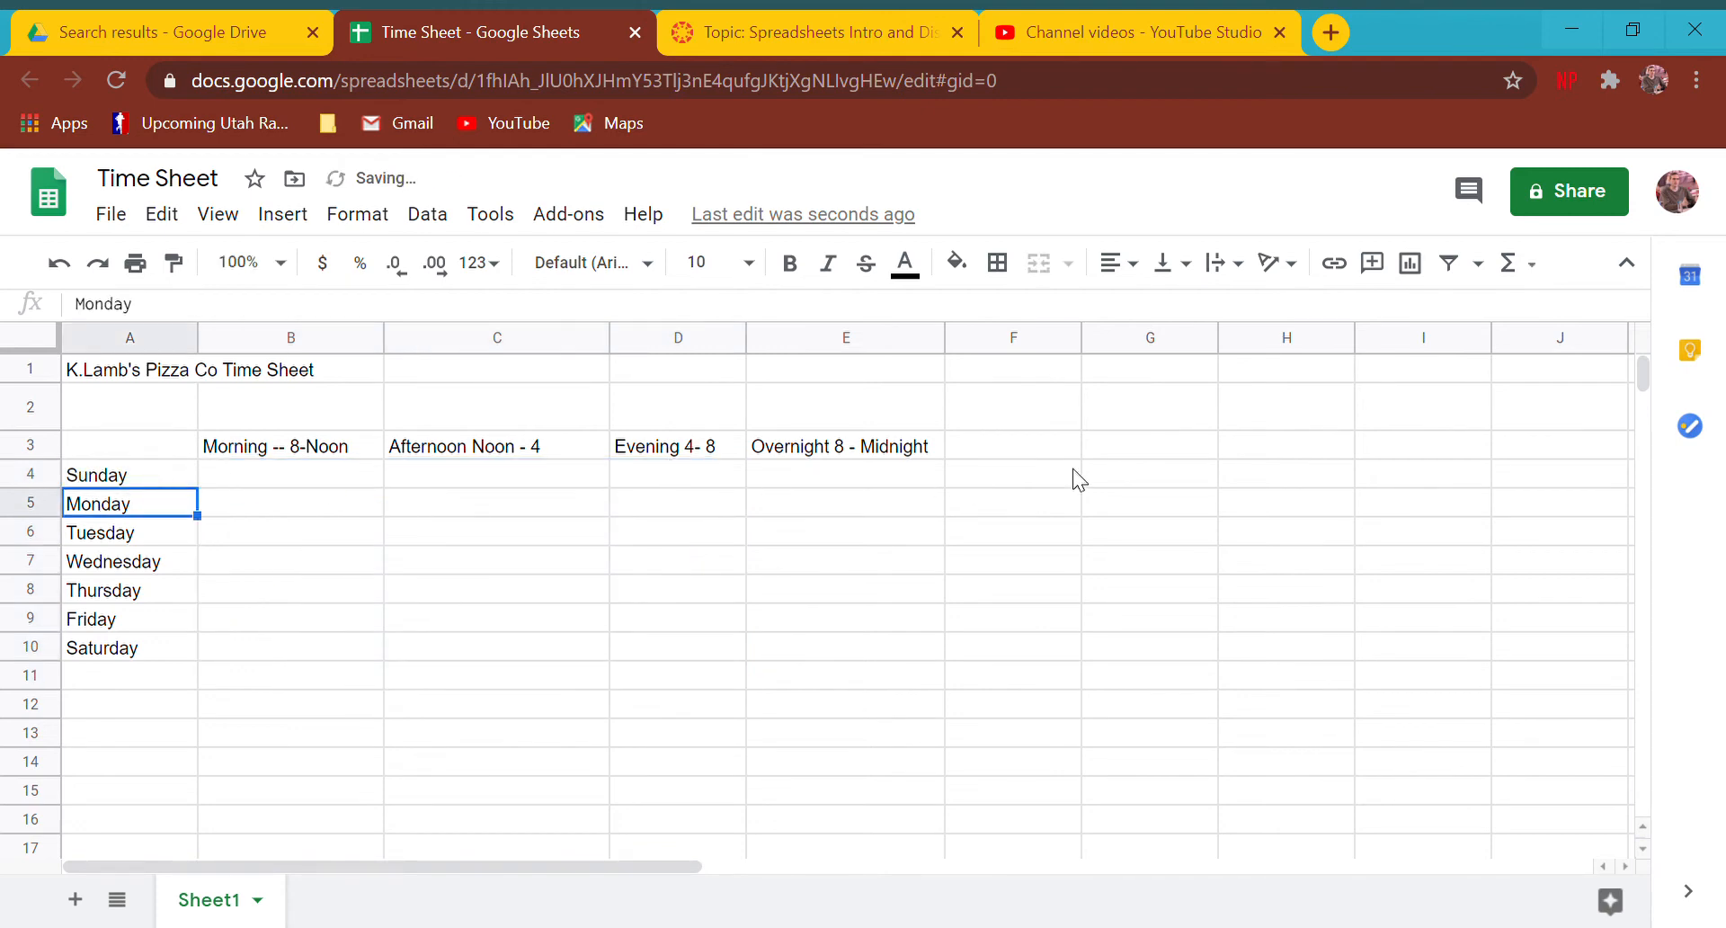
- Type George, Anika, Peter and Monica into G4:G7 and select the four names
{"action": "left_click", "coordinate": [1148, 474]}
{"action": "type", "text": "P"}
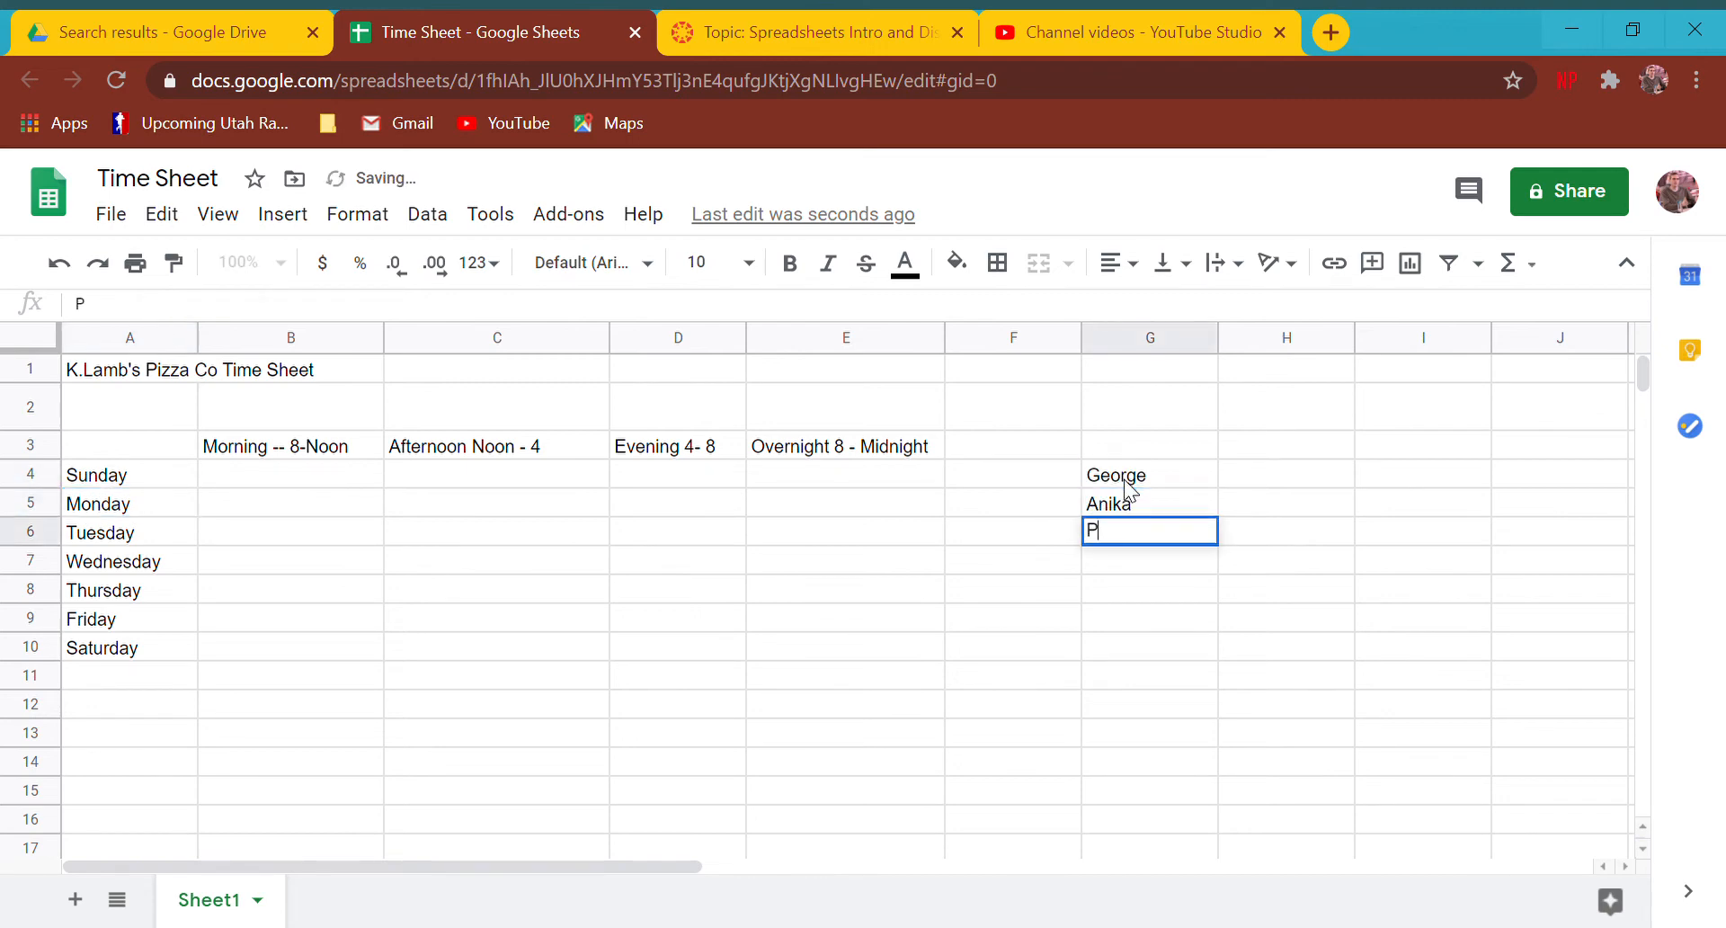
{"action": "type", "text": "eter"}
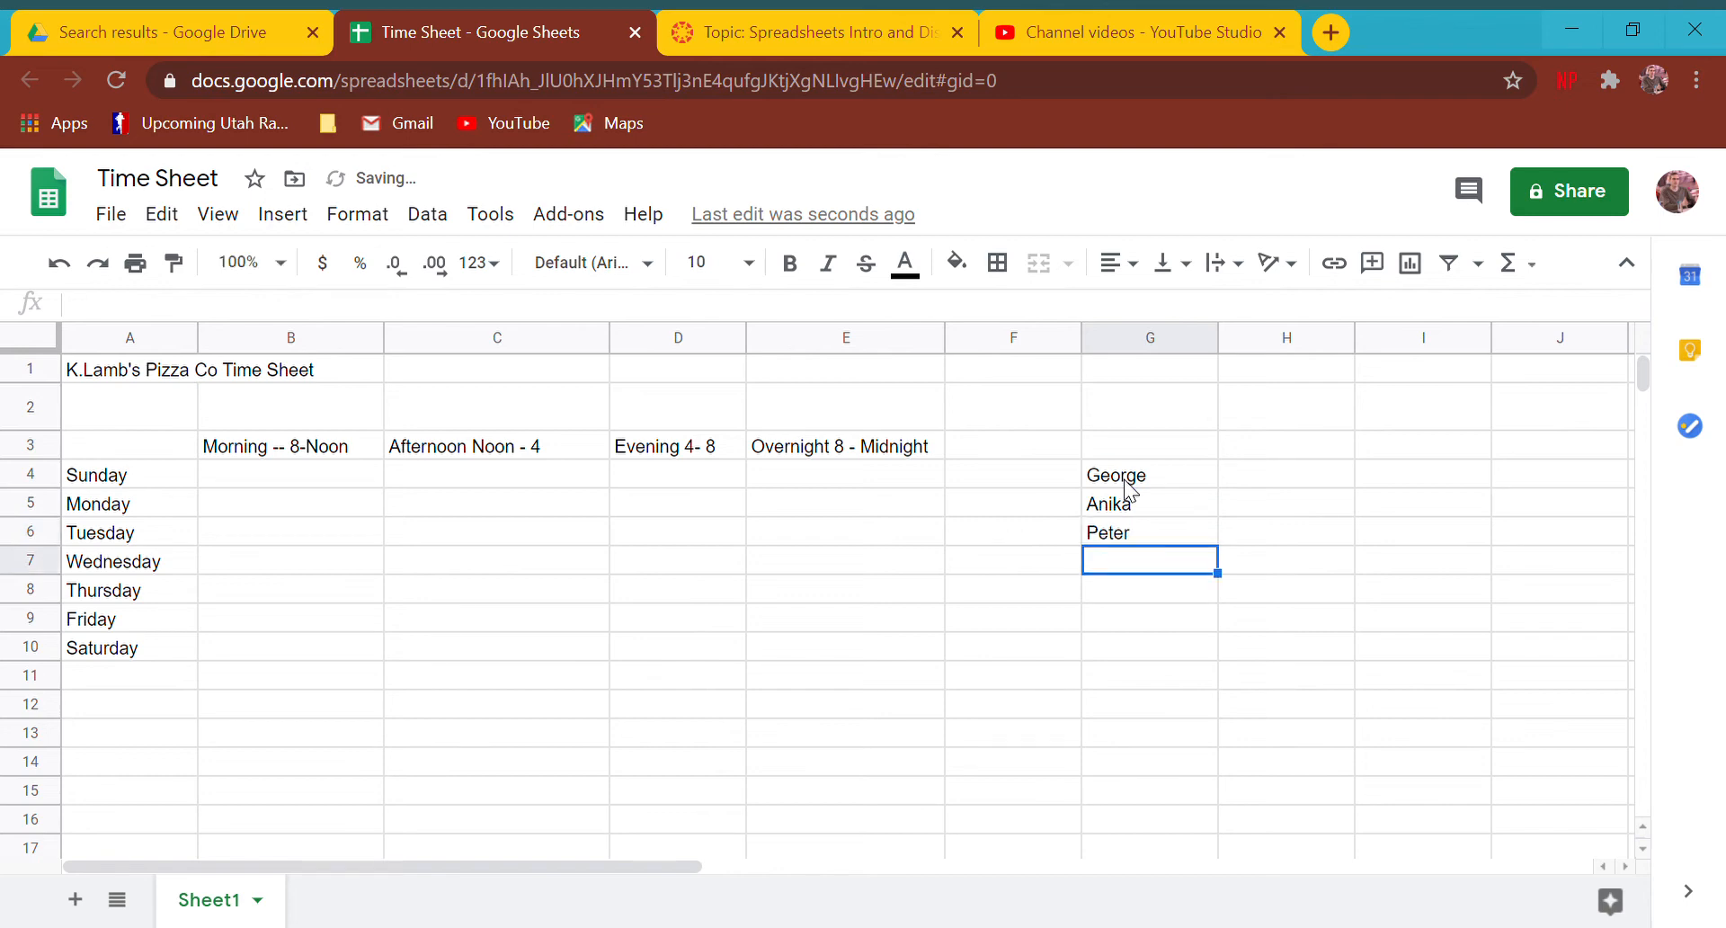
{"action": "type", "text": "Moni"}
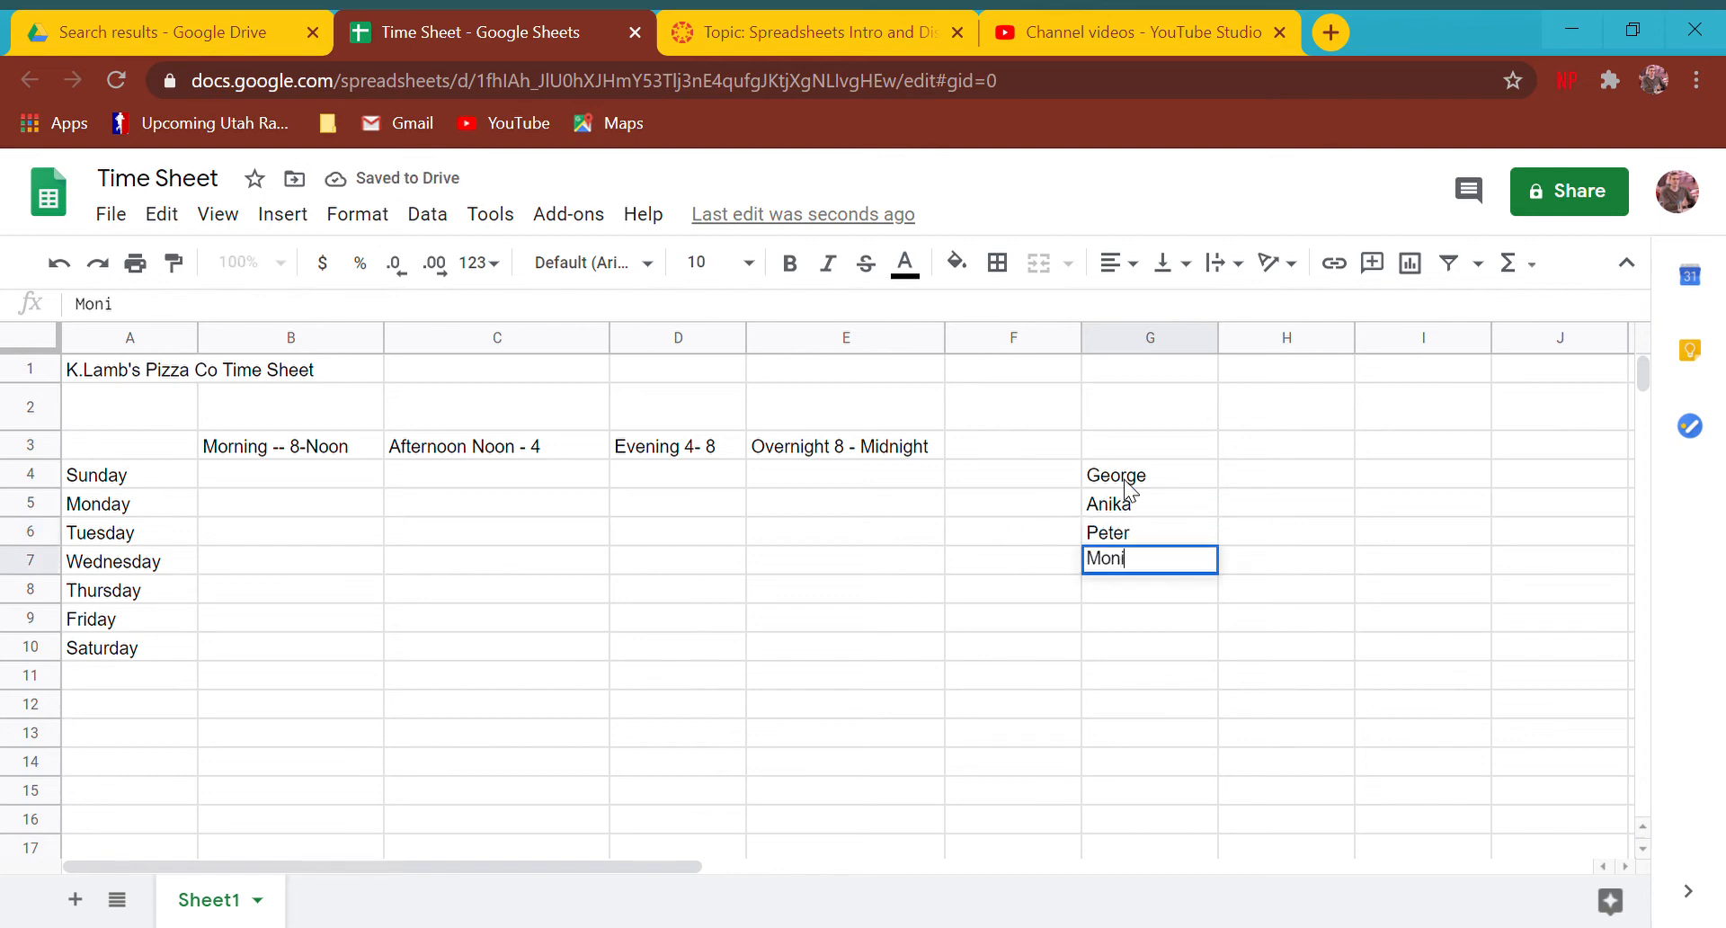
{"action": "key", "text": "Enter"}
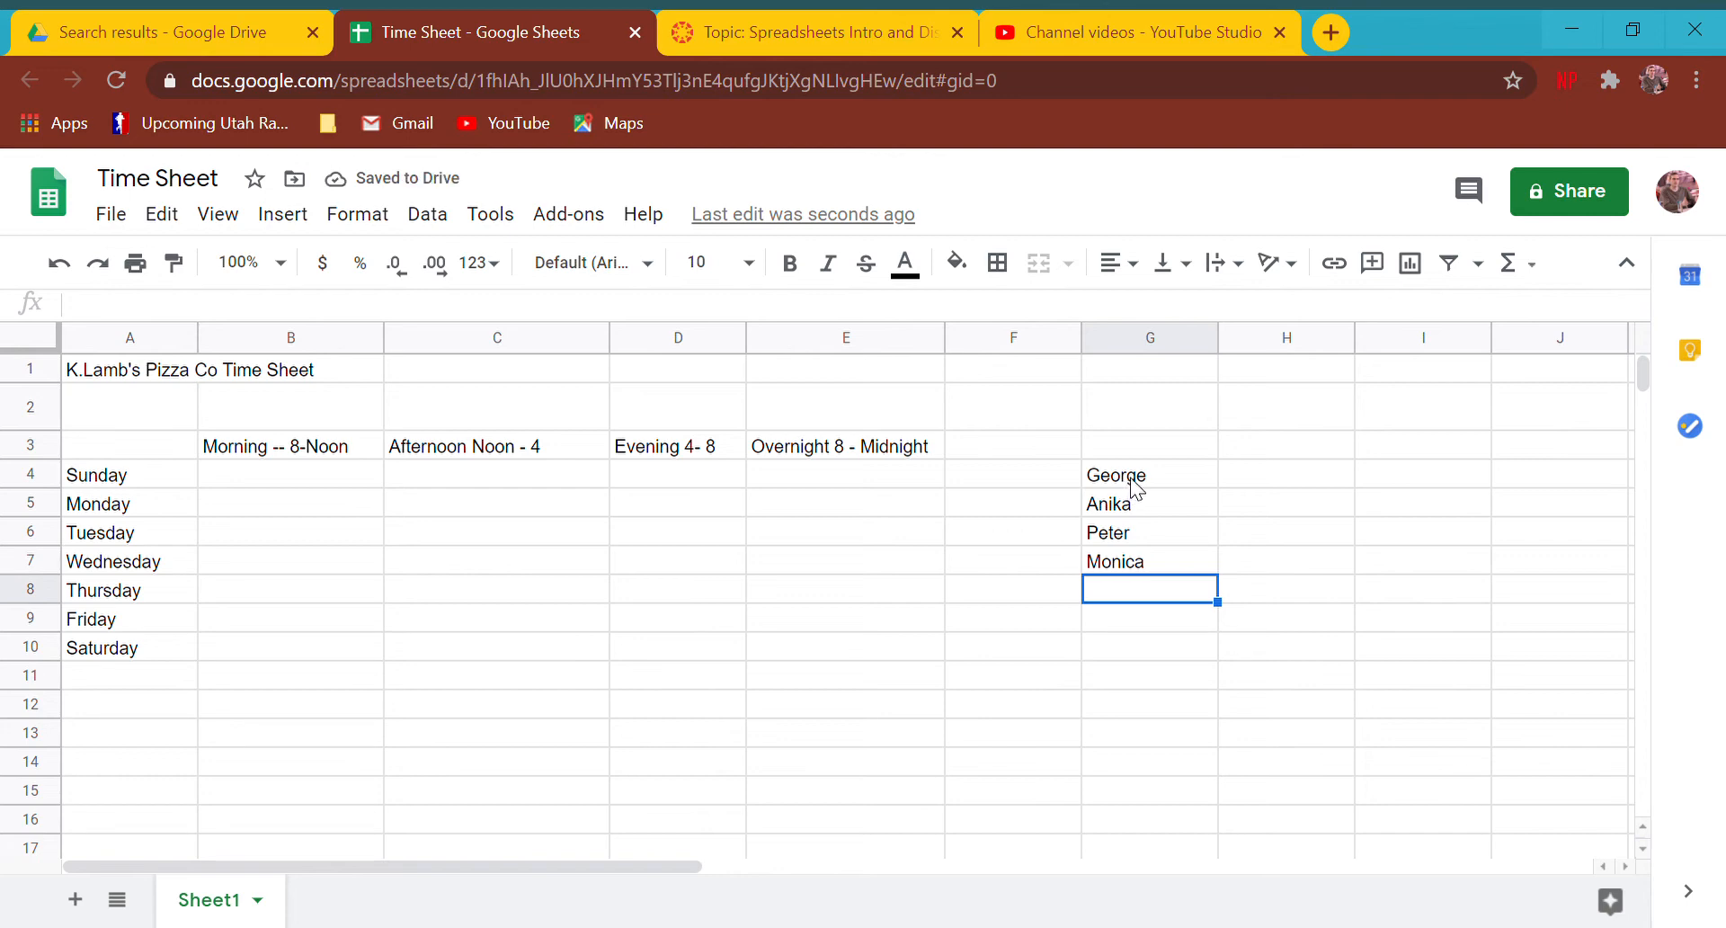
{"action": "left_click_drag", "start_coordinate": [1149, 475], "coordinate": [1148, 559]}
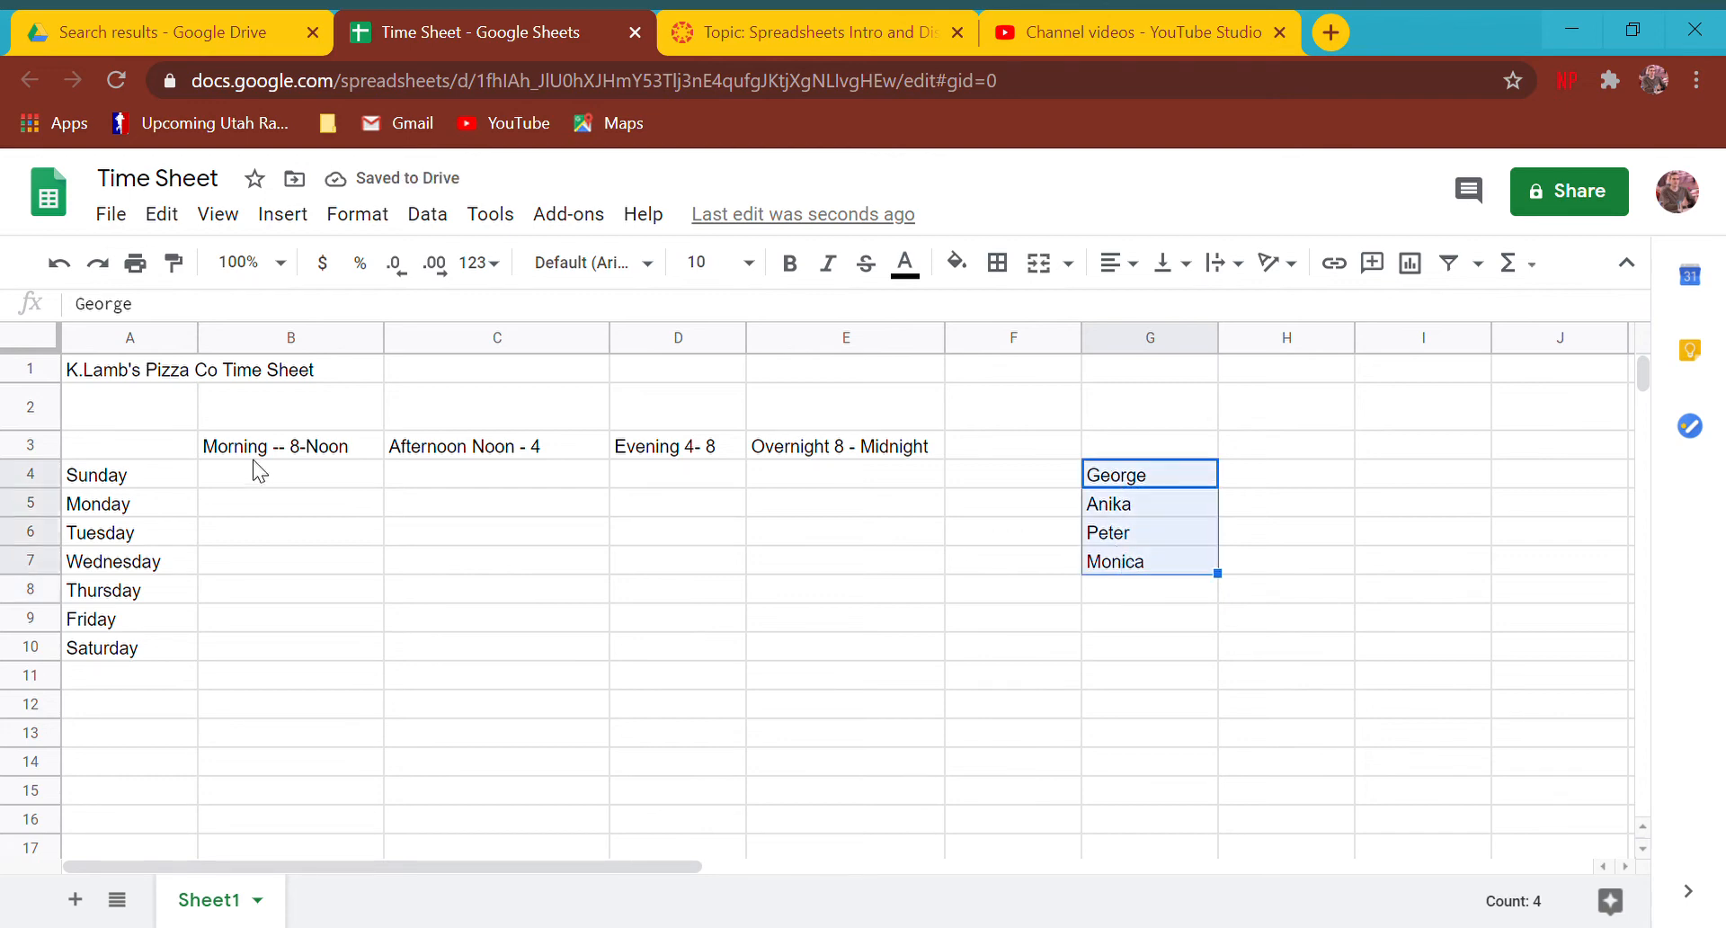
- Link a shift cell to =G4 and rename the legend entry Tom to George
{"action": "type", "text": "=g"}
{"action": "left_click", "coordinate": [678, 618]}
{"action": "type", "text": "="}
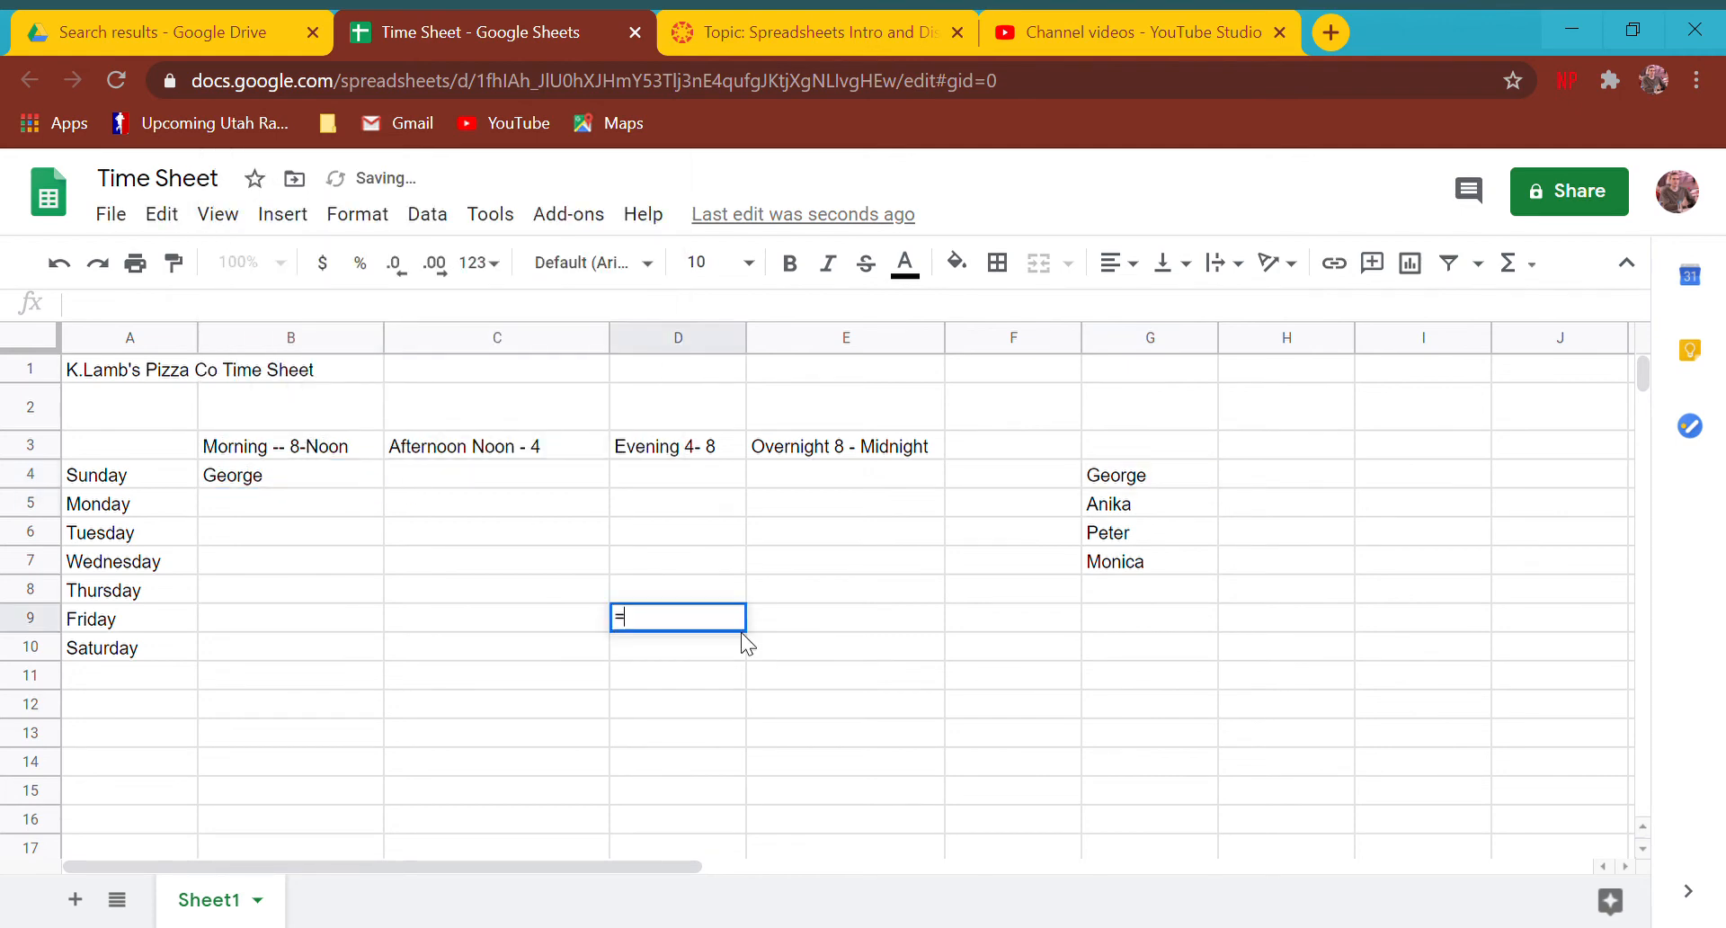
{"action": "left_click", "coordinate": [495, 531]}
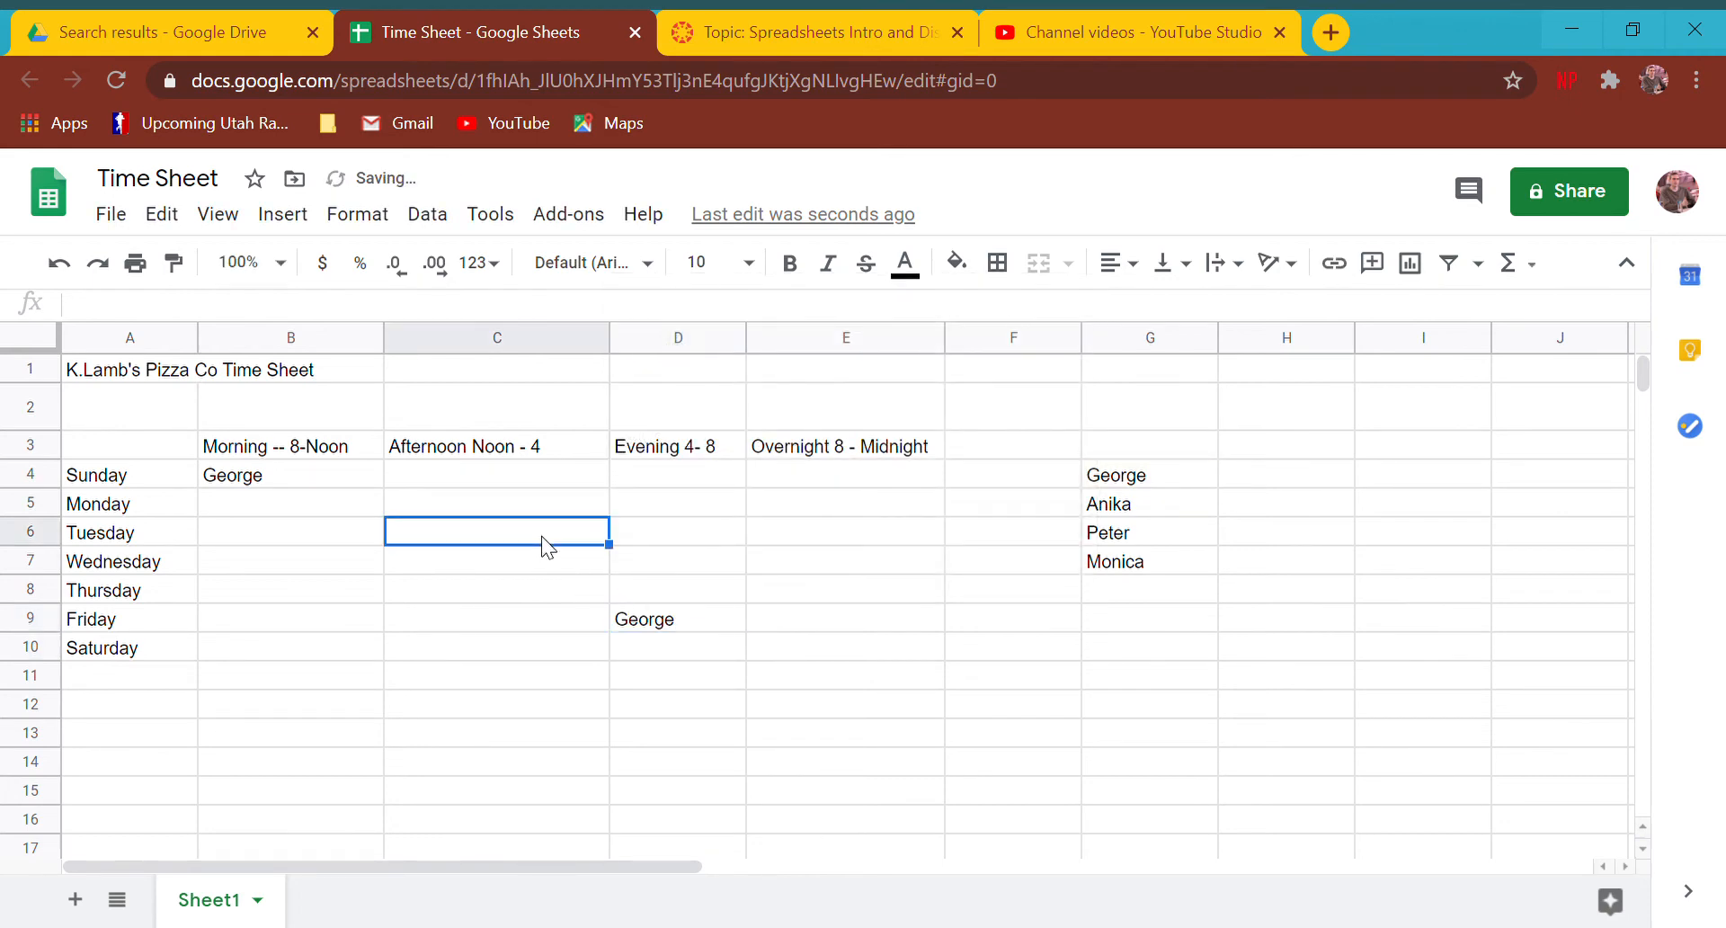
{"action": "type", "text": "=g4"}
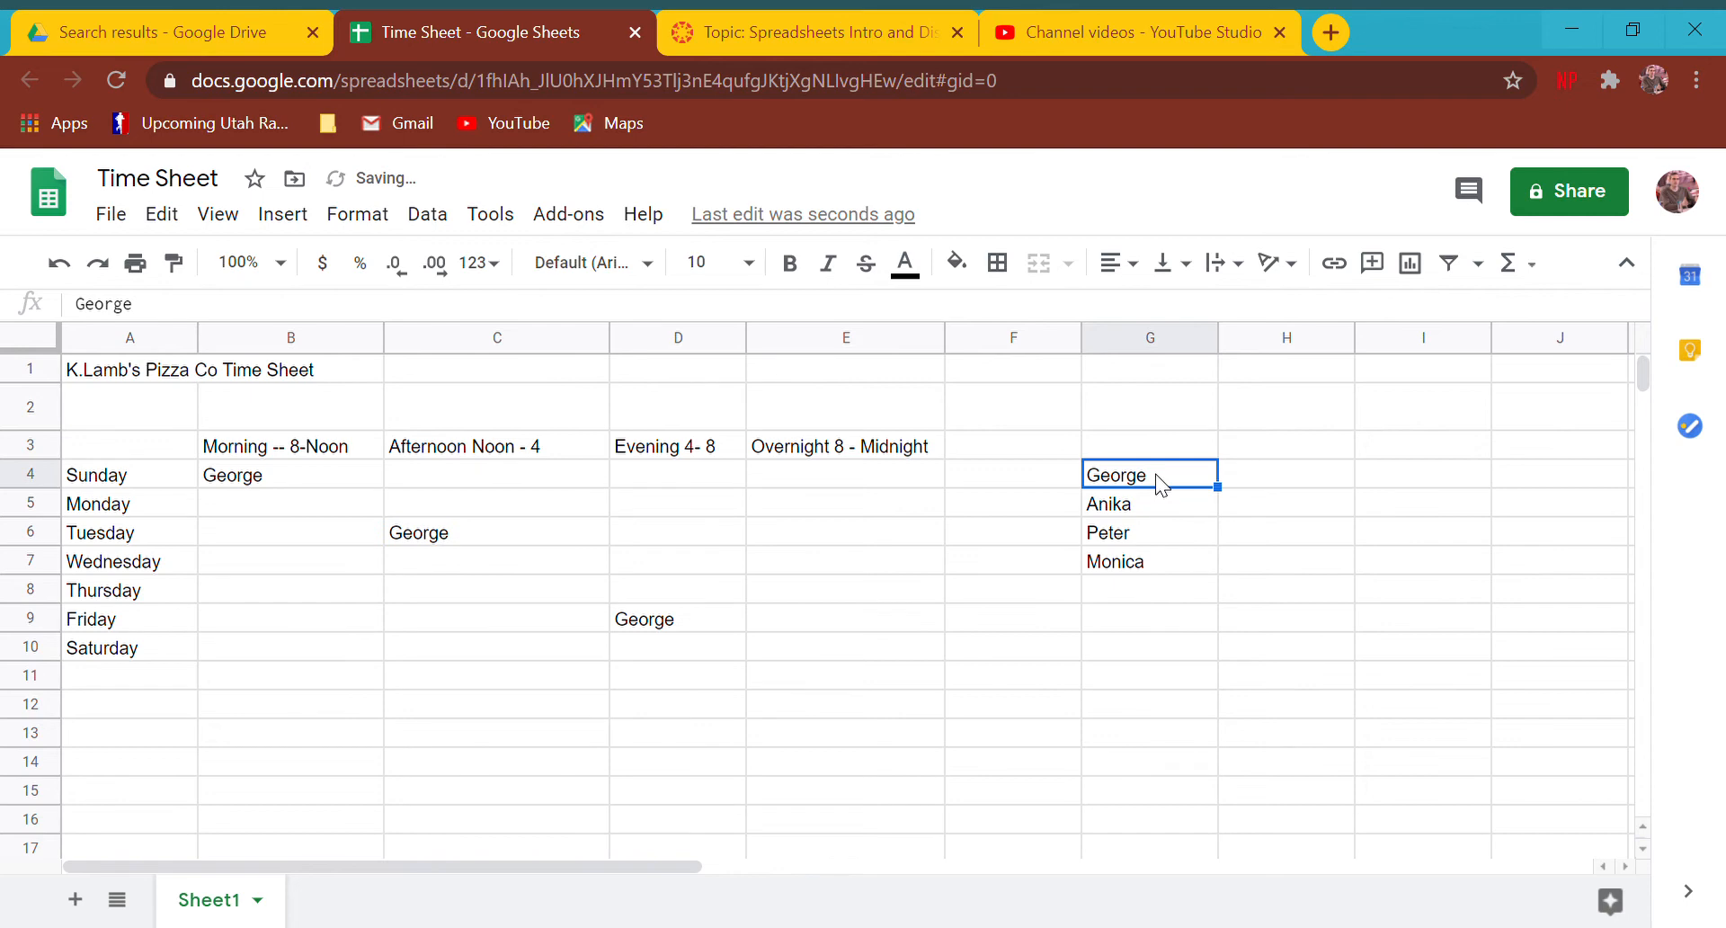
{"action": "type", "text": "Tom"}
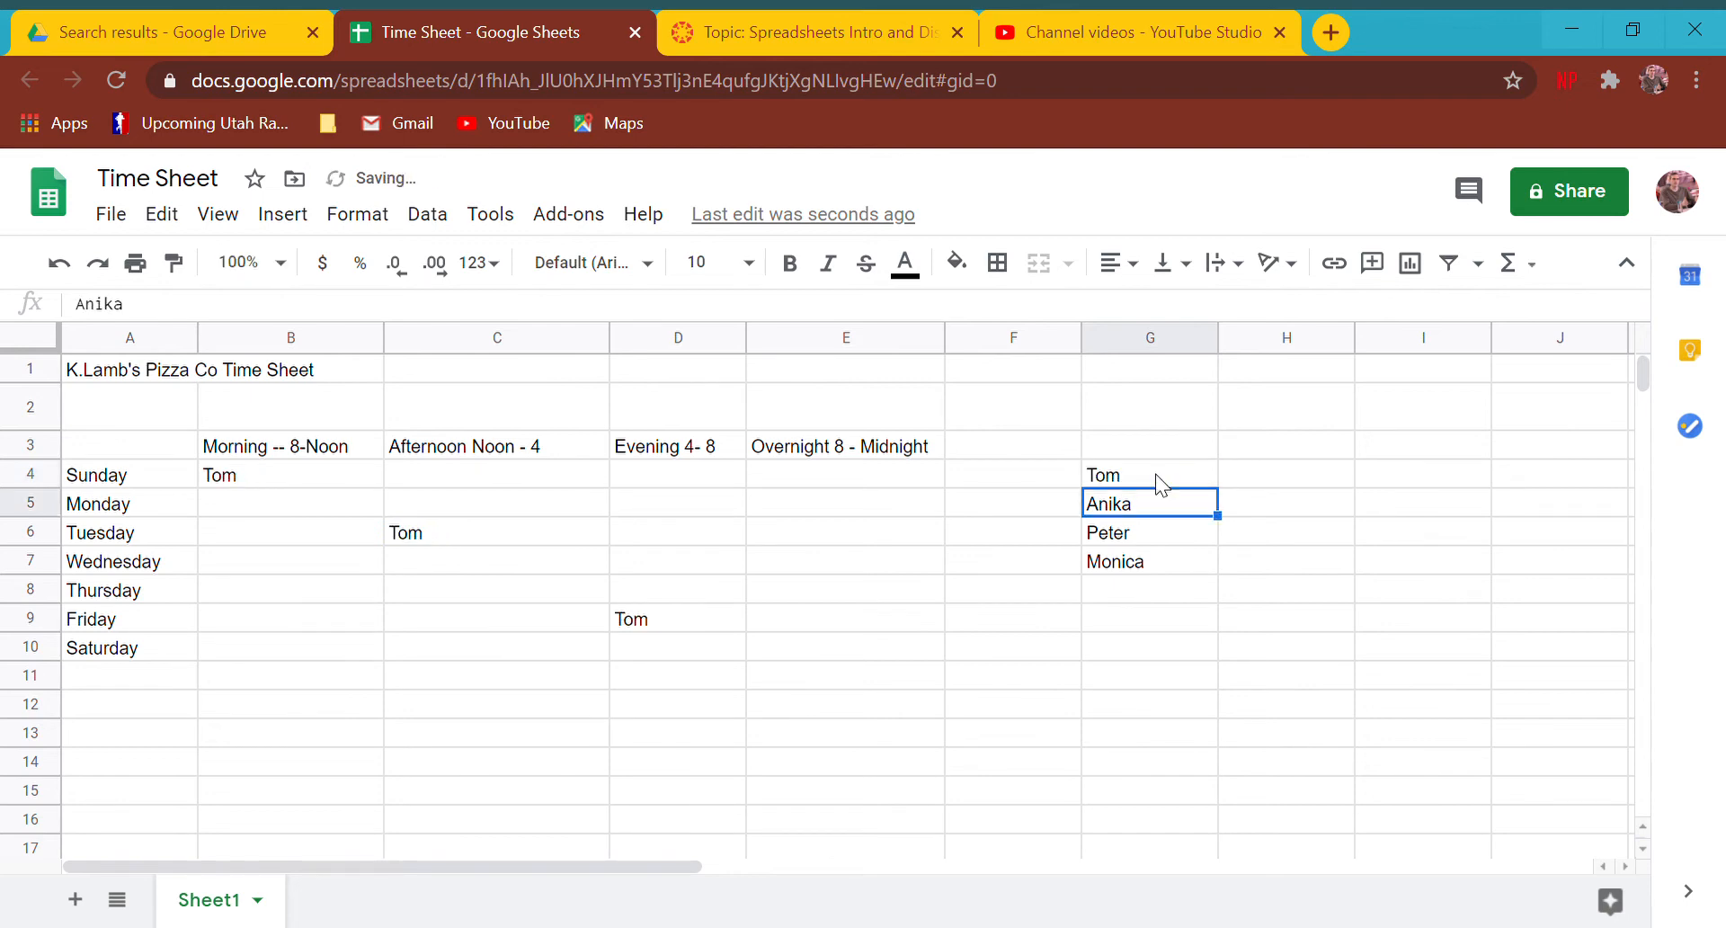
{"action": "left_click", "coordinate": [1148, 474]}
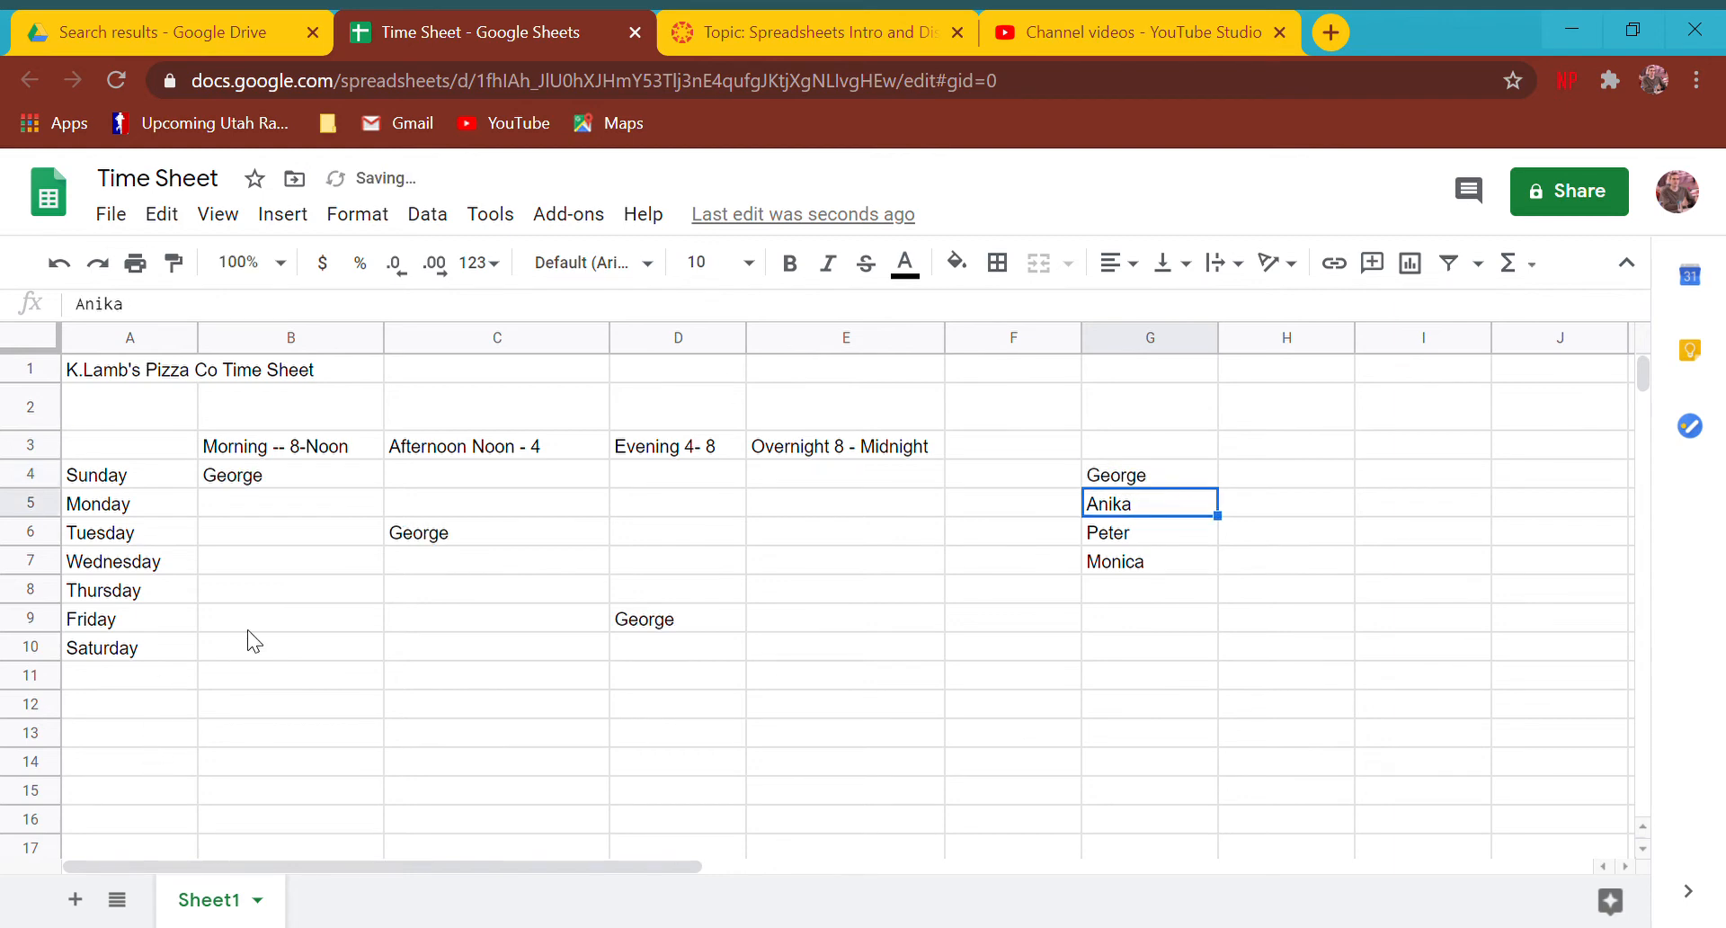
{"action": "type", "text": "George"}
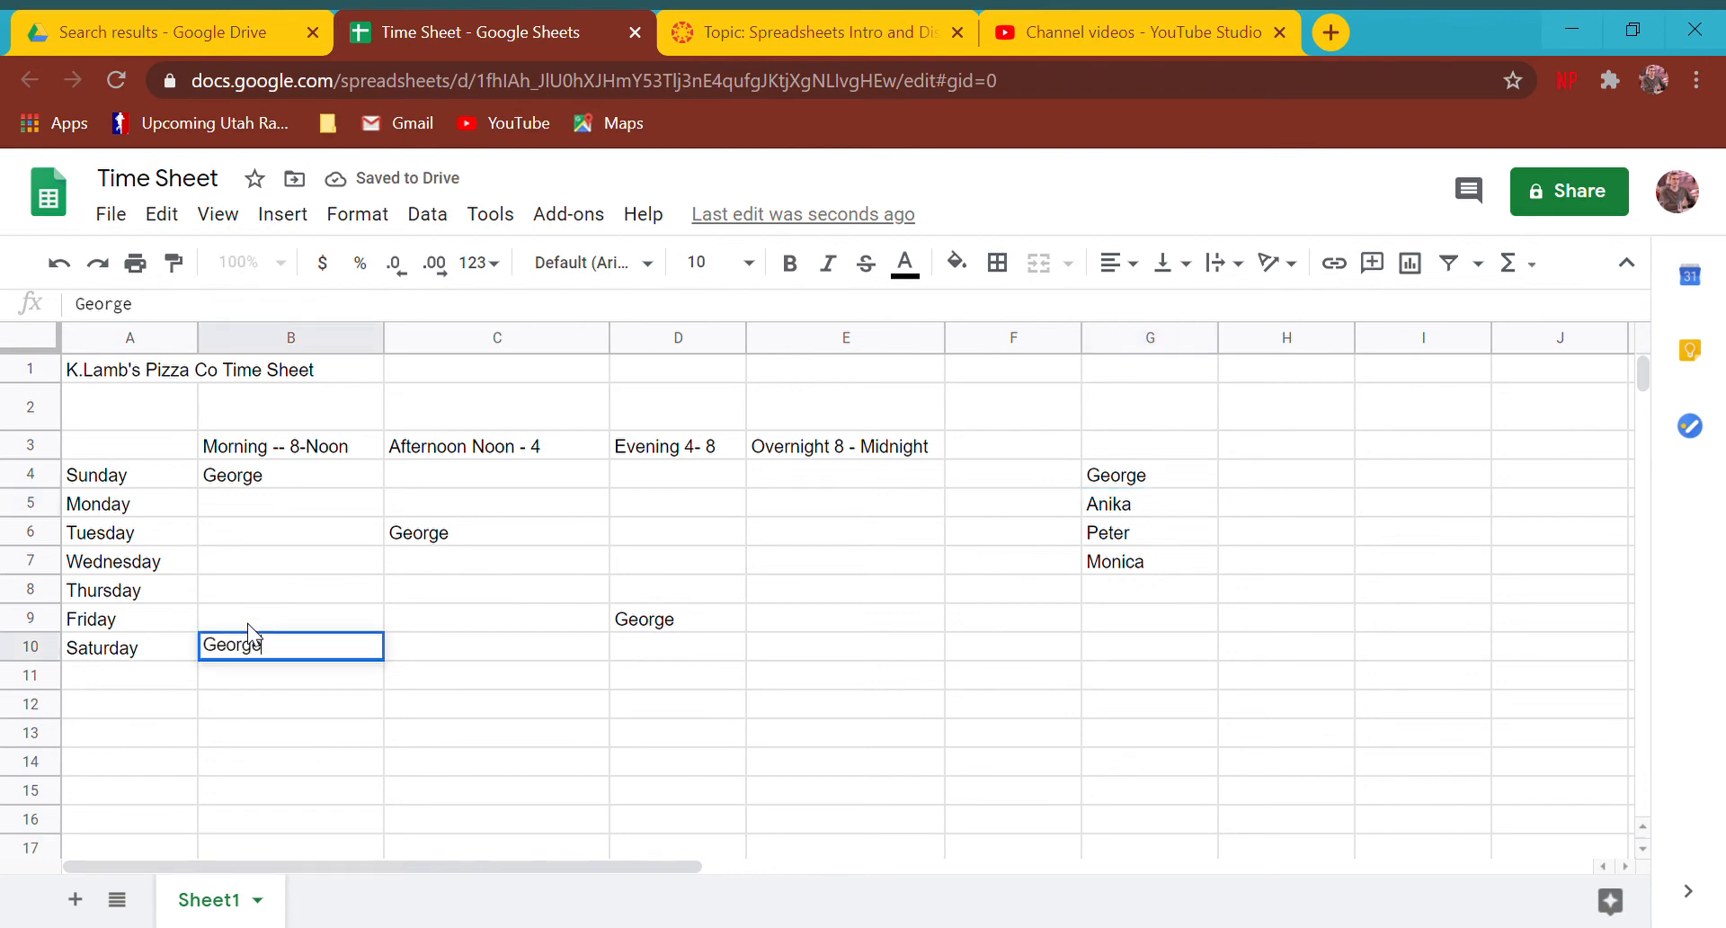
- Link the Saturday morning and Monday overnight shifts to George with =G4 formulas
{"action": "left_click", "coordinate": [844, 500]}
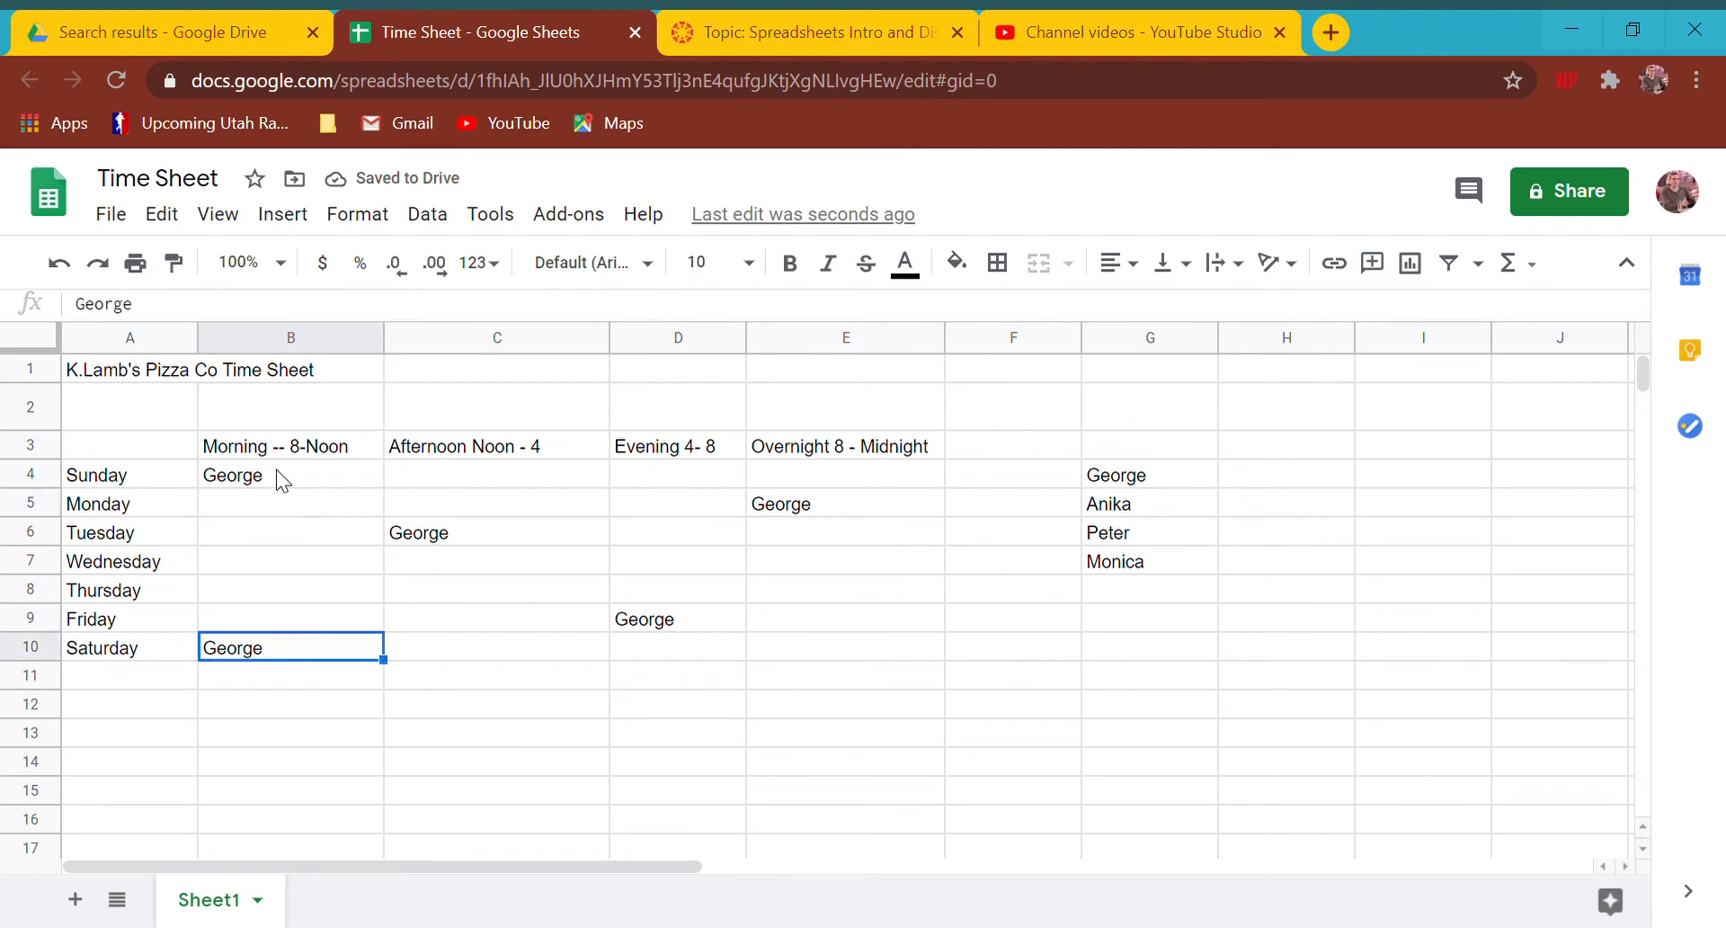
{"action": "type", "text": "=G"}
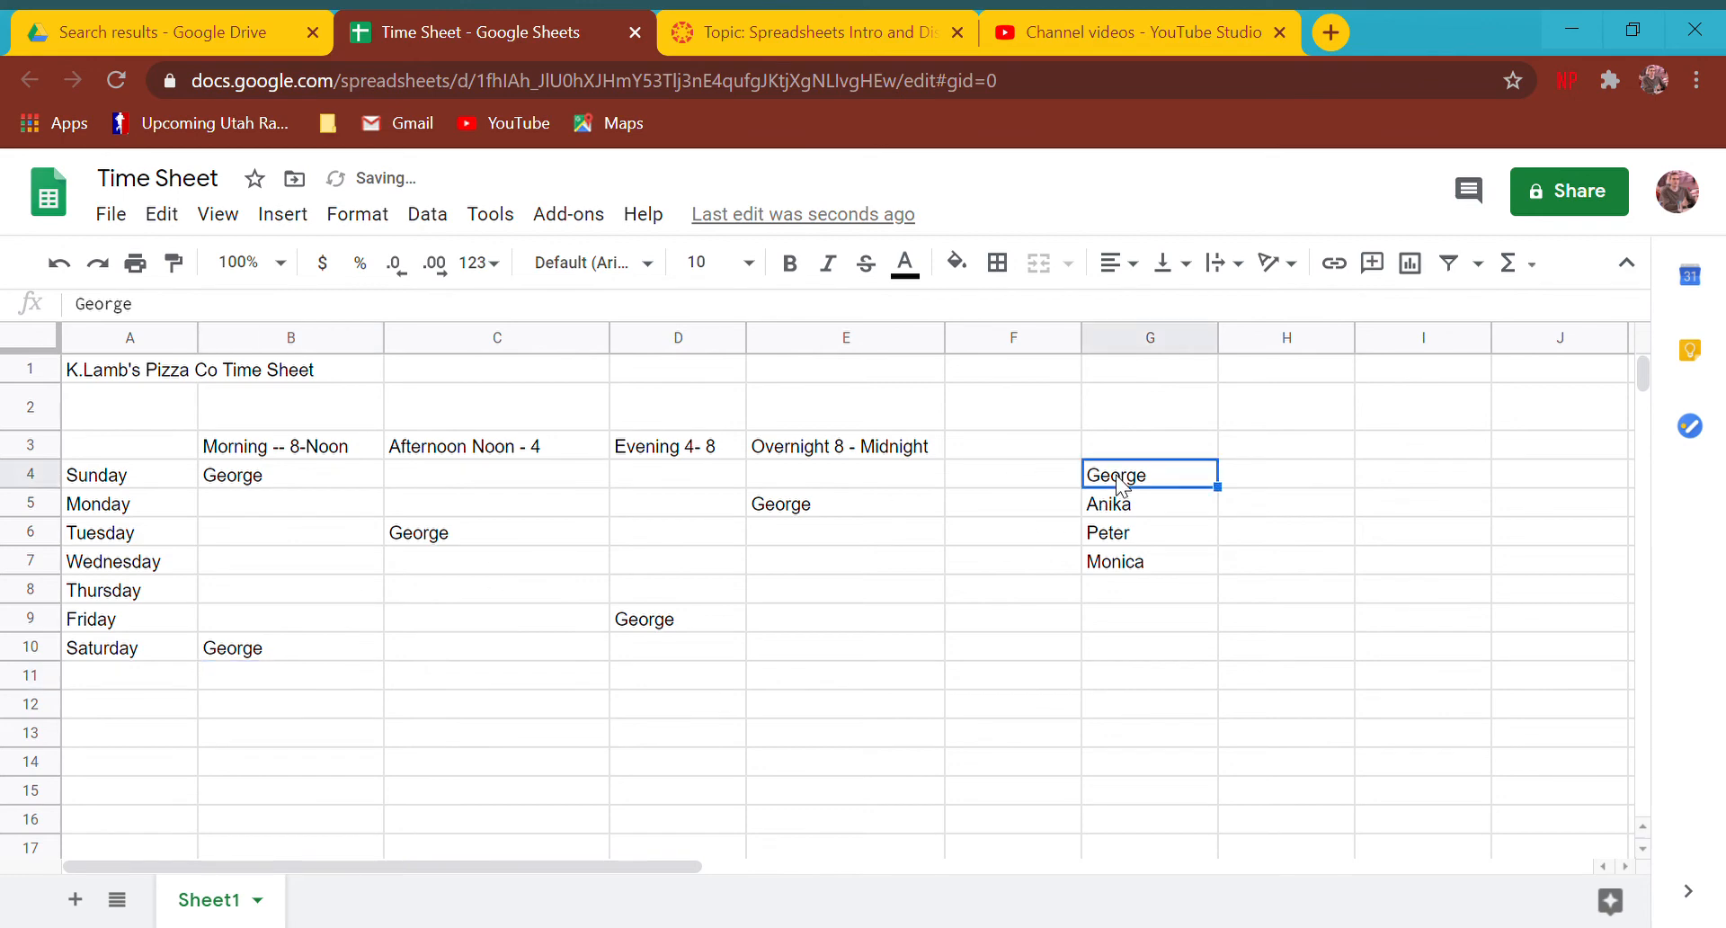
{"action": "left_click", "coordinate": [289, 647]}
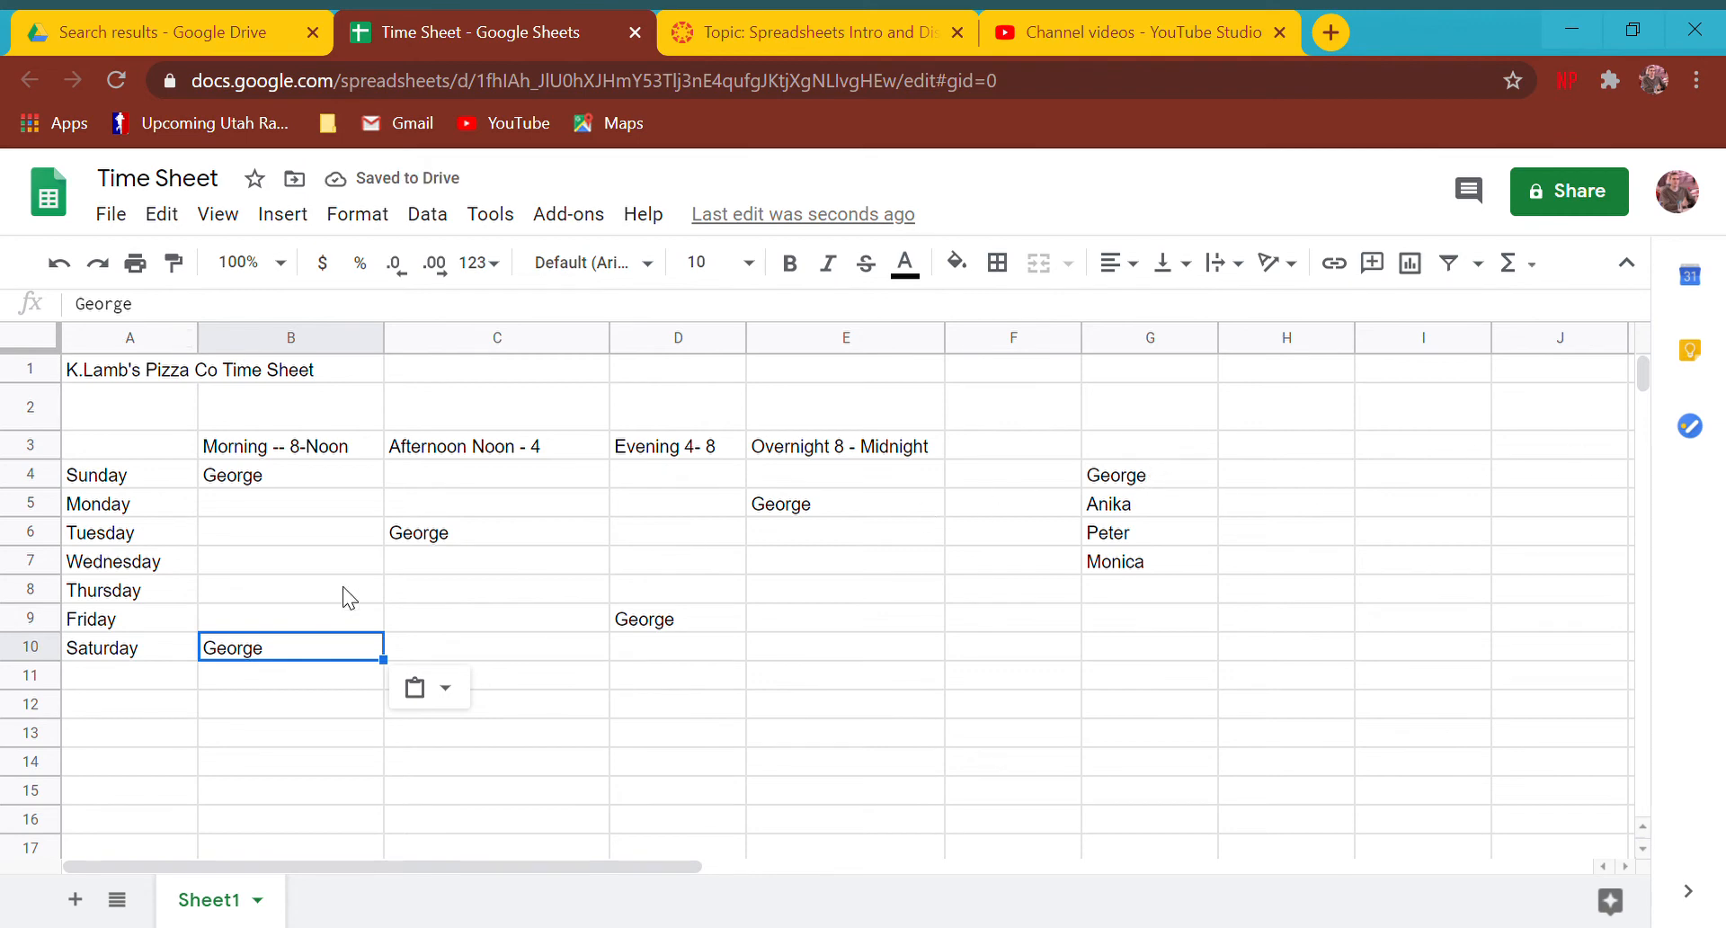
{"action": "type", "text": "=g"}
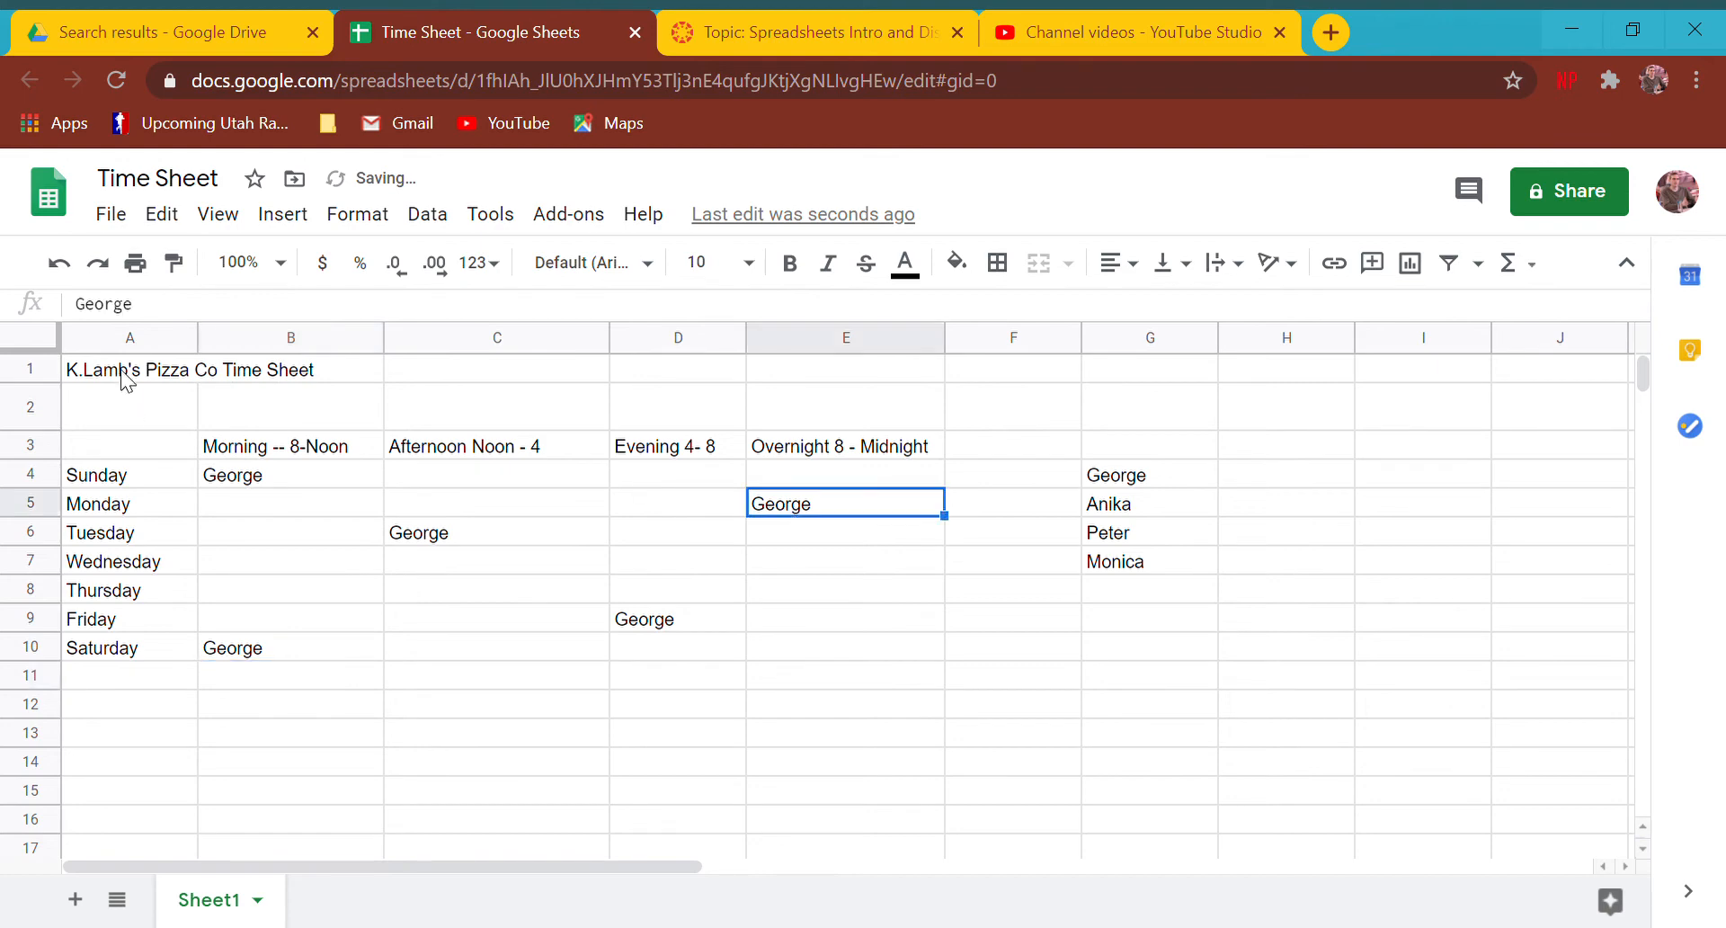
- Confirm George (=G4) for Monday overnight and Tuesday afternoon, and add Anika (=G5)
{"action": "type", "text": "=g4"}
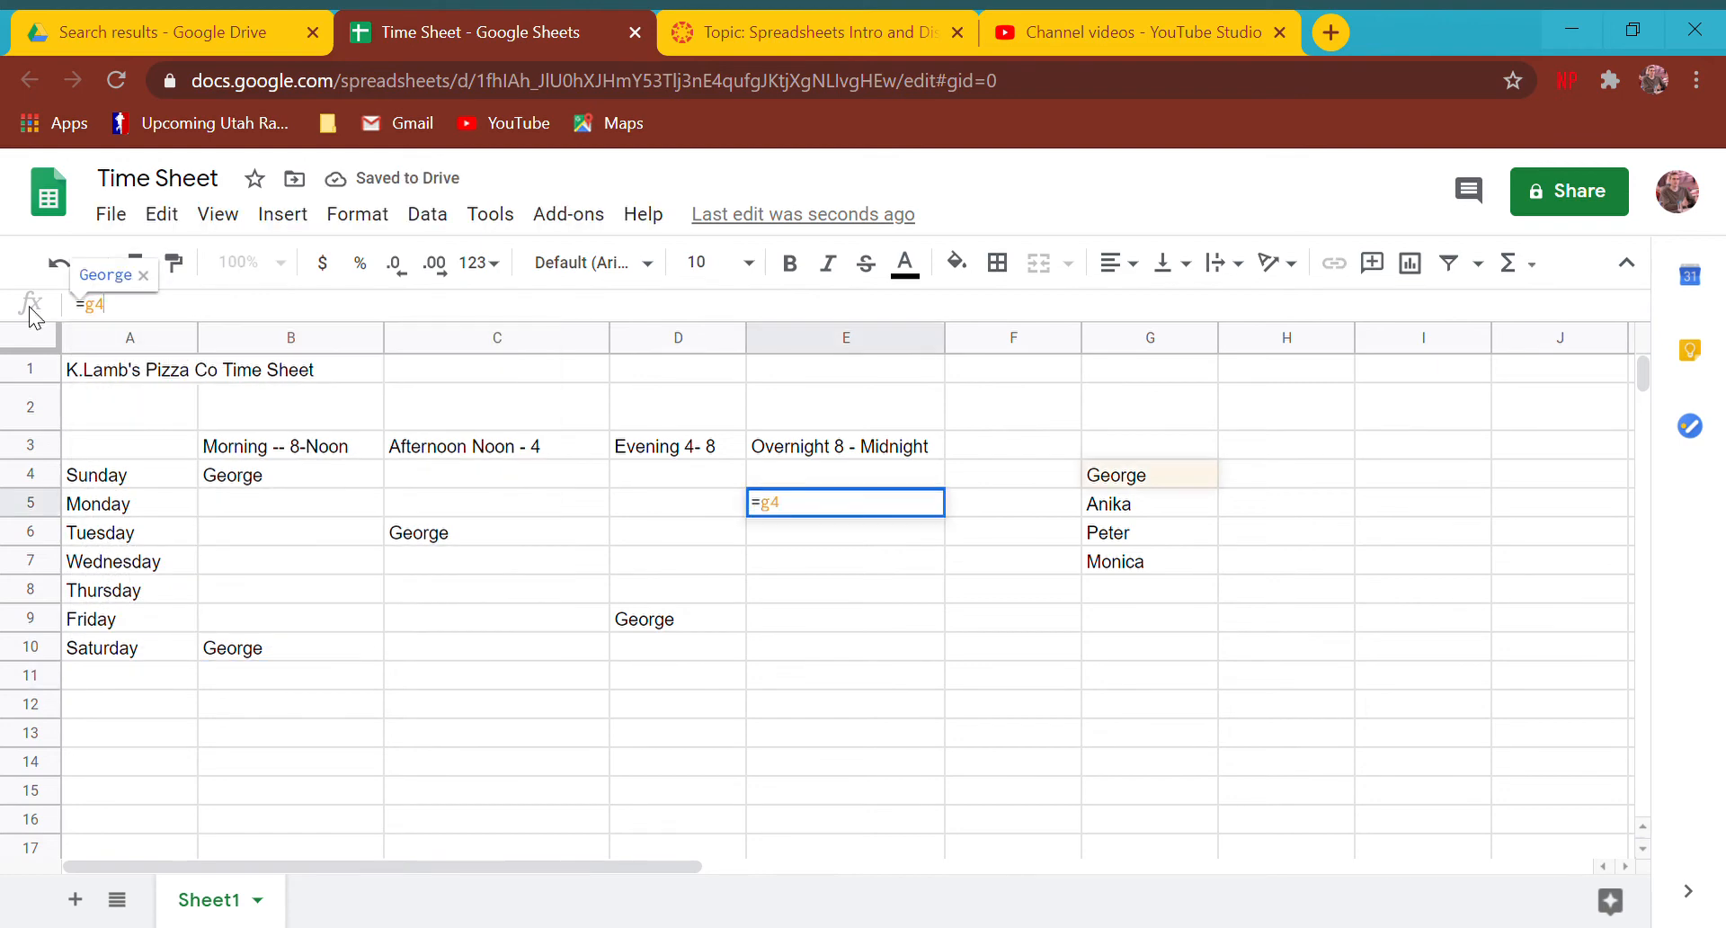
{"action": "key", "text": "Enter"}
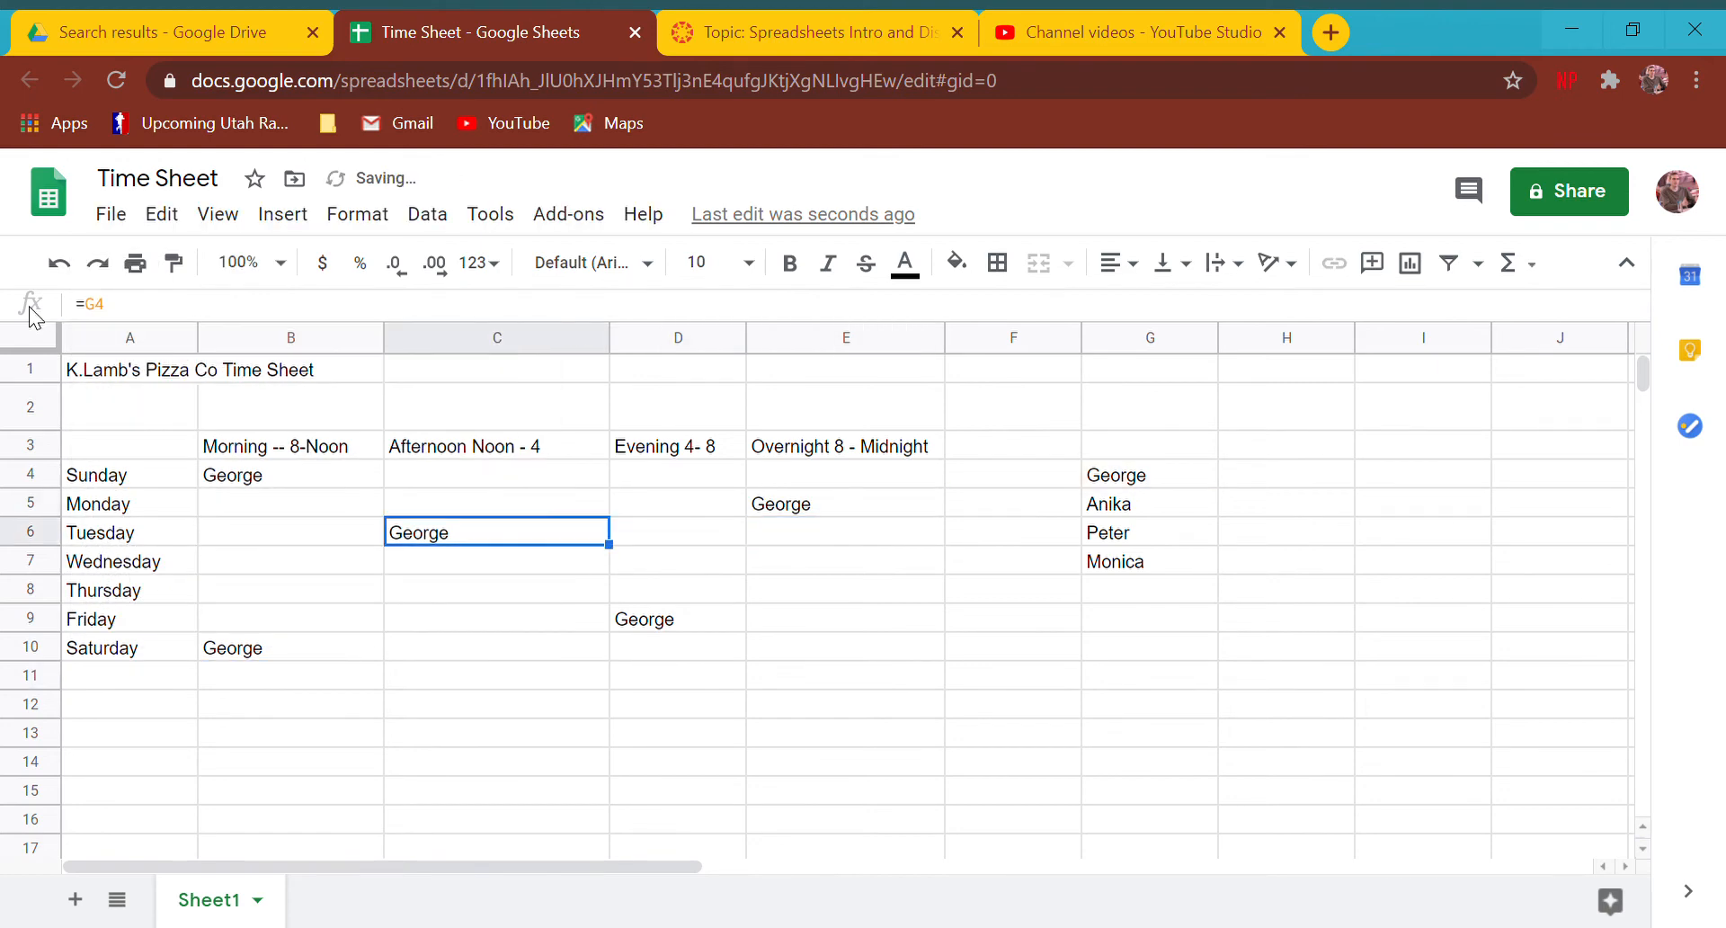
{"action": "type", "text": "=g4"}
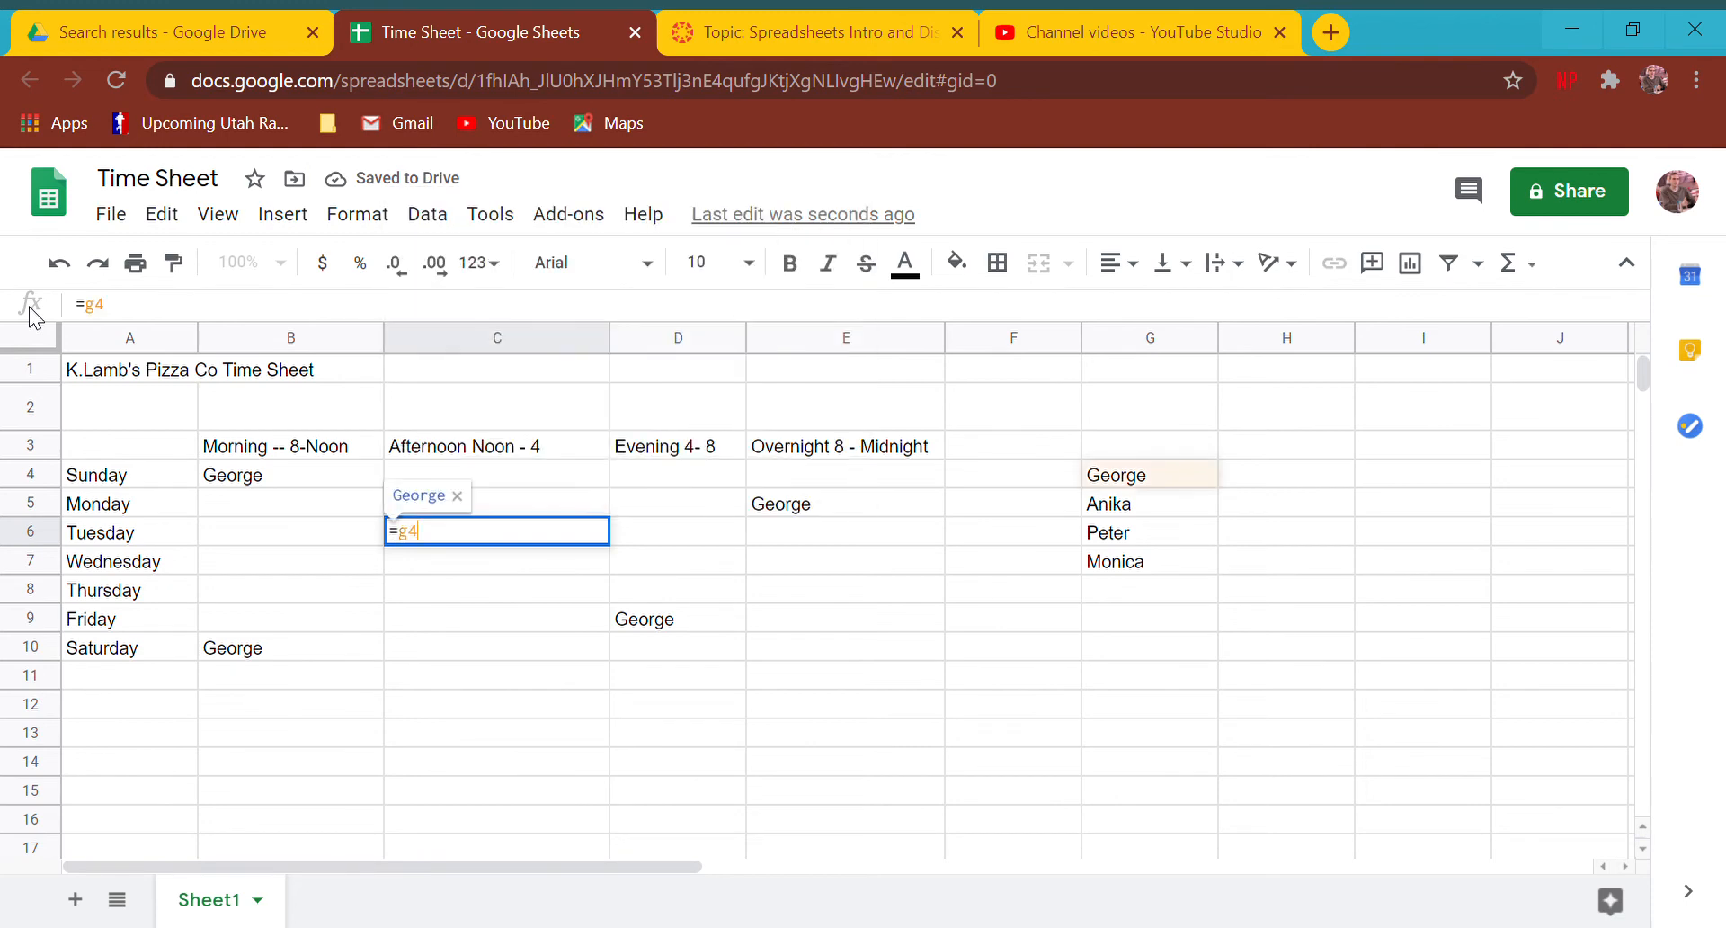
{"action": "key", "text": "enter"}
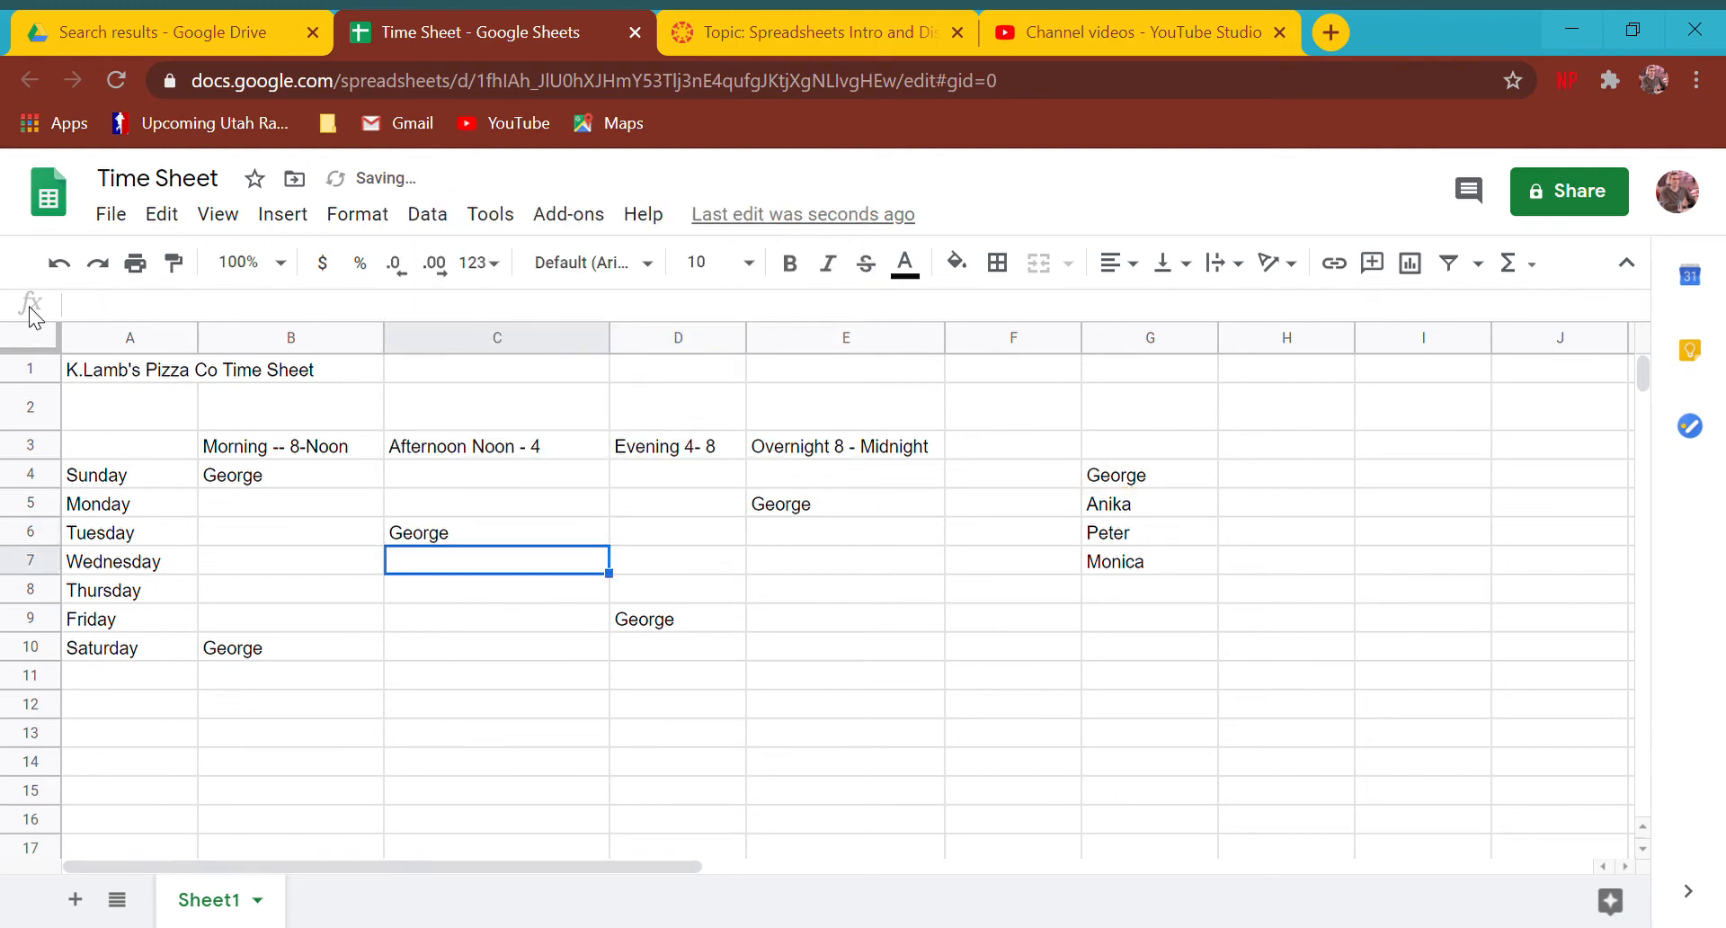
{"action": "type", "text": "=g"}
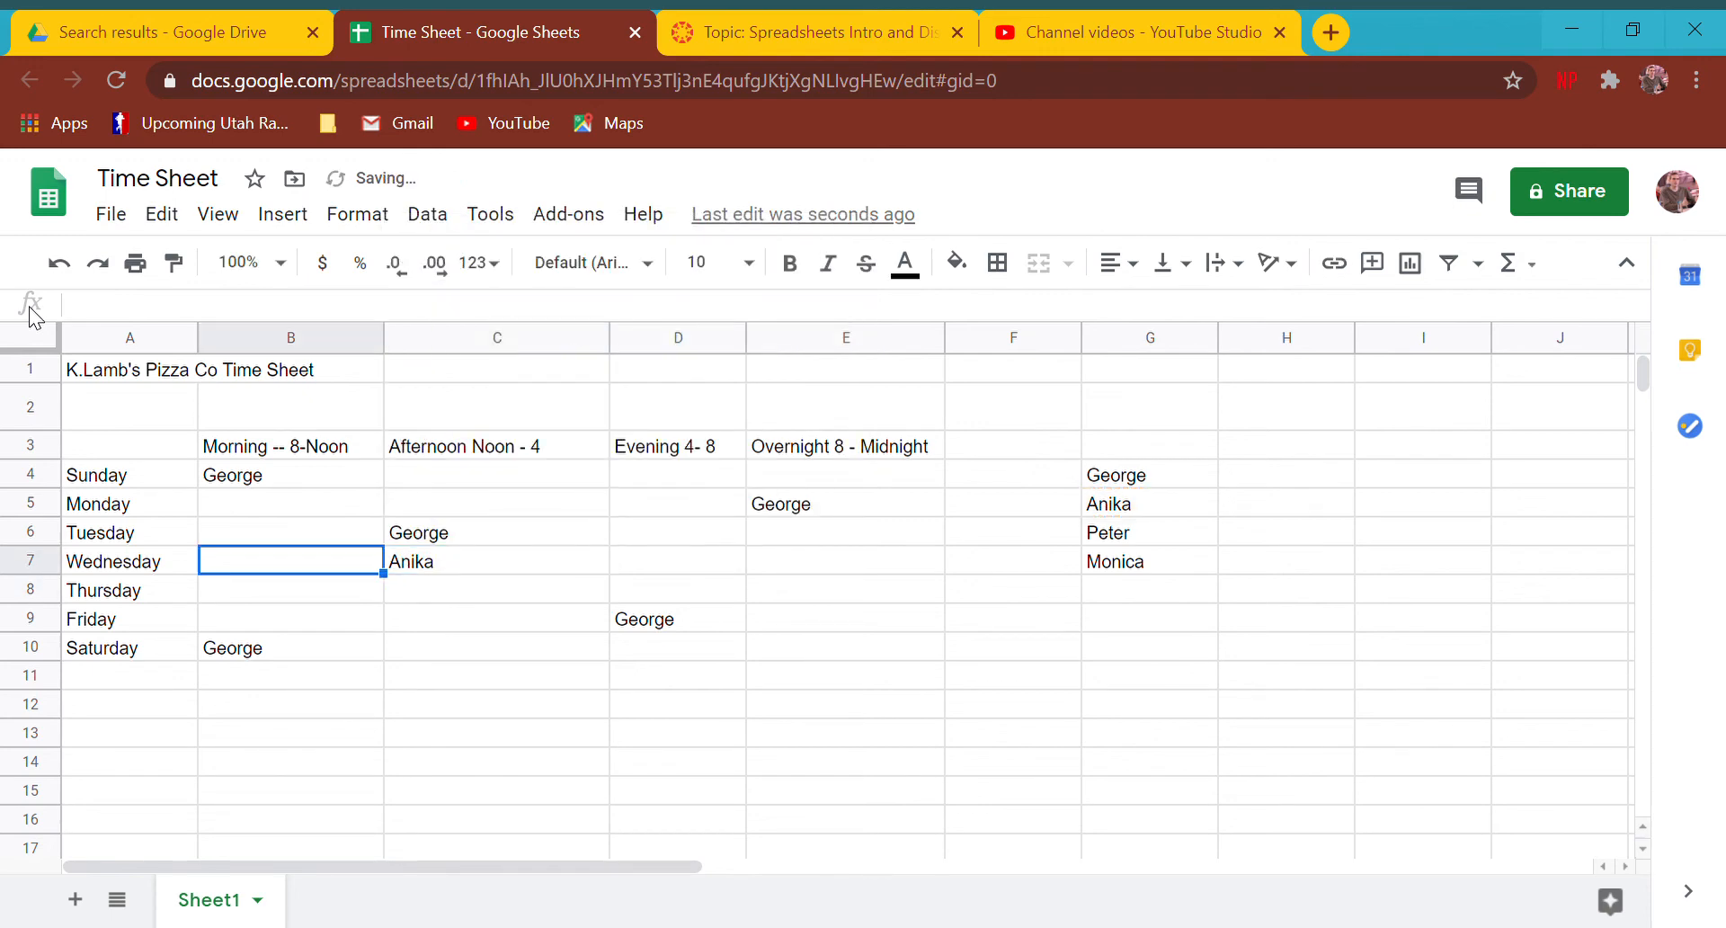
{"action": "type", "text": "=g5"}
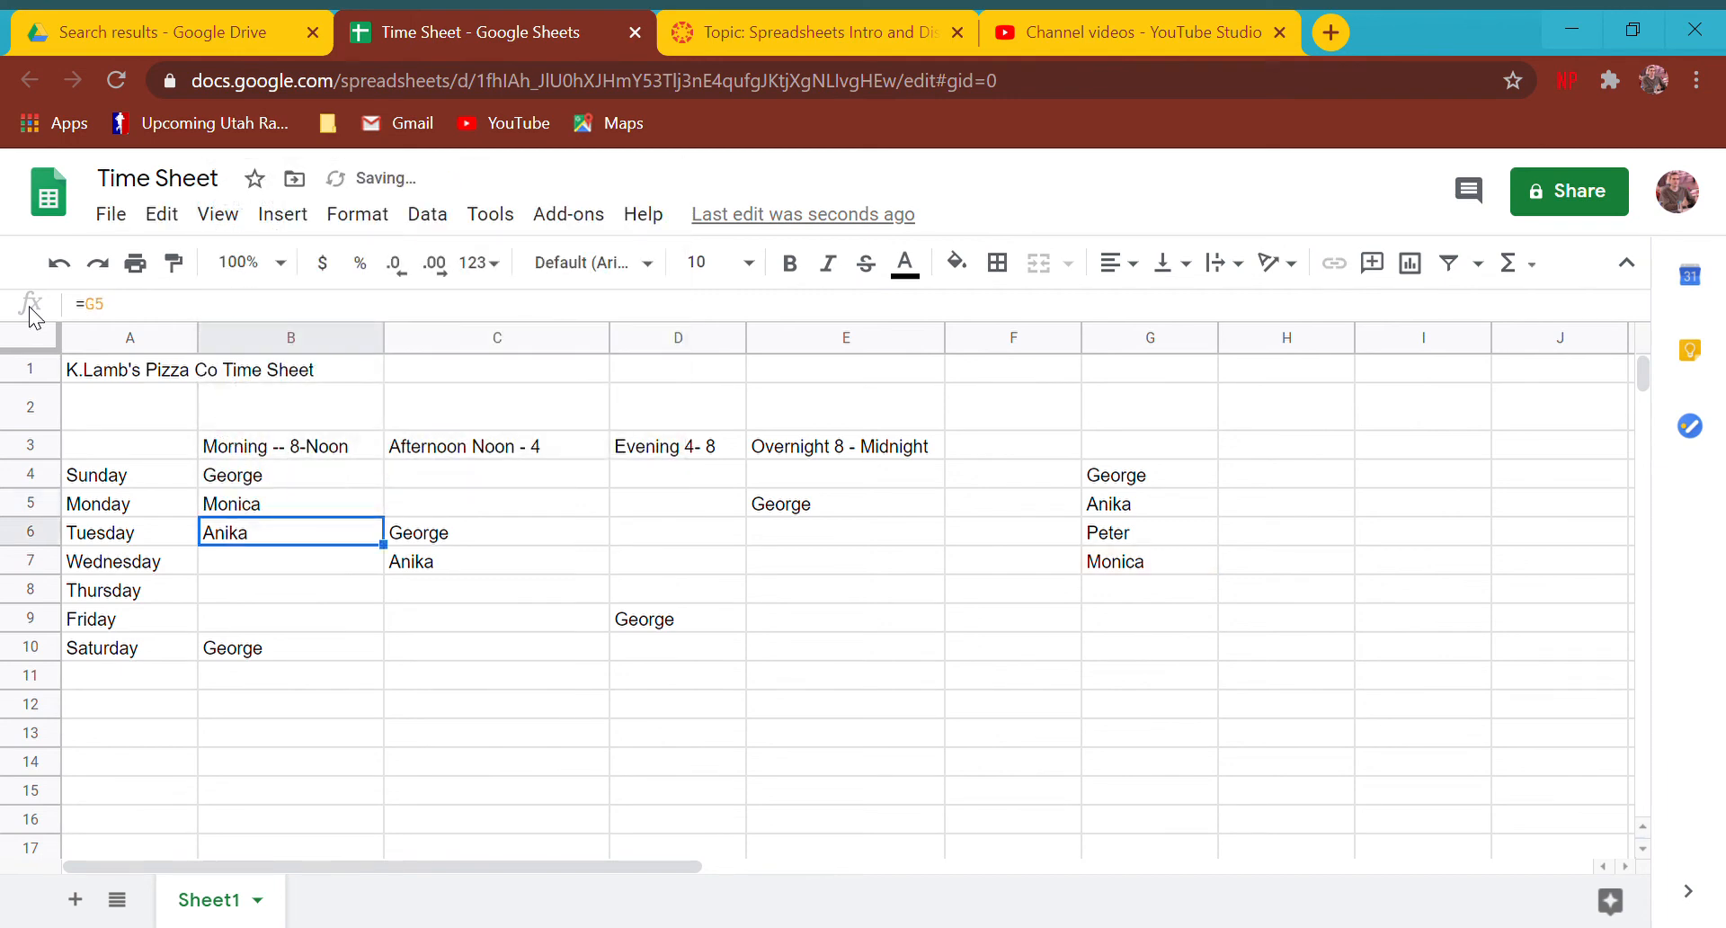
- Link the remaining shift cells to legend names, including Monica (=G7) and George (=G4)
{"action": "type", "text": "=g"}
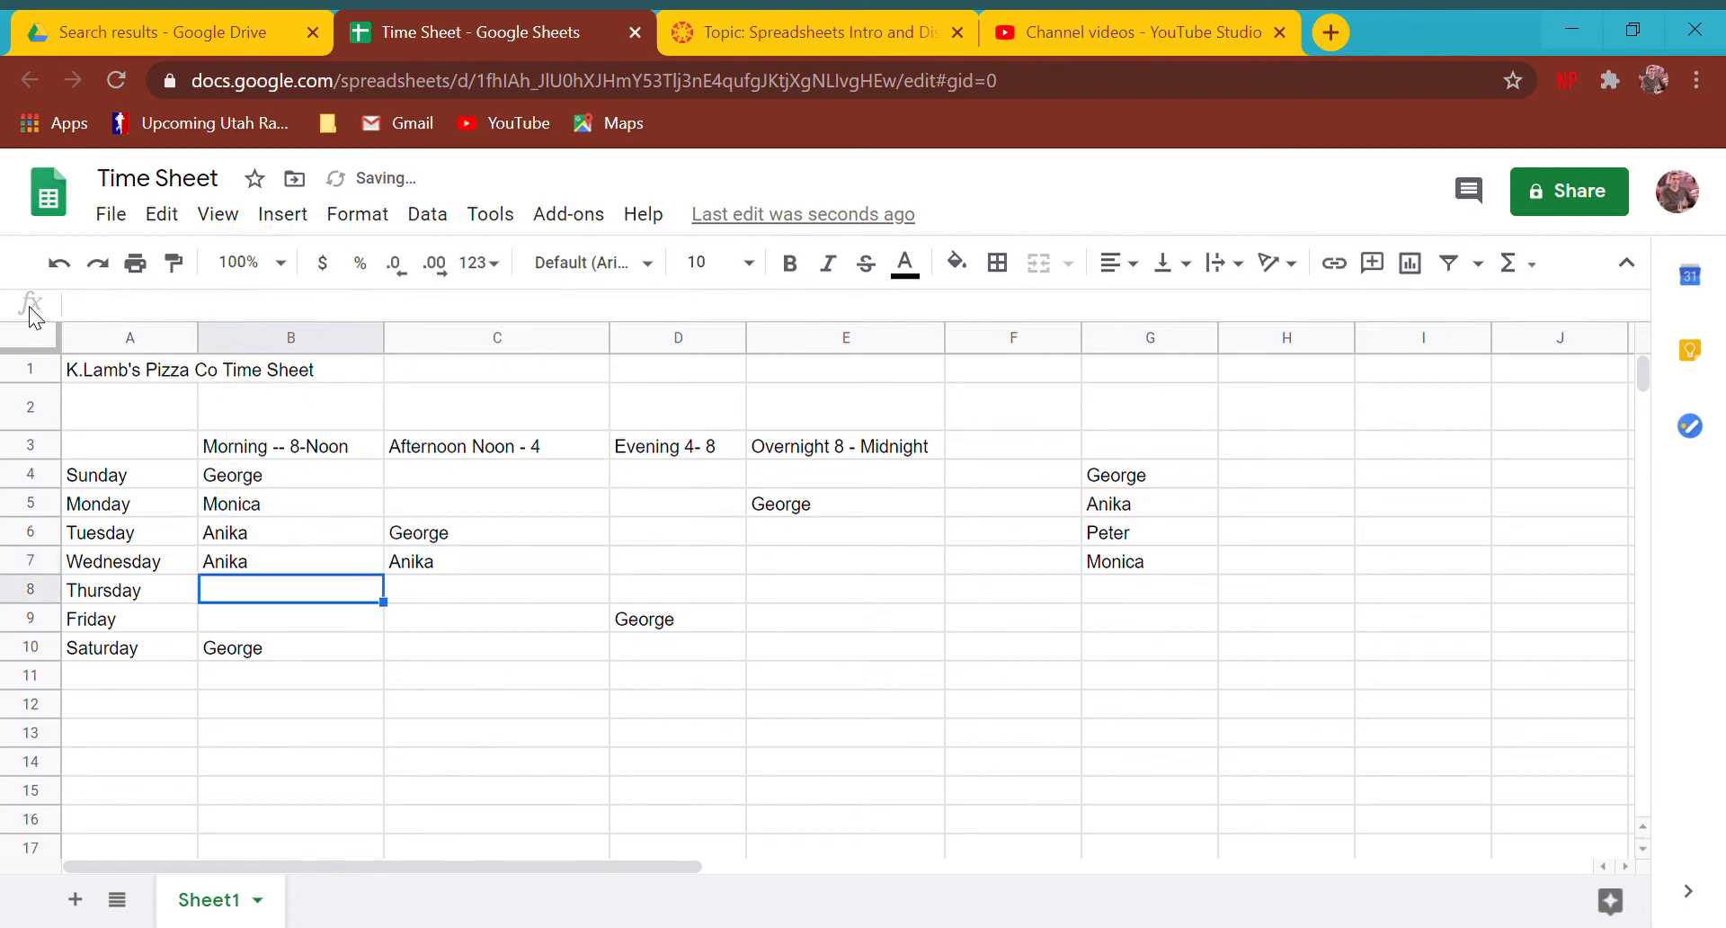
{"action": "type", "text": "=g"}
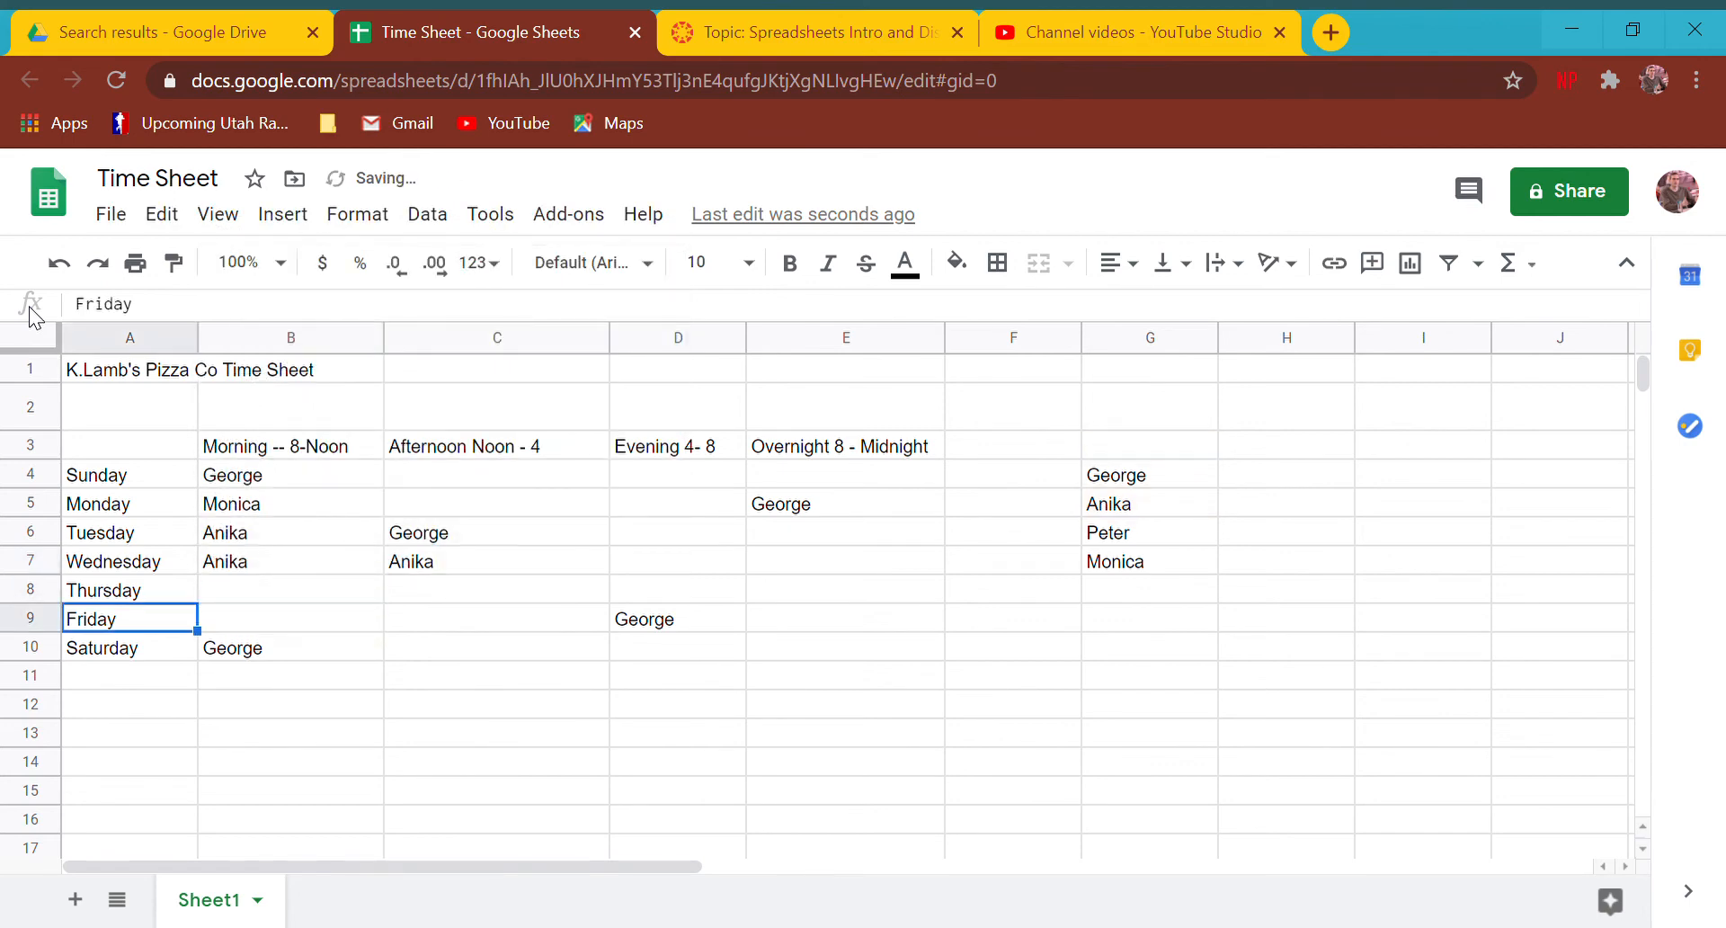
{"action": "type", "text": "=g"}
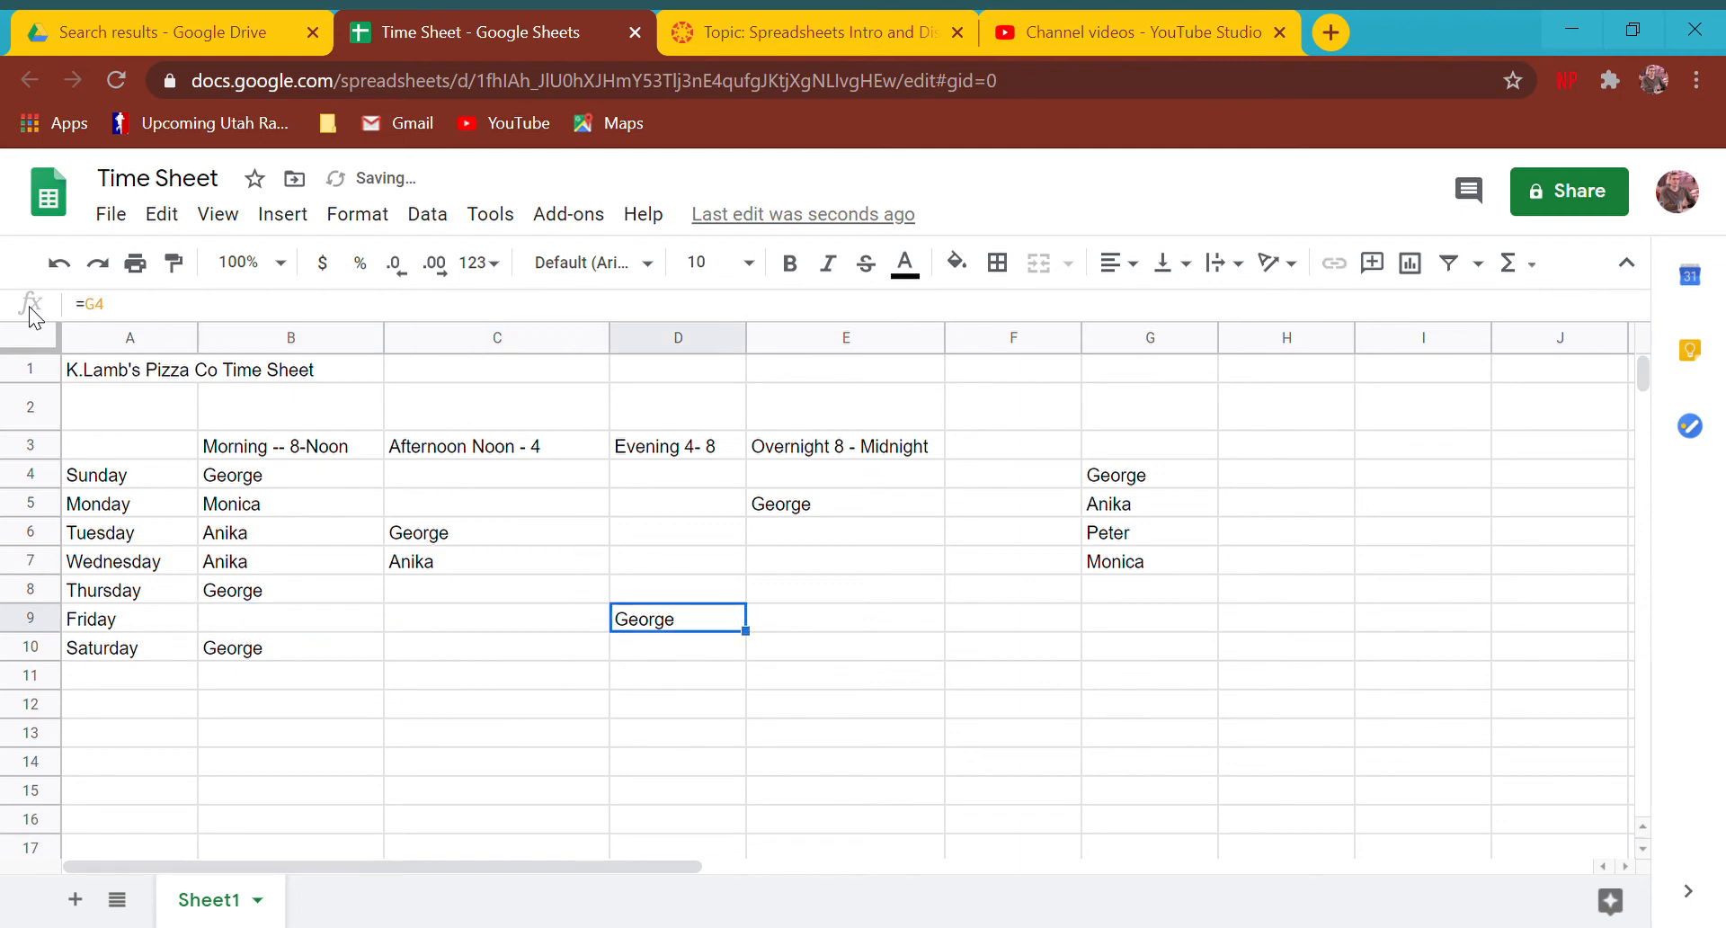
{"action": "type", "text": "g"}
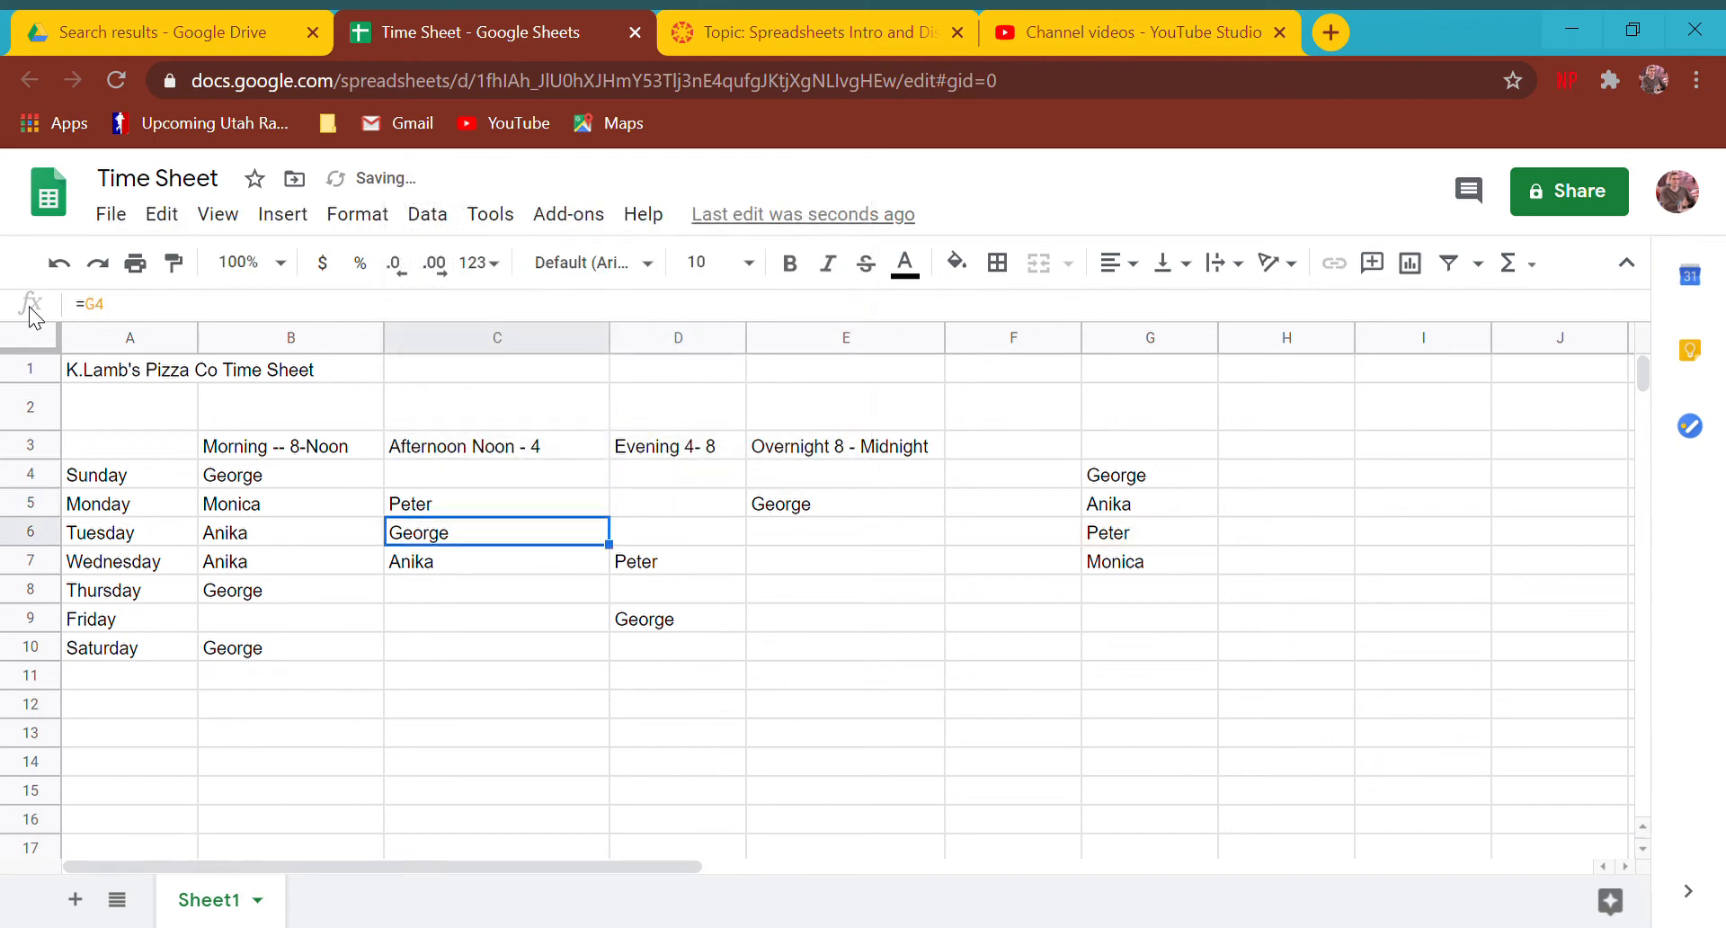
{"action": "type", "text": "=g"}
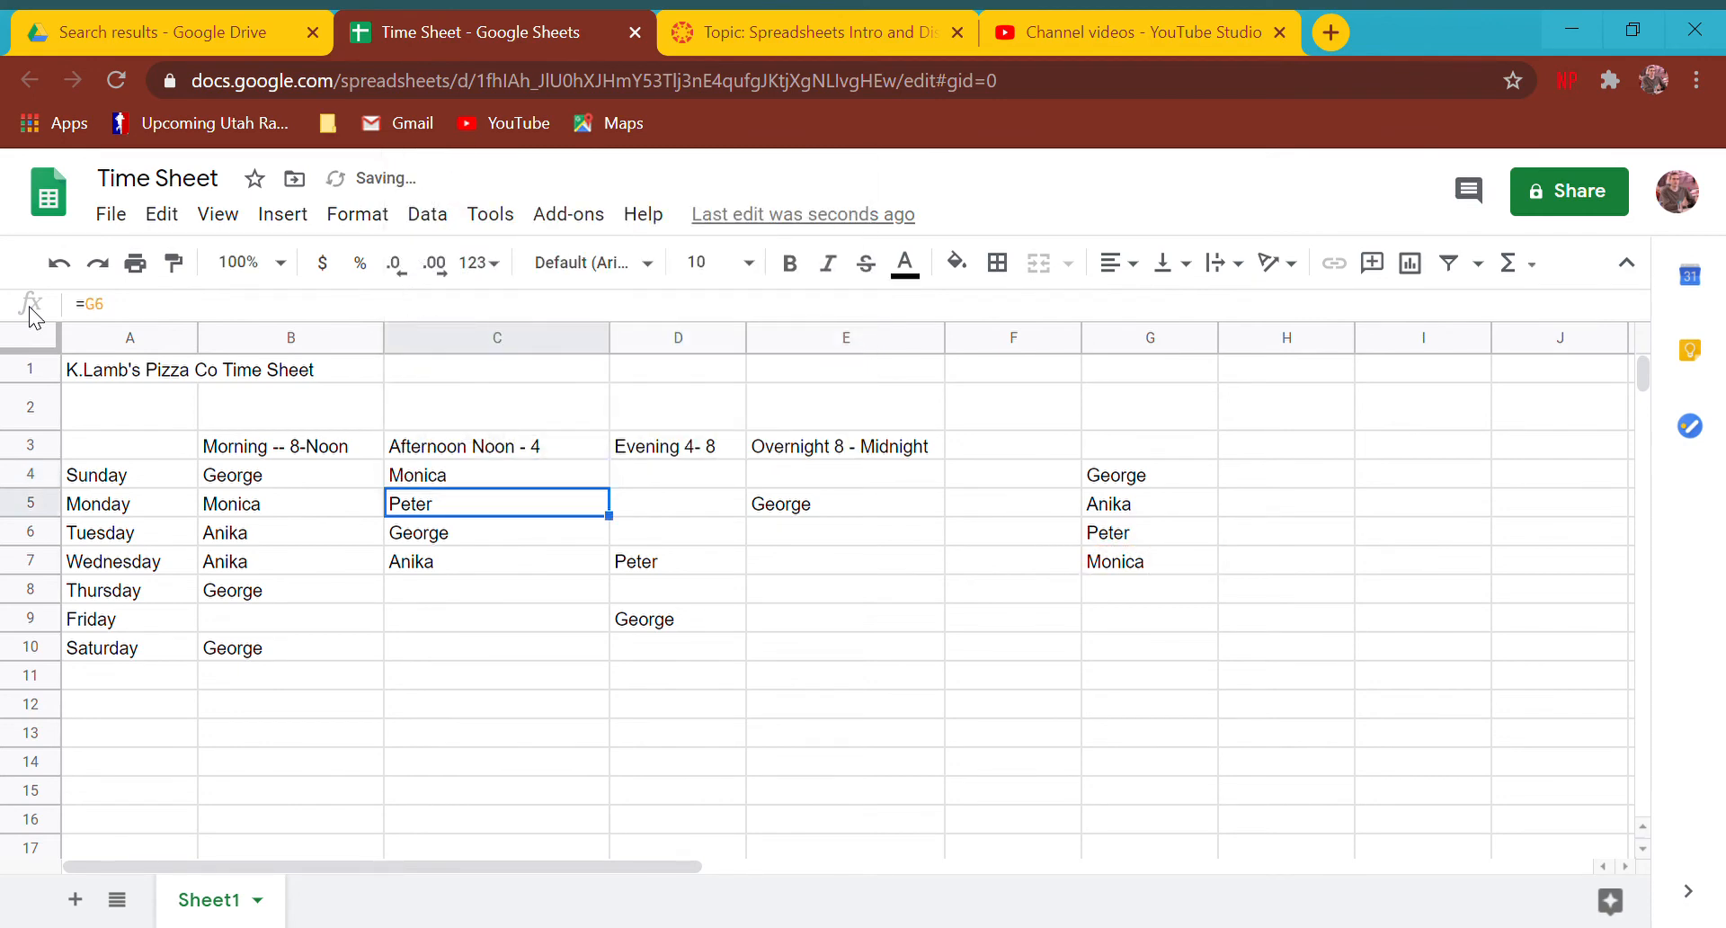
{"action": "type", "text": "=g"}
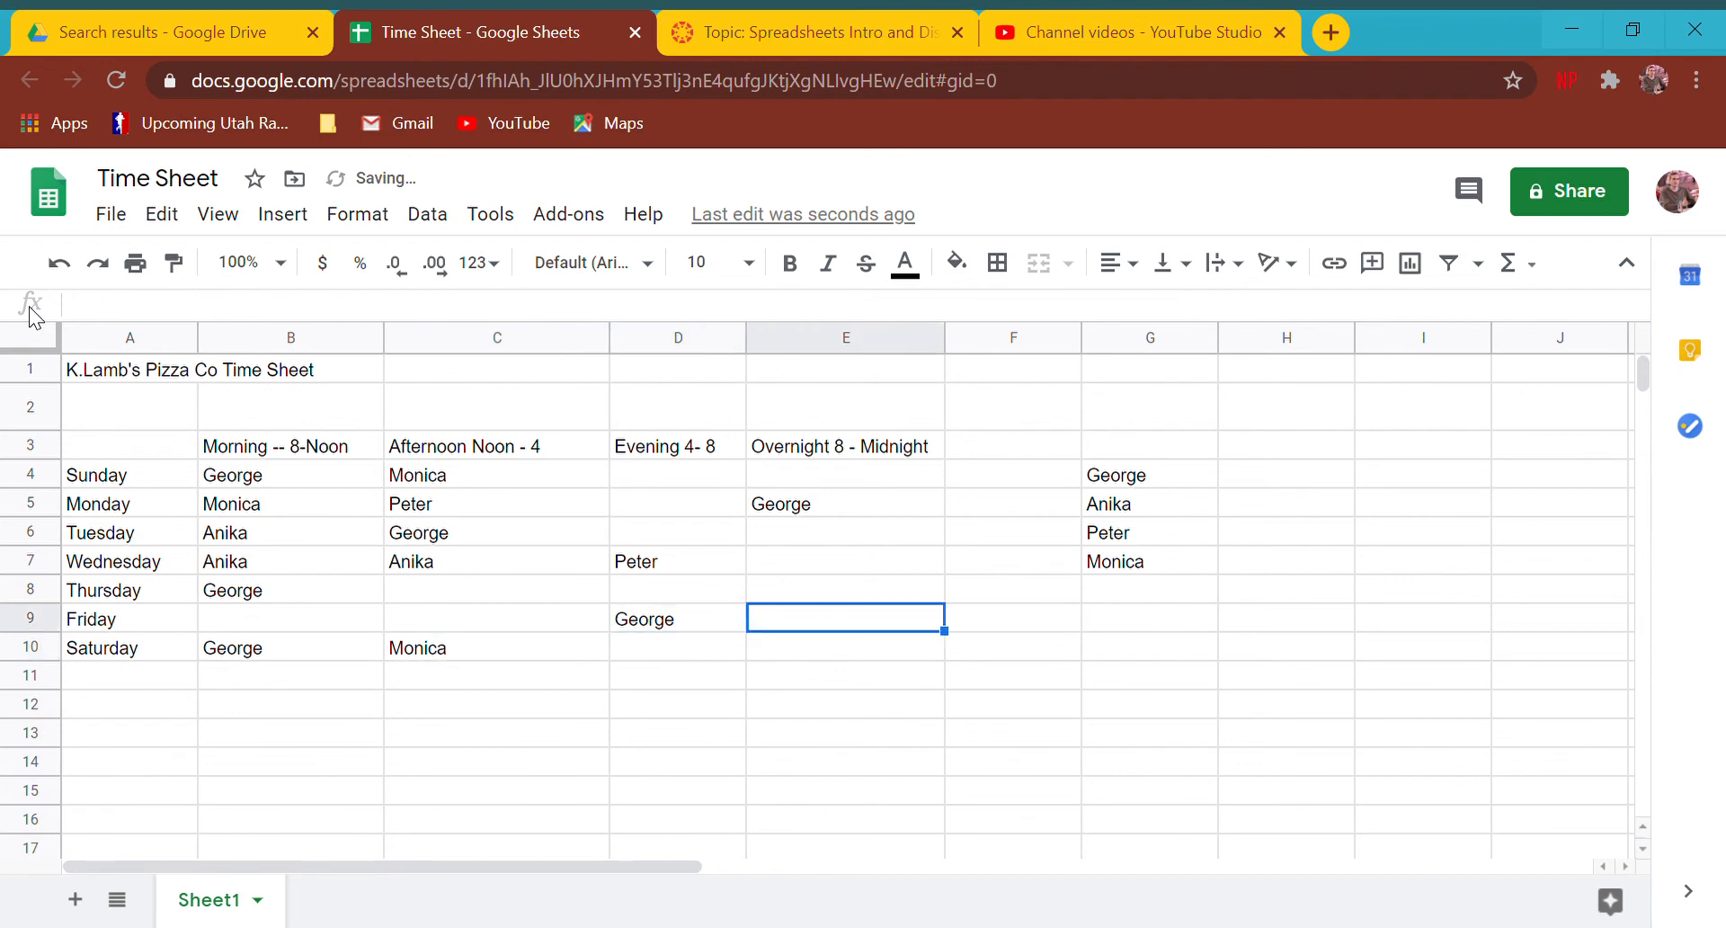
{"action": "type", "text": "=g7"}
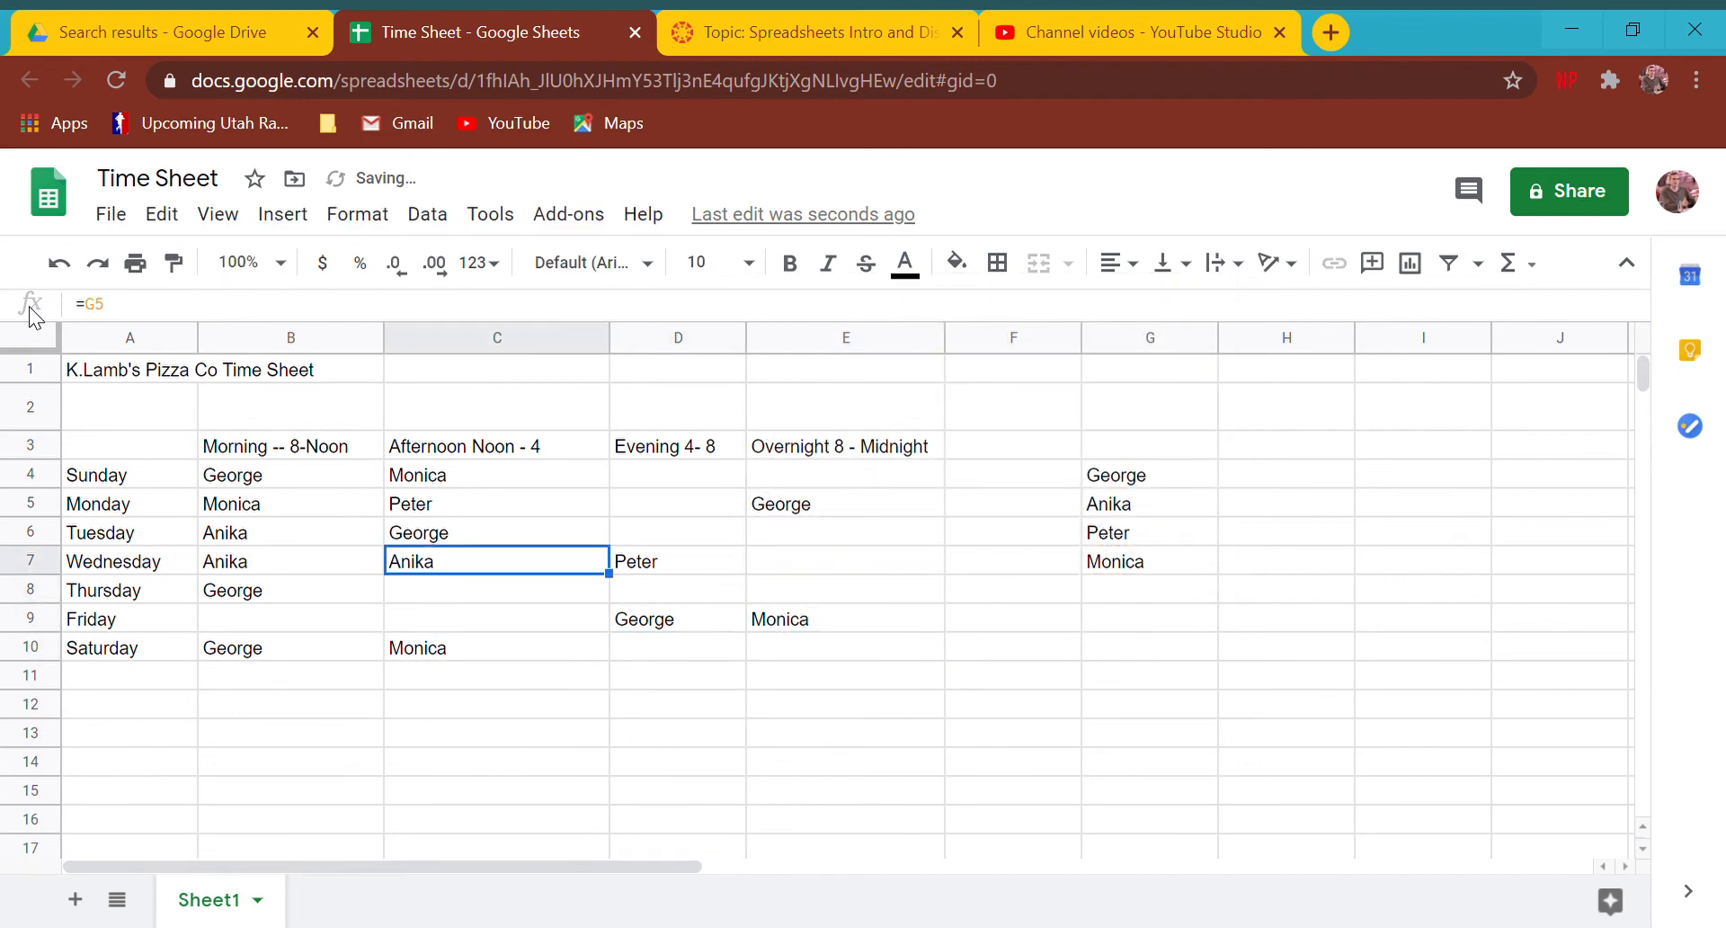
{"action": "type", "text": "g4"}
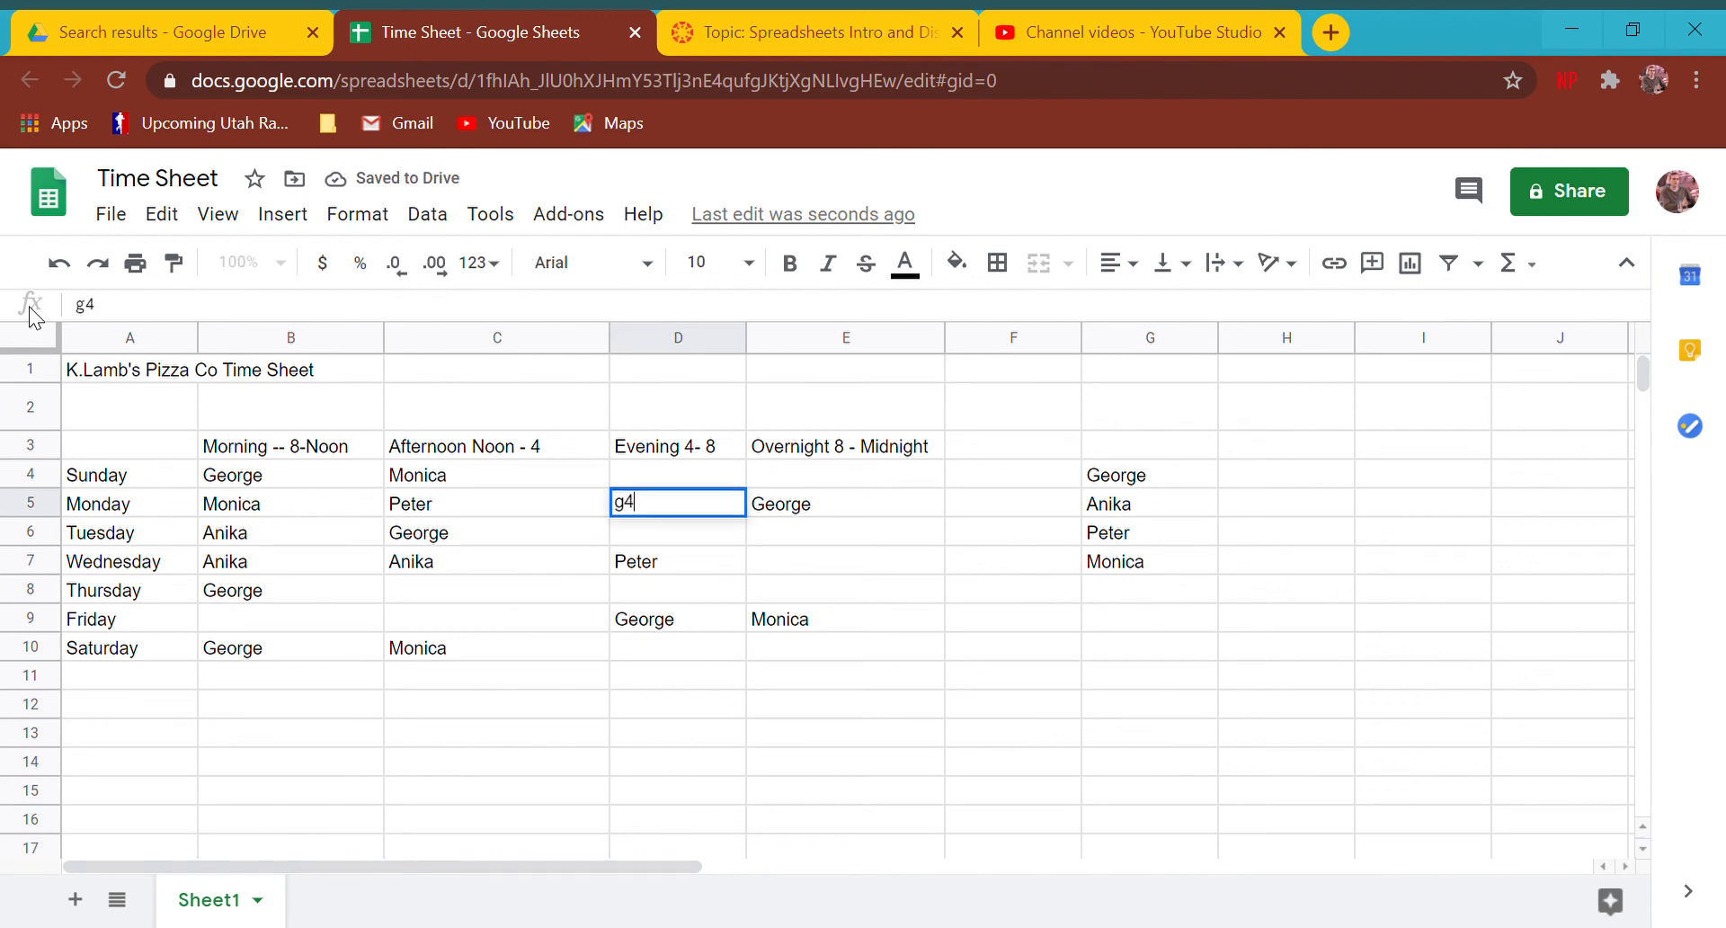
{"action": "type", "text": "=g"}
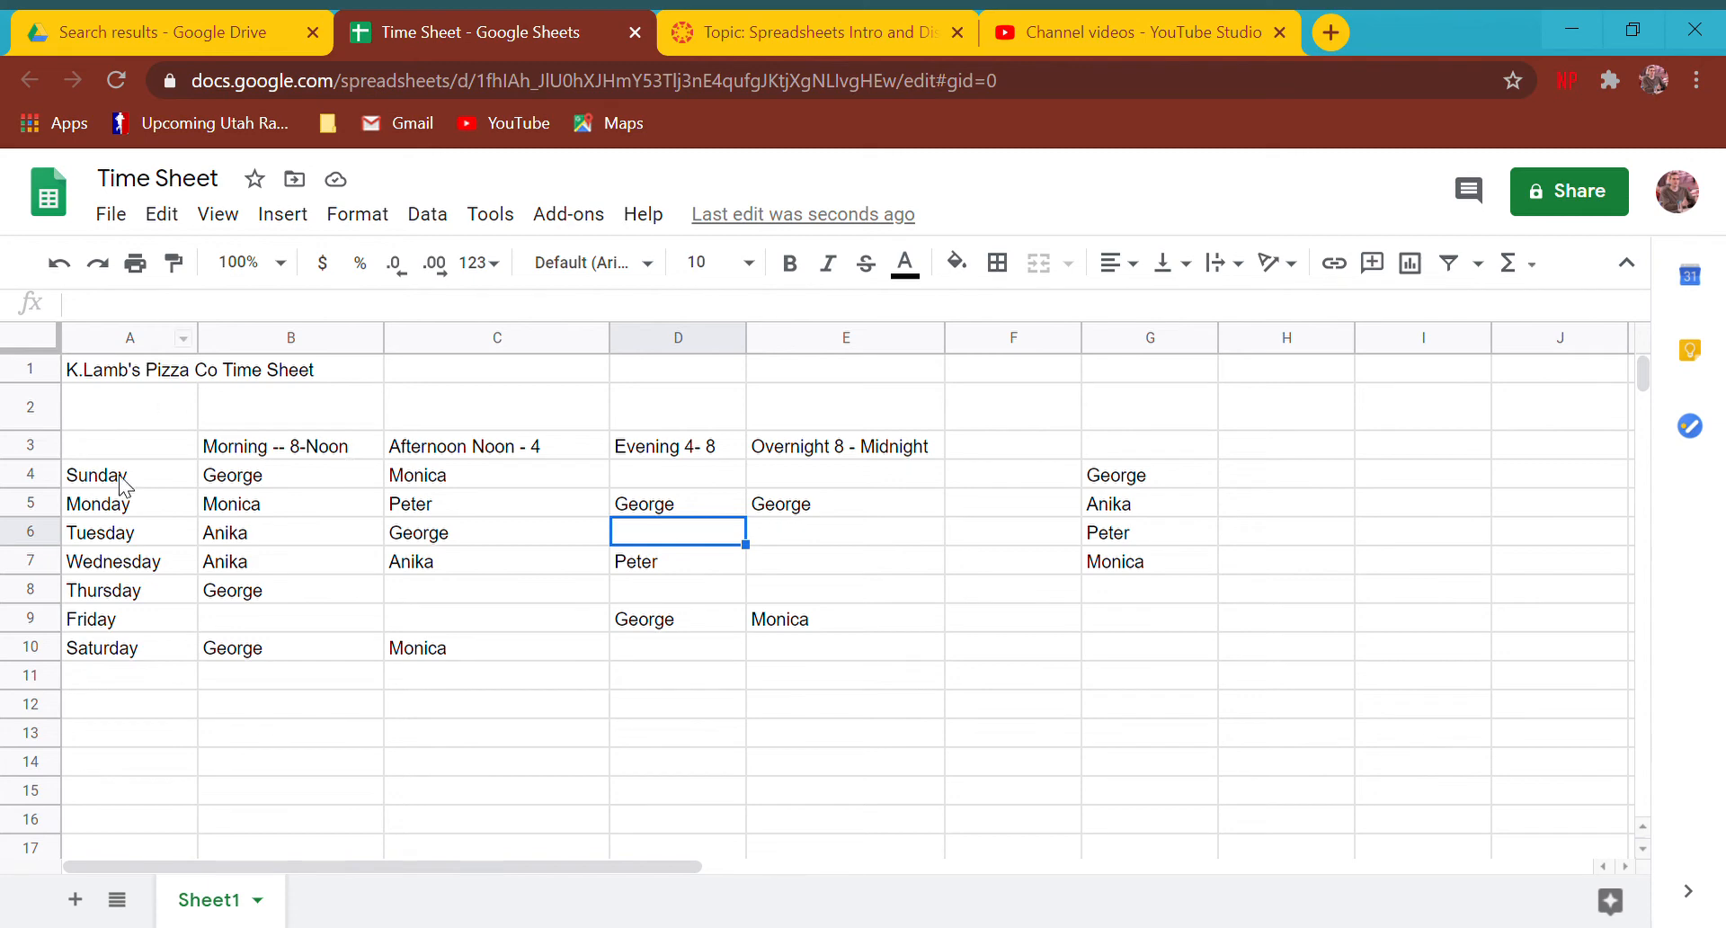
{"action": "mouse_move", "coordinate": [1528, 428]}
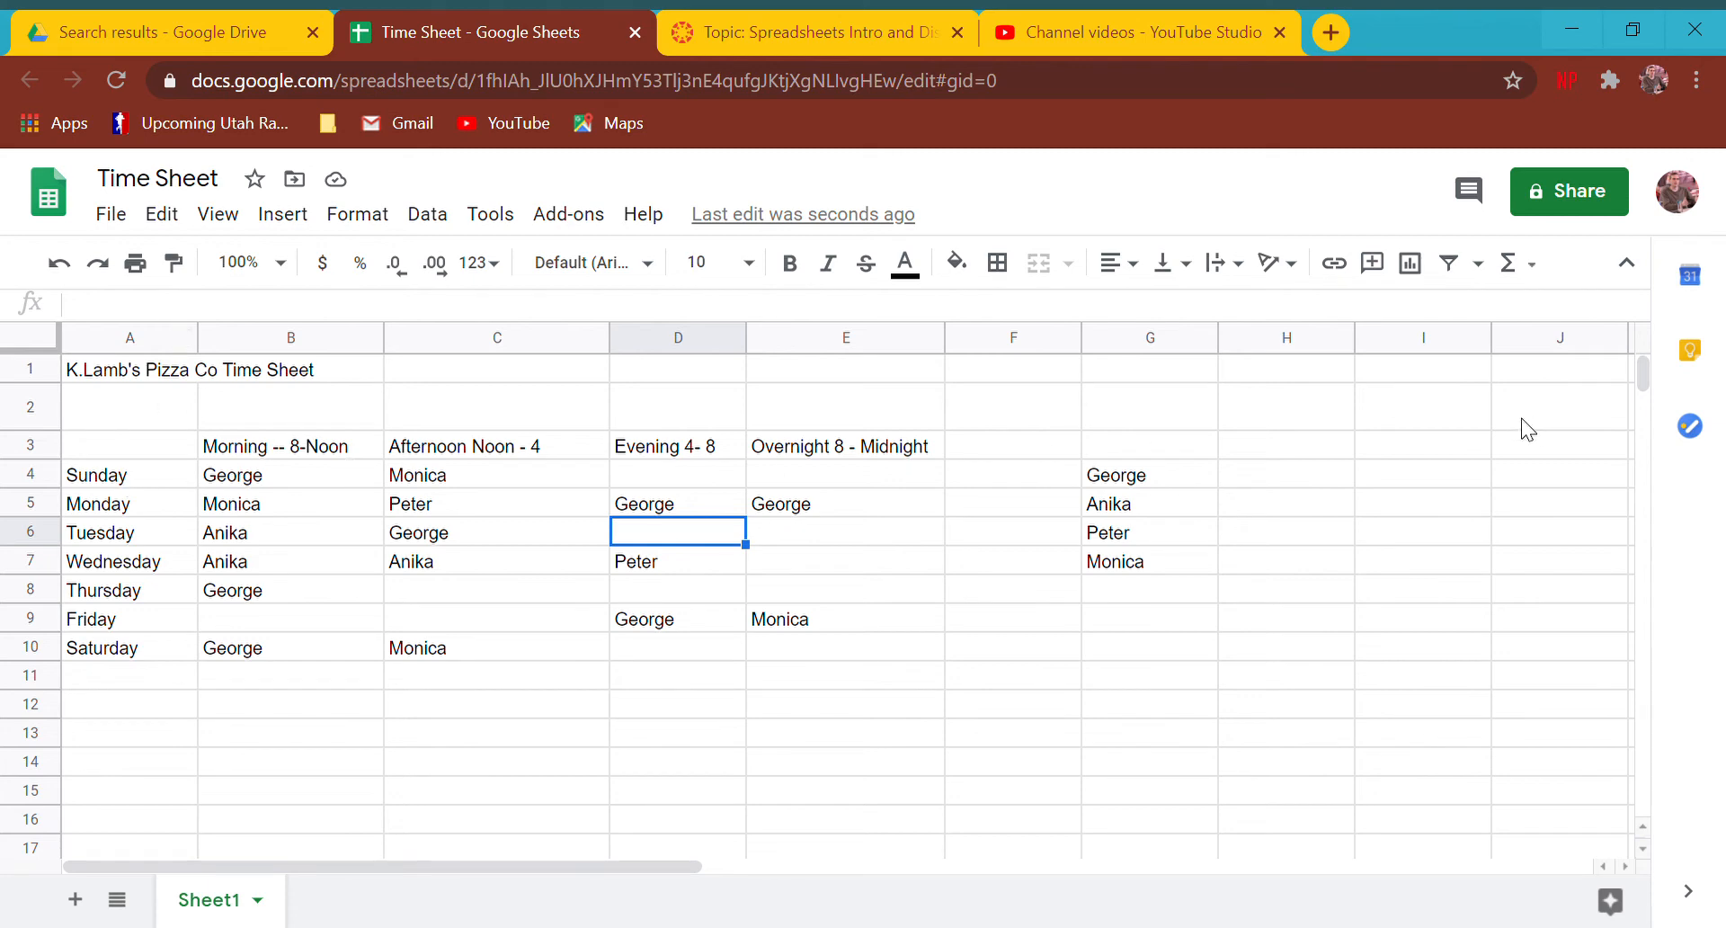
{"action": "mouse_move", "coordinate": [104, 682]}
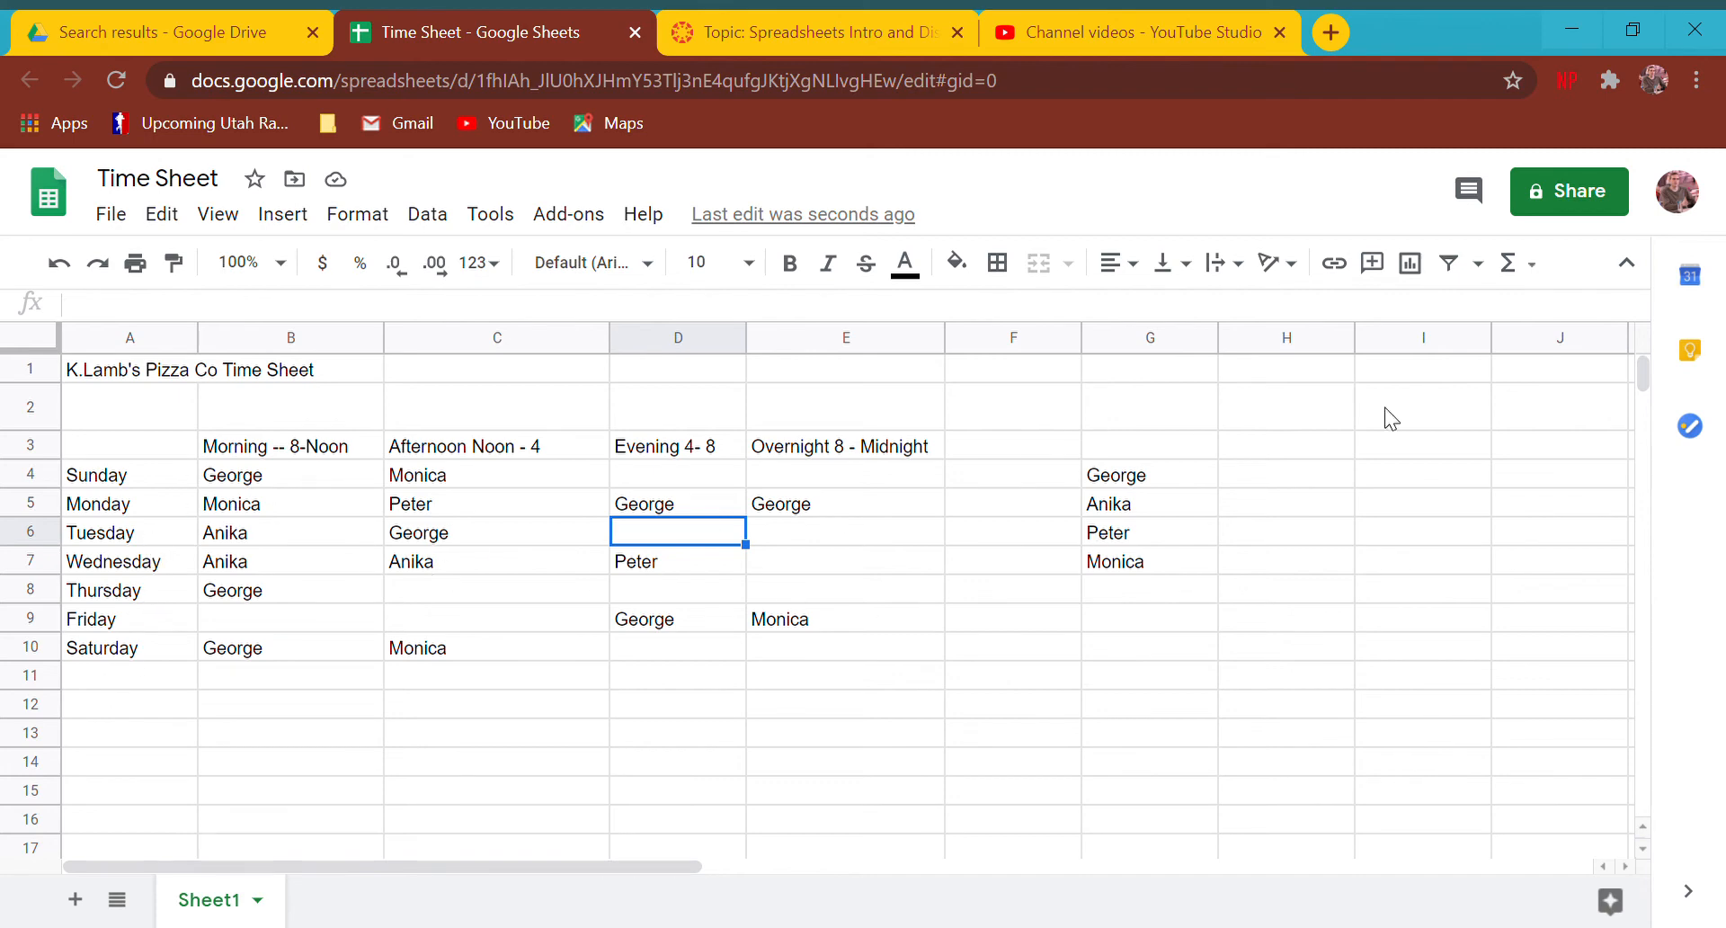
{"action": "mouse_move", "coordinate": [427, 717]}
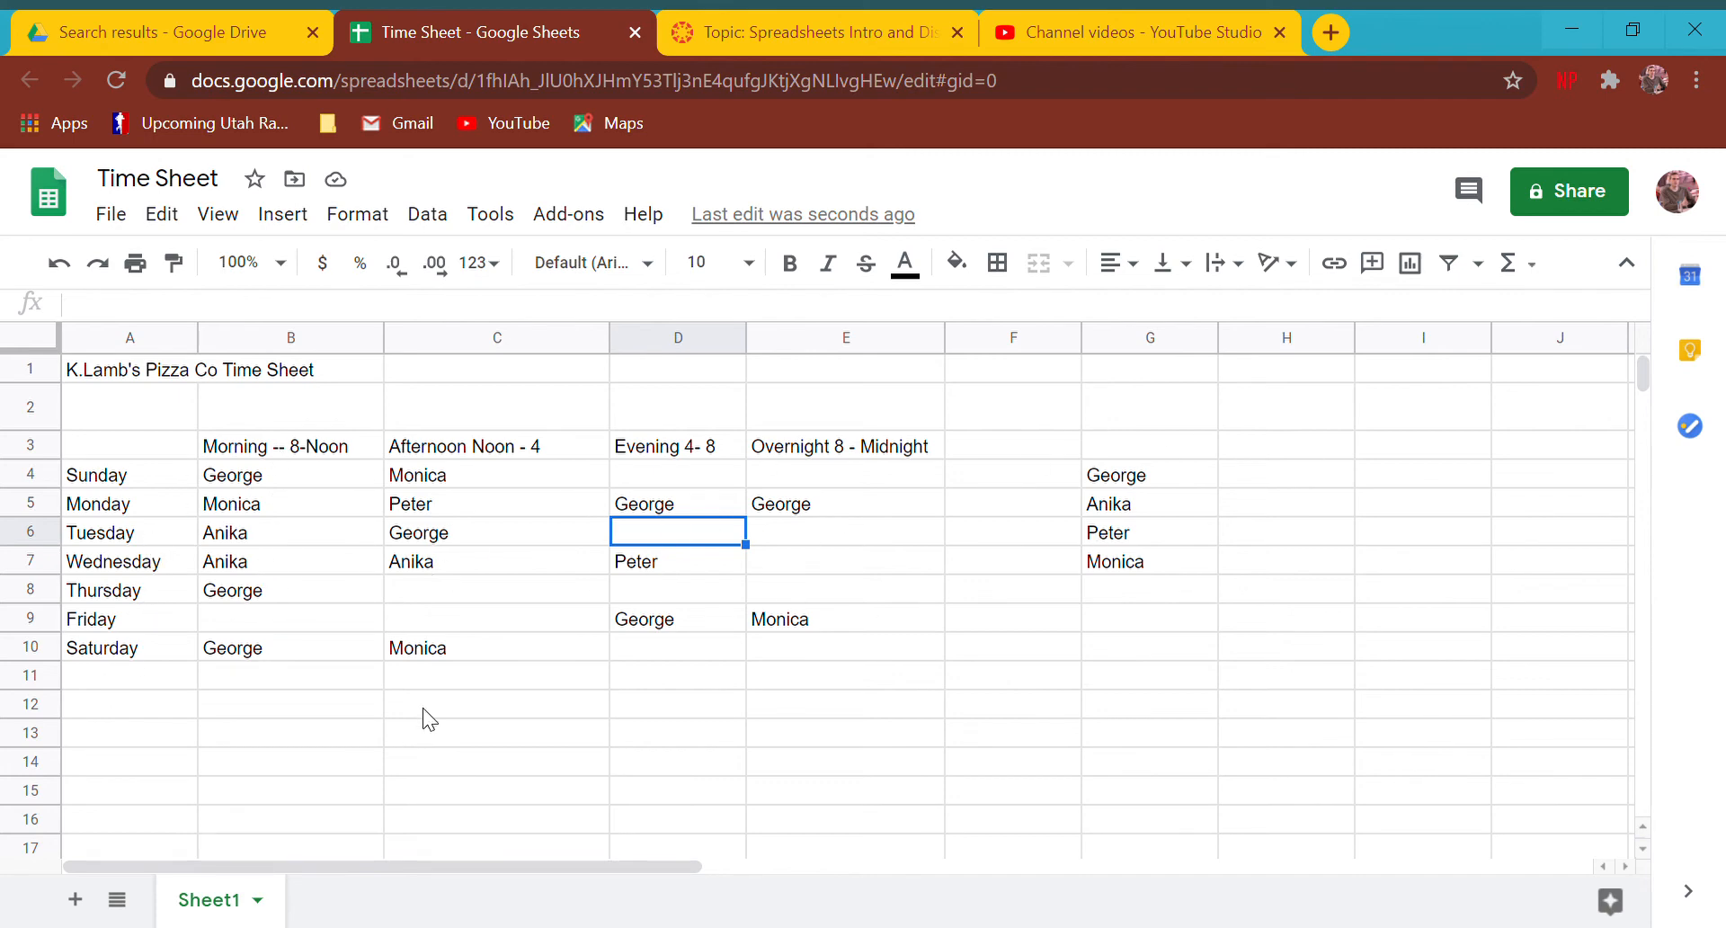
{"action": "mouse_move", "coordinate": [539, 589]}
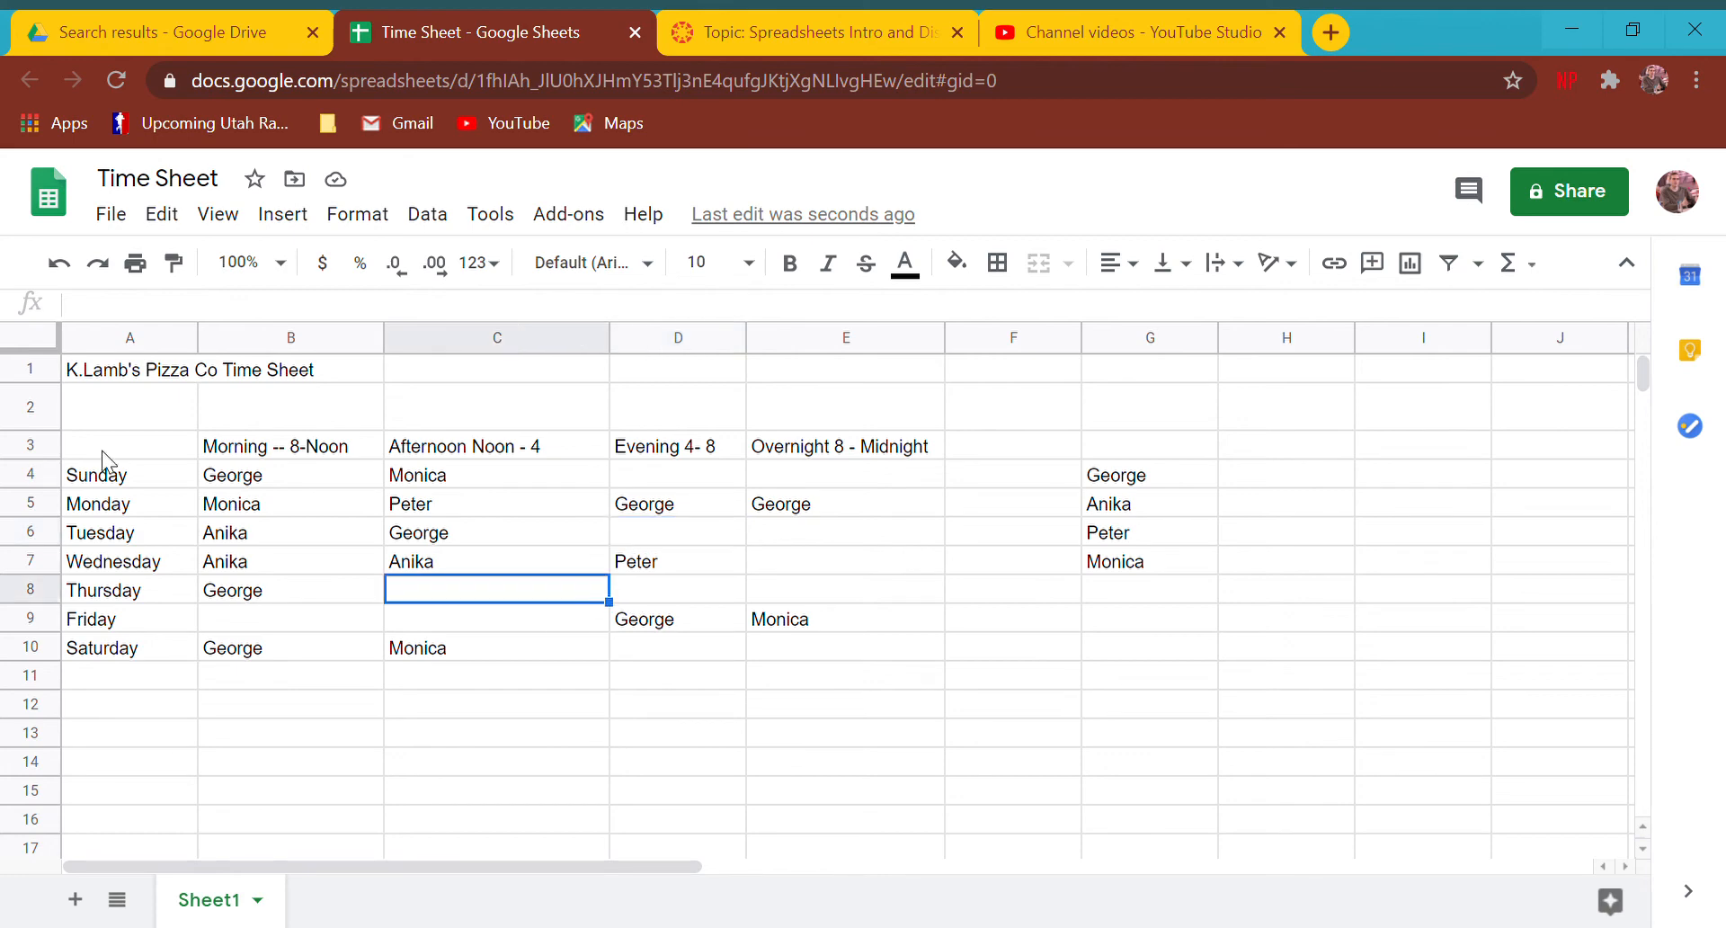
{"action": "mouse_move", "coordinate": [151, 435]}
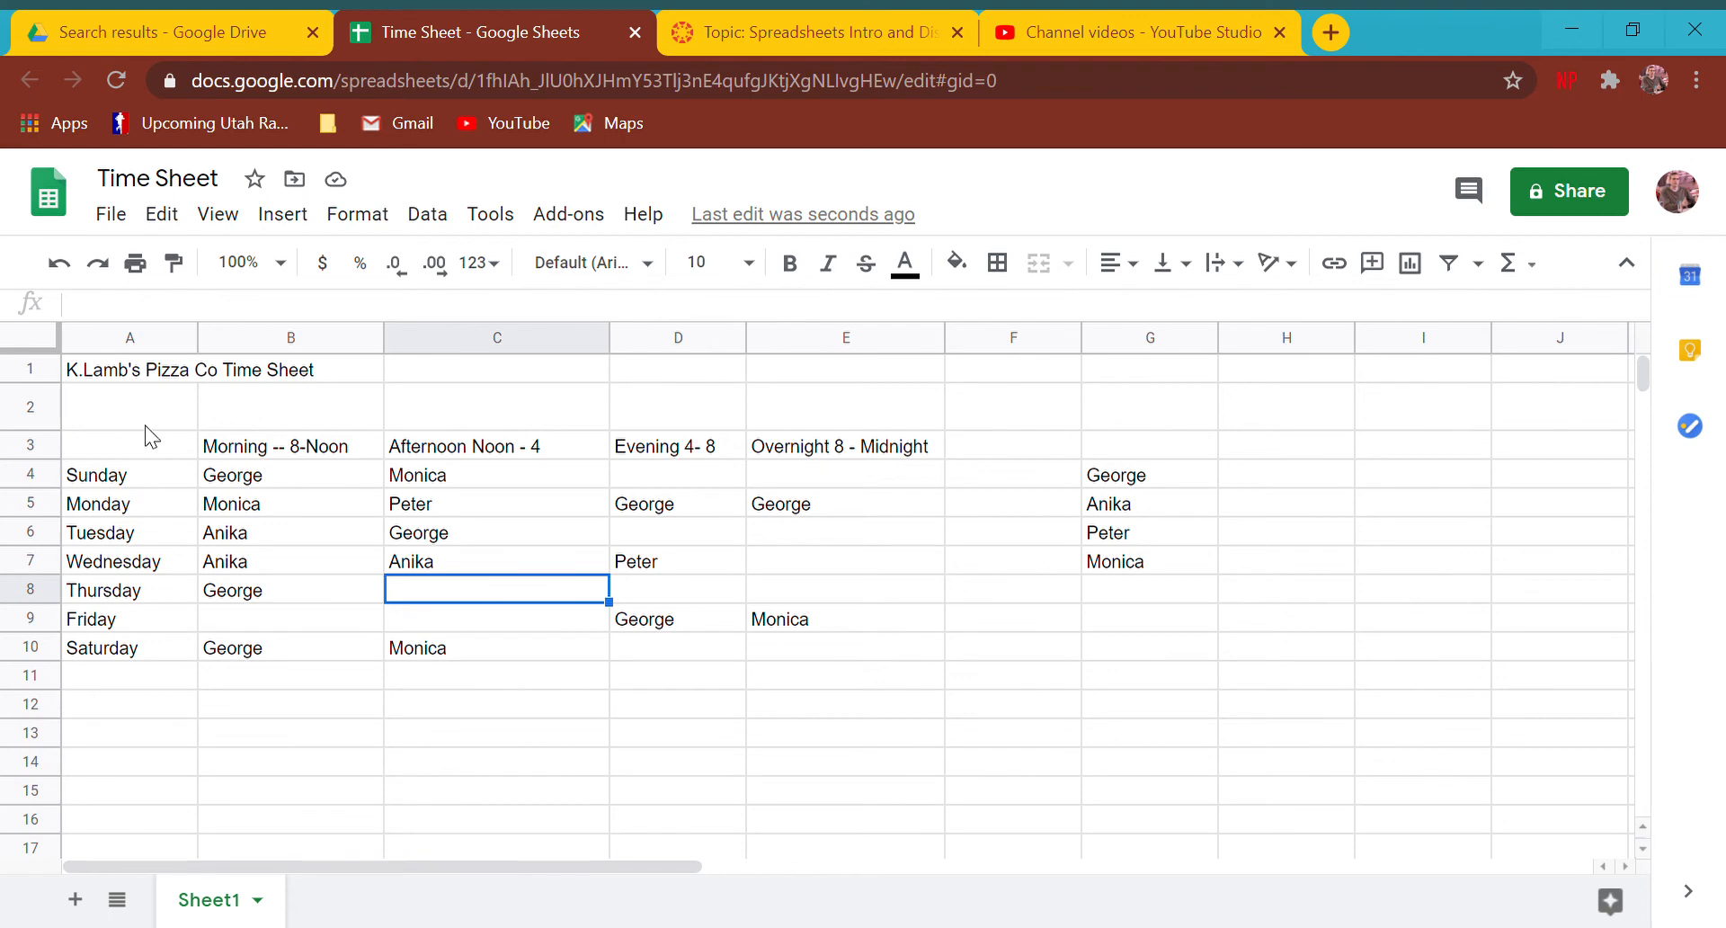
{"action": "mouse_move", "coordinate": [126, 375]}
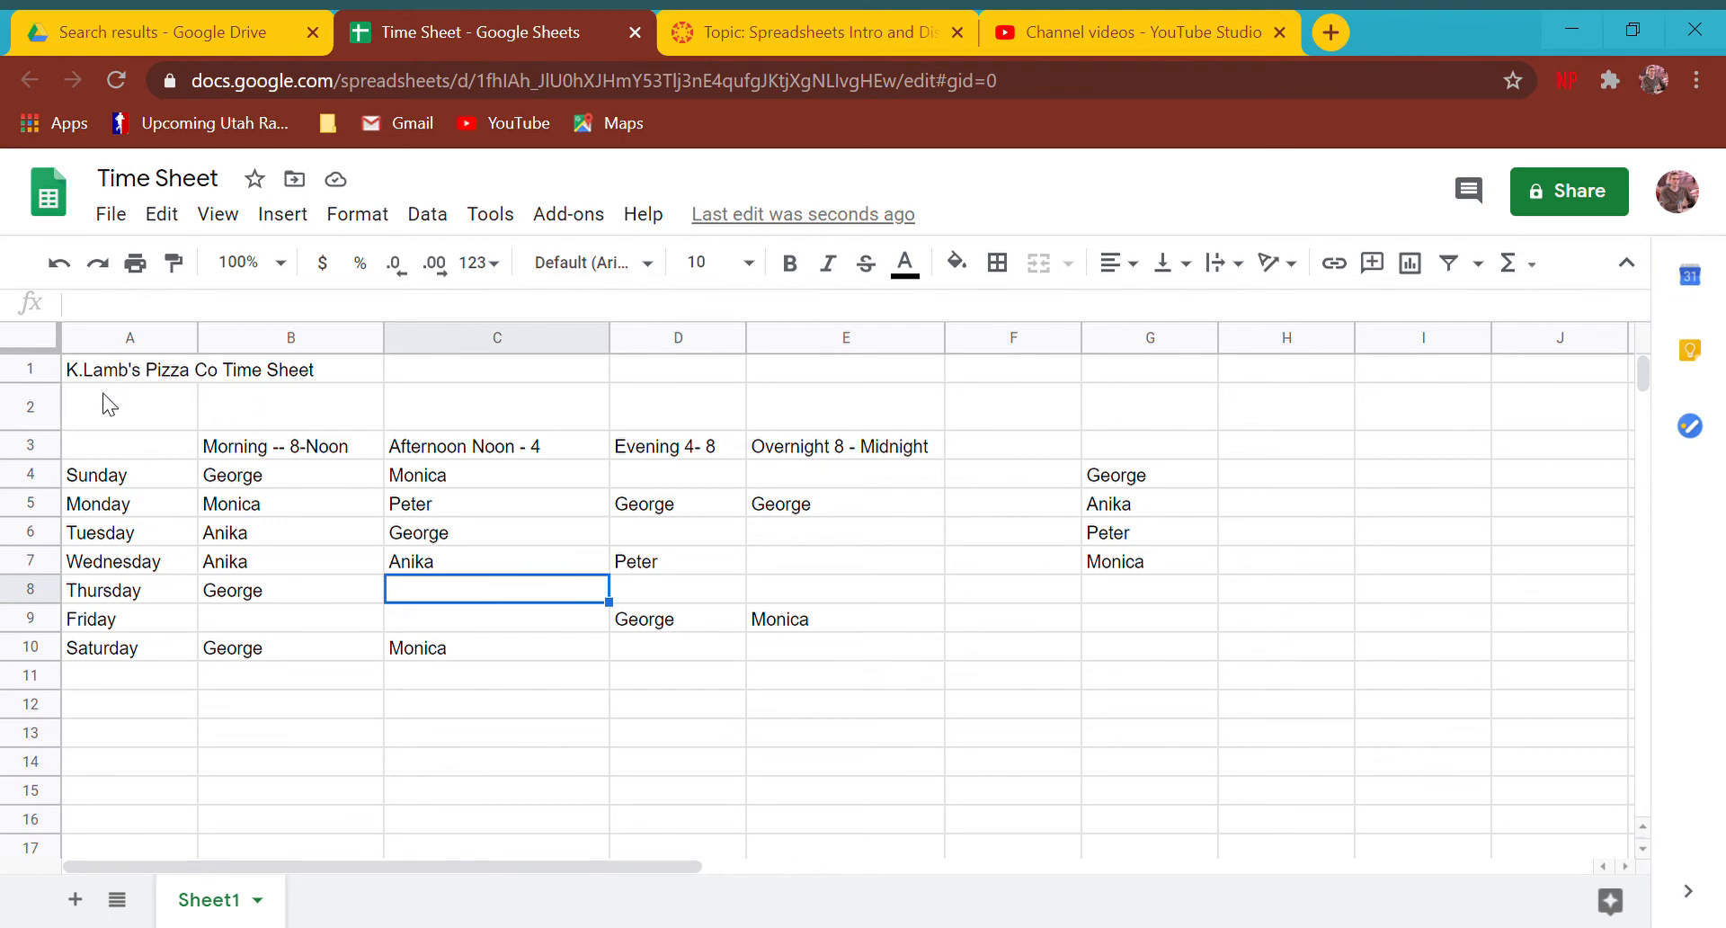
- Merge A1:E1 for the title, cancelling an attempted merge of the Afternoon column
{"action": "left_click", "coordinate": [128, 369]}
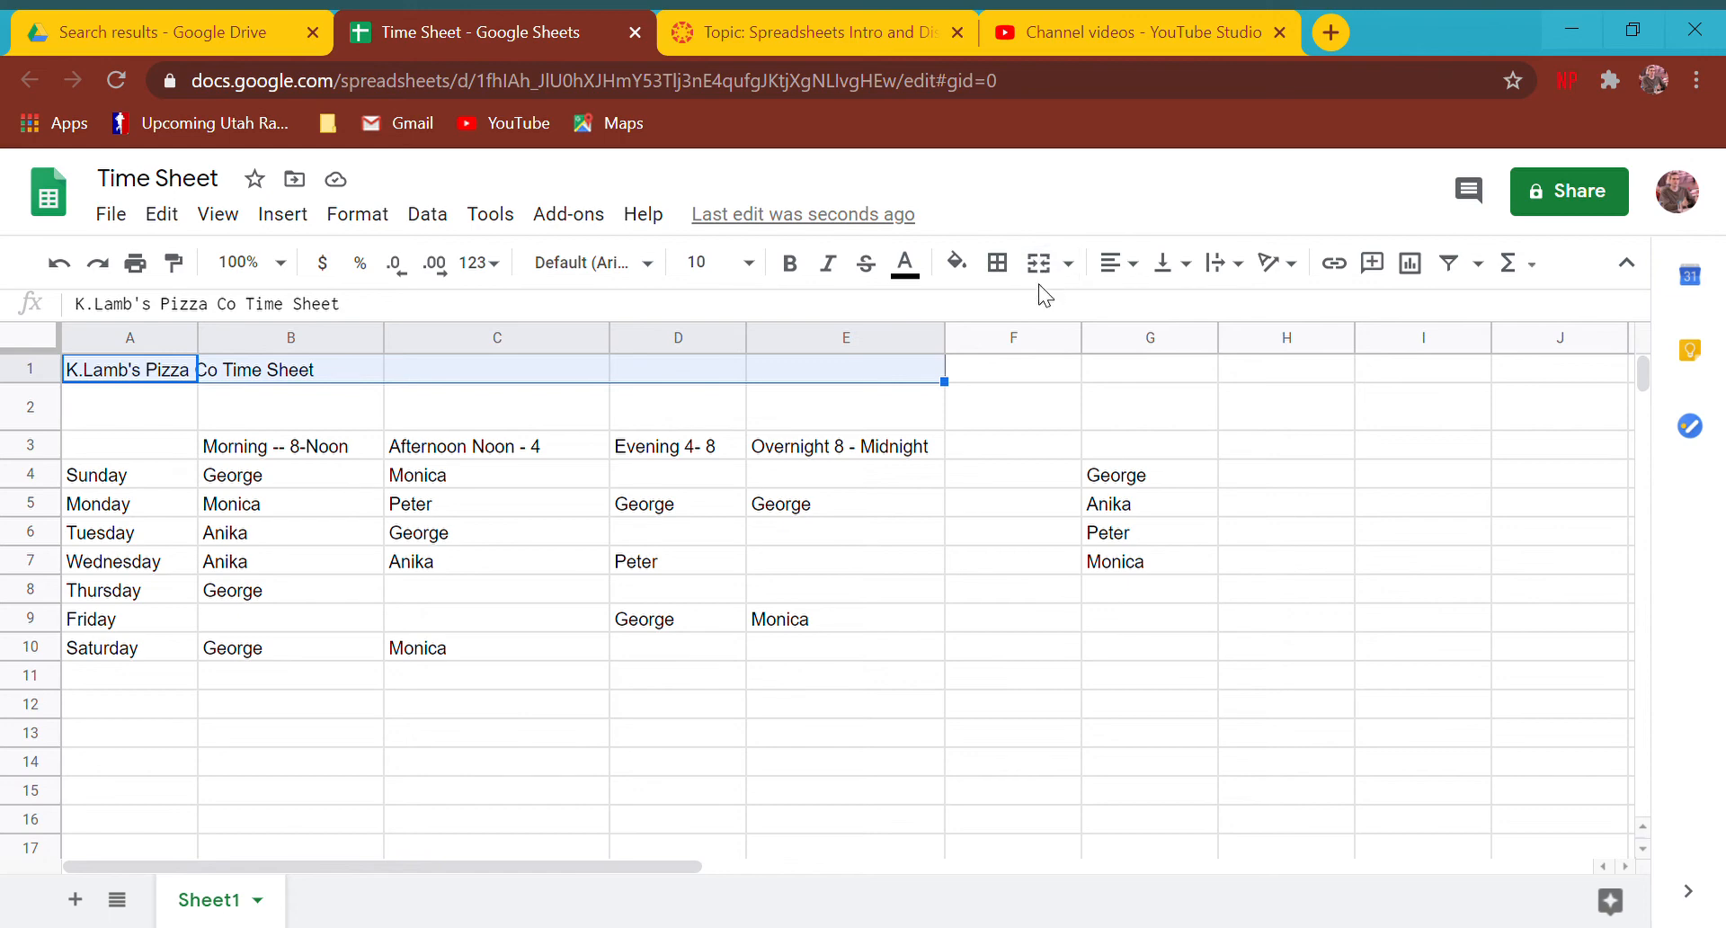
{"action": "mouse_move", "coordinate": [1036, 262]}
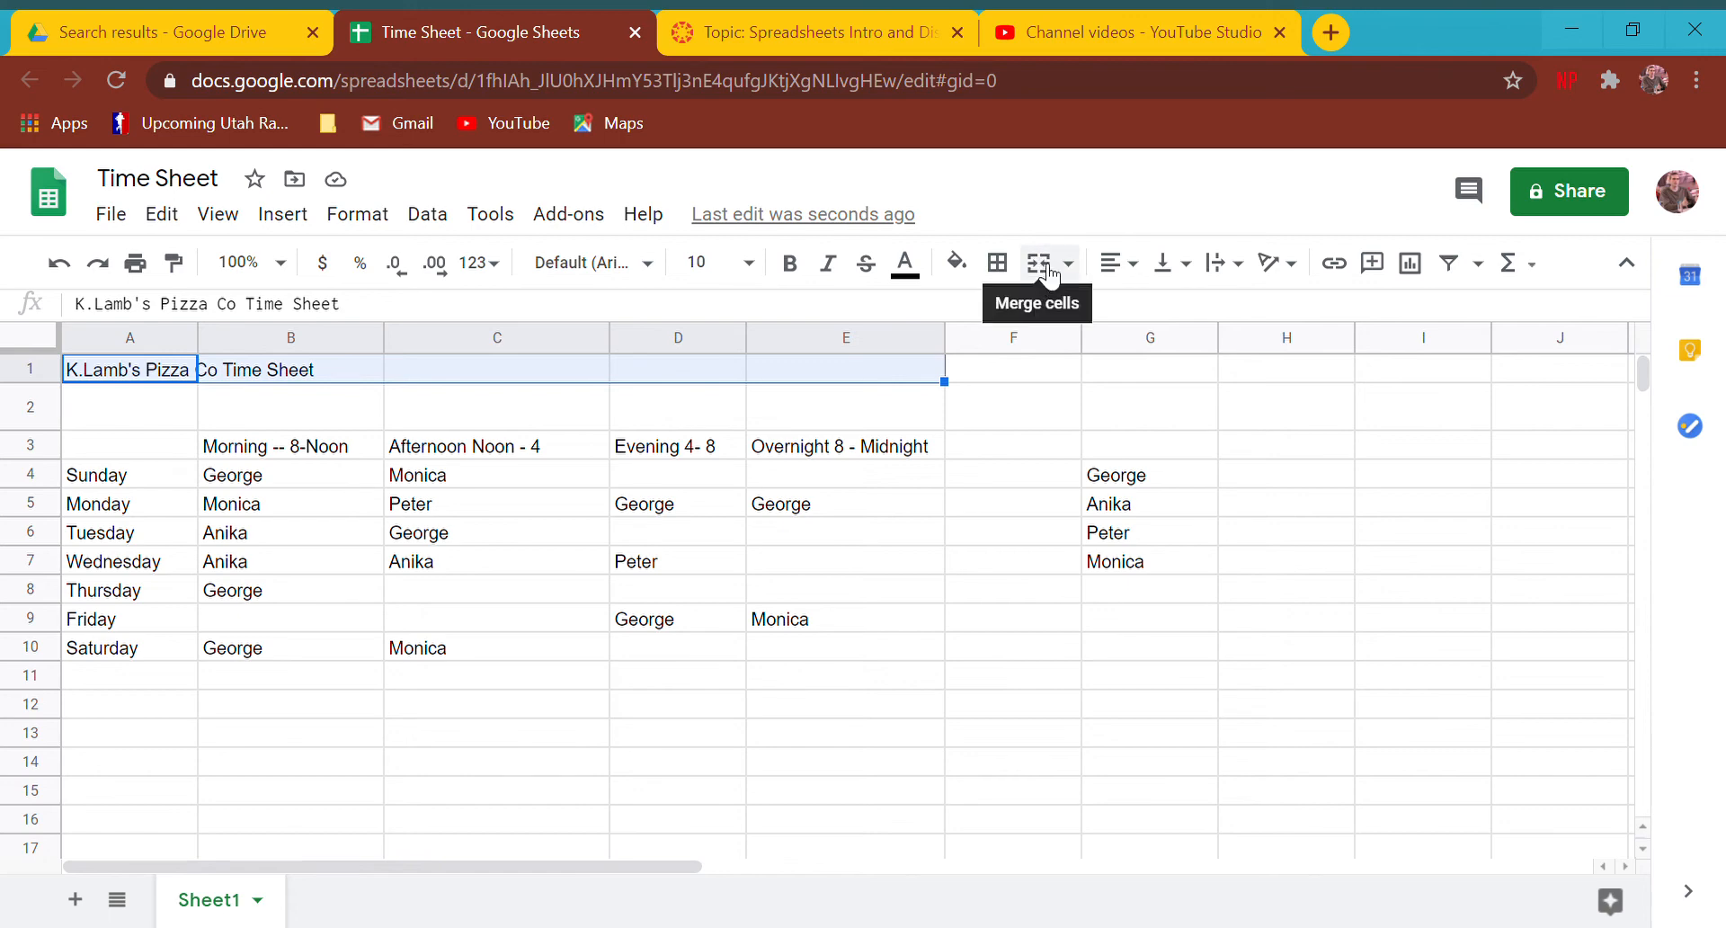
{"action": "left_click", "coordinate": [1036, 262]}
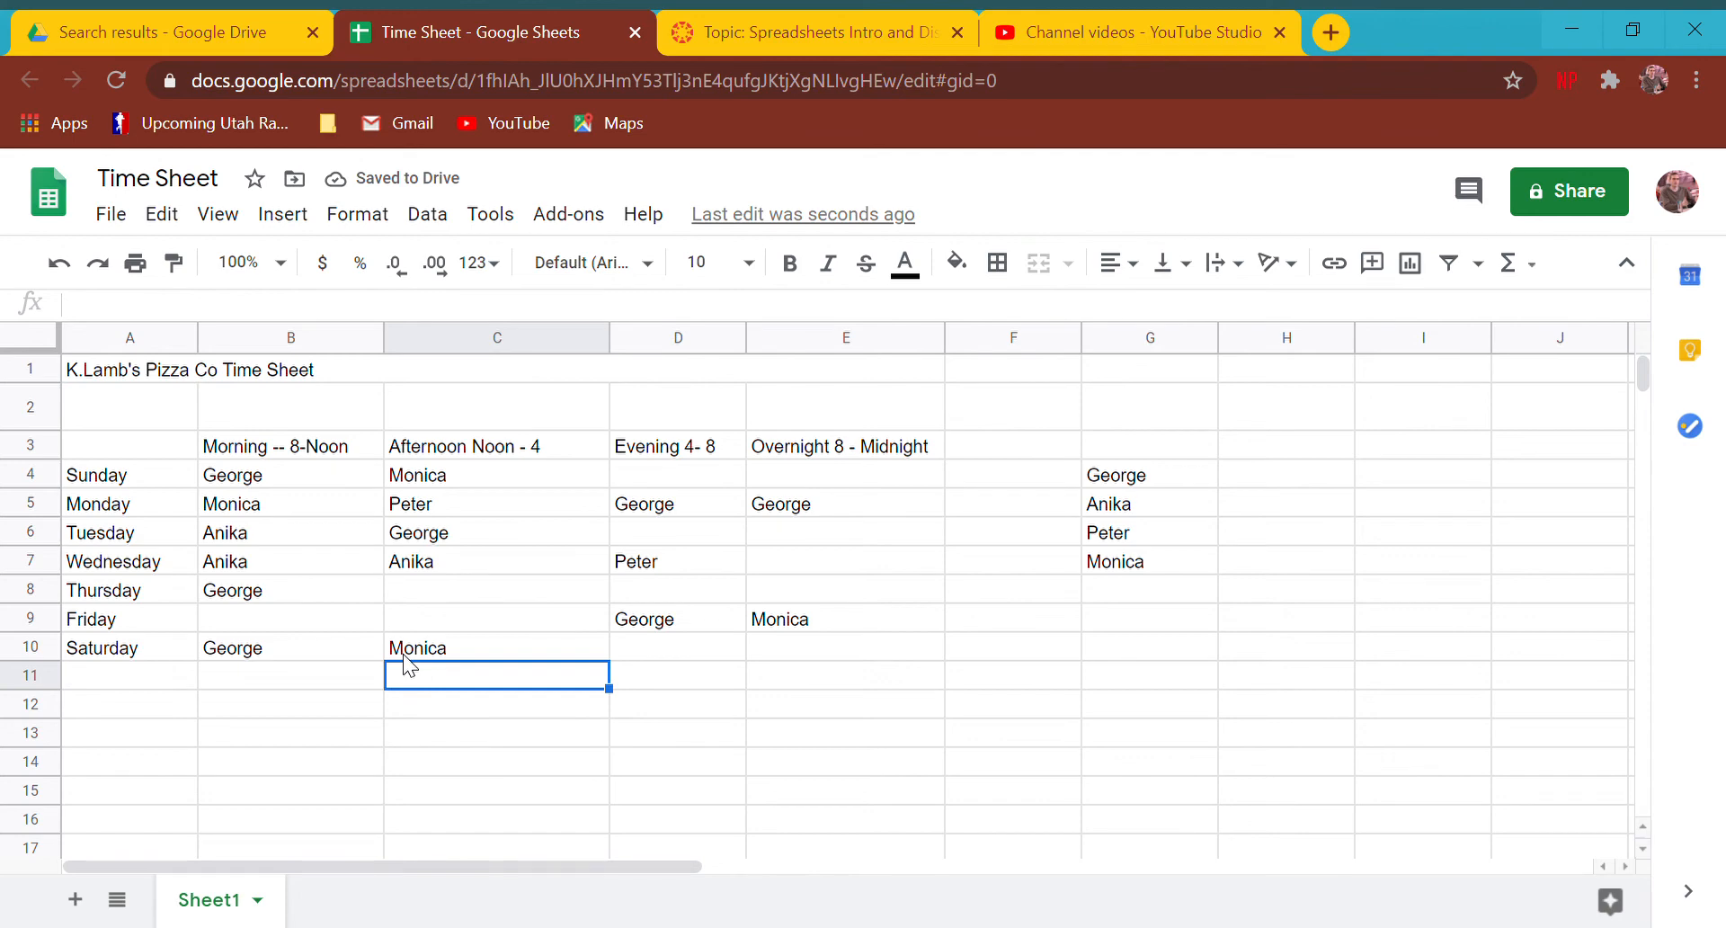
{"action": "left_click", "coordinate": [495, 446]}
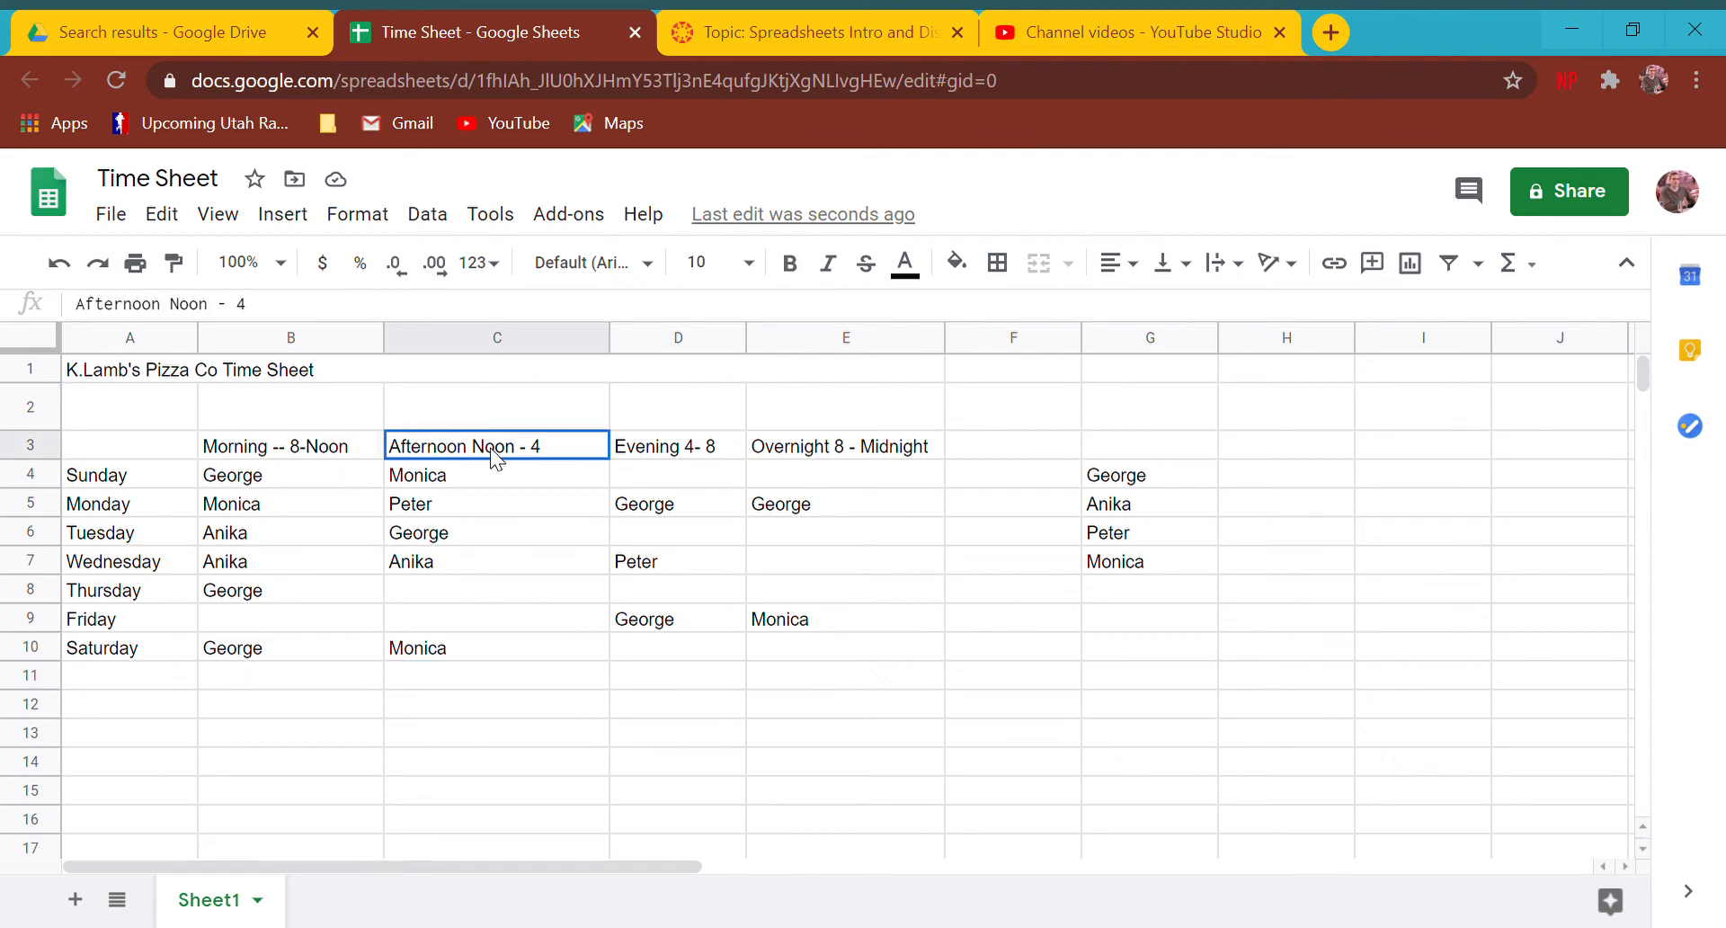
{"action": "left_click_drag", "start_coordinate": [496, 446], "coordinate": [496, 647]}
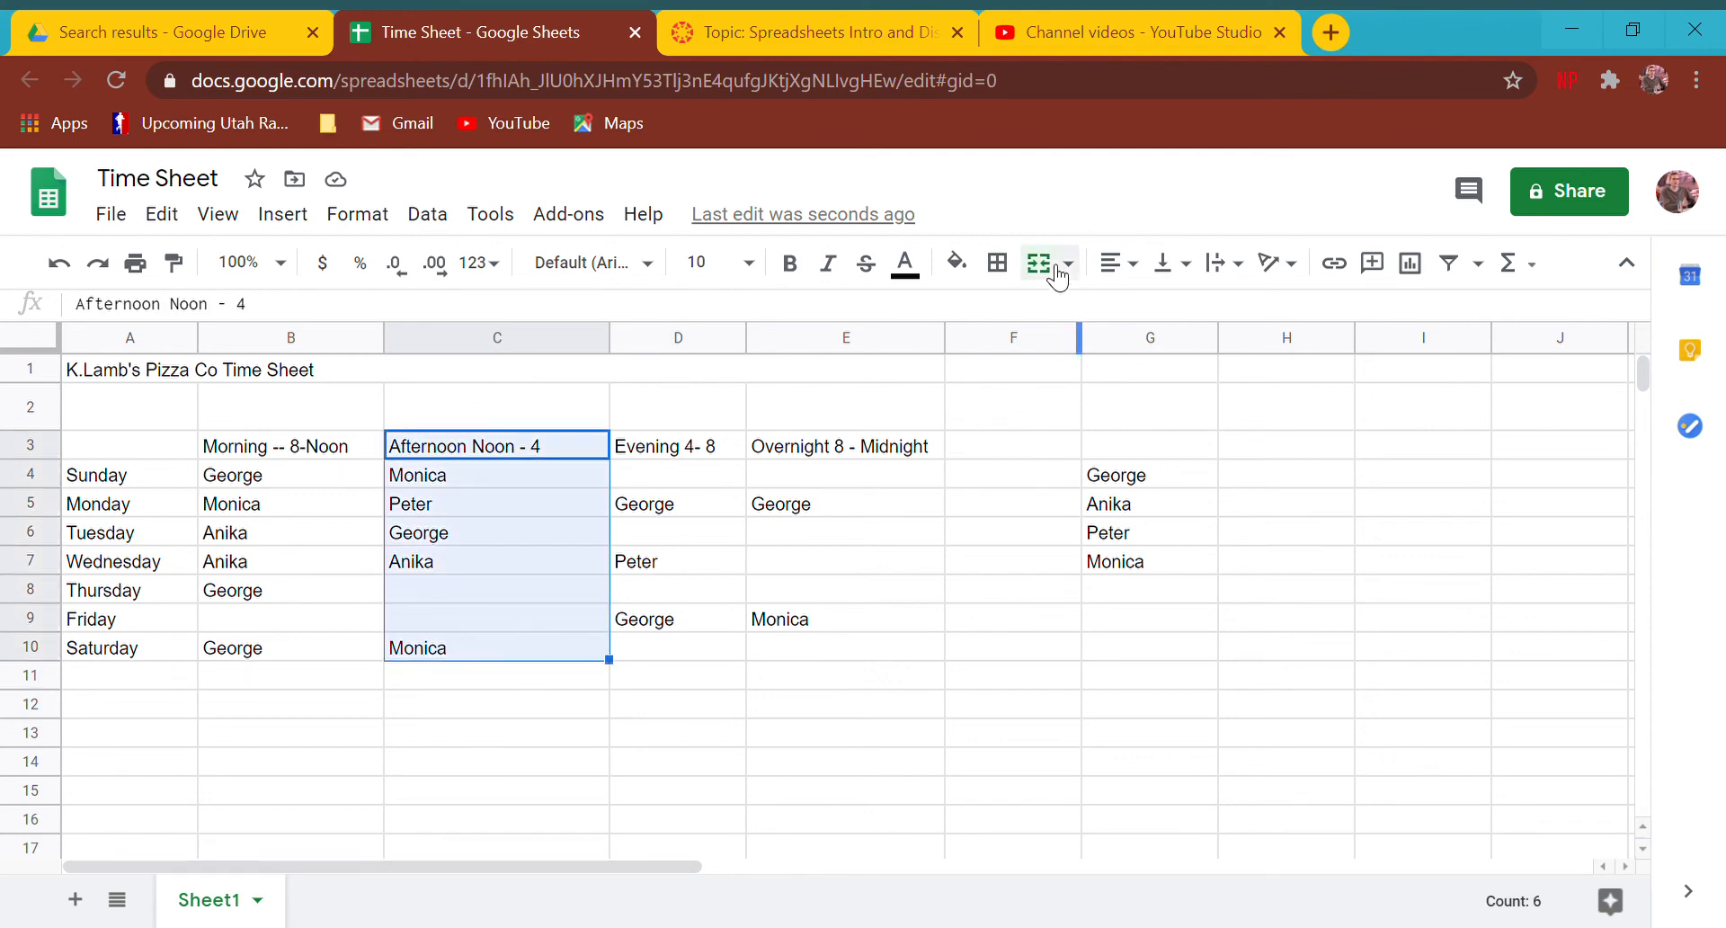
{"action": "left_click", "coordinate": [1039, 262]}
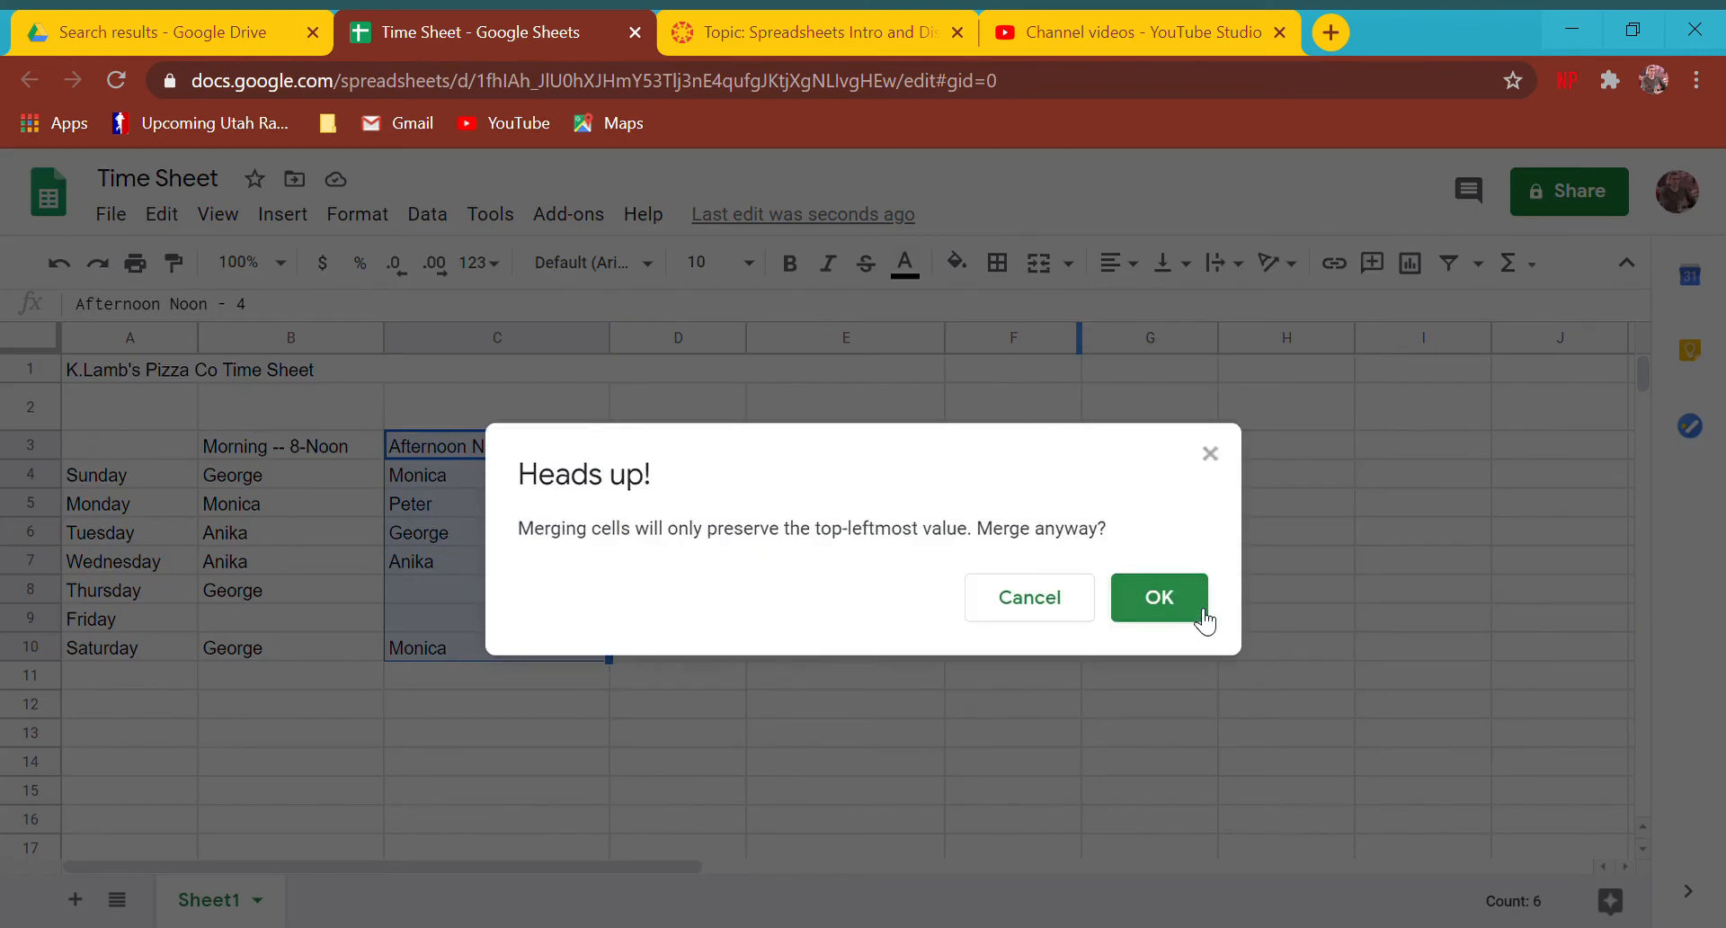
{"action": "mouse_move", "coordinate": [1029, 597]}
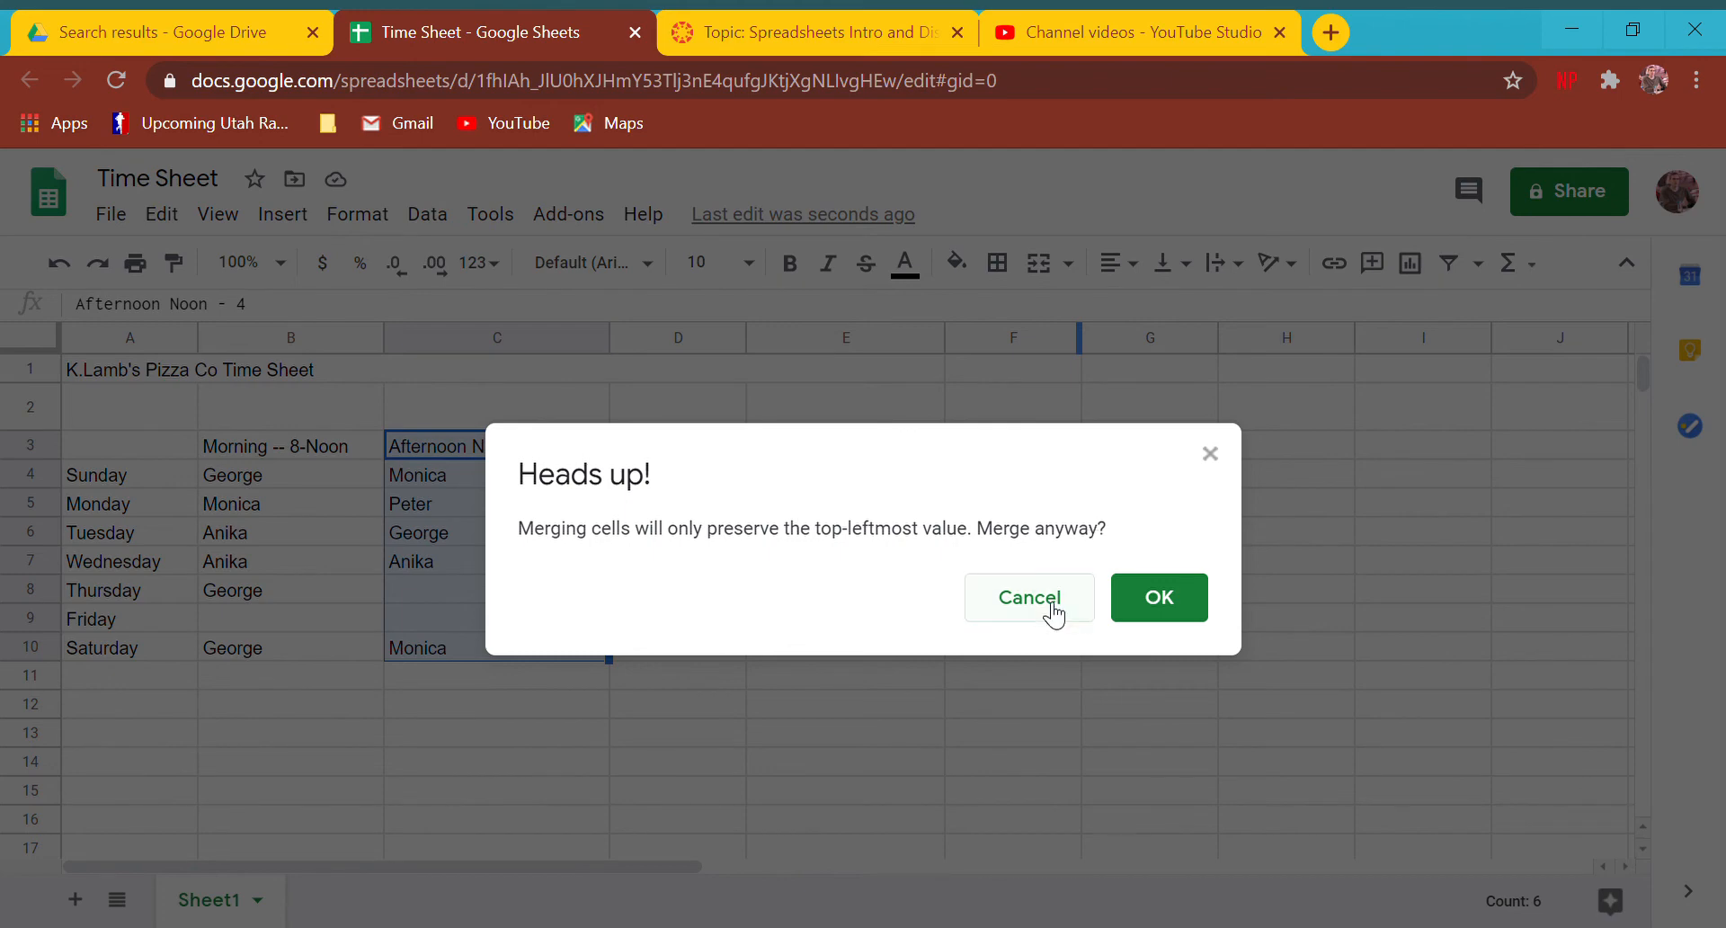
{"action": "left_click", "coordinate": [1028, 597]}
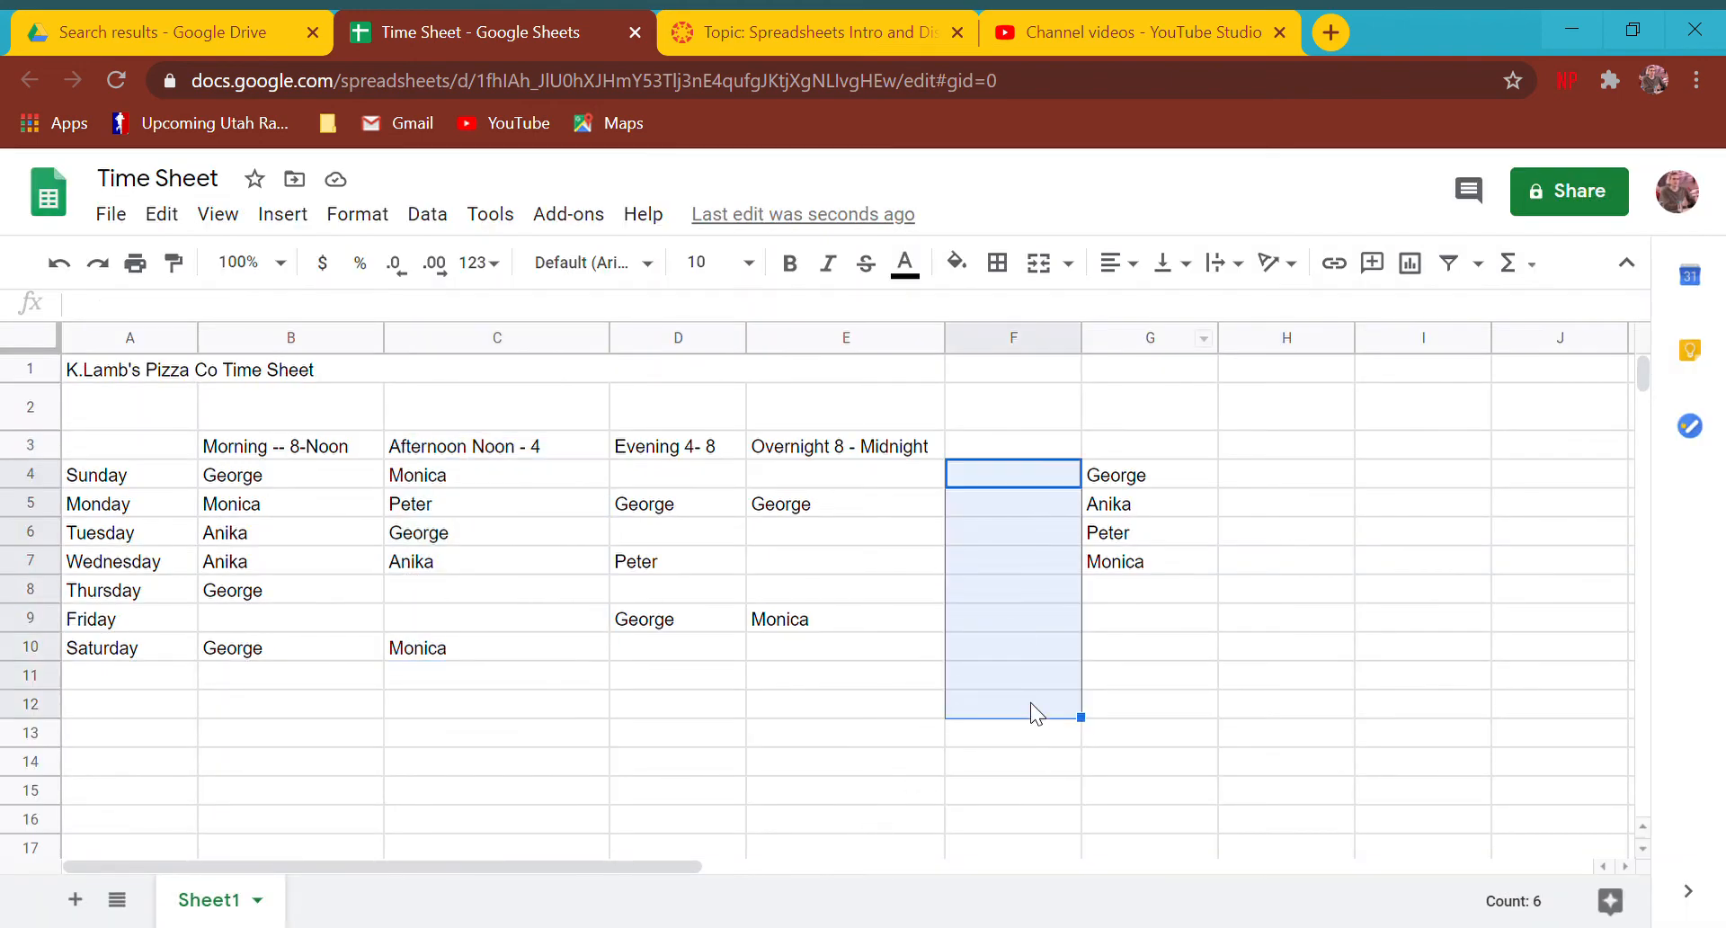
{"action": "left_click", "coordinate": [1039, 262]}
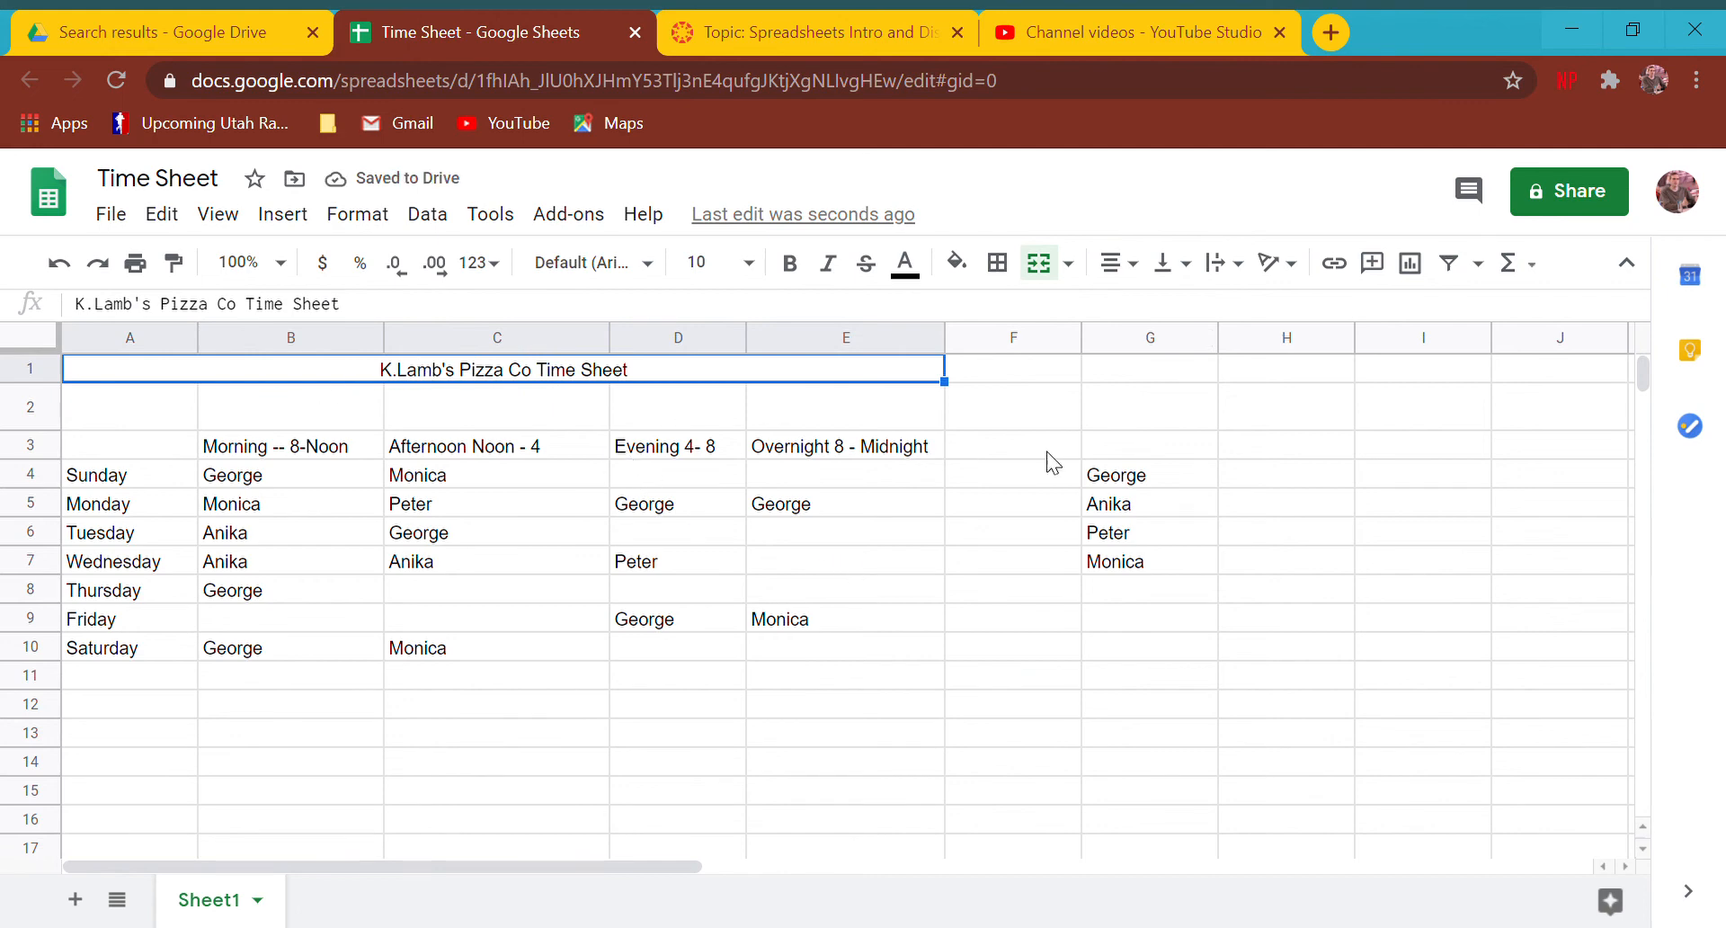
- Raise the font size of the title, the shift header row and the day names
{"action": "left_click", "coordinate": [749, 262]}
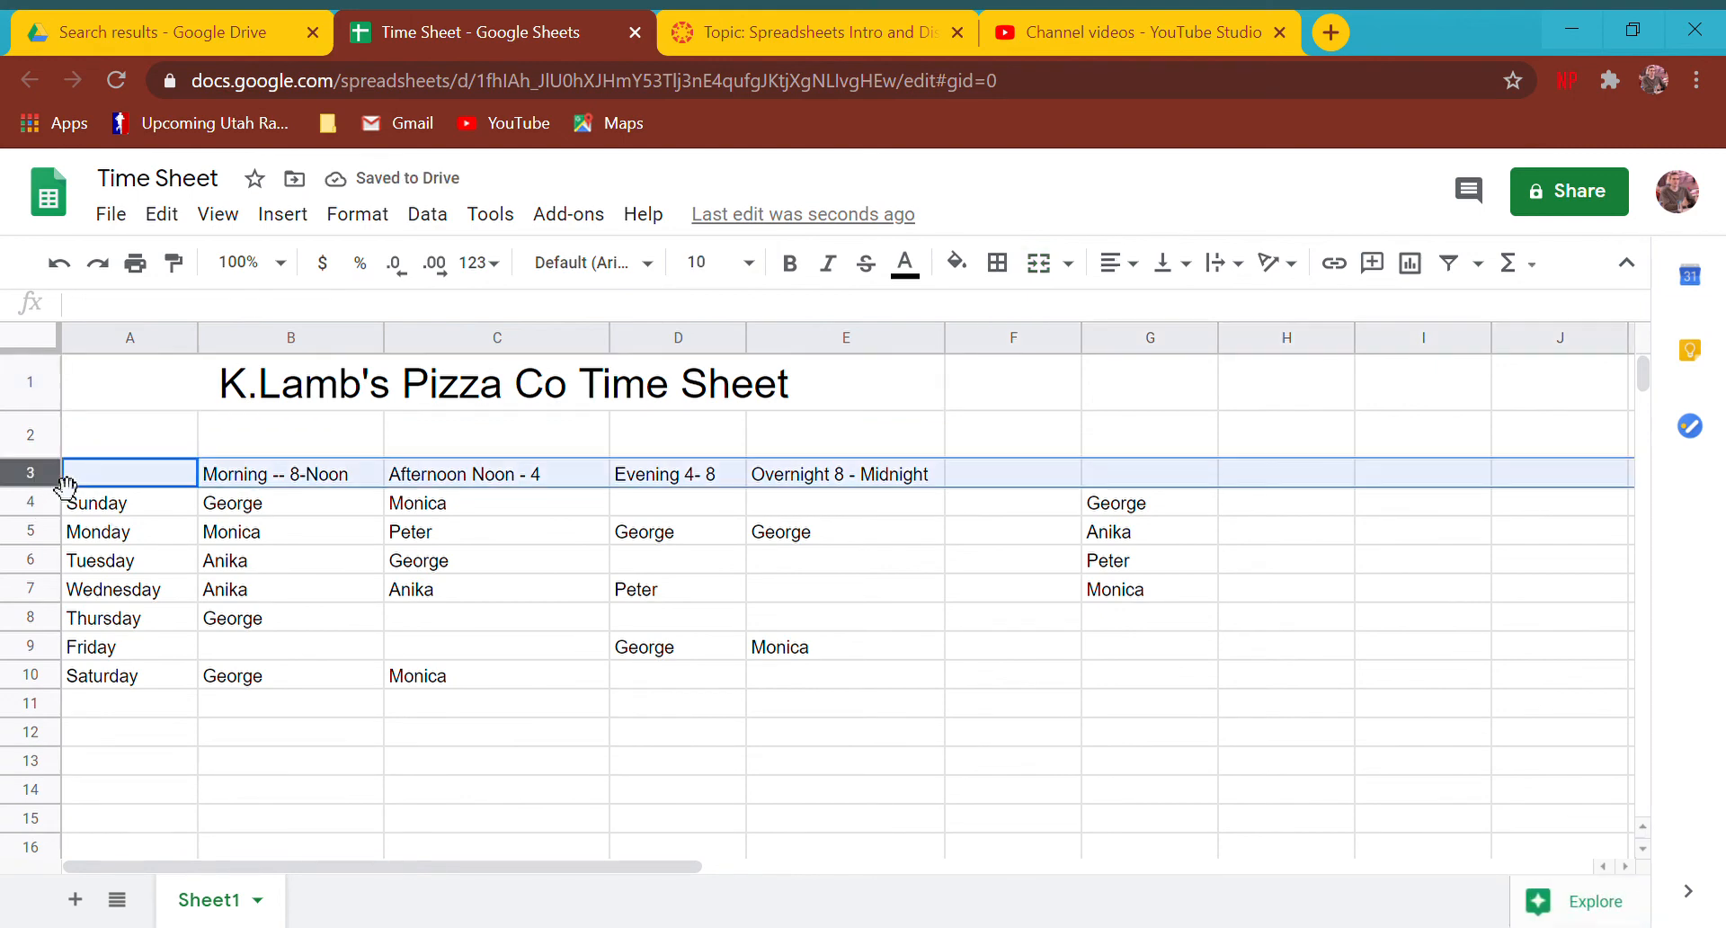
{"action": "left_click", "coordinate": [747, 262]}
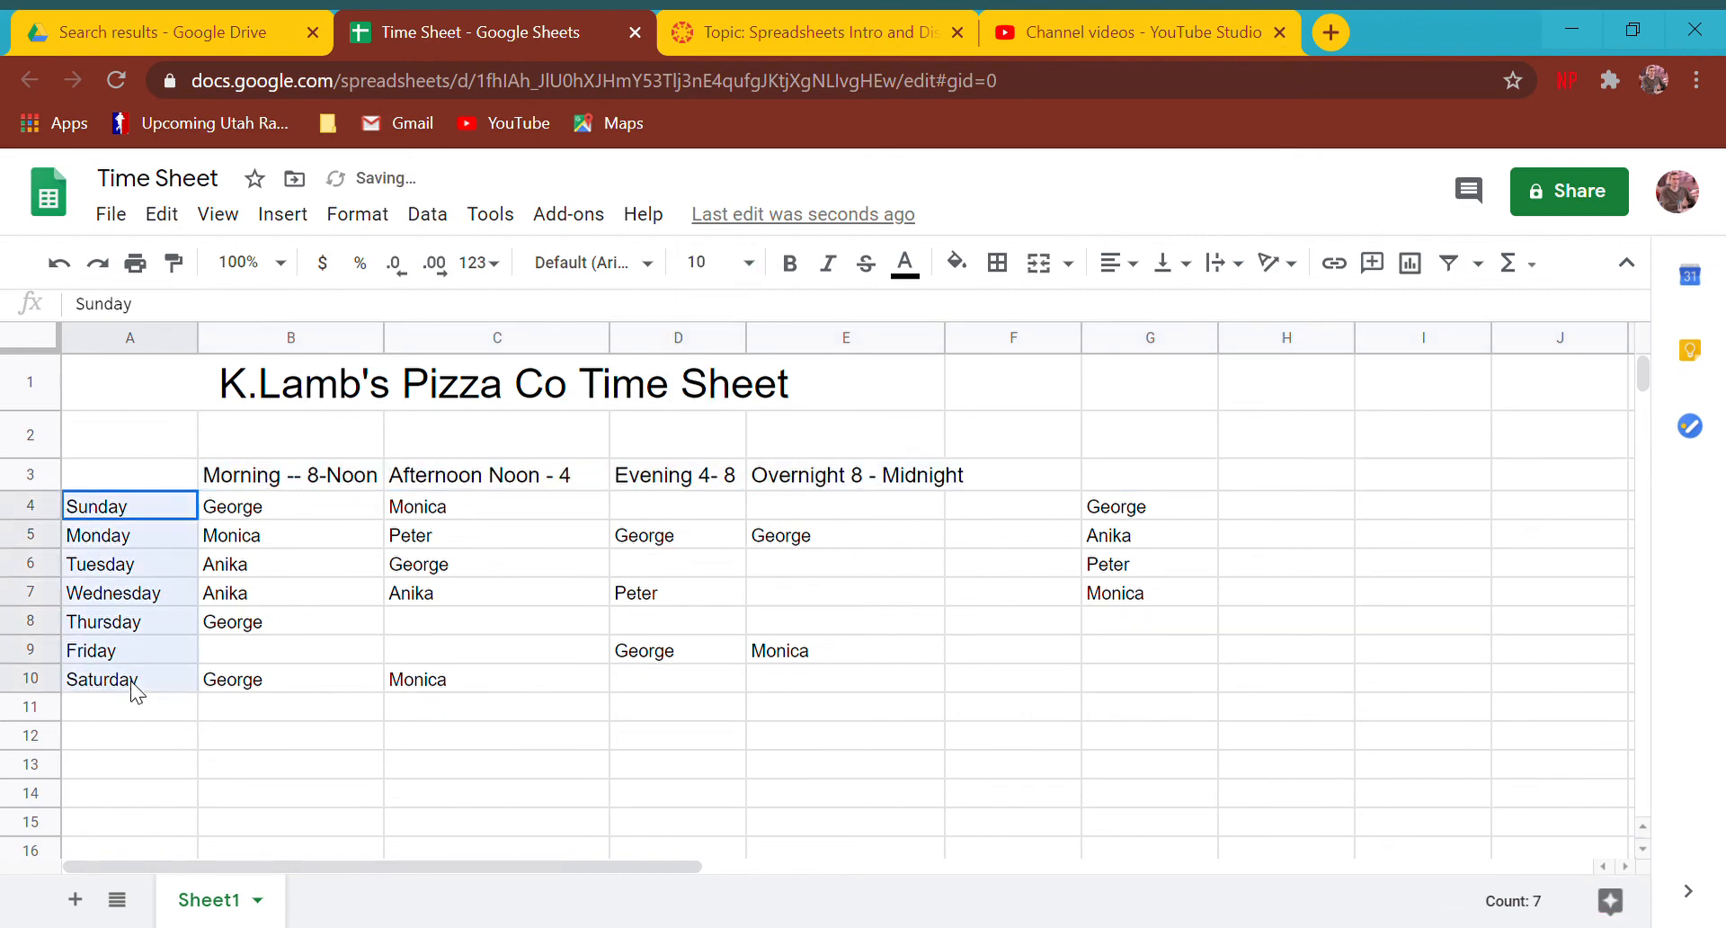
{"action": "left_click", "coordinate": [747, 262]}
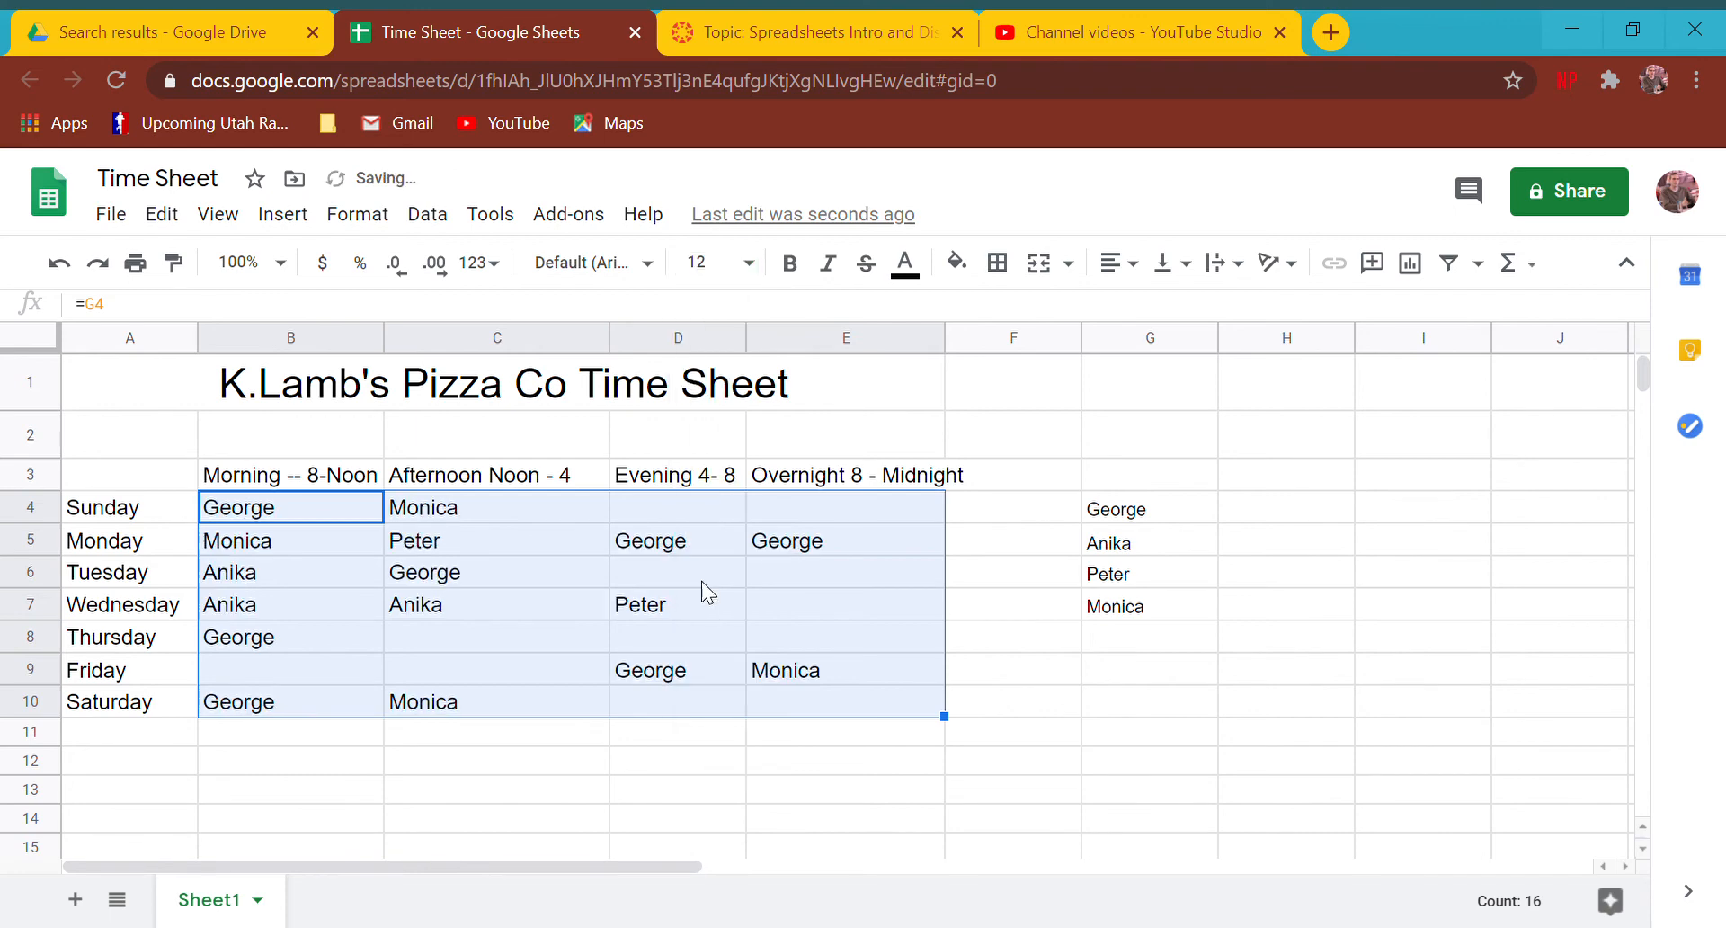
{"action": "mouse_move", "coordinate": [180, 384]}
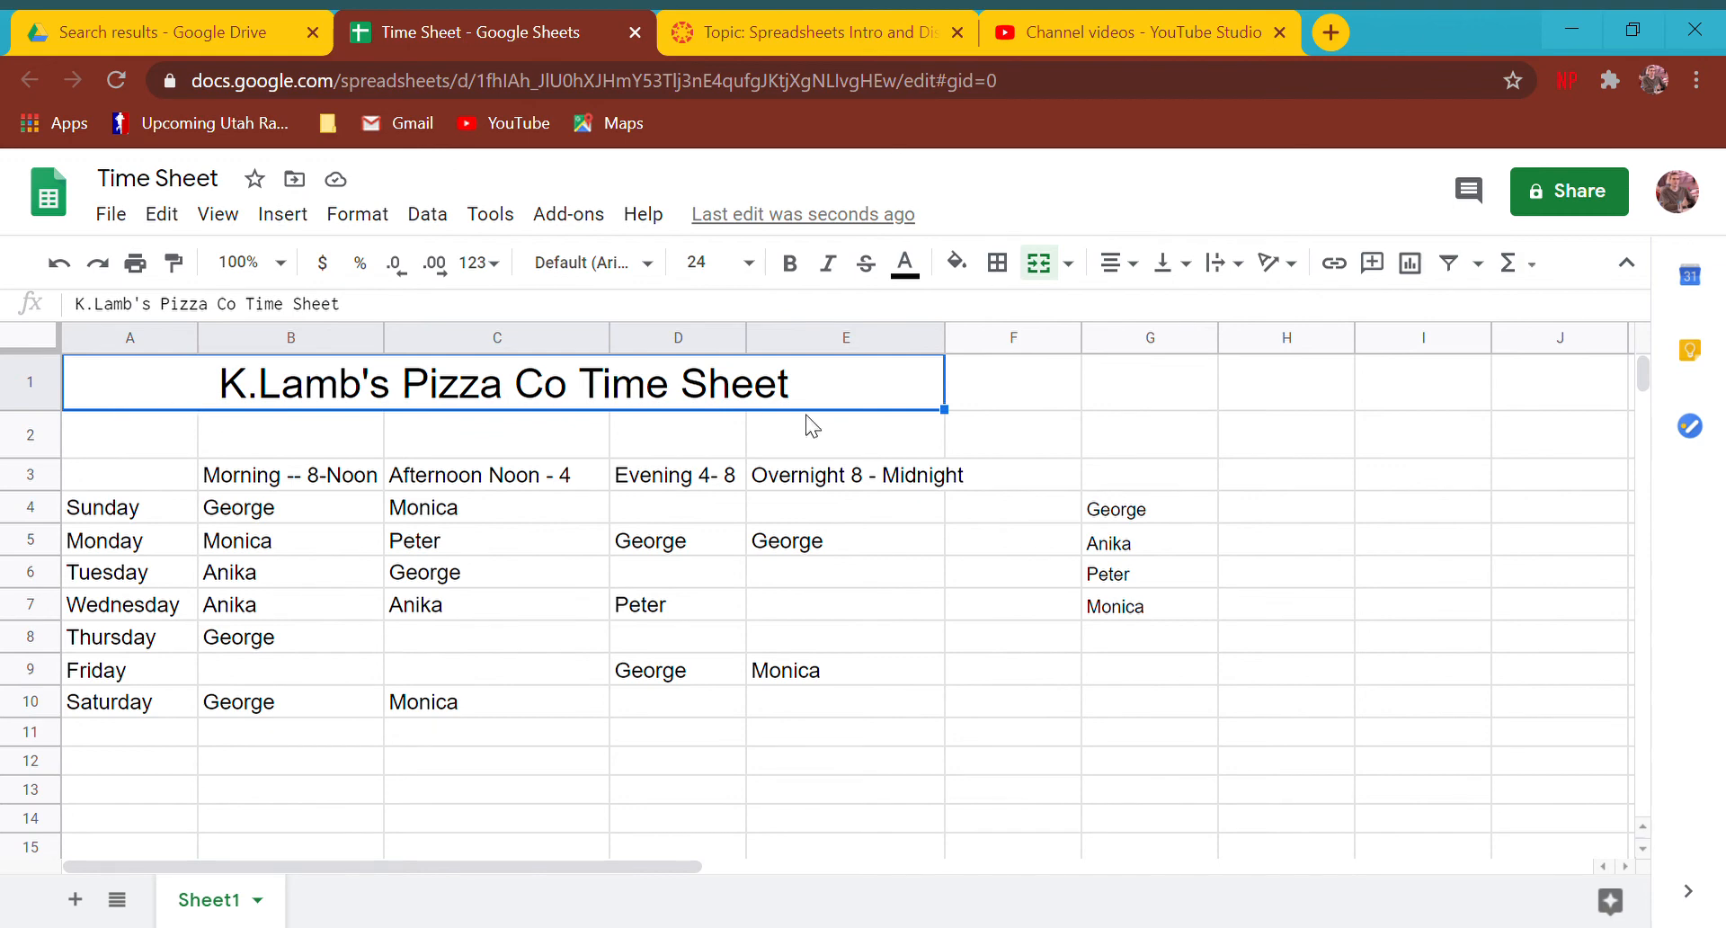
{"action": "mouse_move", "coordinate": [1014, 408]}
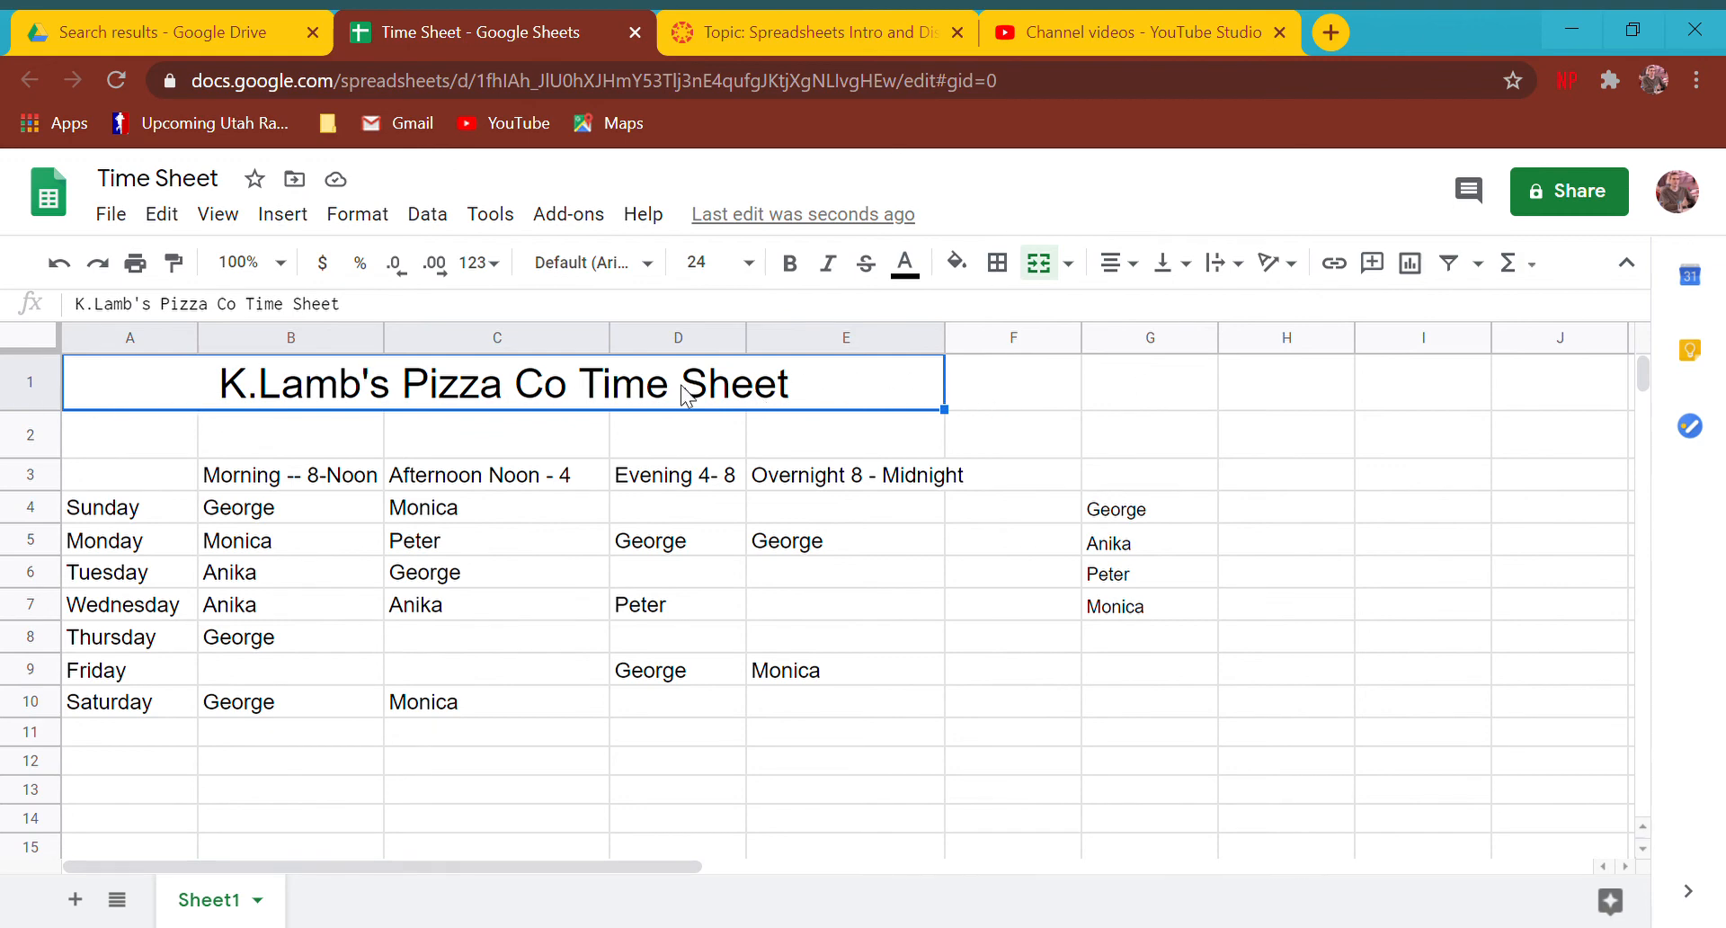
{"action": "mouse_move", "coordinate": [1170, 263]}
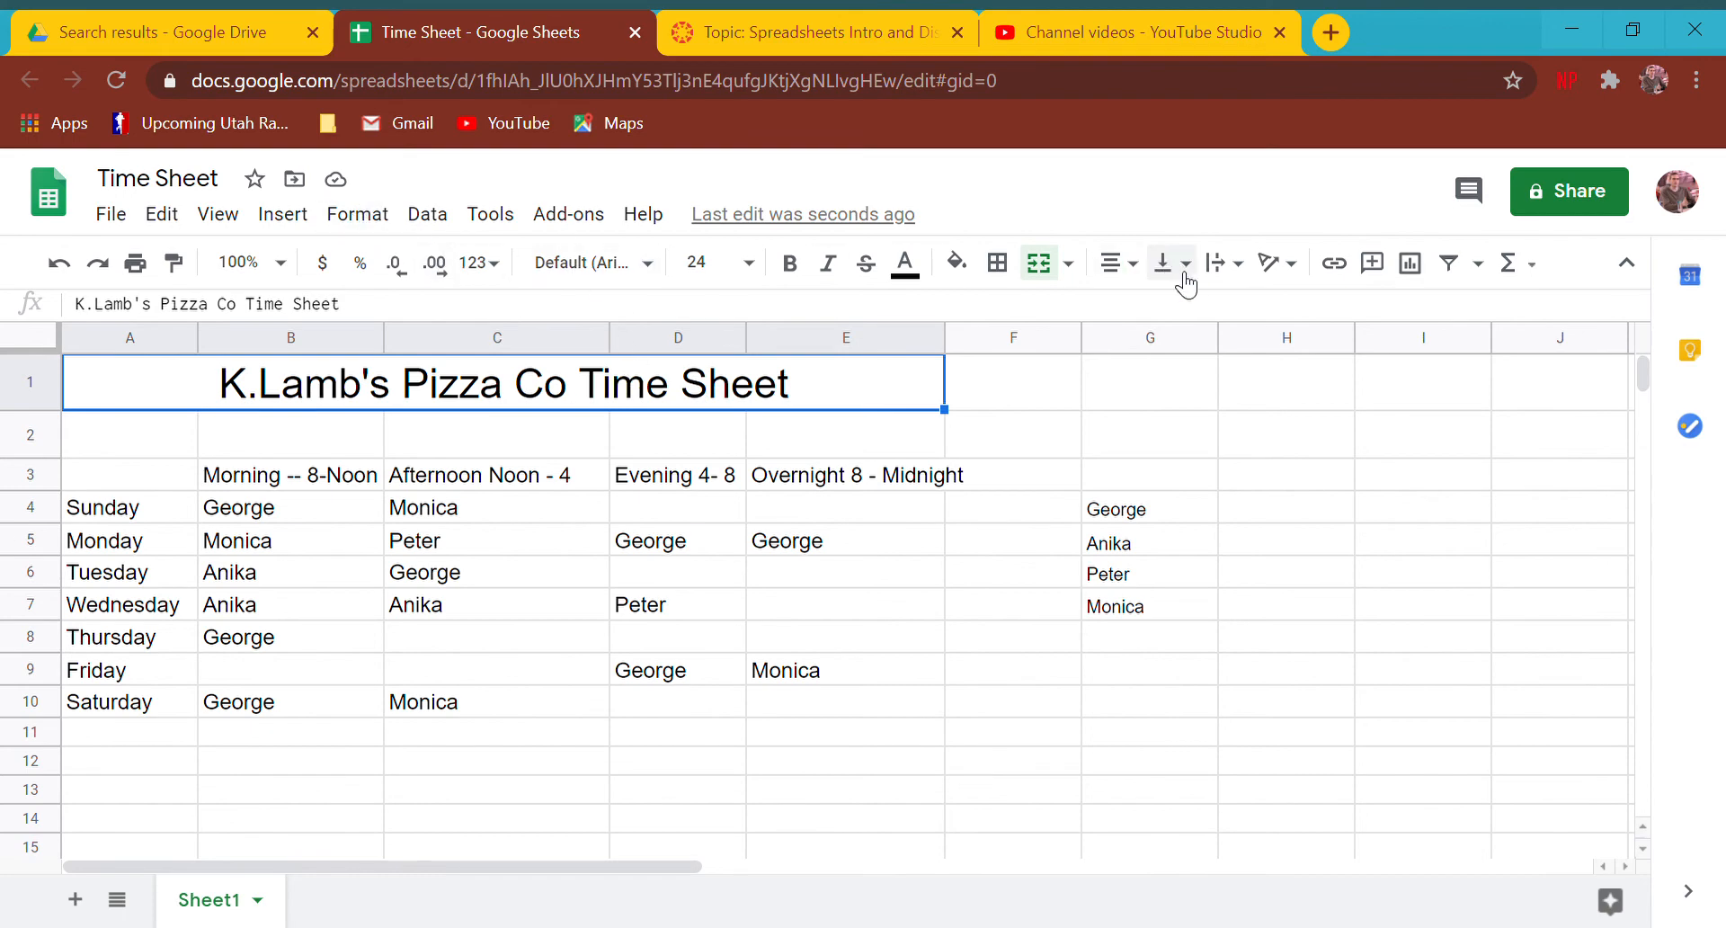
- Apply an orange fill color to the merged title row
{"action": "left_click", "coordinate": [953, 263]}
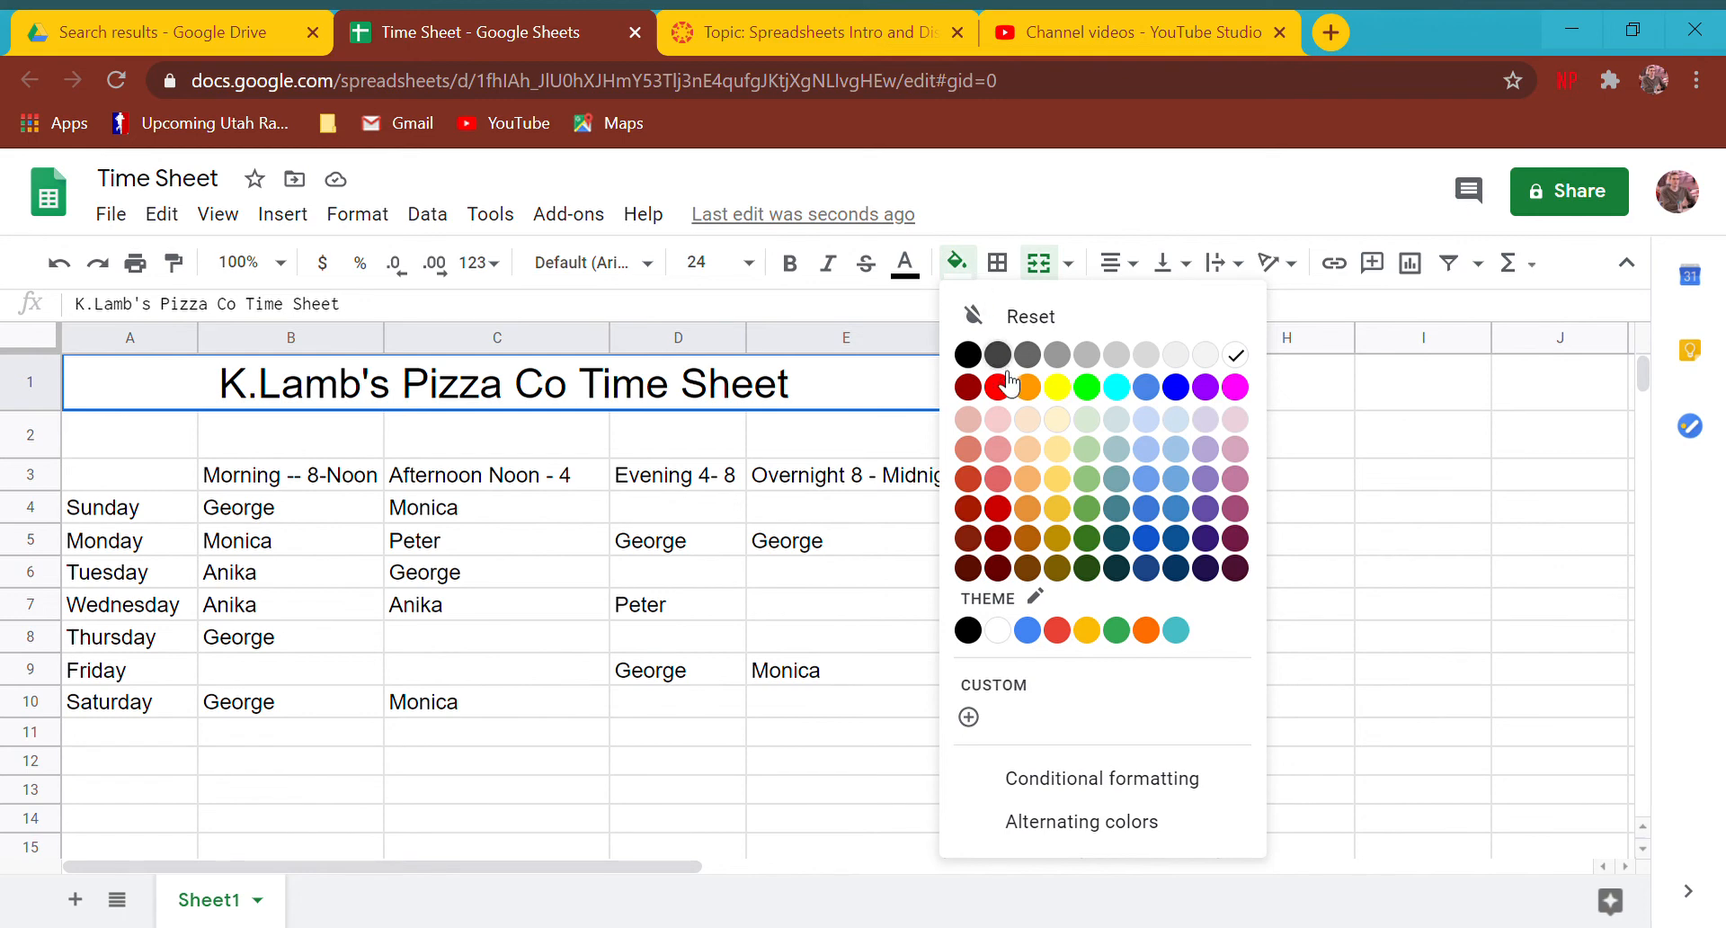
{"action": "left_click", "coordinate": [1025, 384]}
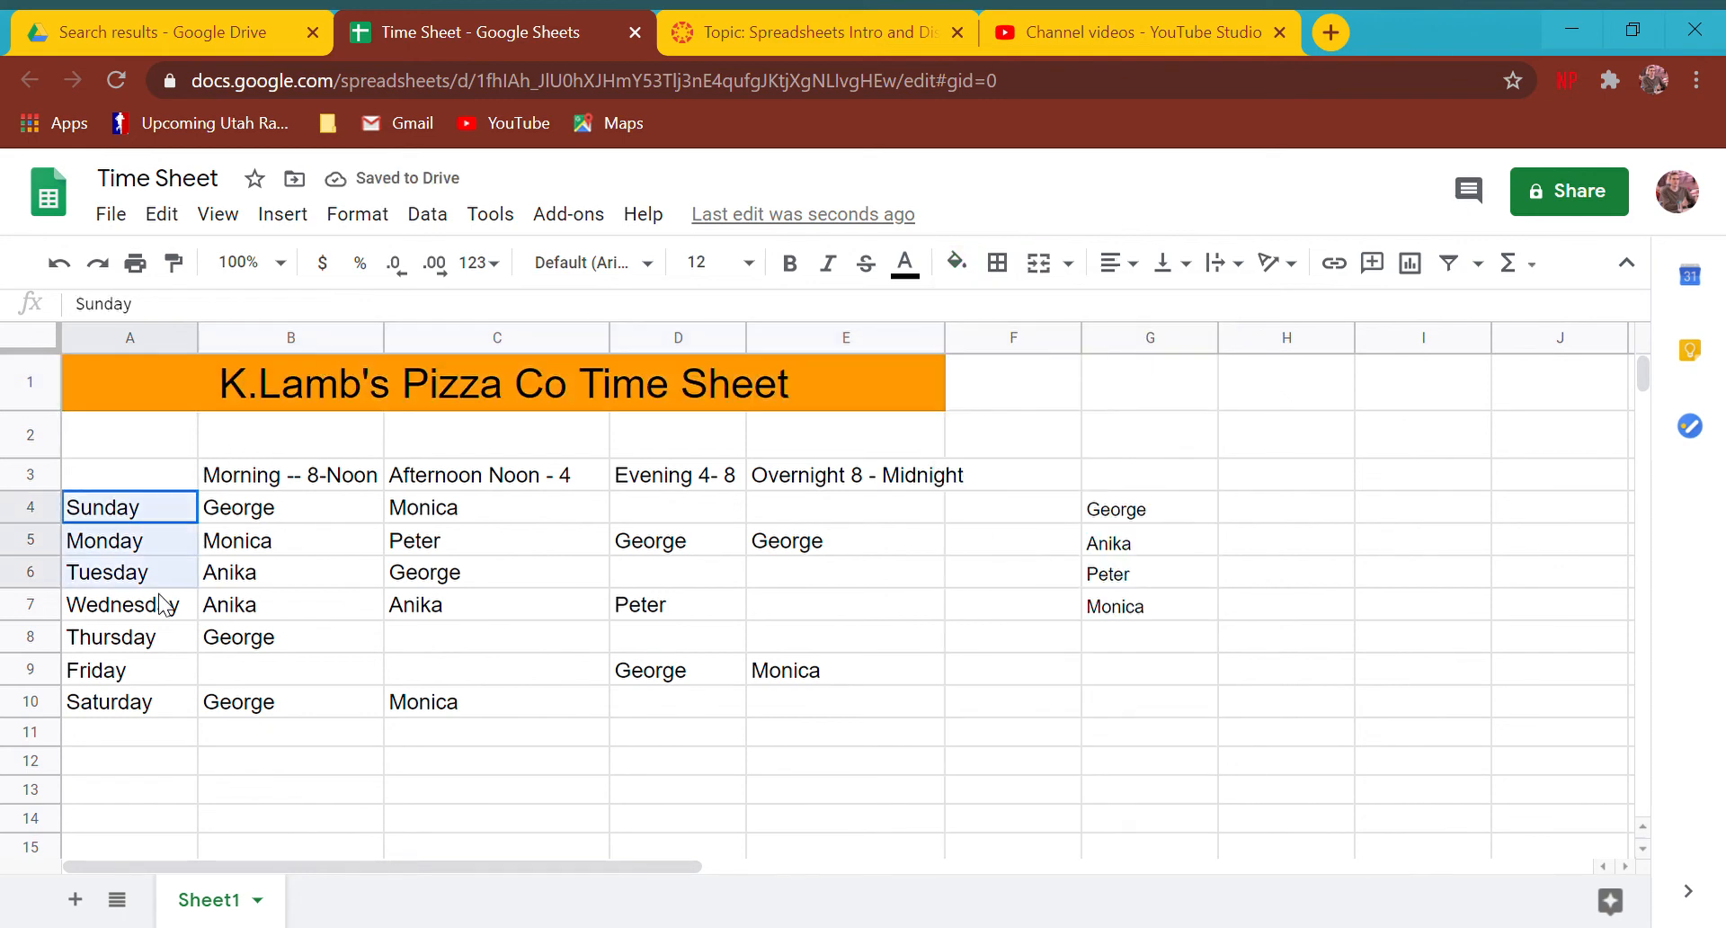
- Give the day names A4:A10 a pale yellow fill, then begin shading the shift headers
{"action": "left_click_drag", "start_coordinate": [129, 507], "coordinate": [128, 702]}
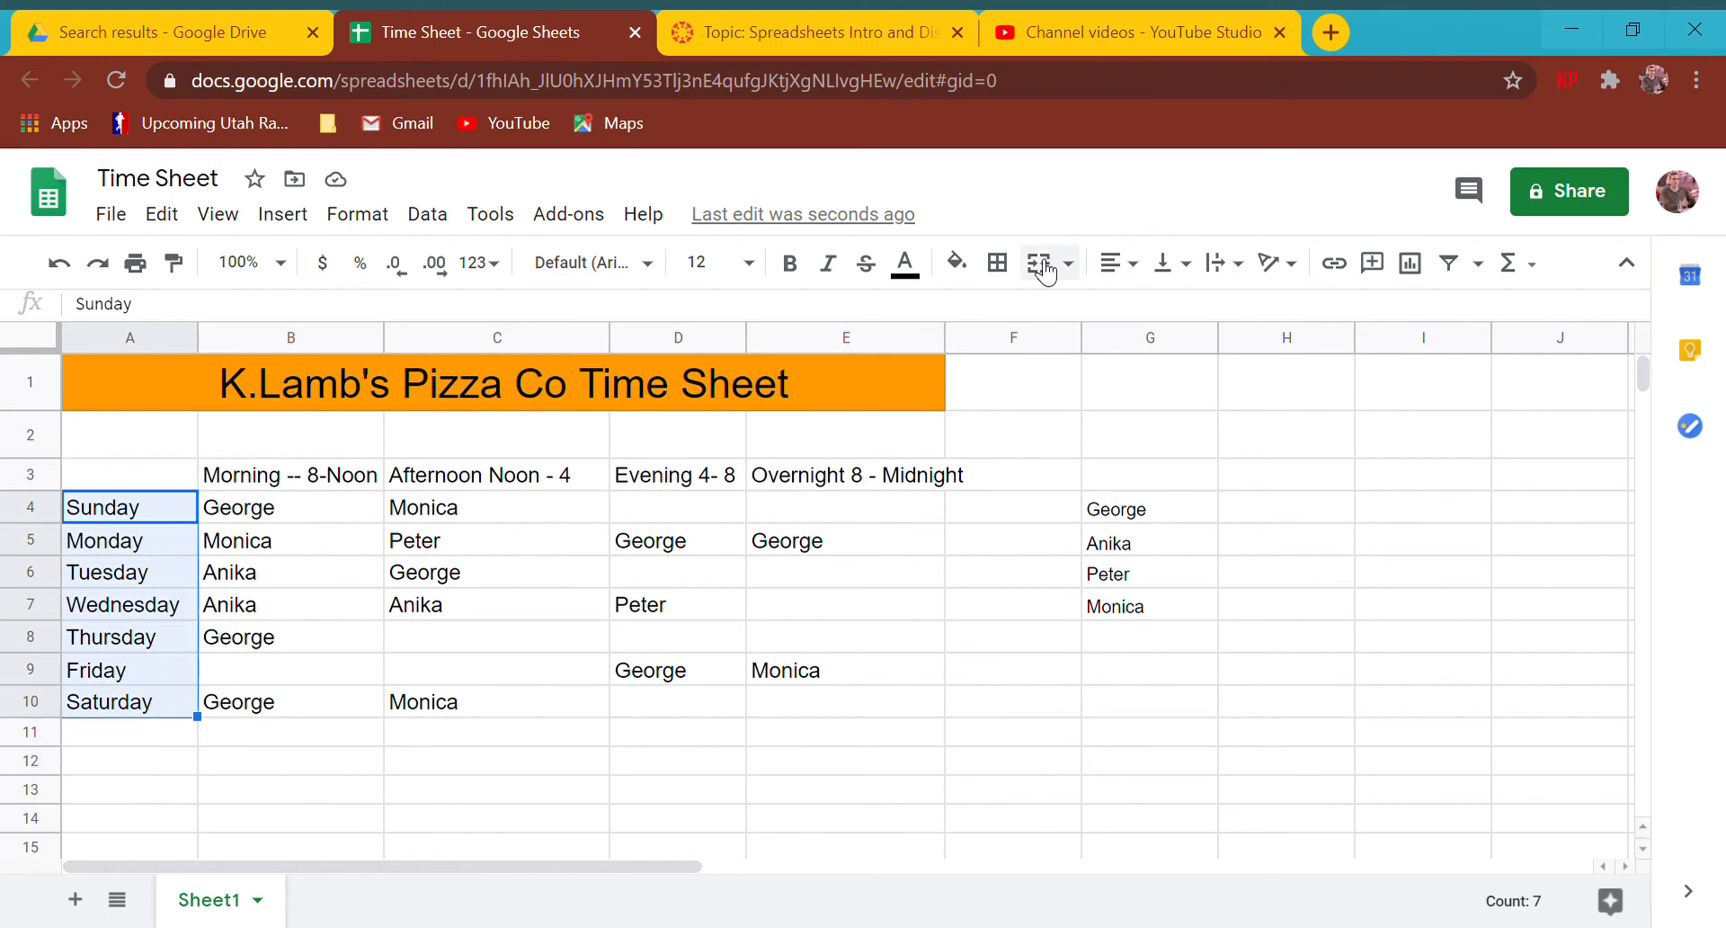
{"action": "left_click", "coordinate": [953, 261]}
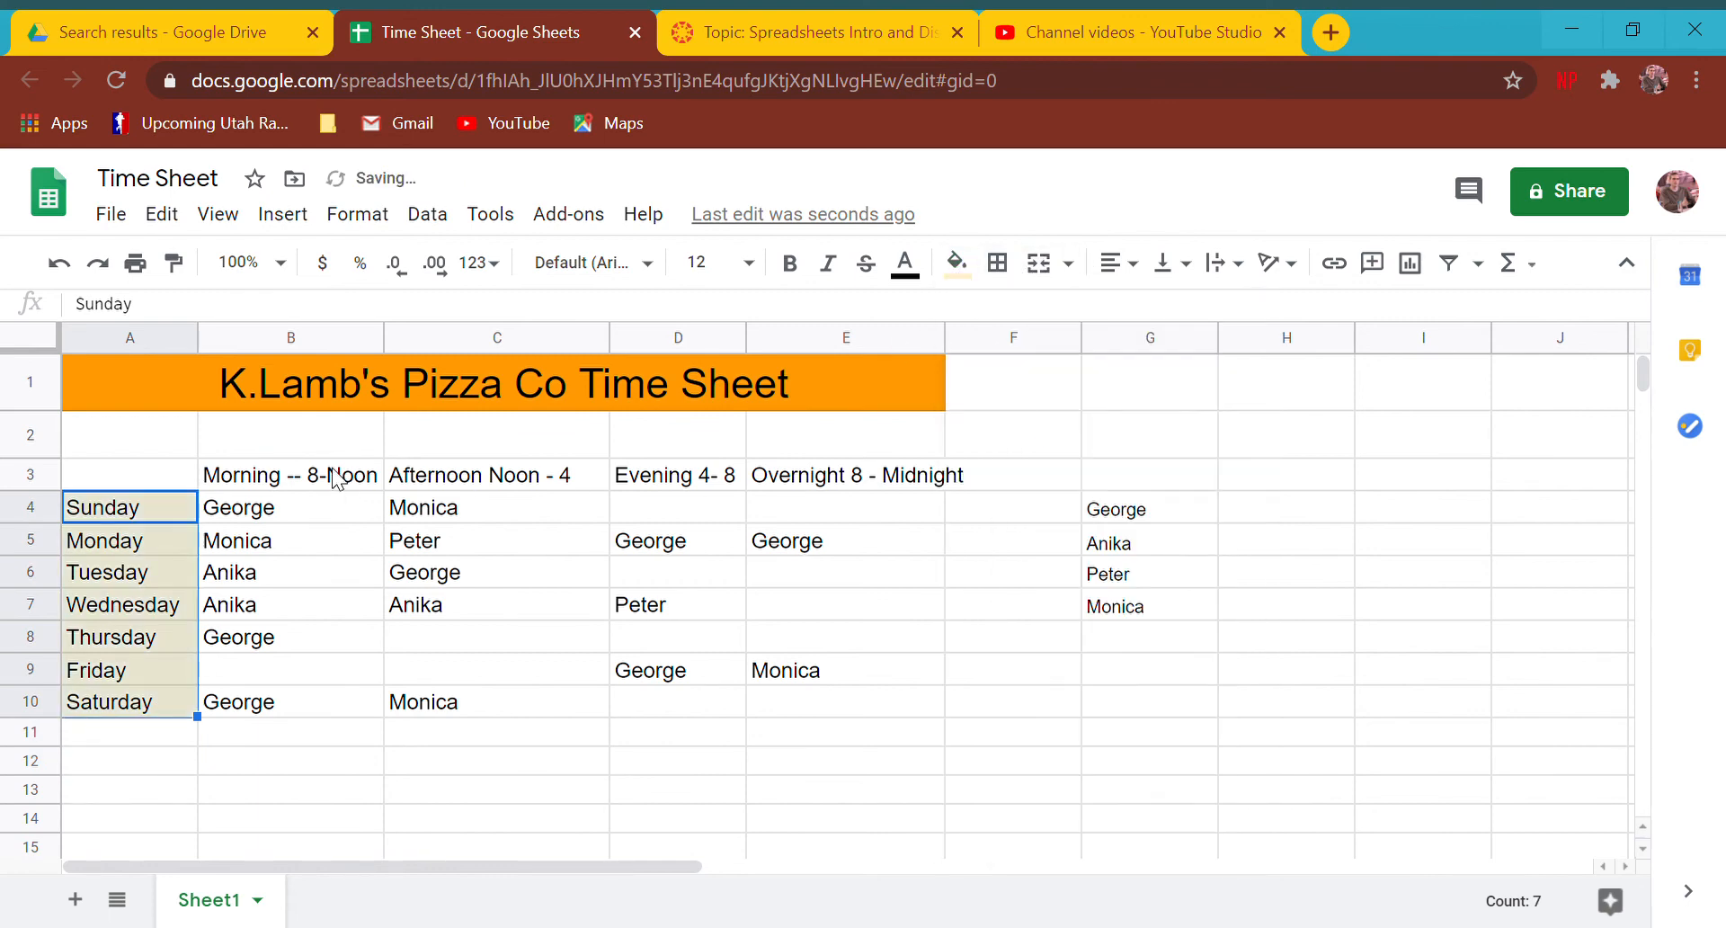
{"action": "left_click", "coordinate": [955, 263]}
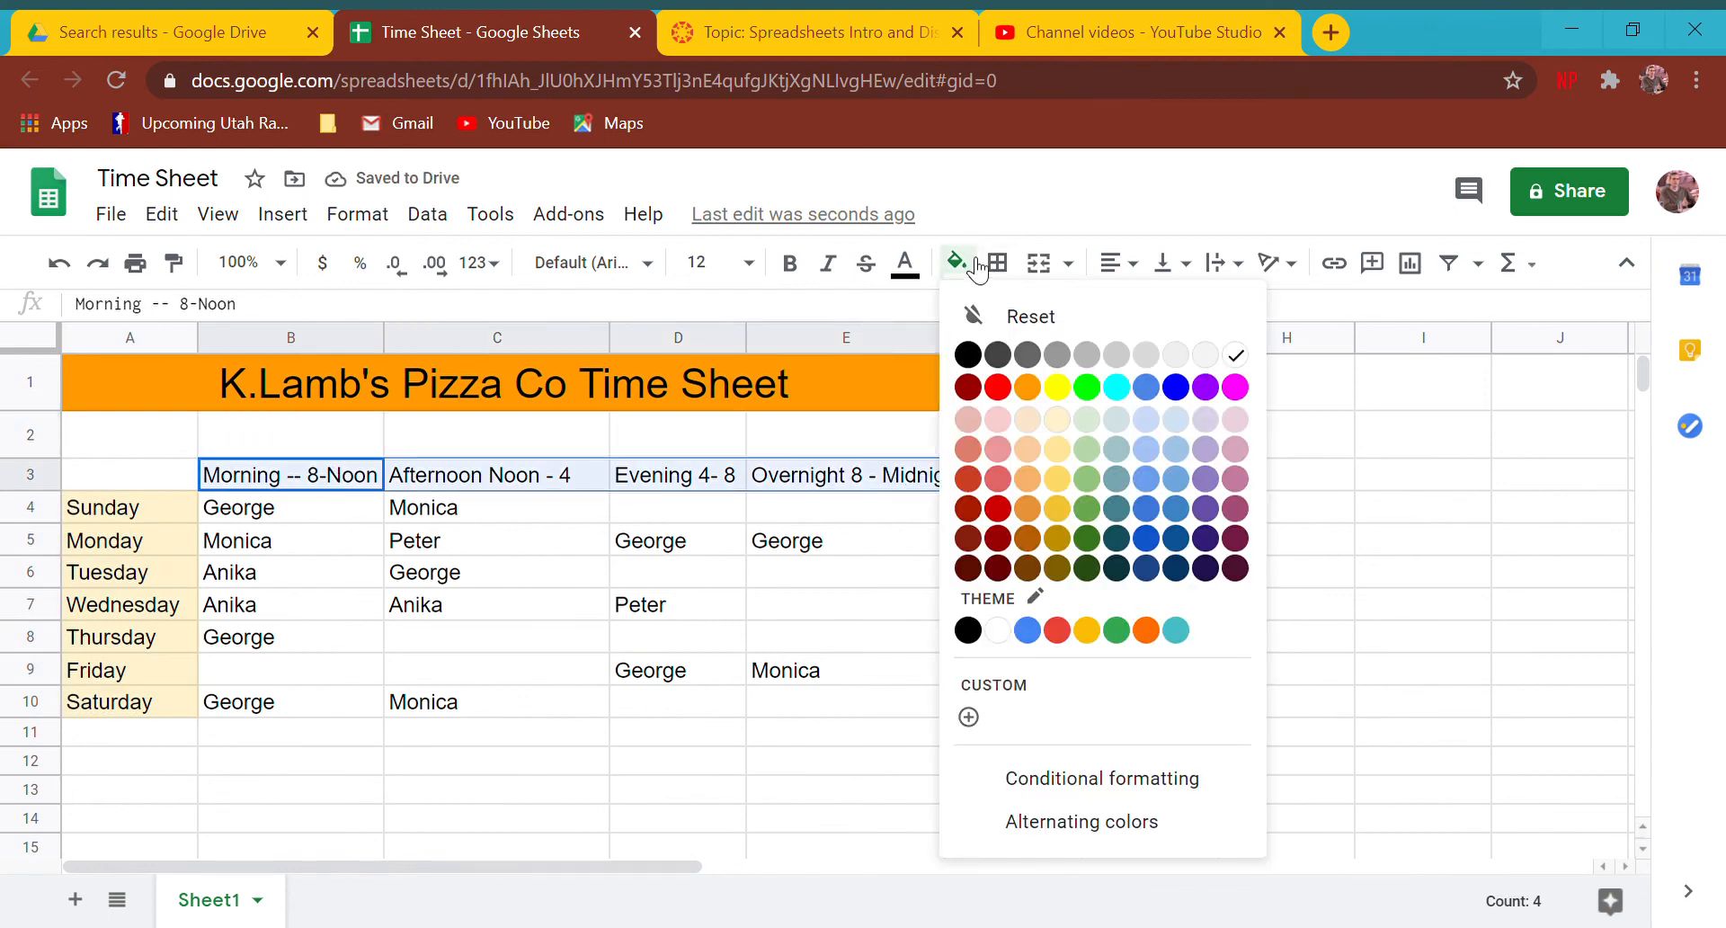
{"action": "mouse_move", "coordinate": [1033, 424]}
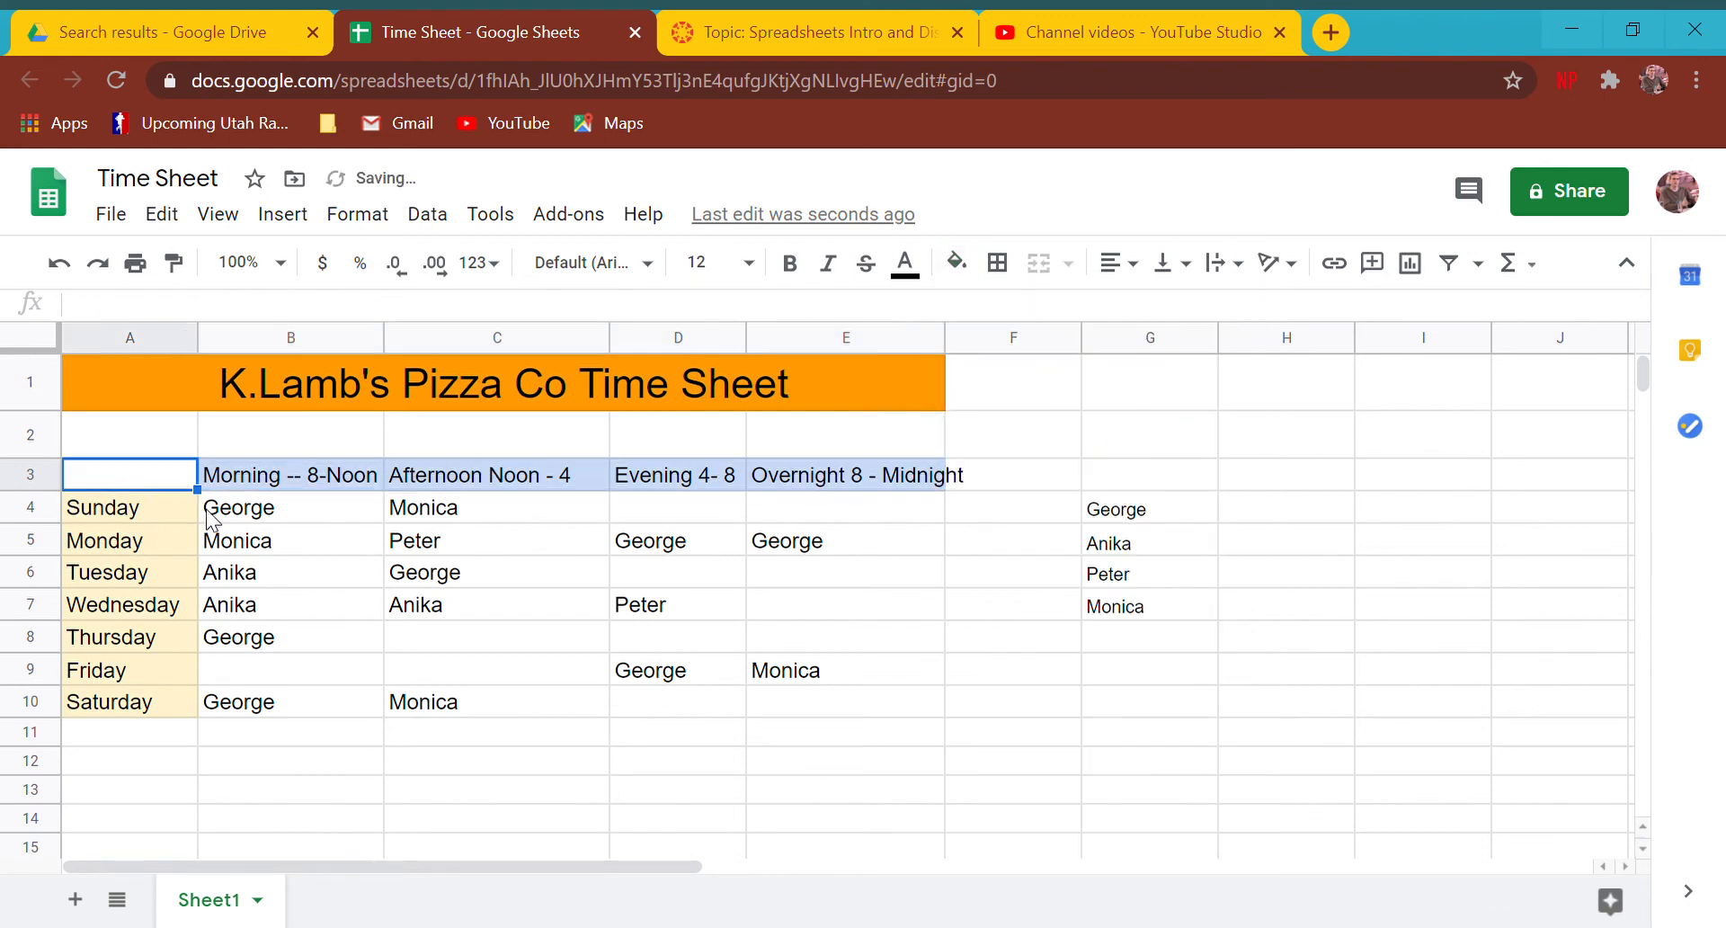
{"action": "mouse_move", "coordinate": [277, 520]}
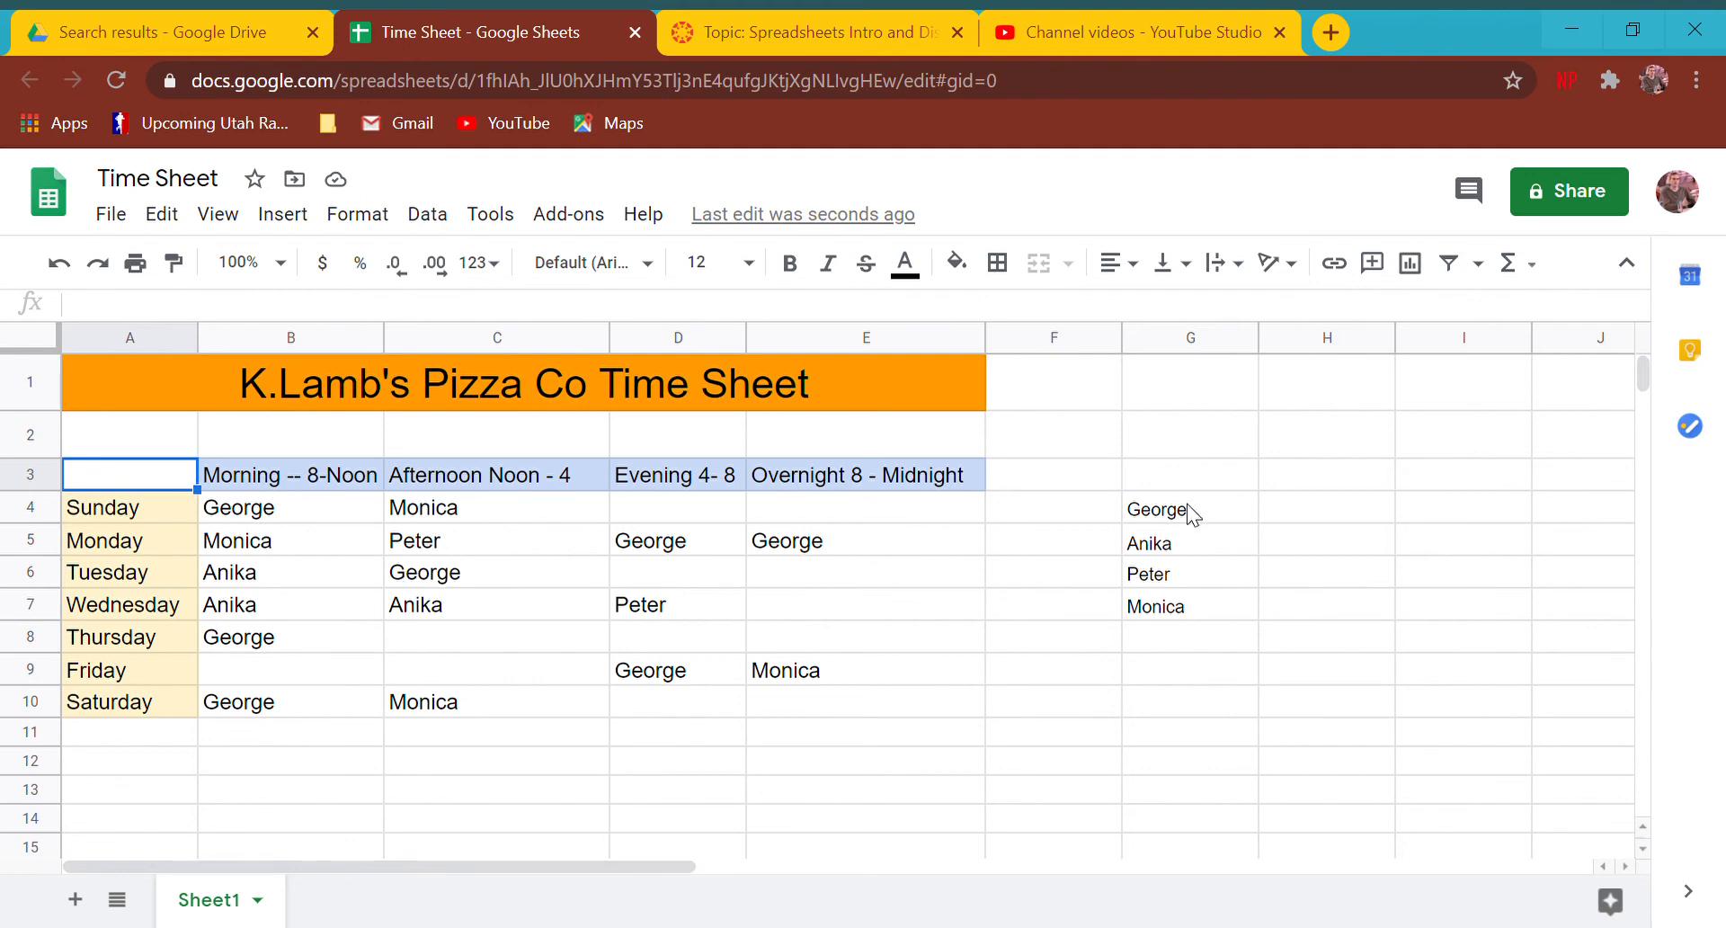
{"action": "mouse_move", "coordinate": [1187, 517]}
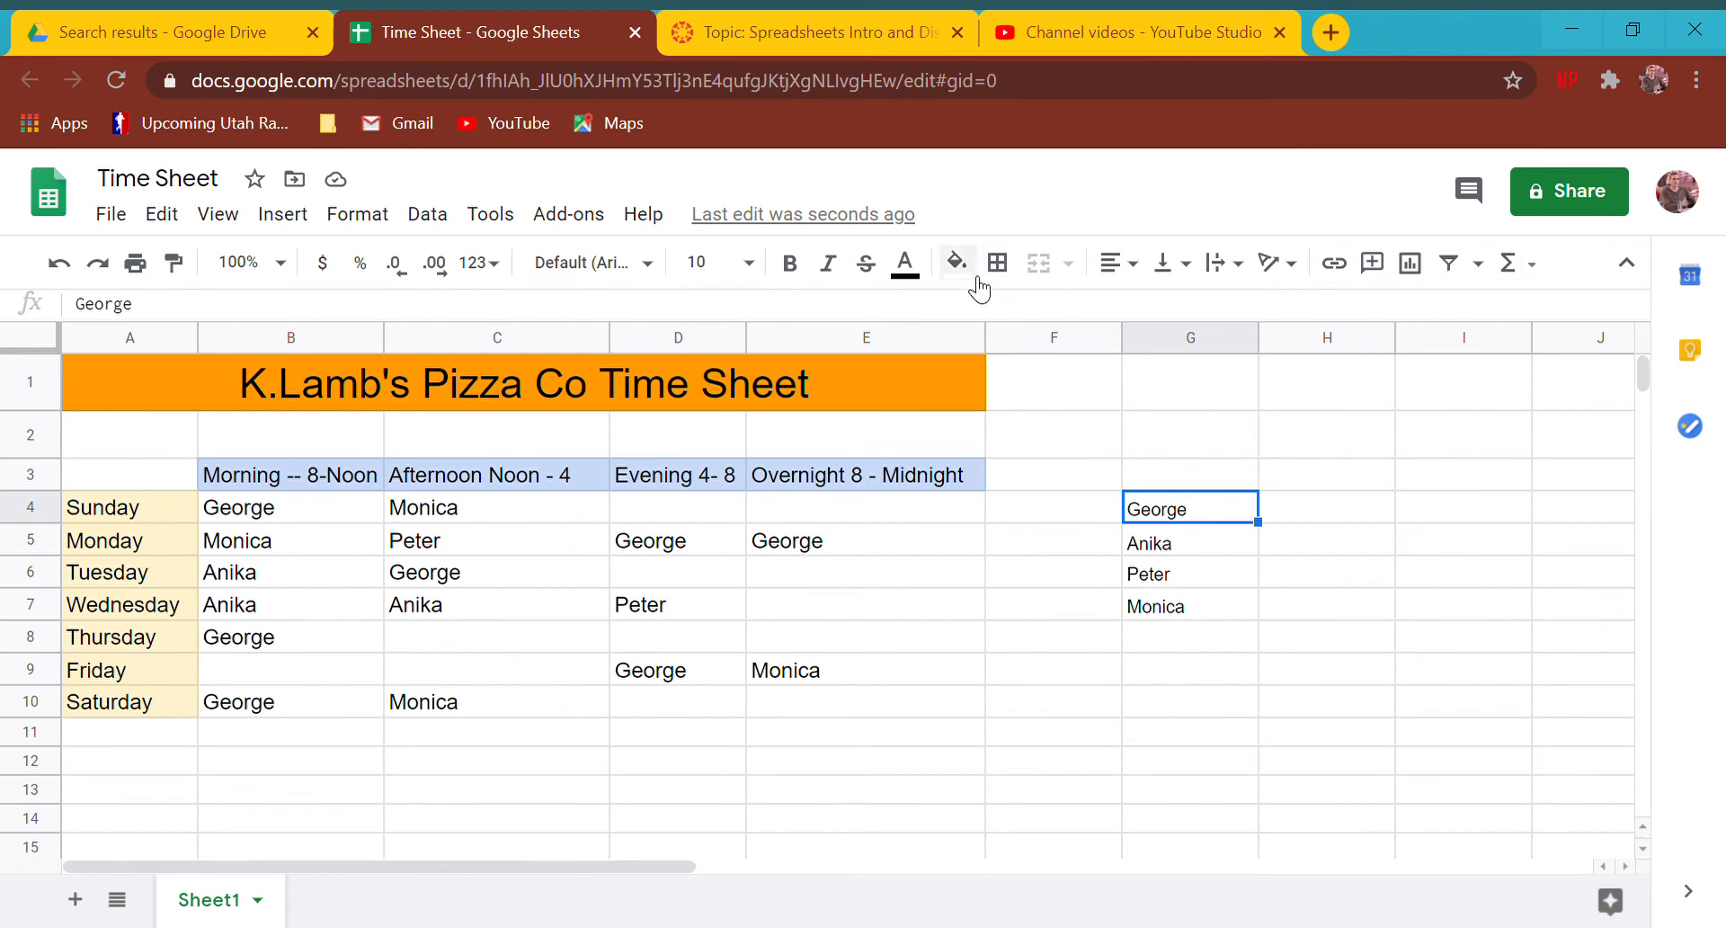
- Fill the legend cells: George blue, Anika pink, Peter pale yellow, Monica red
{"action": "left_click", "coordinate": [953, 261]}
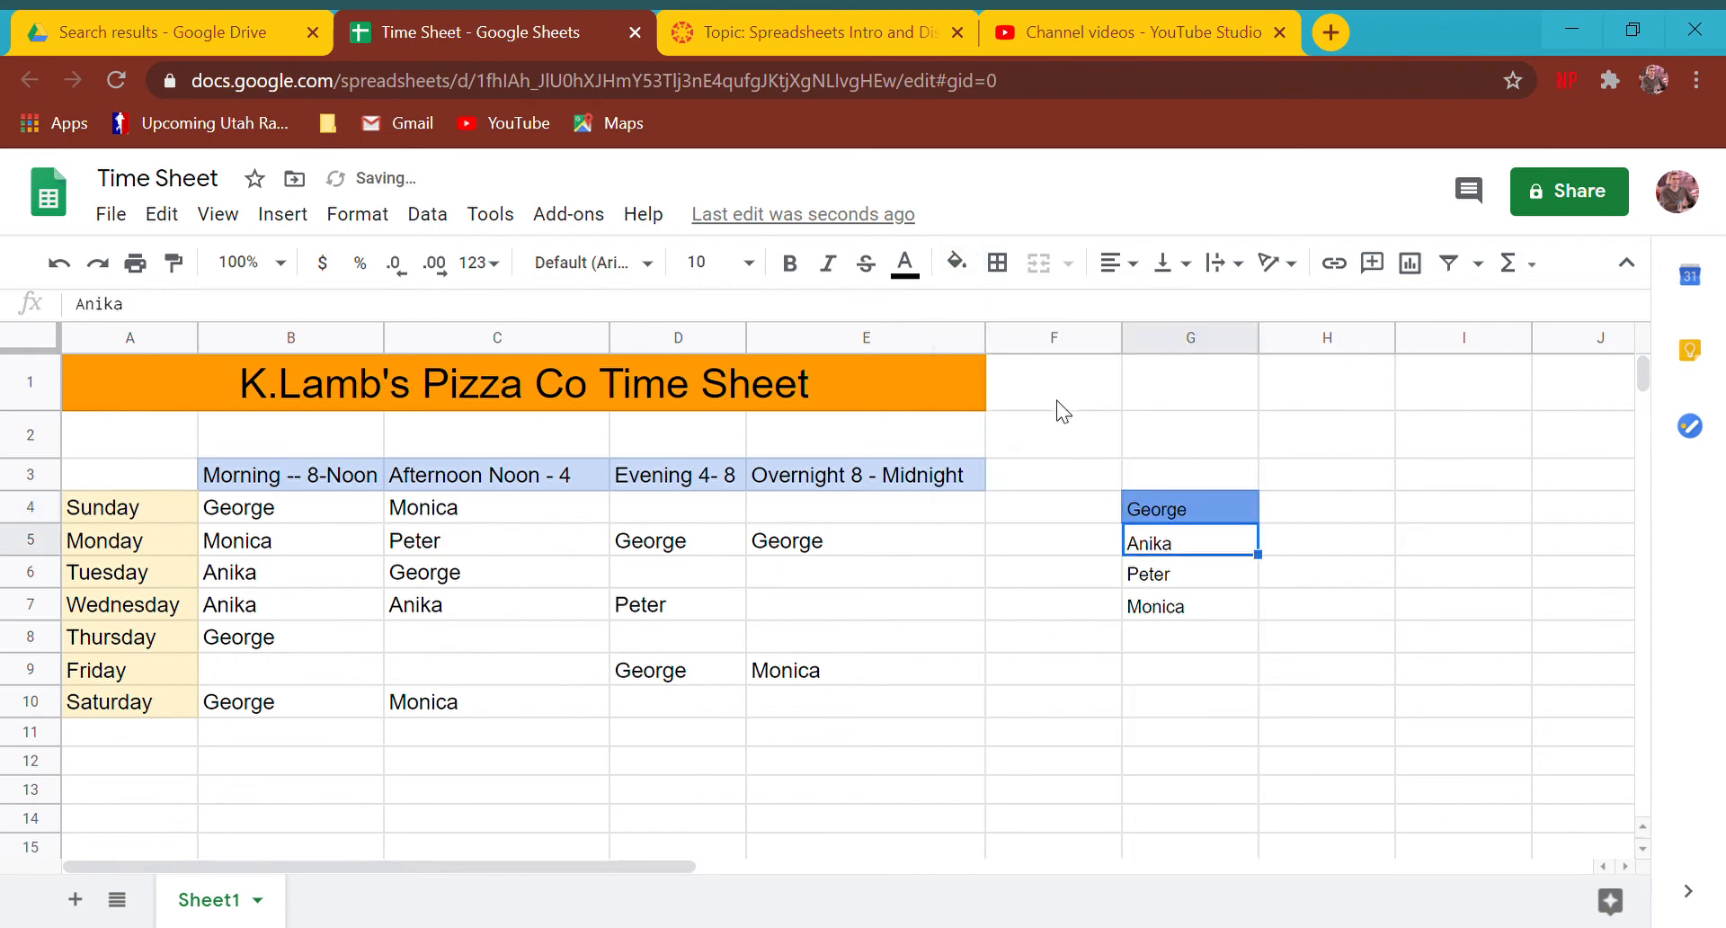
{"action": "left_click", "coordinate": [950, 262]}
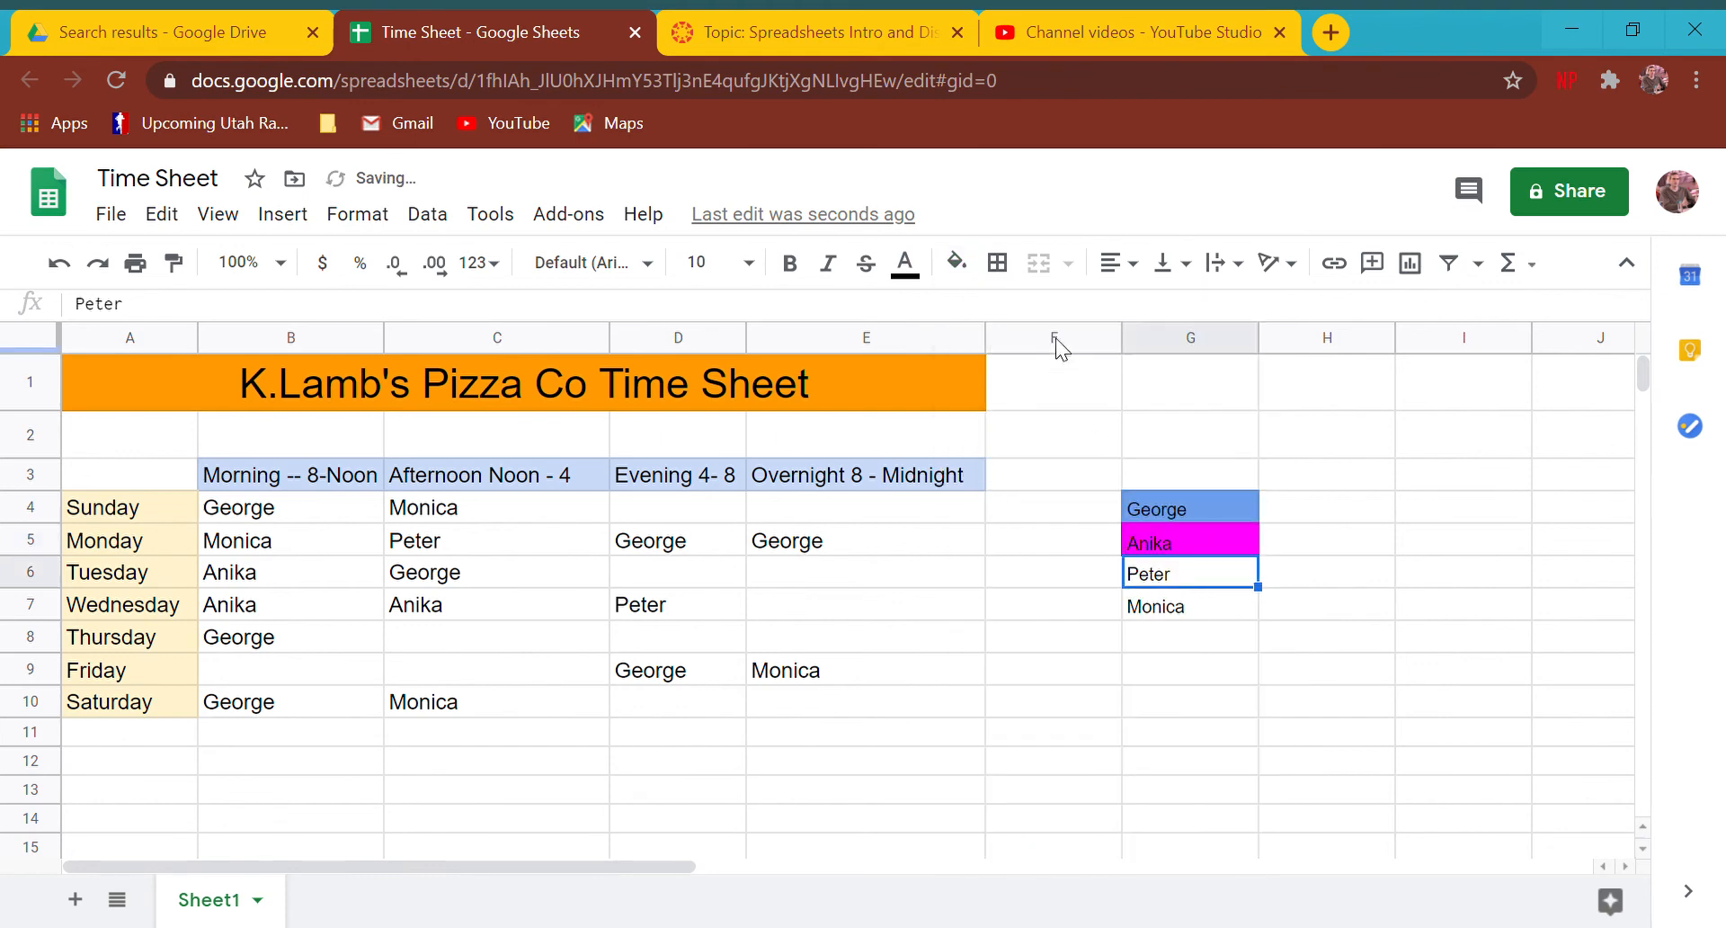
{"action": "left_click", "coordinate": [953, 263]}
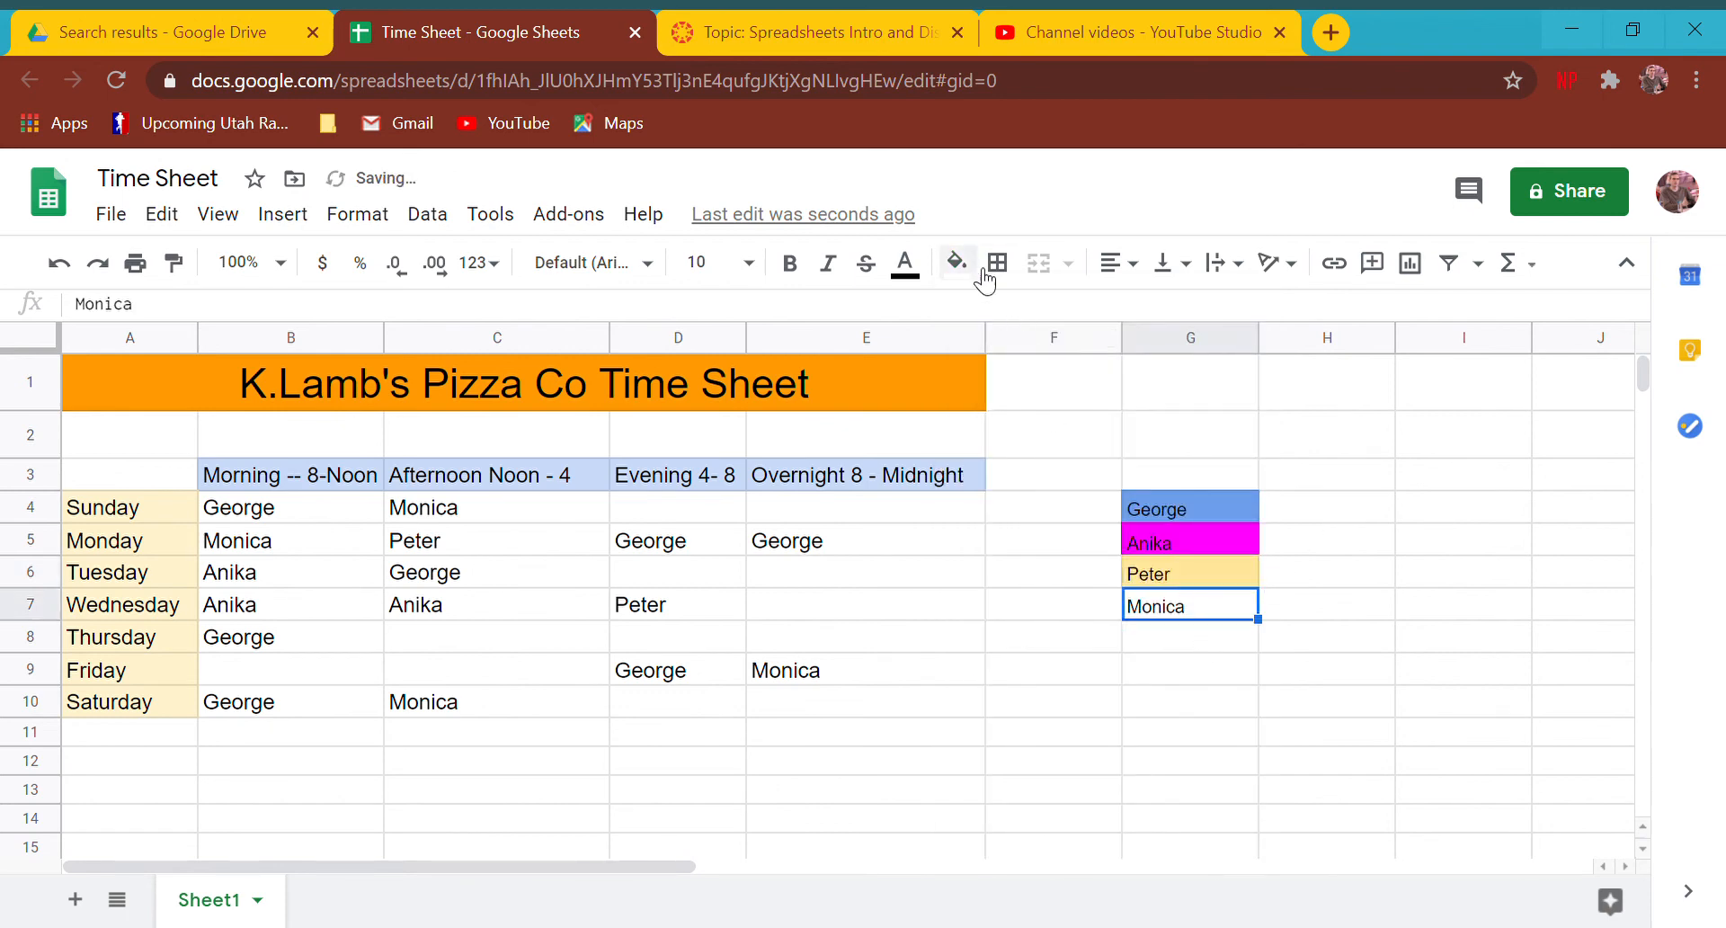
{"action": "left_click", "coordinate": [951, 261]}
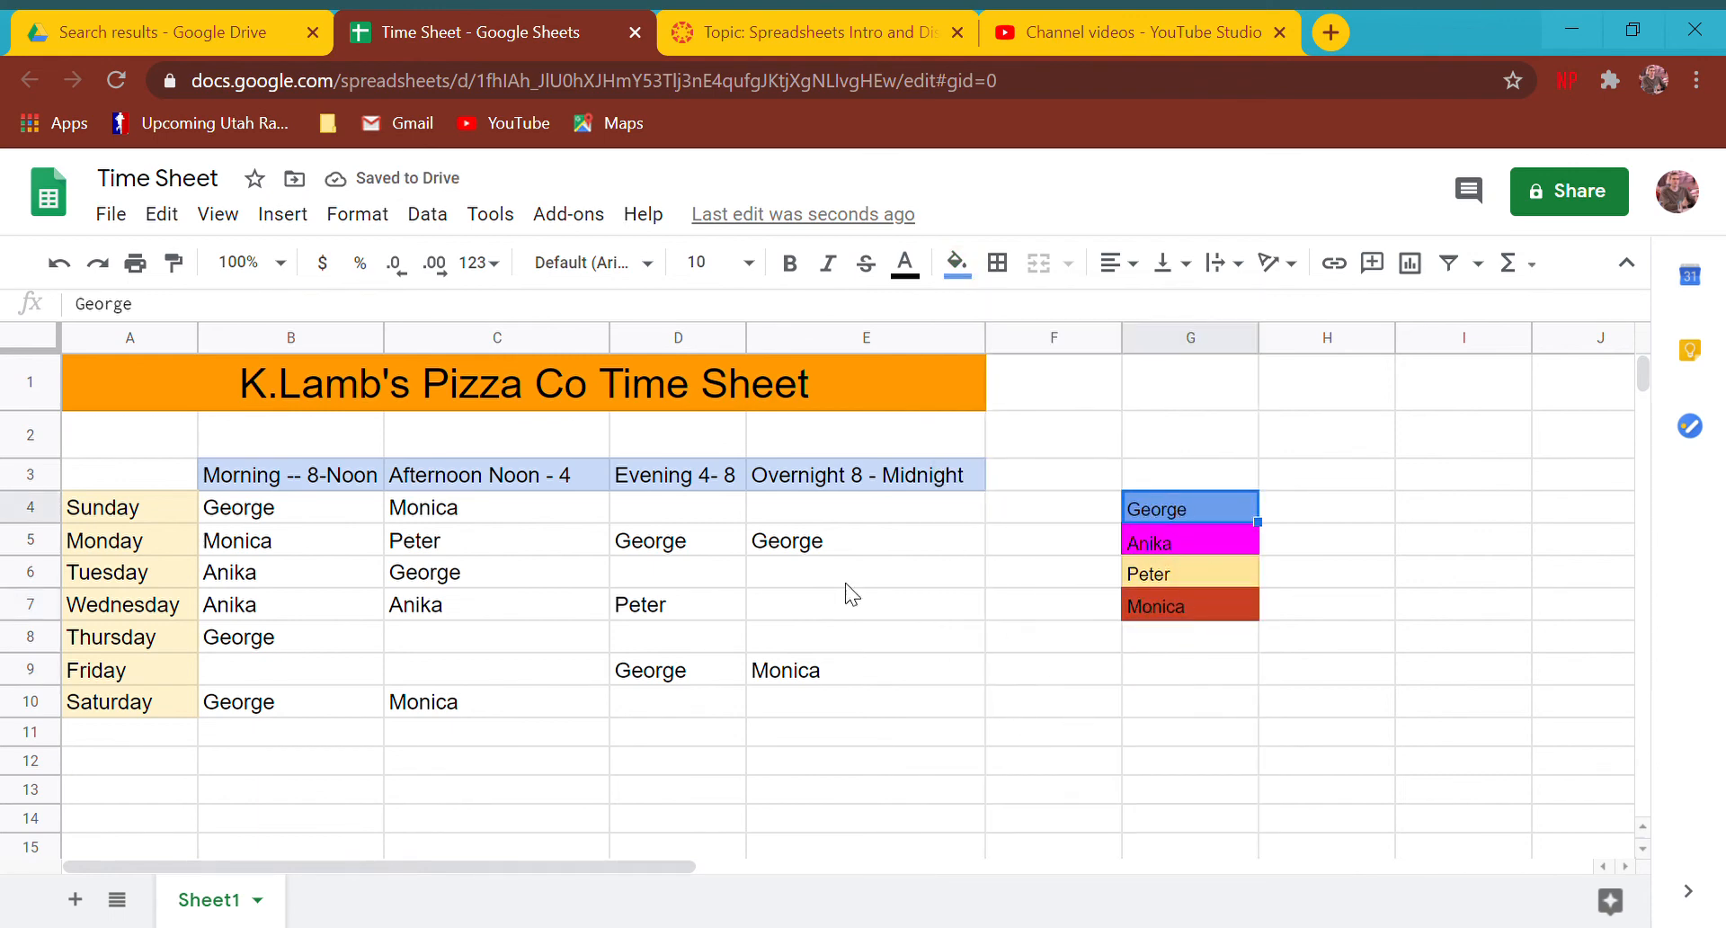
- Finish the B4 entry and paint George's blue legend formatting onto his schedule cells
{"action": "type", "text": "="}
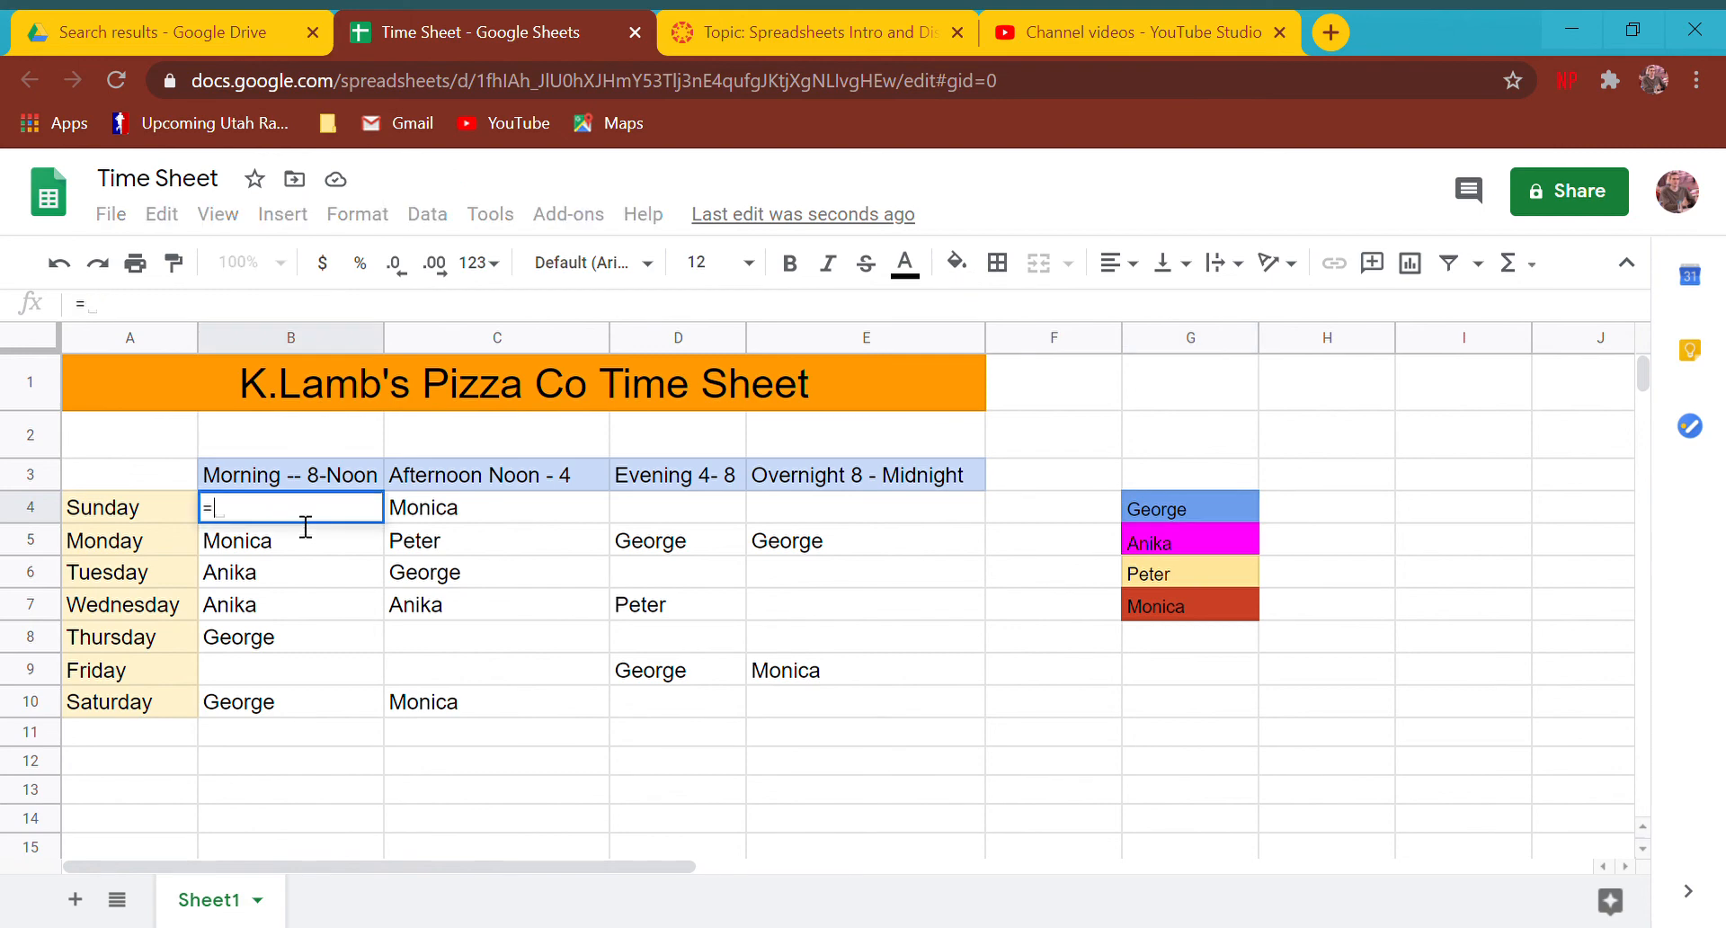
{"action": "key", "text": "Enter"}
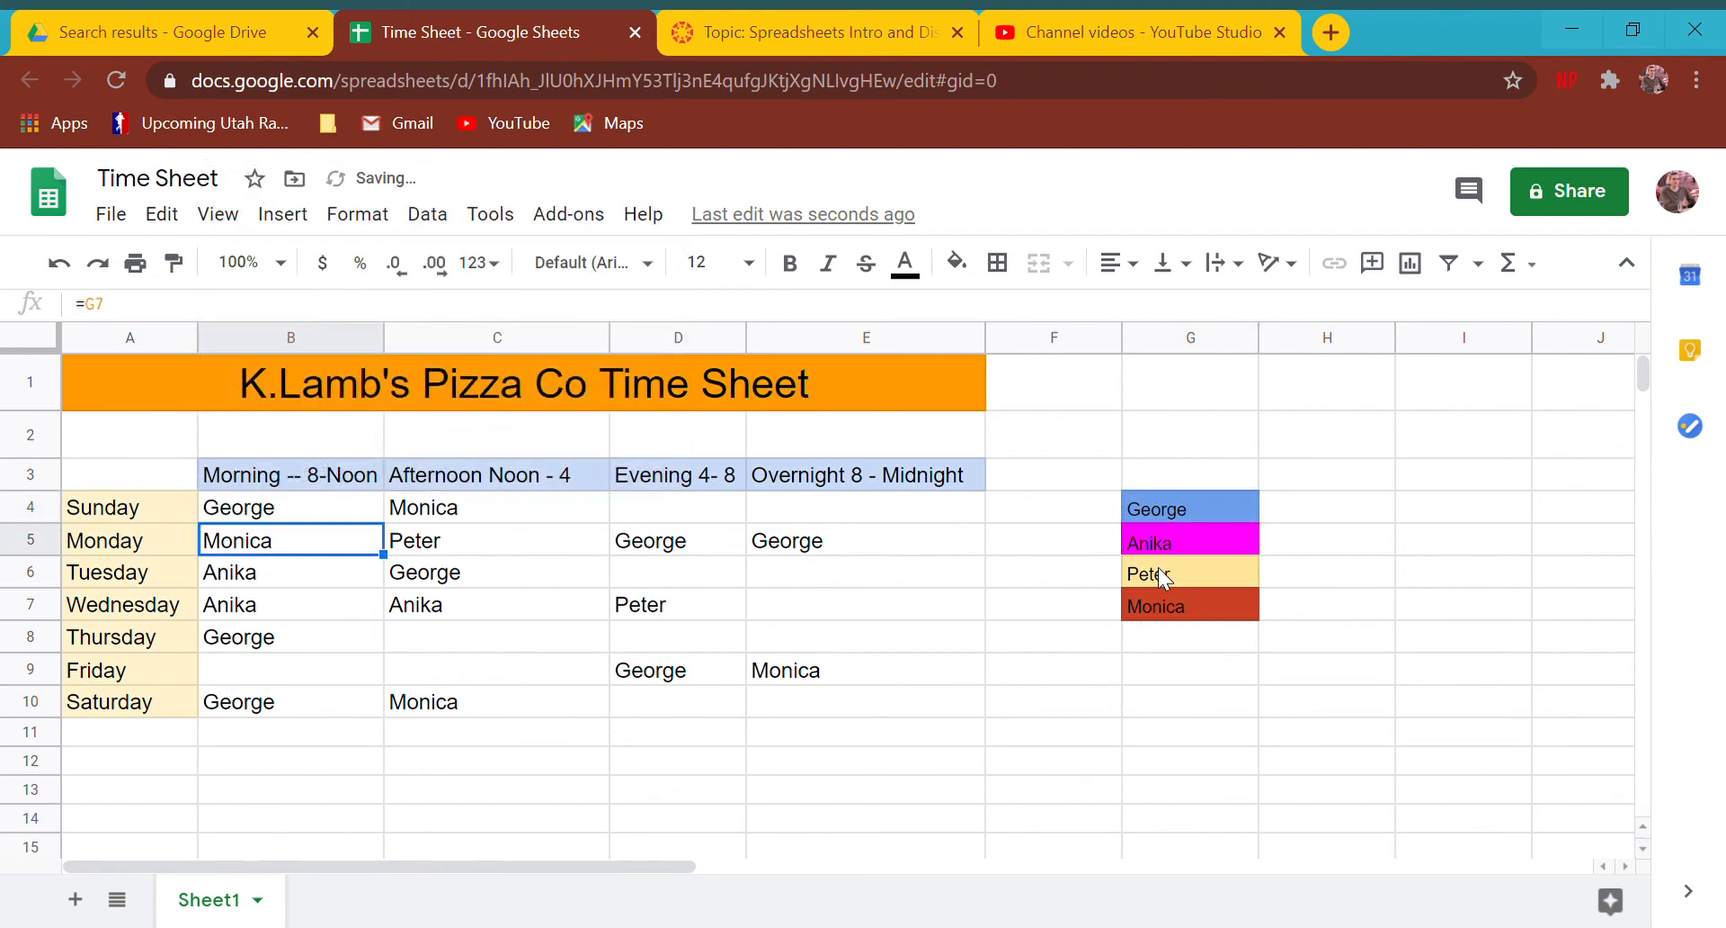
{"action": "mouse_move", "coordinate": [1087, 484]}
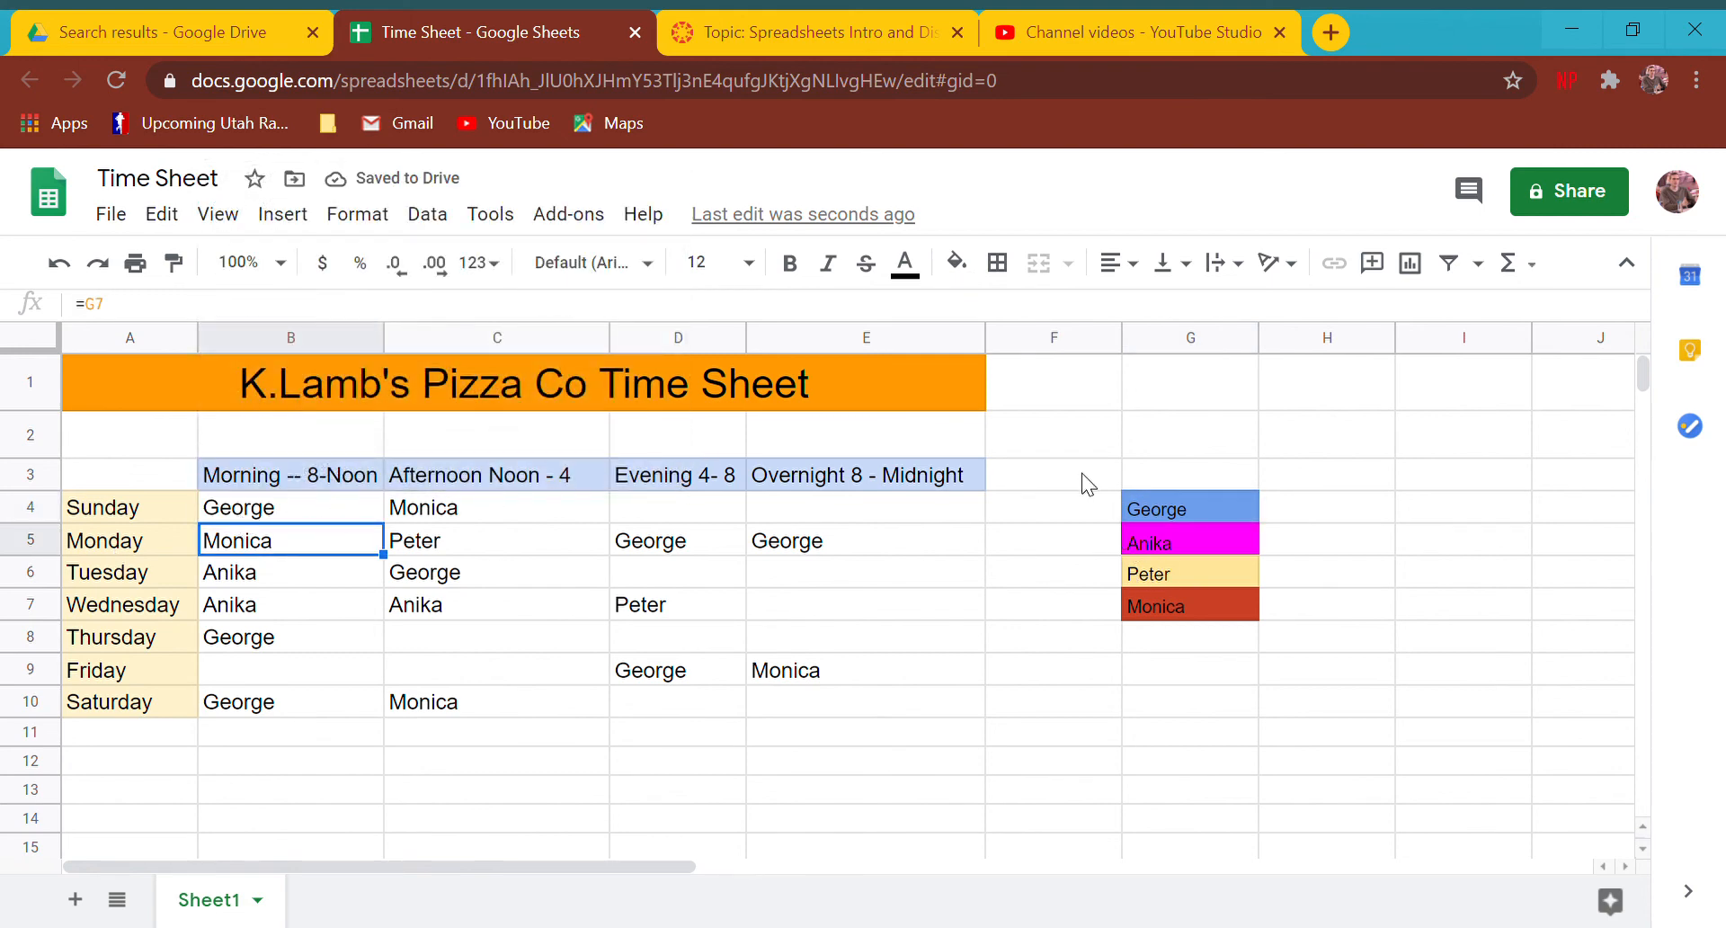
{"action": "left_click", "coordinate": [1188, 507]}
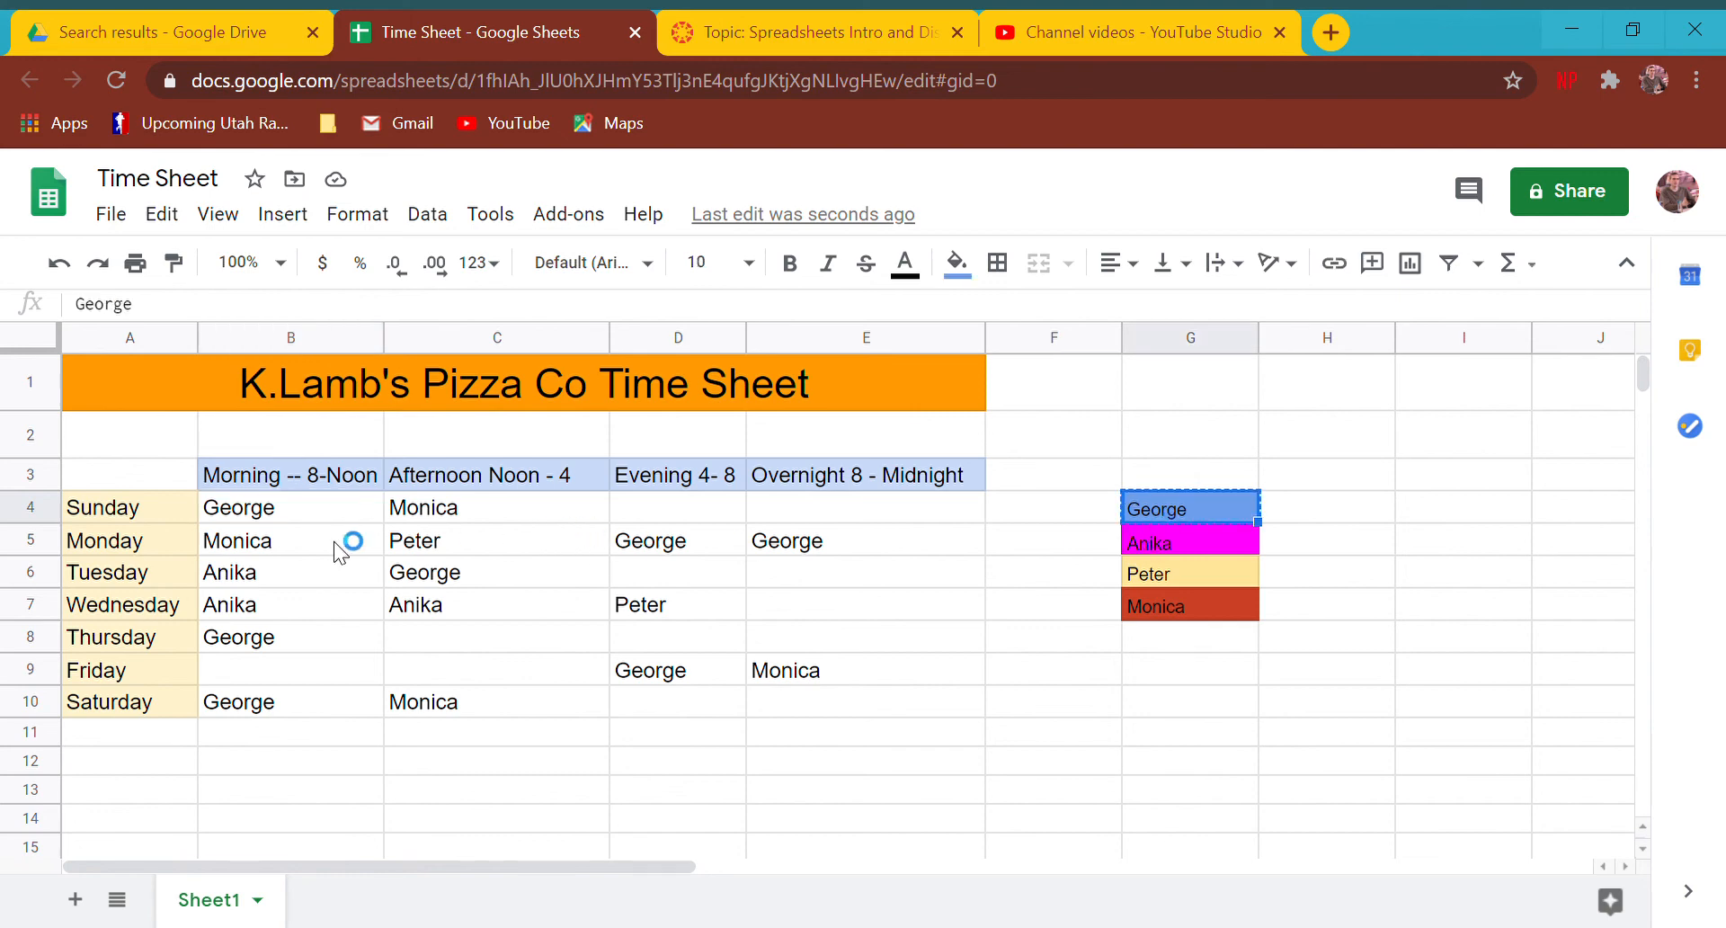
{"action": "left_click", "coordinate": [496, 571]}
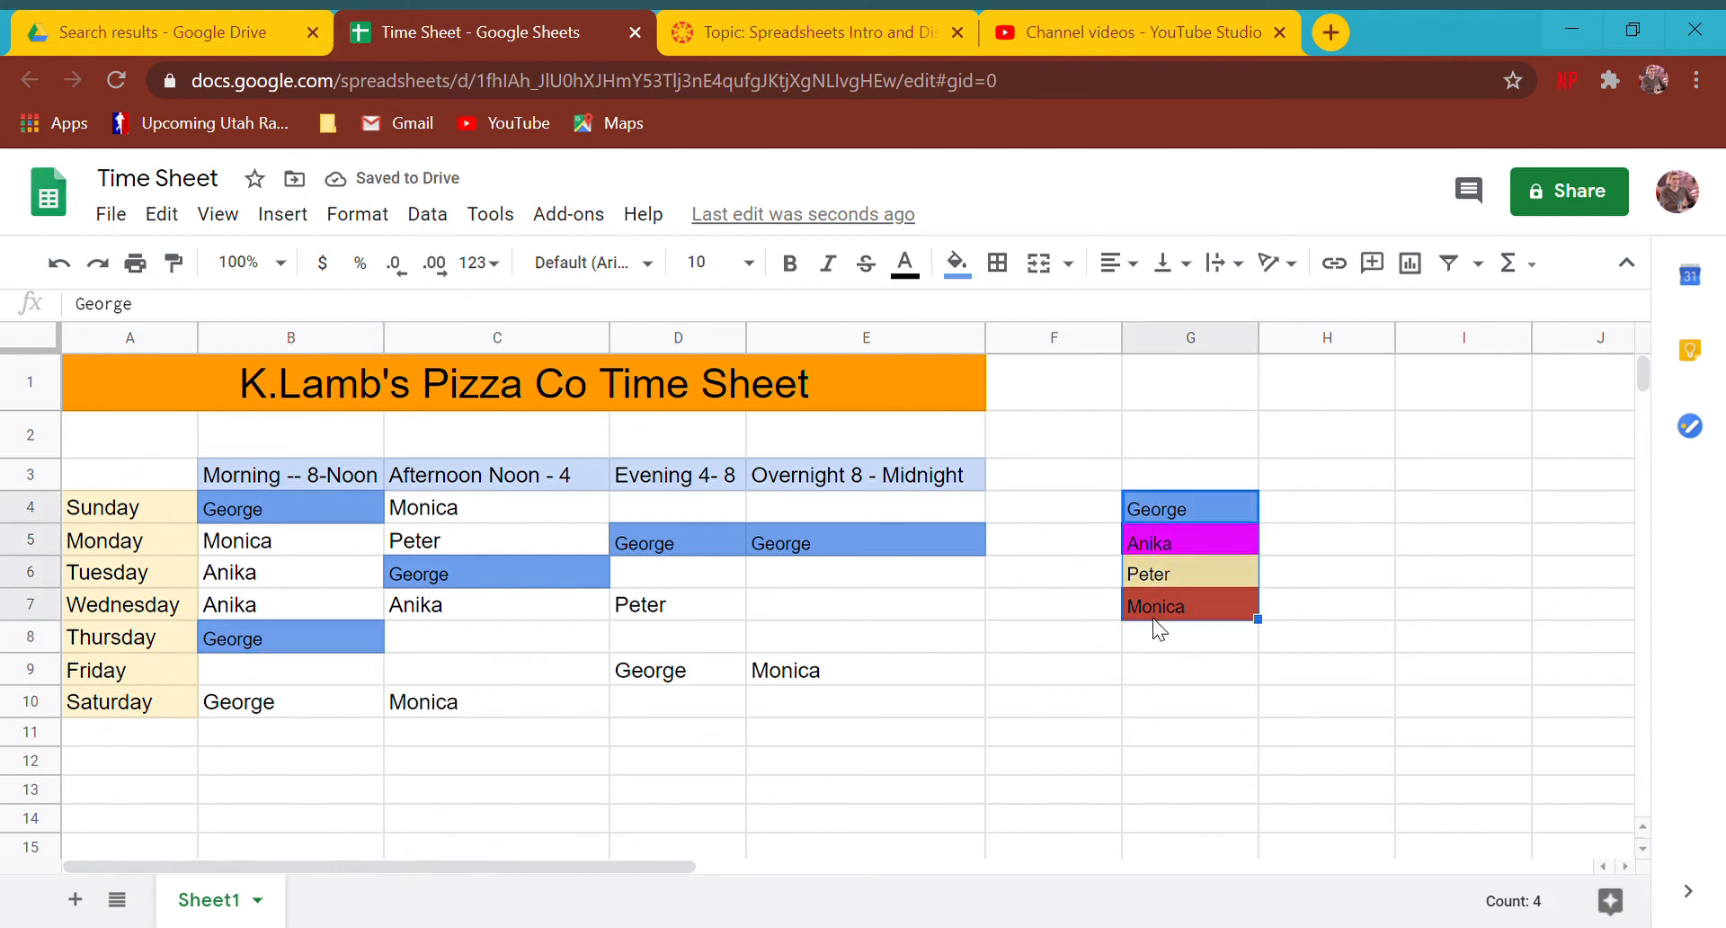
- Set the legend names to font size 12 and type =G4 to link George's shift
{"action": "left_click", "coordinate": [747, 262]}
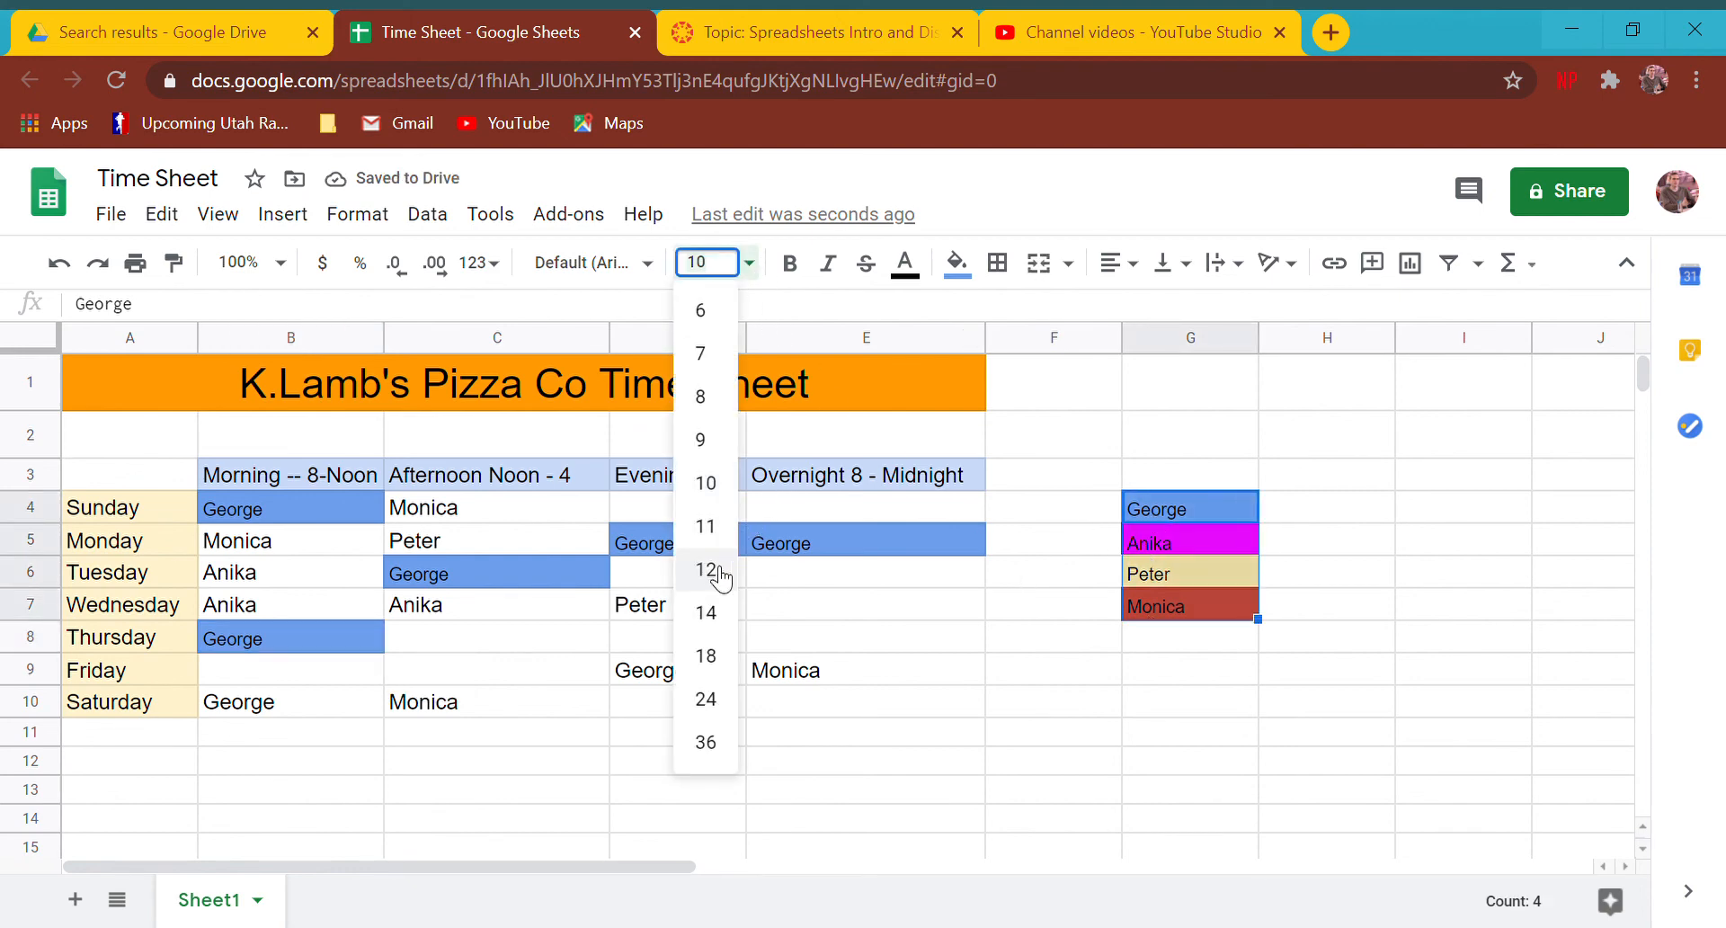
{"action": "left_click", "coordinate": [705, 569]}
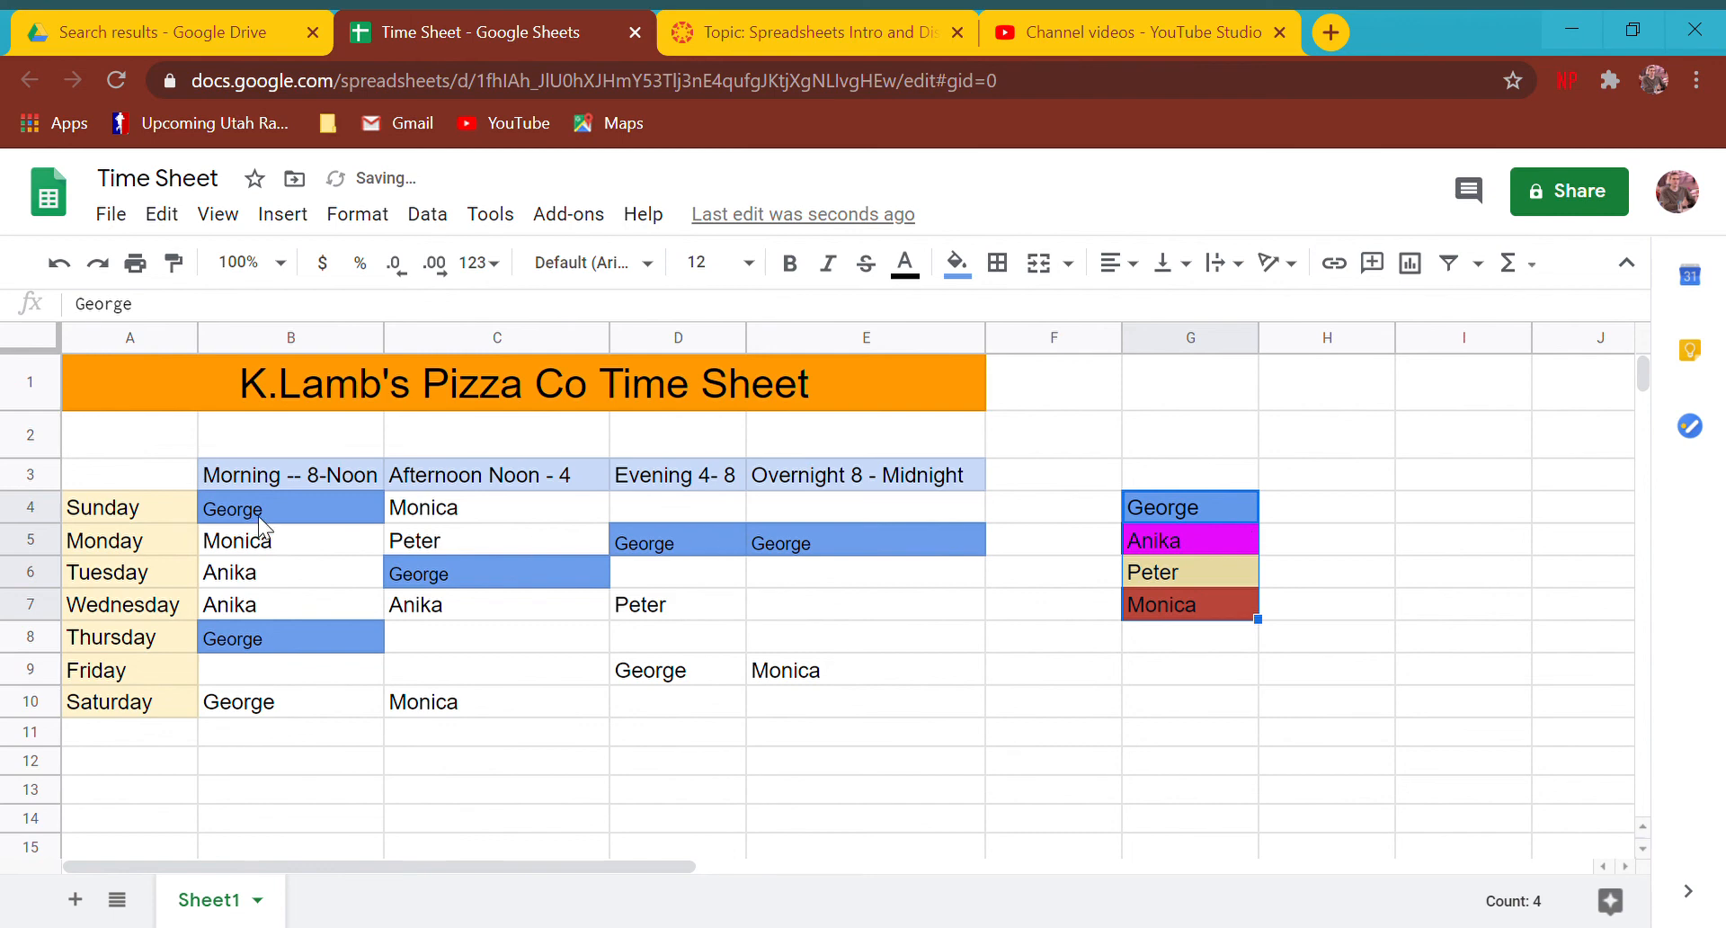
{"action": "type", "text": "=g"}
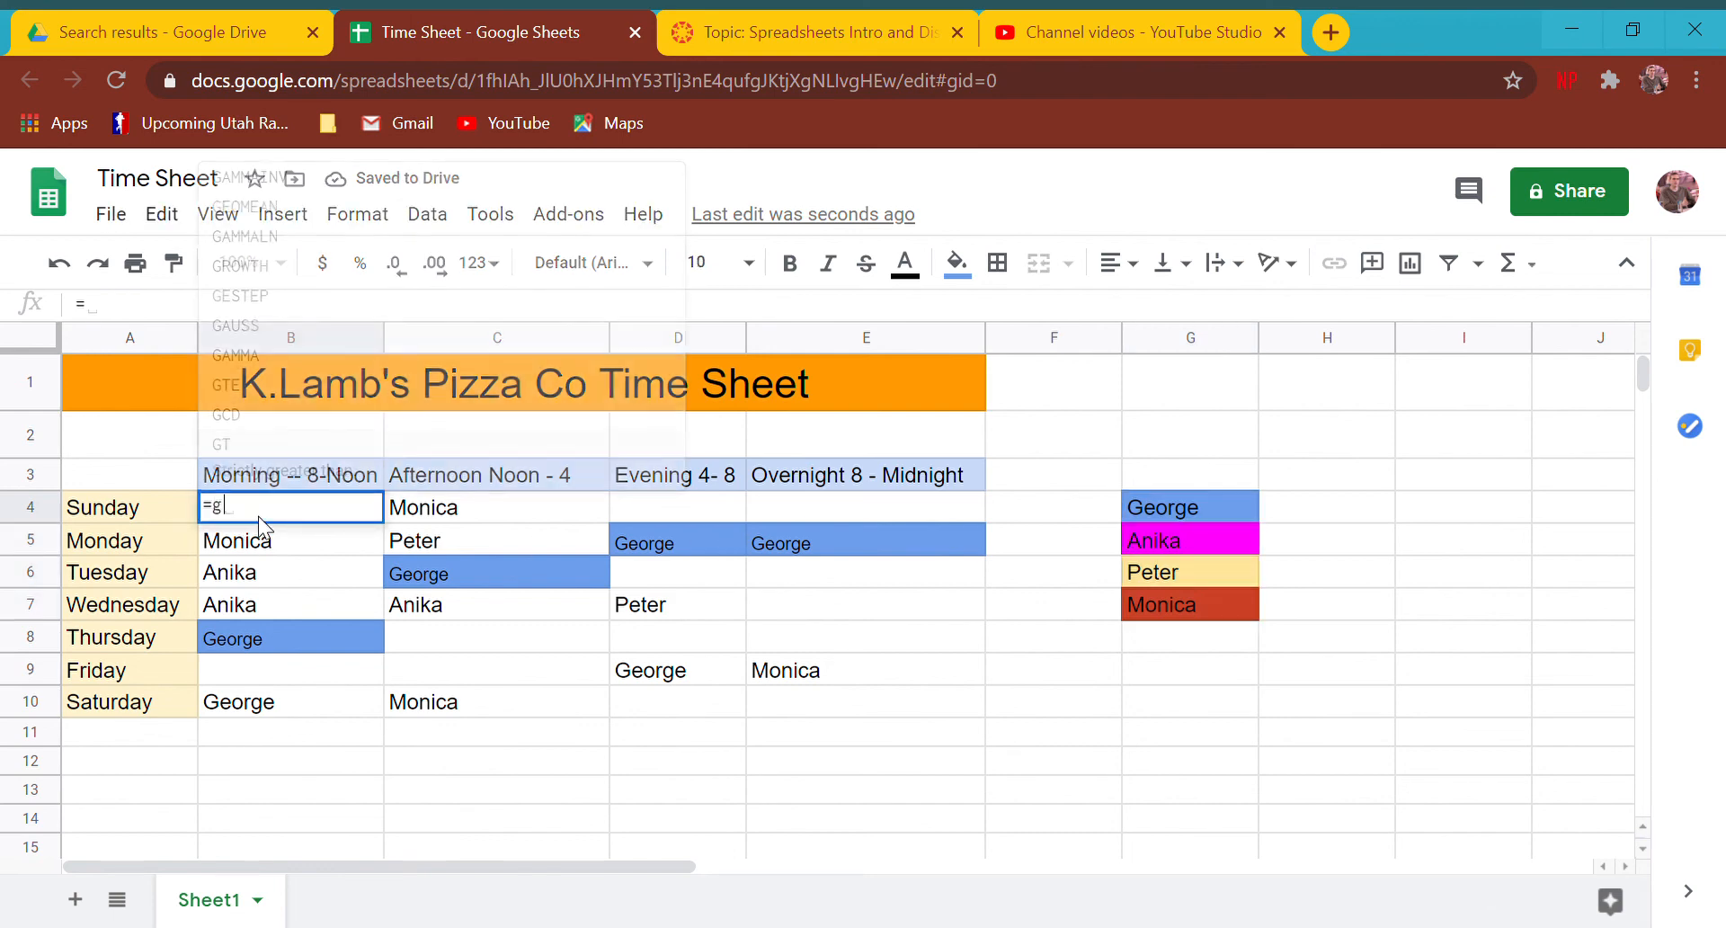
{"action": "type", "text": "4"}
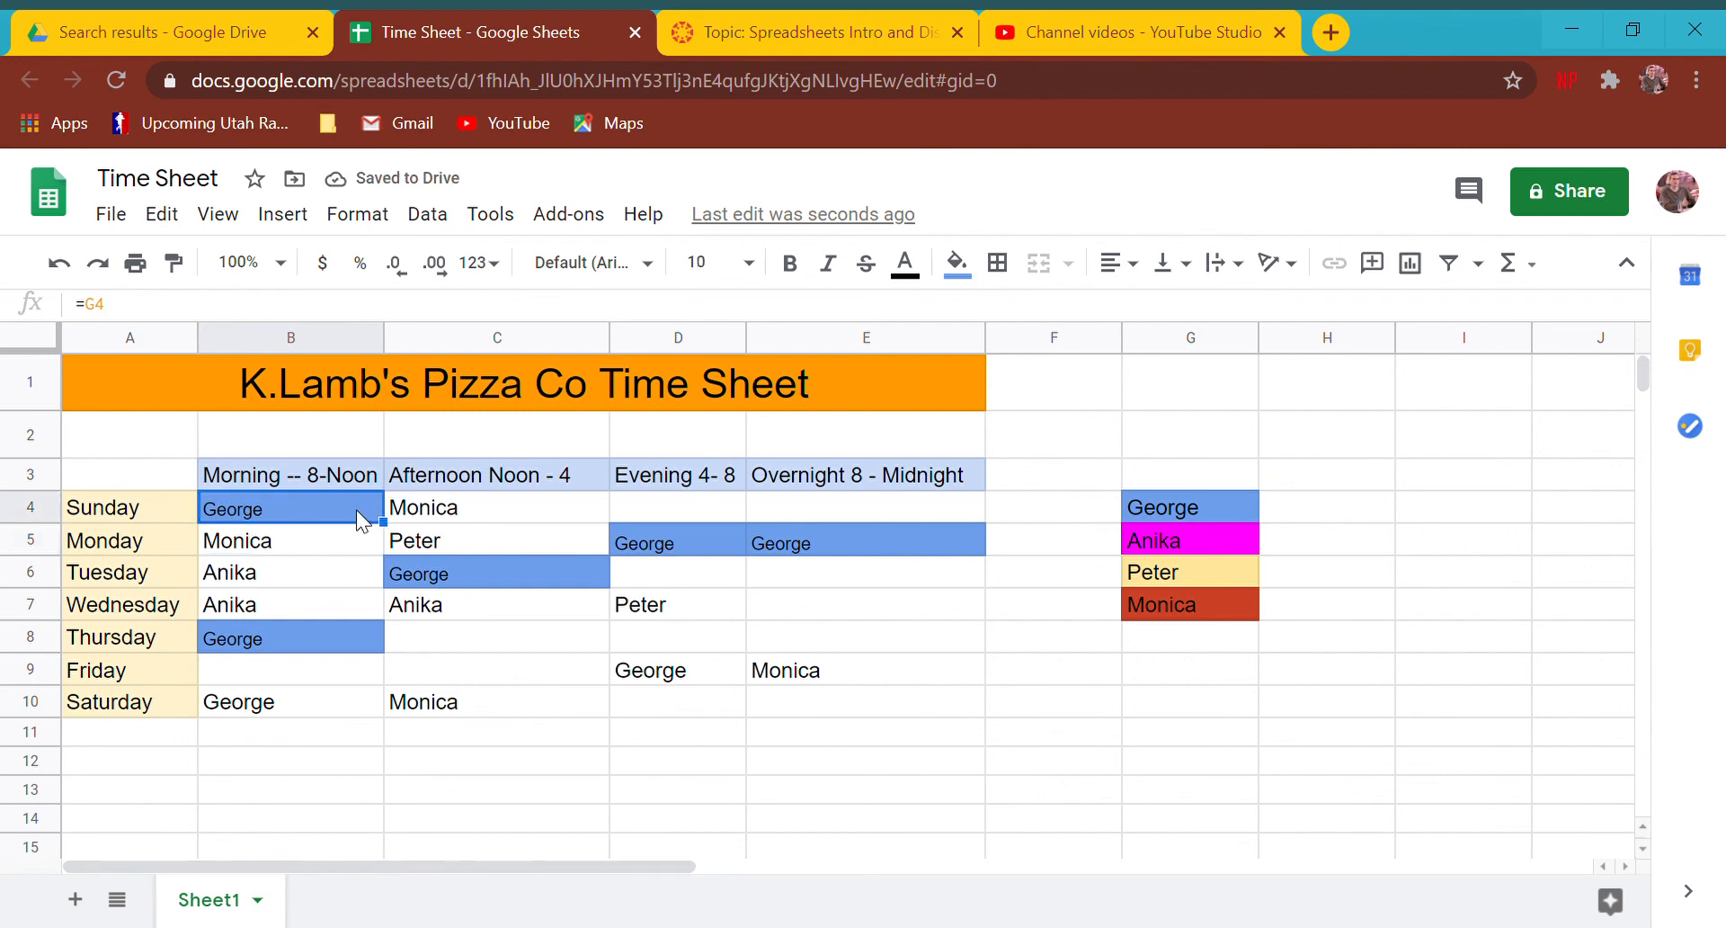
- Paste George's blue legend cell into his shifts, entering George and =G4 where needed
{"action": "left_click", "coordinate": [496, 573]}
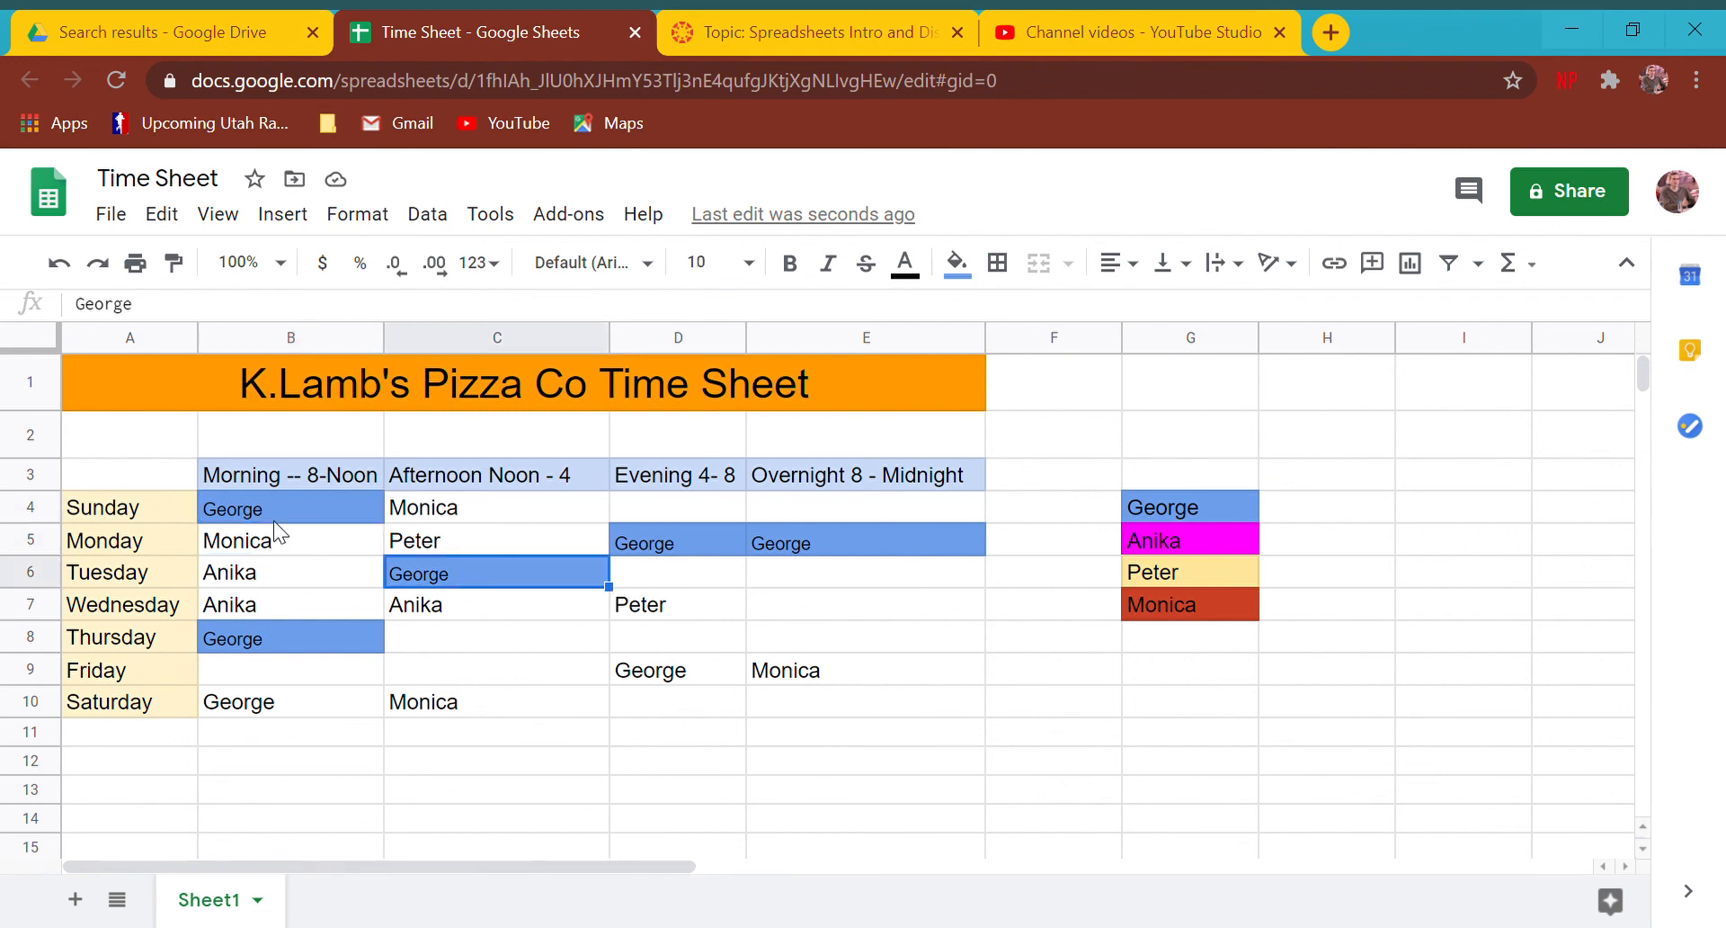
{"action": "left_click", "coordinate": [289, 507]}
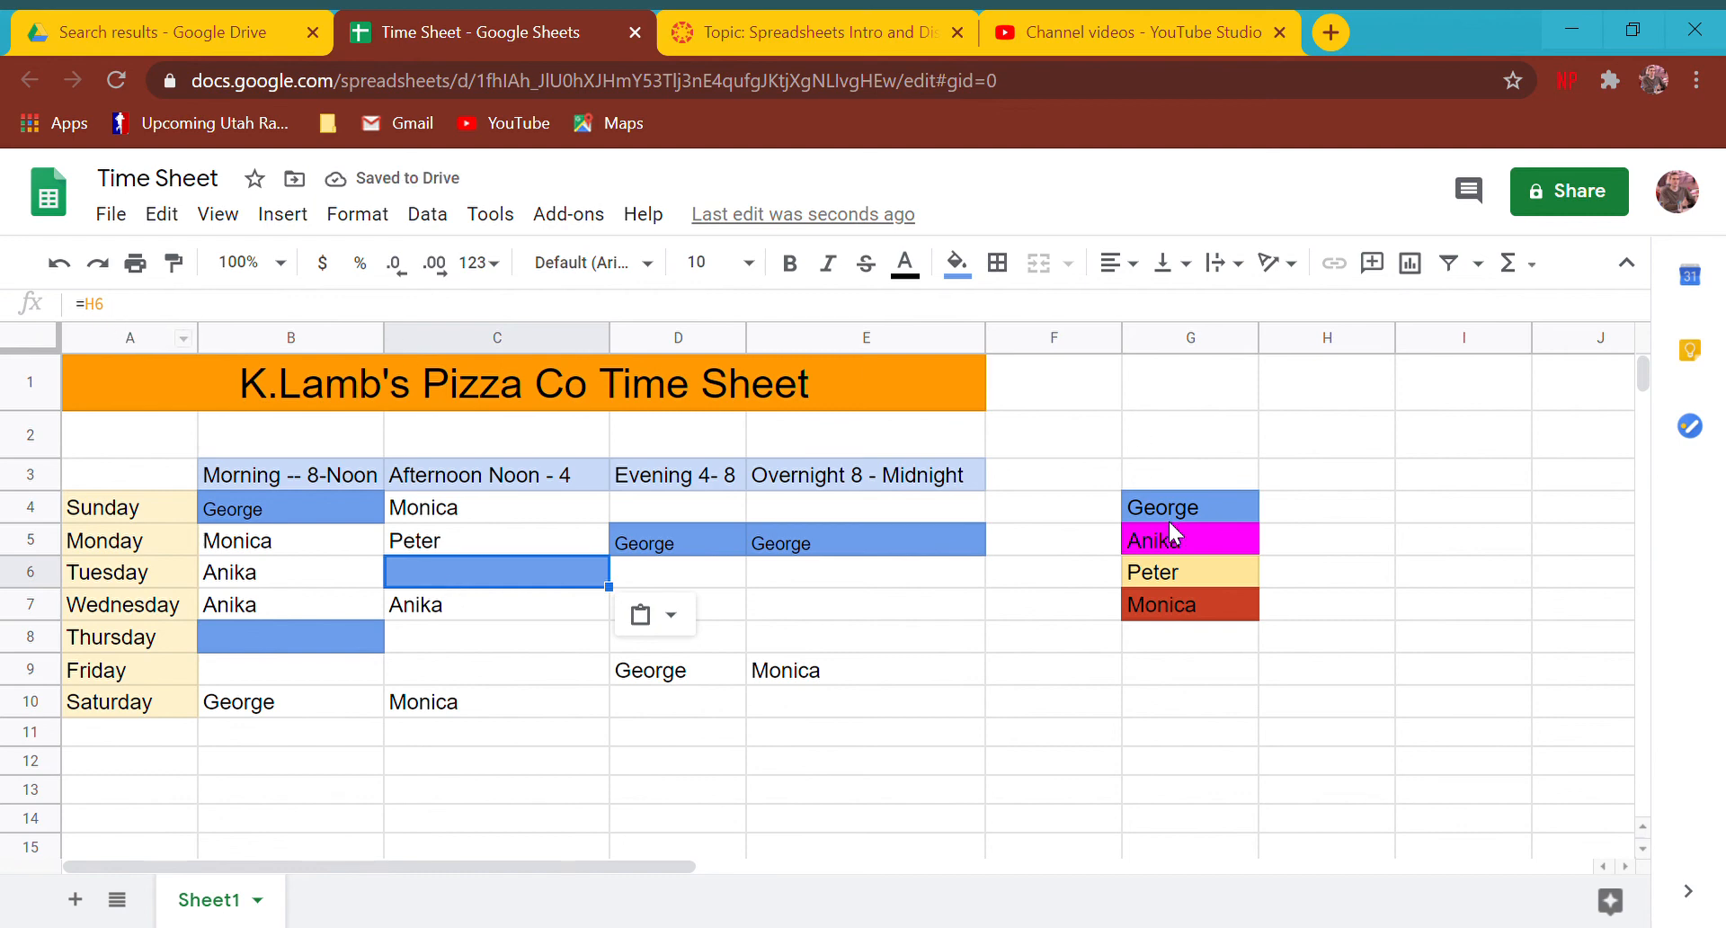
{"action": "mouse_move", "coordinate": [1241, 539]}
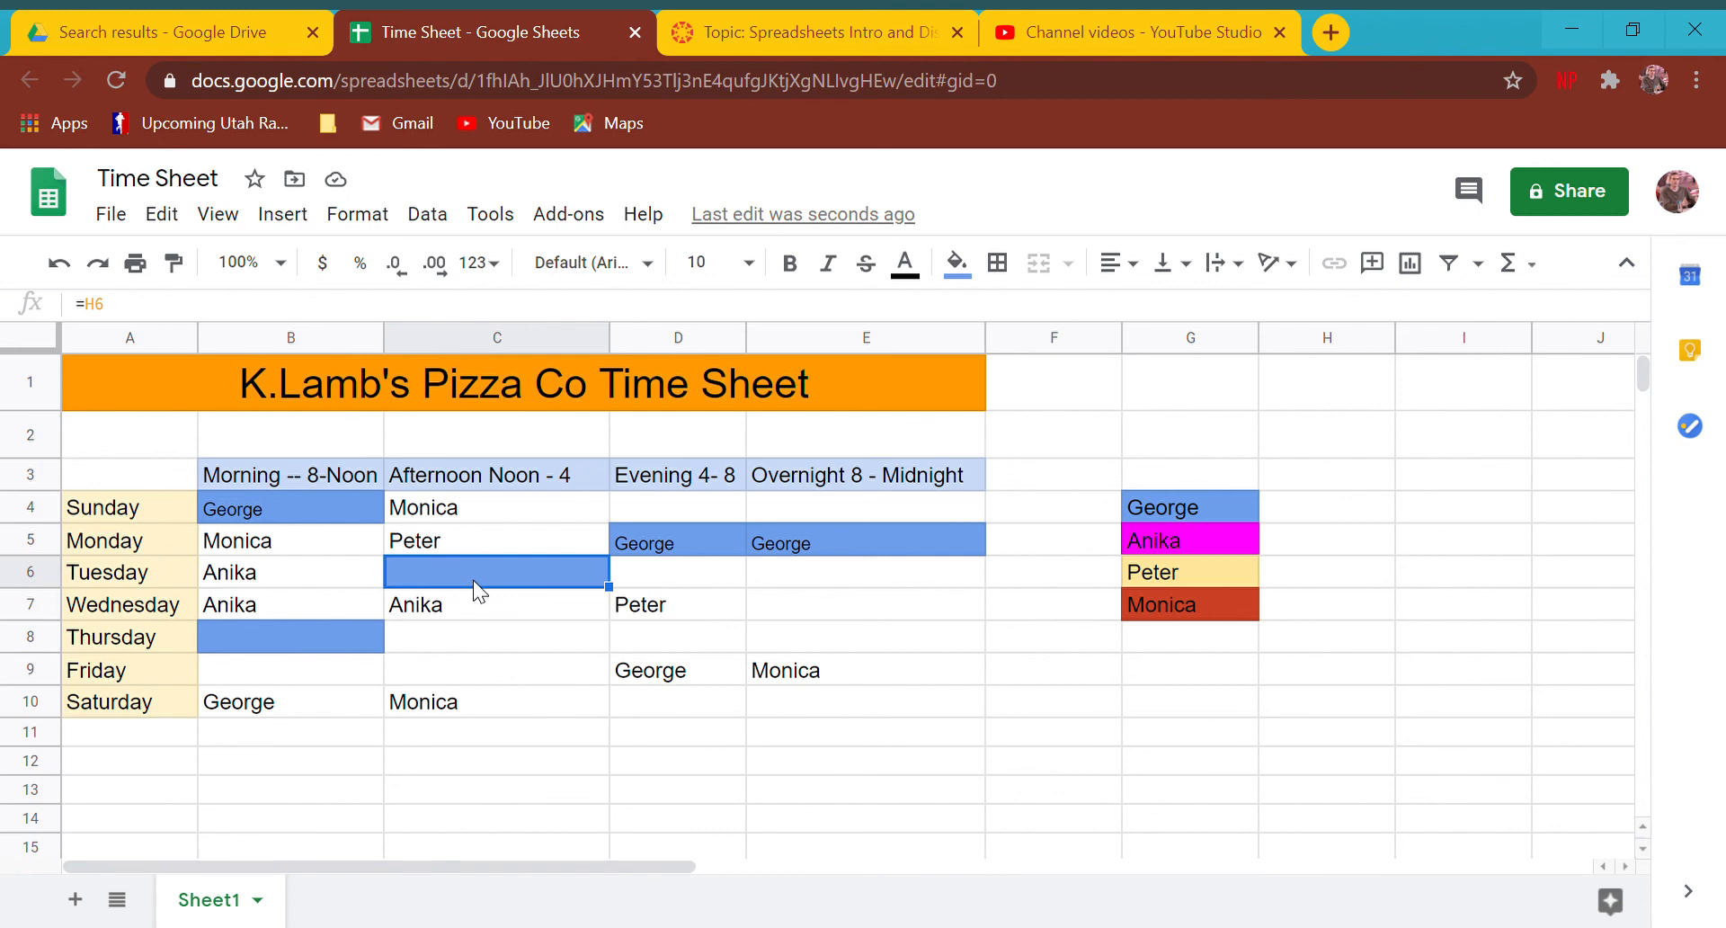
{"action": "type", "text": "George"}
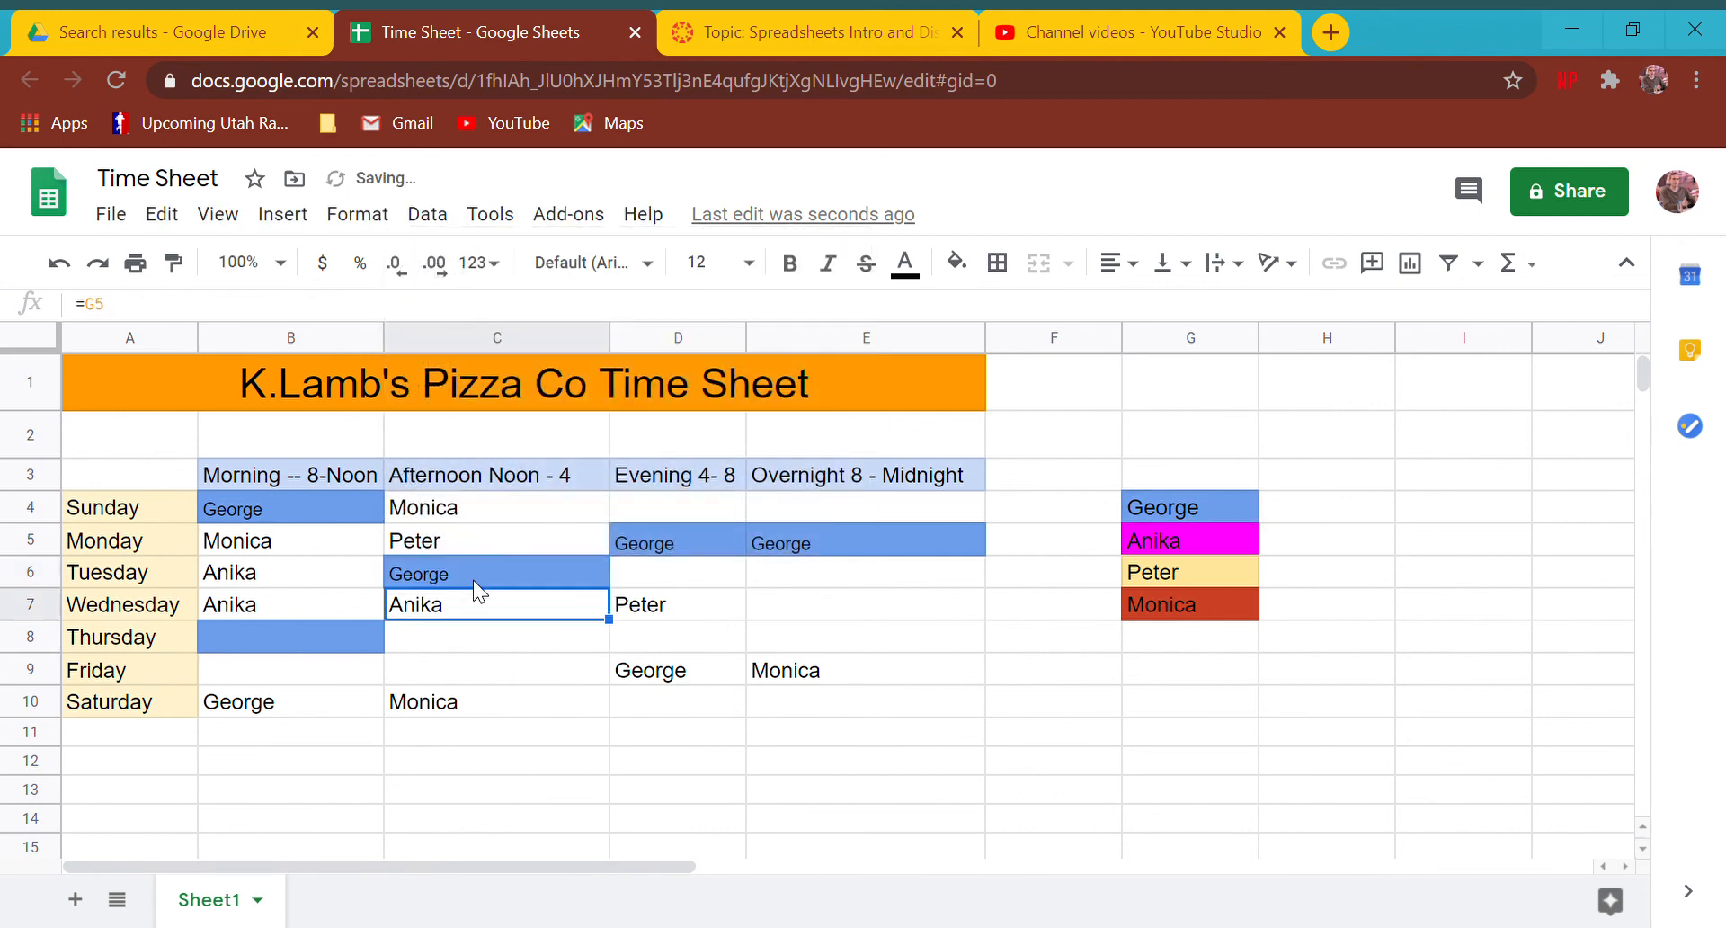
{"action": "type", "text": "=g4"}
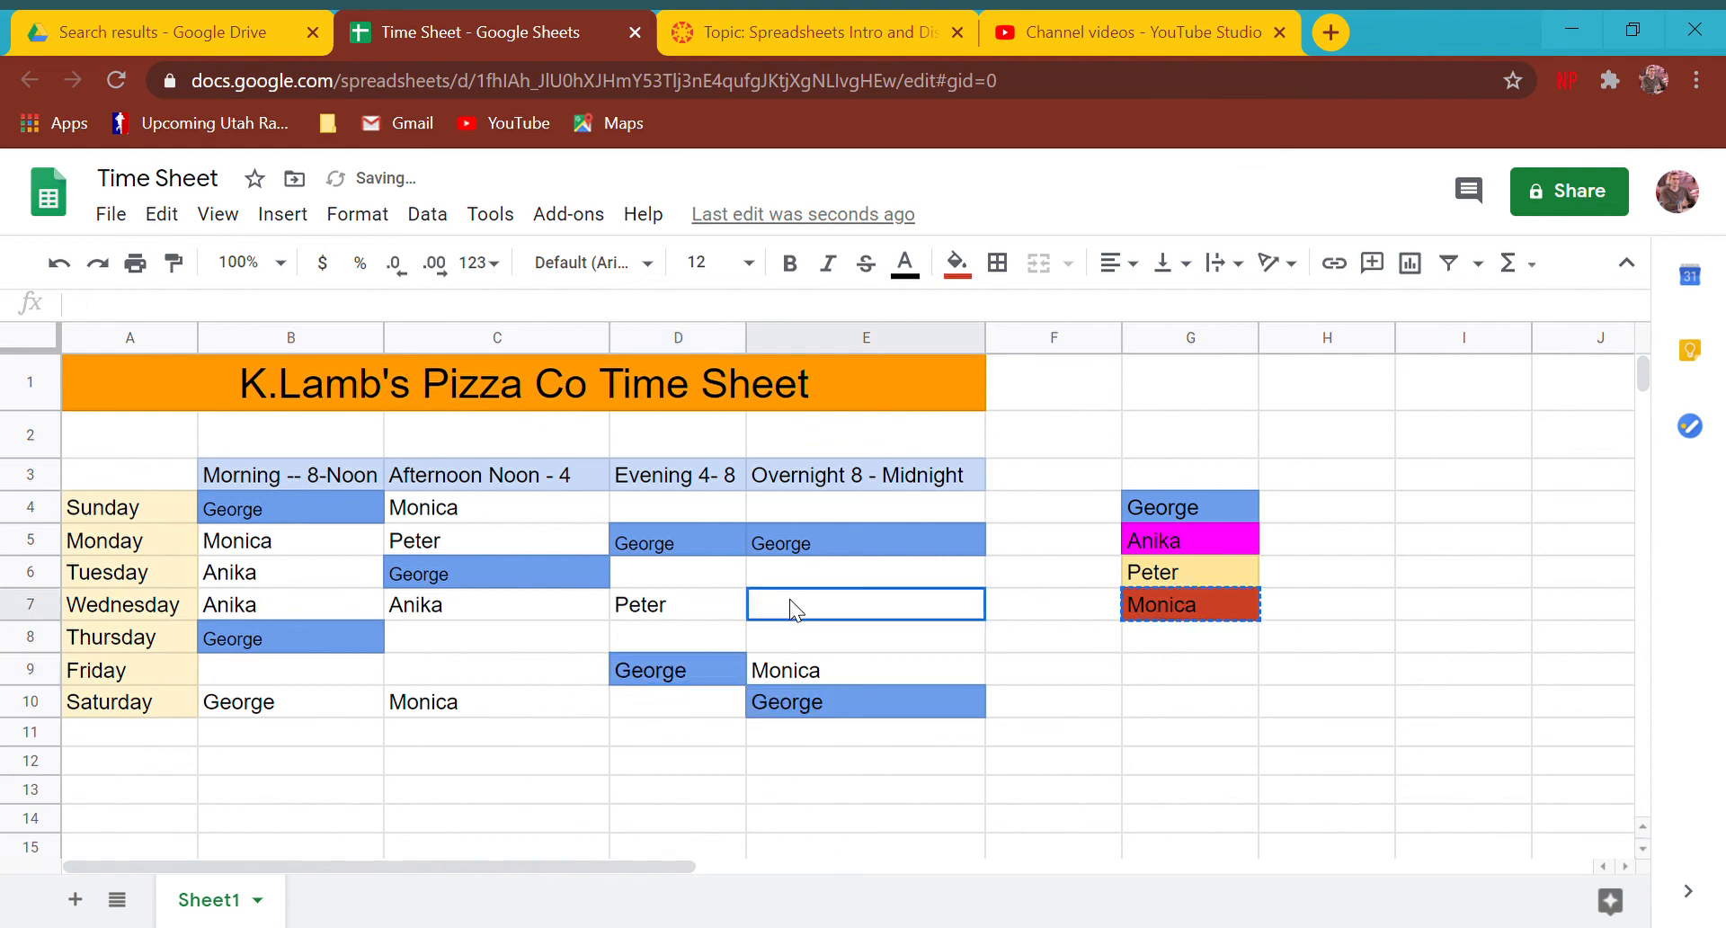
- Paste Monica's red cell into Wednesday overnight and George's blue into Friday afternoon, among others
{"action": "left_click", "coordinate": [496, 702]}
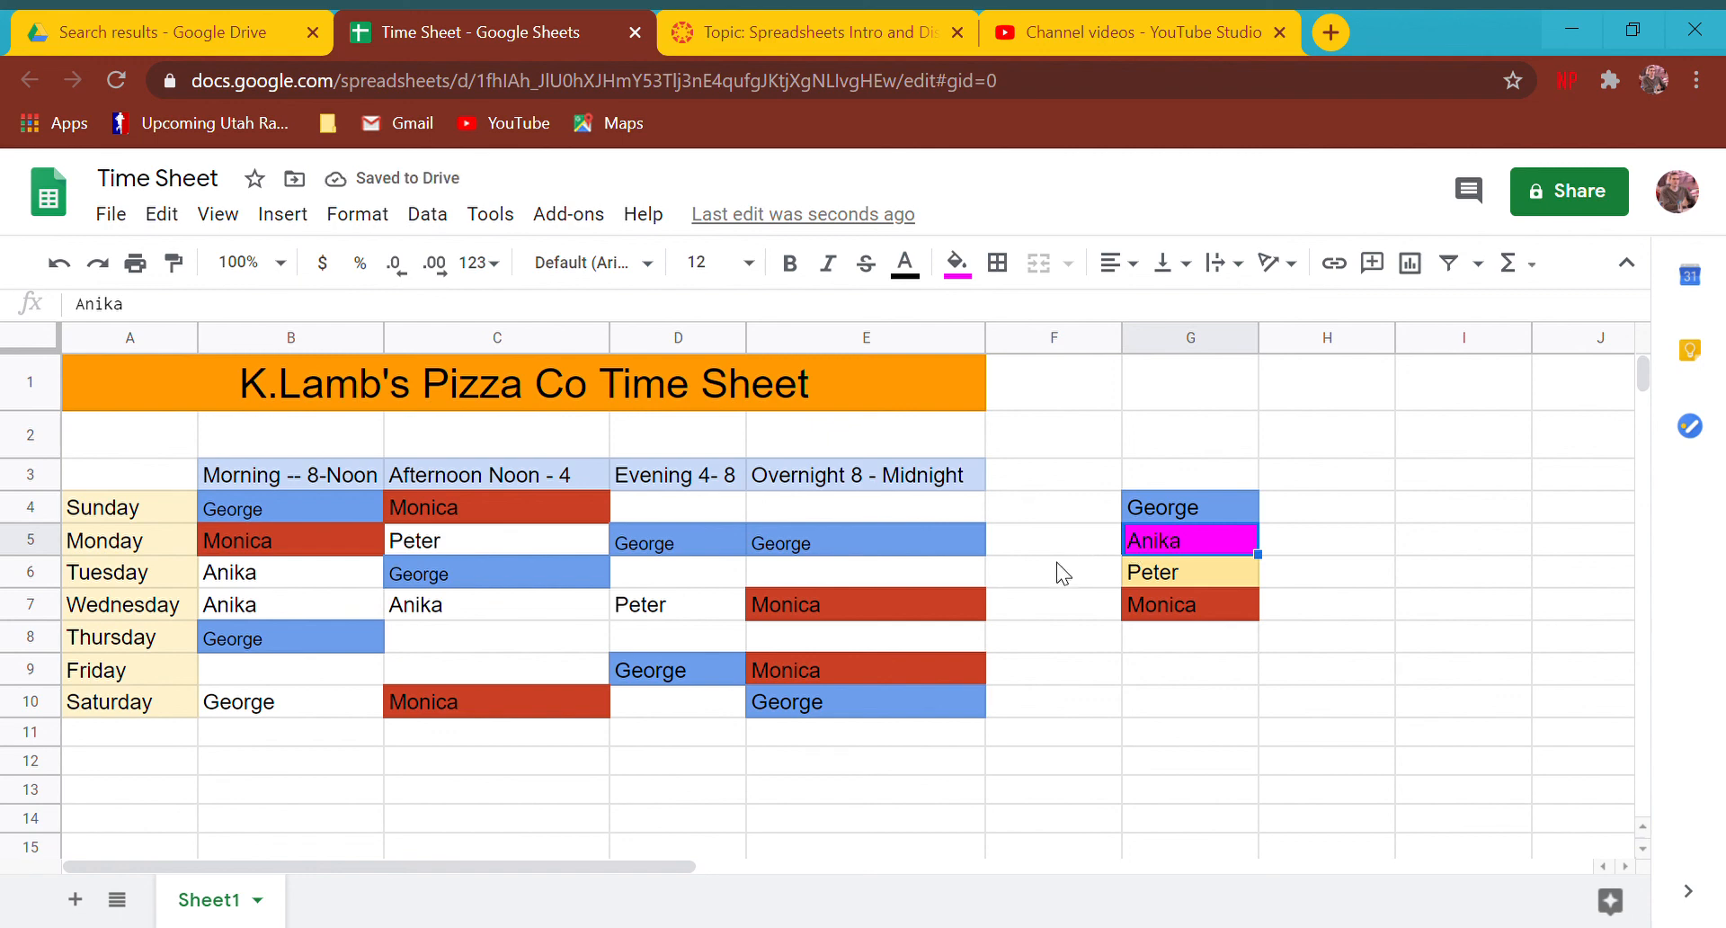
{"action": "left_click", "coordinate": [865, 474]}
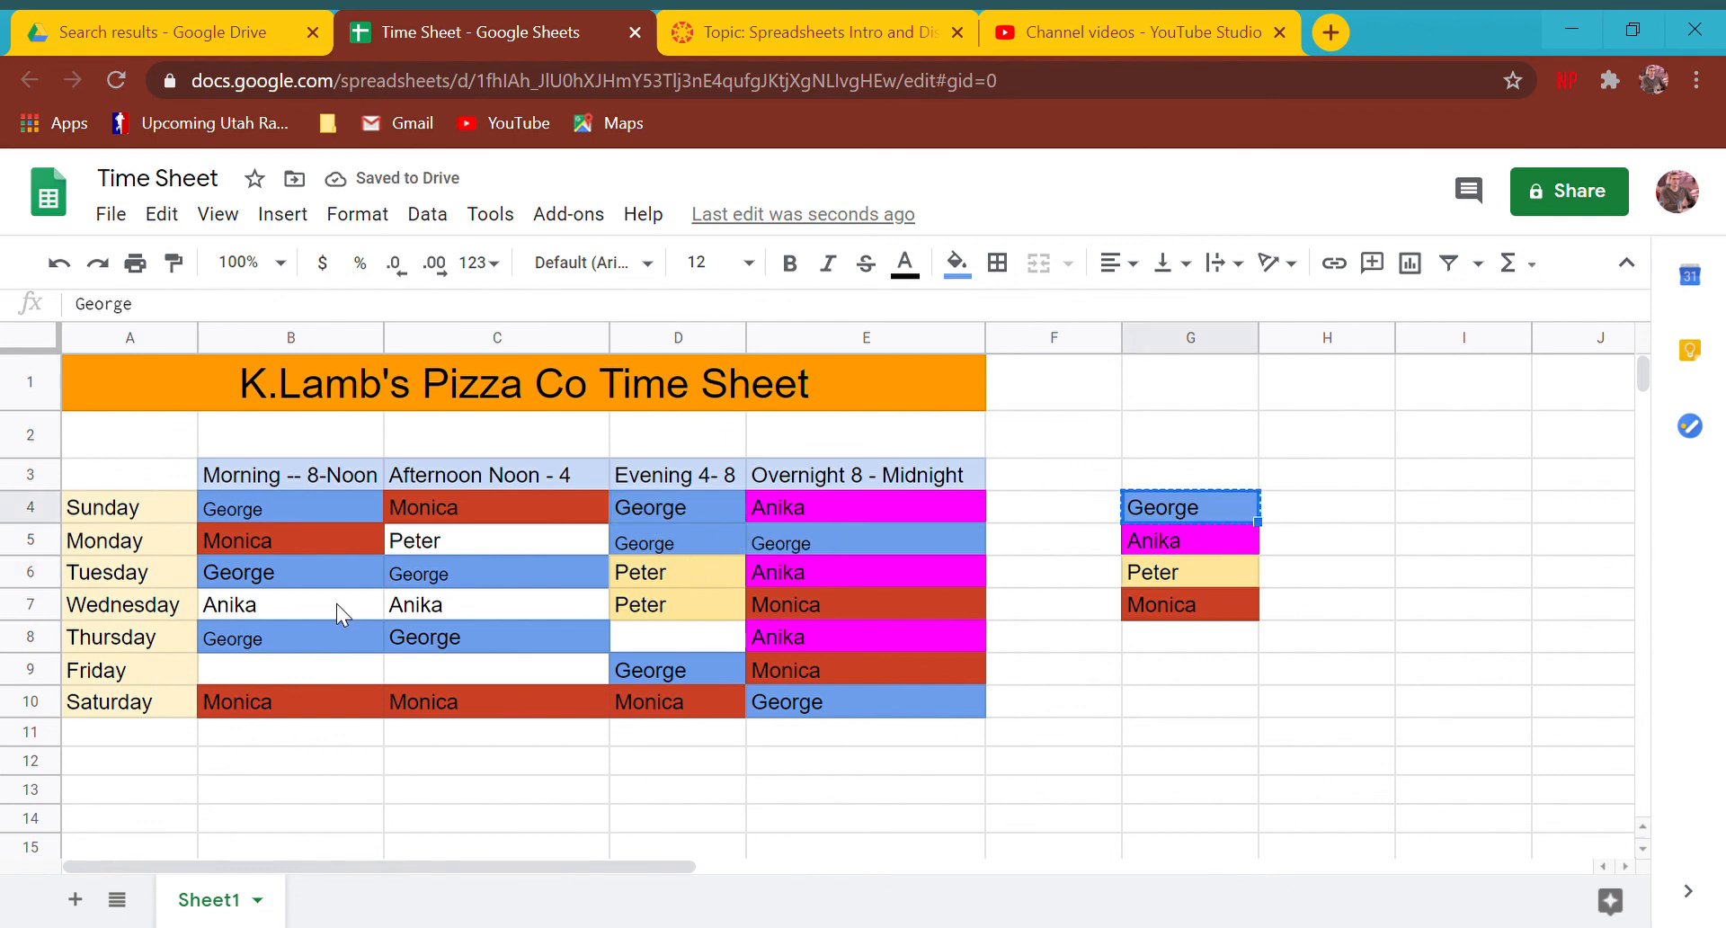
{"action": "left_click", "coordinate": [1189, 539]}
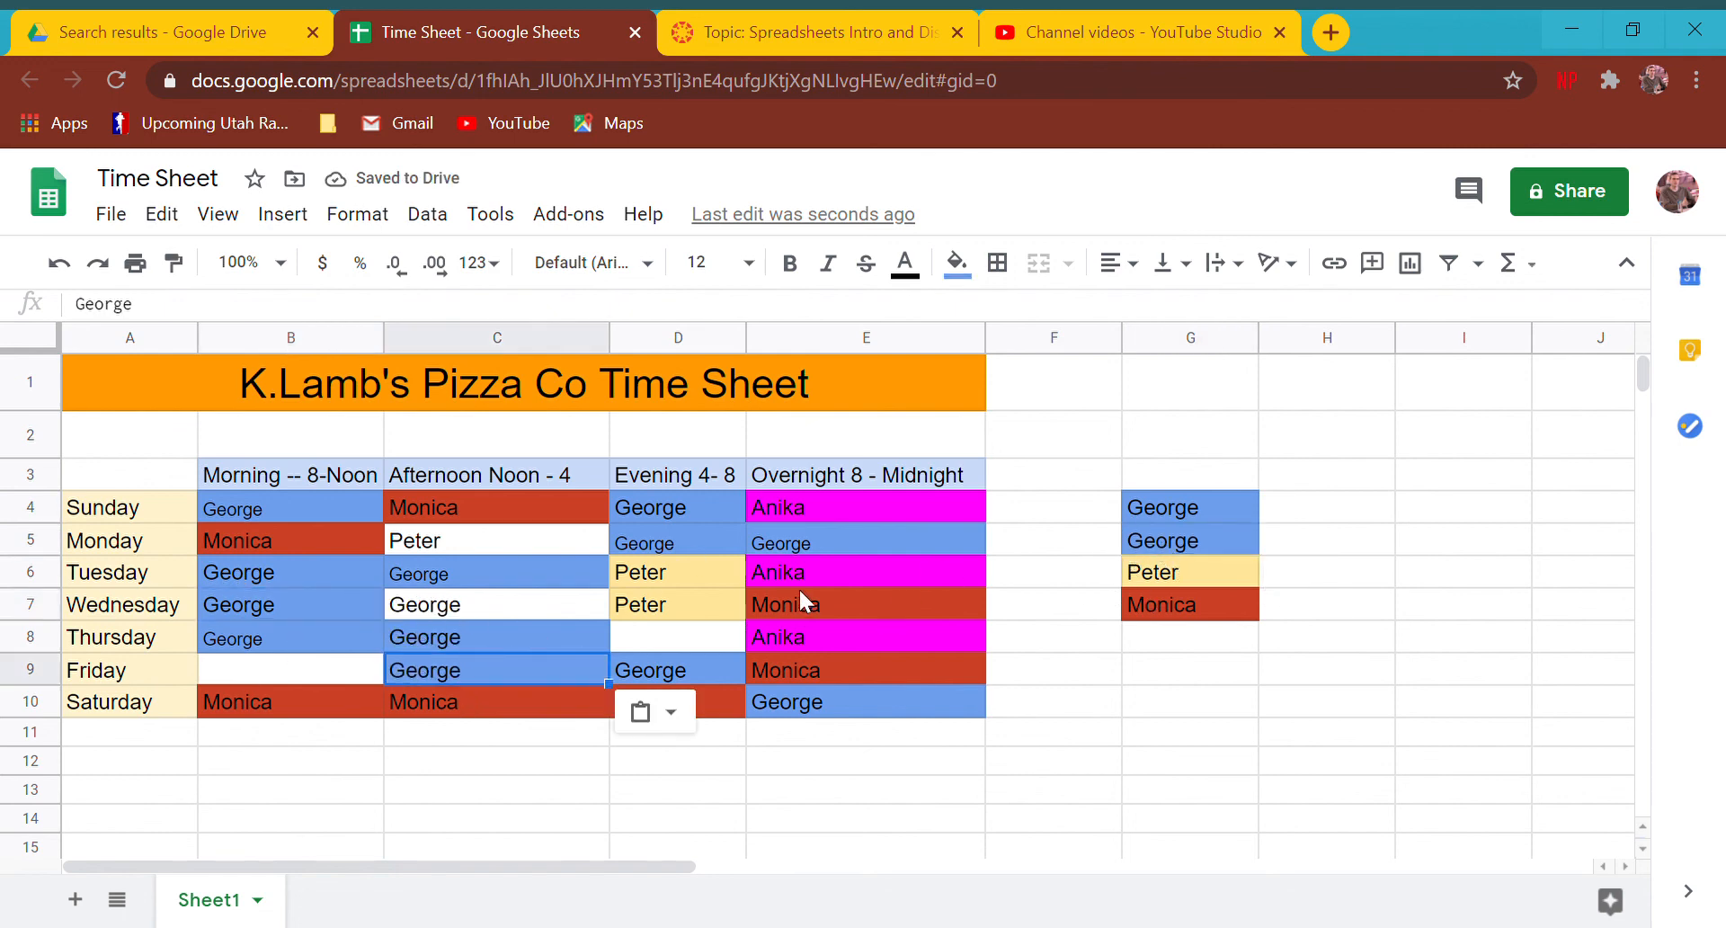
{"action": "left_click", "coordinate": [866, 506]}
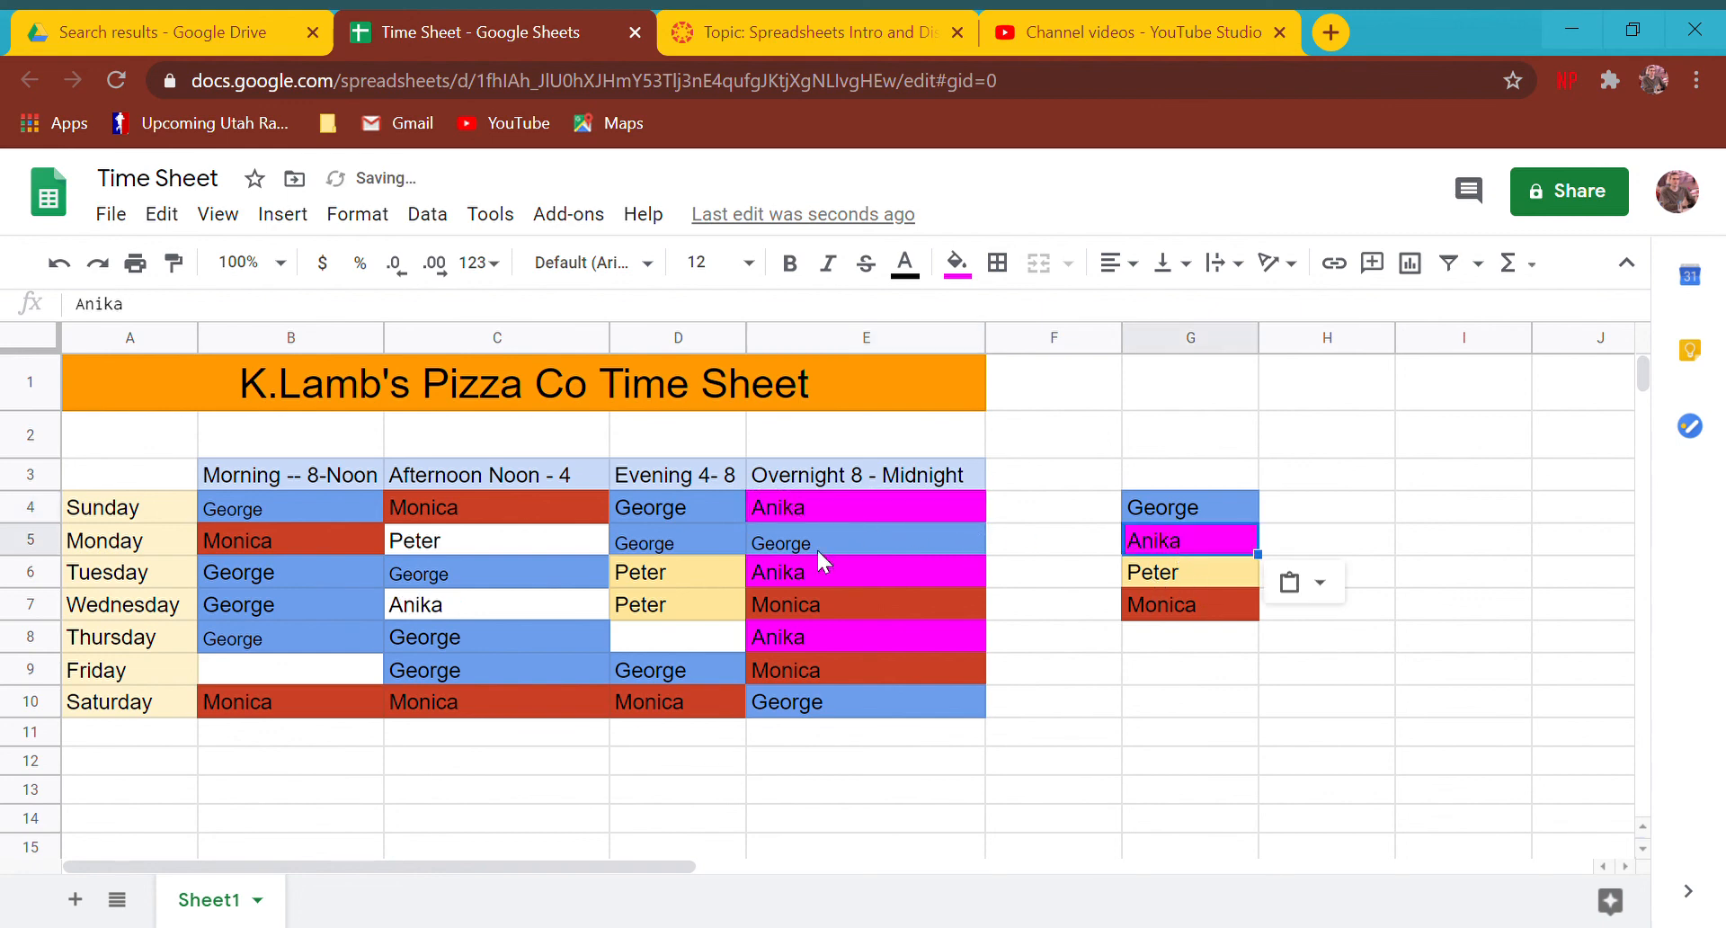
{"action": "left_click", "coordinate": [496, 636]}
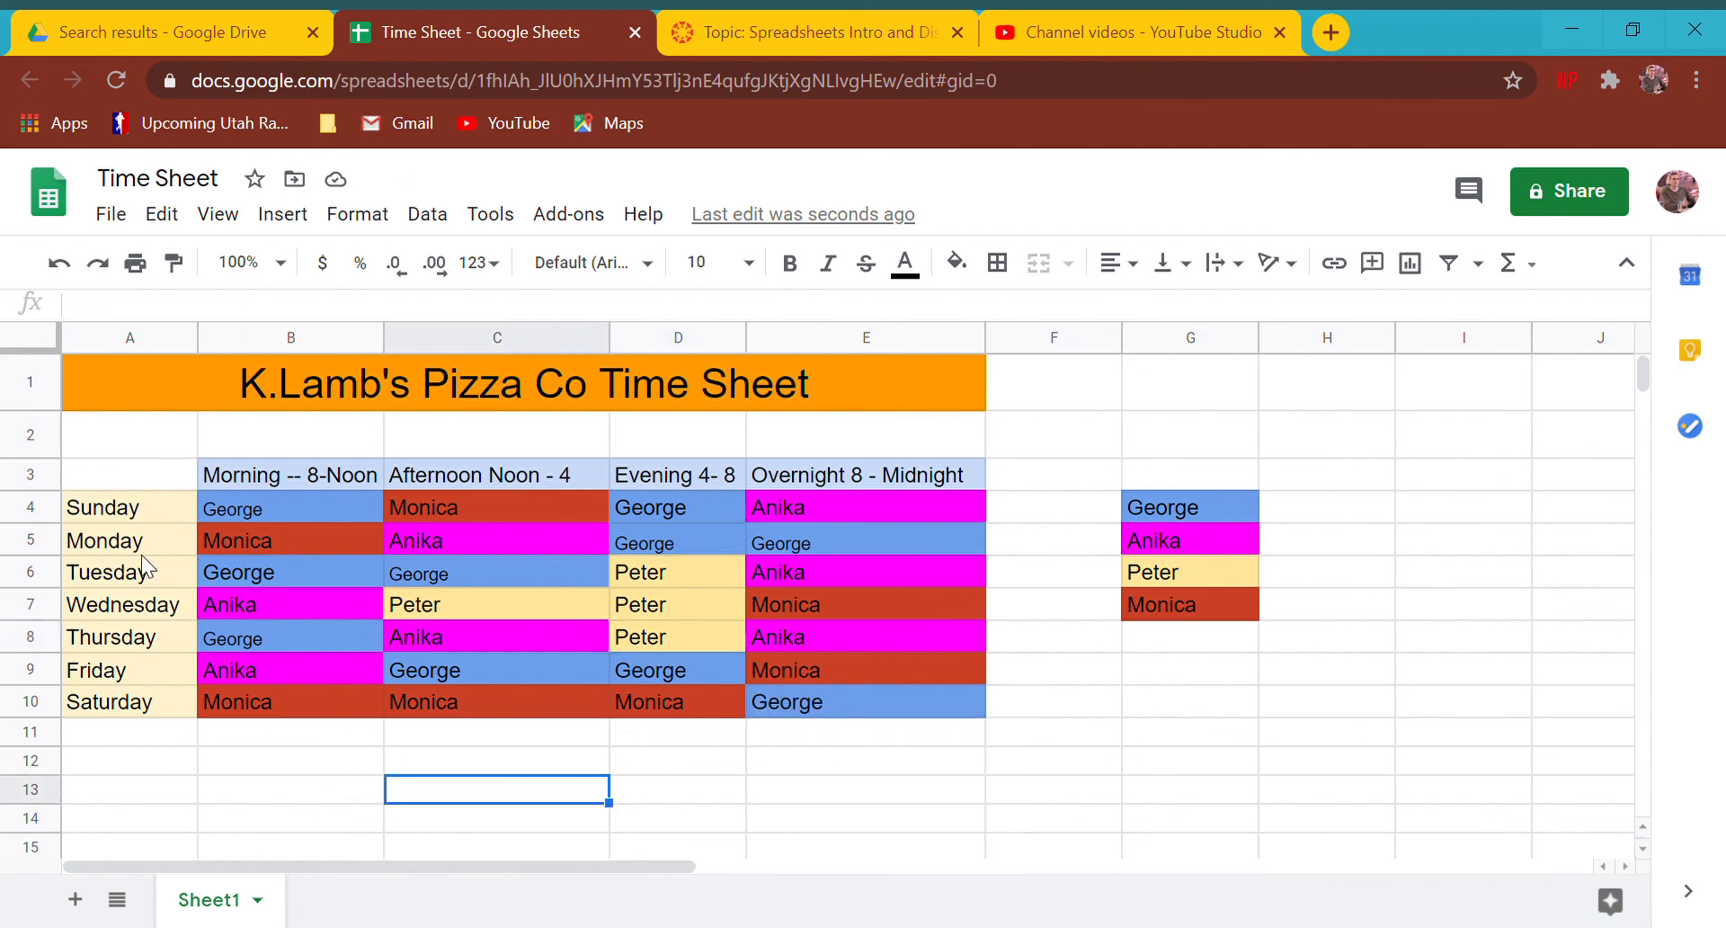
{"action": "mouse_move", "coordinate": [396, 605]}
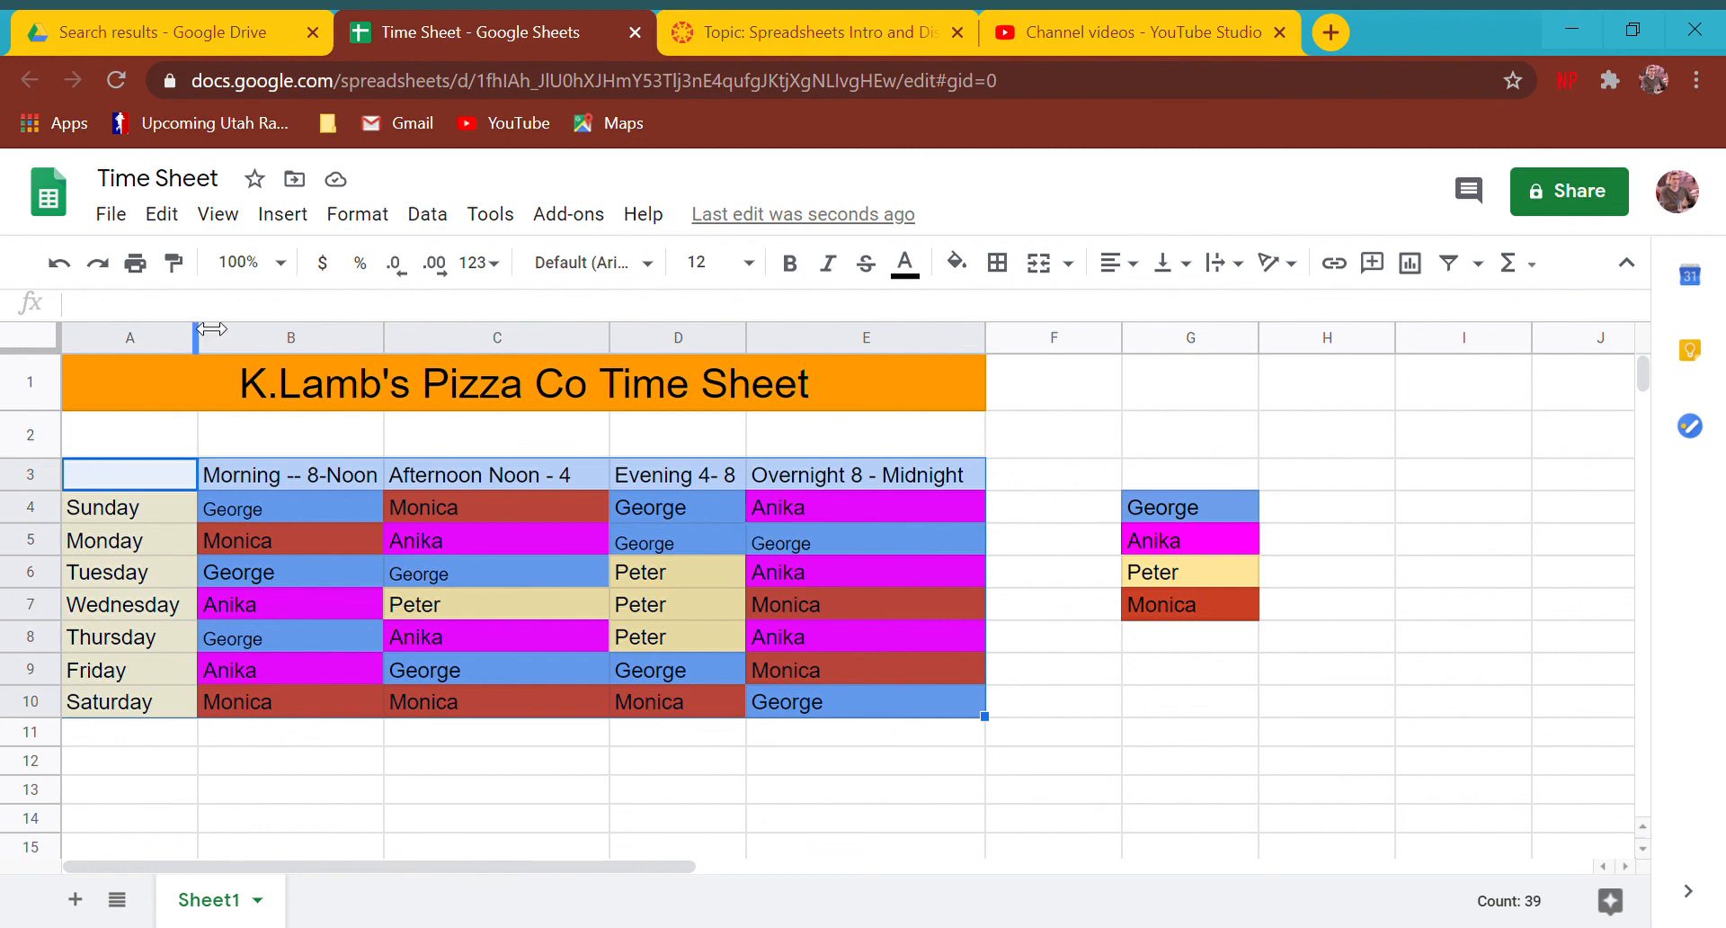
{"action": "mouse_move", "coordinate": [997, 264]}
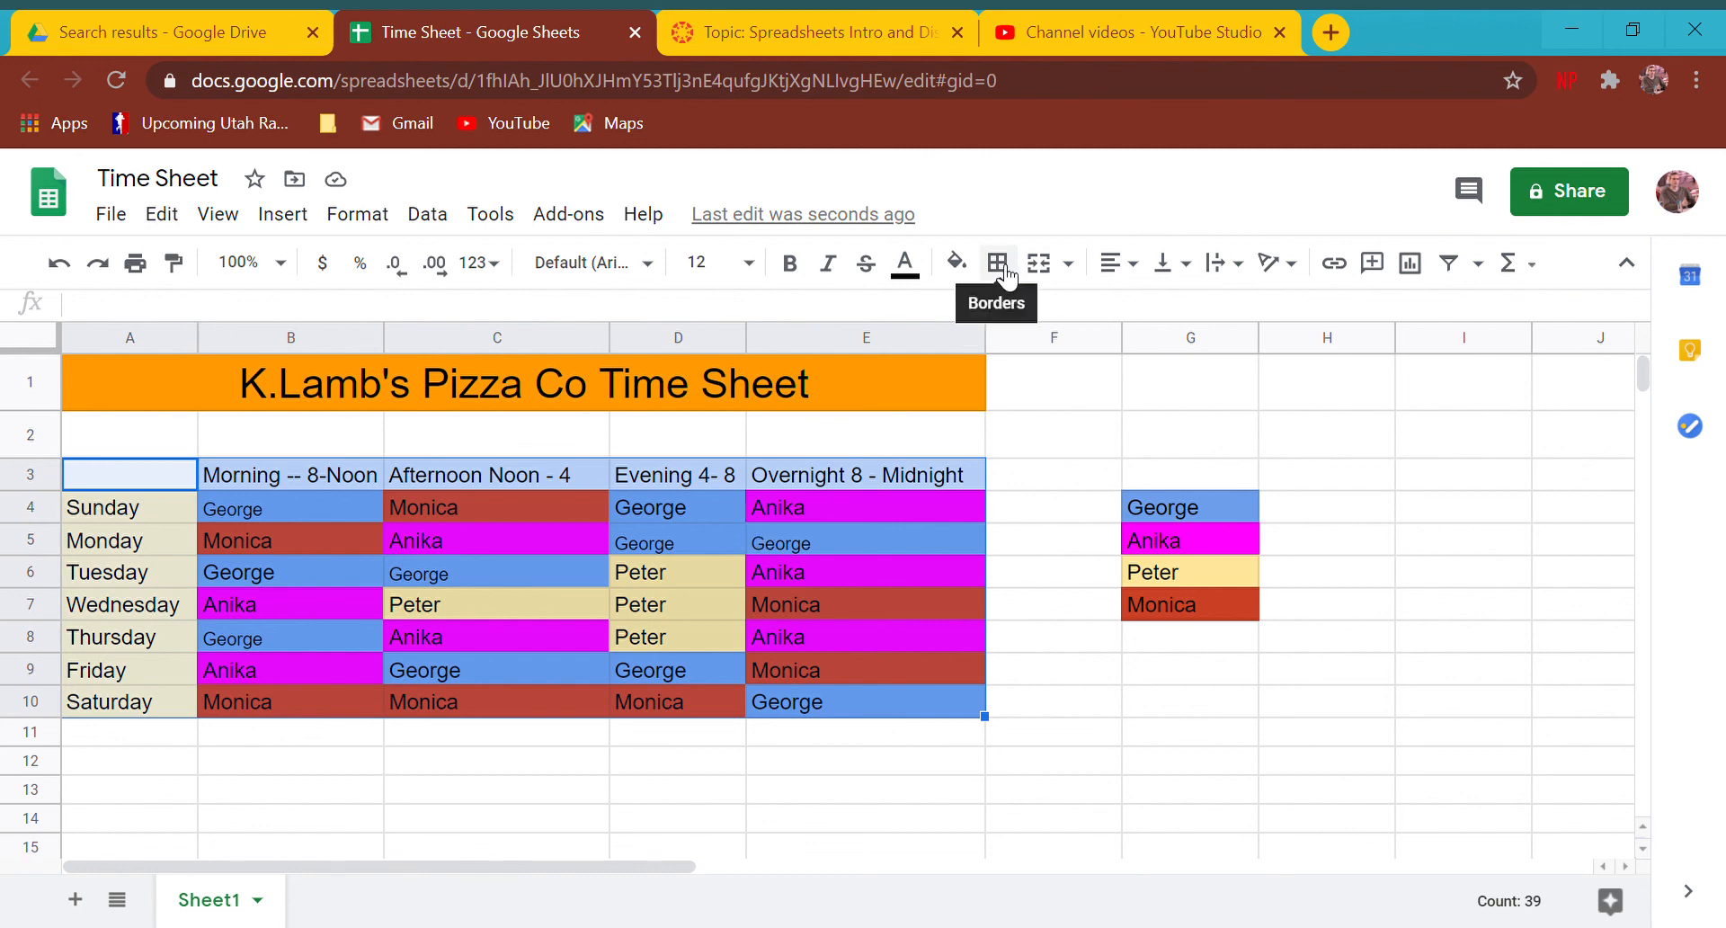
- Apply All borders to the table A3:E10 from the Borders menu
{"action": "left_click", "coordinate": [997, 261]}
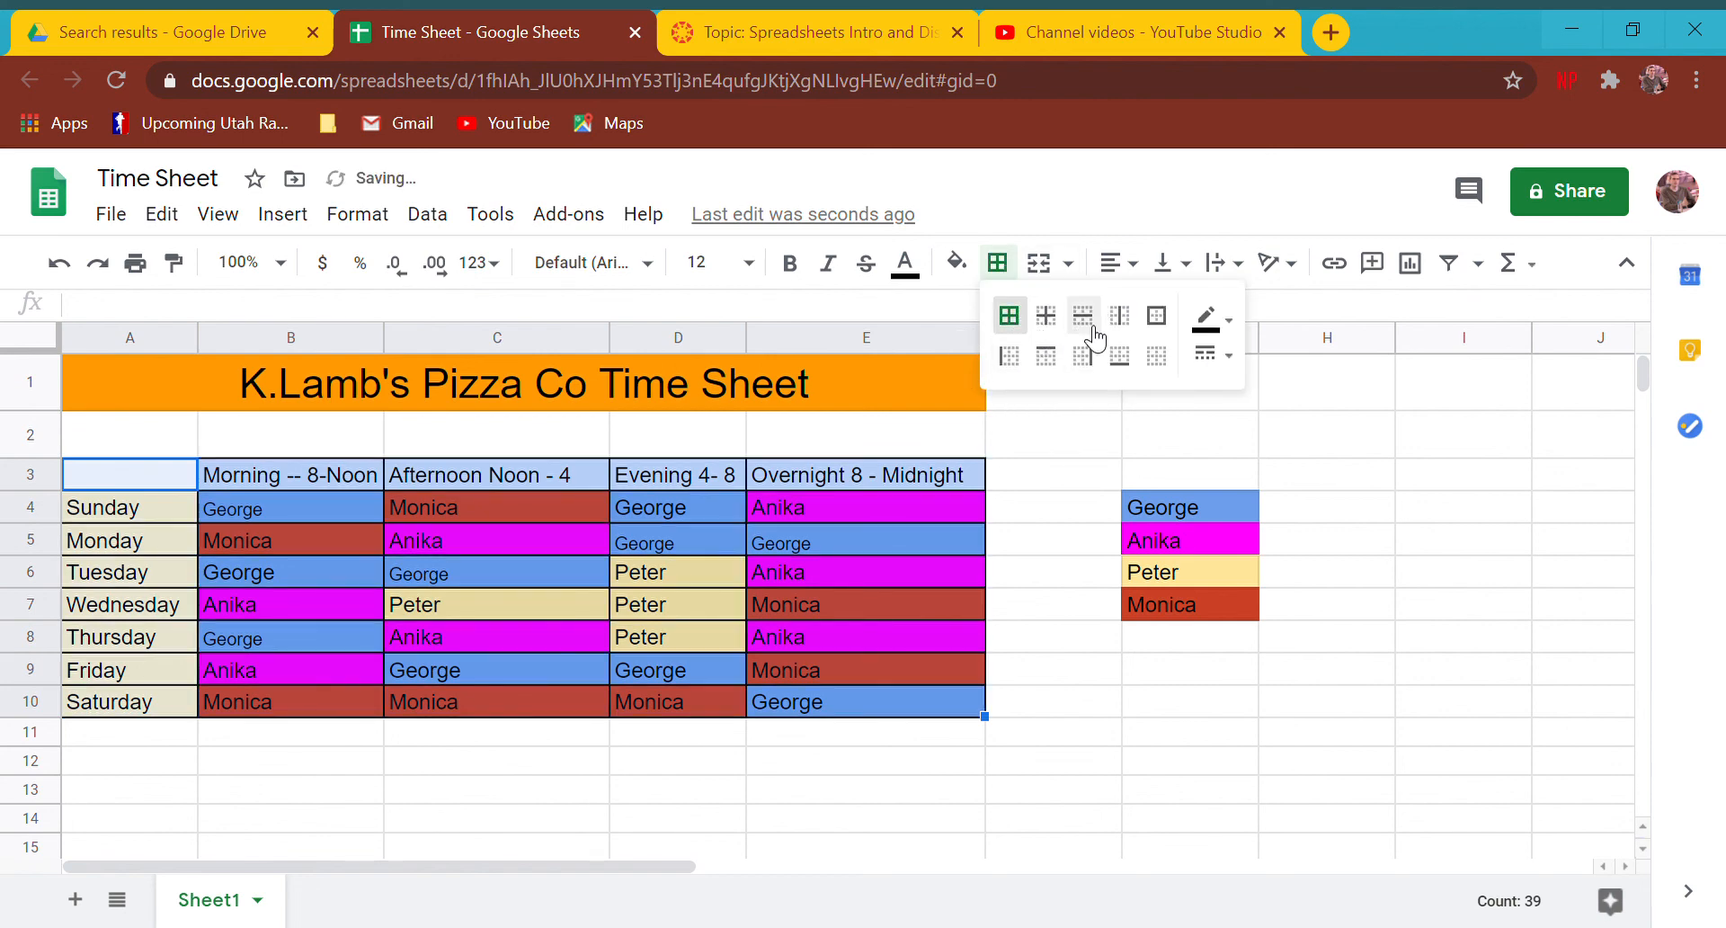
{"action": "mouse_move", "coordinate": [1009, 315]}
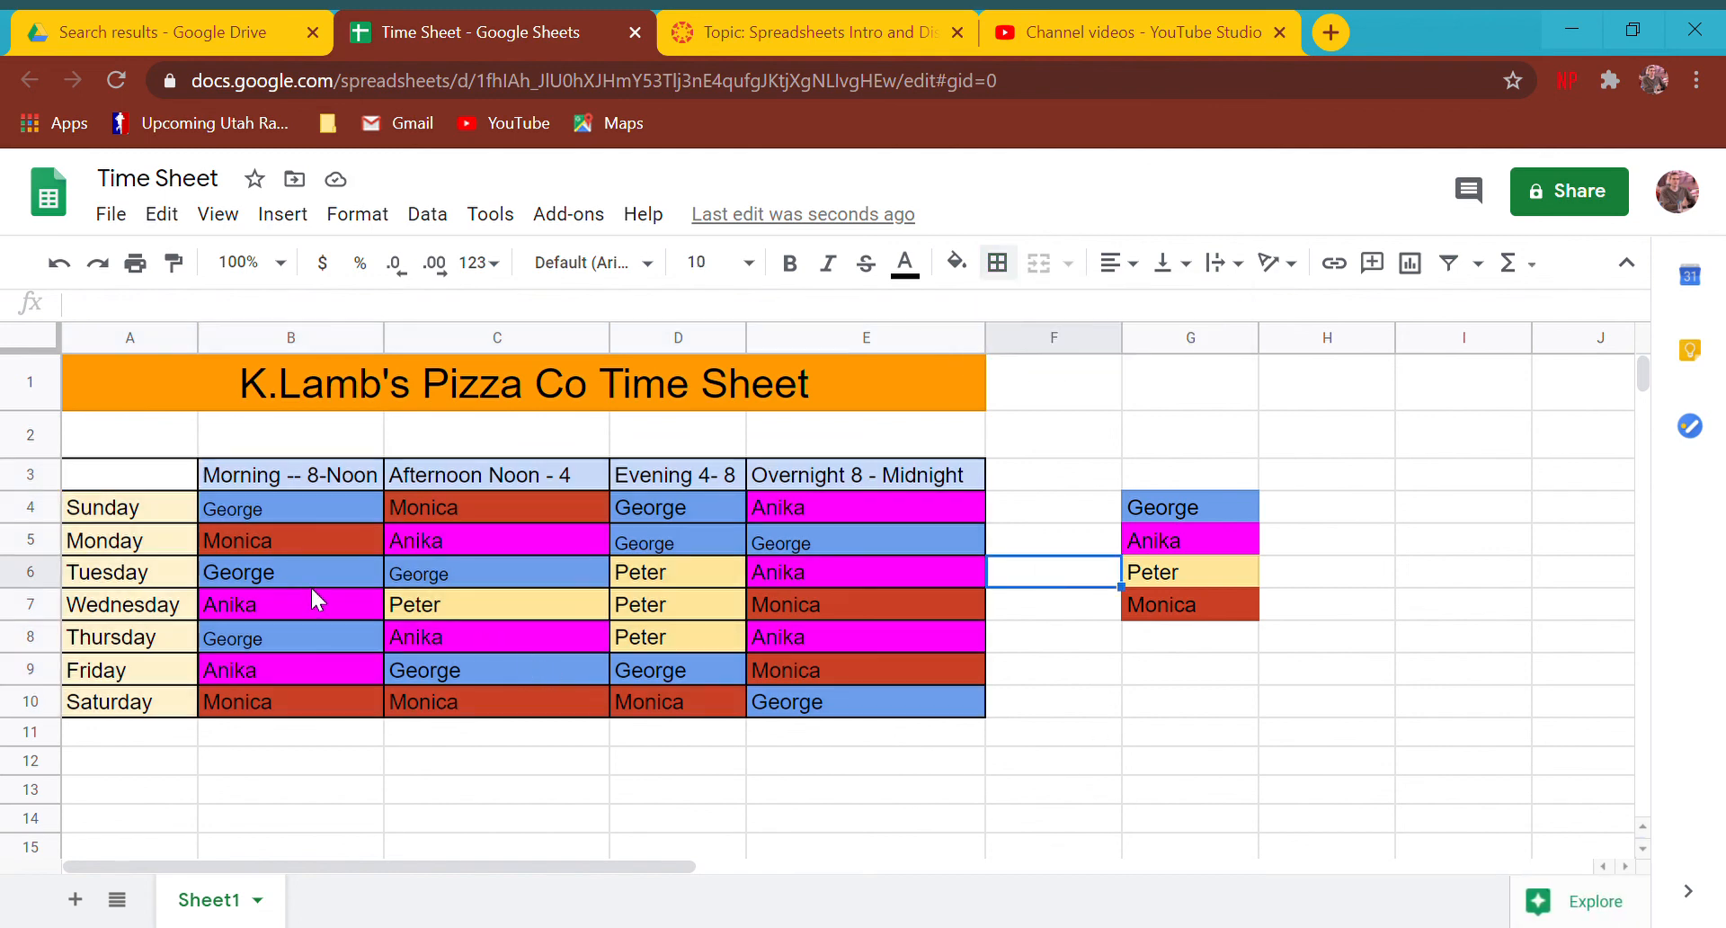
{"action": "mouse_move", "coordinate": [1195, 526]}
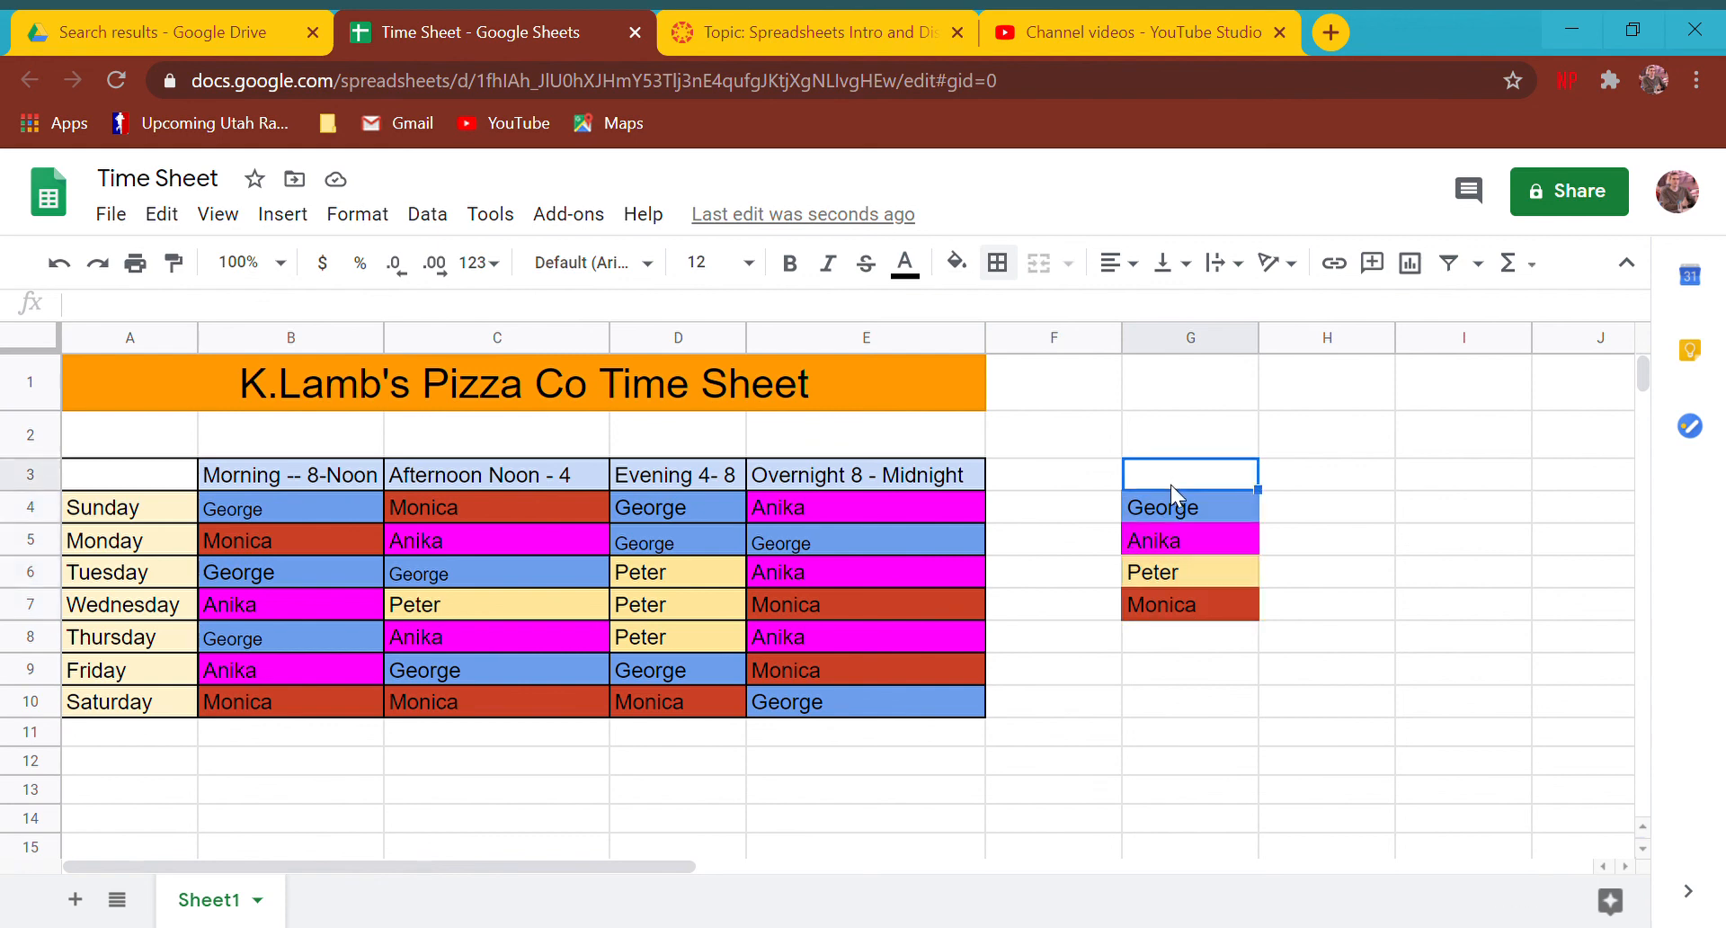
- Type 'Employee Names' into G3 above the legend
{"action": "type", "text": "Employee Names"}
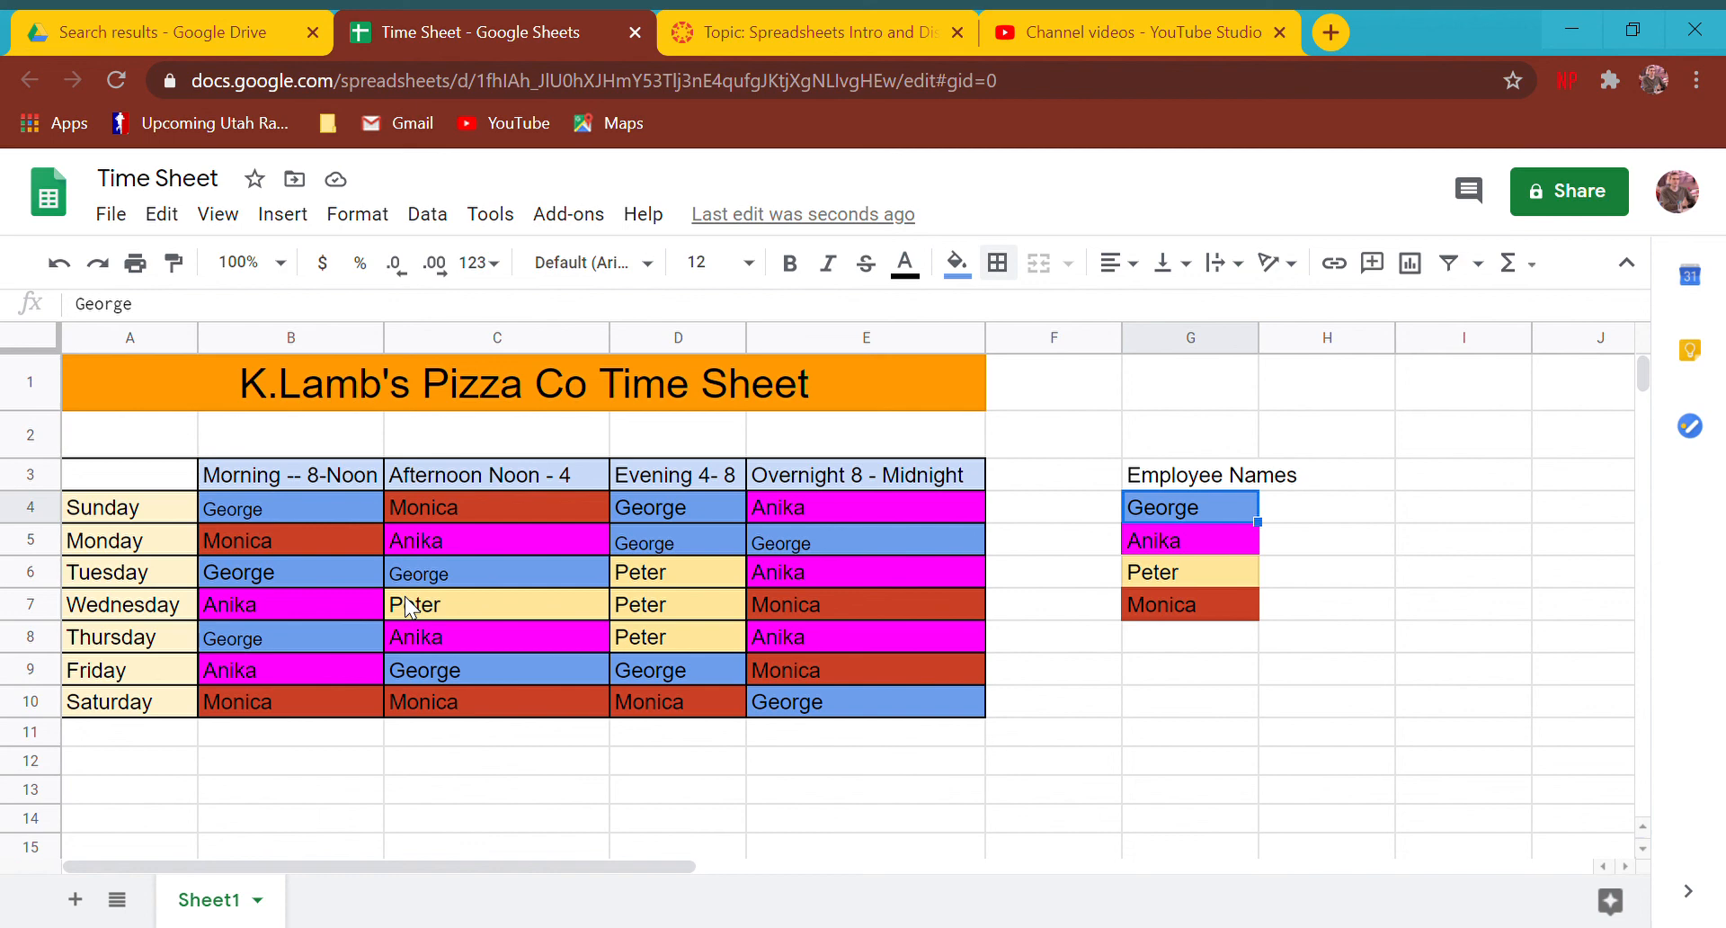
{"action": "mouse_move", "coordinate": [455, 754]}
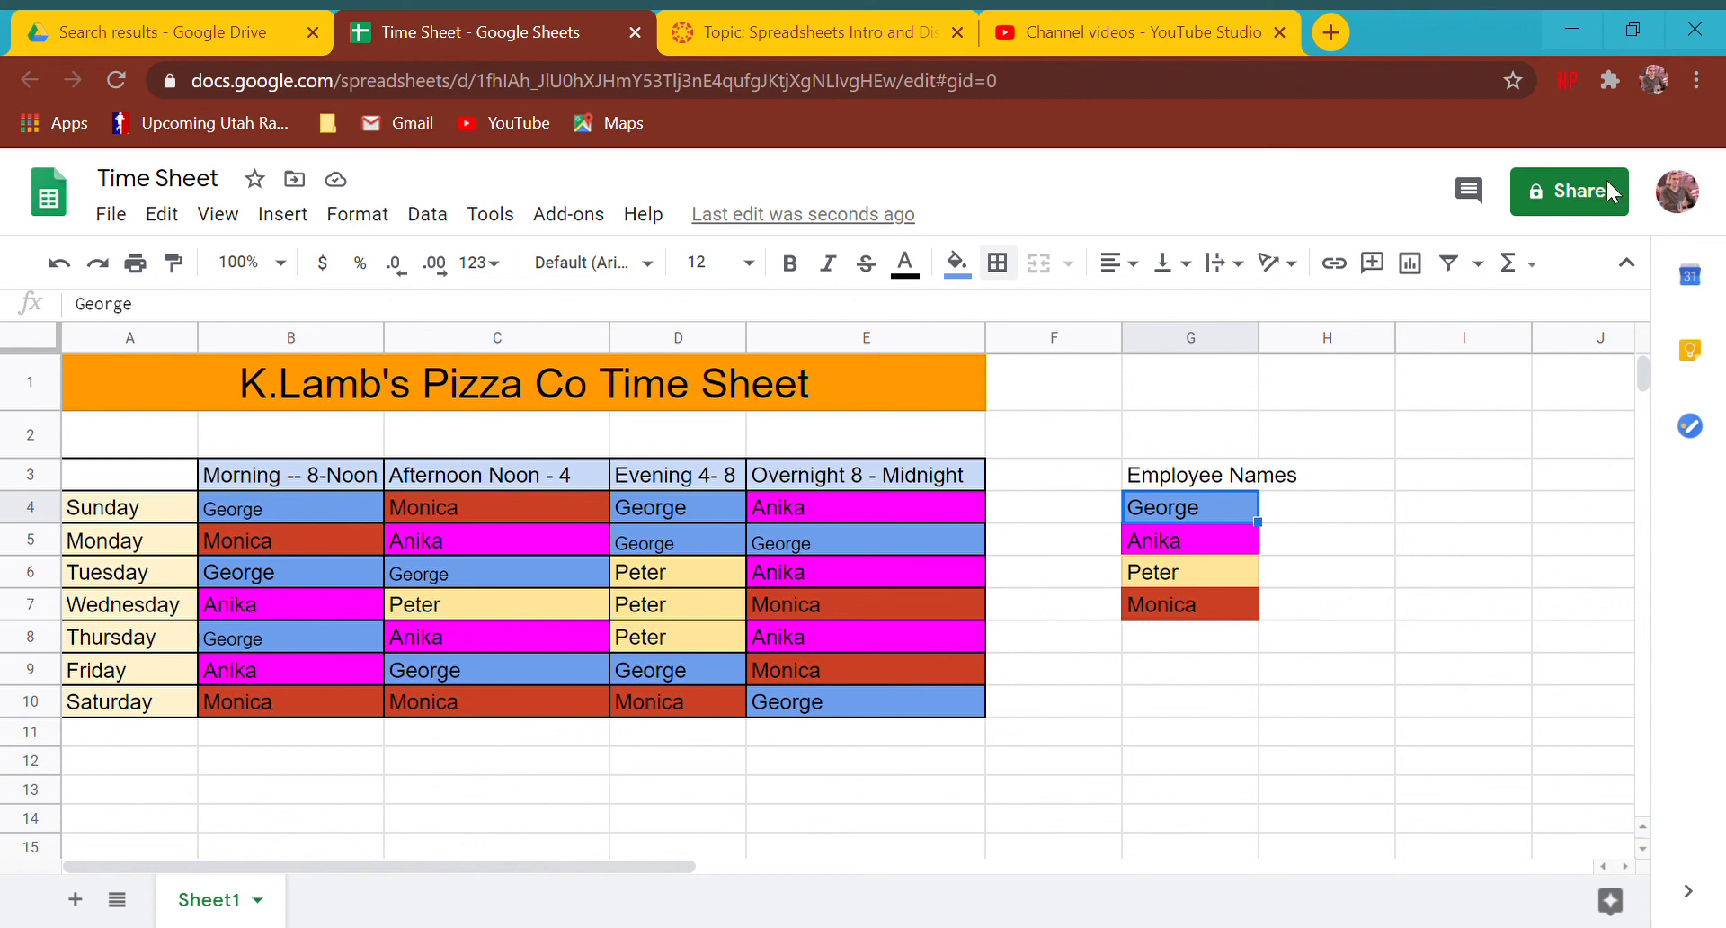
{"action": "mouse_move", "coordinate": [1588, 230]}
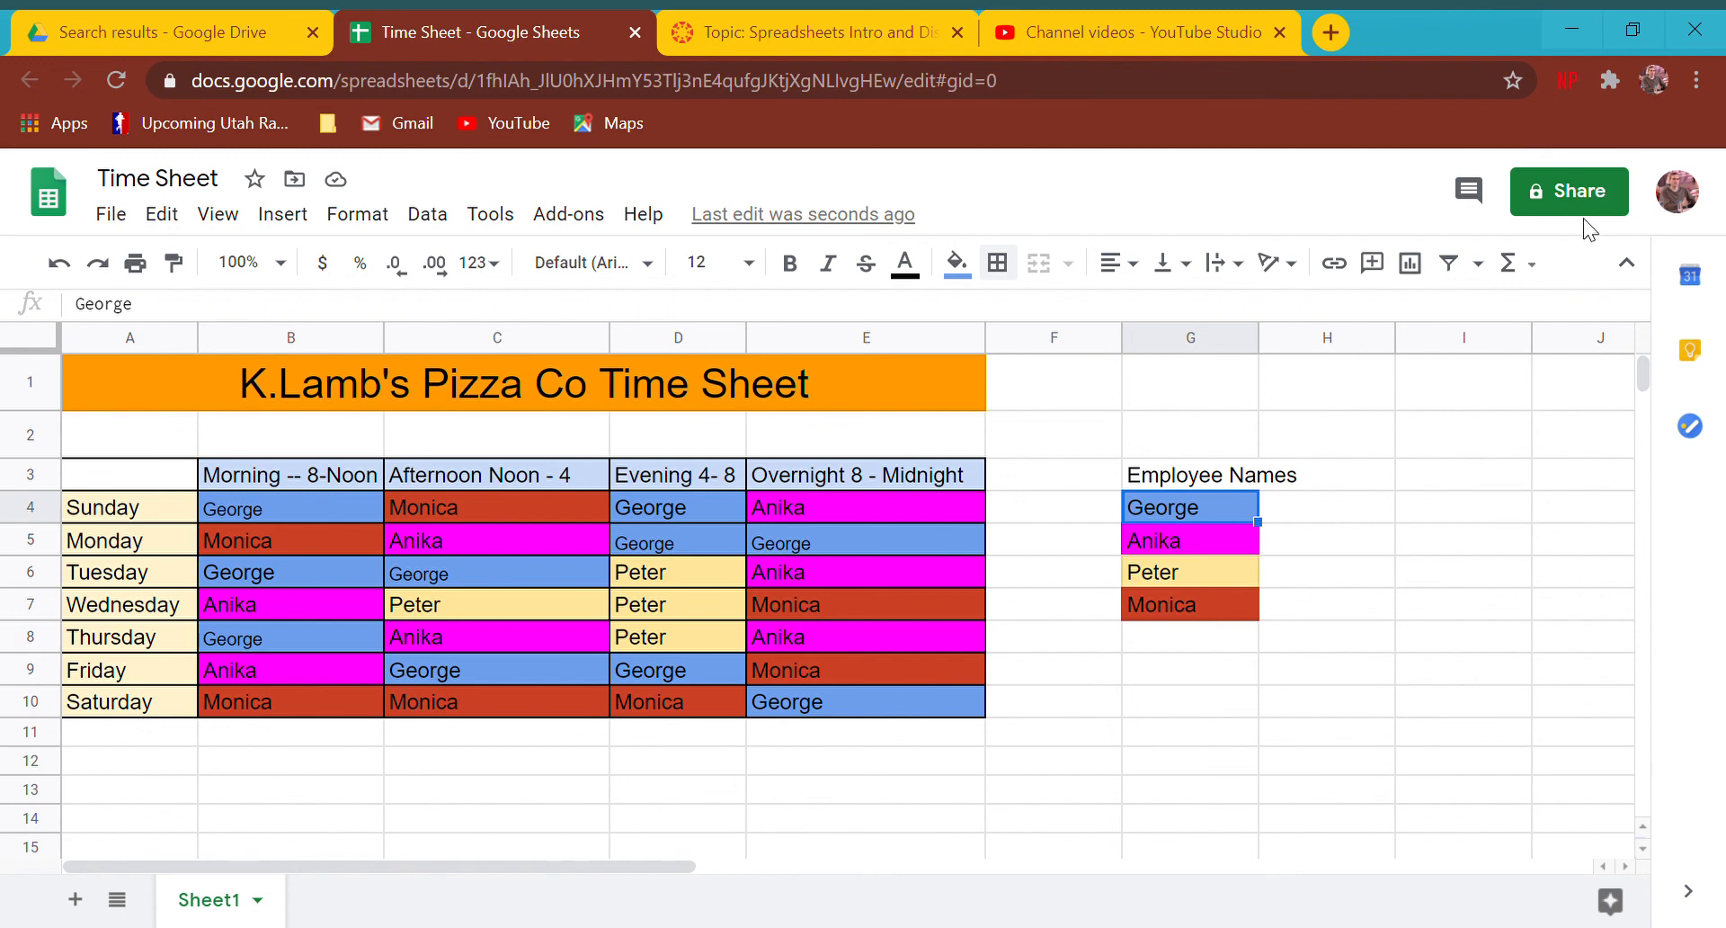
{"action": "mouse_move", "coordinate": [1597, 183]}
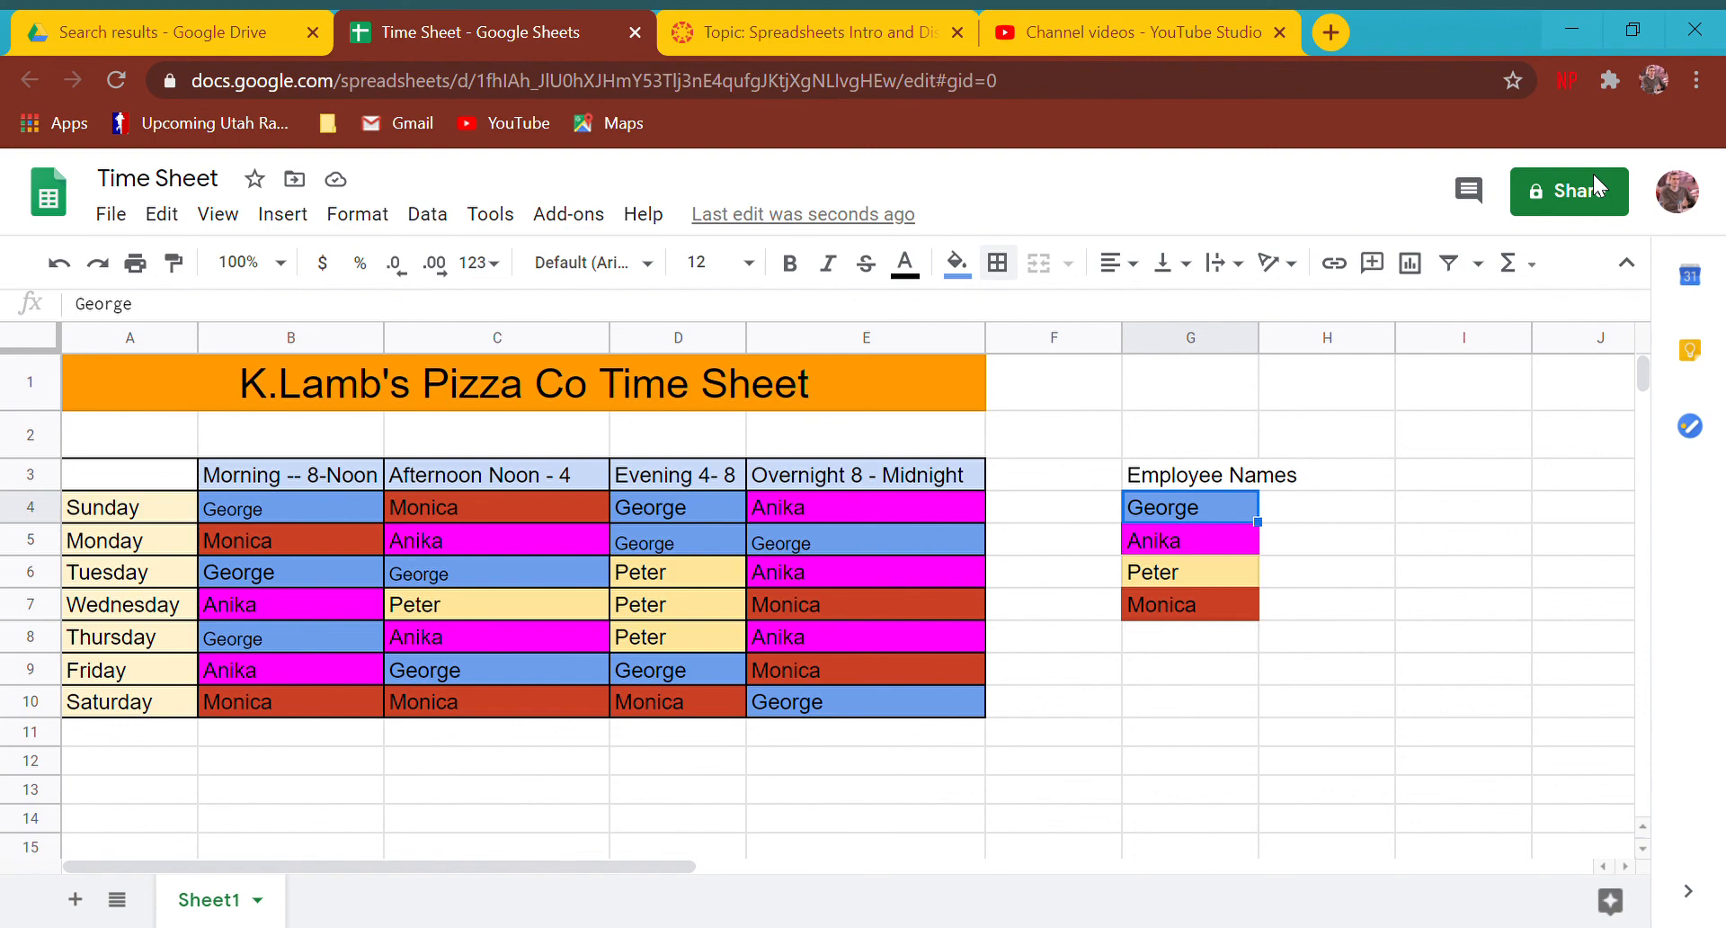
- Switch to the Canvas Spreadsheets Intro discussion tab and clear the text selection
{"action": "left_click", "coordinate": [819, 33]}
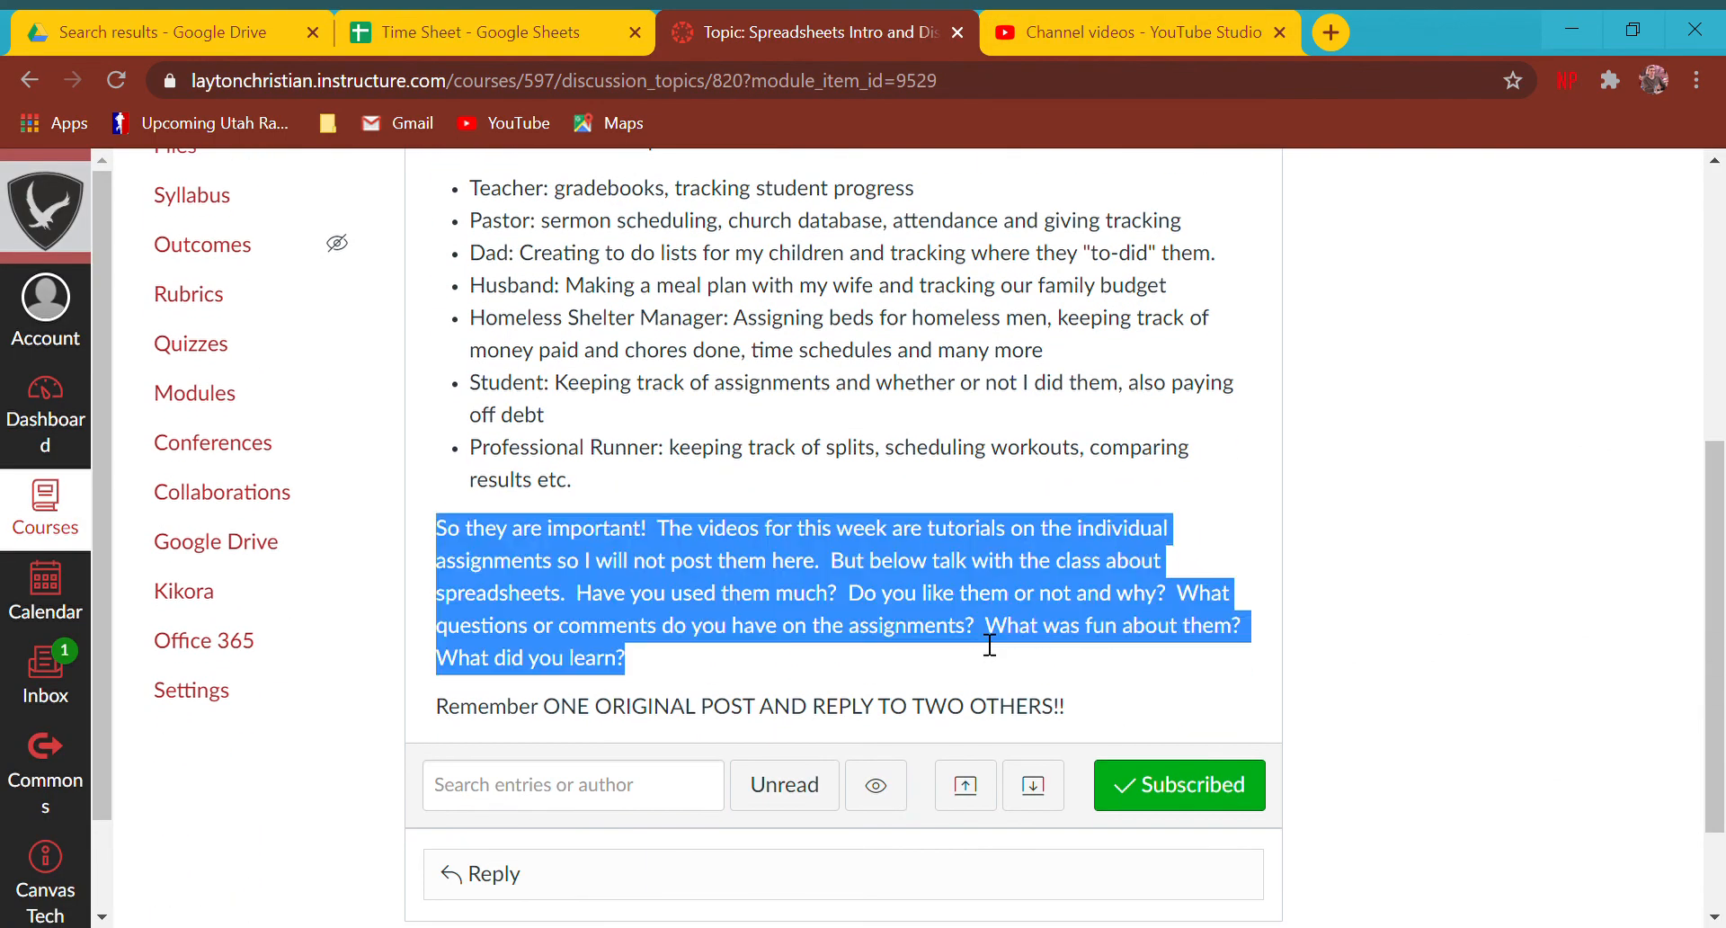
{"action": "left_click", "coordinate": [913, 551]}
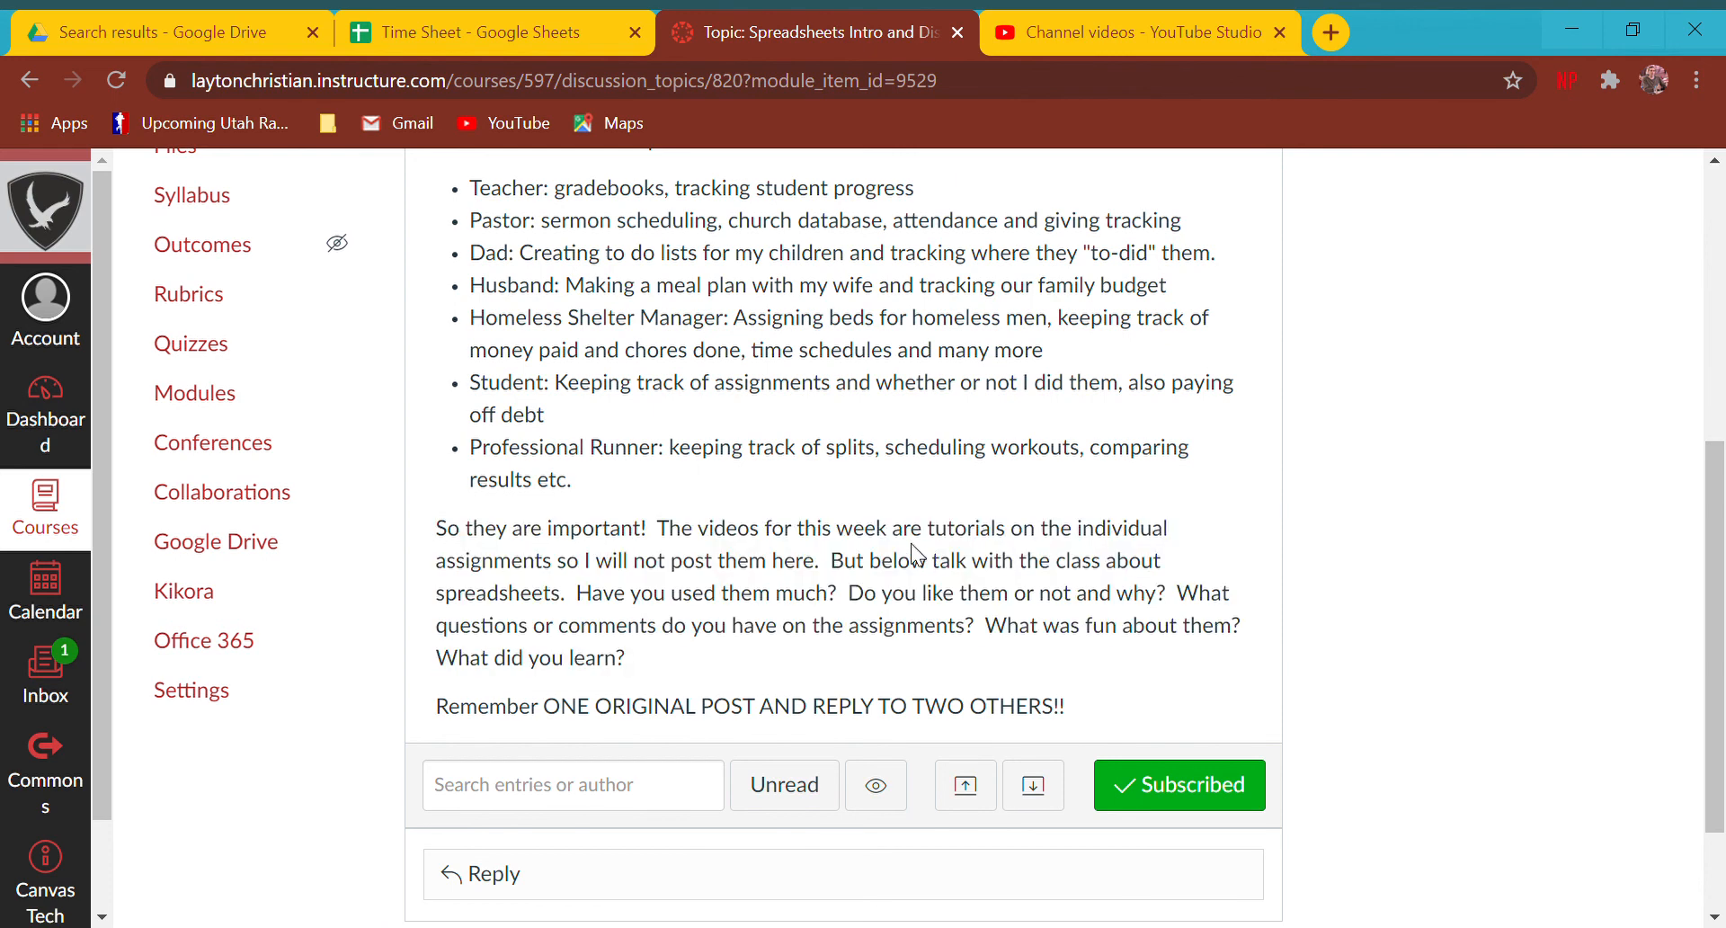
{"action": "mouse_move", "coordinate": [1629, 186]}
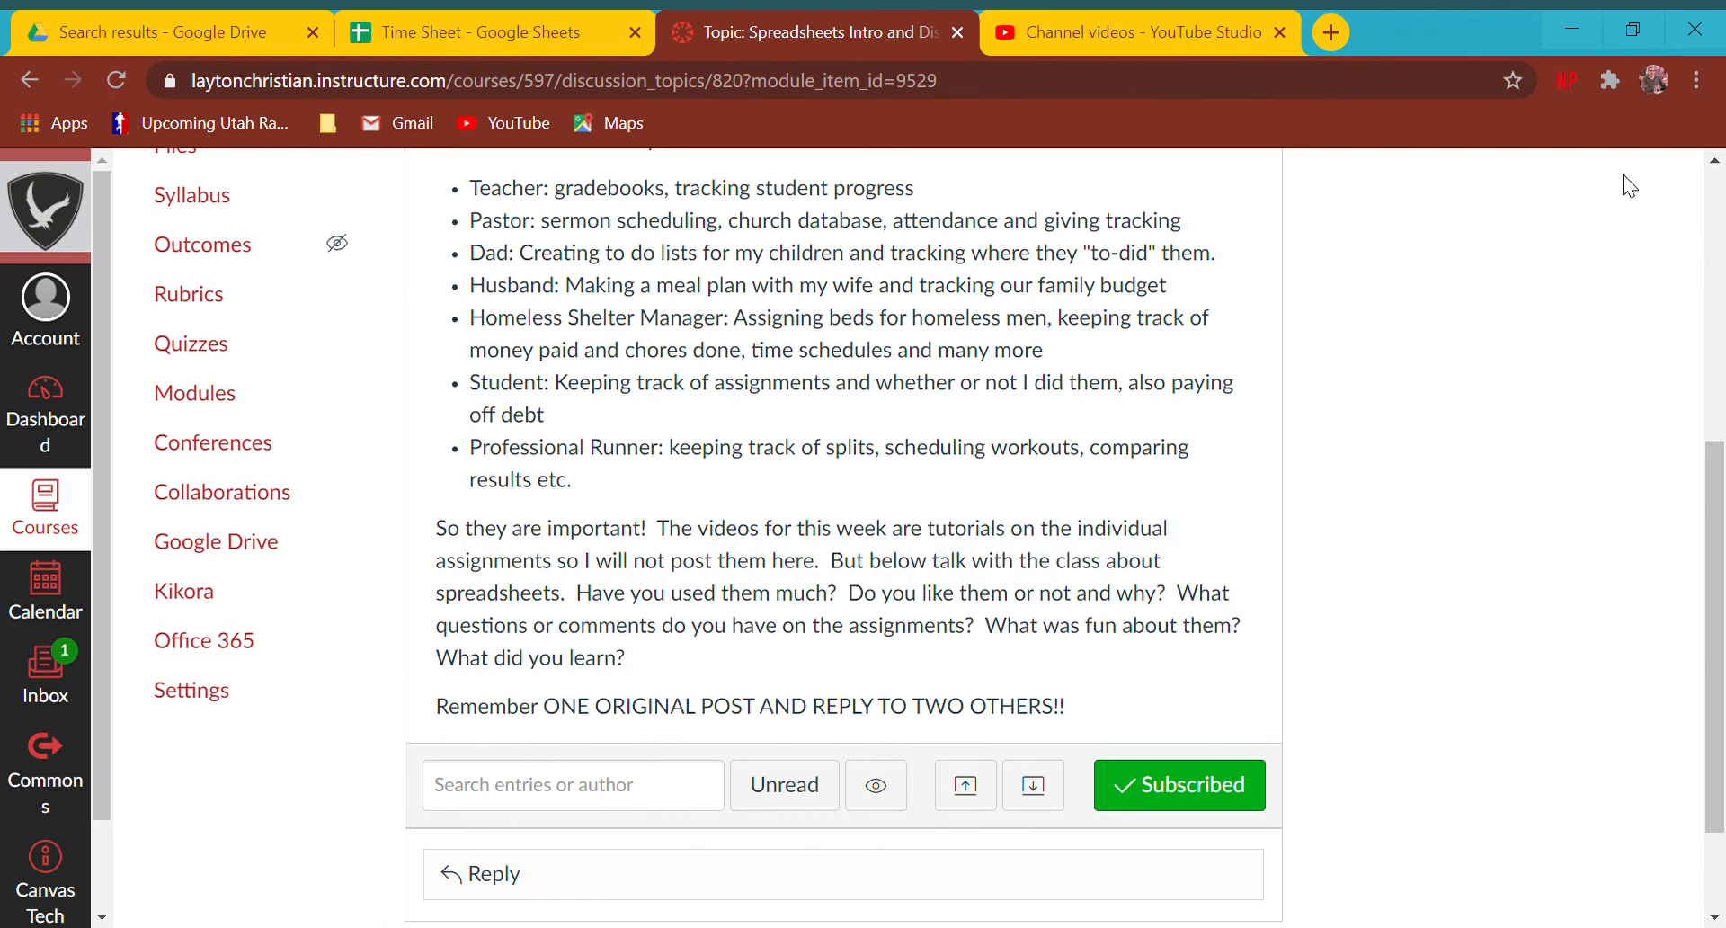
{"action": "mouse_move", "coordinate": [1592, 192]}
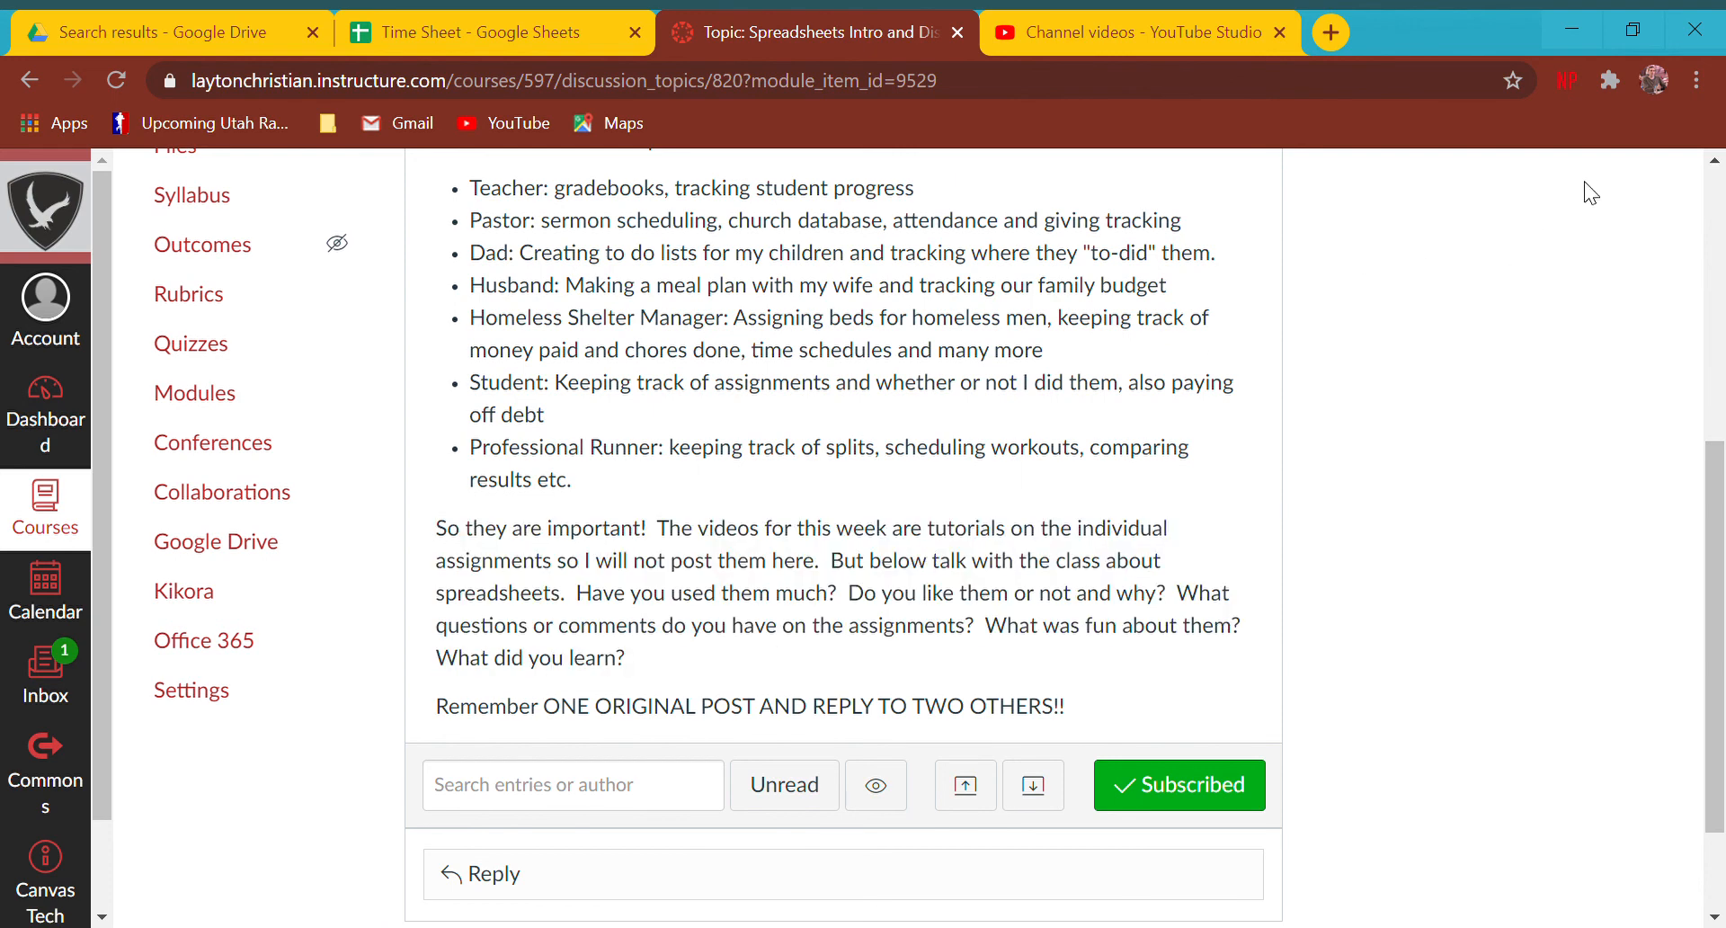